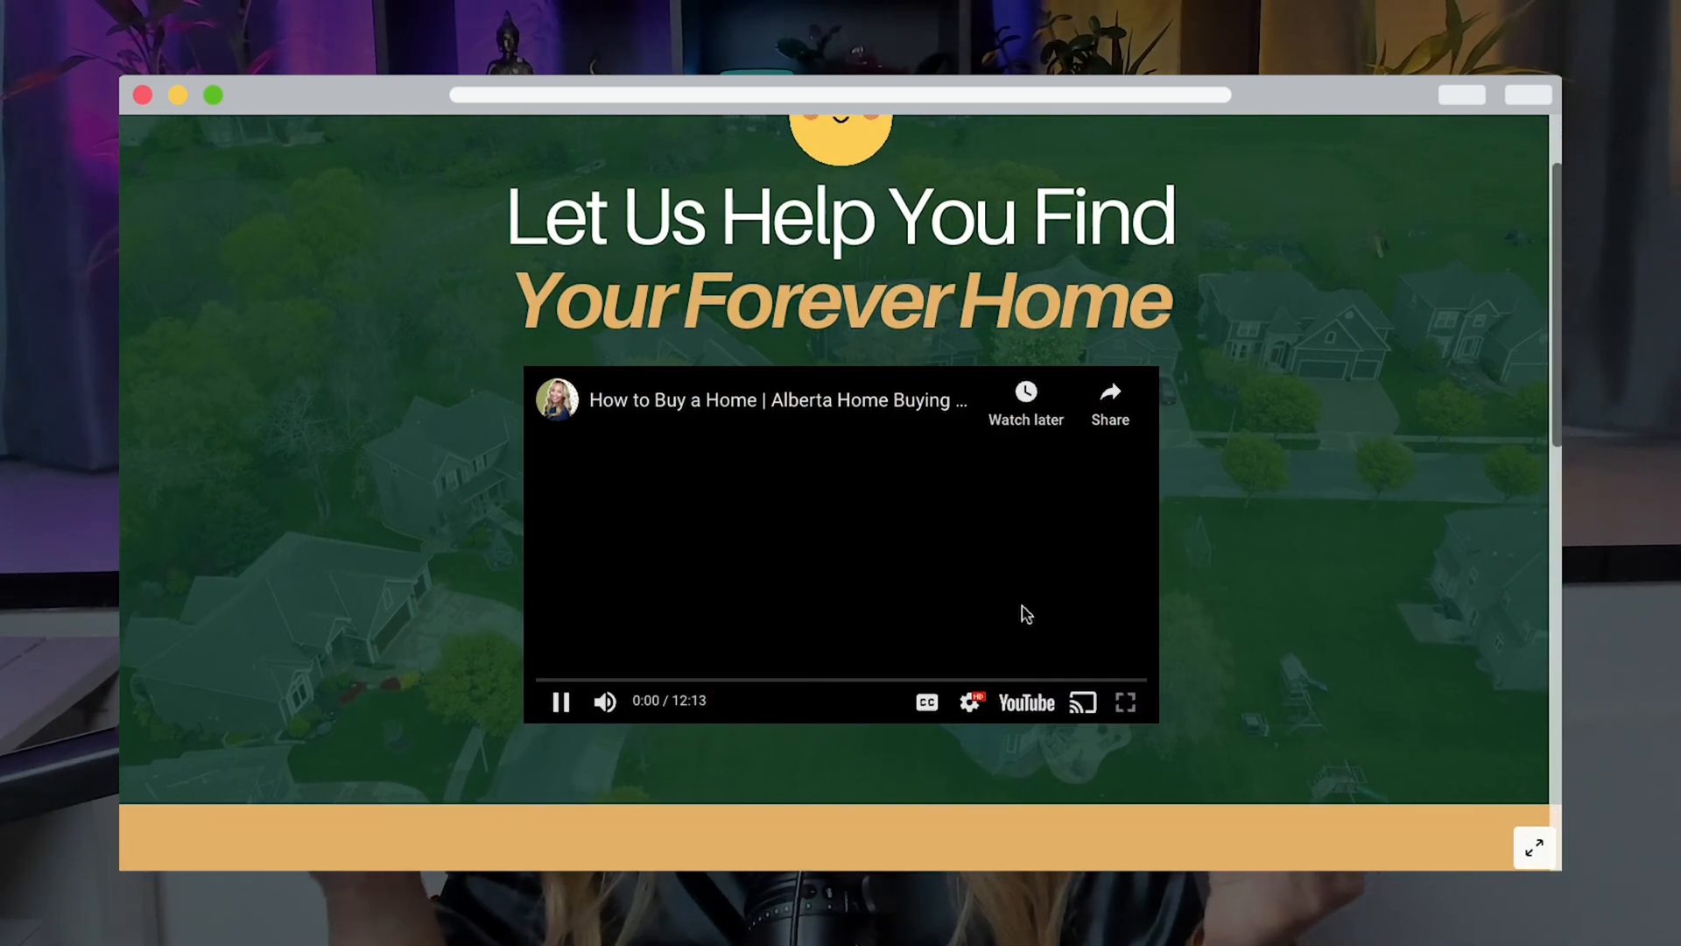
# Step: Scroll through the Canva Websites free one-page website builder page
pyautogui.scroll(-3)
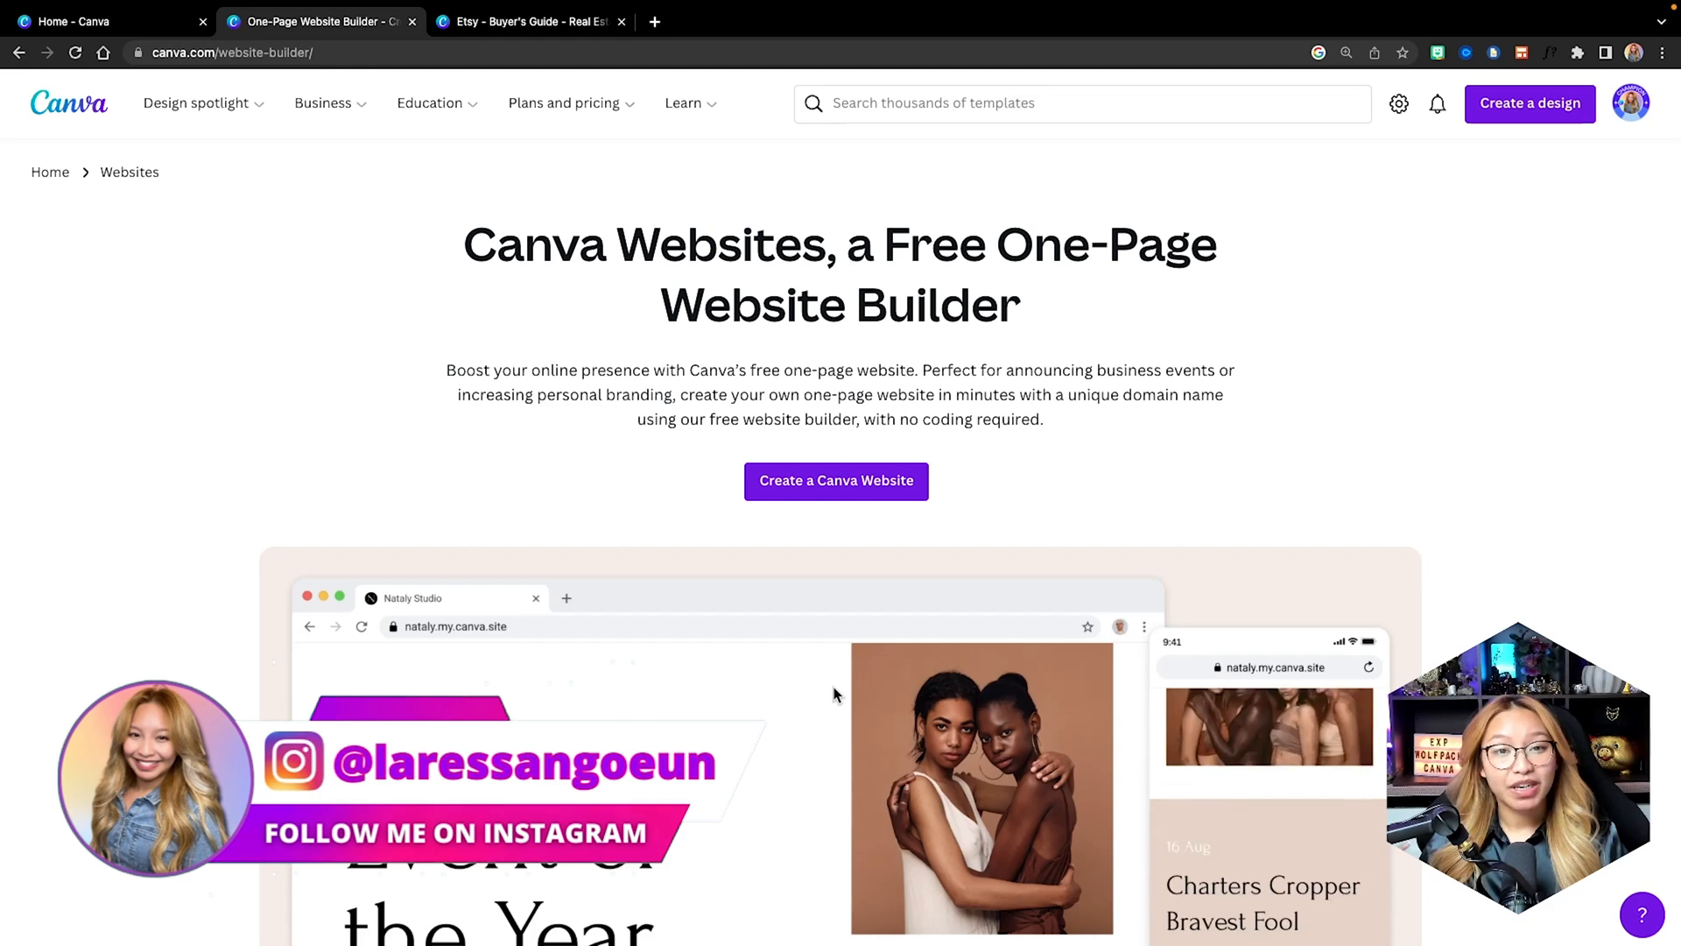
pyautogui.scroll(-3)
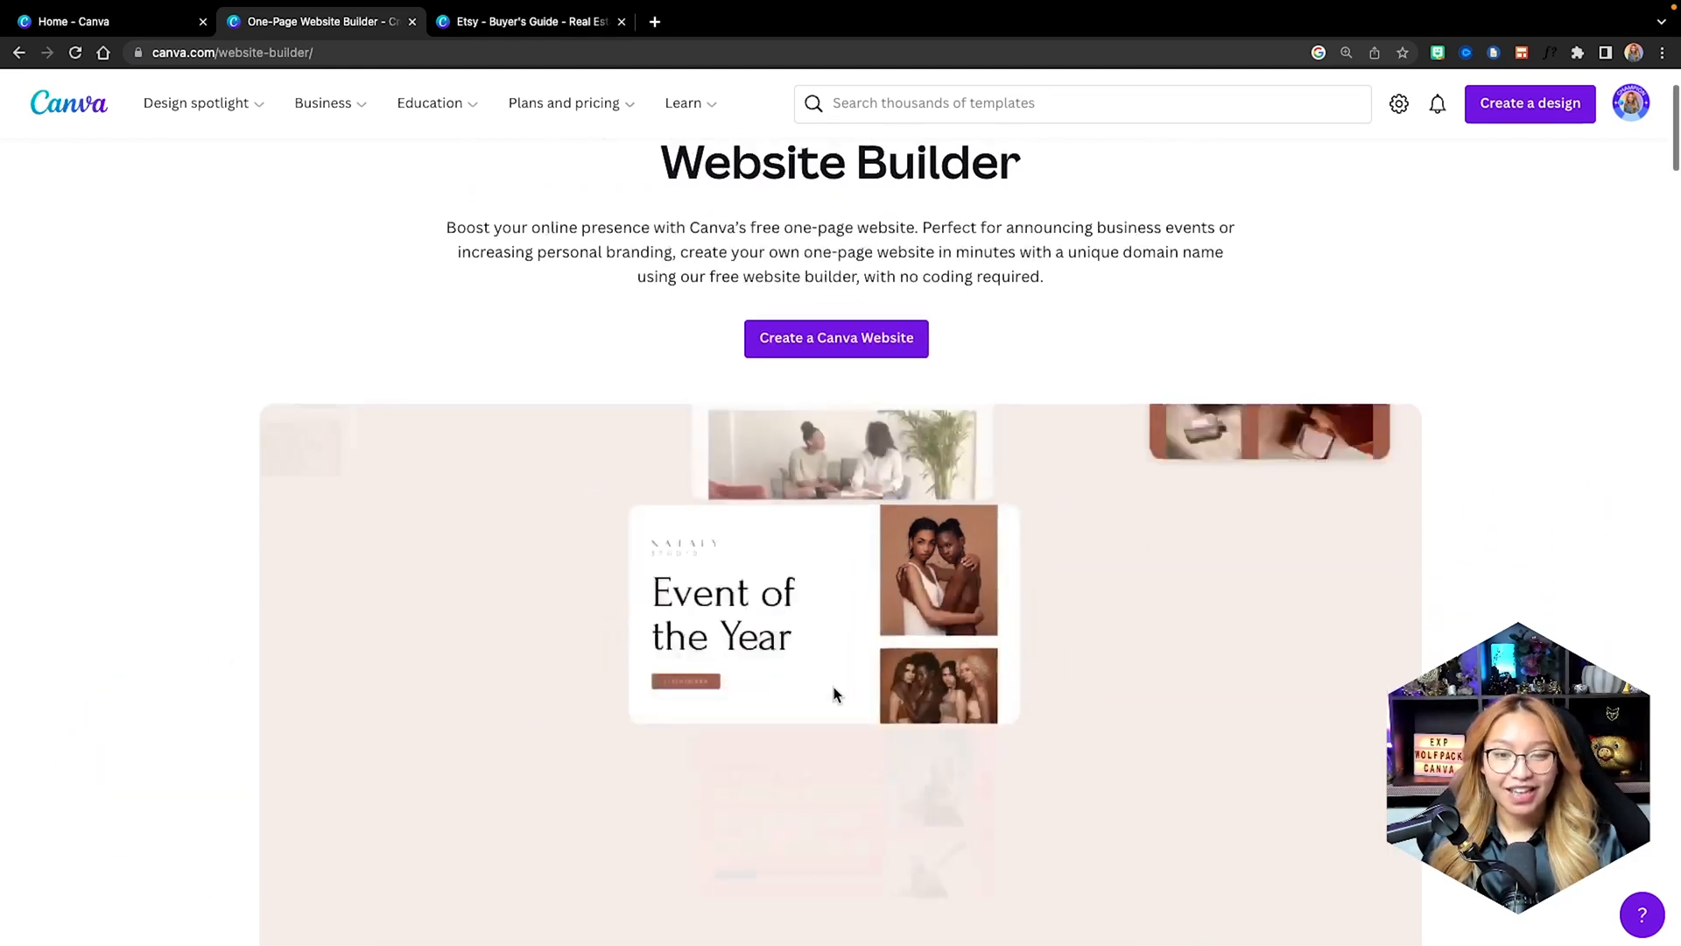
pyautogui.scroll(-3)
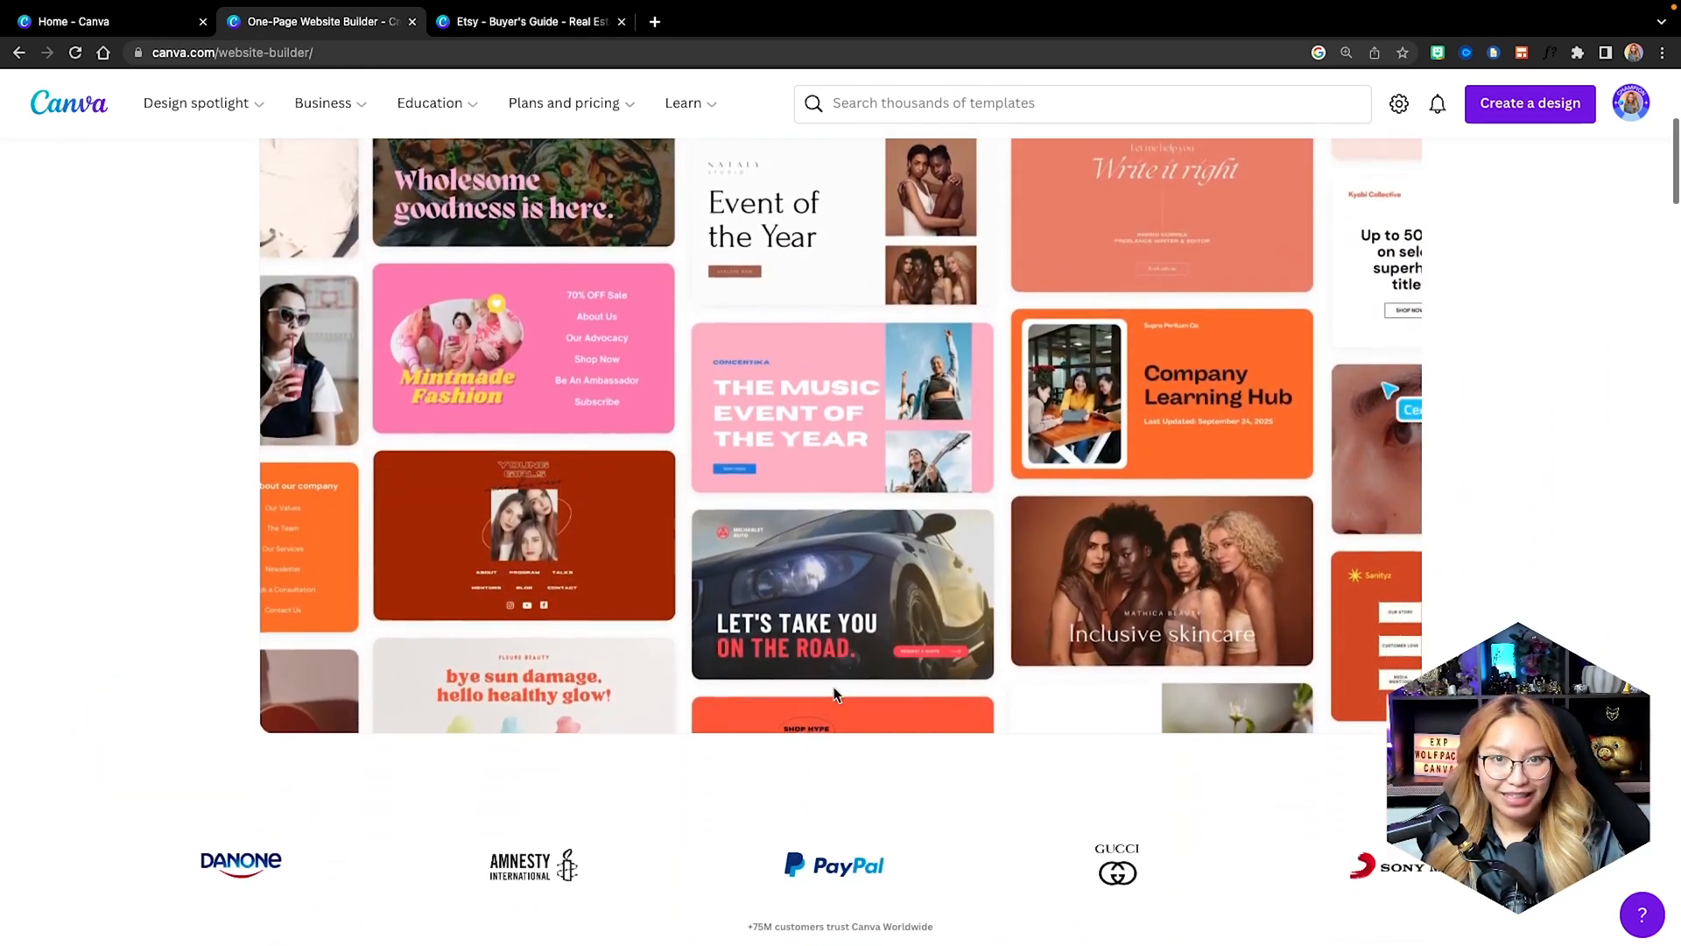
pyautogui.scroll(-3)
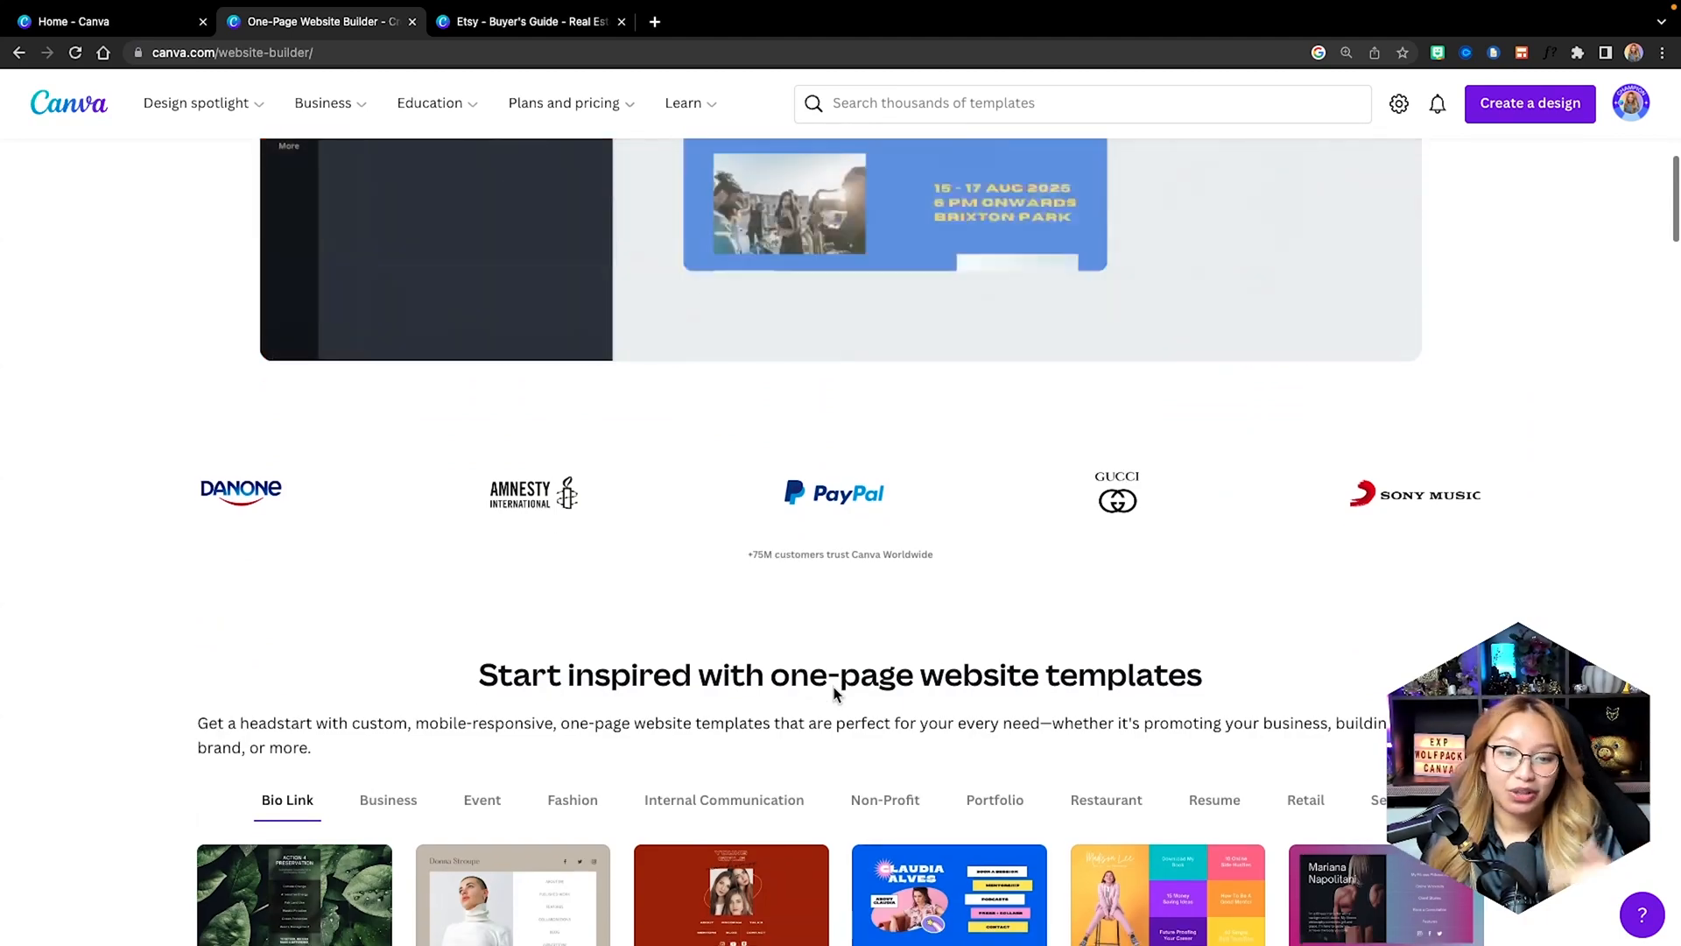
pyautogui.scroll(-3)
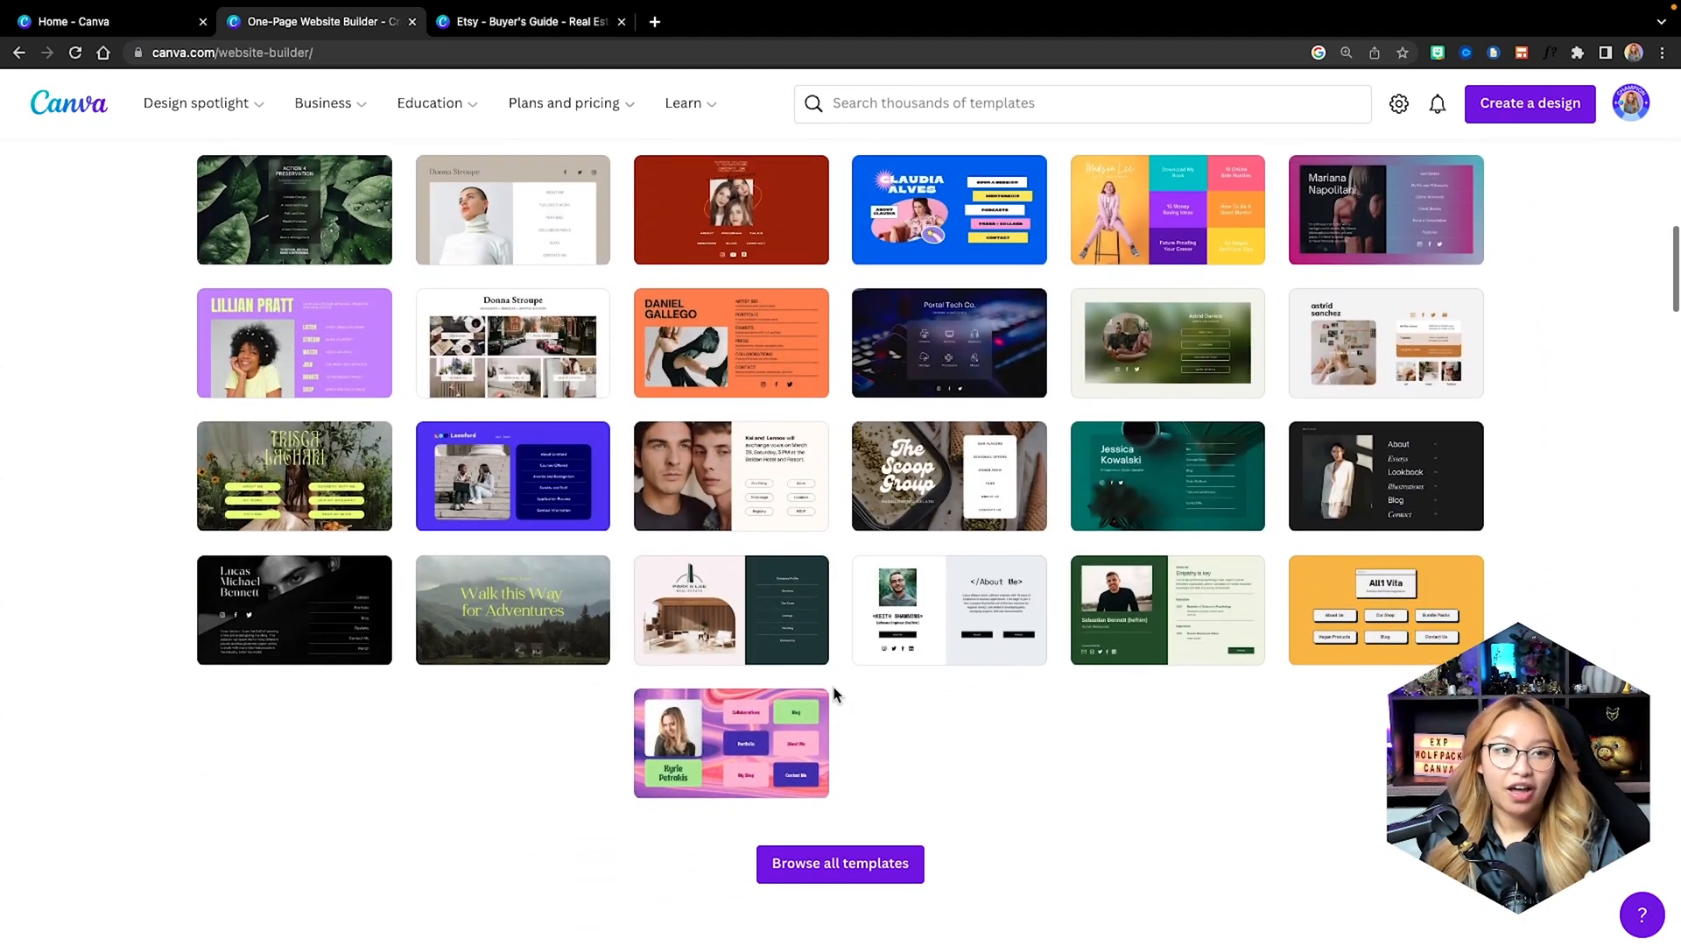
pyautogui.scroll(-3)
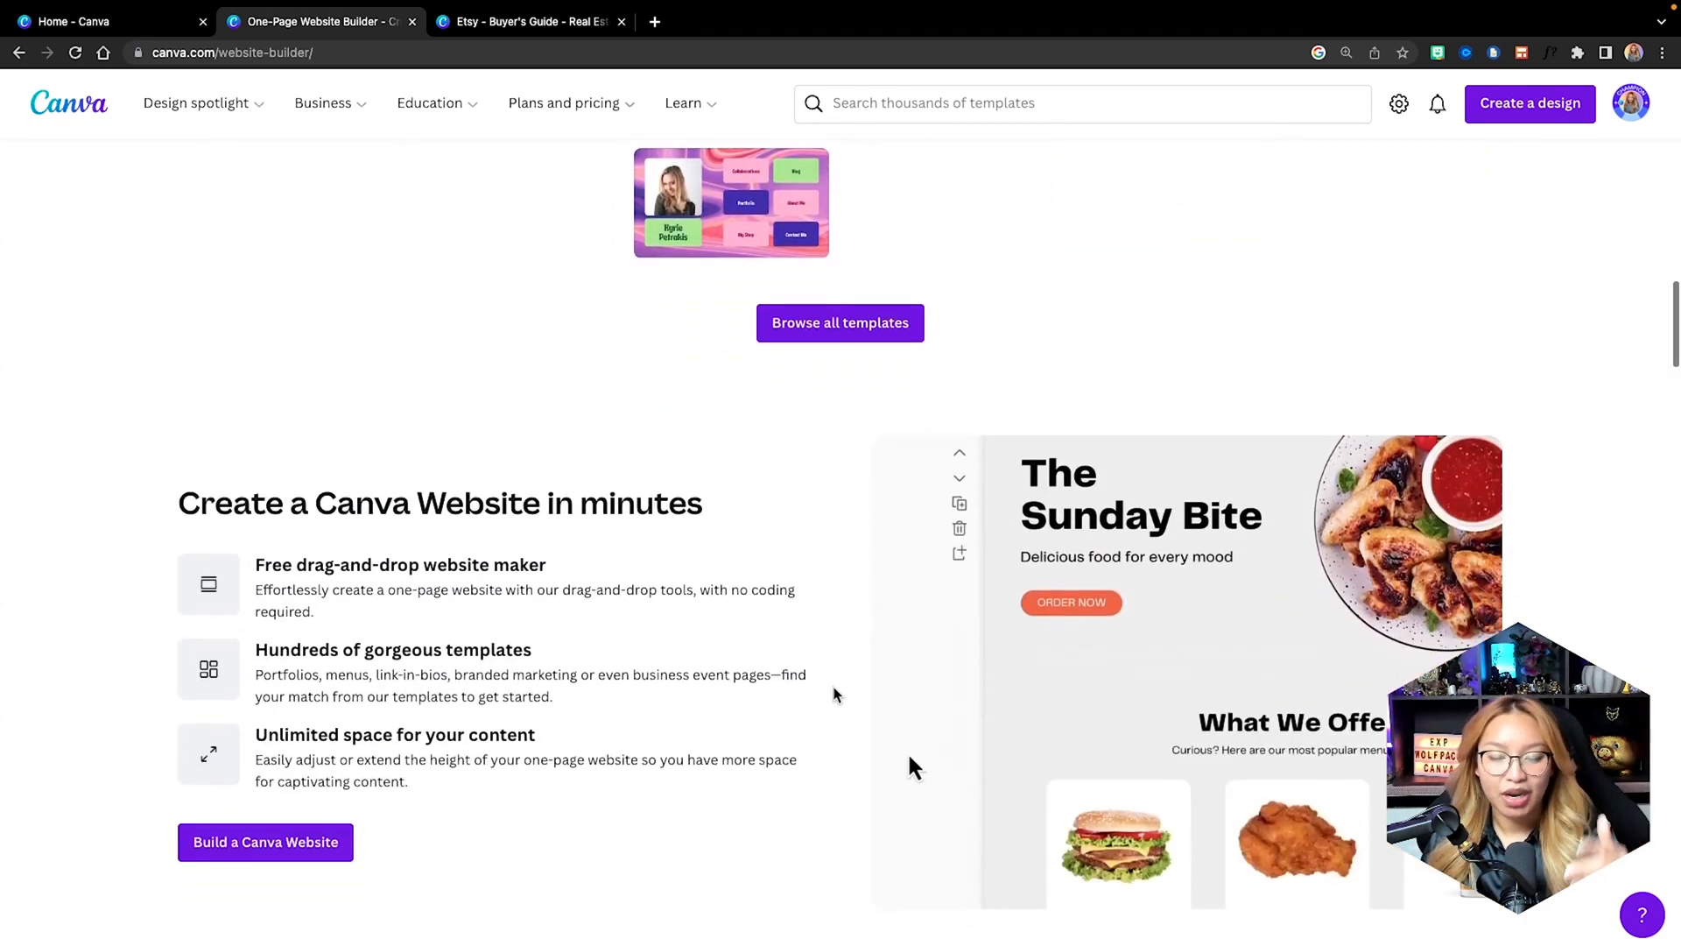
pyautogui.scroll(-3)
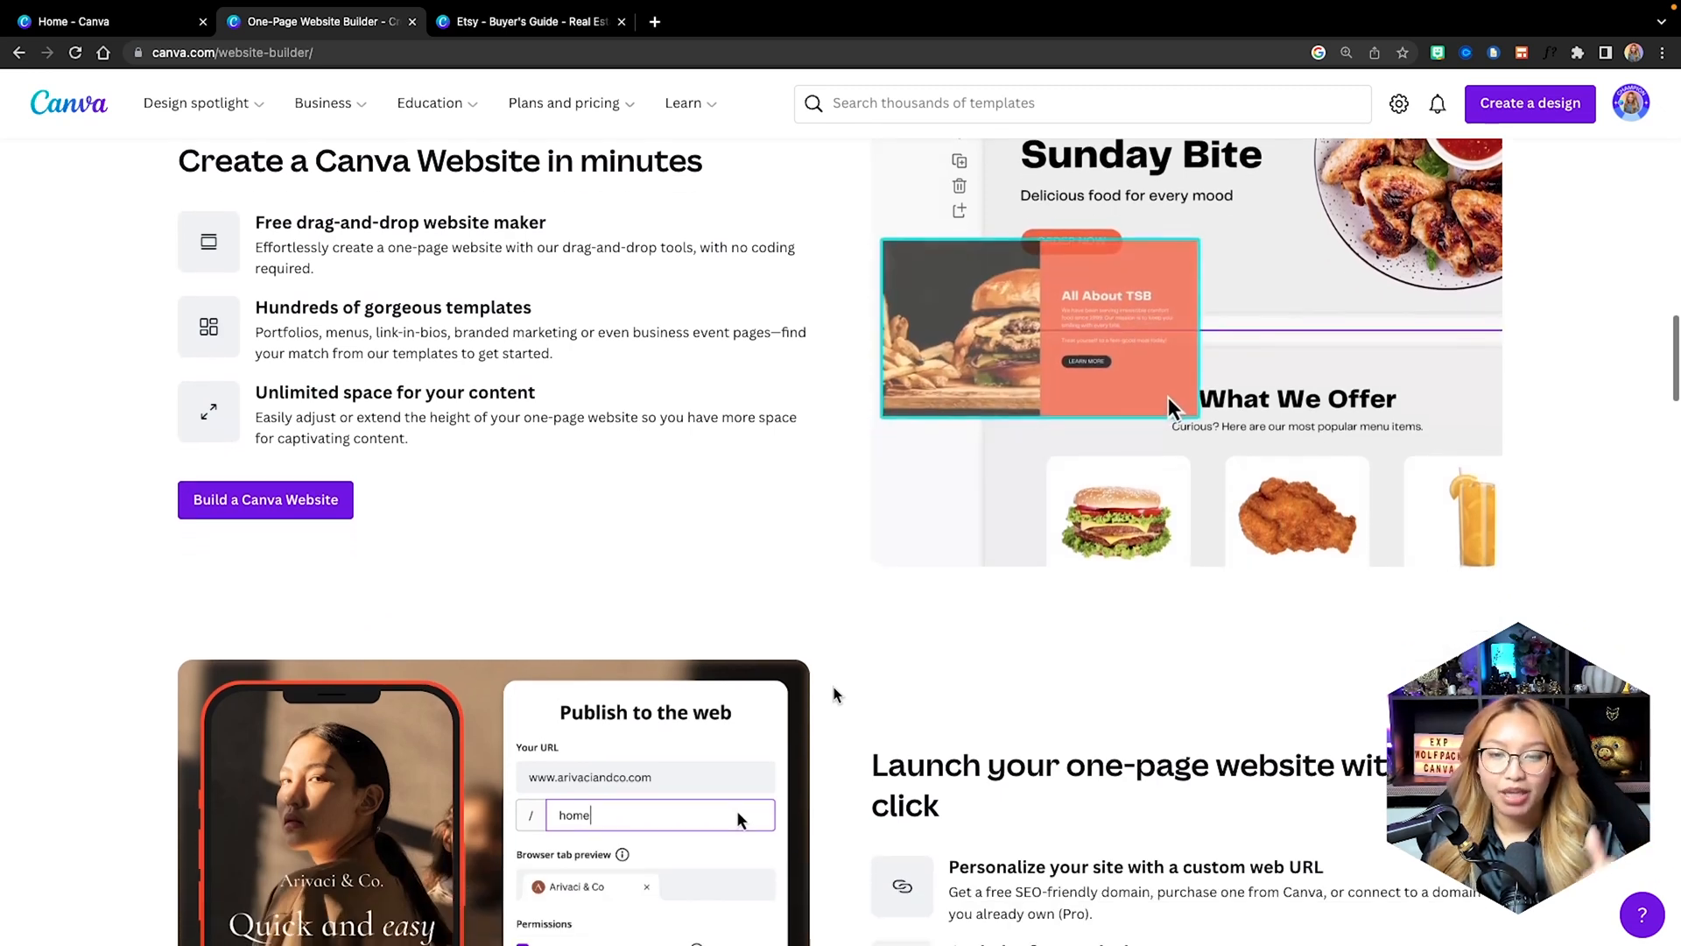
pyautogui.scroll(-3)
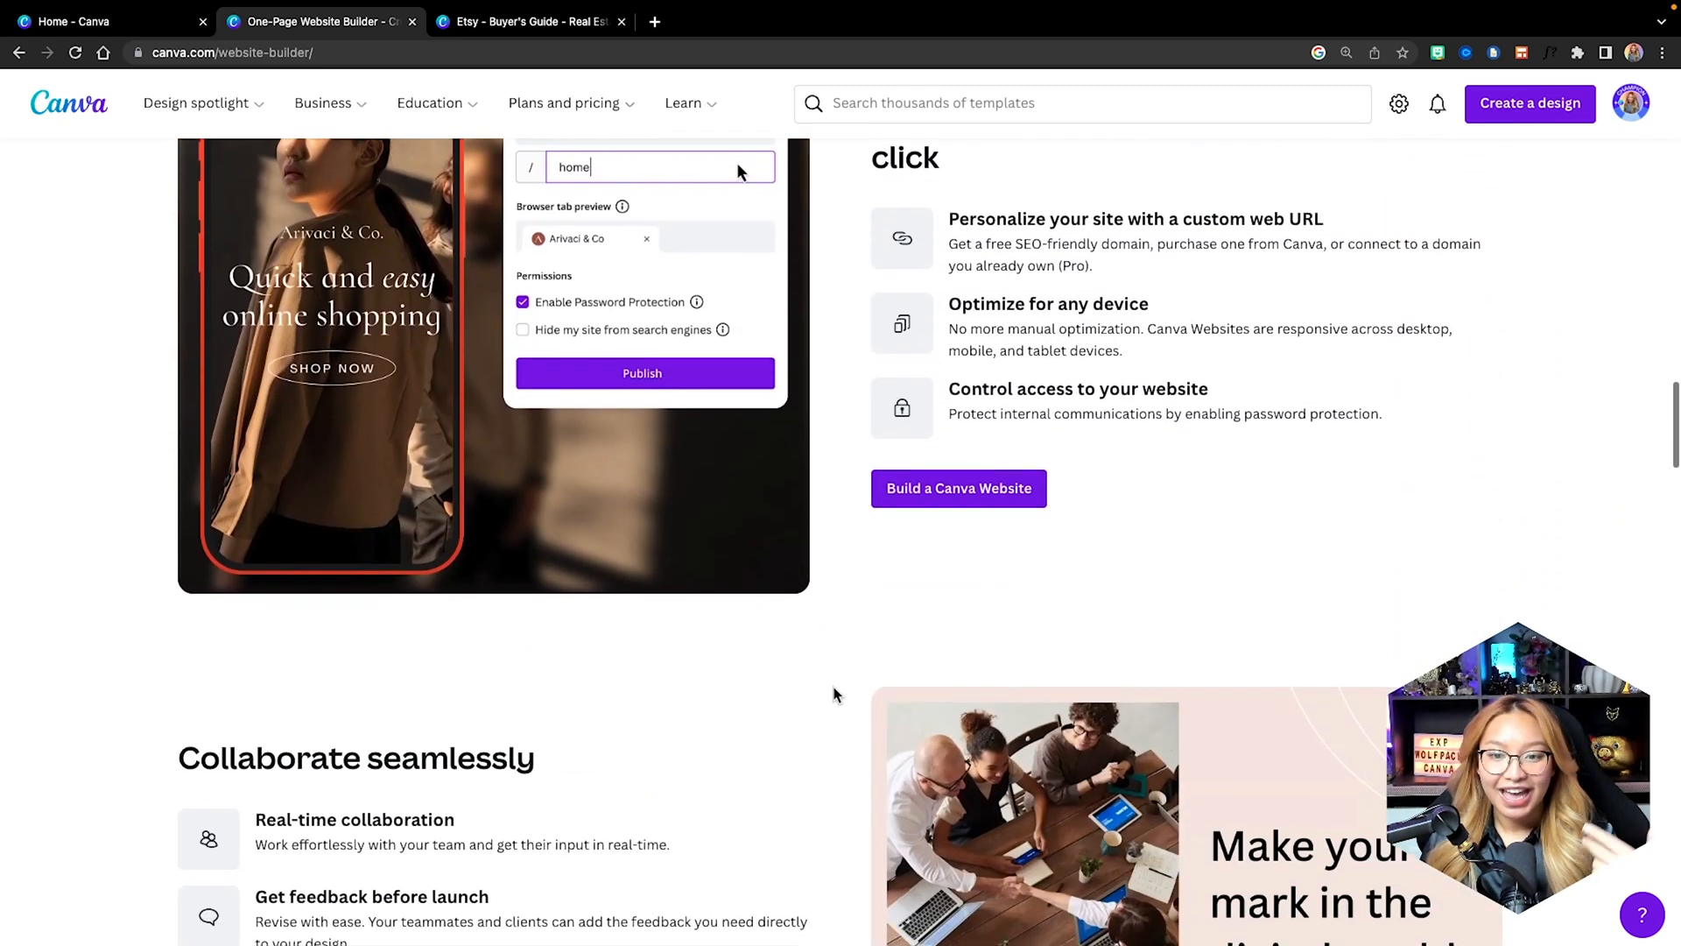
pyautogui.scroll(-3)
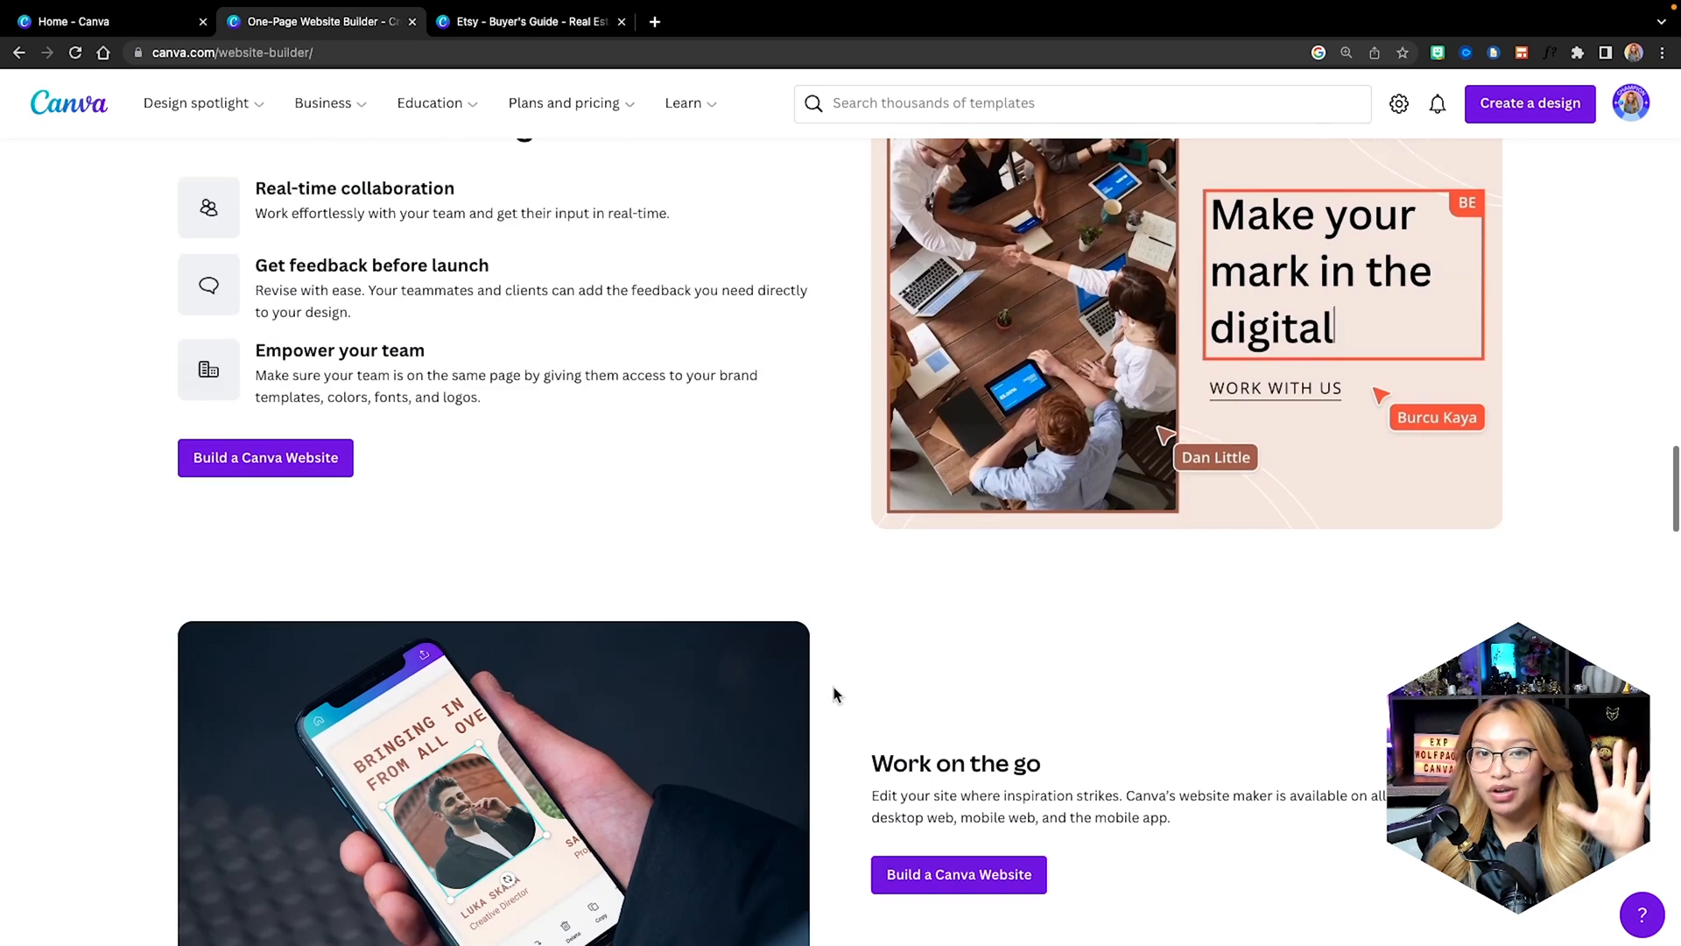
pyautogui.scroll(-3)
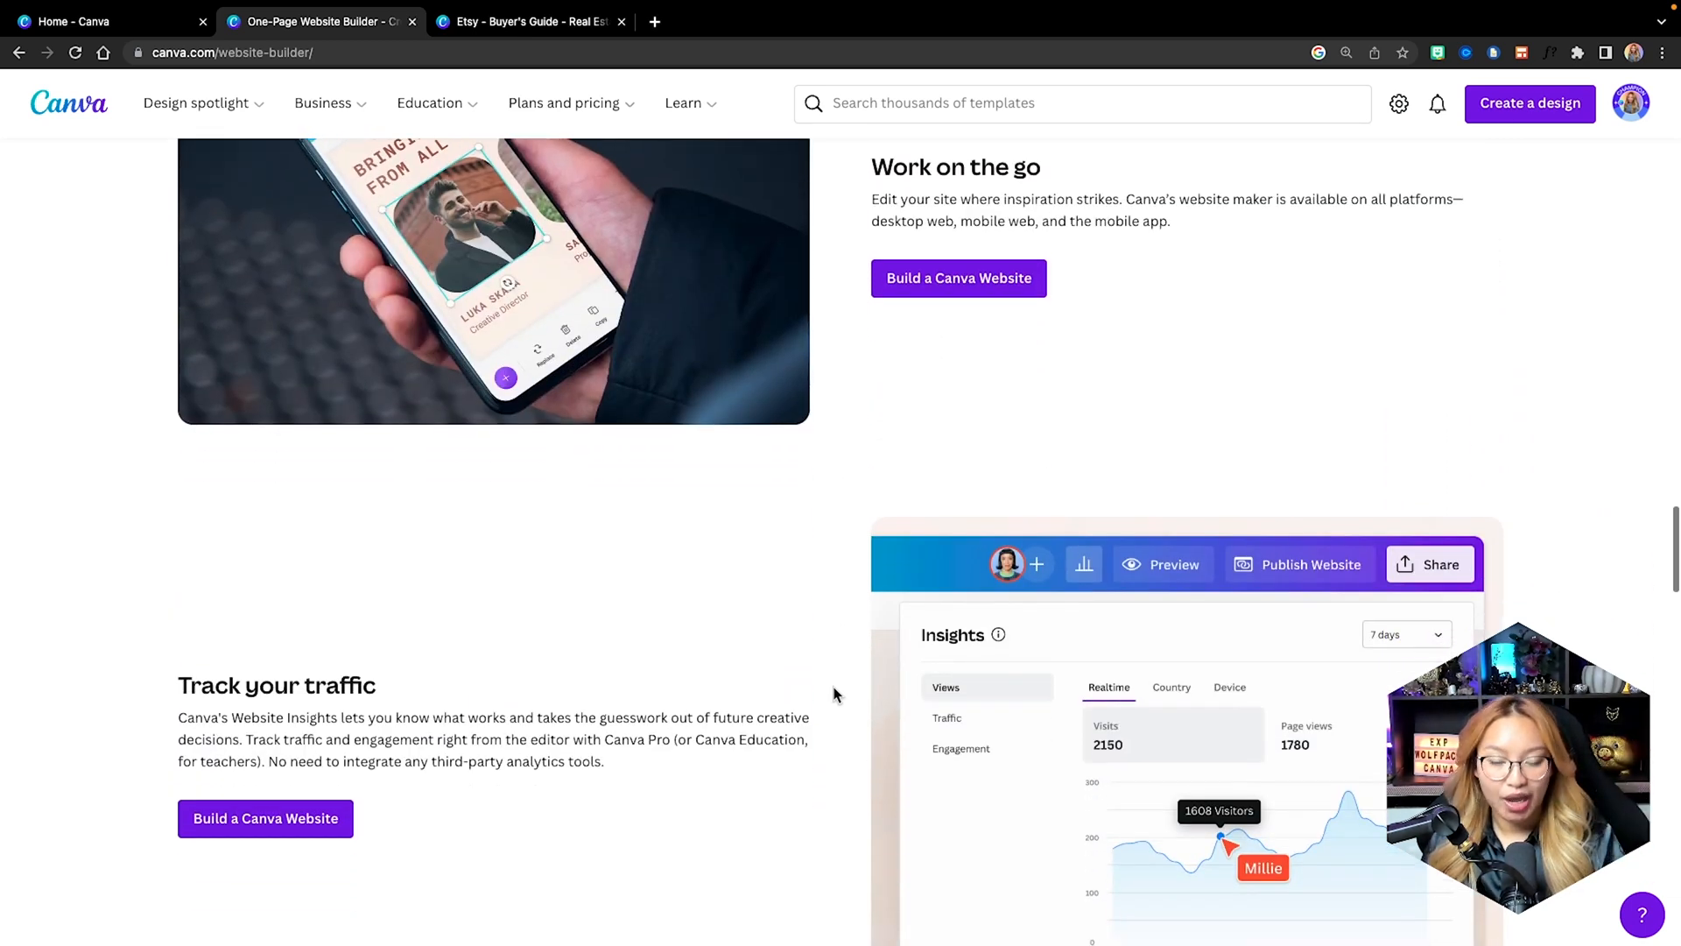
pyautogui.scroll(-3)
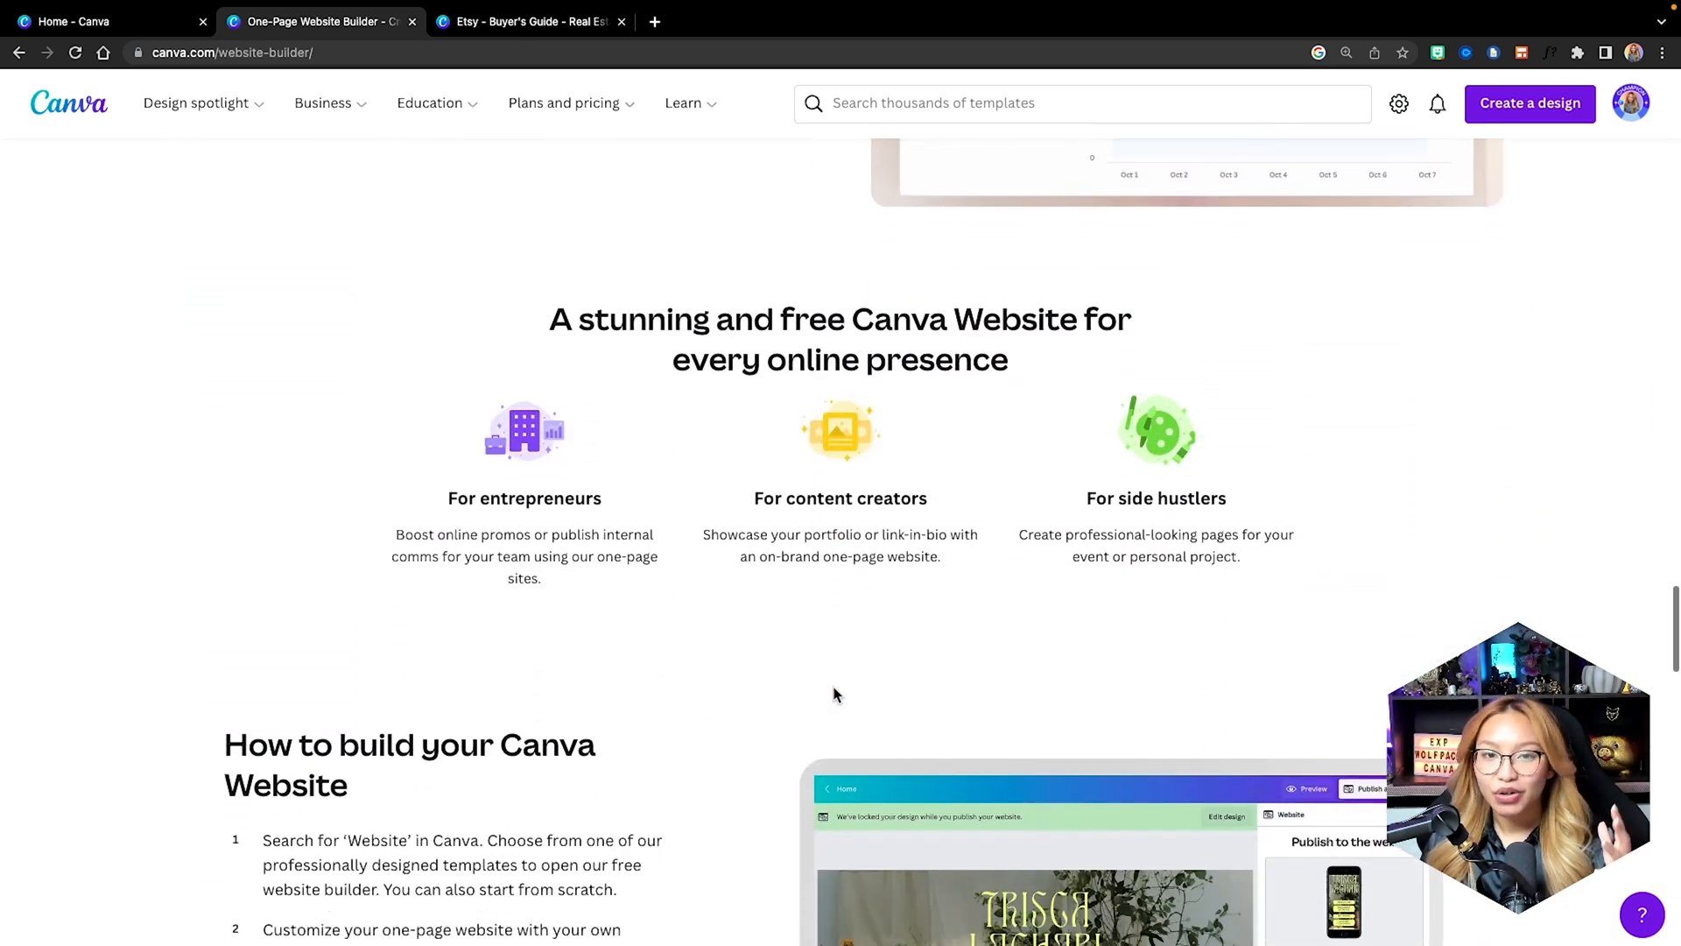
pyautogui.scroll(-3)
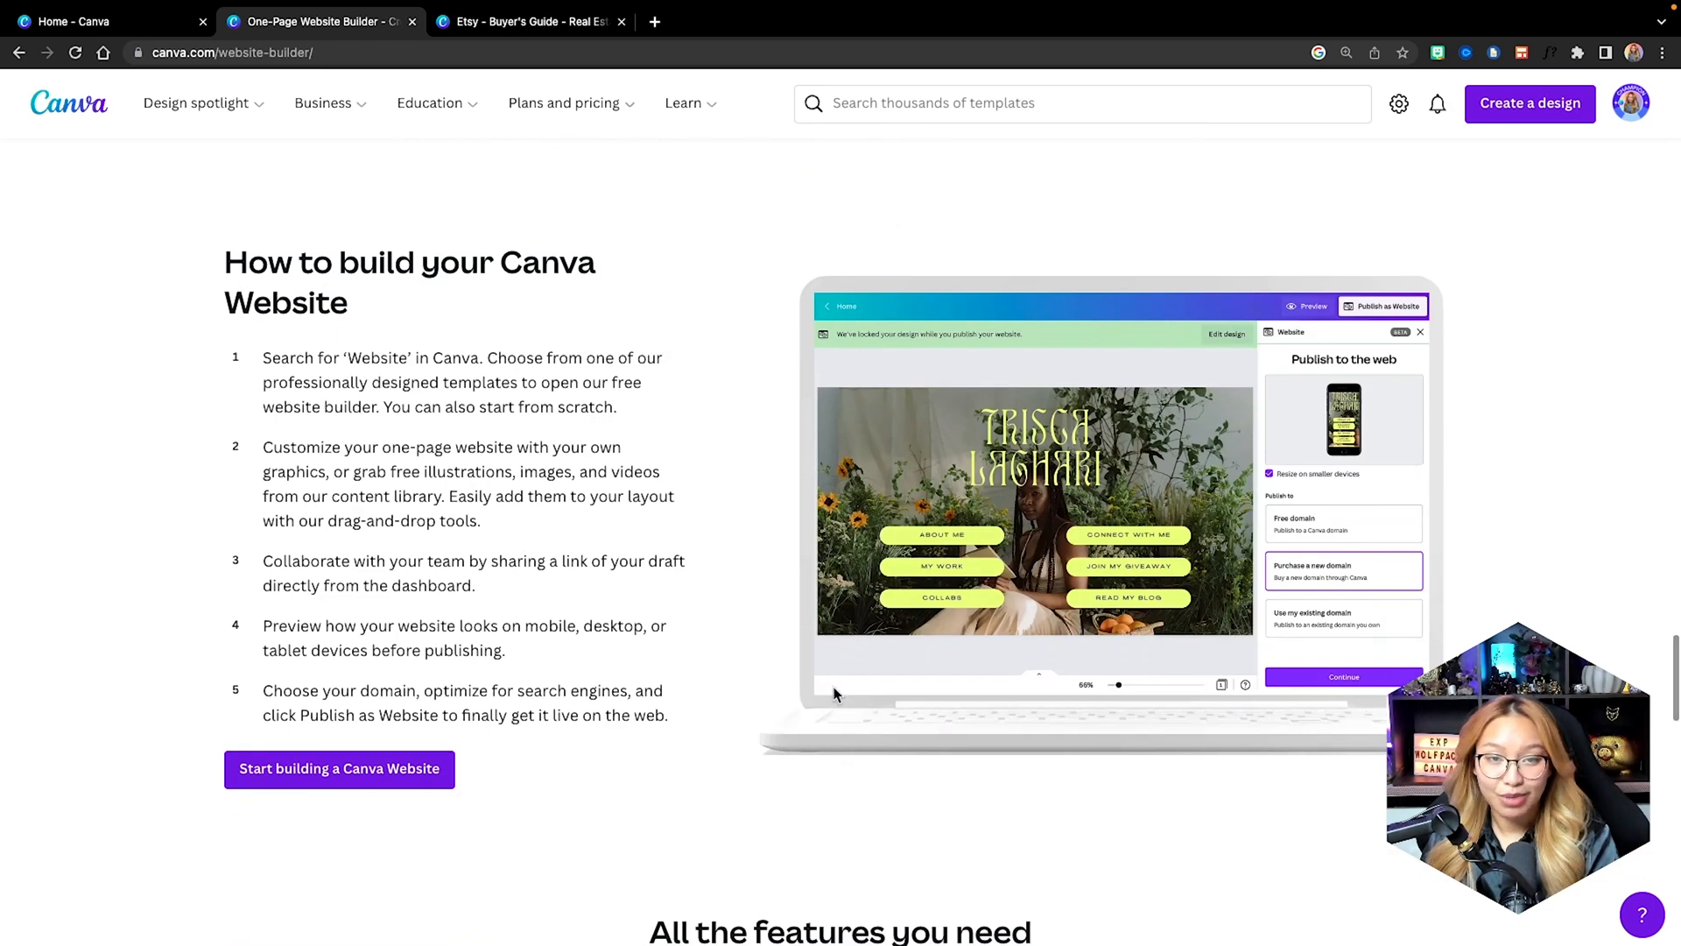
pyautogui.scroll(-3)
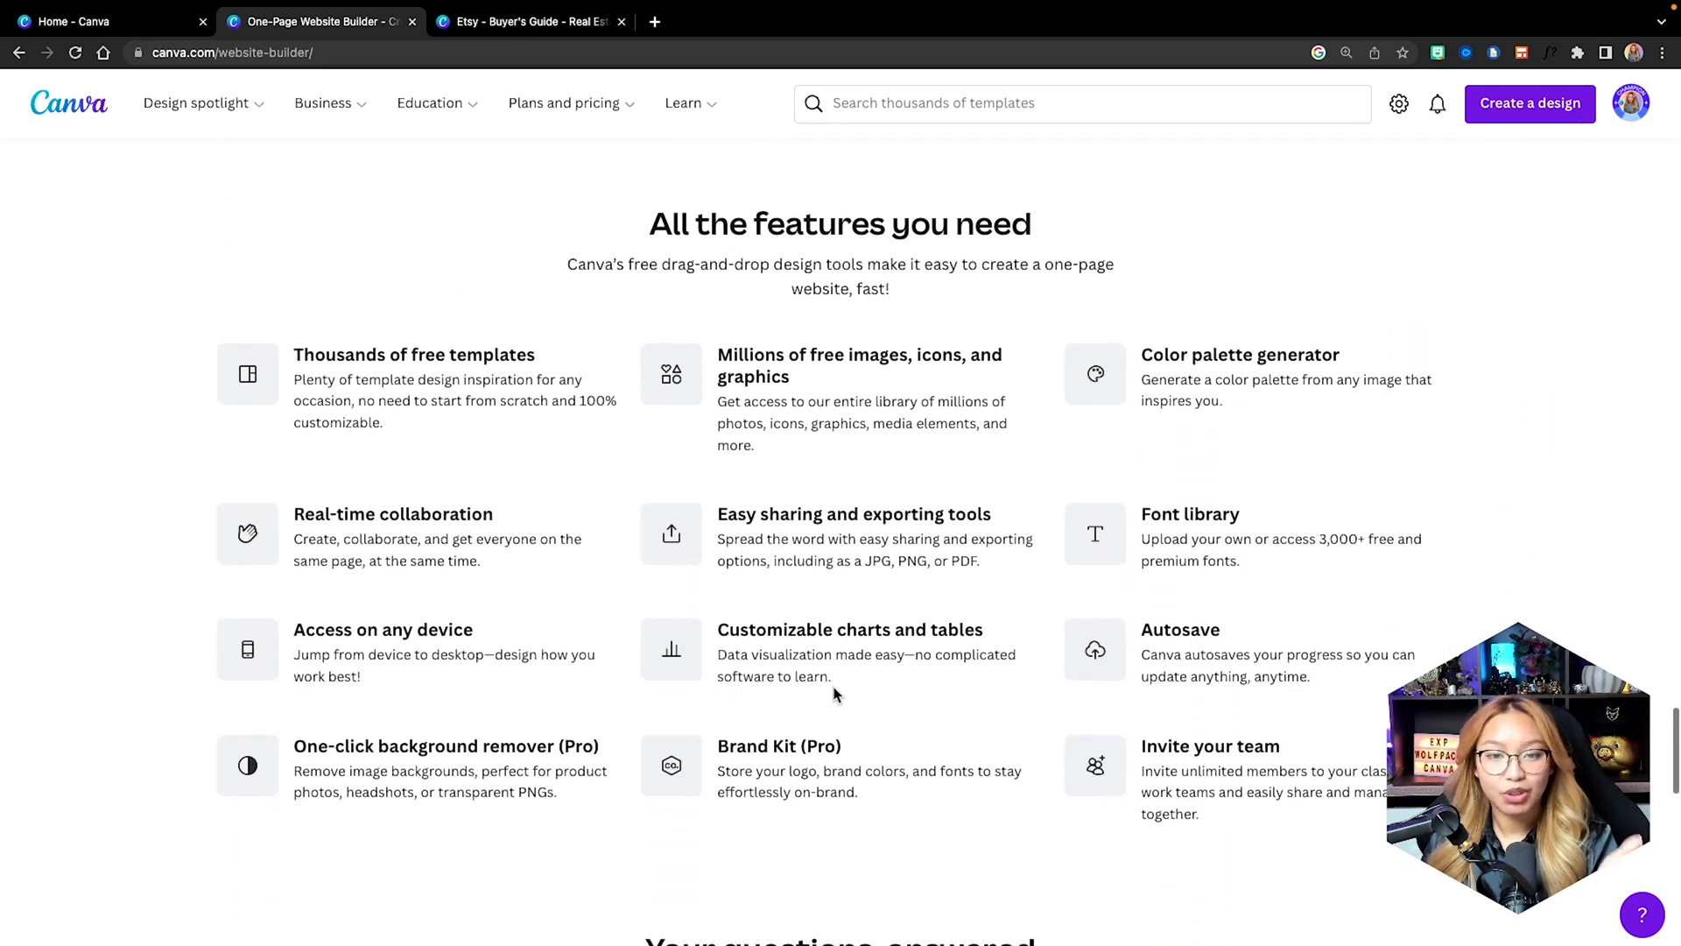
pyautogui.scroll(-3)
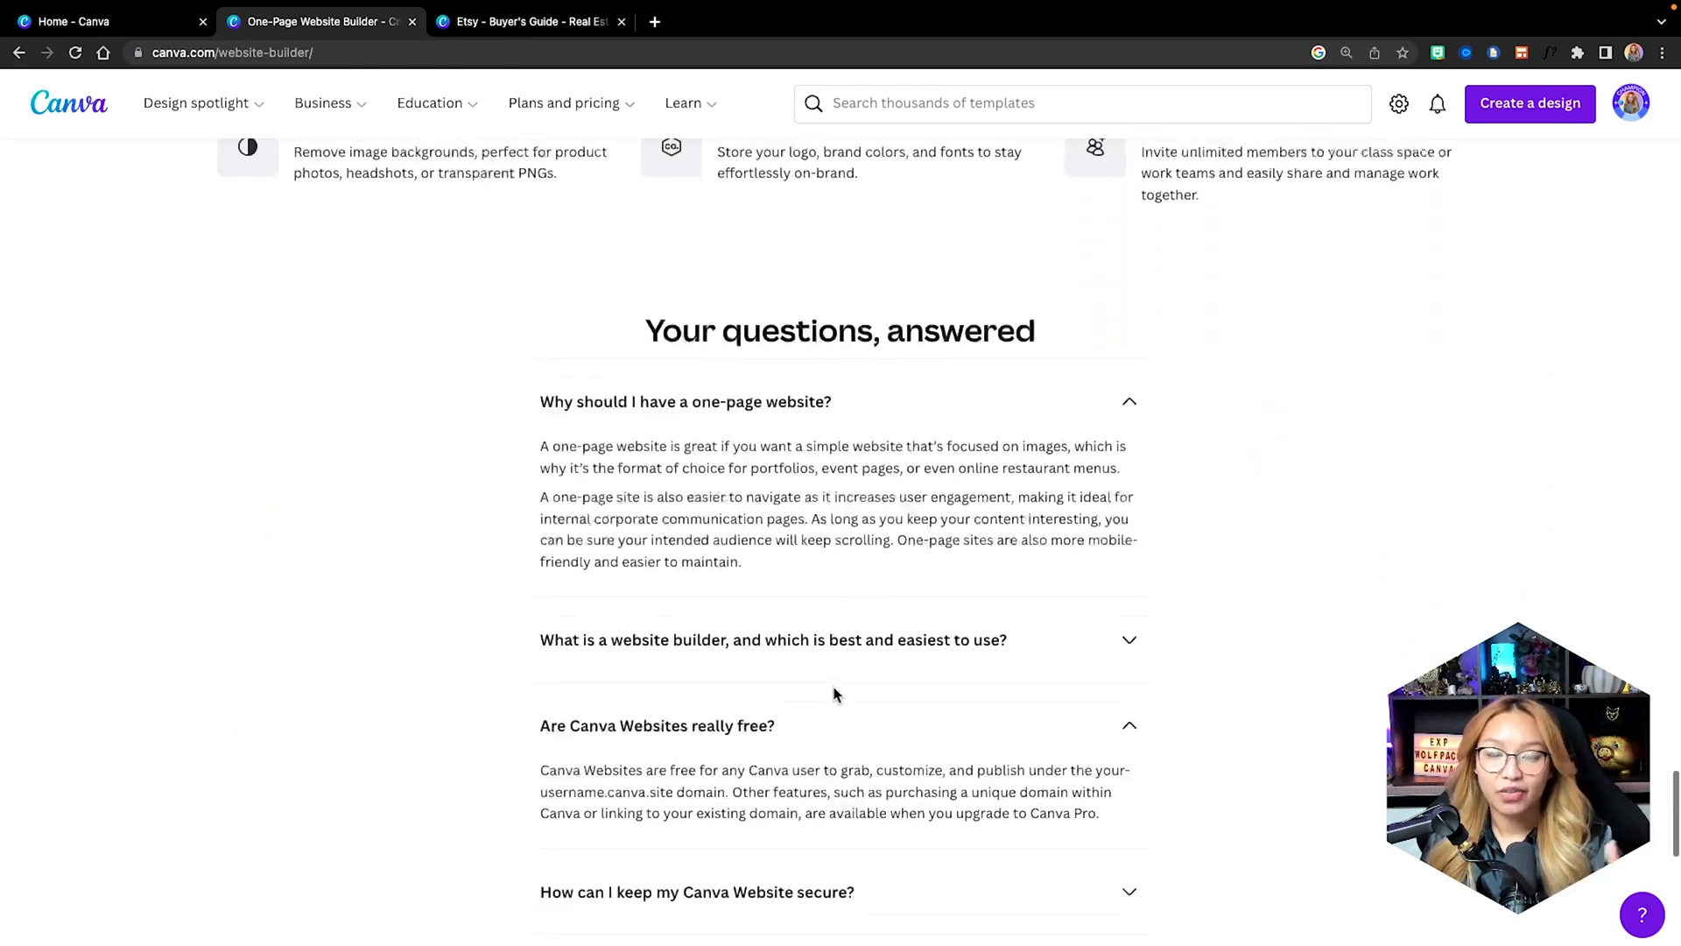
pyautogui.scroll(-3)
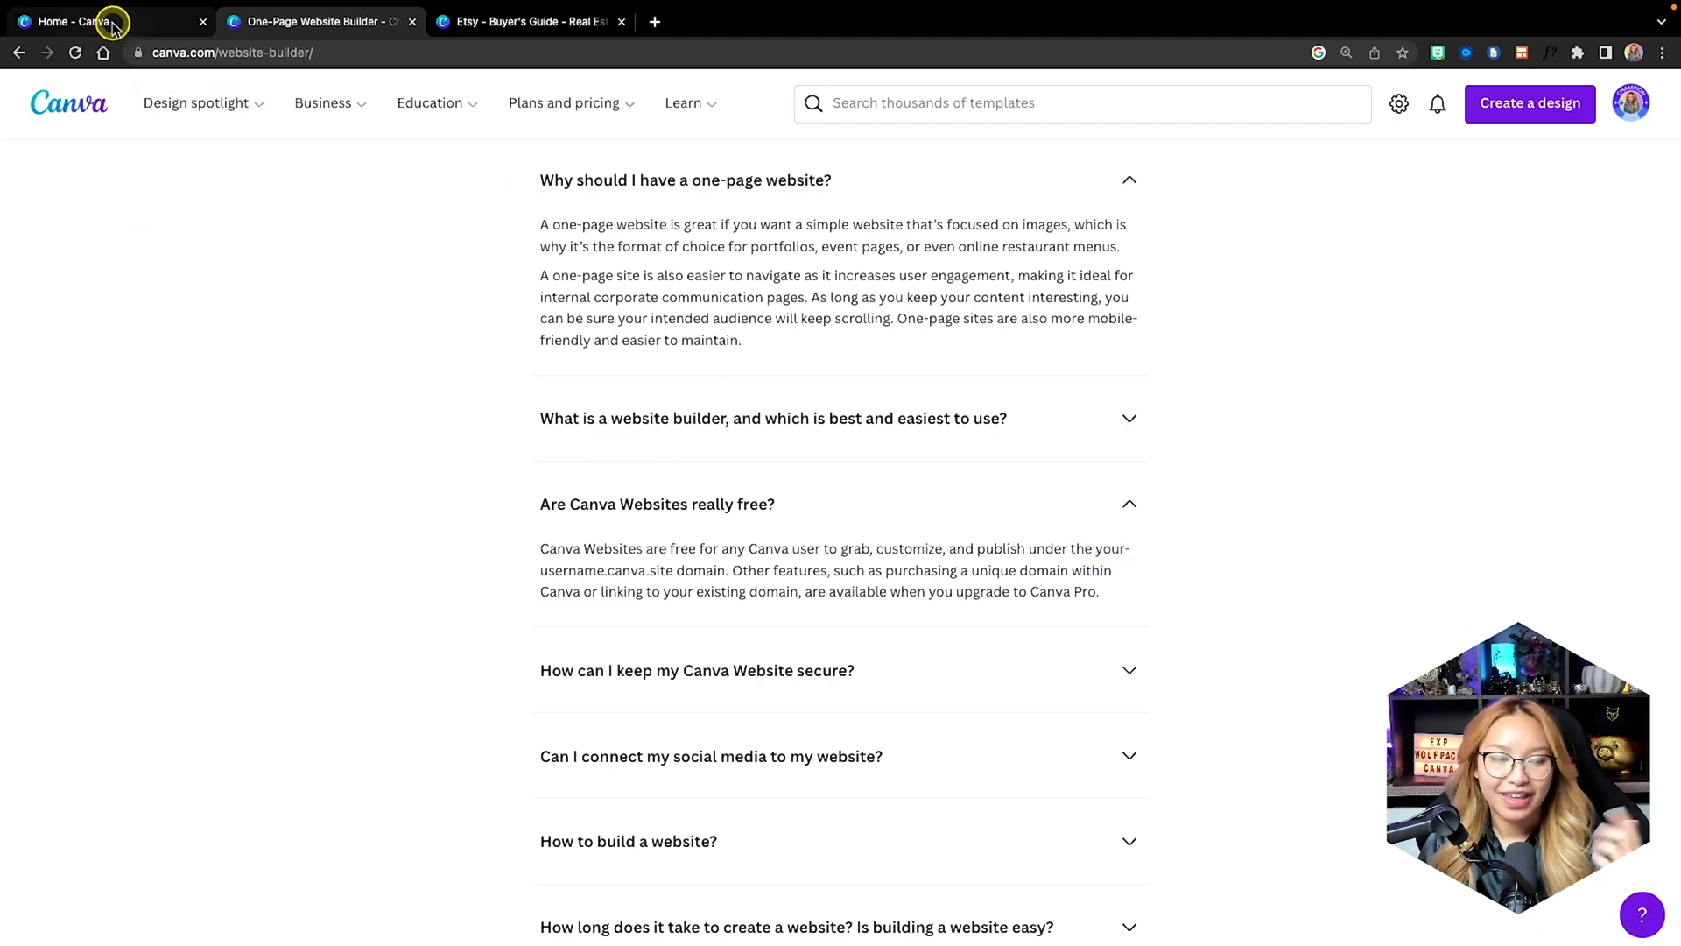
# Step: From the Canva home page, start a new blank Website design under Build your online presence
pyautogui.click(107, 21)
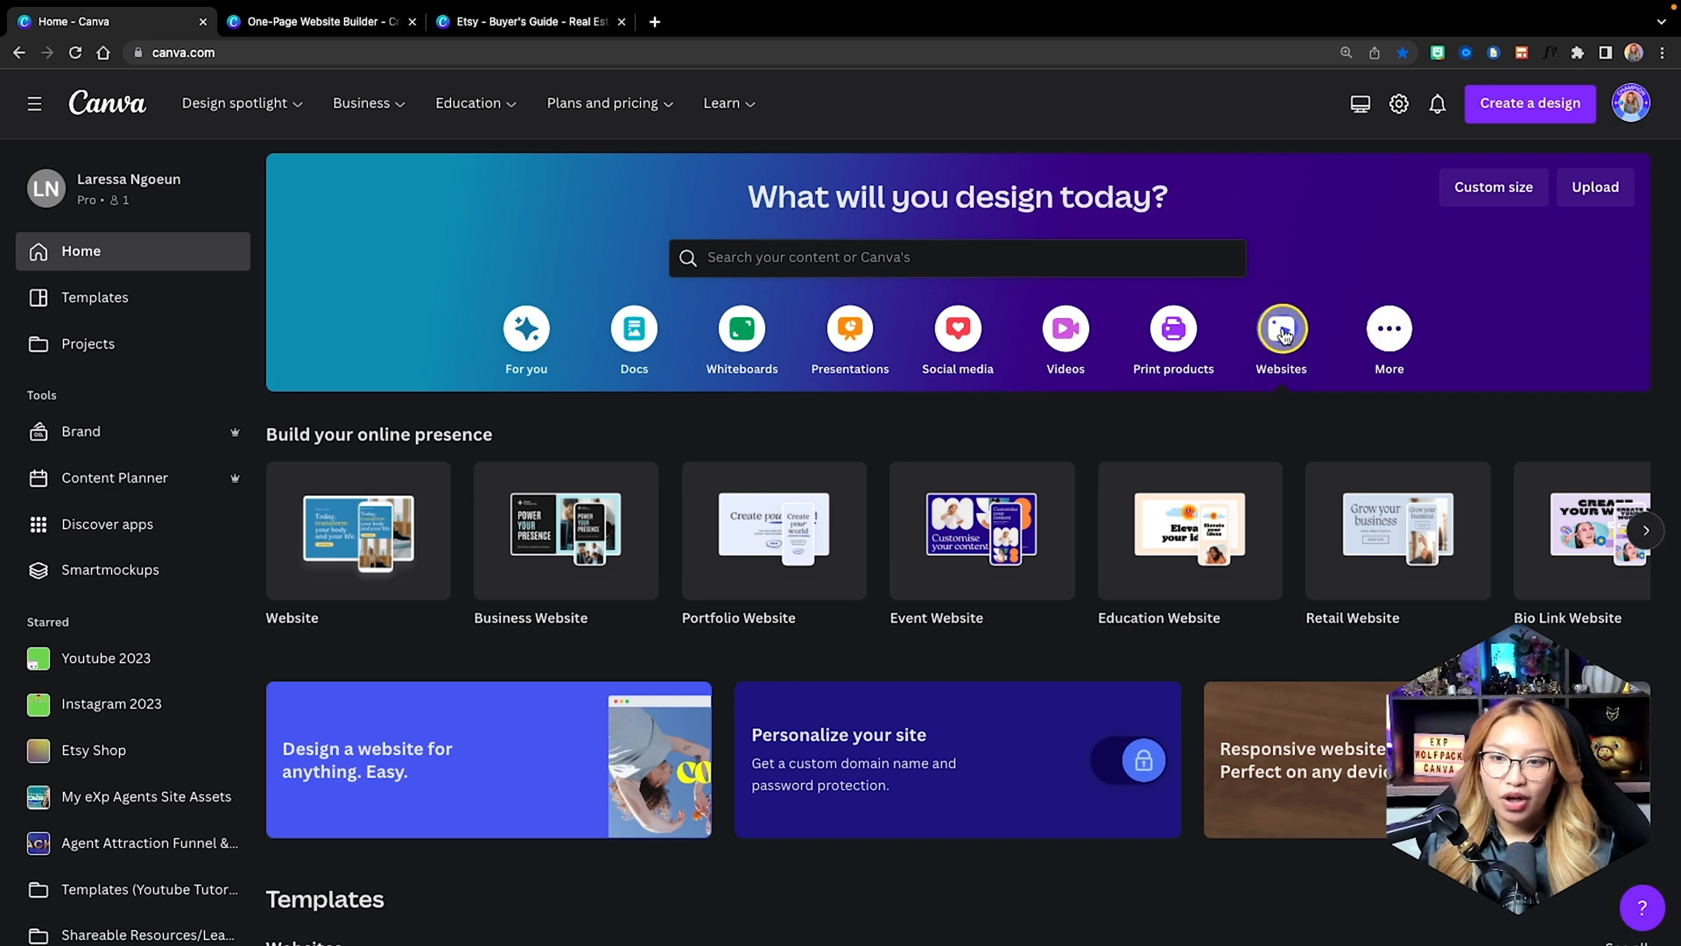
pyautogui.scroll(-3)
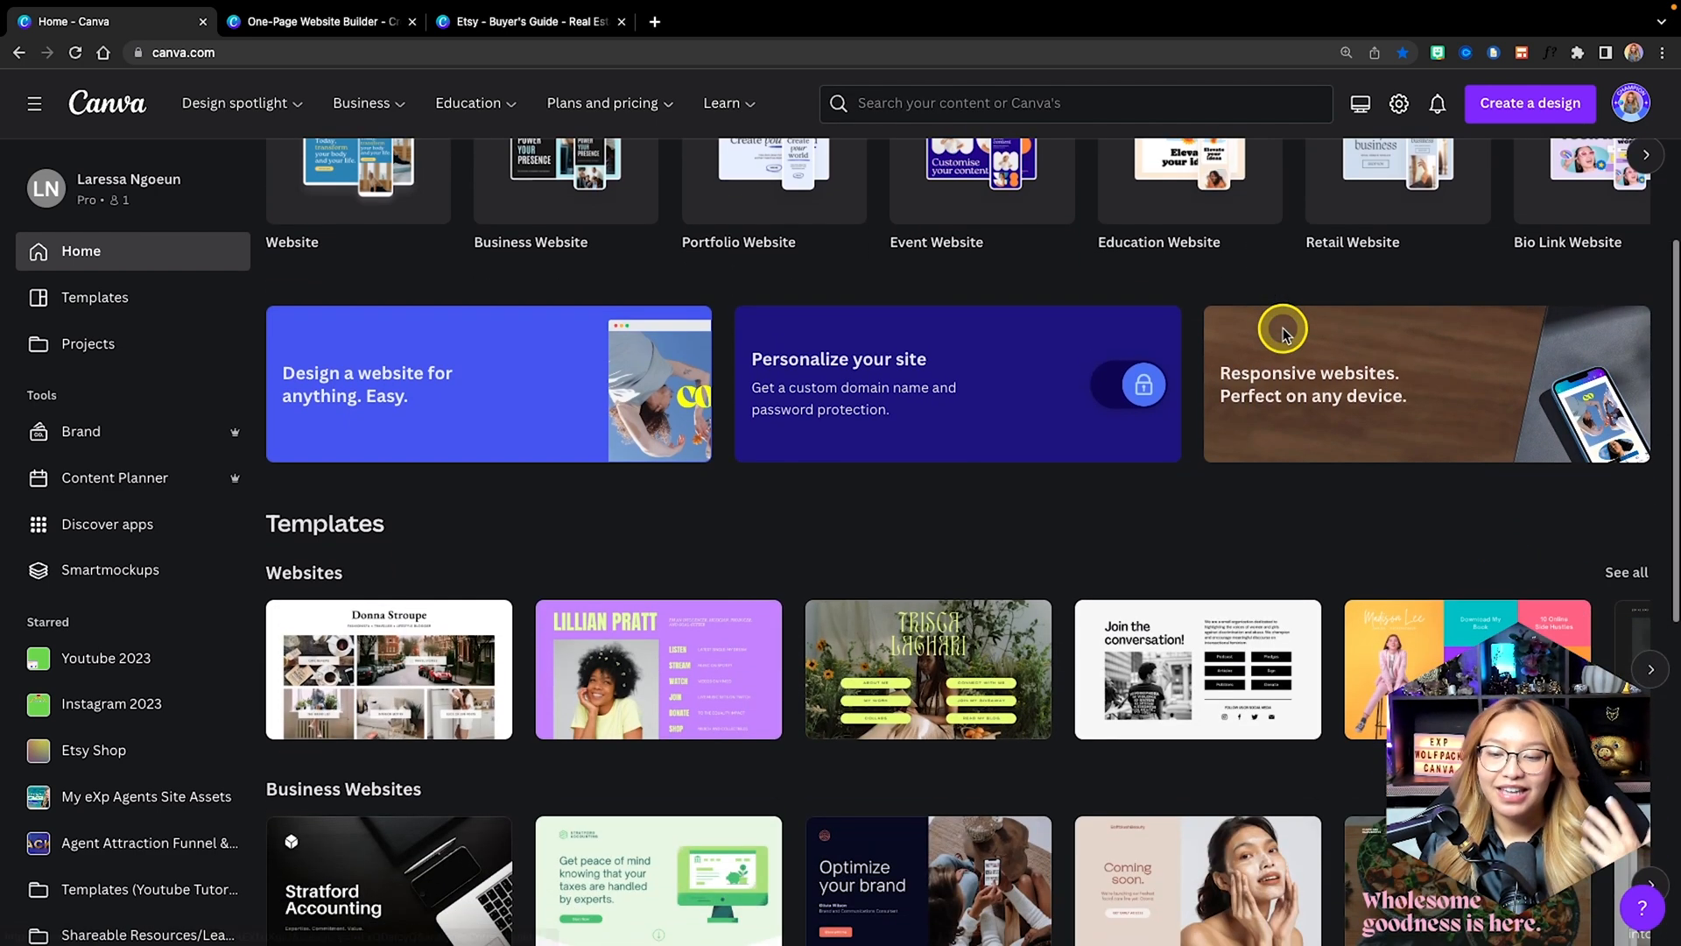
pyautogui.scroll(-3)
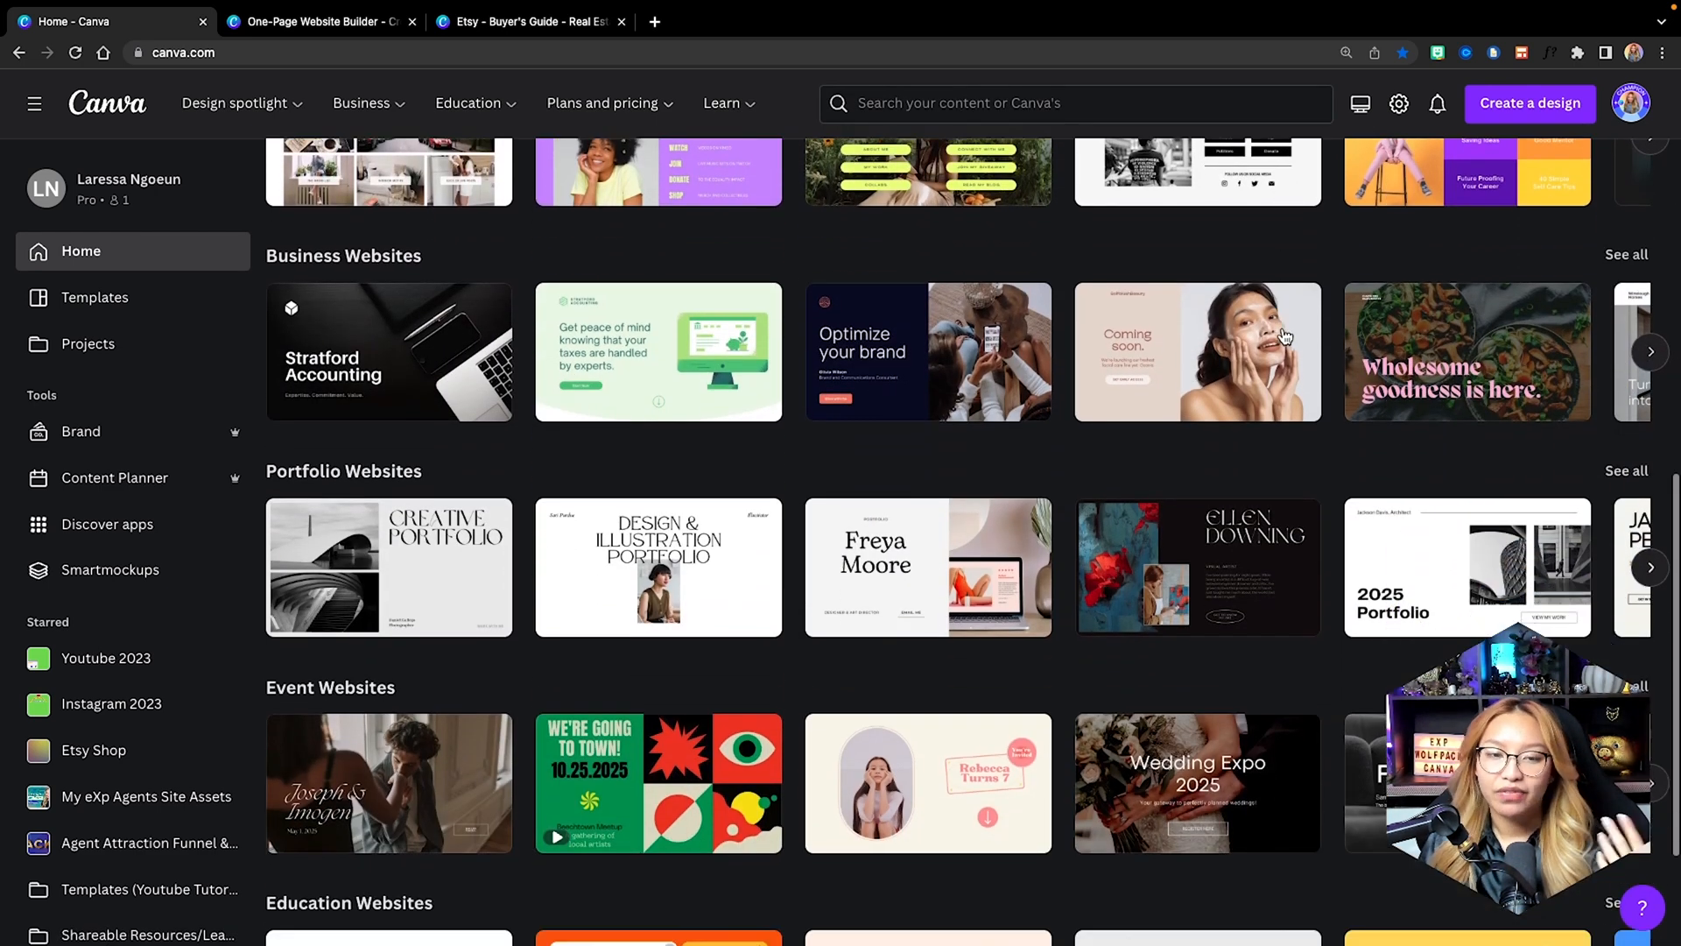
pyautogui.scroll(-3)
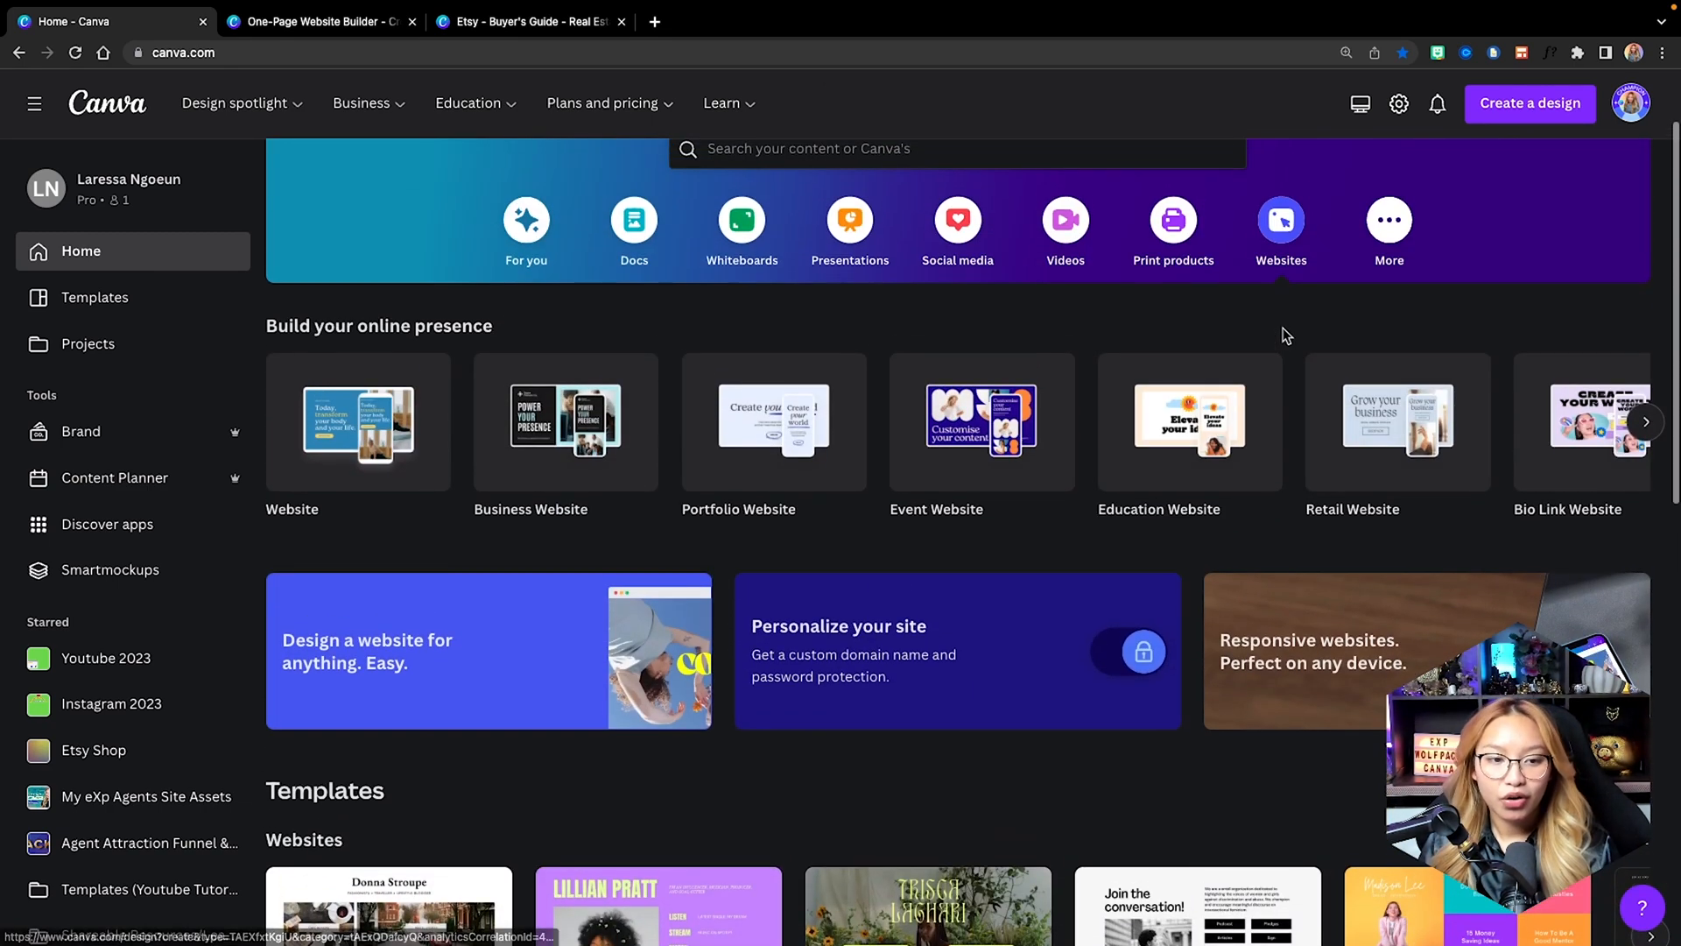
pyautogui.click(357, 419)
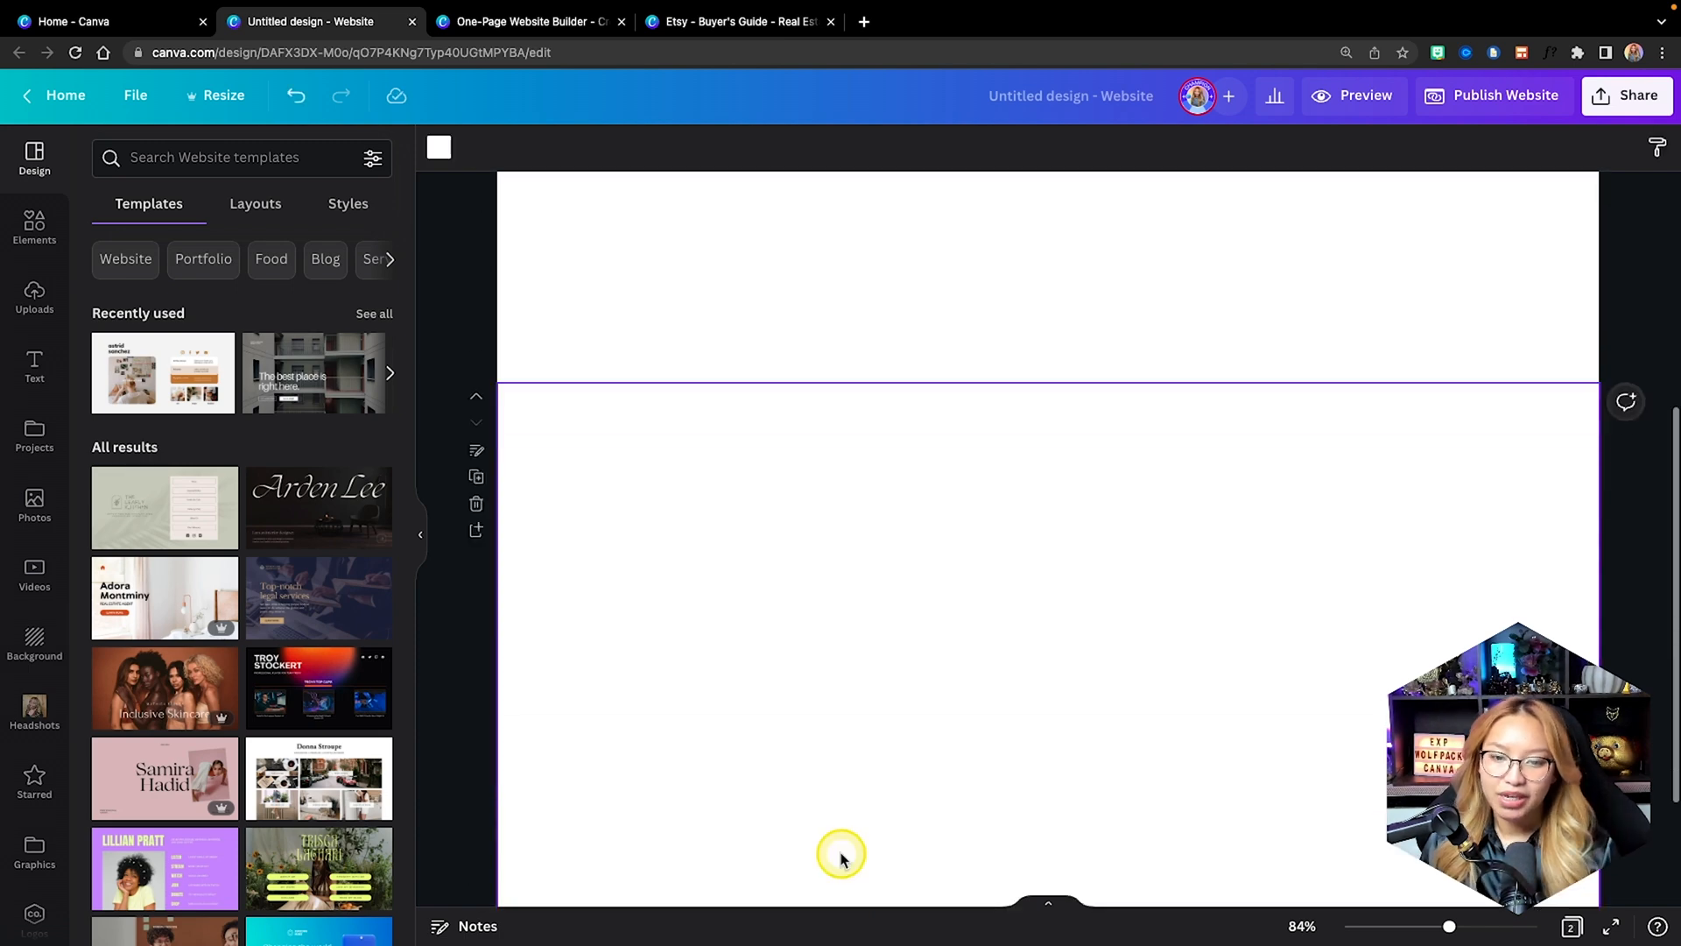
# Step: Shrink the bottom website section to a thin footer strip about 40 px tall
pyautogui.scroll(-3)
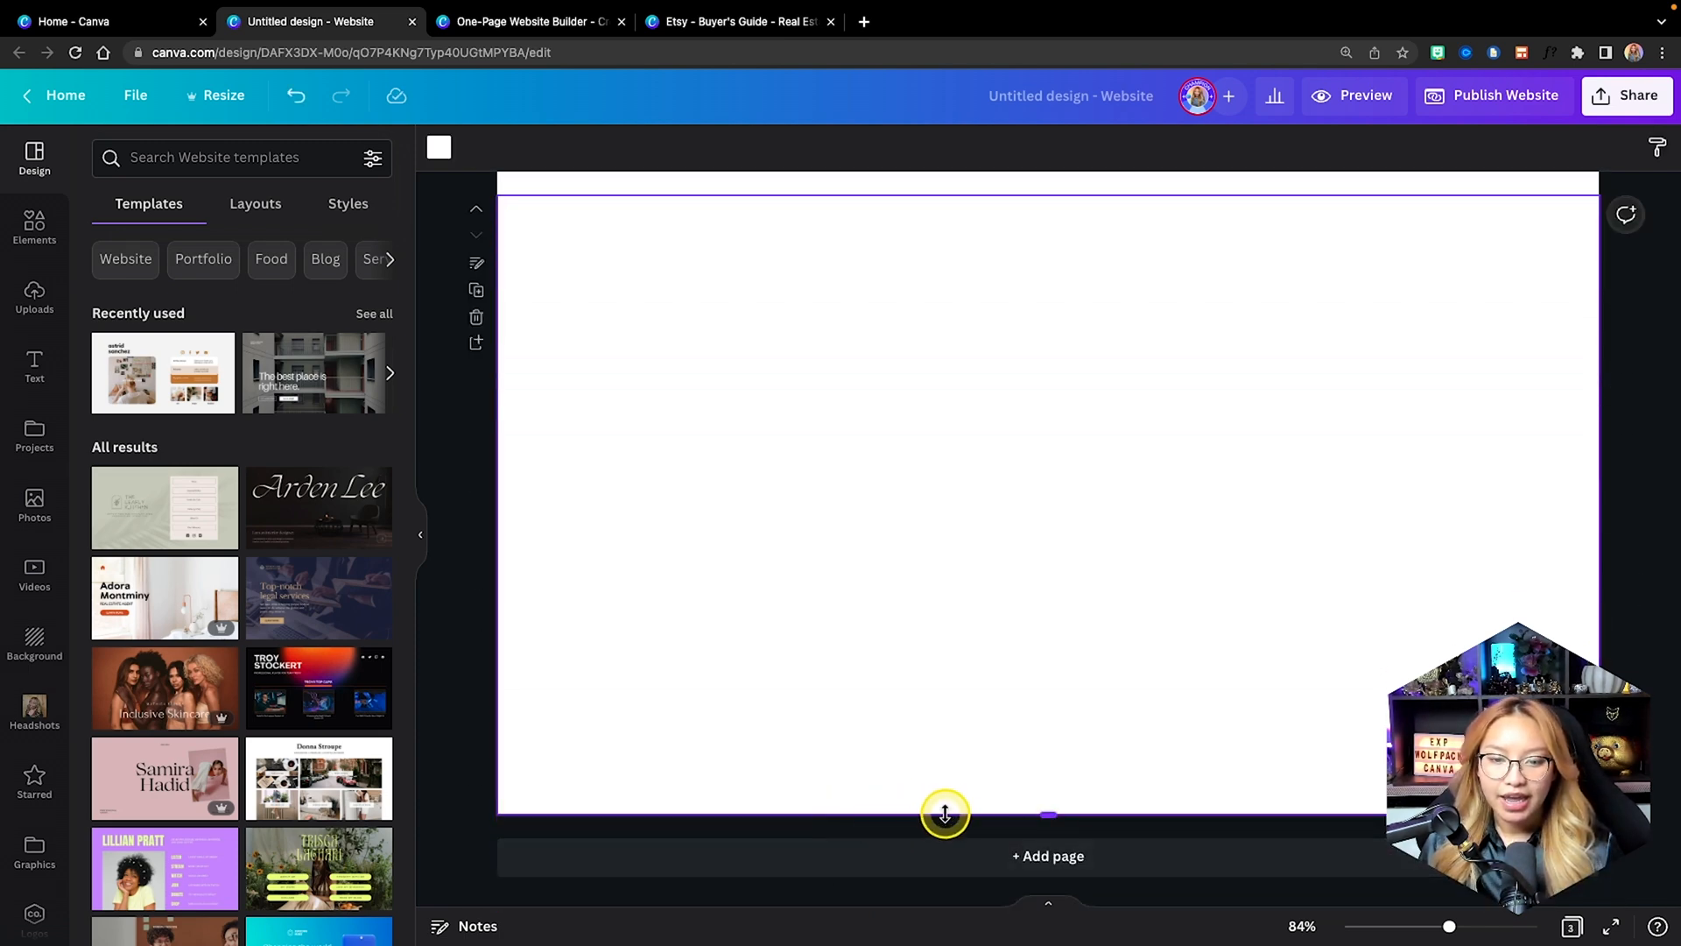
pyautogui.moveTo(944, 812); pyautogui.dragTo(947, 759)
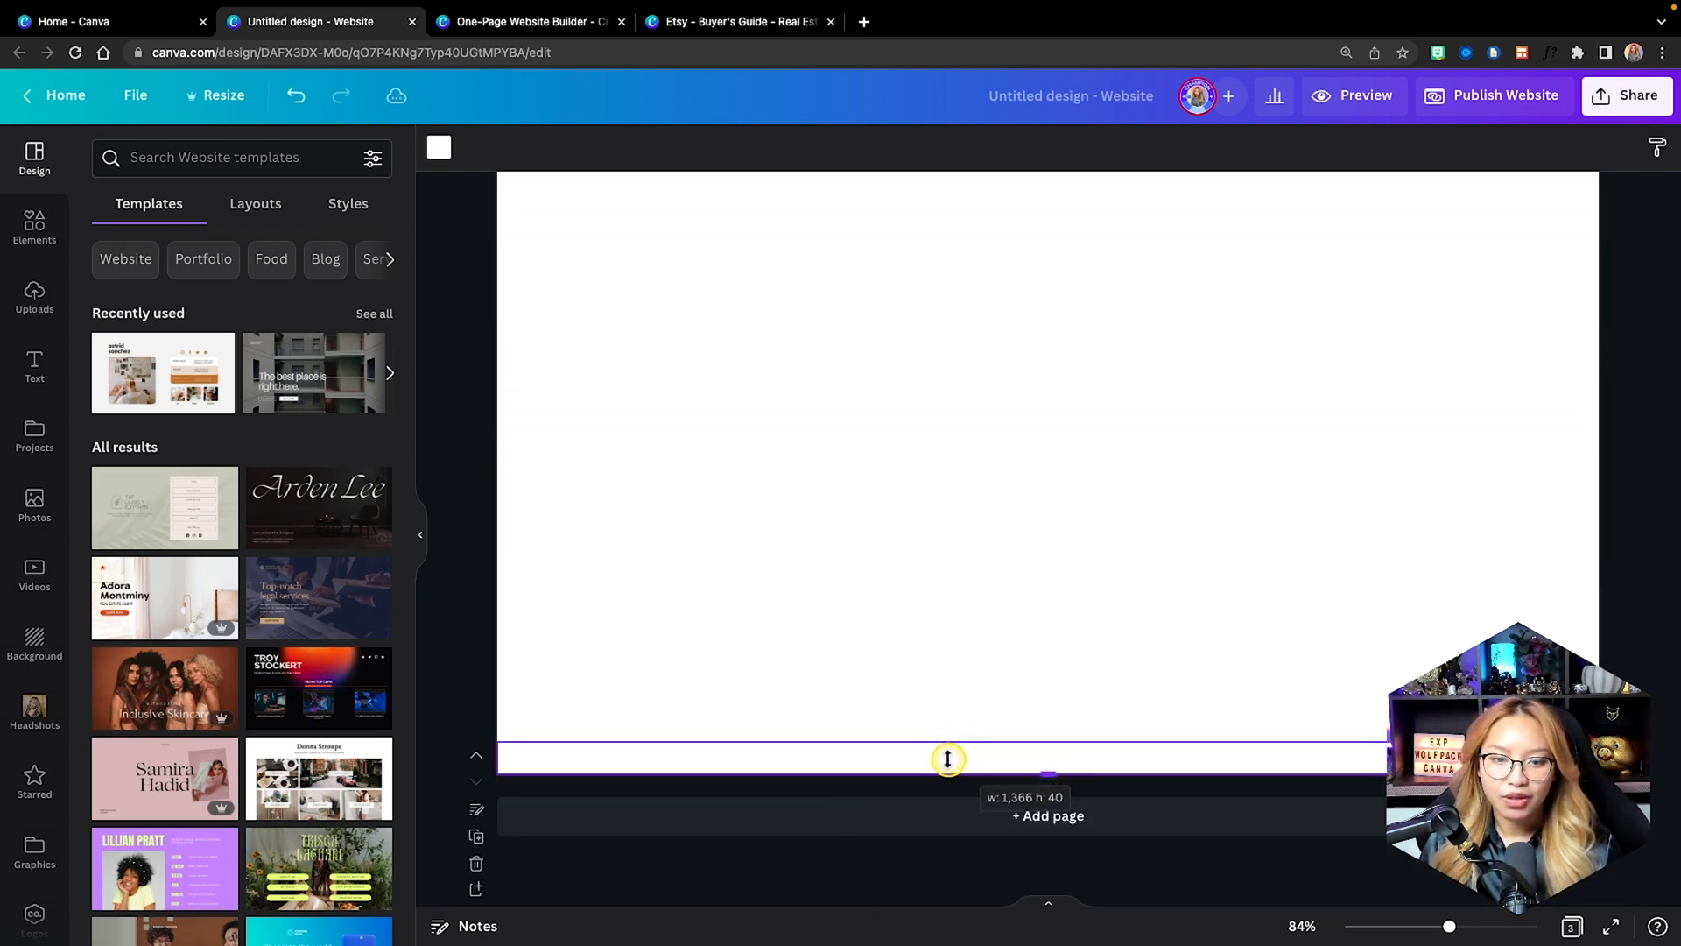
pyautogui.moveTo(948, 758); pyautogui.dragTo(1040, 778)
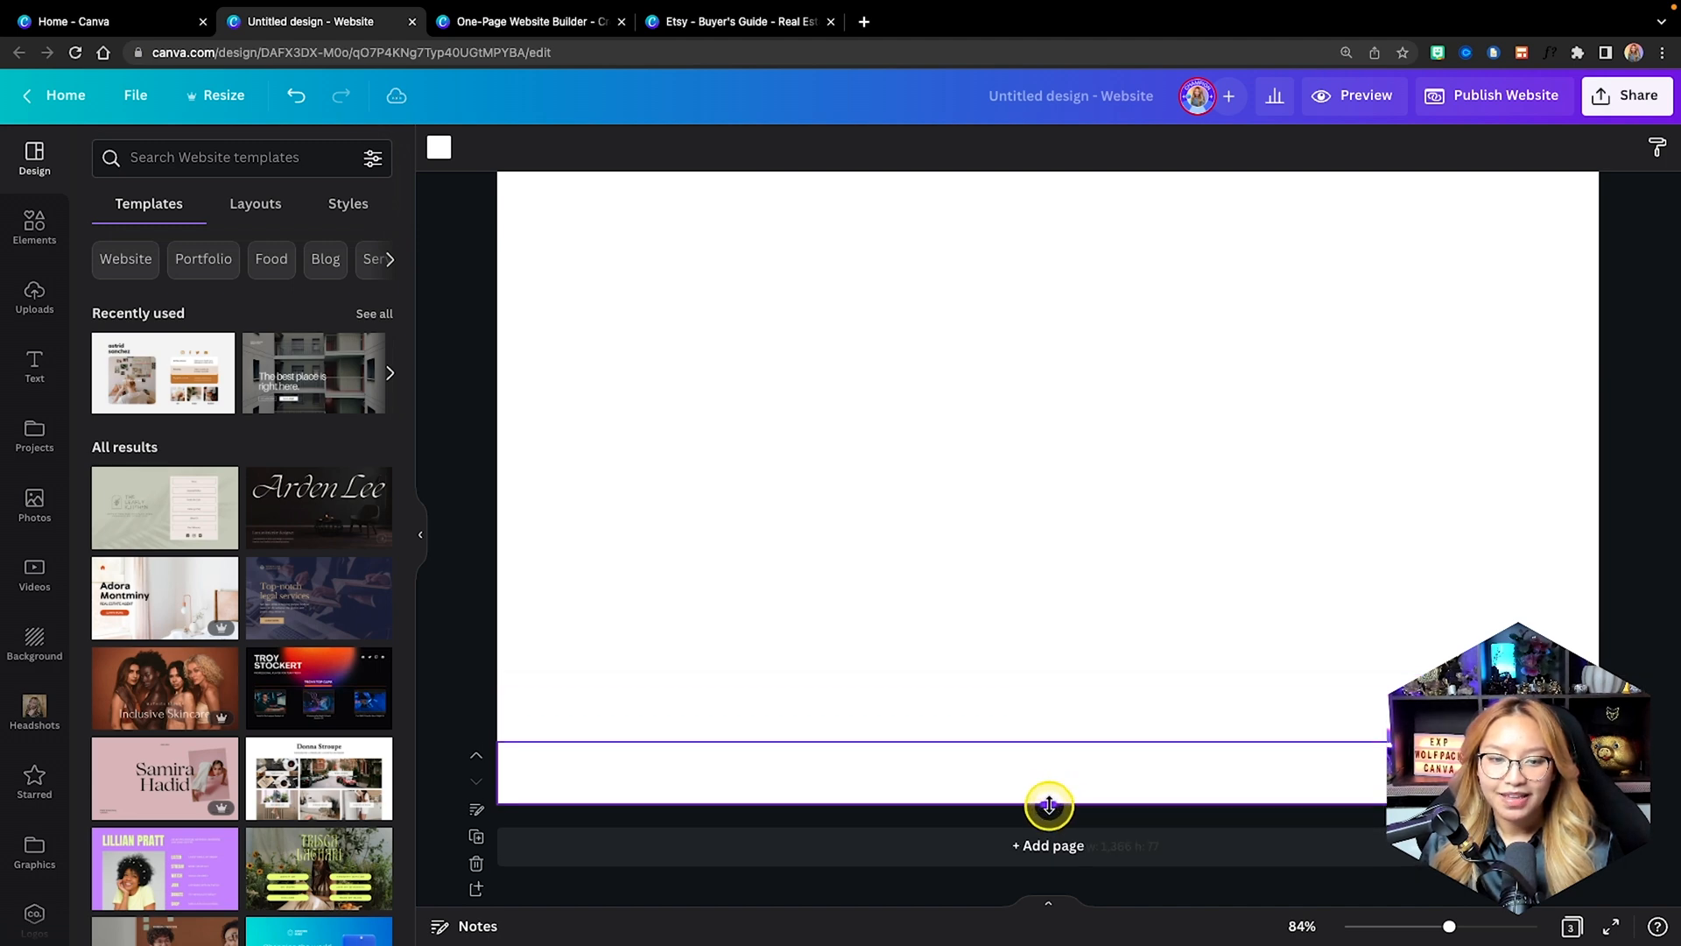
pyautogui.scroll(-3)
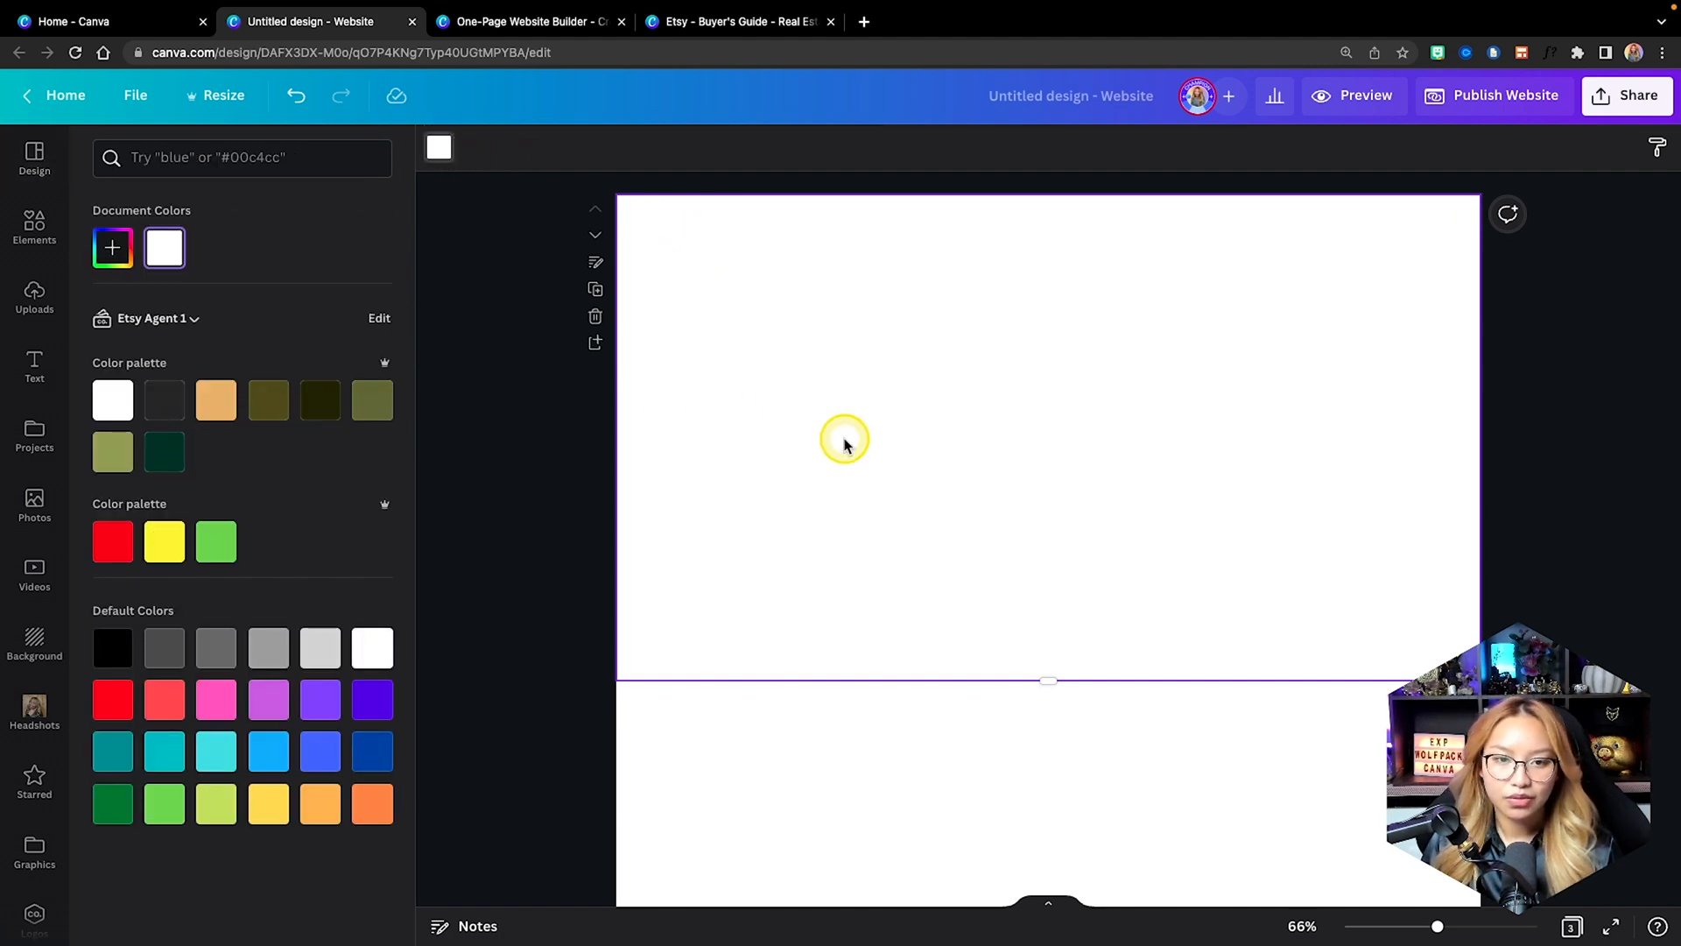
# Step: Colour the top section dark green, the middle section #e8bb74 orange, and the footer strip dark green
pyautogui.click(163, 452)
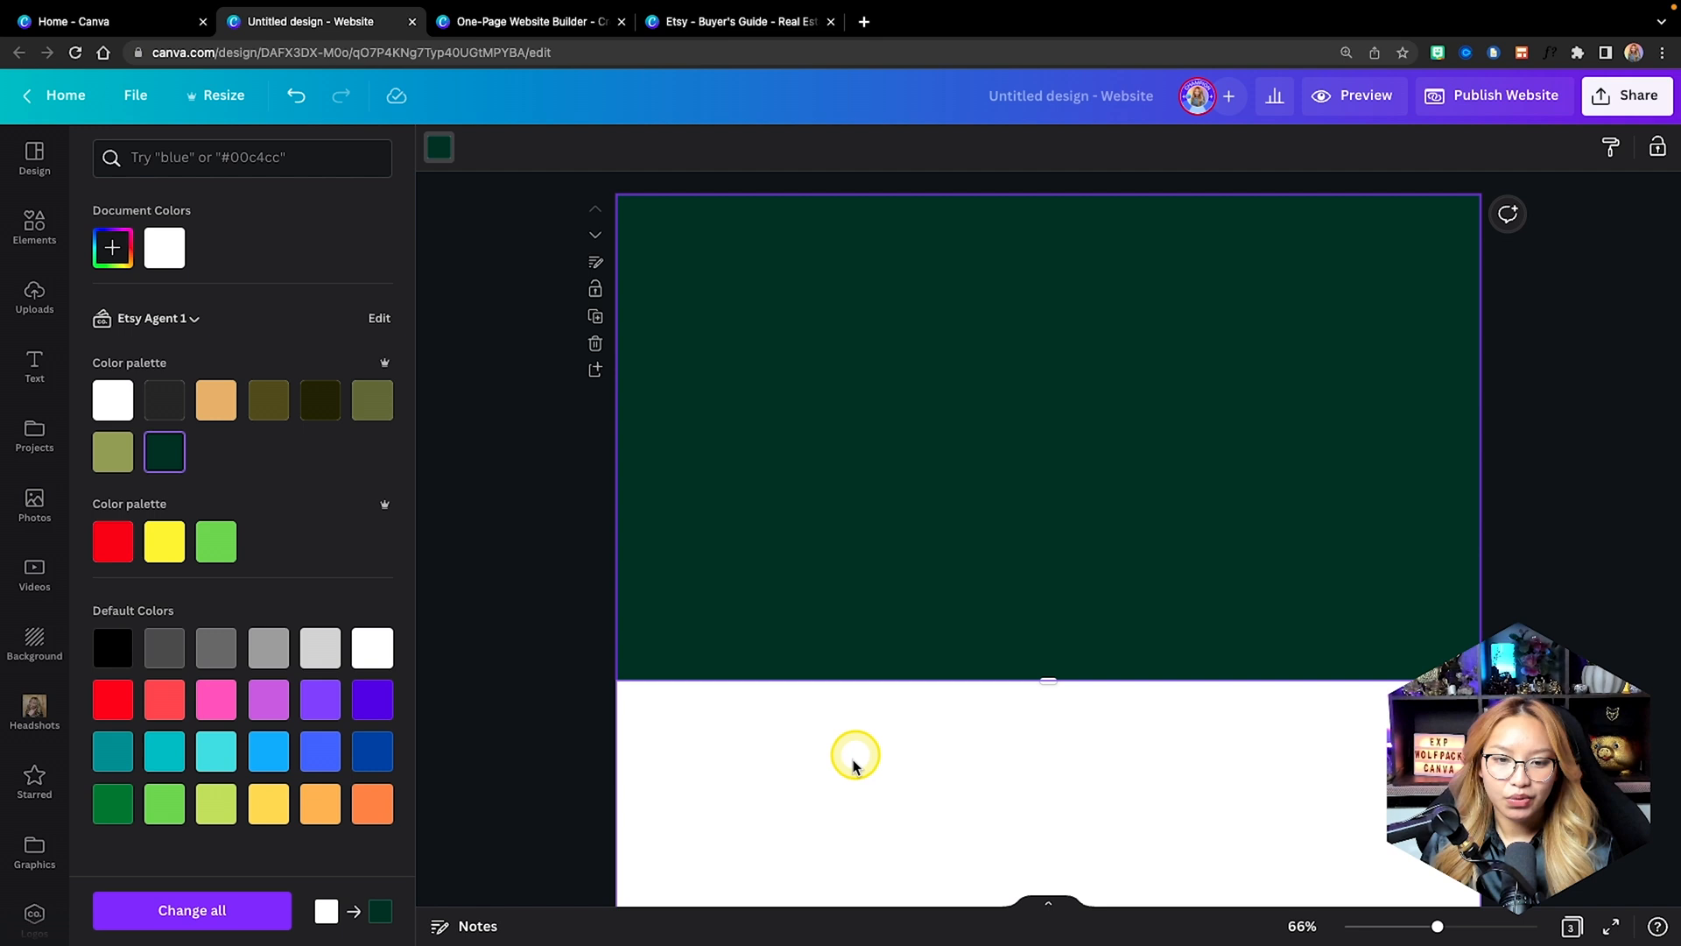
pyautogui.click(216, 399)
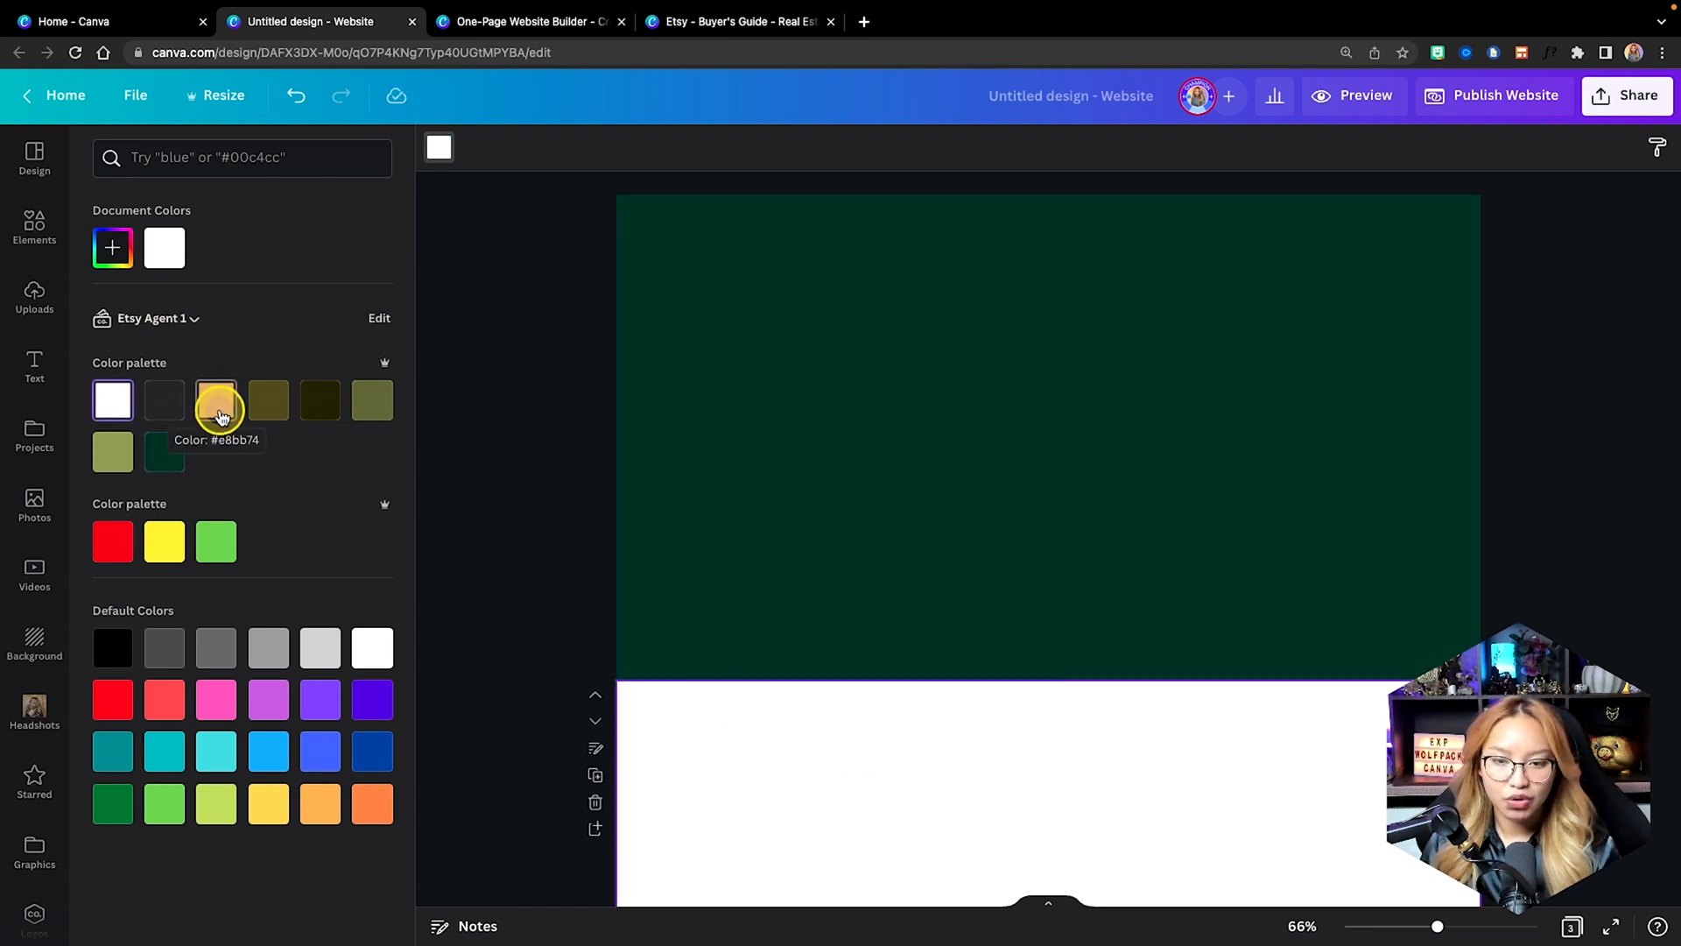
pyautogui.click(216, 399)
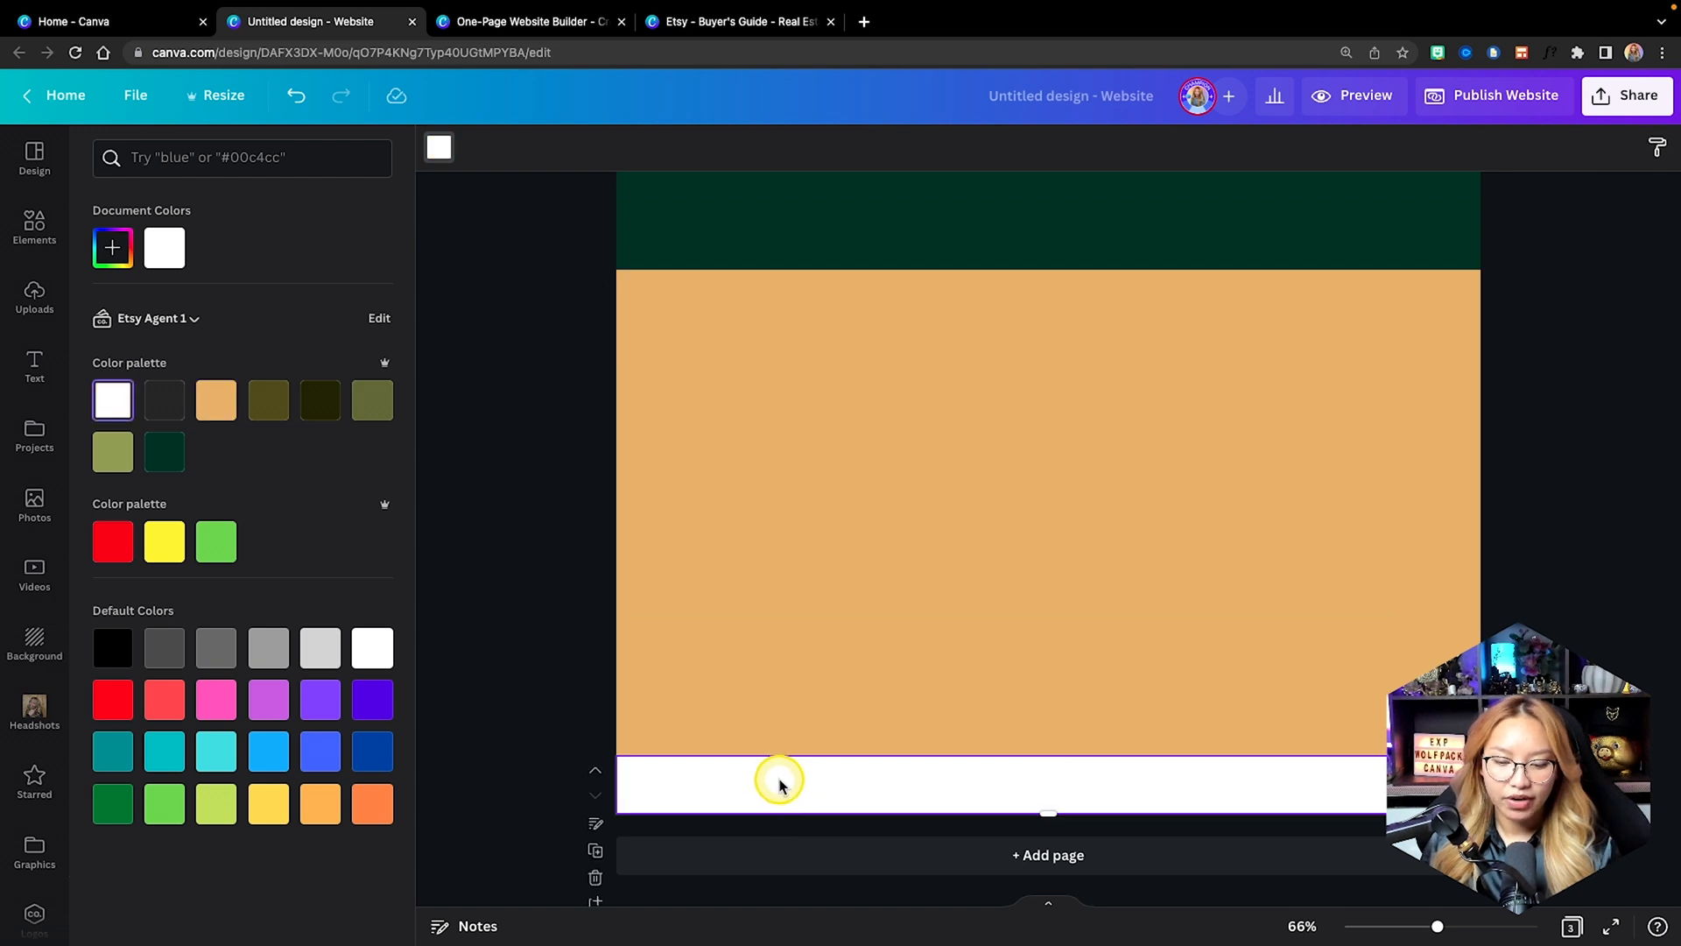
pyautogui.click(163, 450)
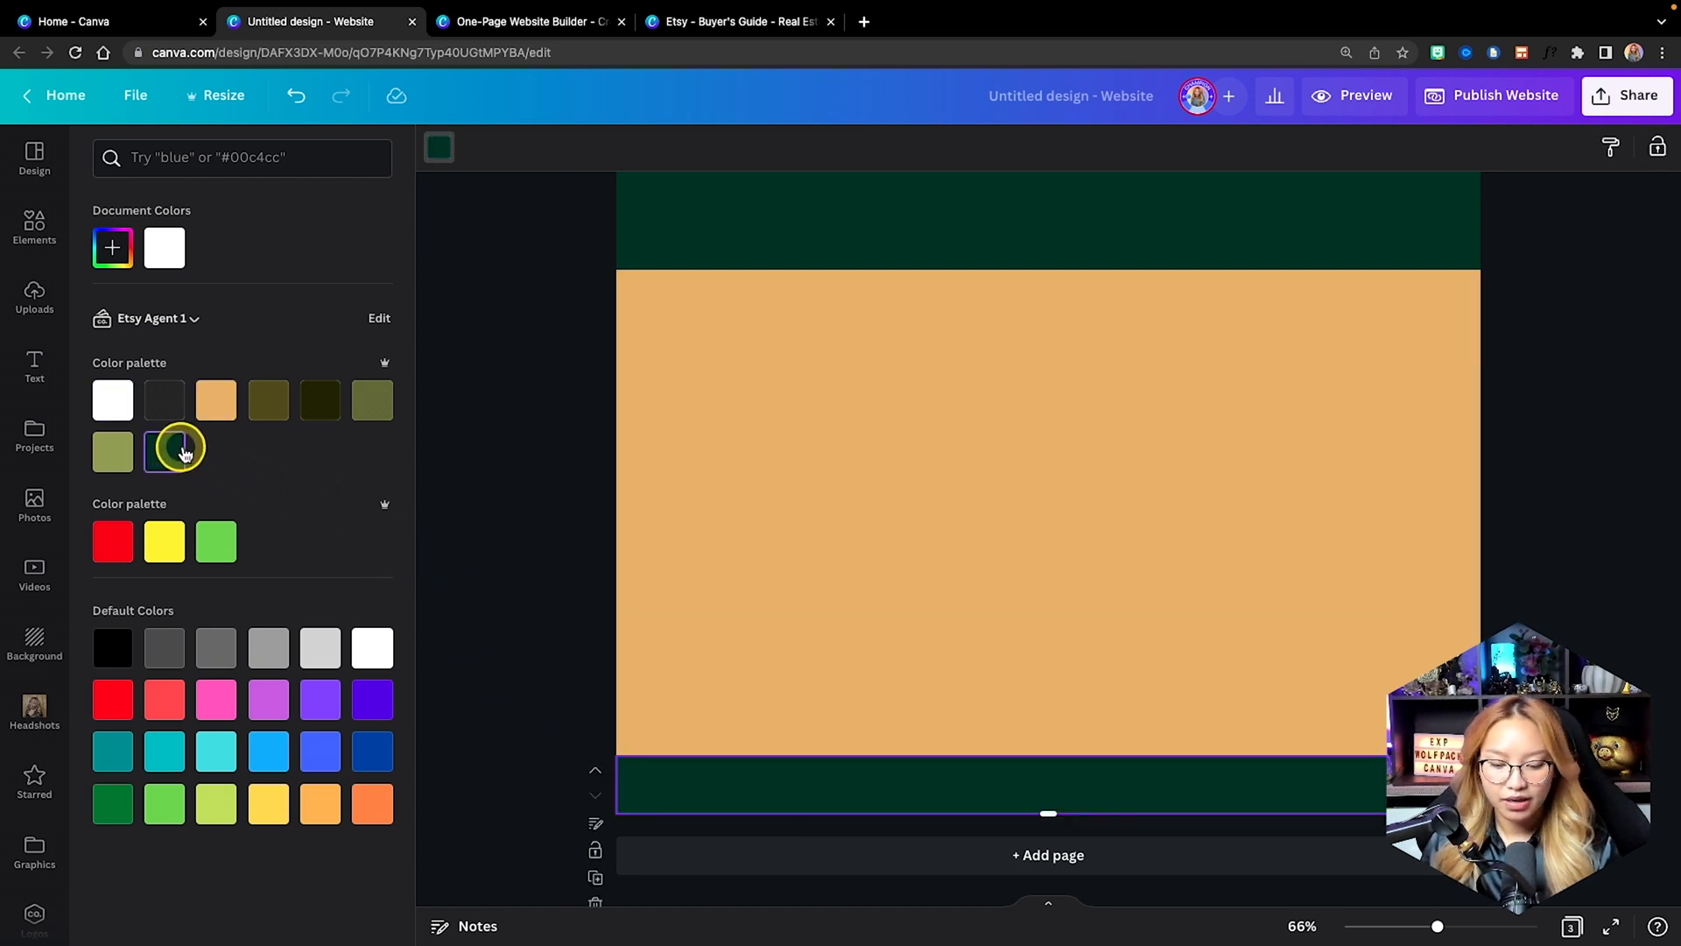
pyautogui.click(179, 451)
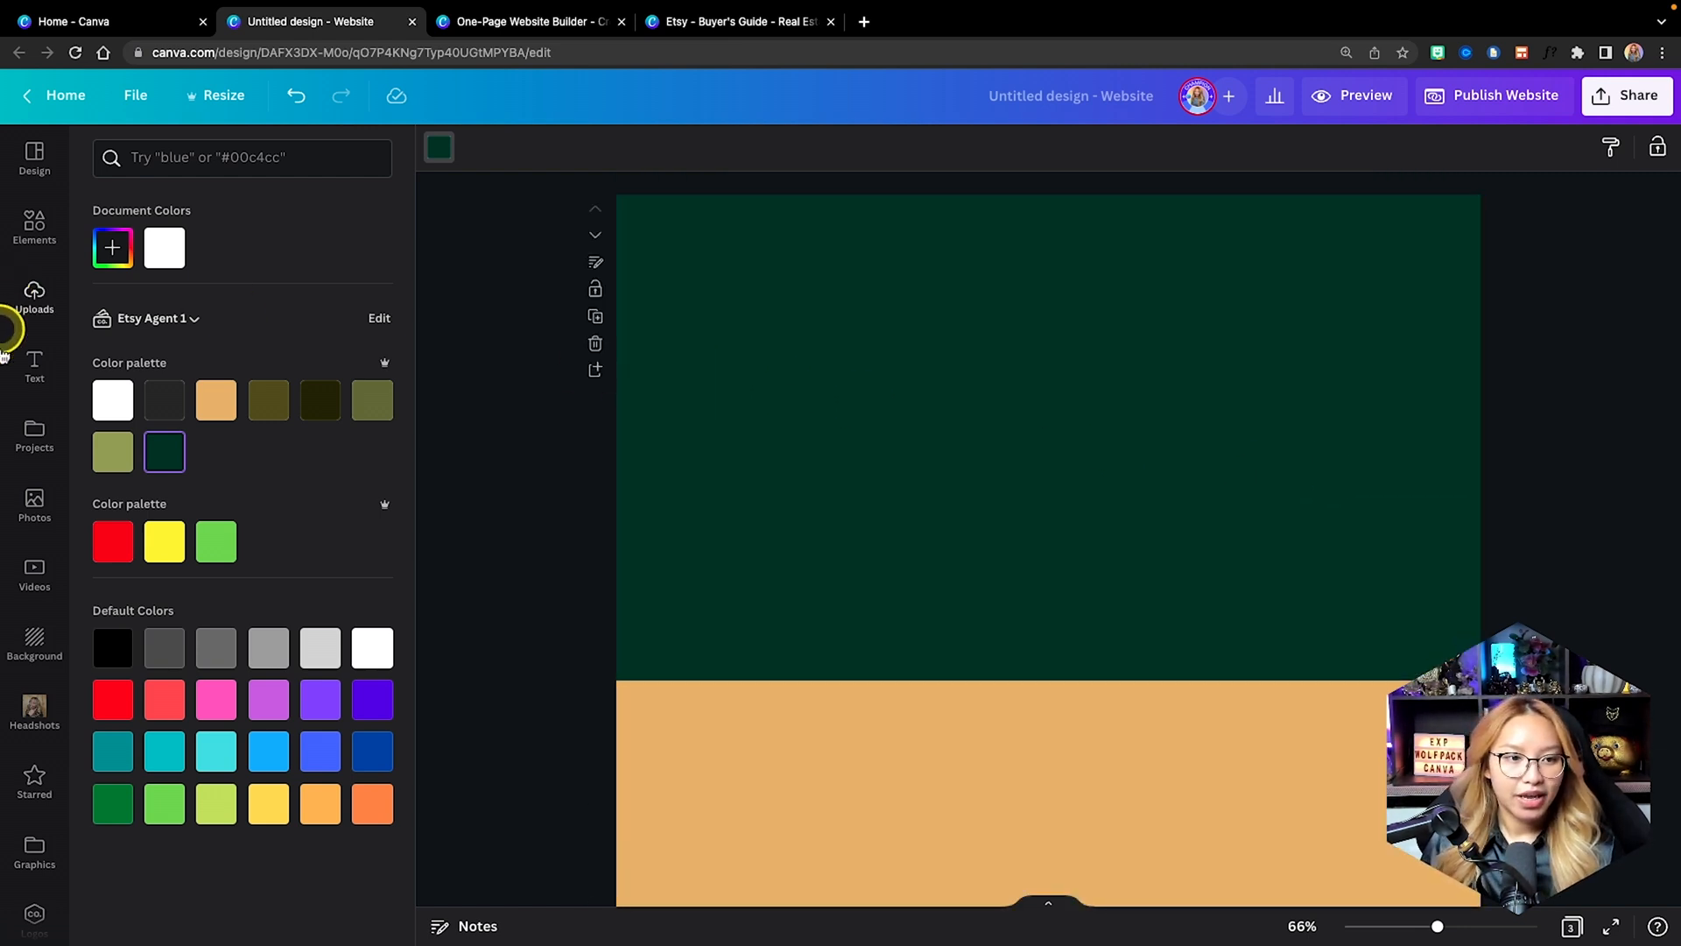
pyautogui.click(1072, 461)
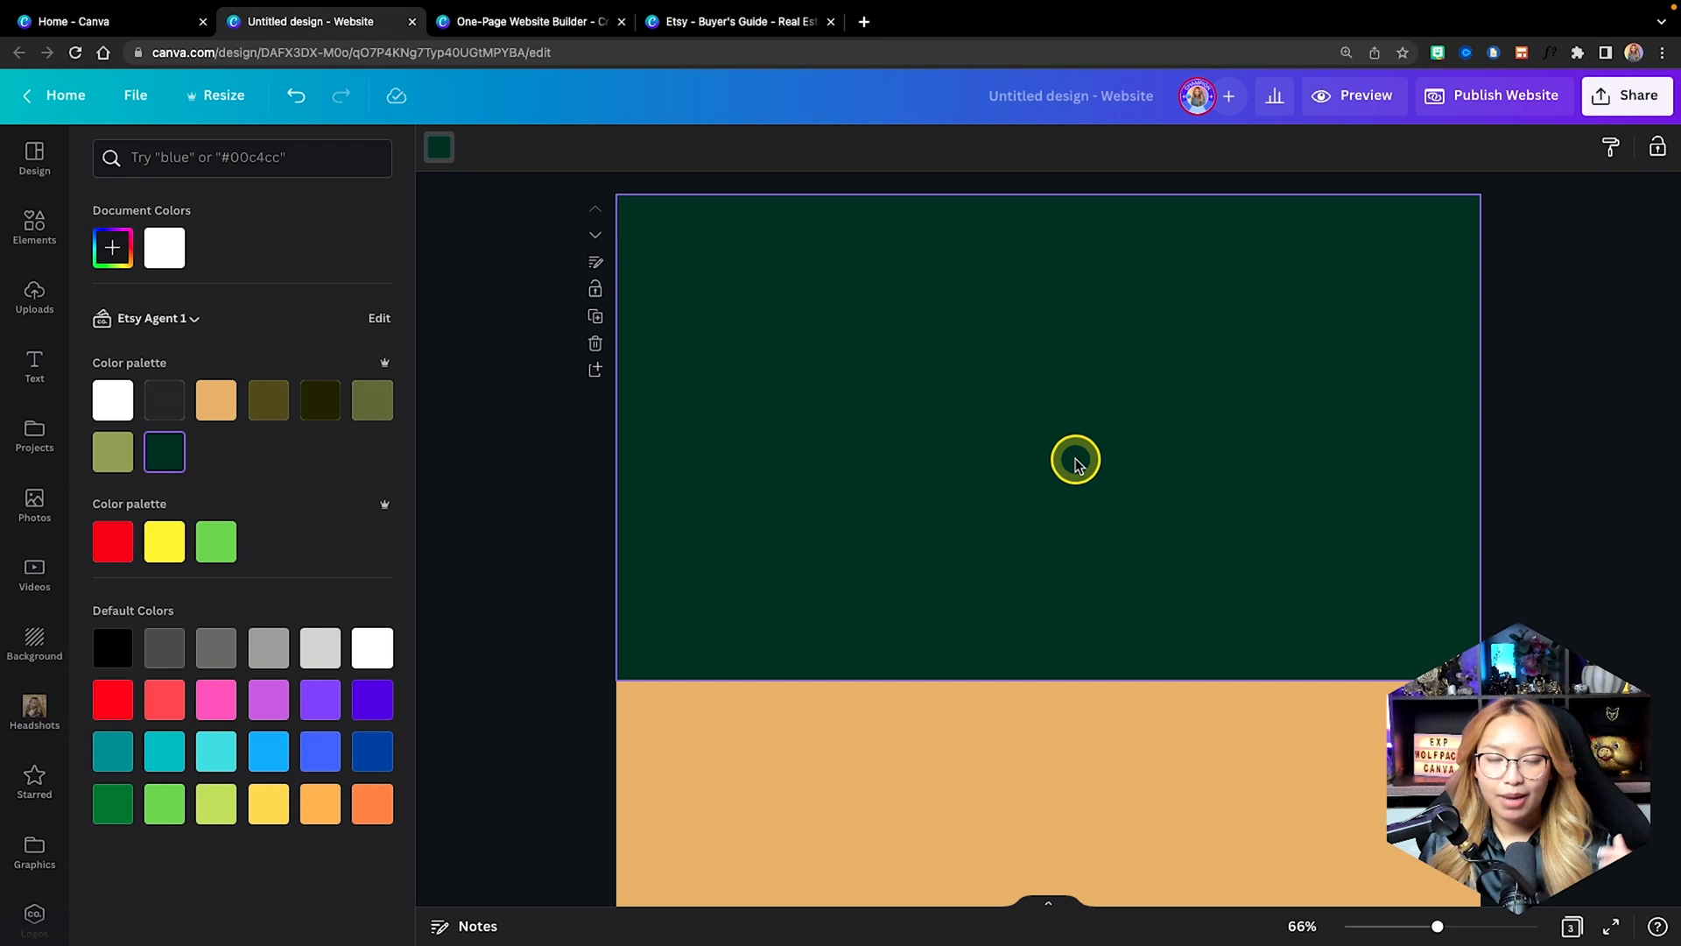
pyautogui.moveTo(364, 460)
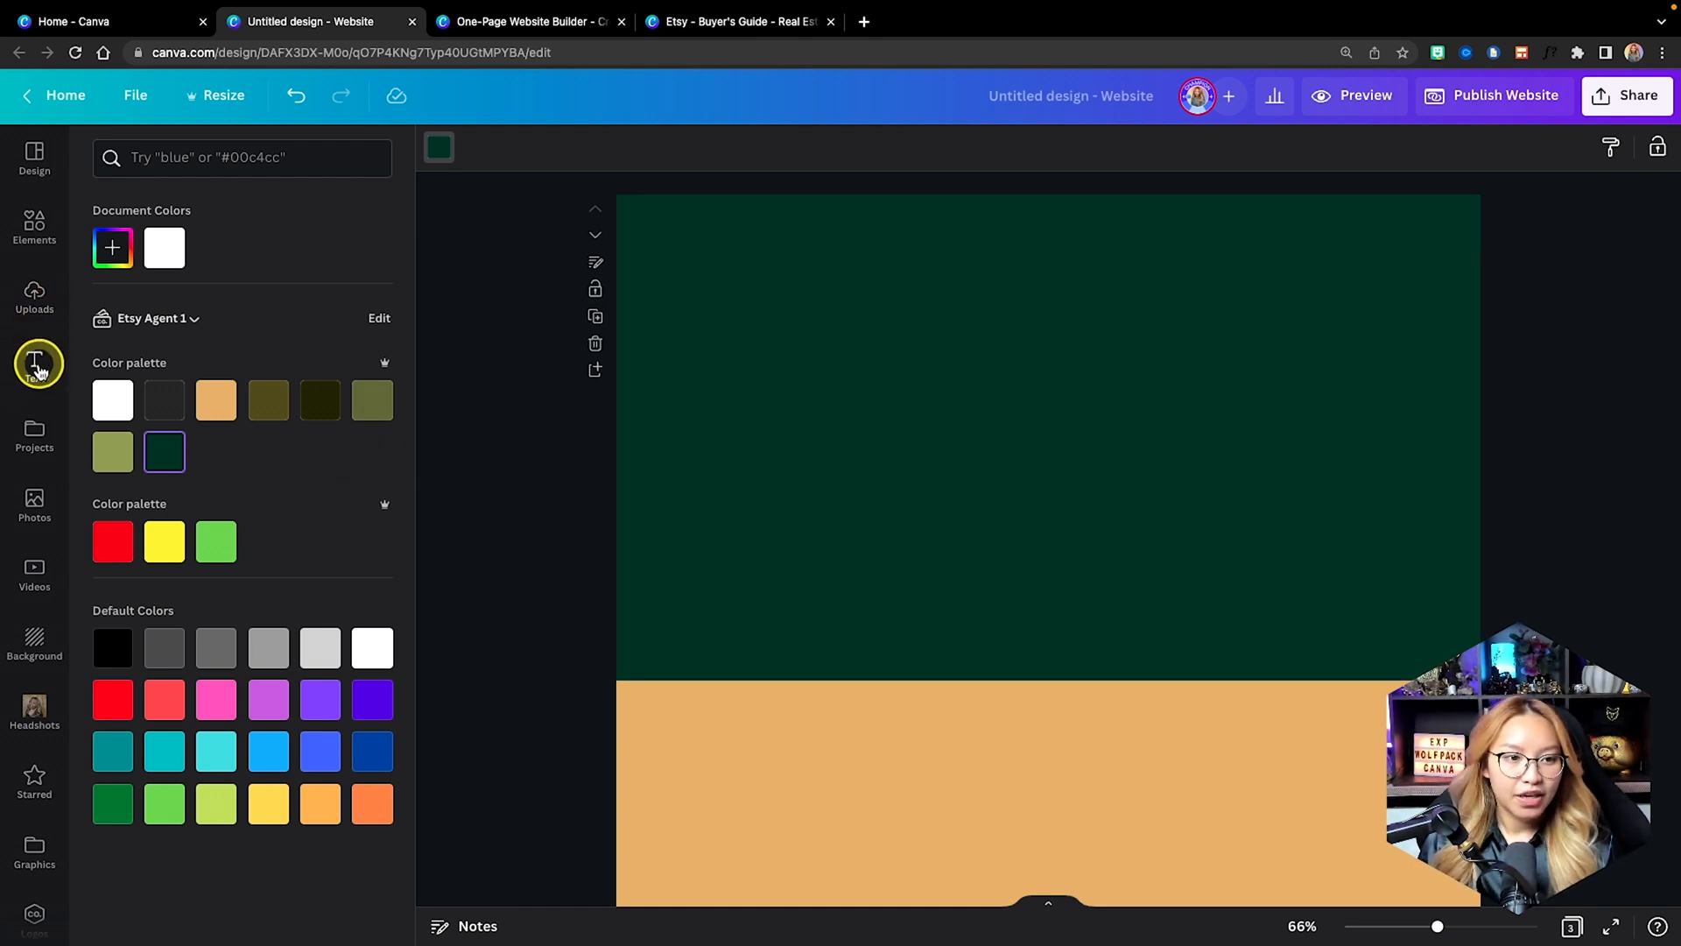
# Step: Locate the aerial neighbourhood photo in Projects > Folders > Graphics > Example Listing Photos
pyautogui.click(33, 363)
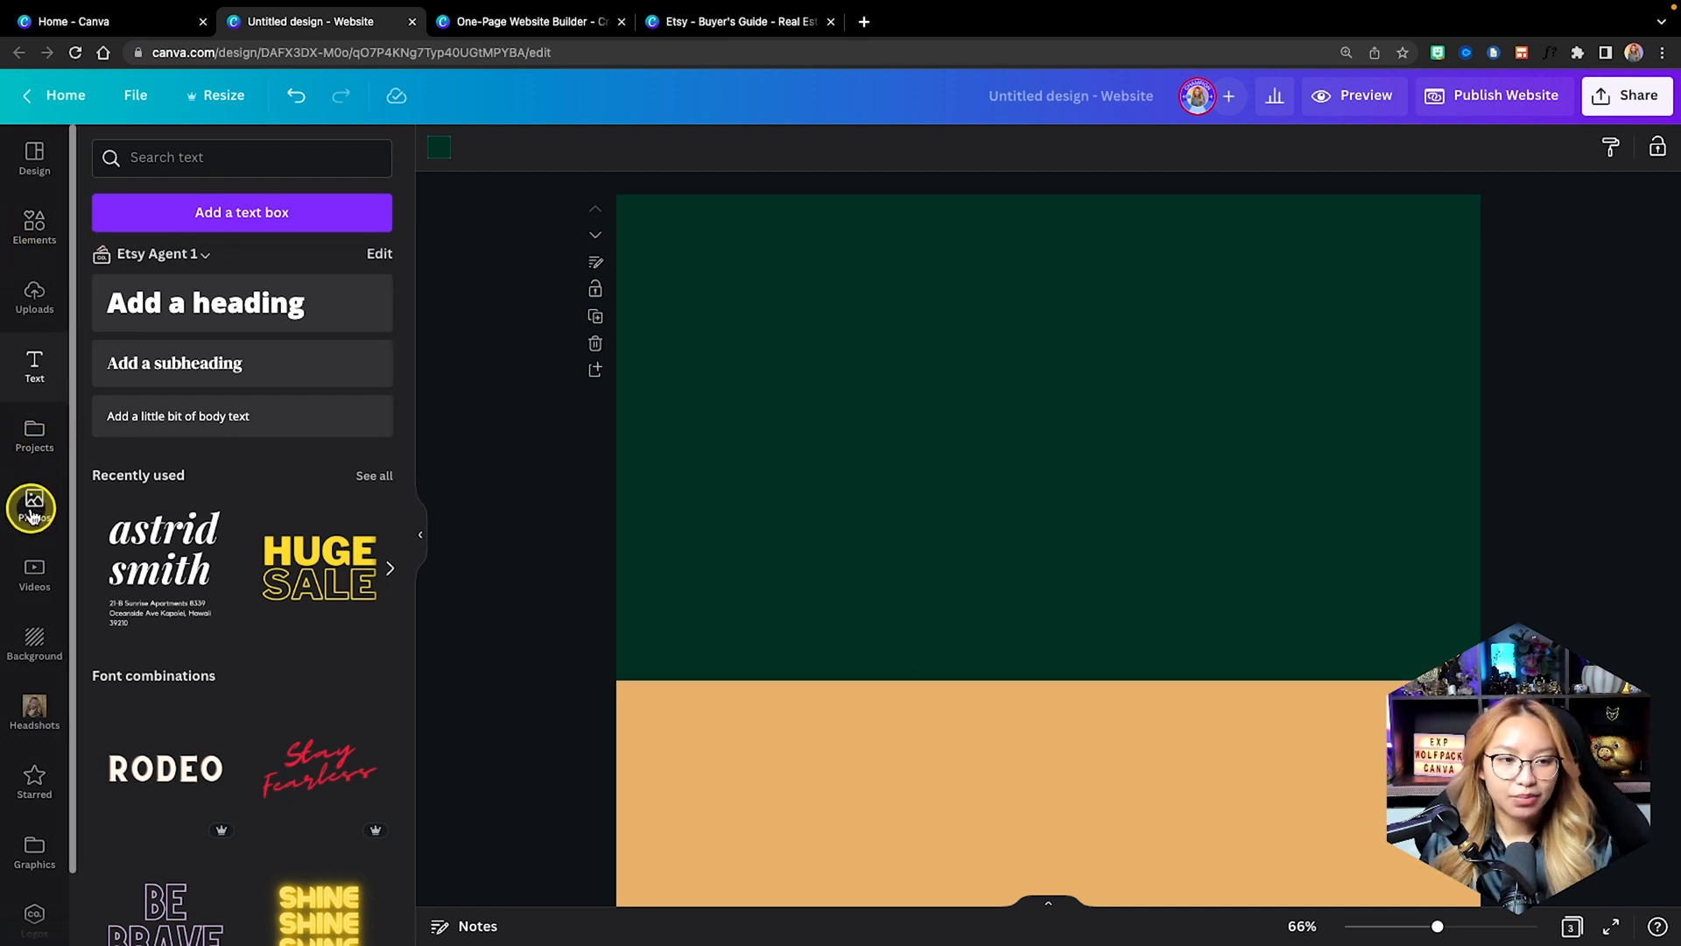
pyautogui.click(34, 505)
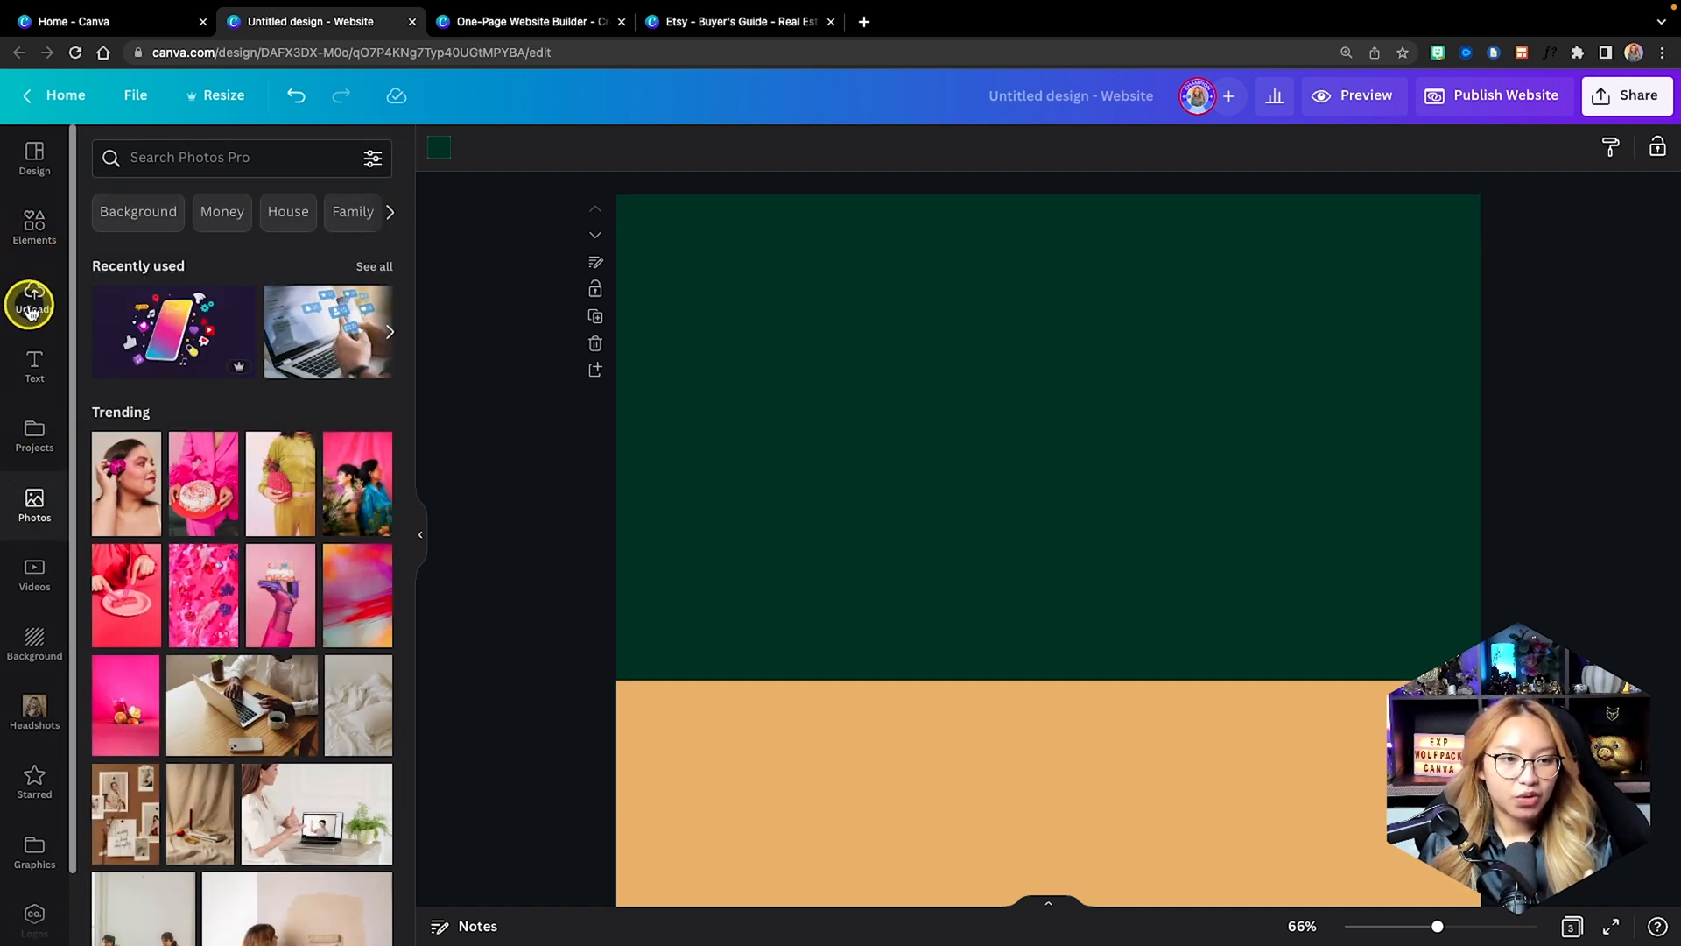
pyautogui.click(34, 299)
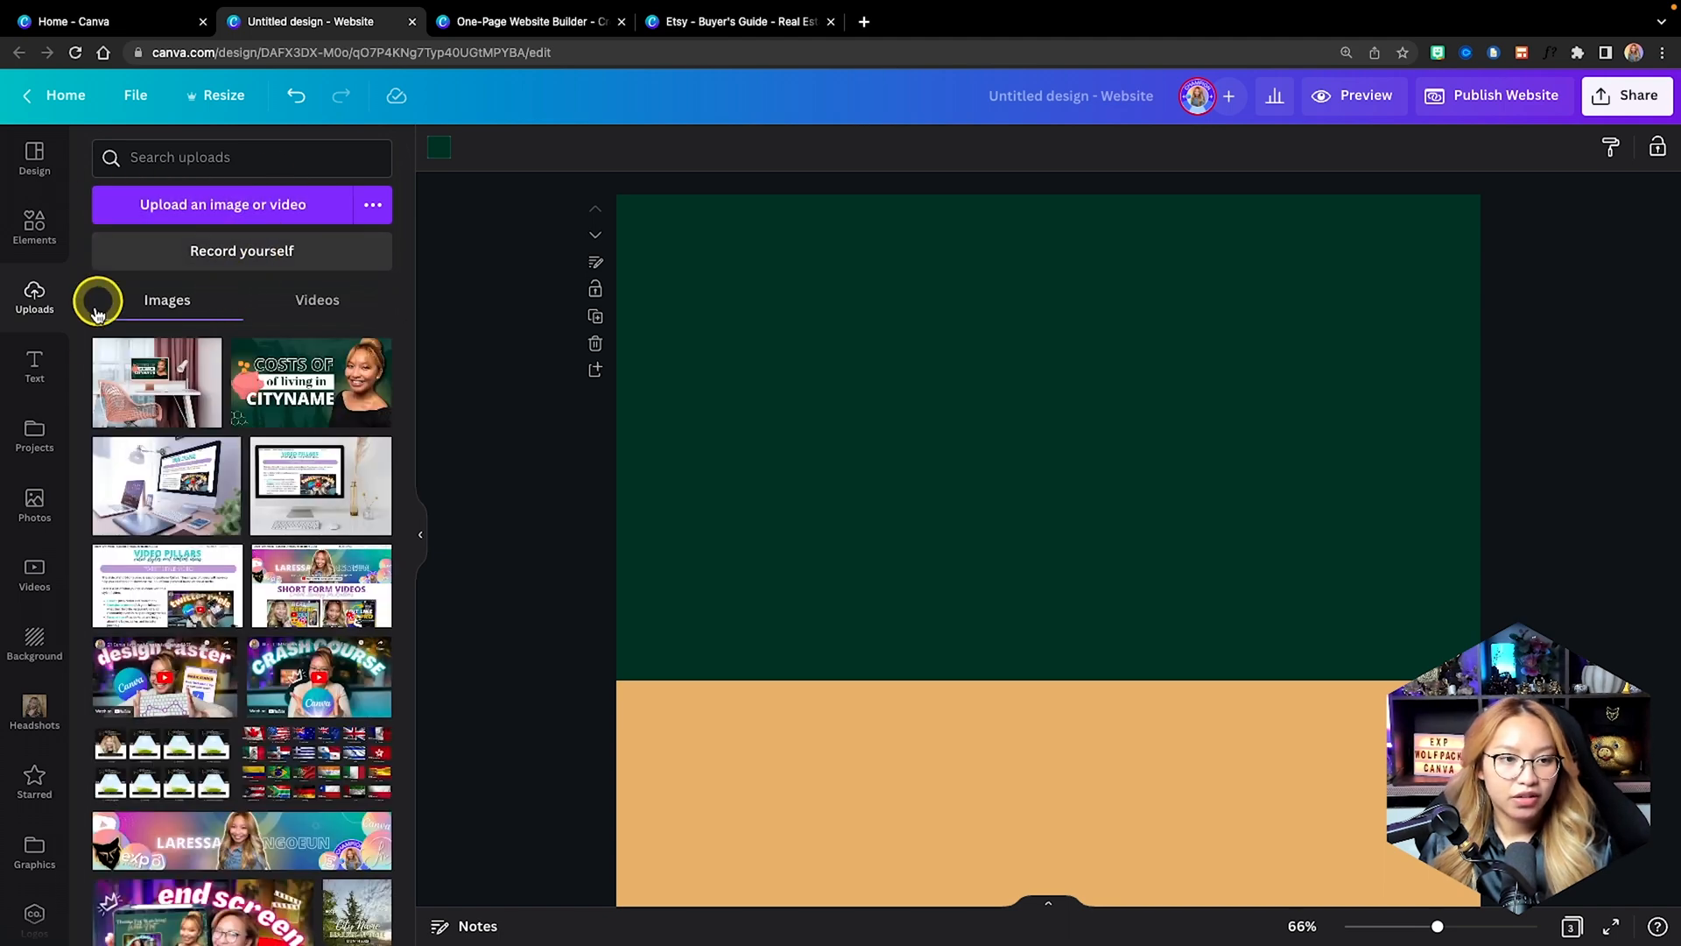
pyautogui.click(34, 437)
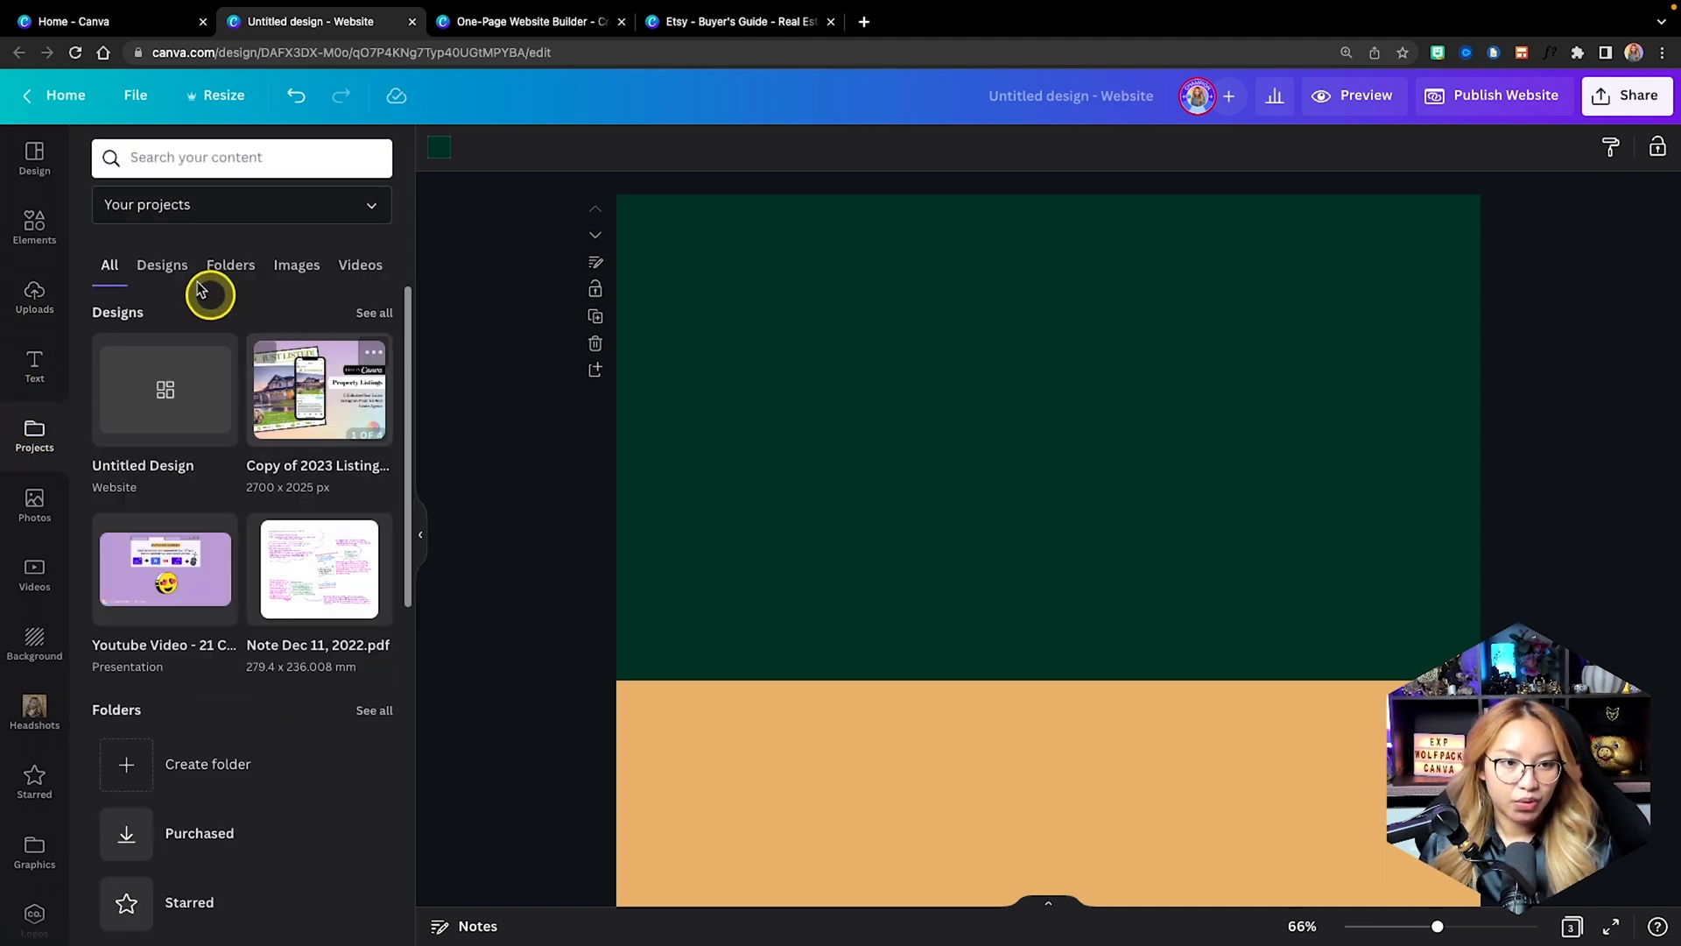
pyautogui.click(229, 264)
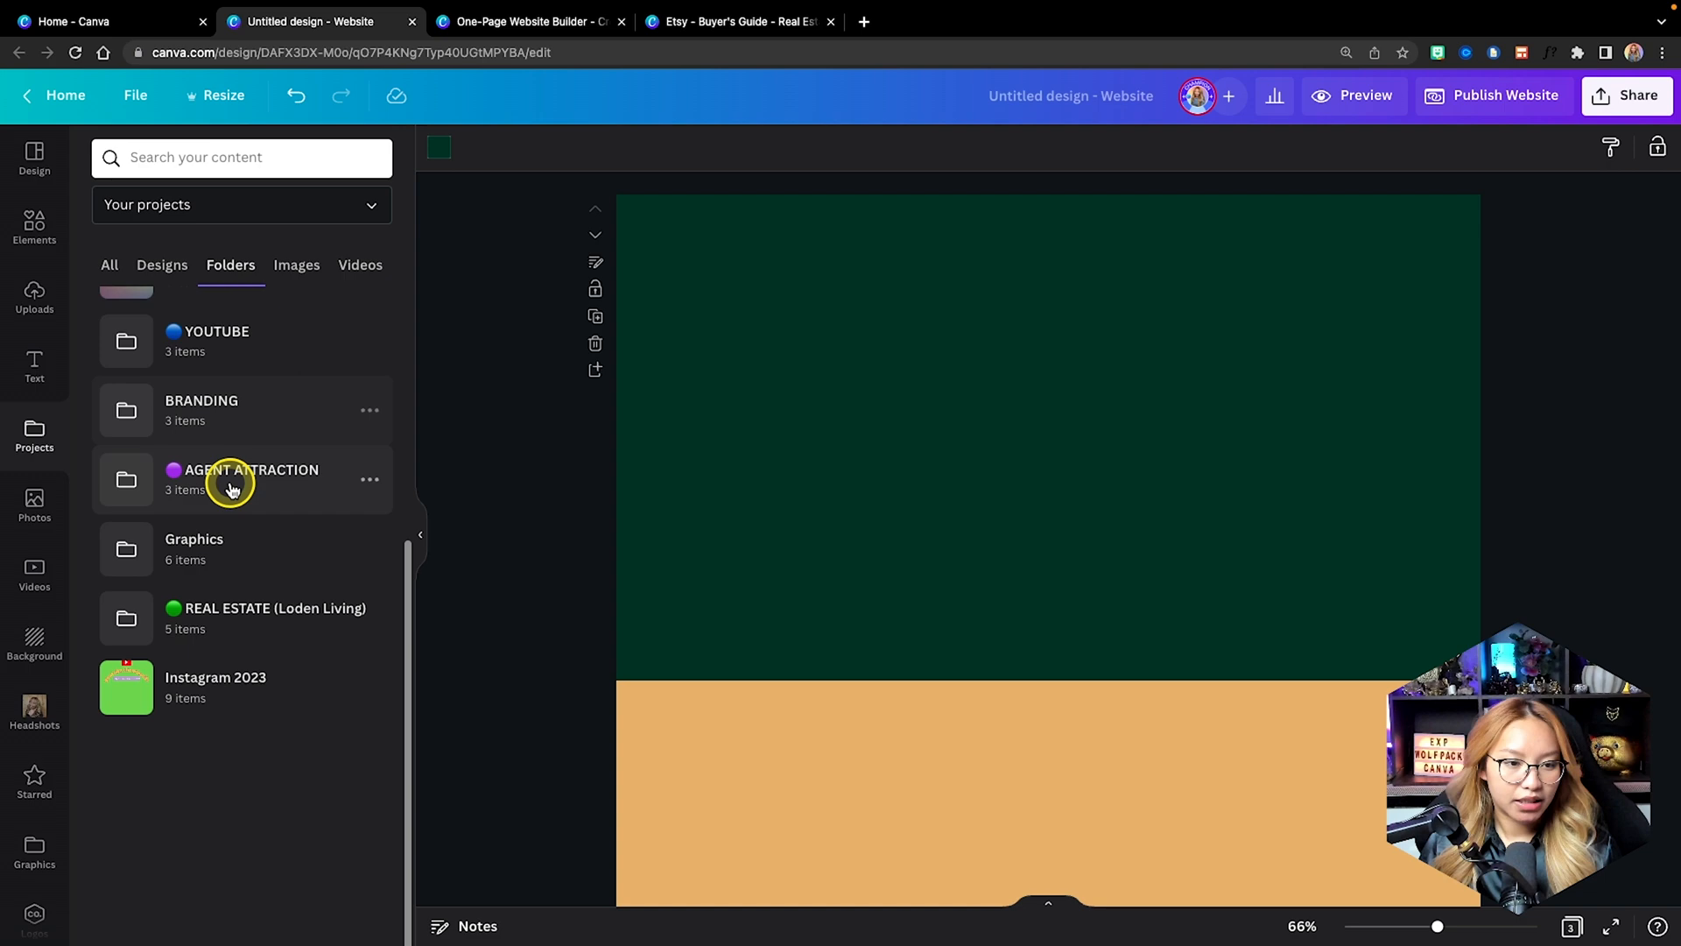
pyautogui.click(194, 538)
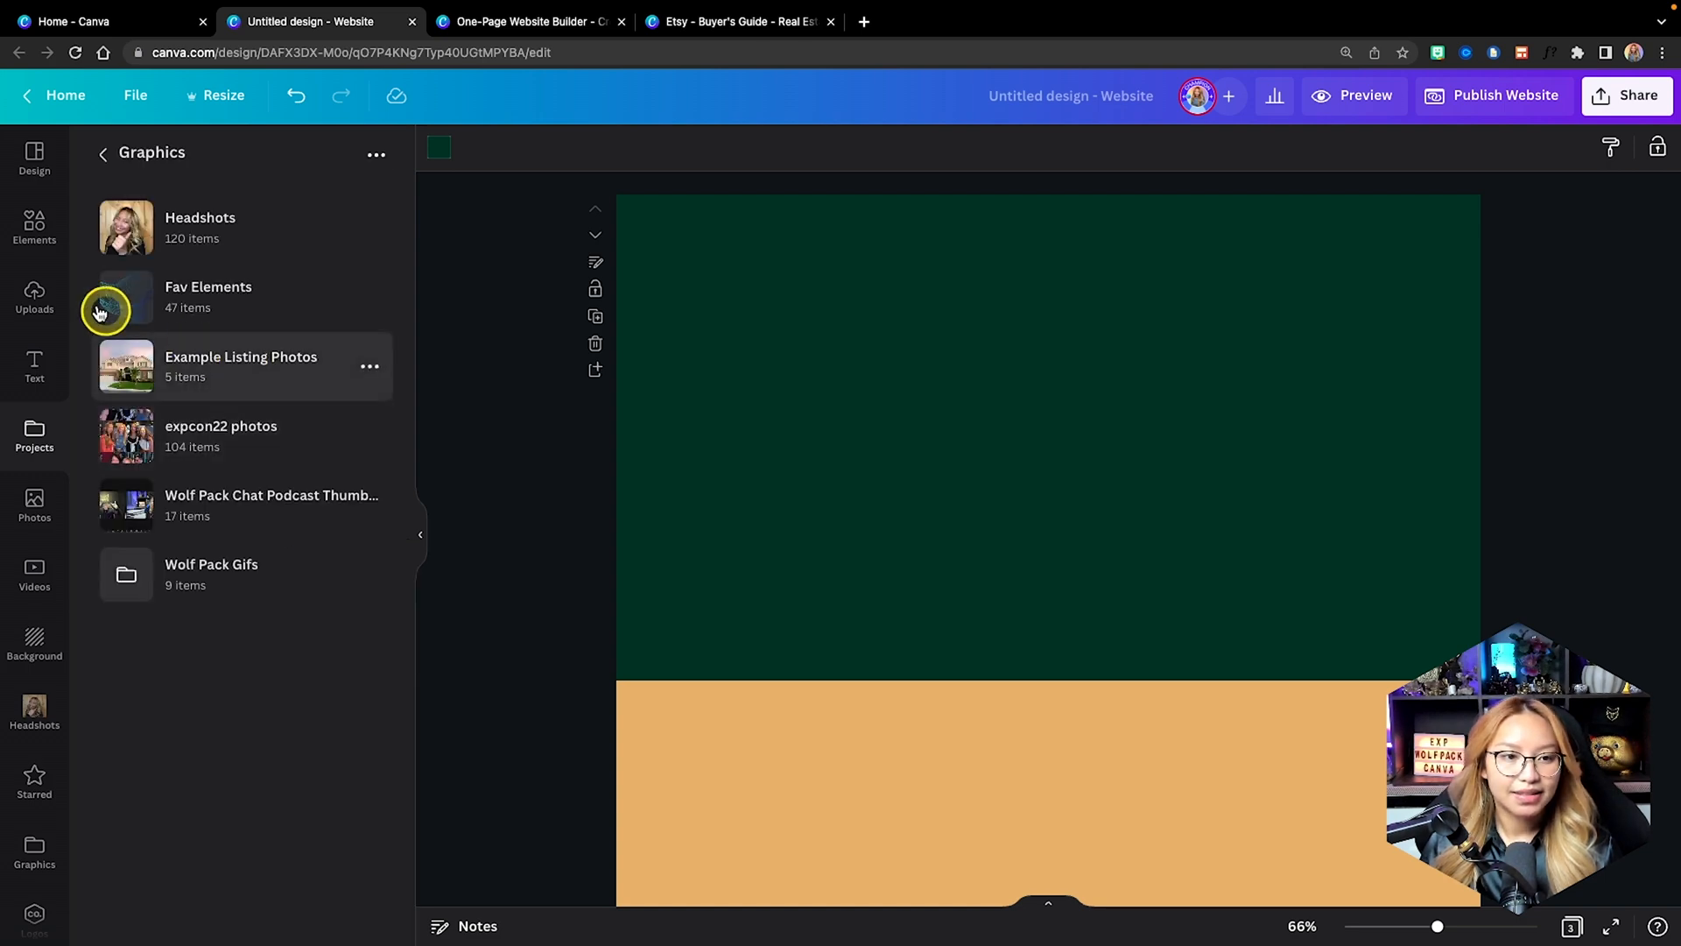
pyautogui.click(241, 366)
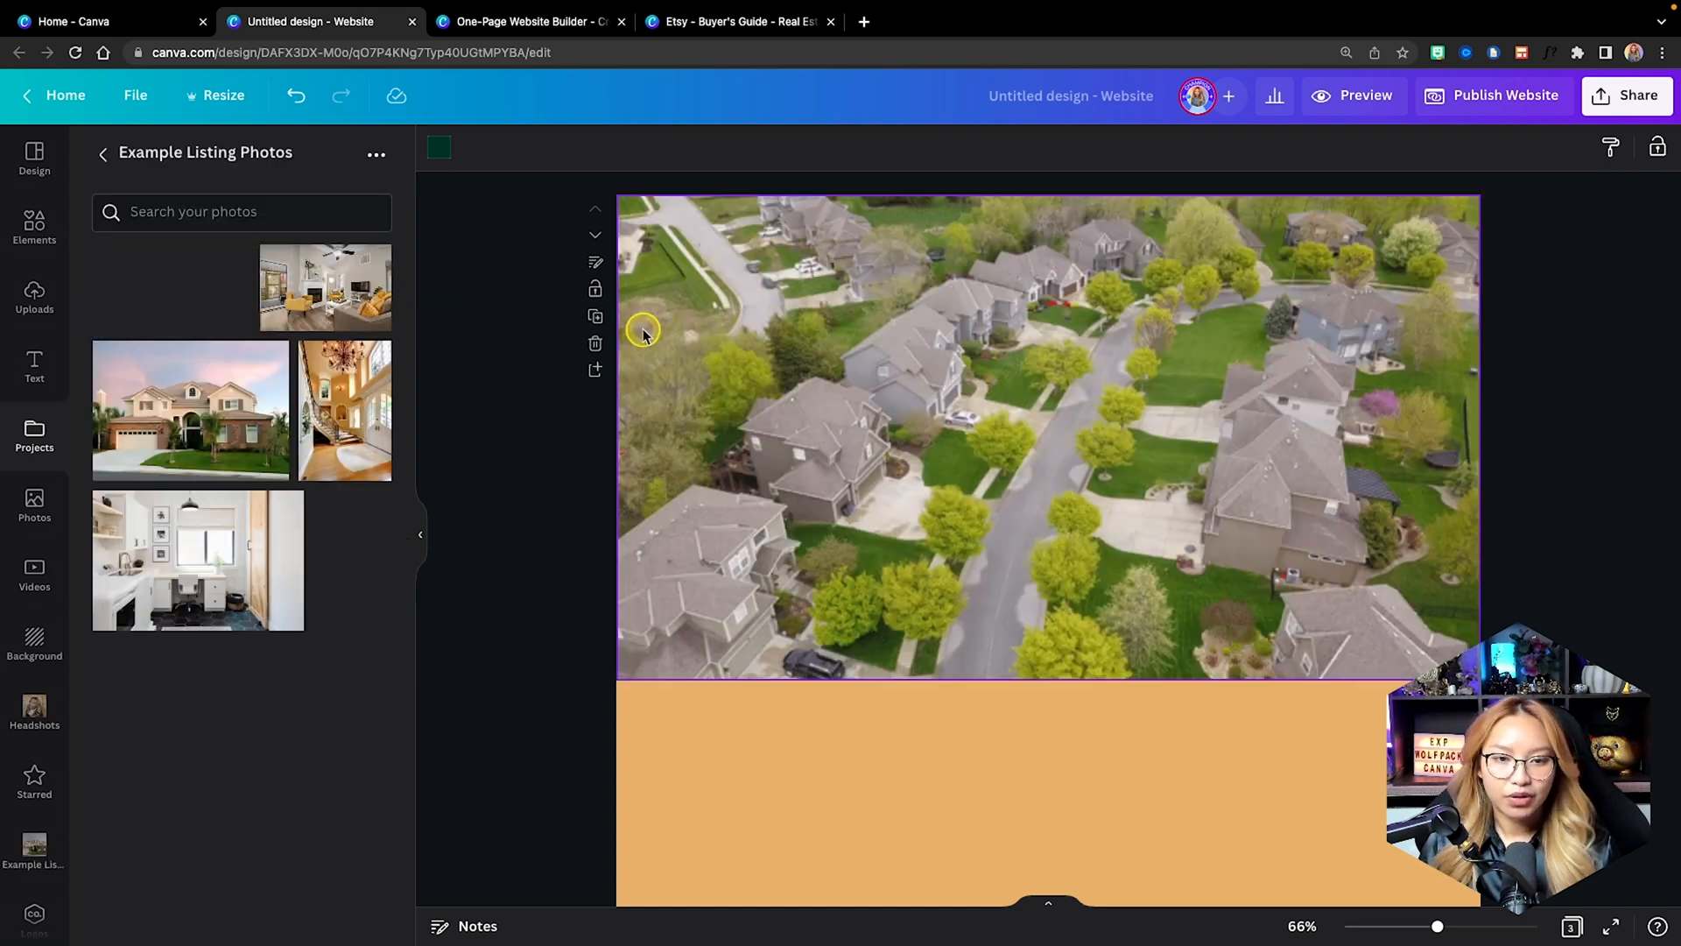
# Step: Fade the aerial photo in the top section to transparency 20 so the green shows through
pyautogui.click(1049, 436)
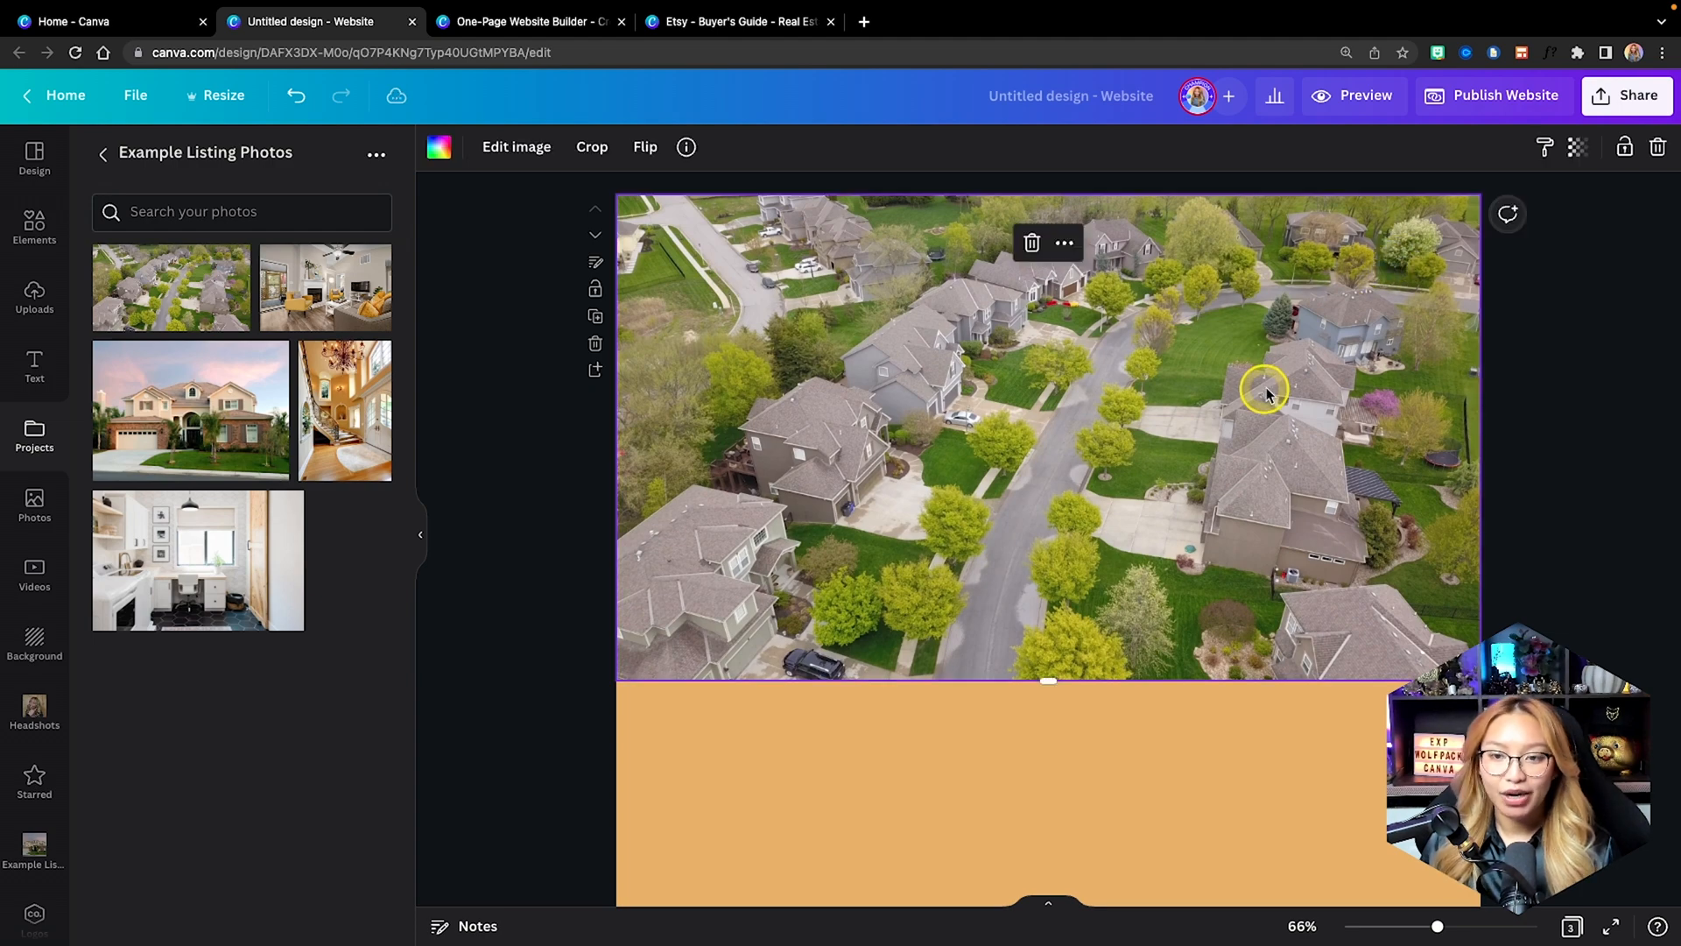
pyautogui.click(1576, 147)
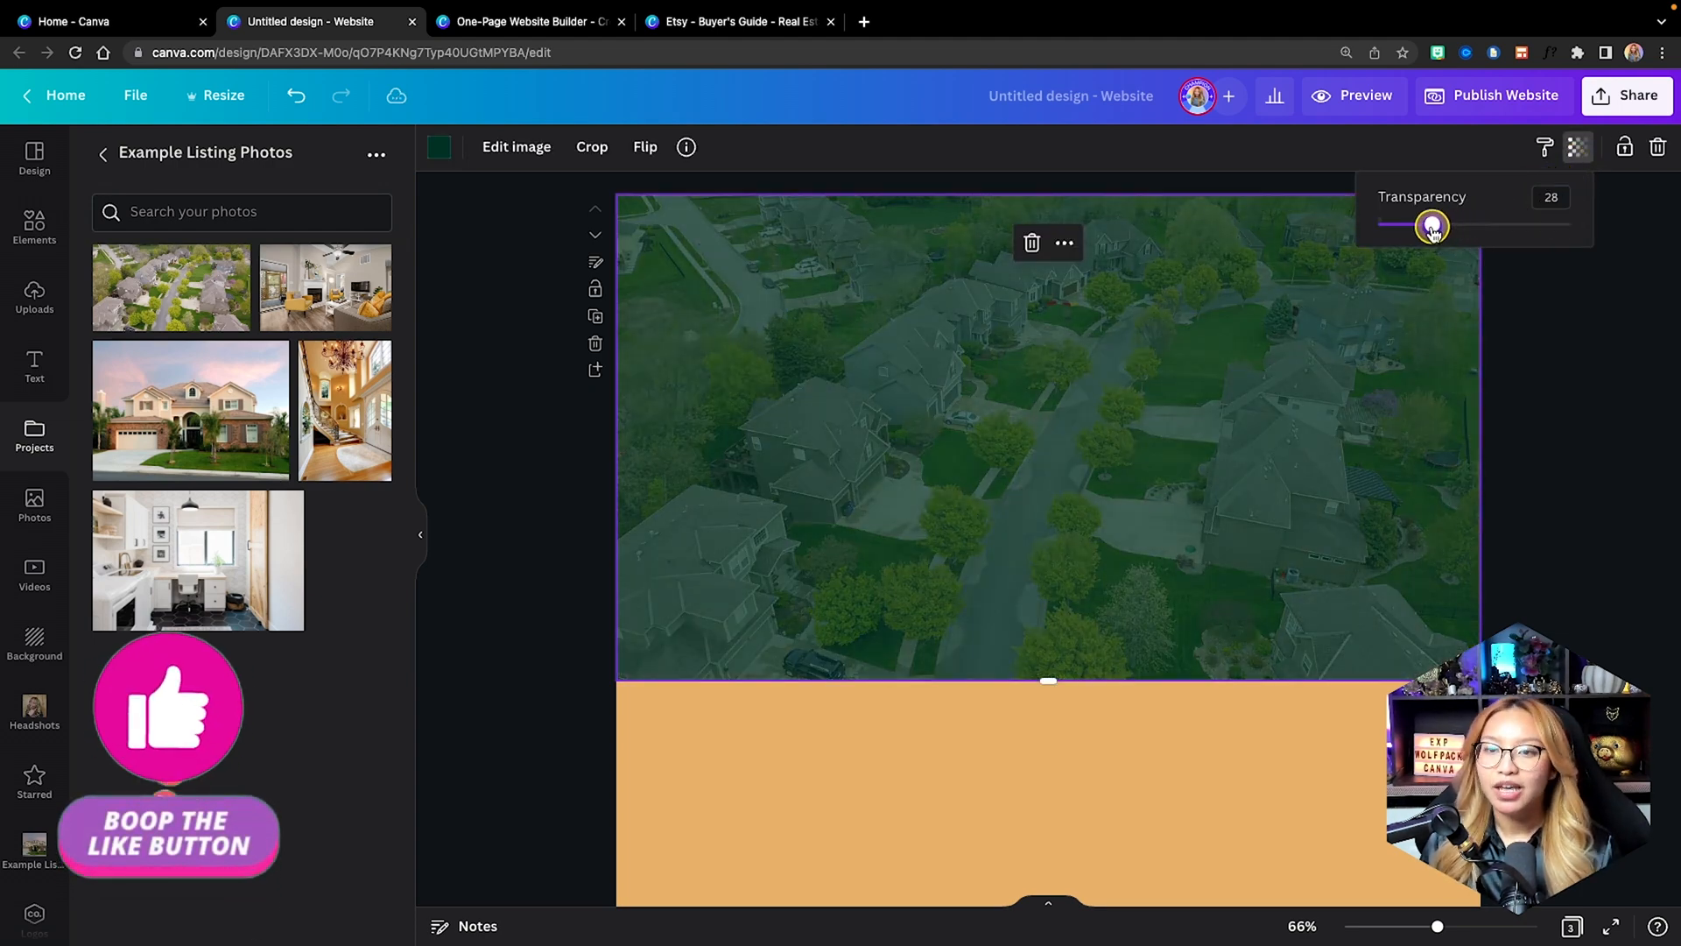
pyautogui.moveTo(1432, 226); pyautogui.dragTo(1415, 226)
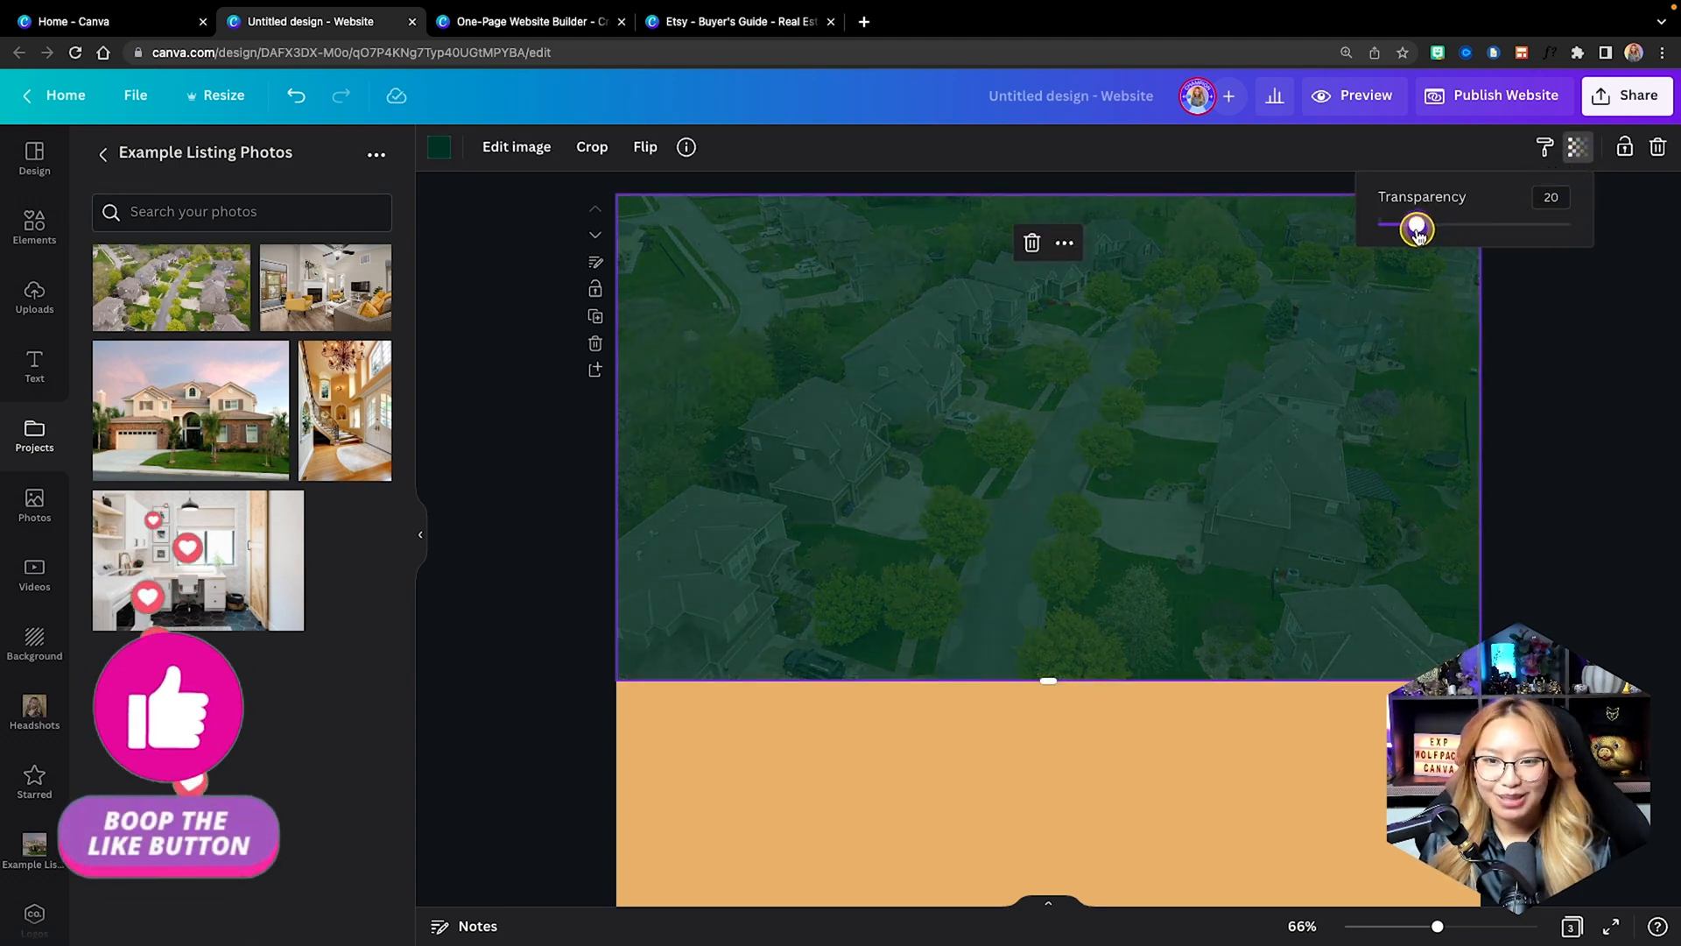
pyautogui.moveTo(1415, 228); pyautogui.dragTo(1425, 227)
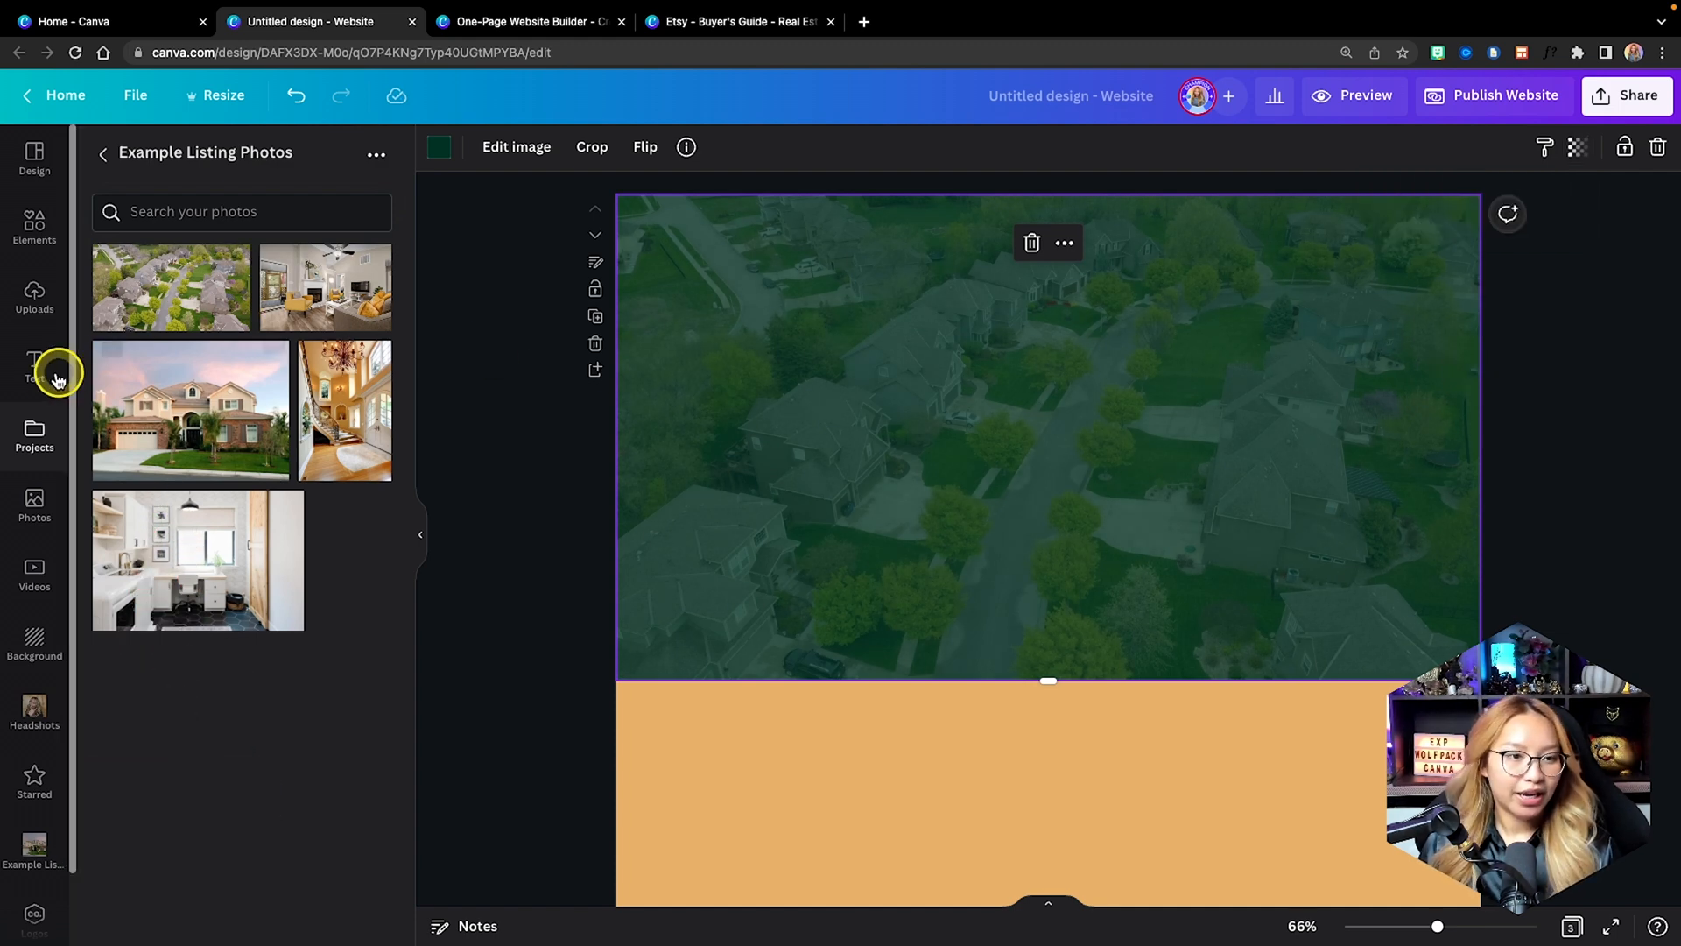
# Step: Add a two-line heading reading 'Let Us Help You Find' above 'Your Forever Home' and enlarge both lines
pyautogui.click(33, 364)
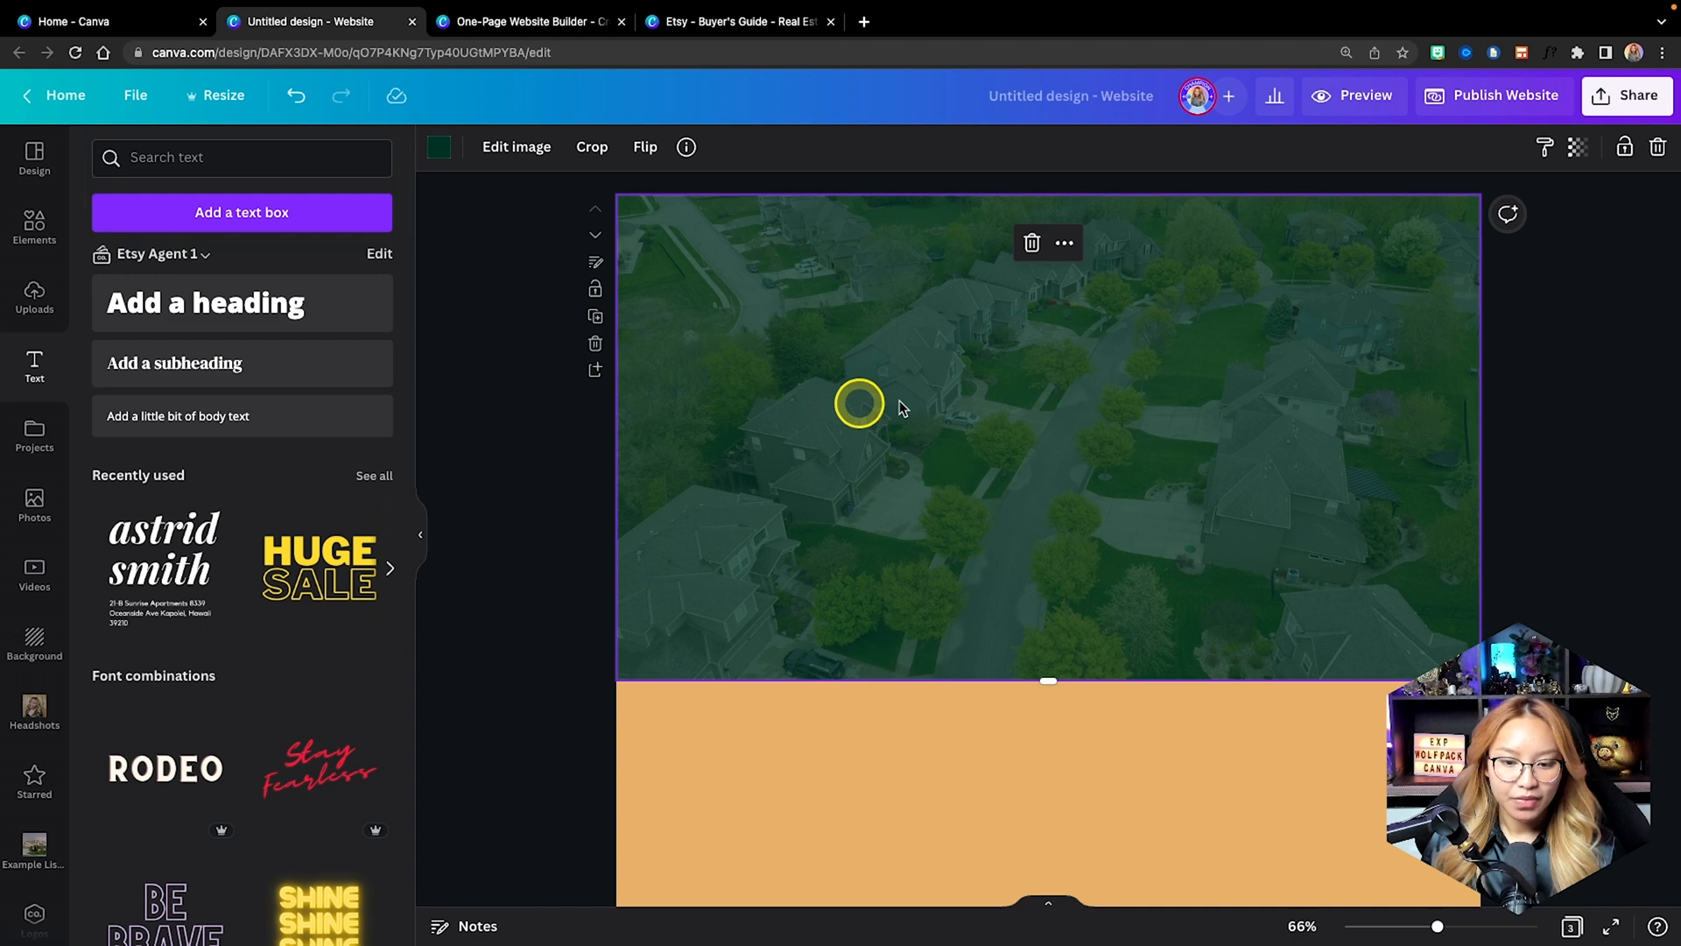
pyautogui.moveTo(1113, 374)
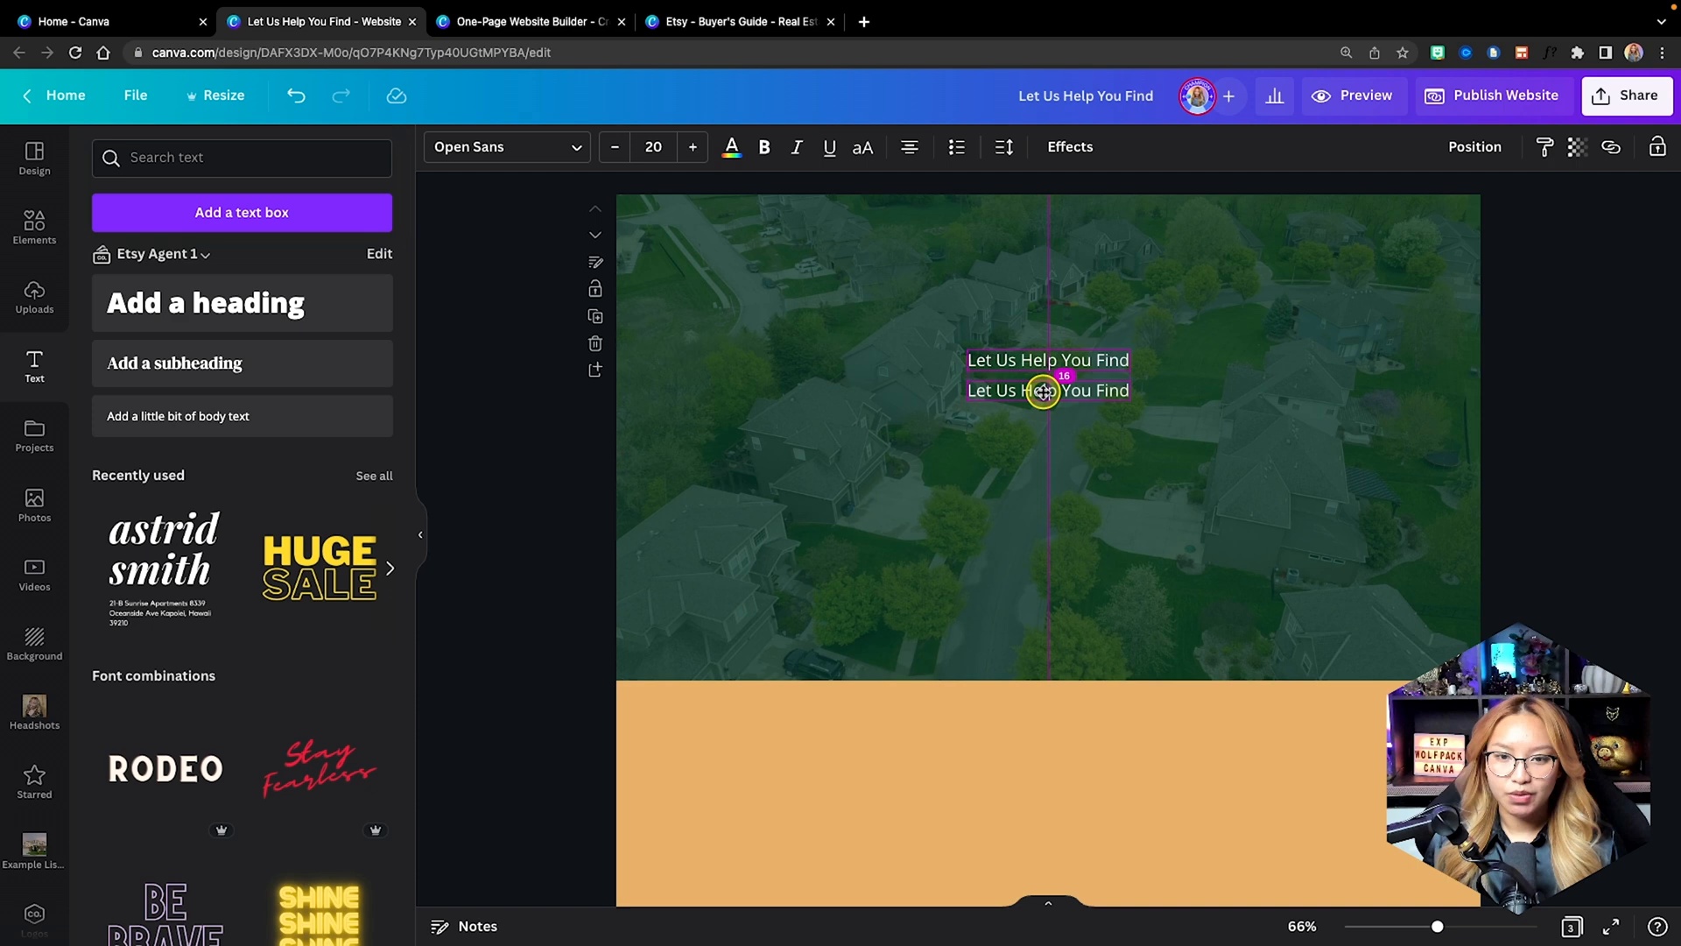
pyautogui.click(1047, 391)
pyautogui.write('Your')
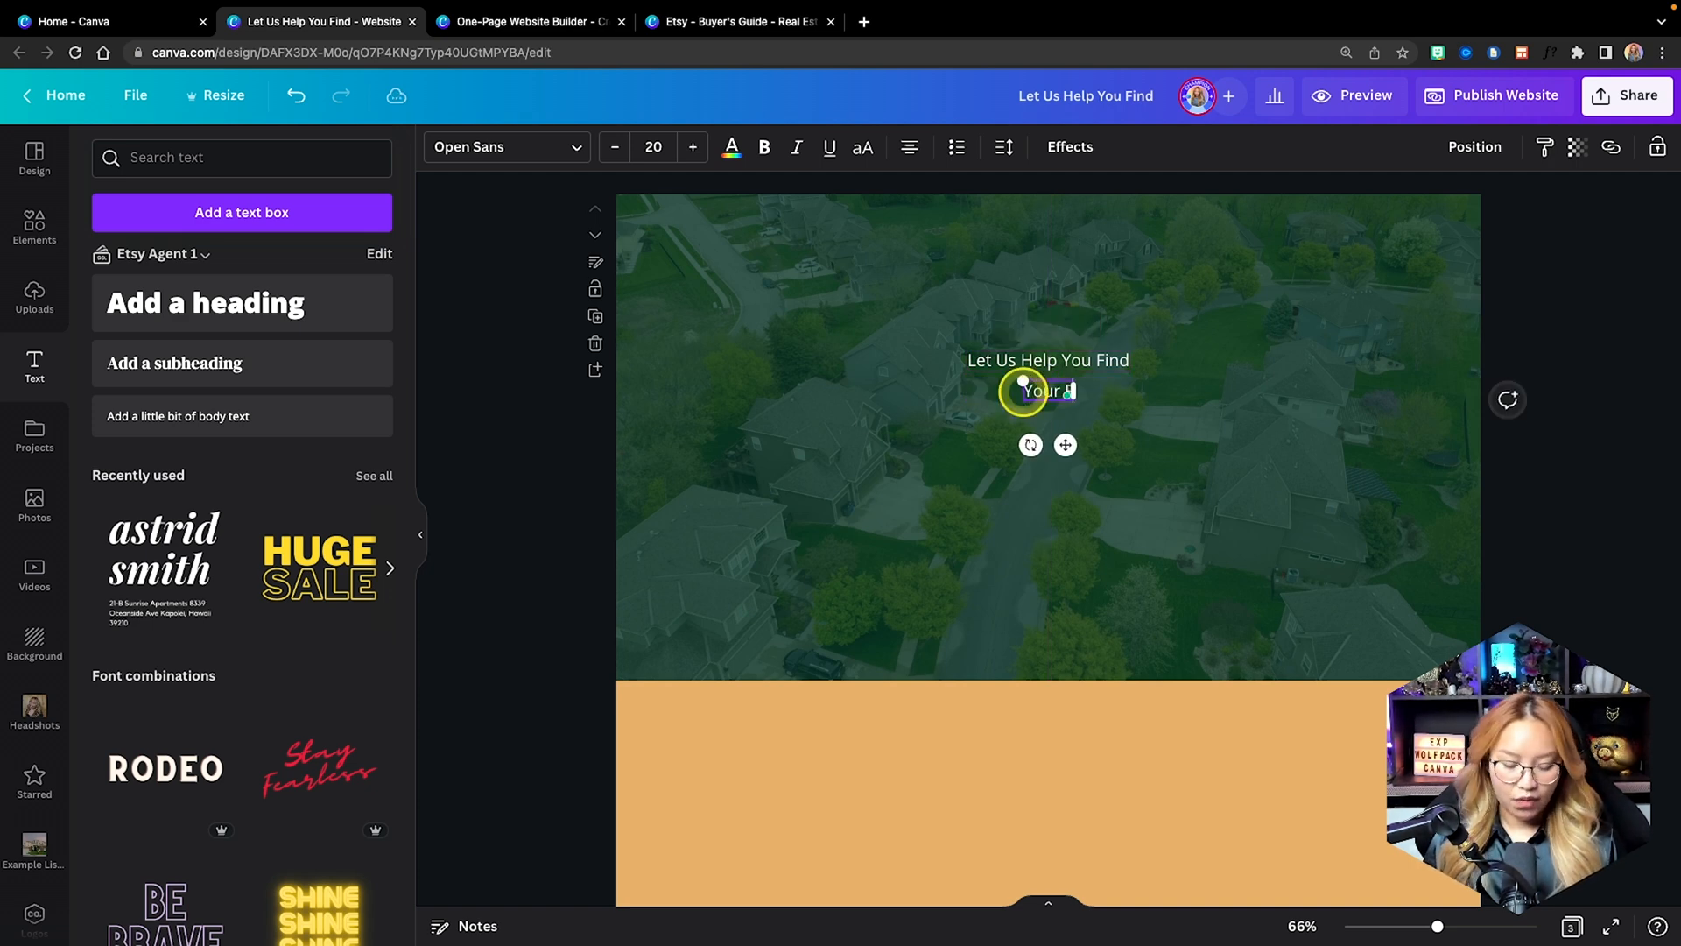
pyautogui.write('Forever Home')
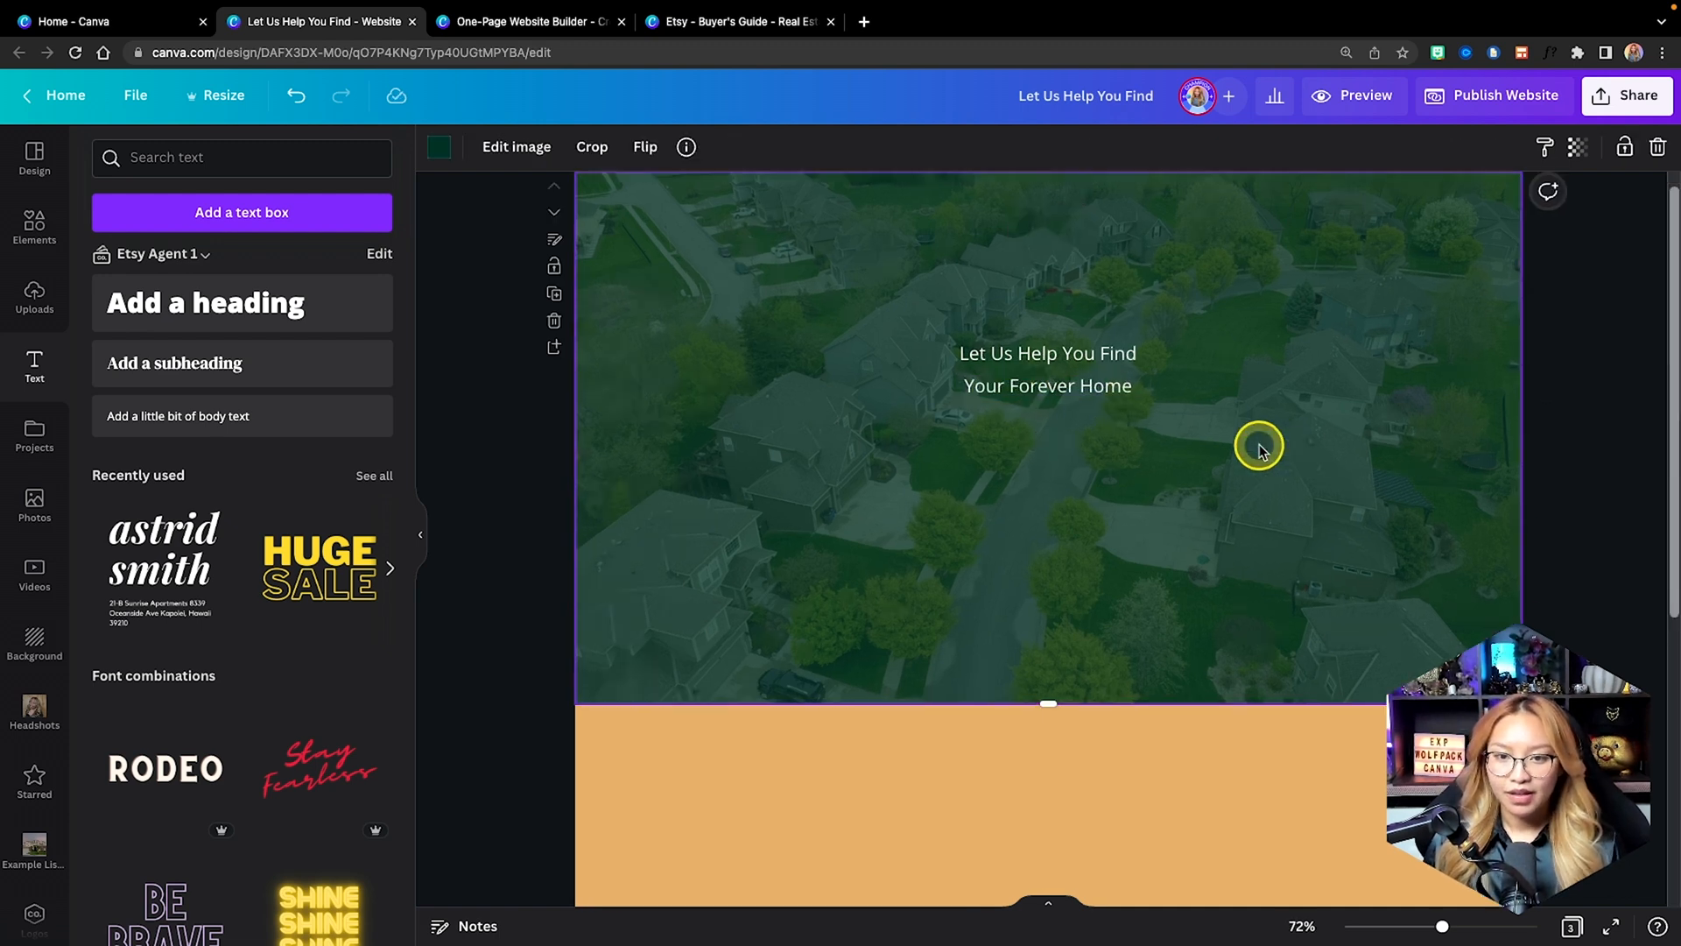
pyautogui.click(1047, 369)
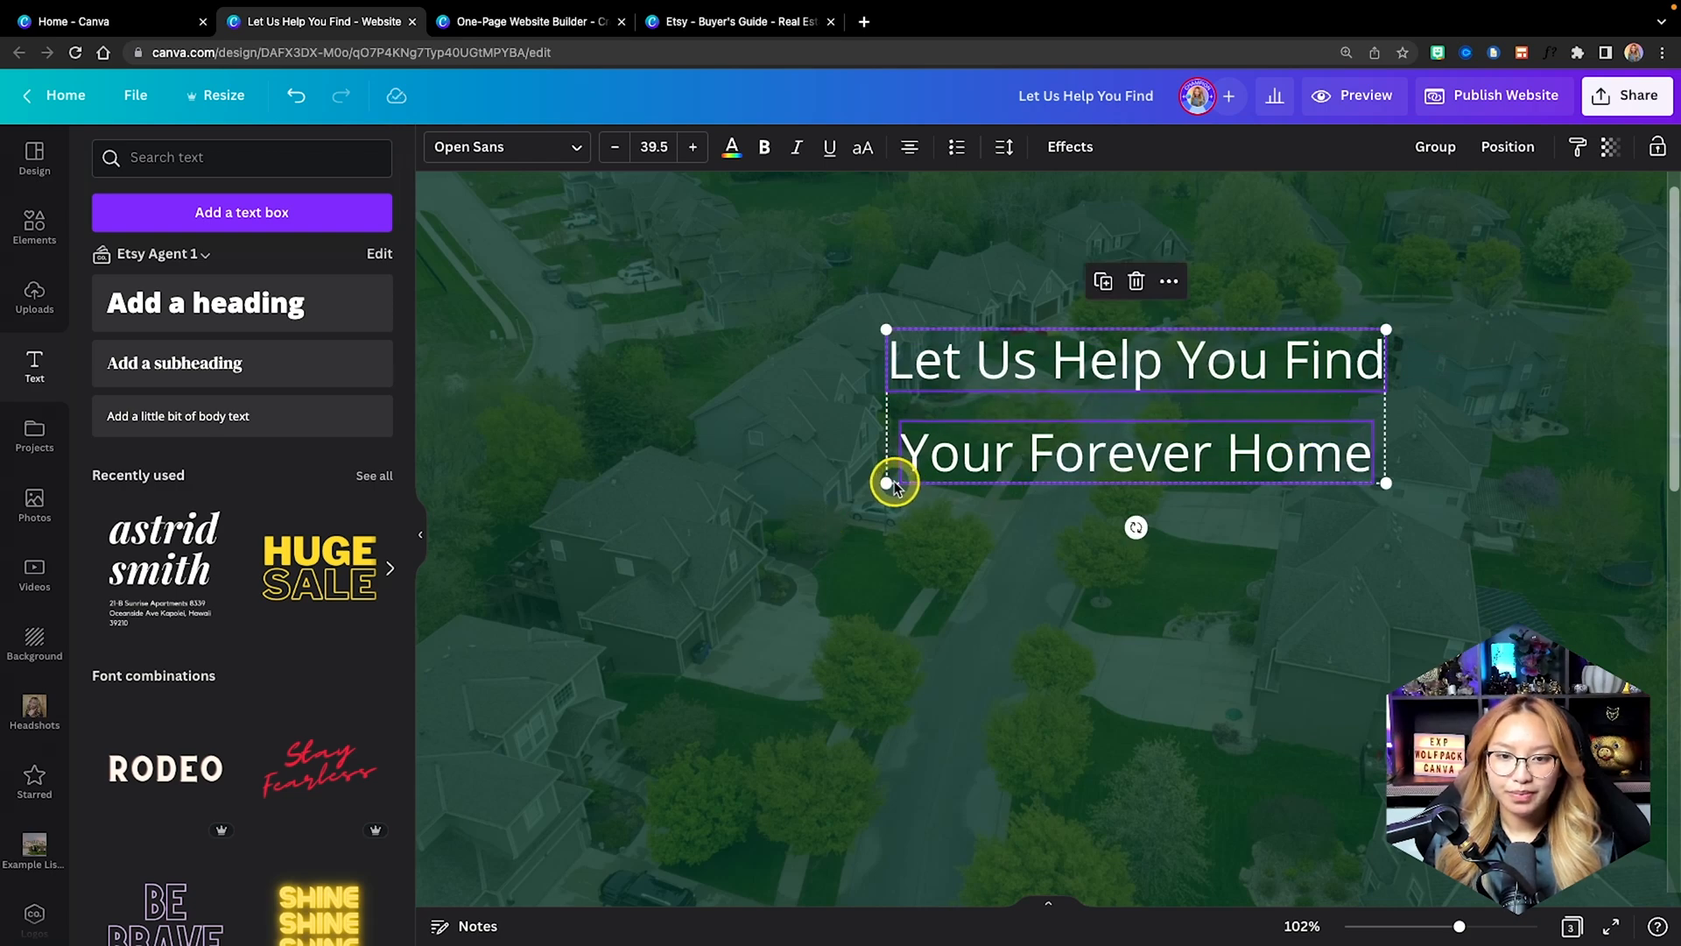
pyautogui.click(1116, 623)
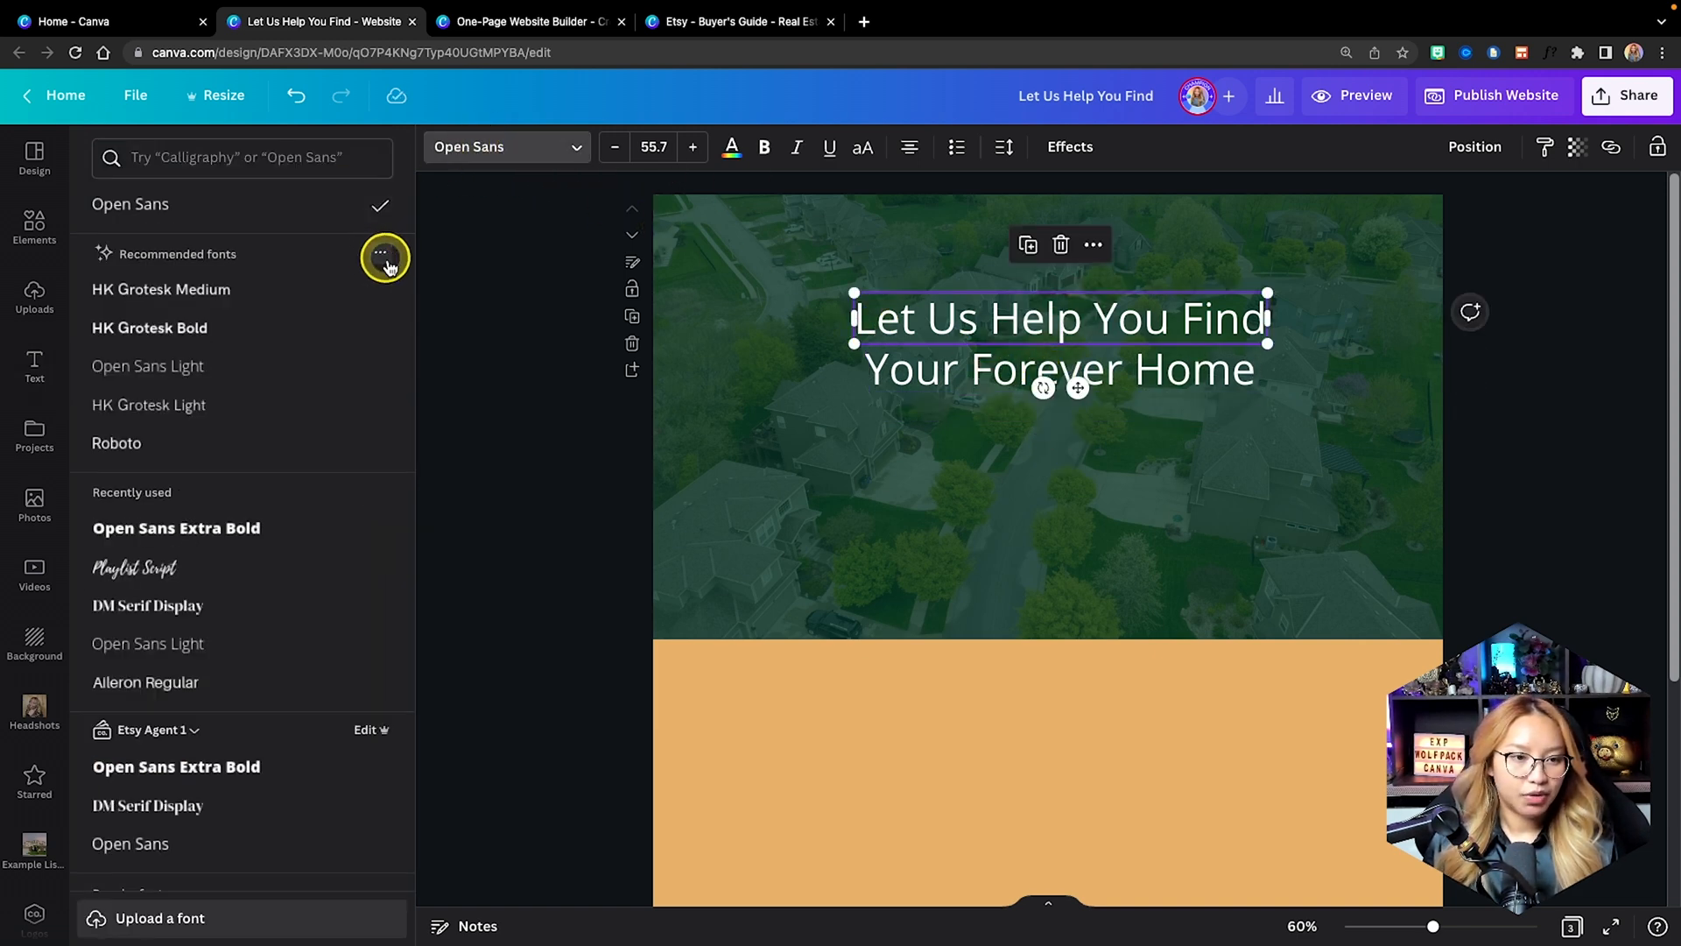
# Step: Style the heading in Open Sans bold weights, with the second line extra bold italic in orange
pyautogui.click(175, 528)
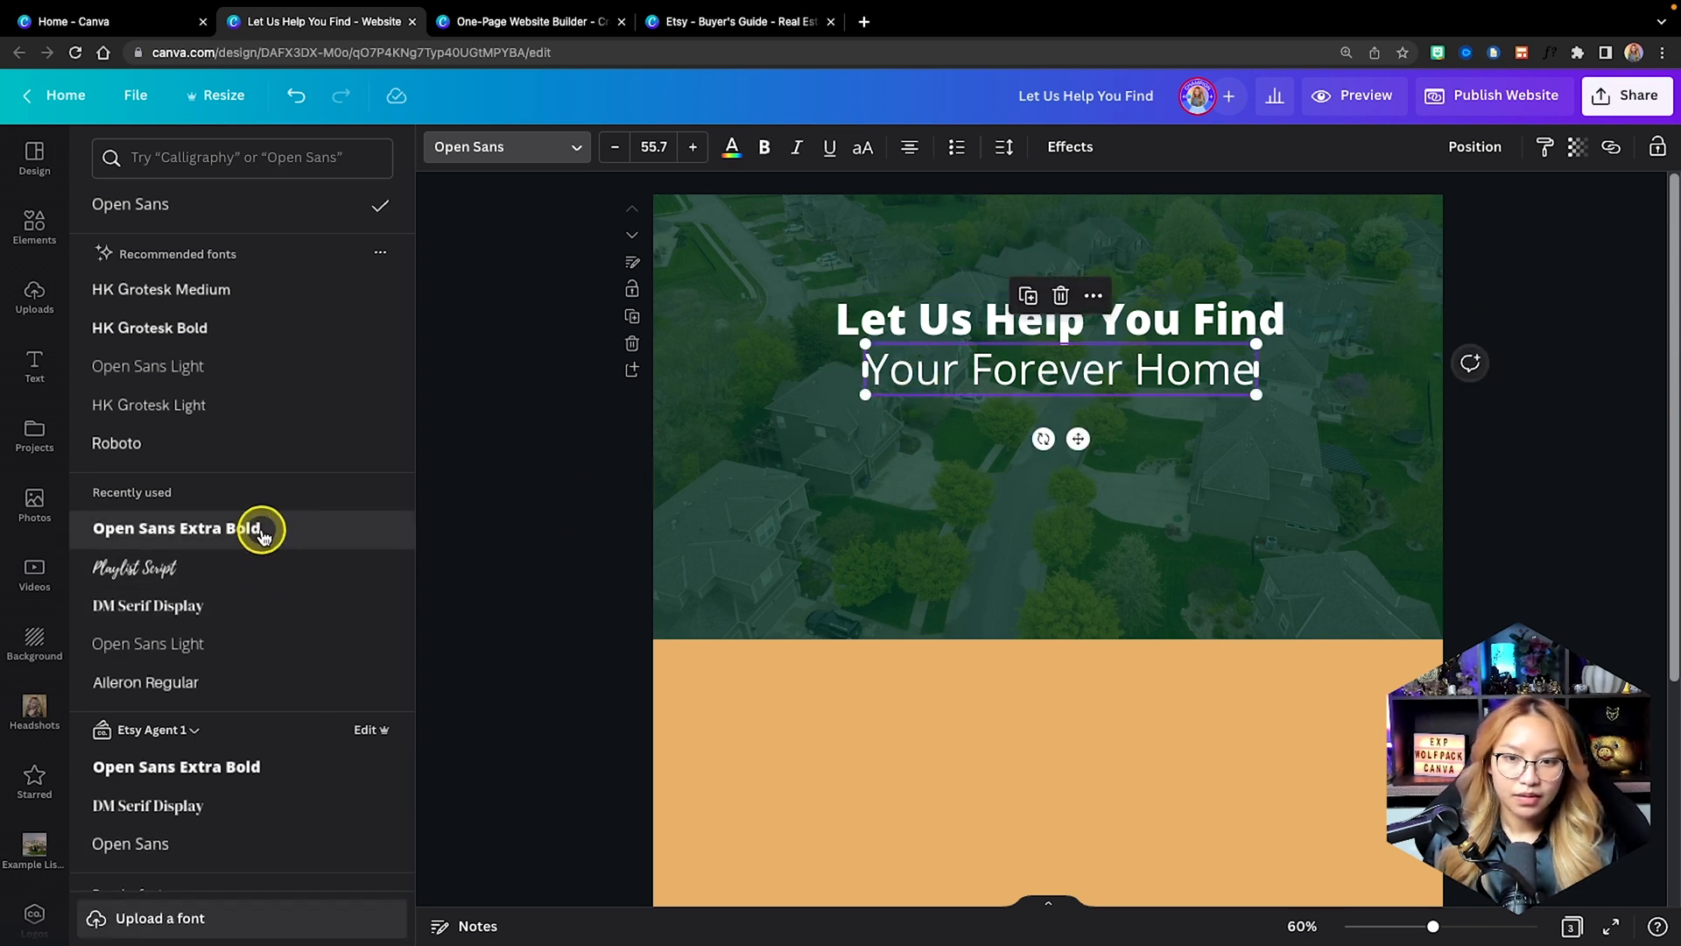
pyautogui.click(797, 147)
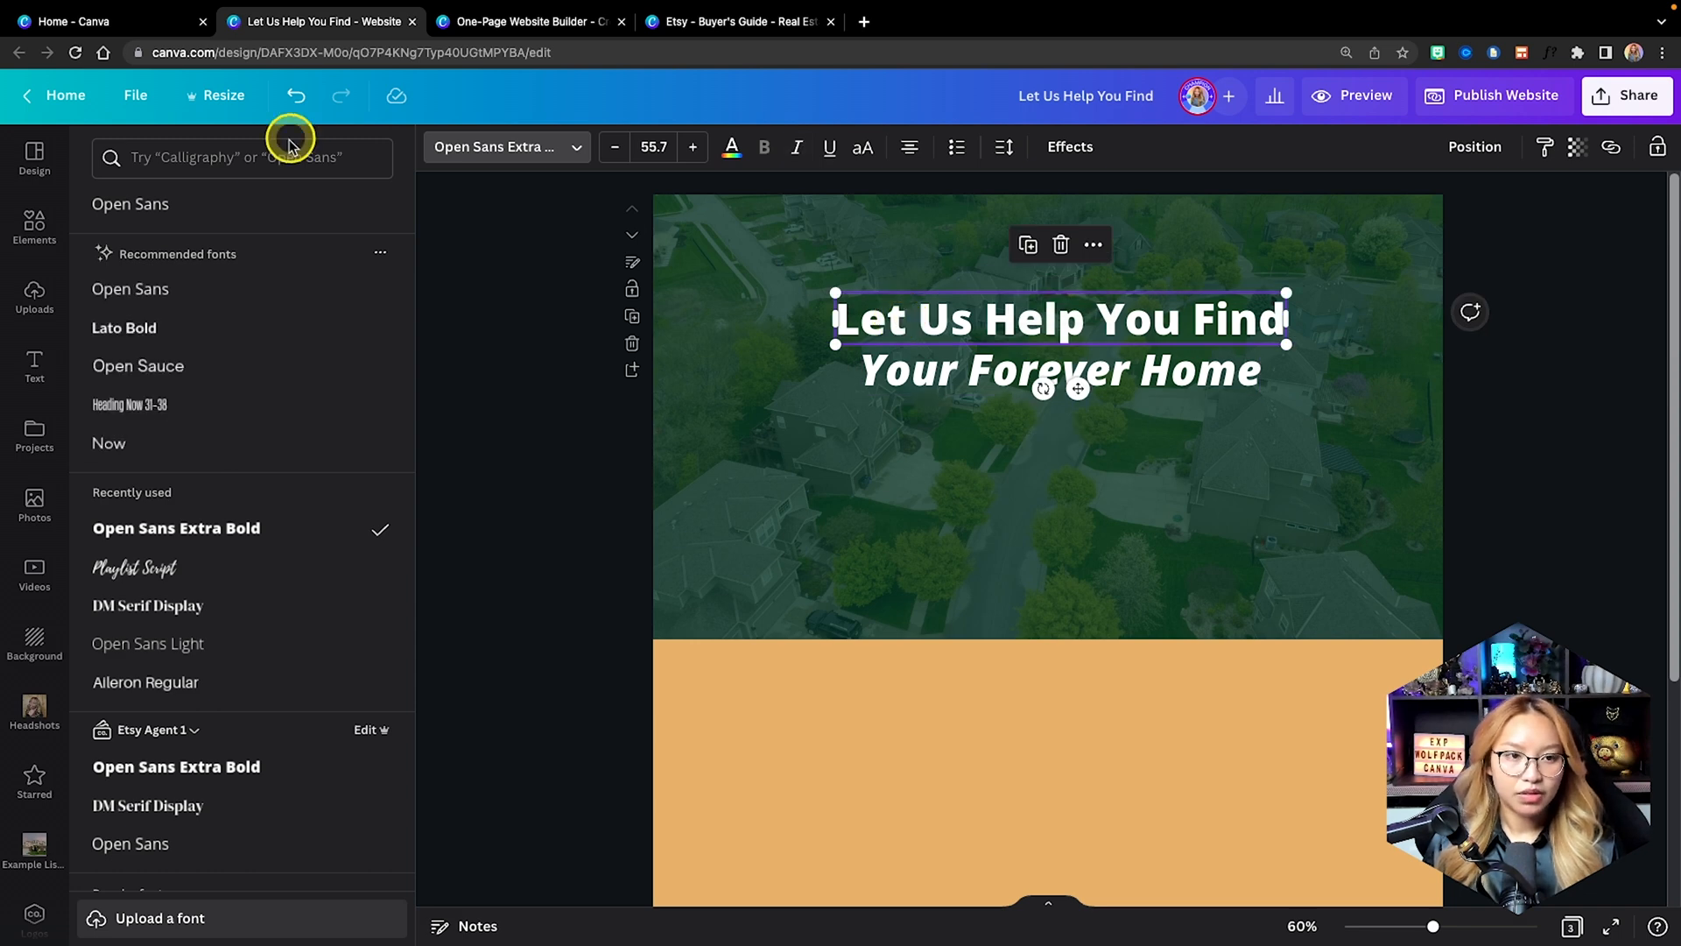
pyautogui.write('open')
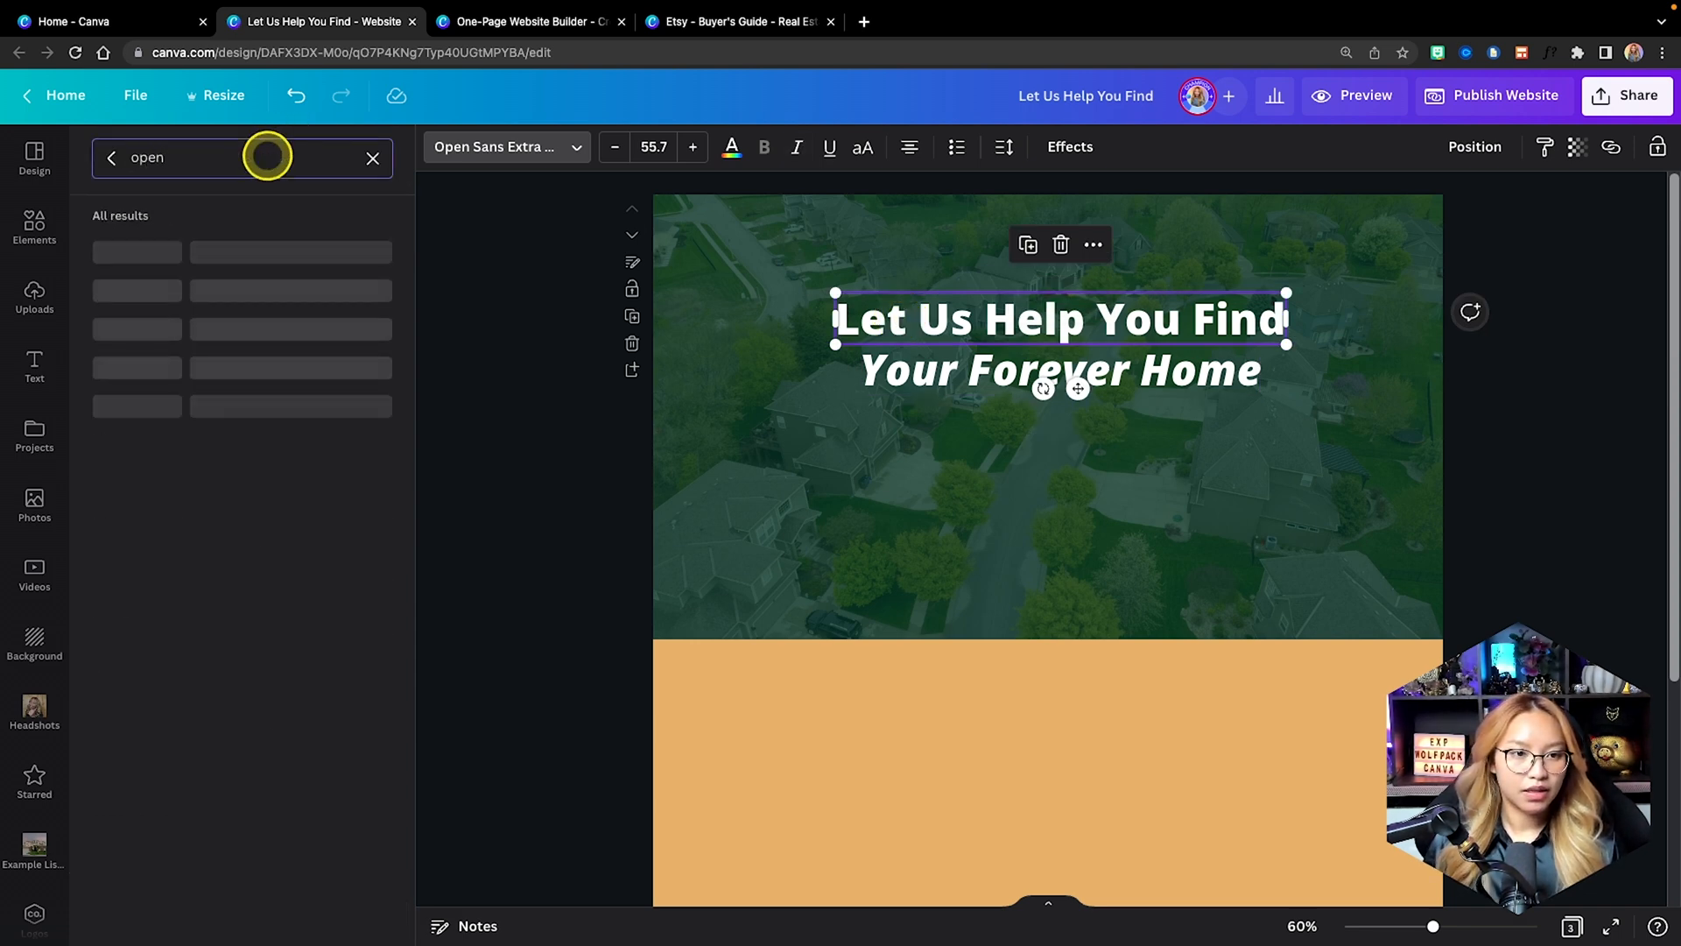
pyautogui.click(152, 366)
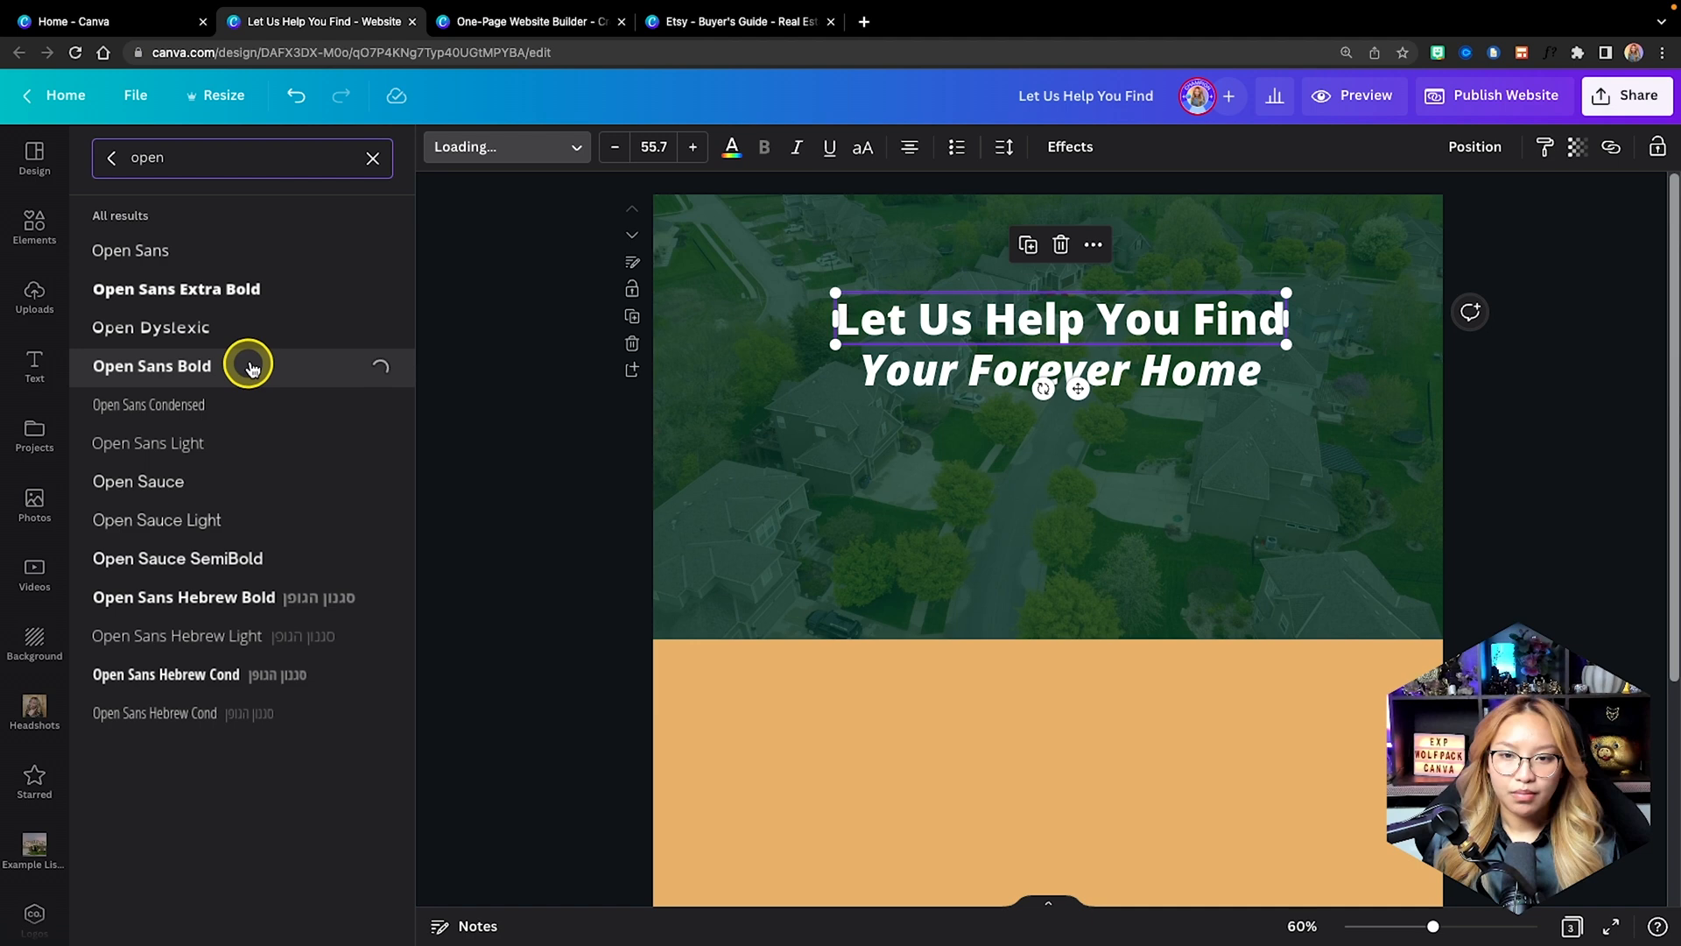
pyautogui.click(176, 289)
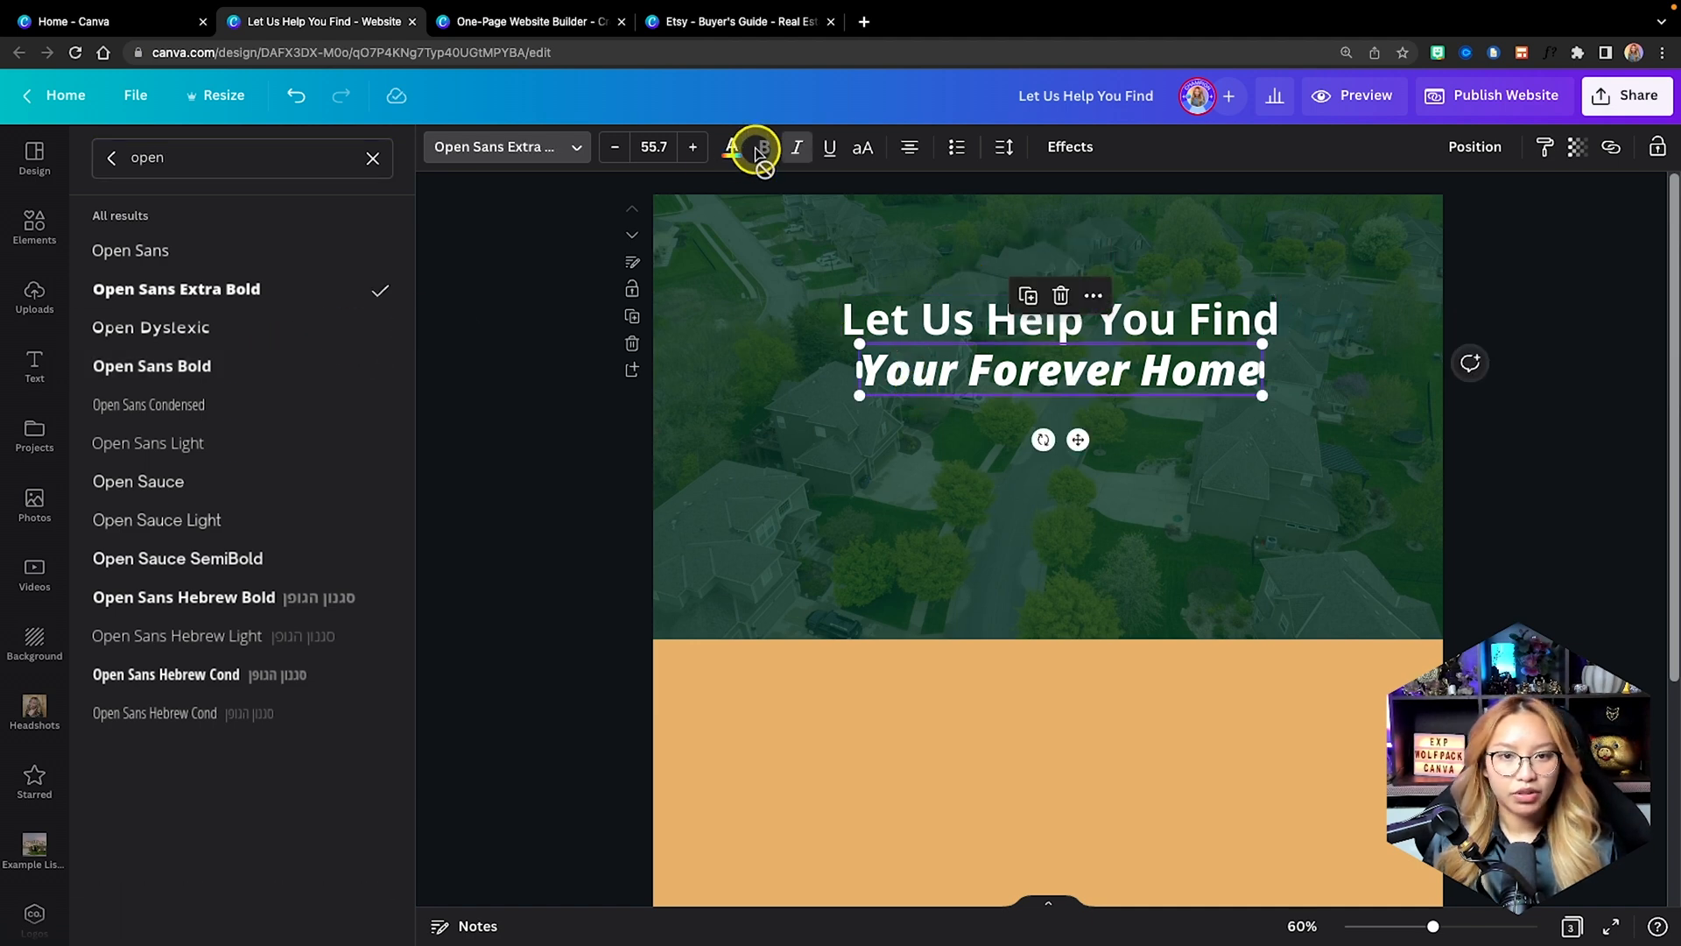
pyautogui.click(732, 148)
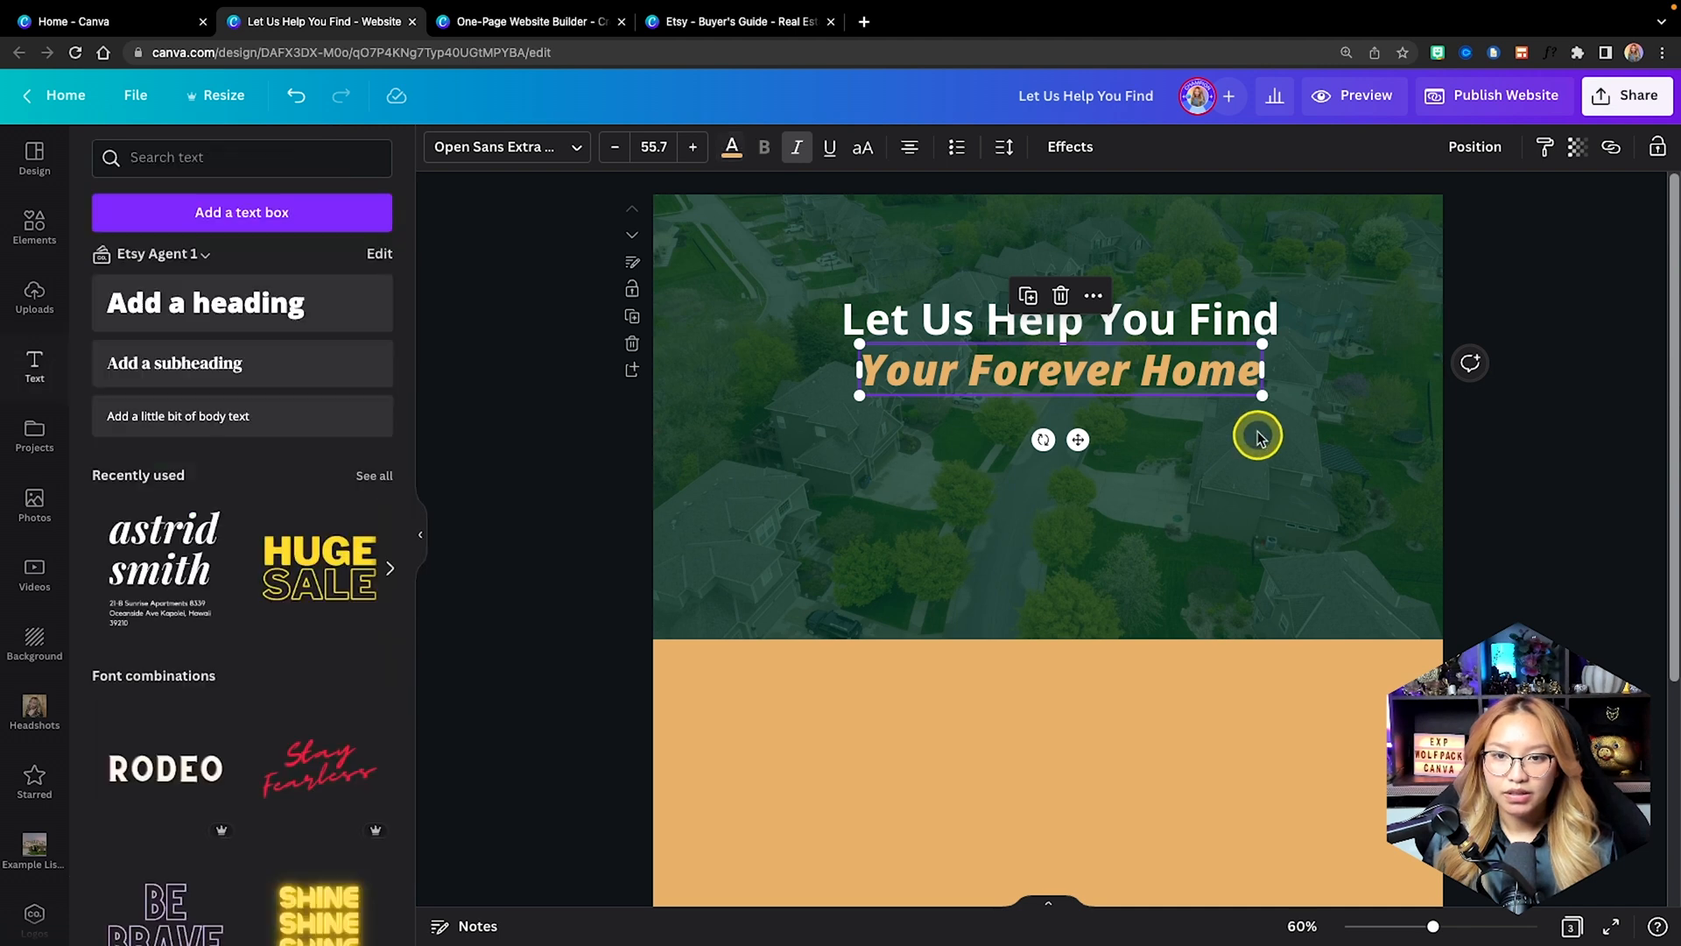
pyautogui.click(1068, 147)
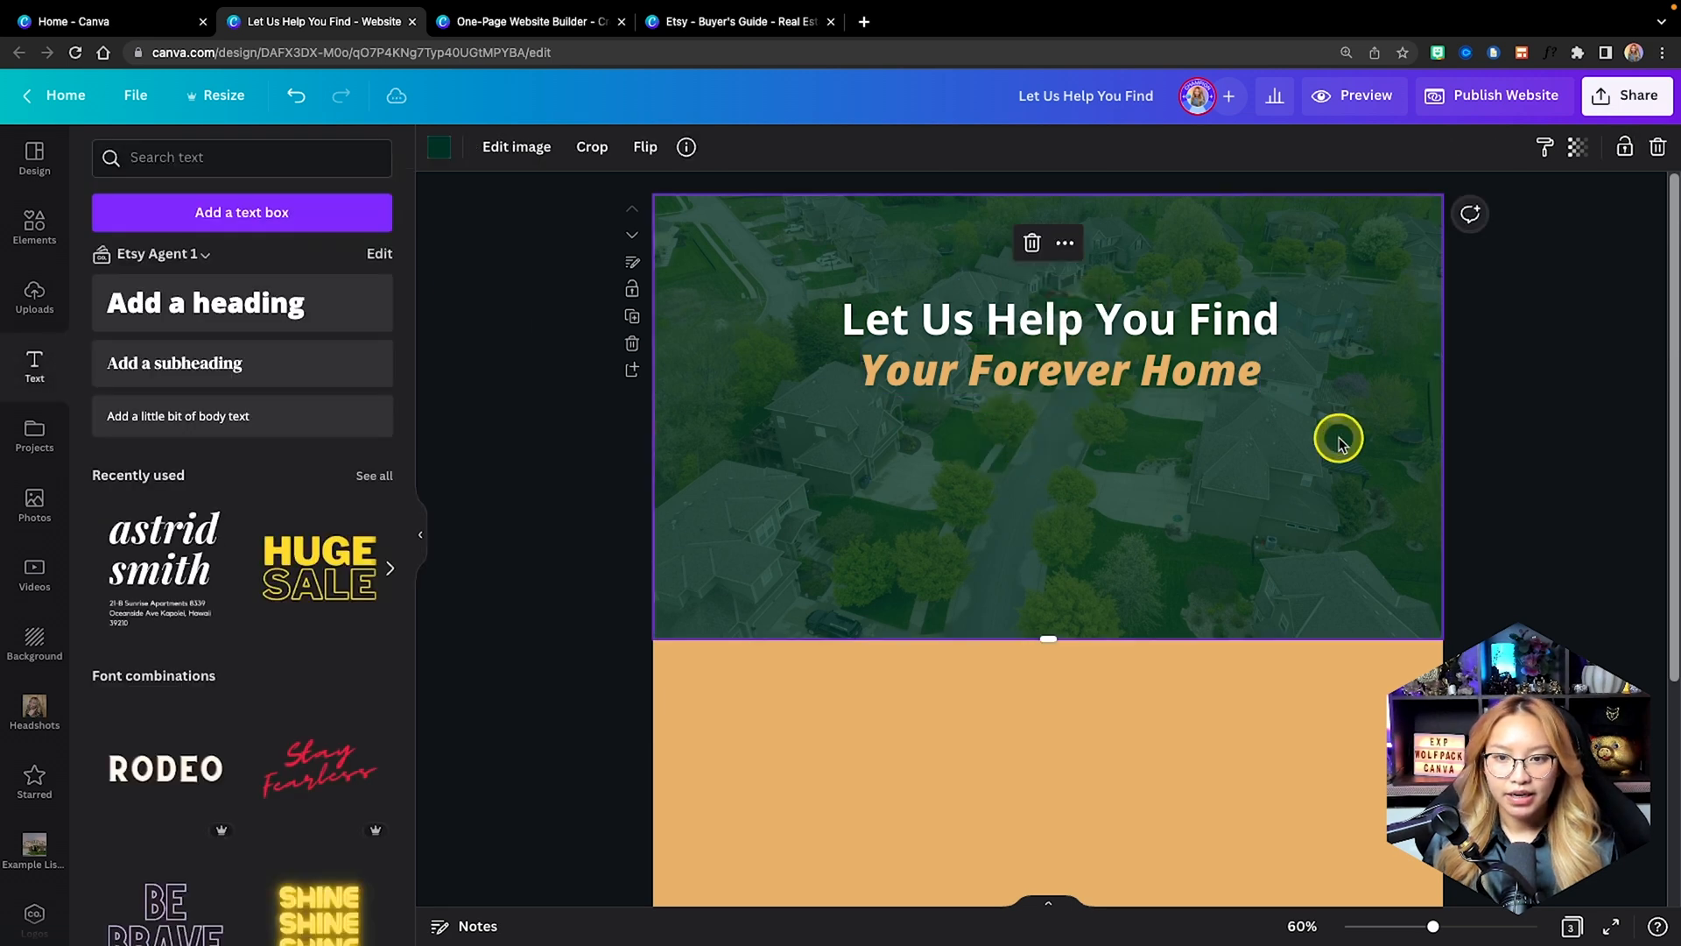
pyautogui.moveTo(1175, 479)
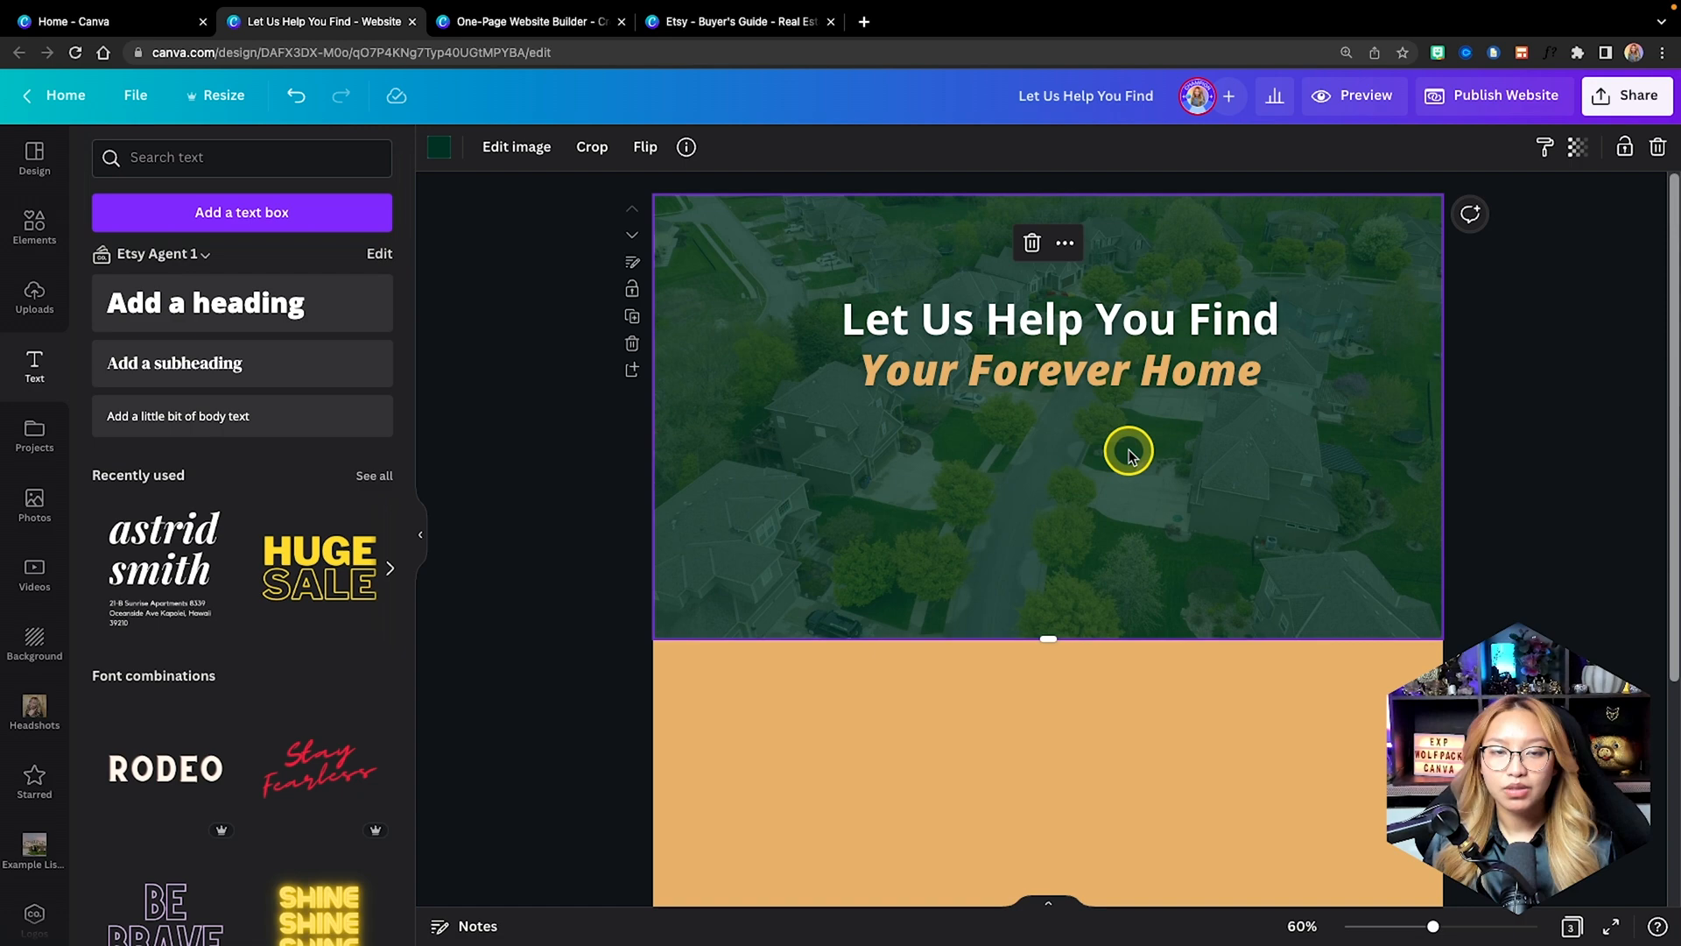
pyautogui.moveTo(1000, 435)
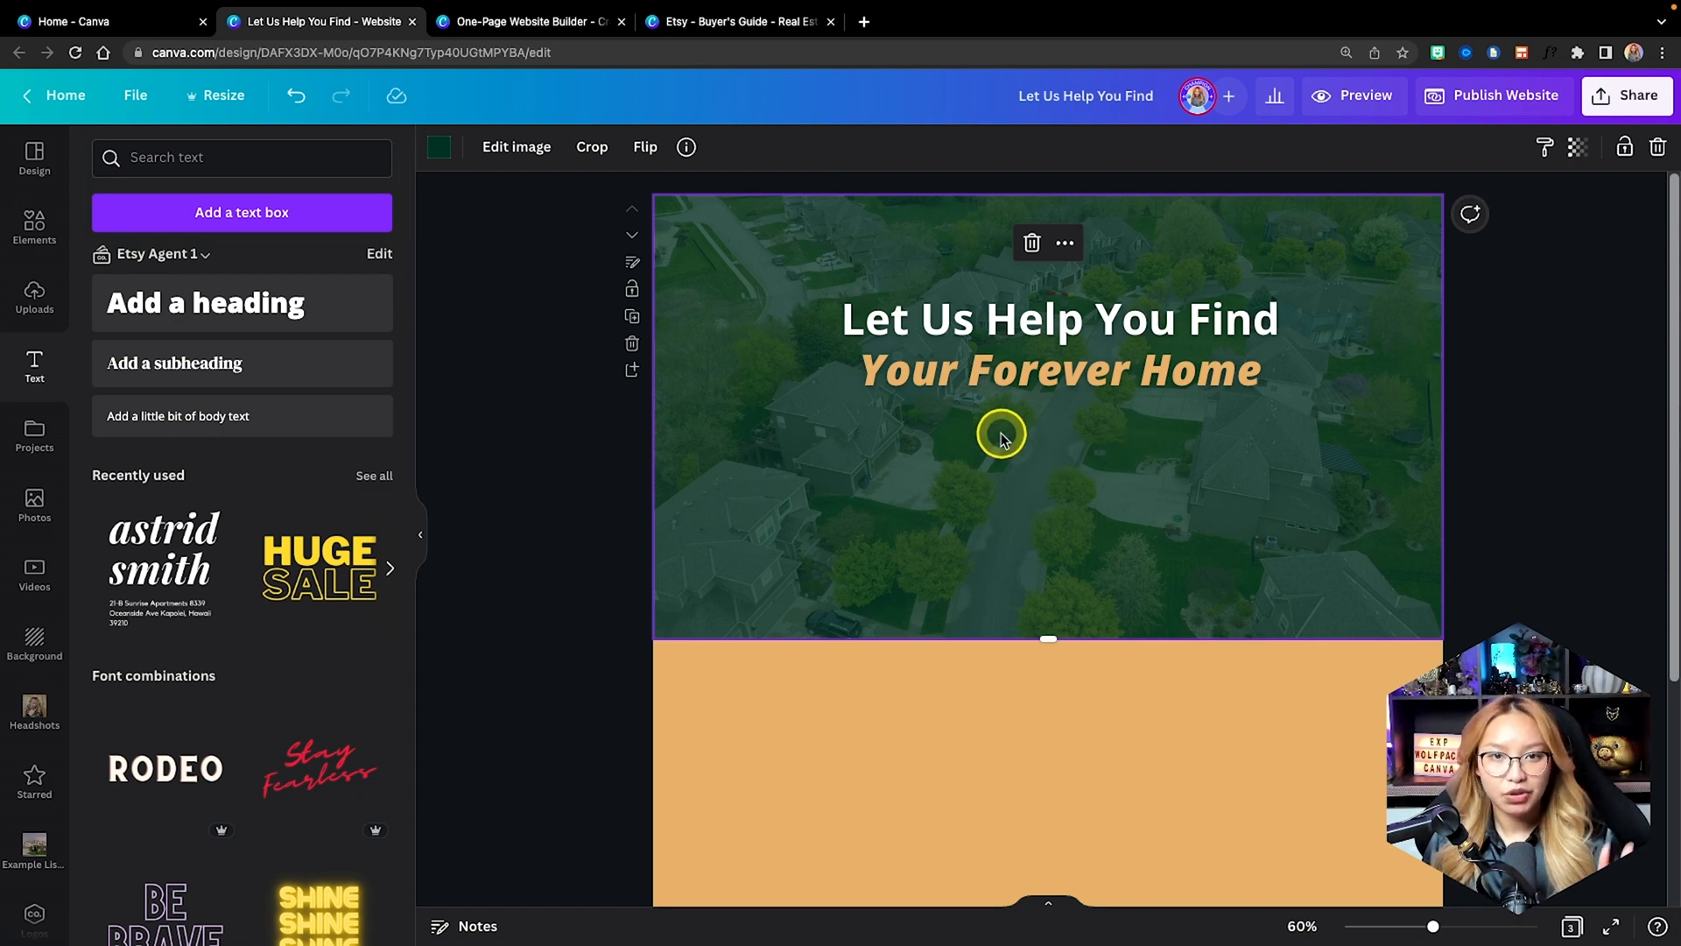
# Step: Copy the 'How to Buy a Home' video's share link from the YouTube channel and return to the design
pyautogui.click(948, 21)
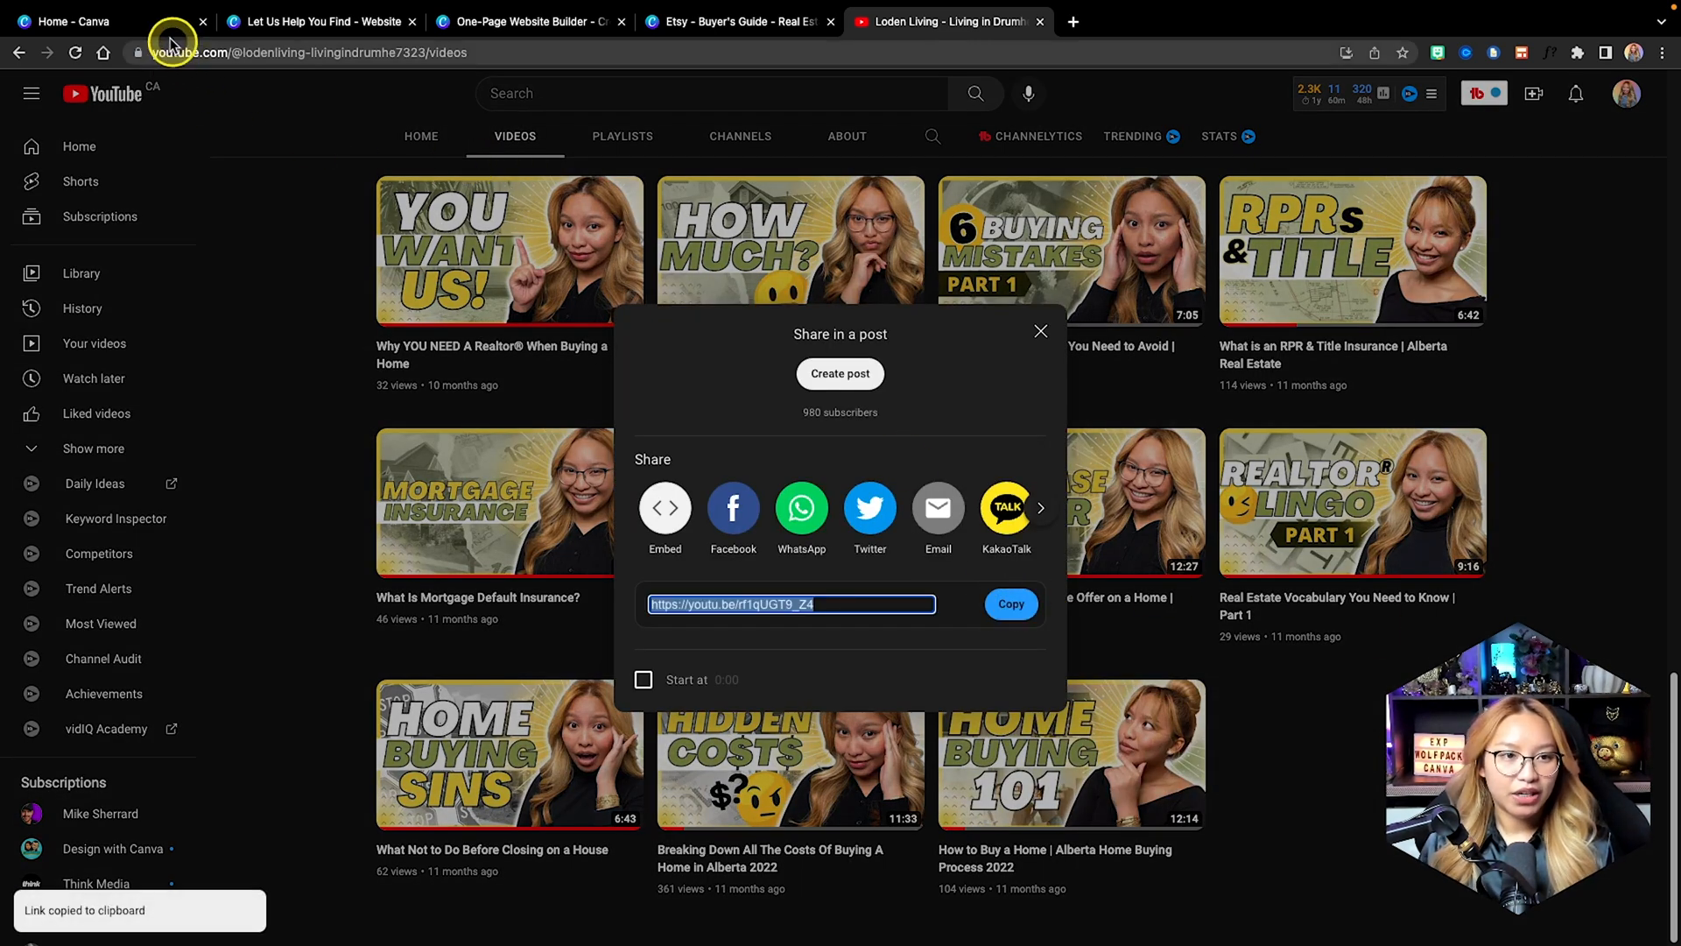
pyautogui.click(319, 21)
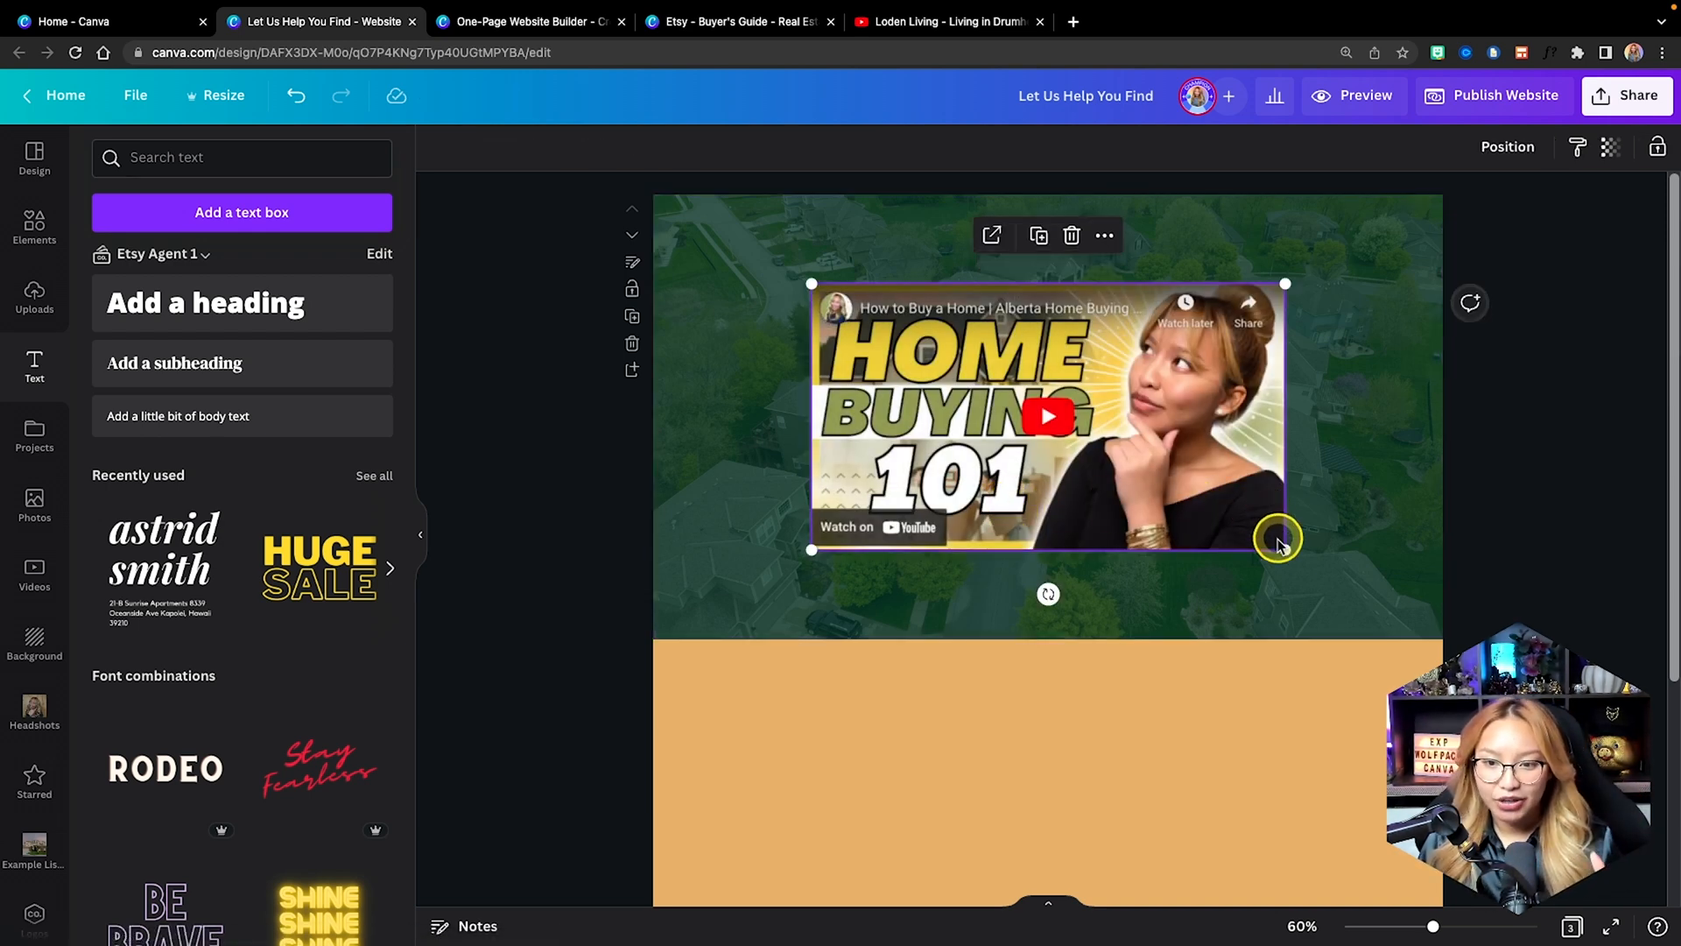
# Step: Shrink the pasted YouTube embed beneath the heading and search 'embed' via Magic search
pyautogui.moveTo(1279, 538); pyautogui.dragTo(1126, 547)
pyautogui.write('/')
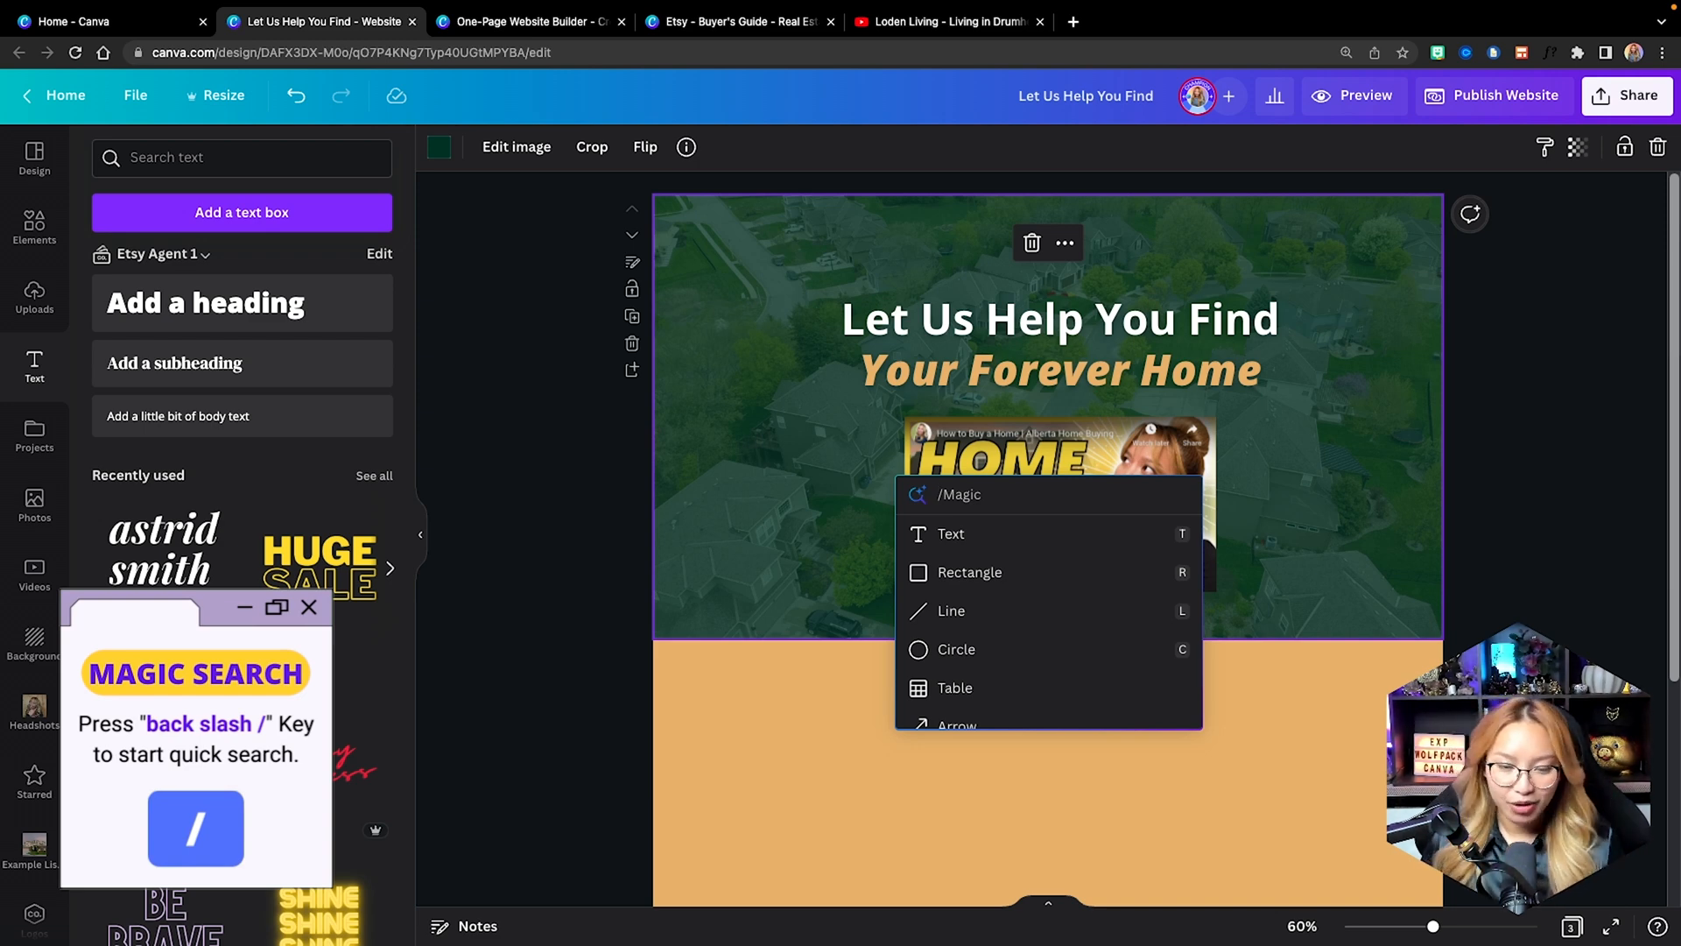
pyautogui.write('embed')
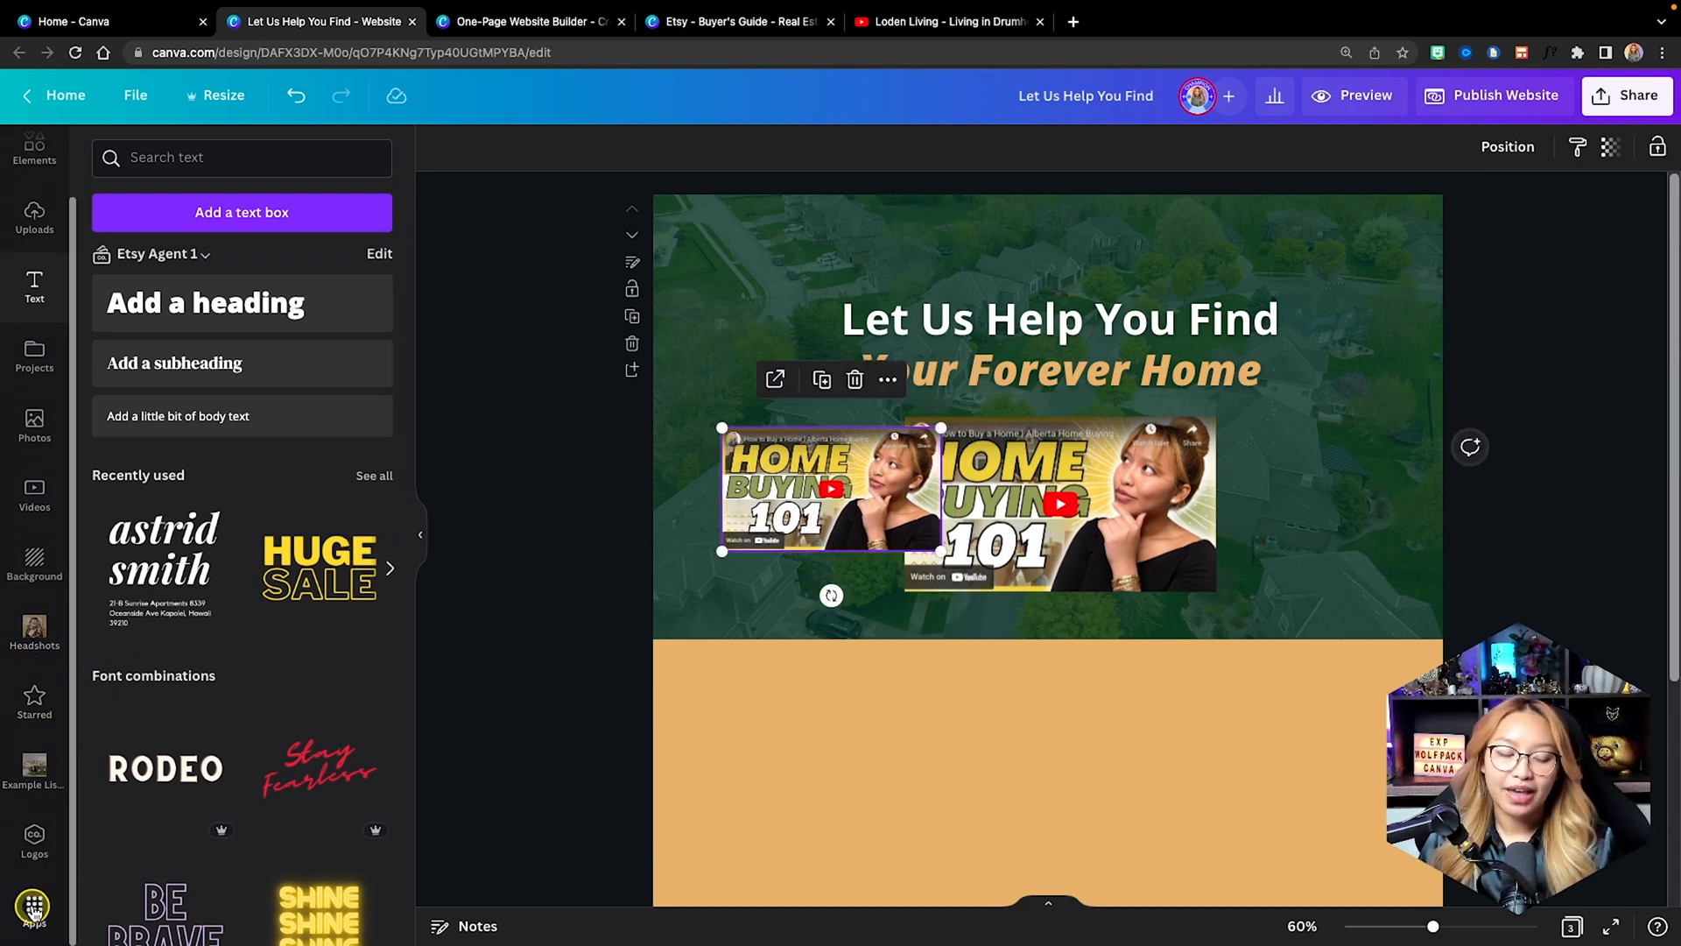
pyautogui.click(31, 905)
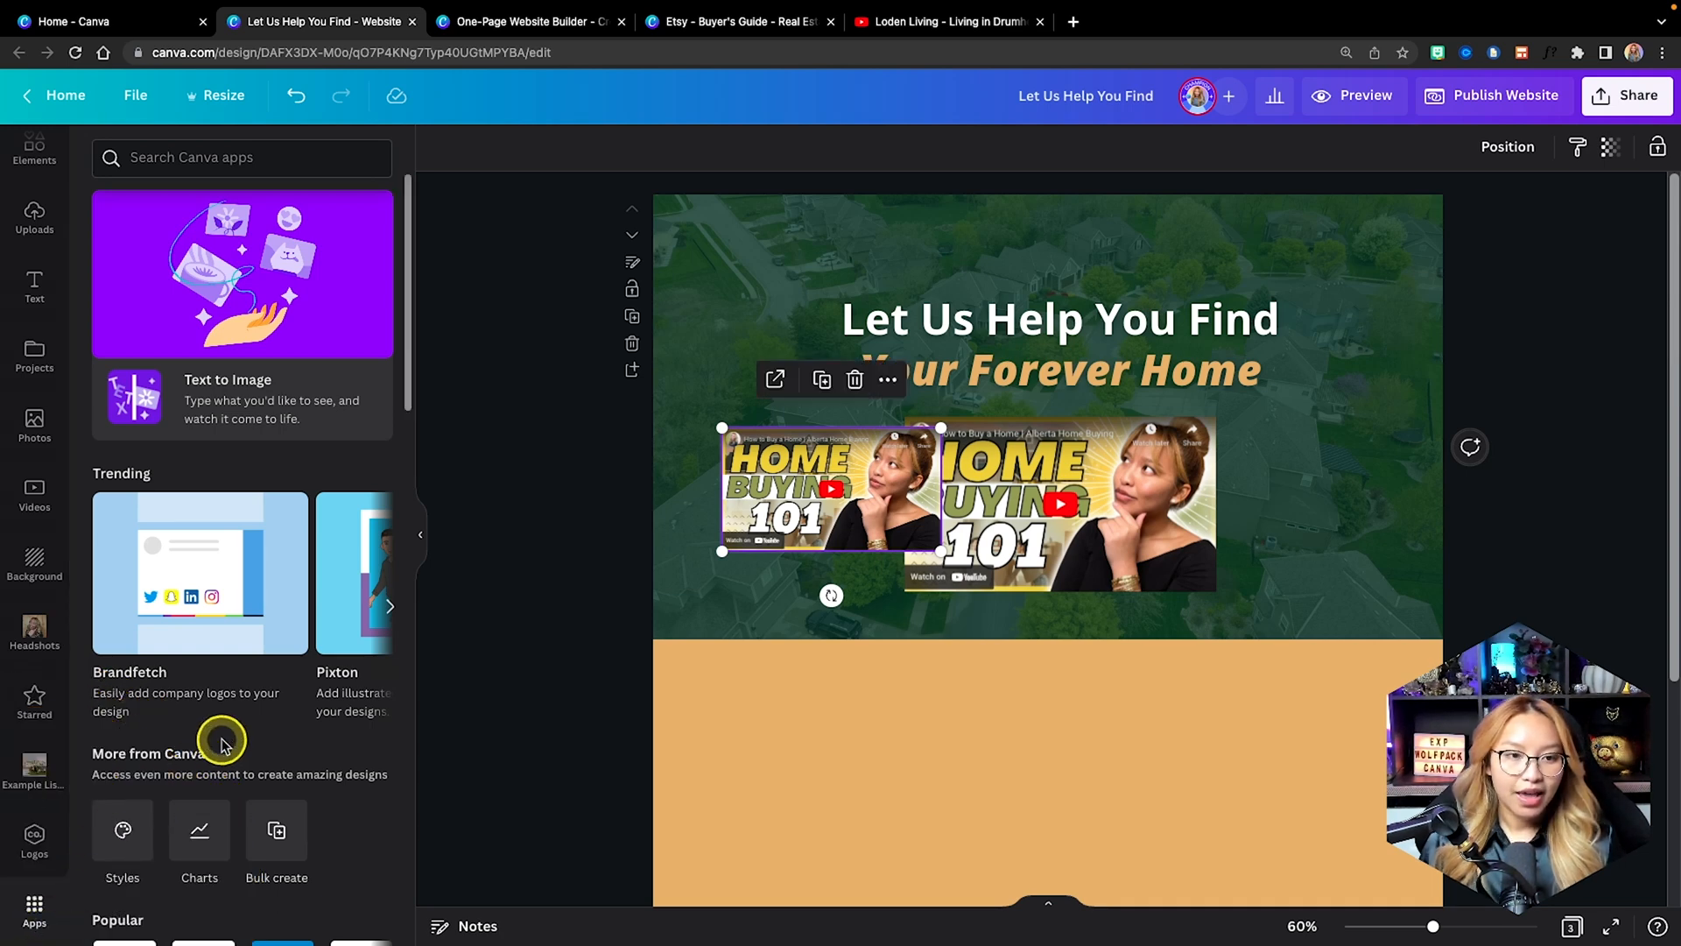
pyautogui.write('u')
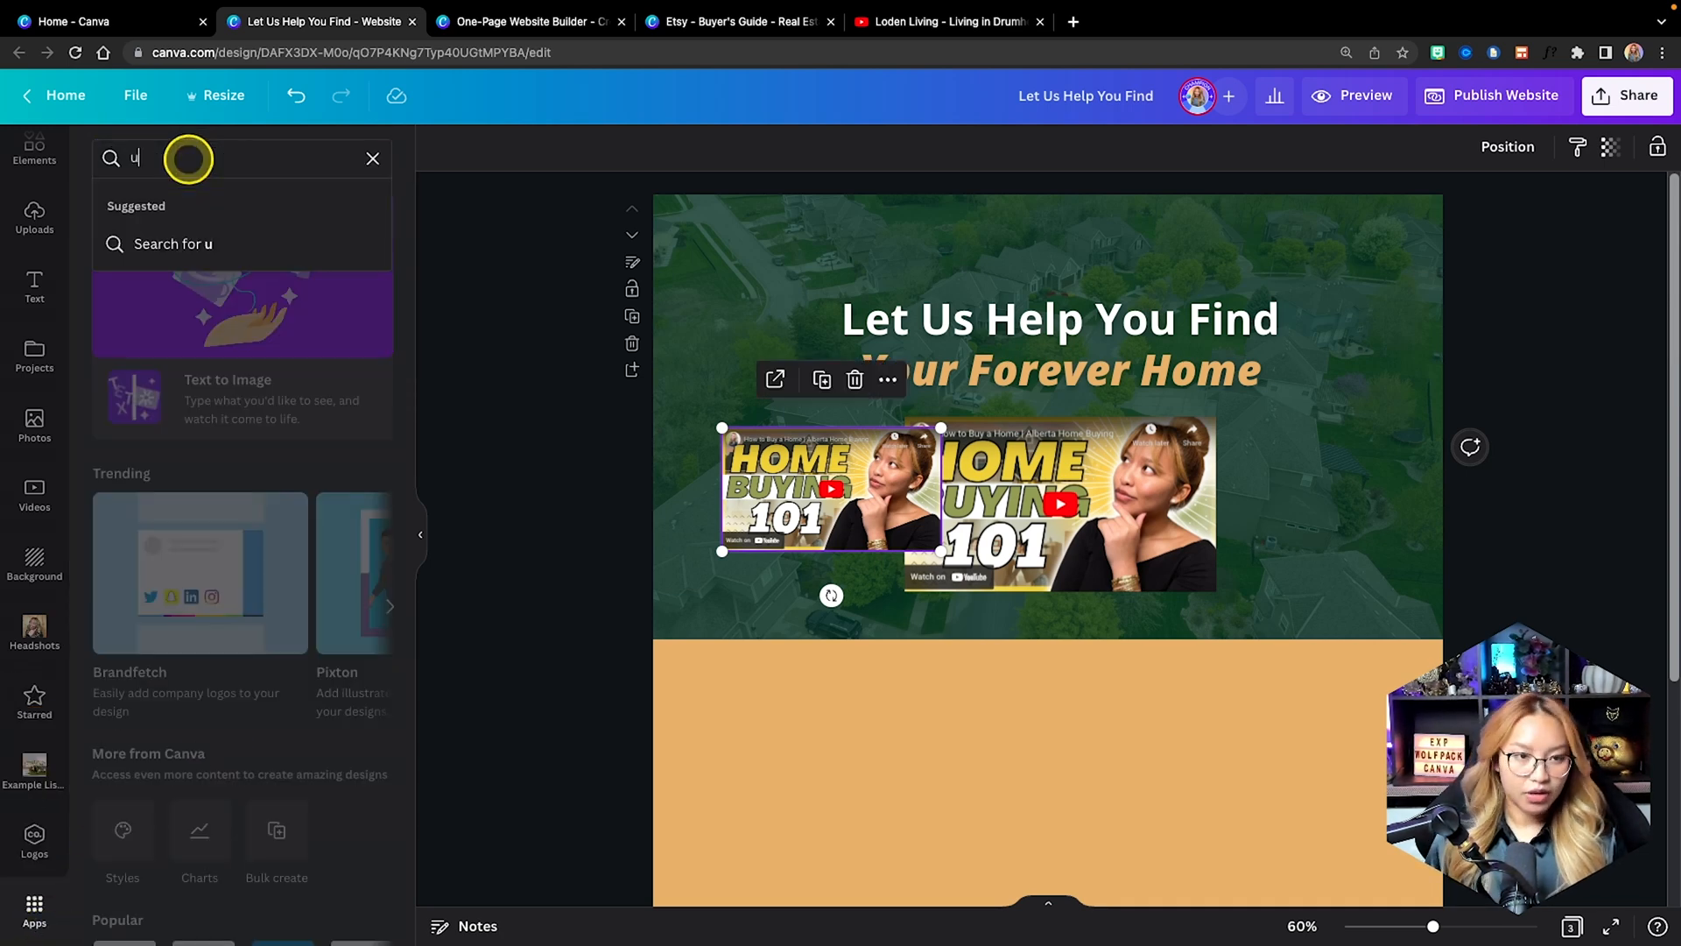
pyautogui.write('youtube')
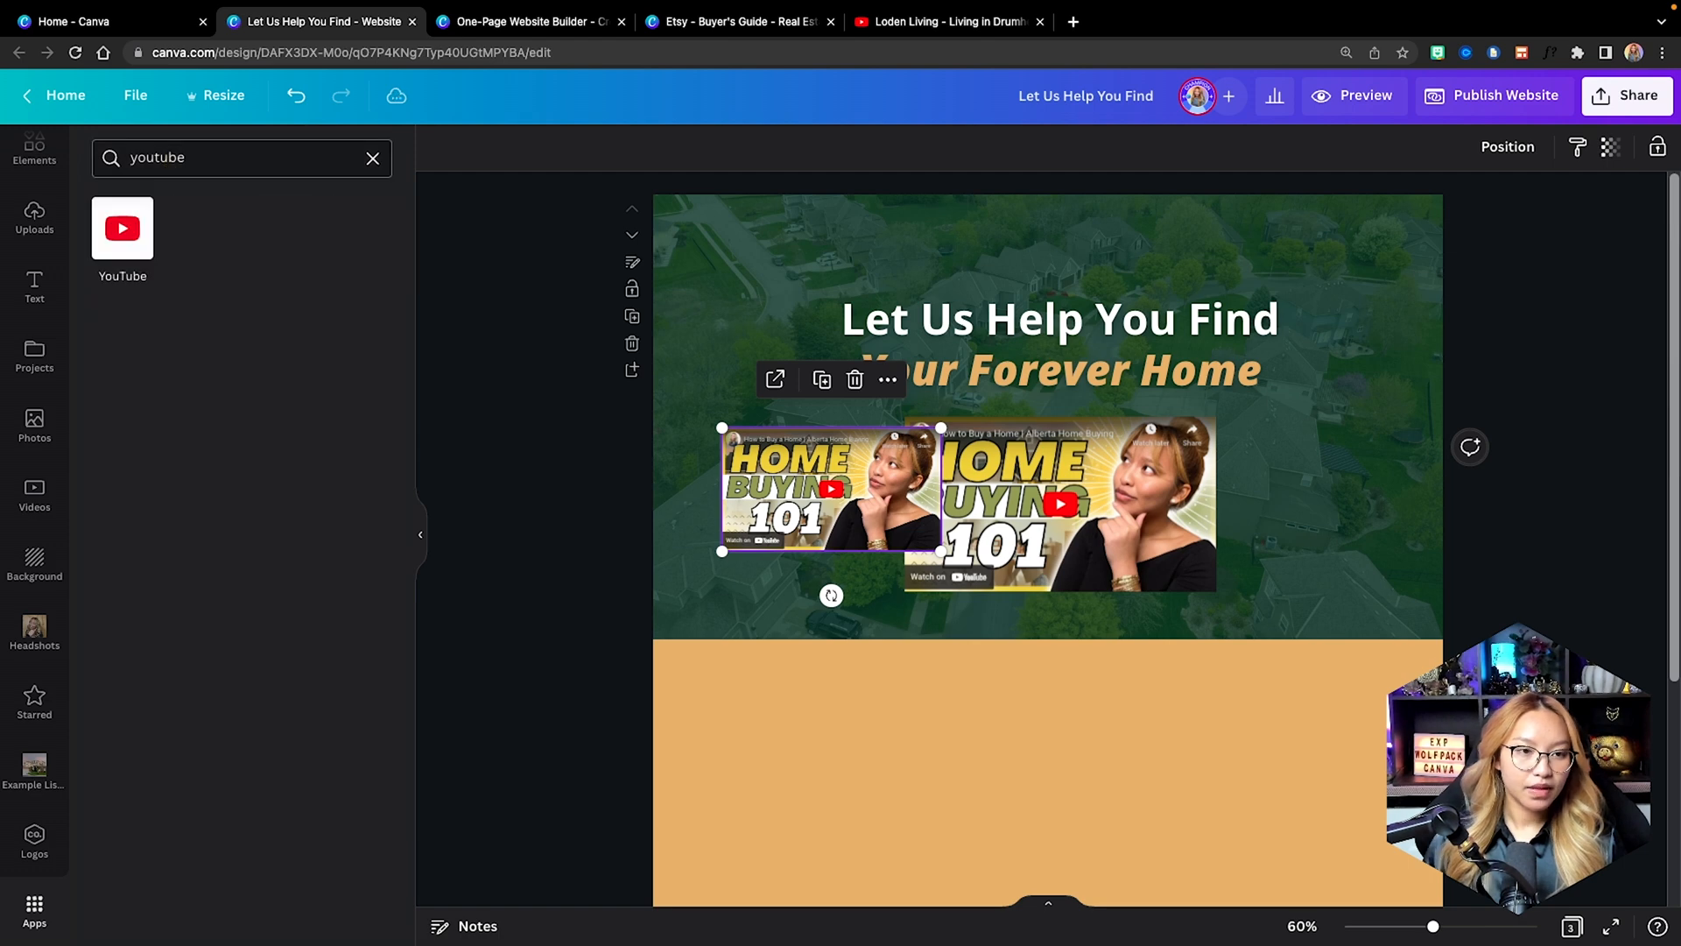
pyautogui.click(373, 158)
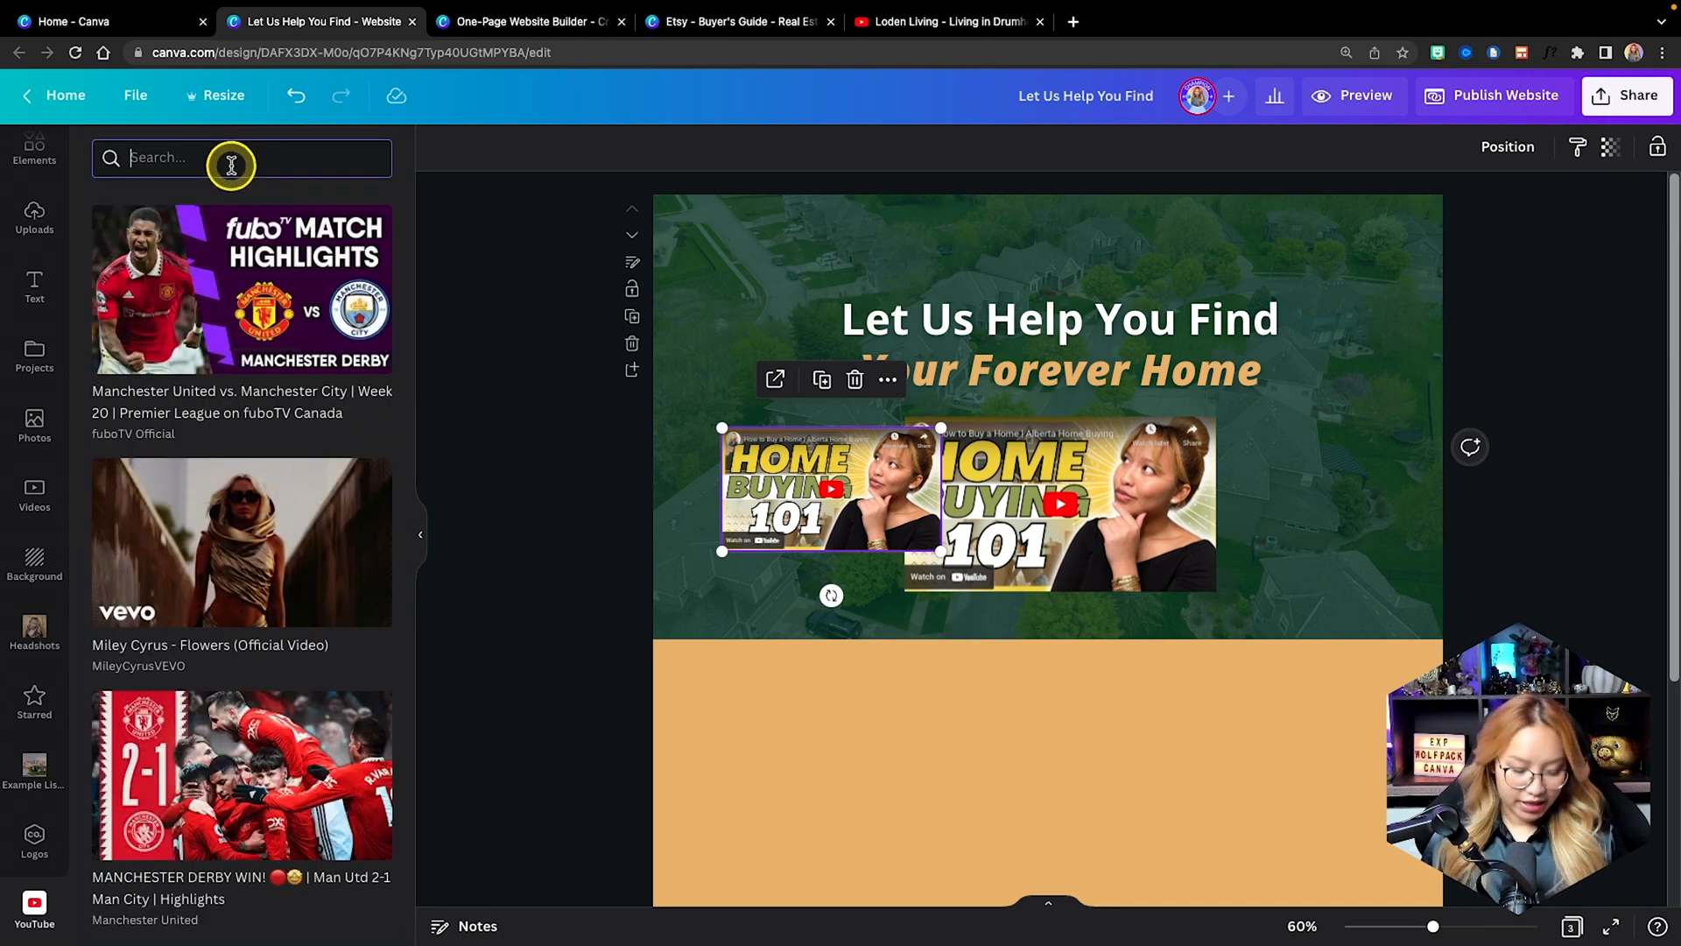
pyautogui.write('https://youtu.be/rf1qUGT9_Z4')
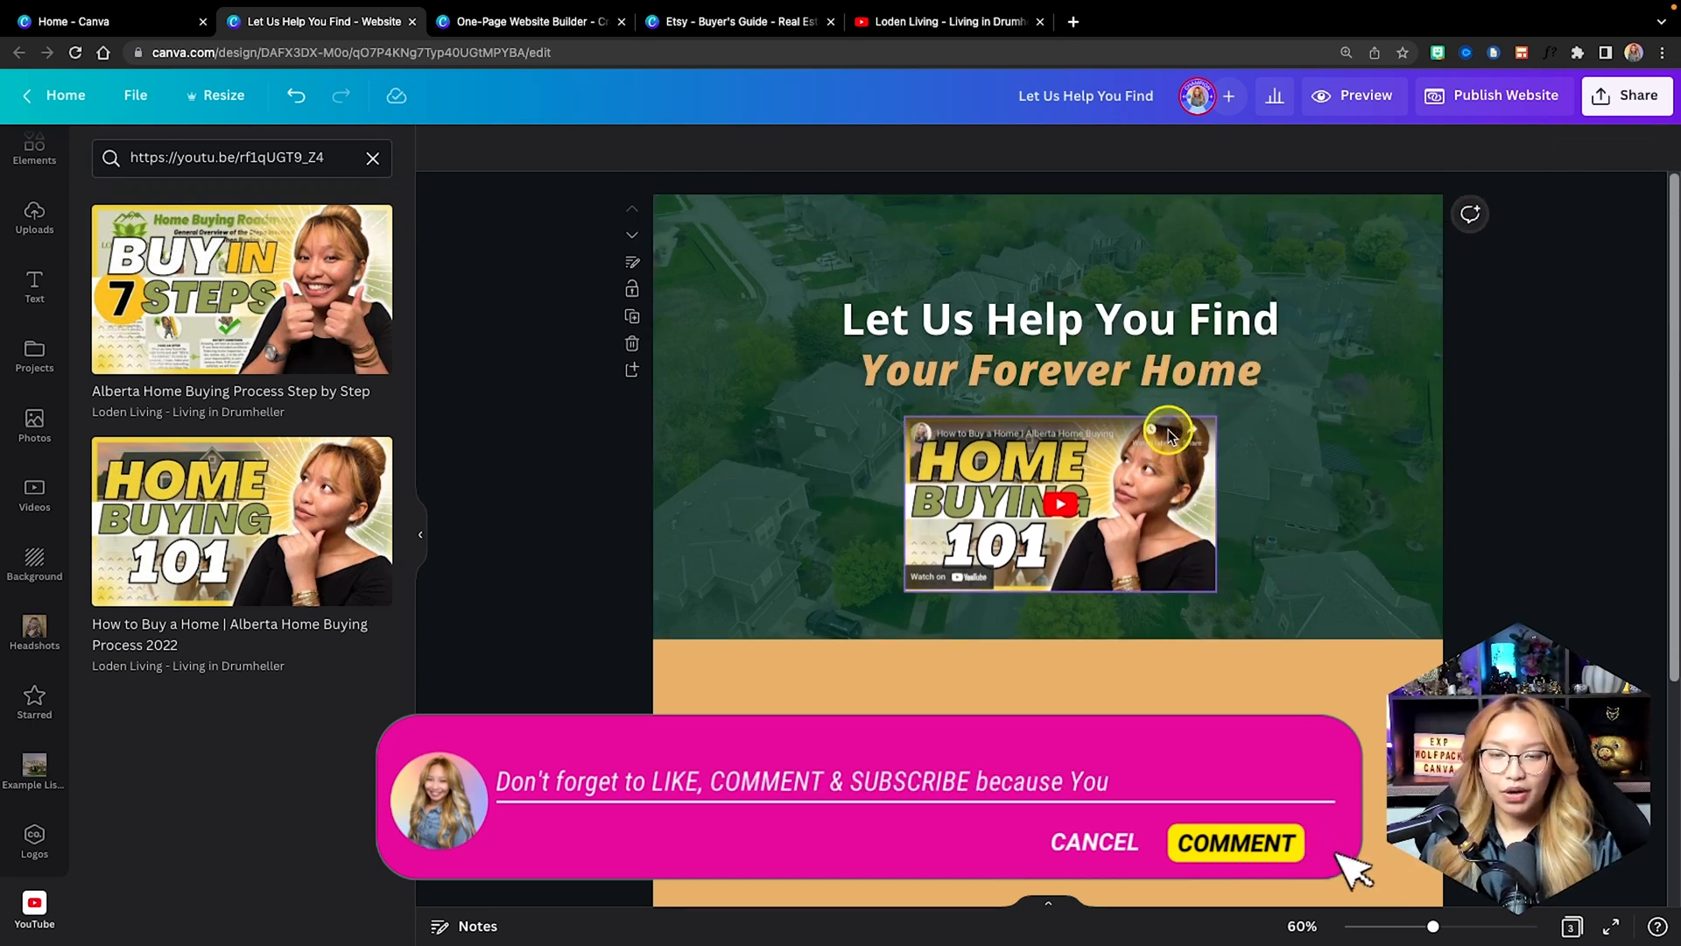
pyautogui.click(1059, 503)
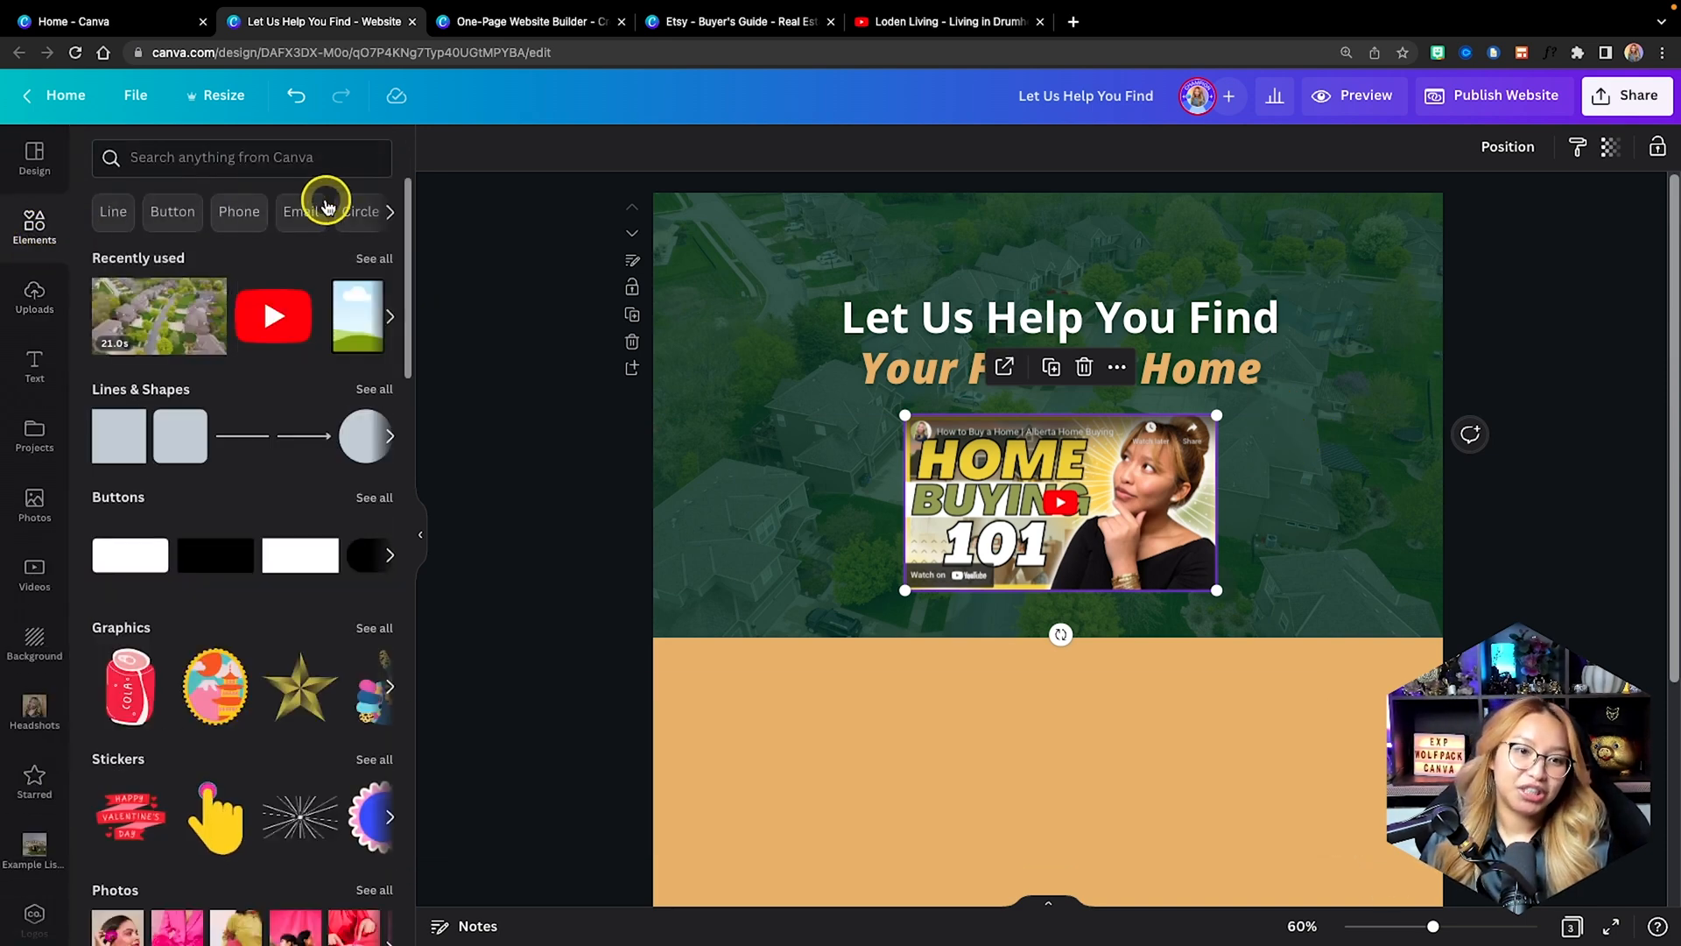
# Step: Find a smiling emoji in Elements graphics and centre it above the hero headline
pyautogui.write('emoji')
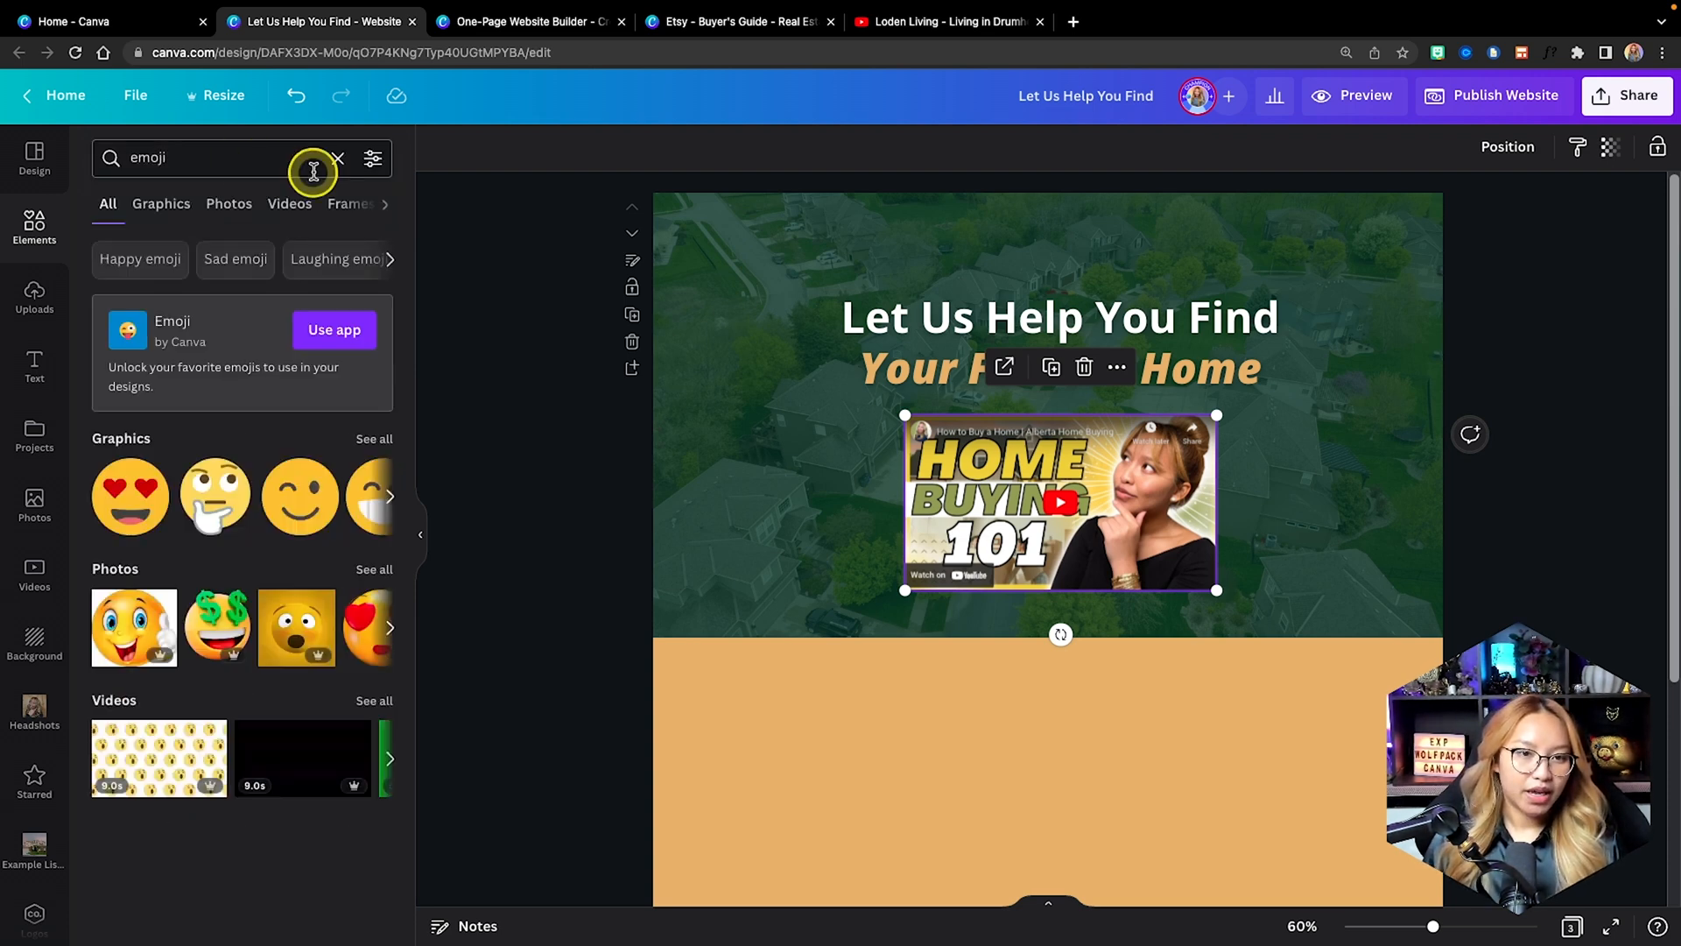
pyautogui.click(372, 158)
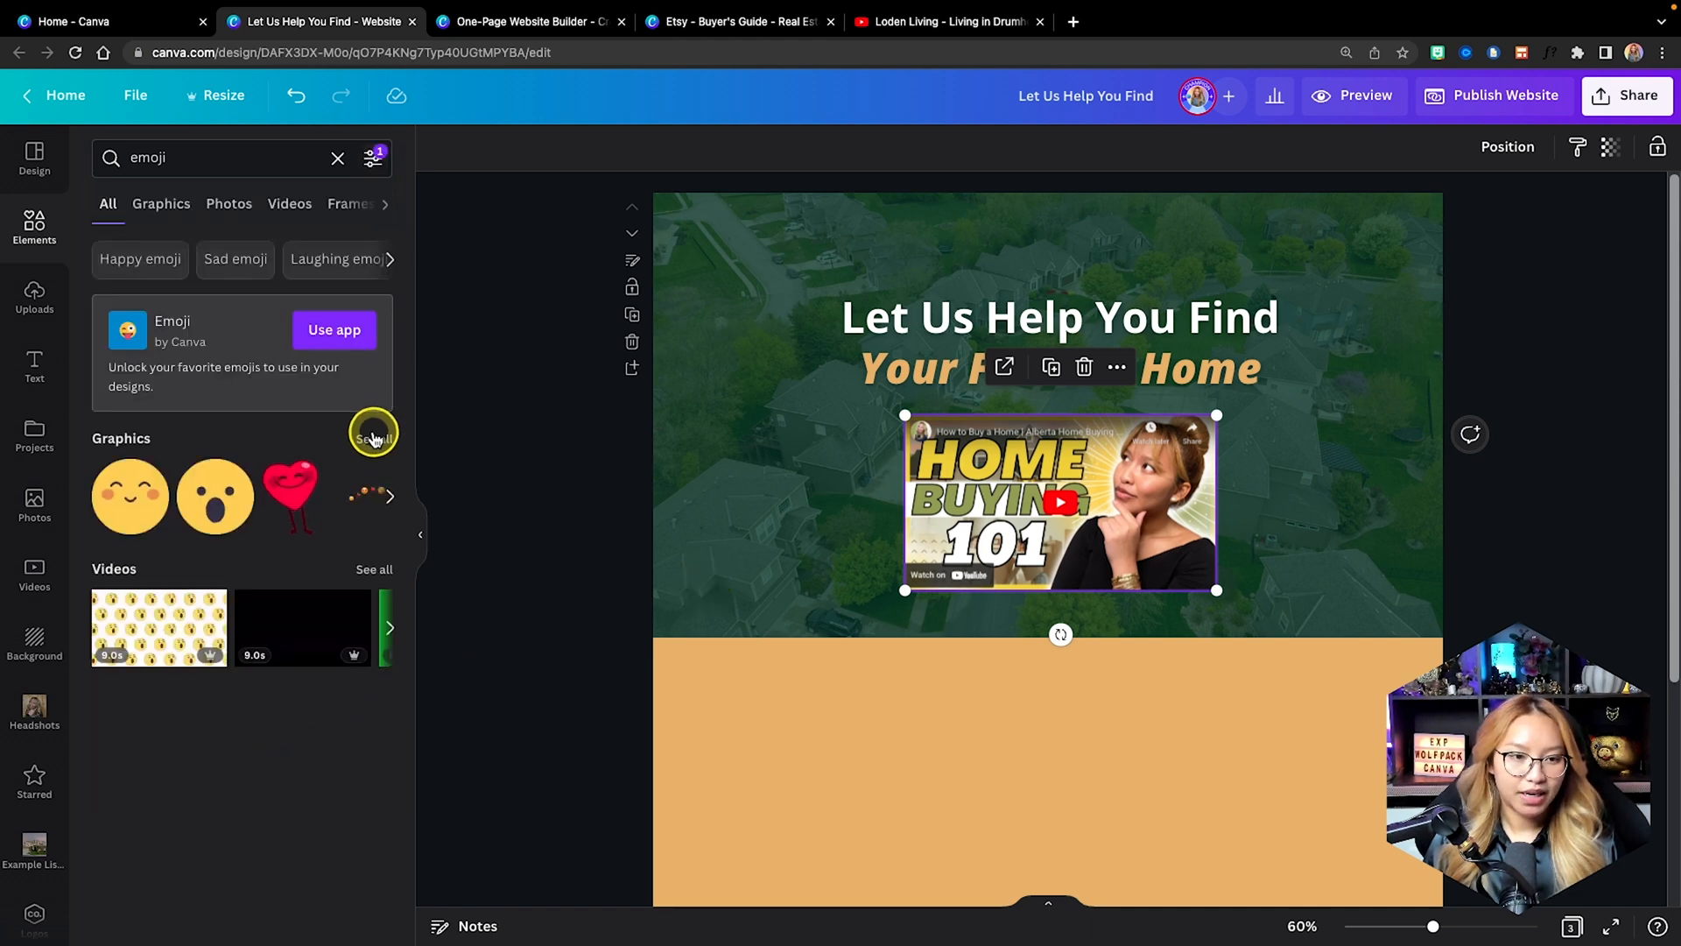
pyautogui.click(161, 203)
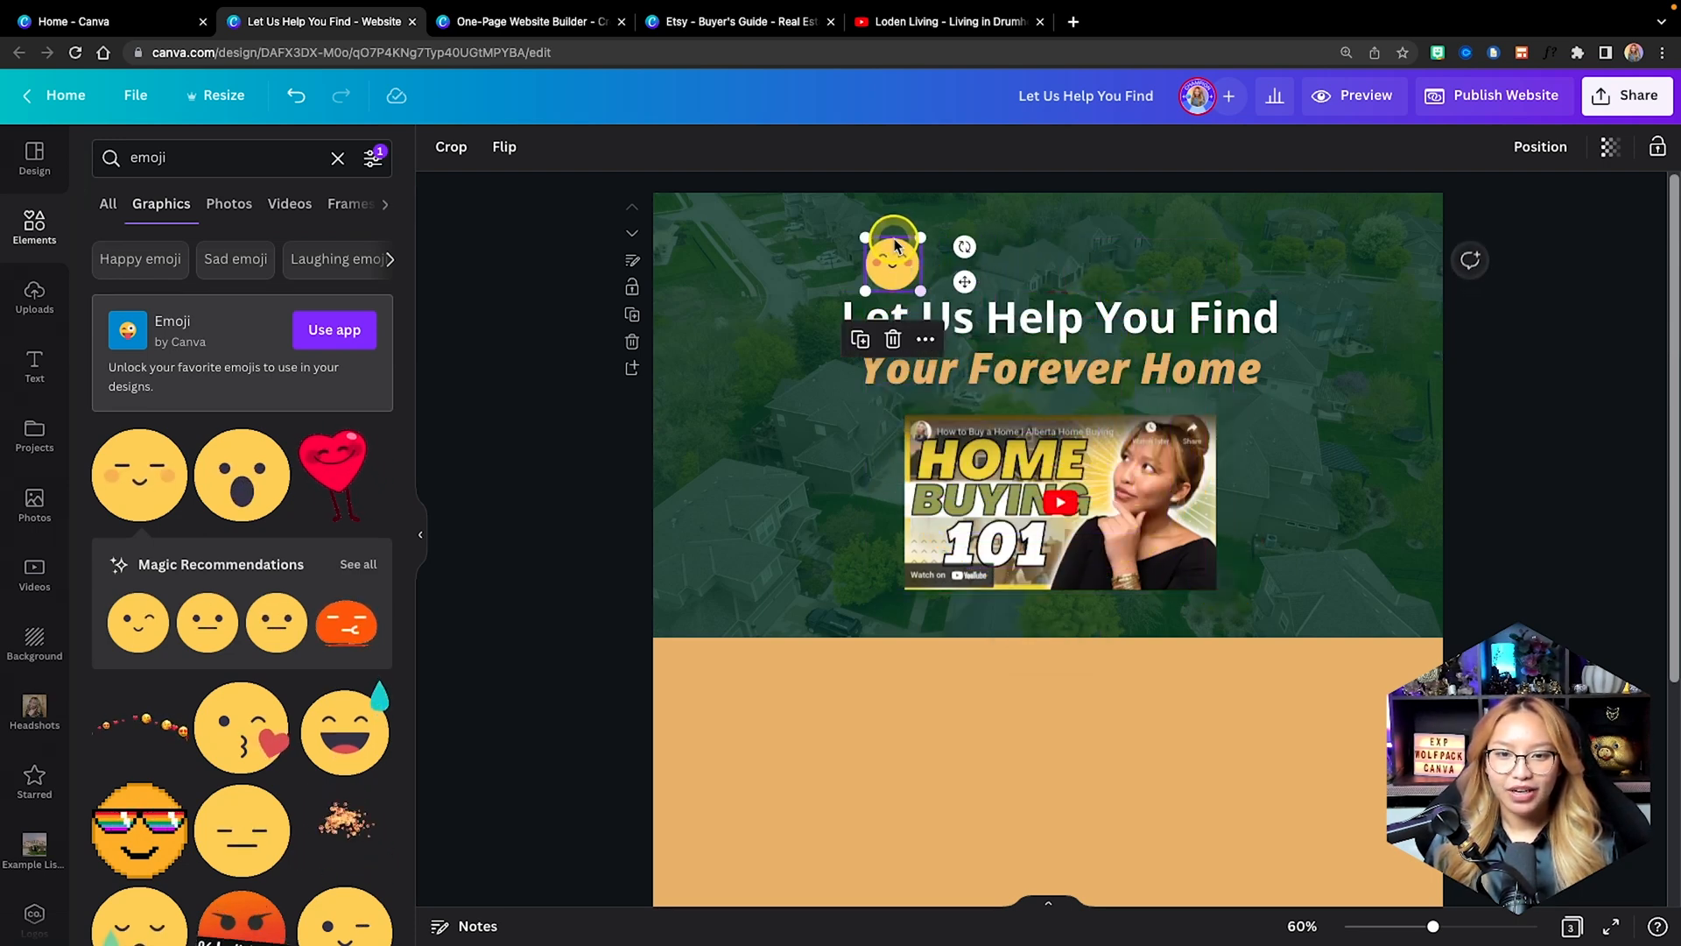
pyautogui.moveTo(890, 257); pyautogui.dragTo(1048, 257)
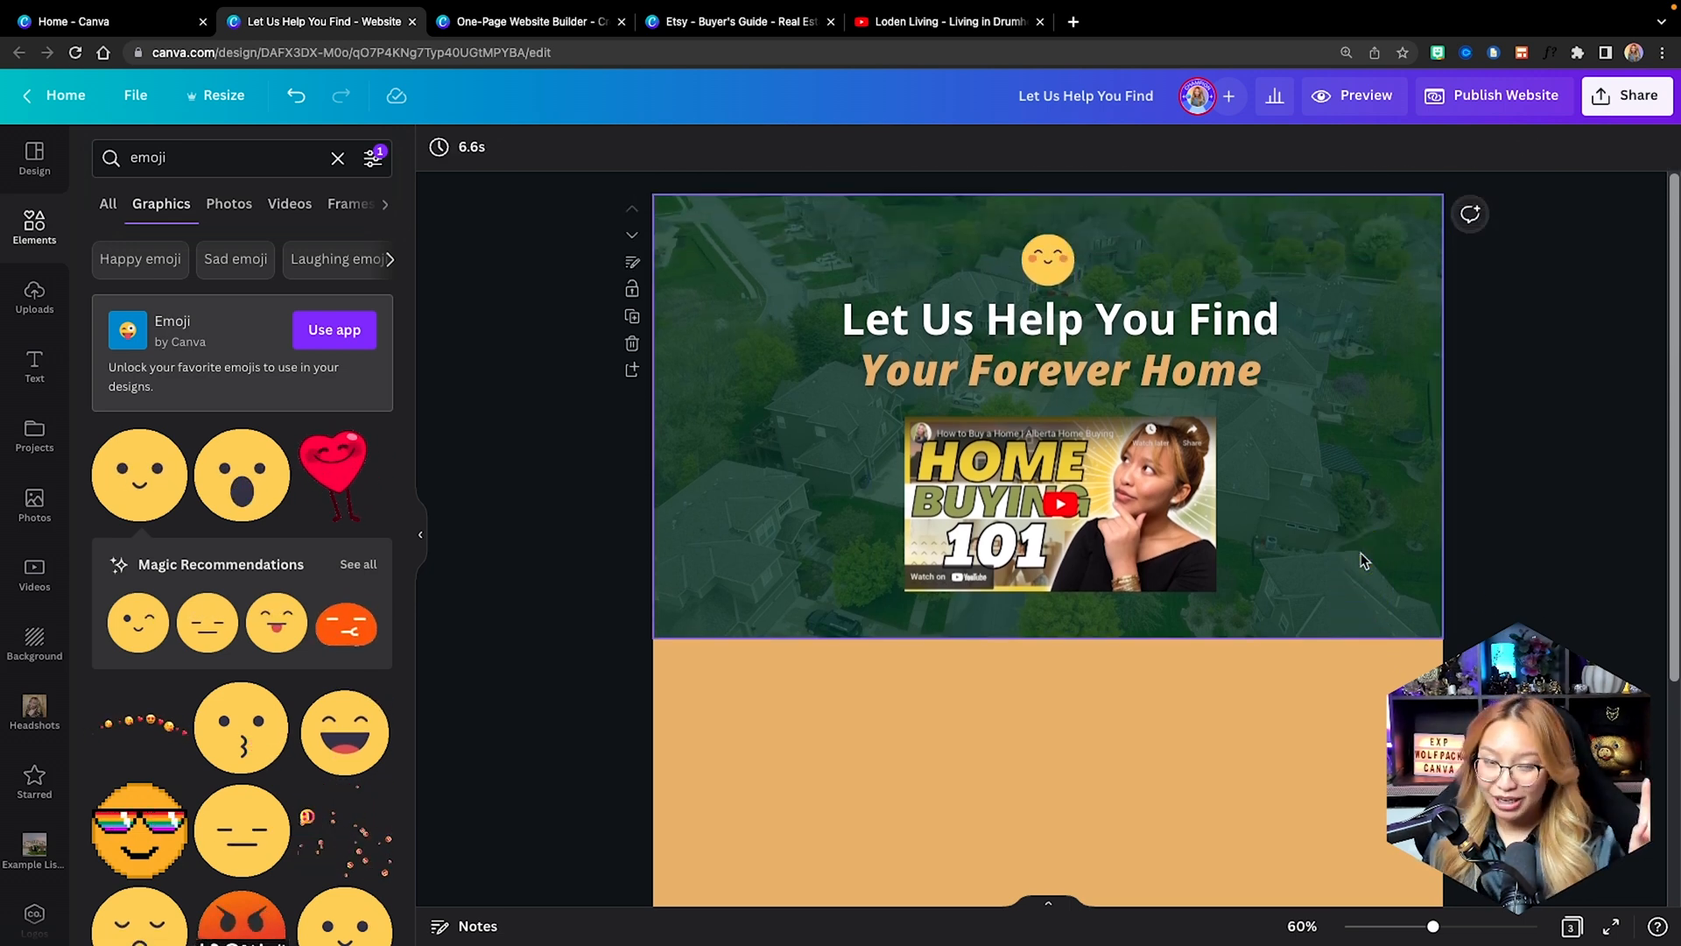
pyautogui.scroll(-3)
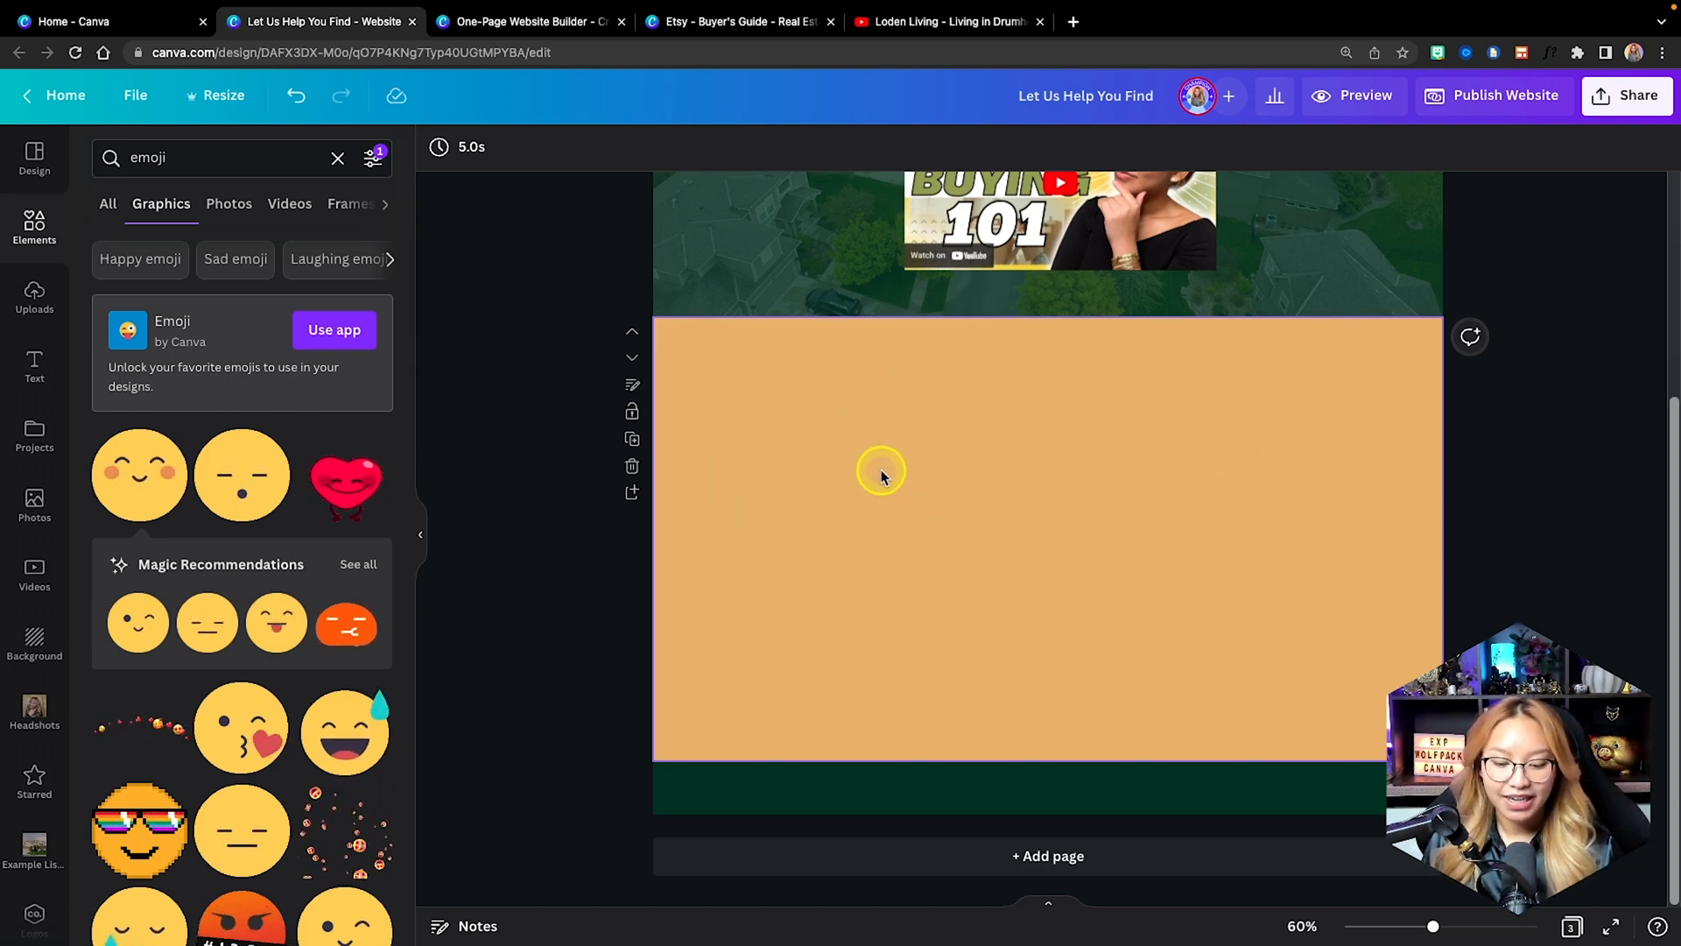
pyautogui.moveTo(934, 681)
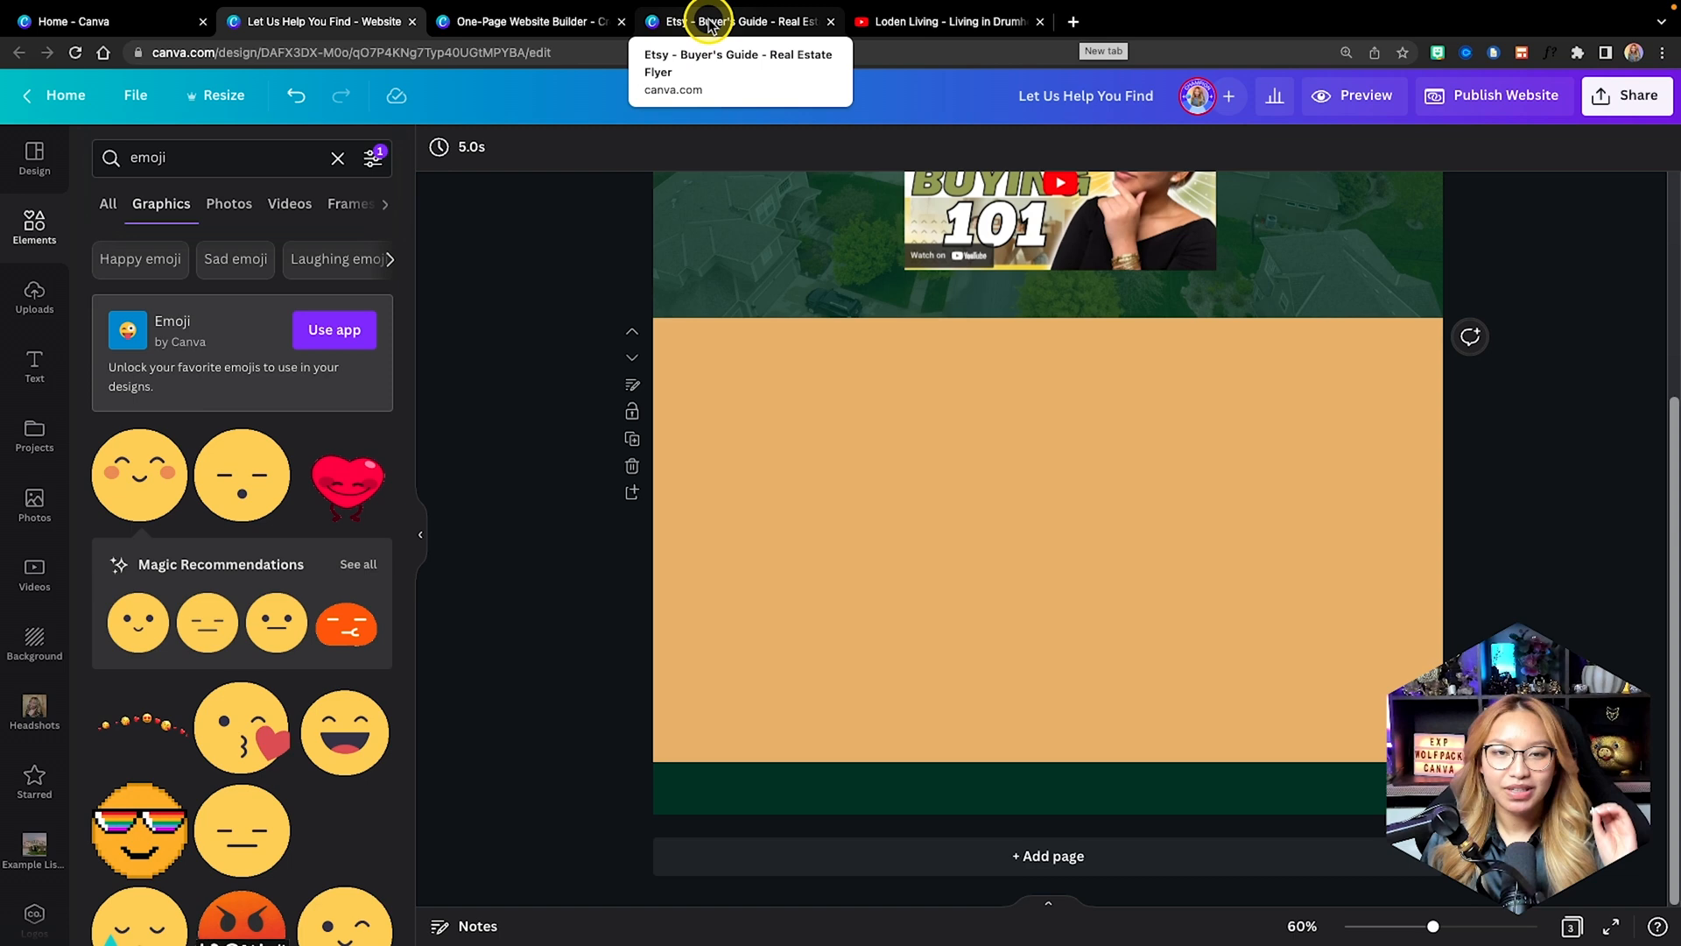
# Step: Switch to the Etsy Buyer's Guide flyer design in another browser tab
pyautogui.click(737, 21)
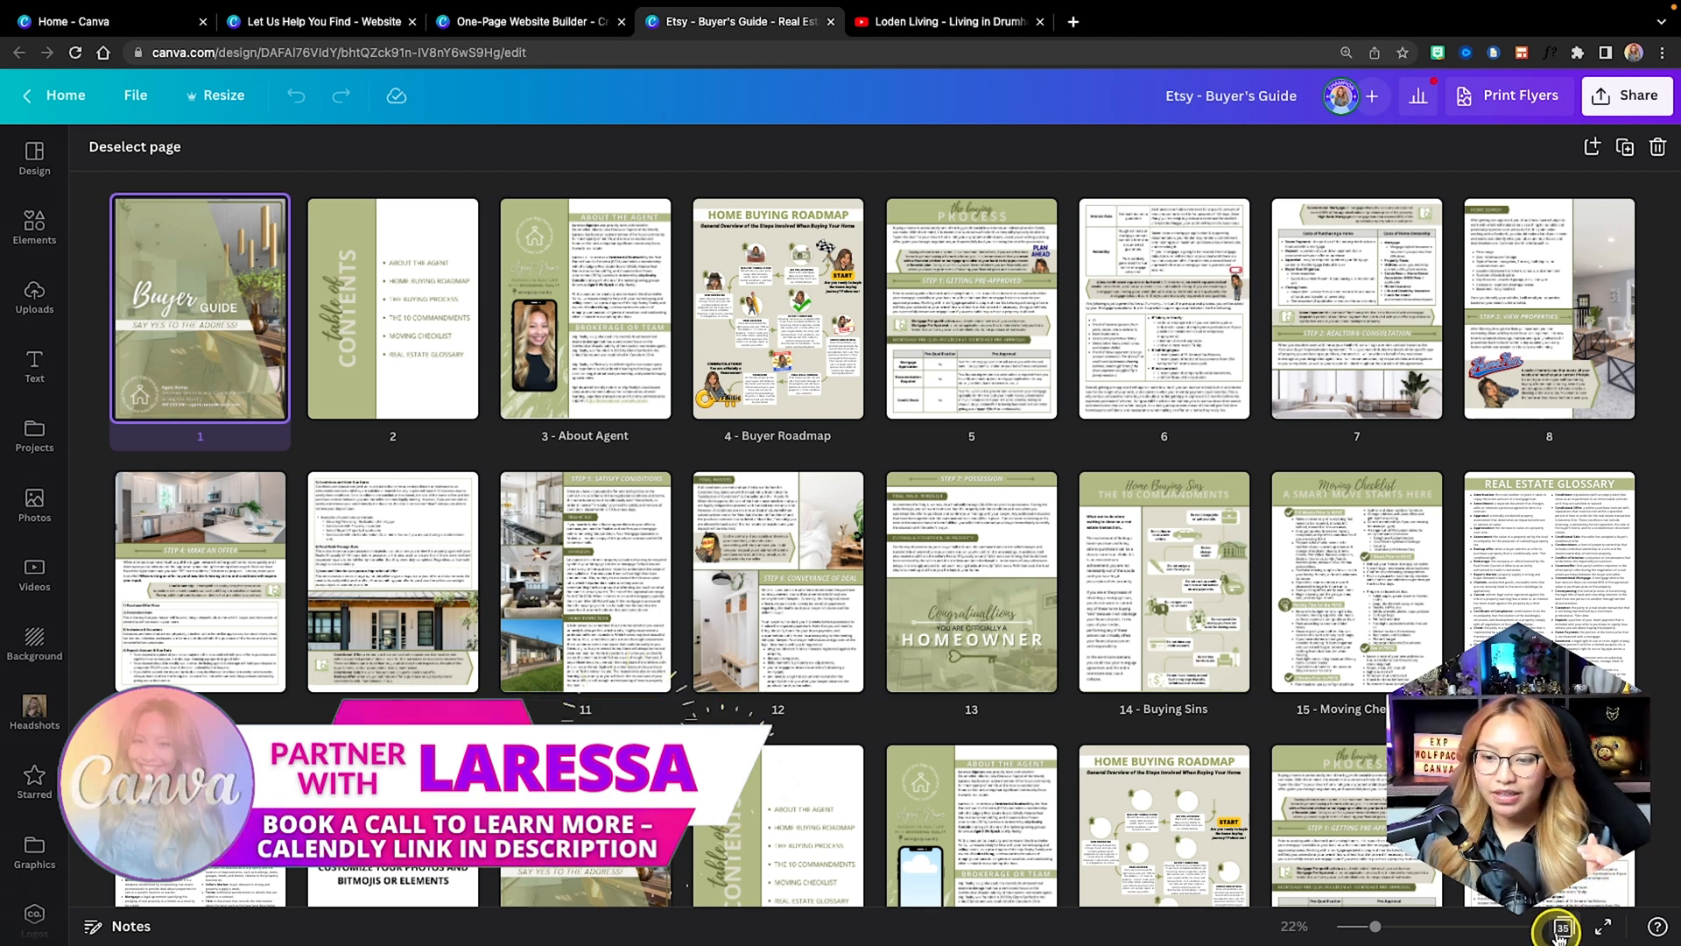
# Step: Share the Buyer's Guide via Embed and copy its smart embed link
pyautogui.doubleClick(199, 309)
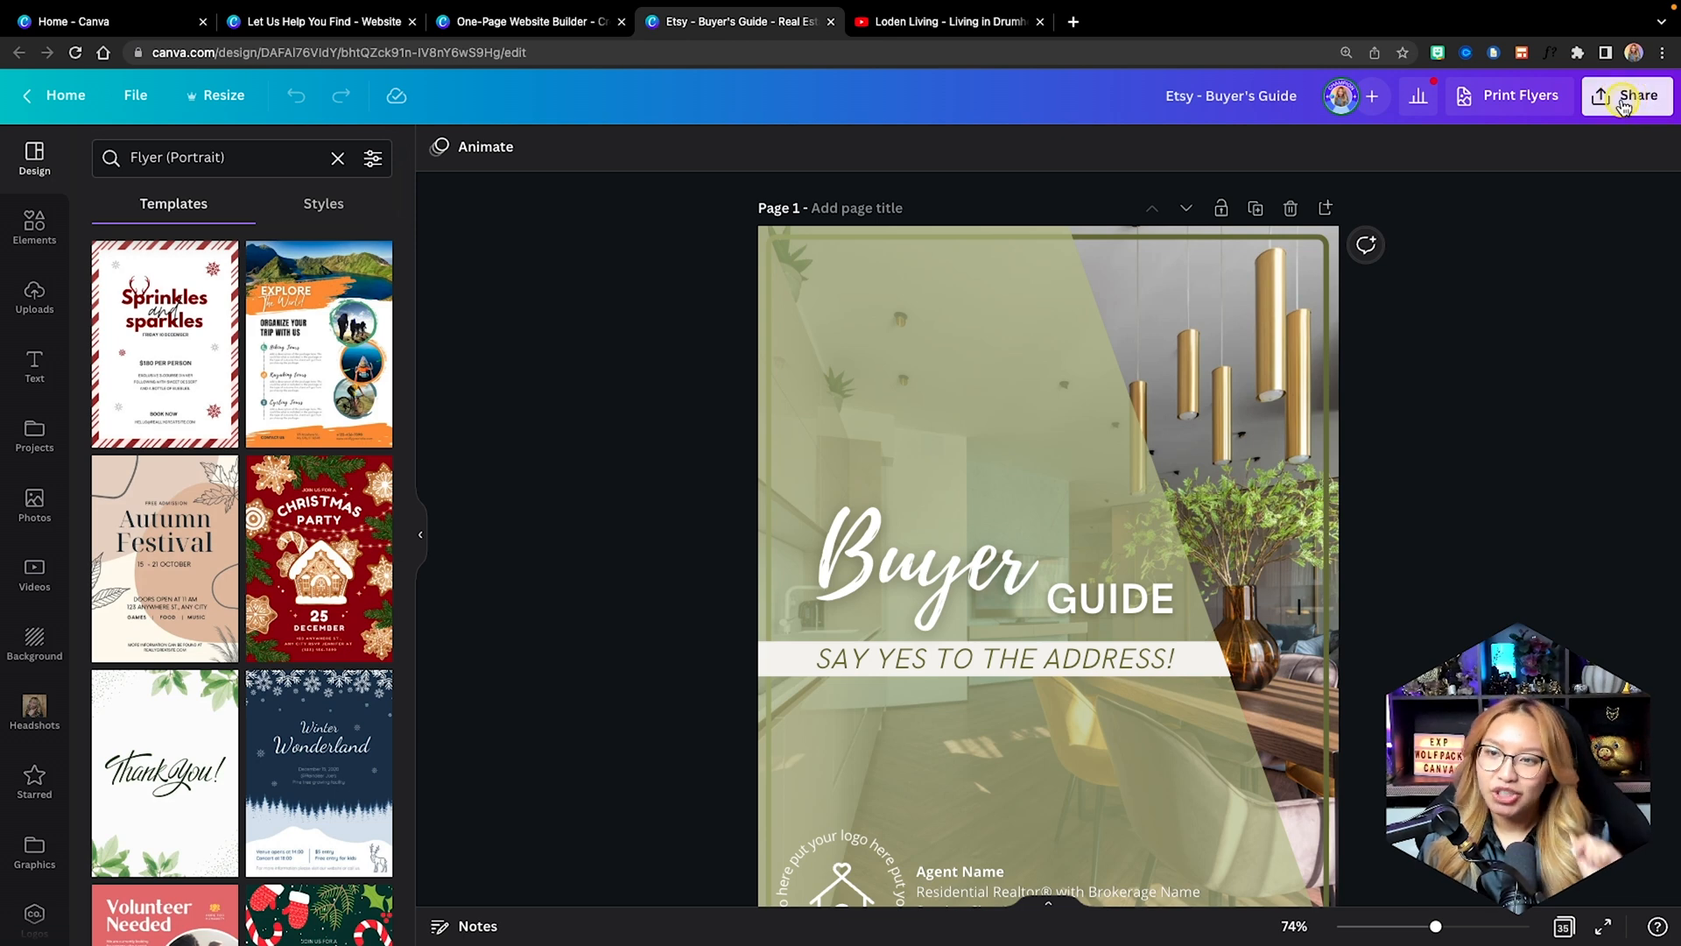
pyautogui.click(1625, 95)
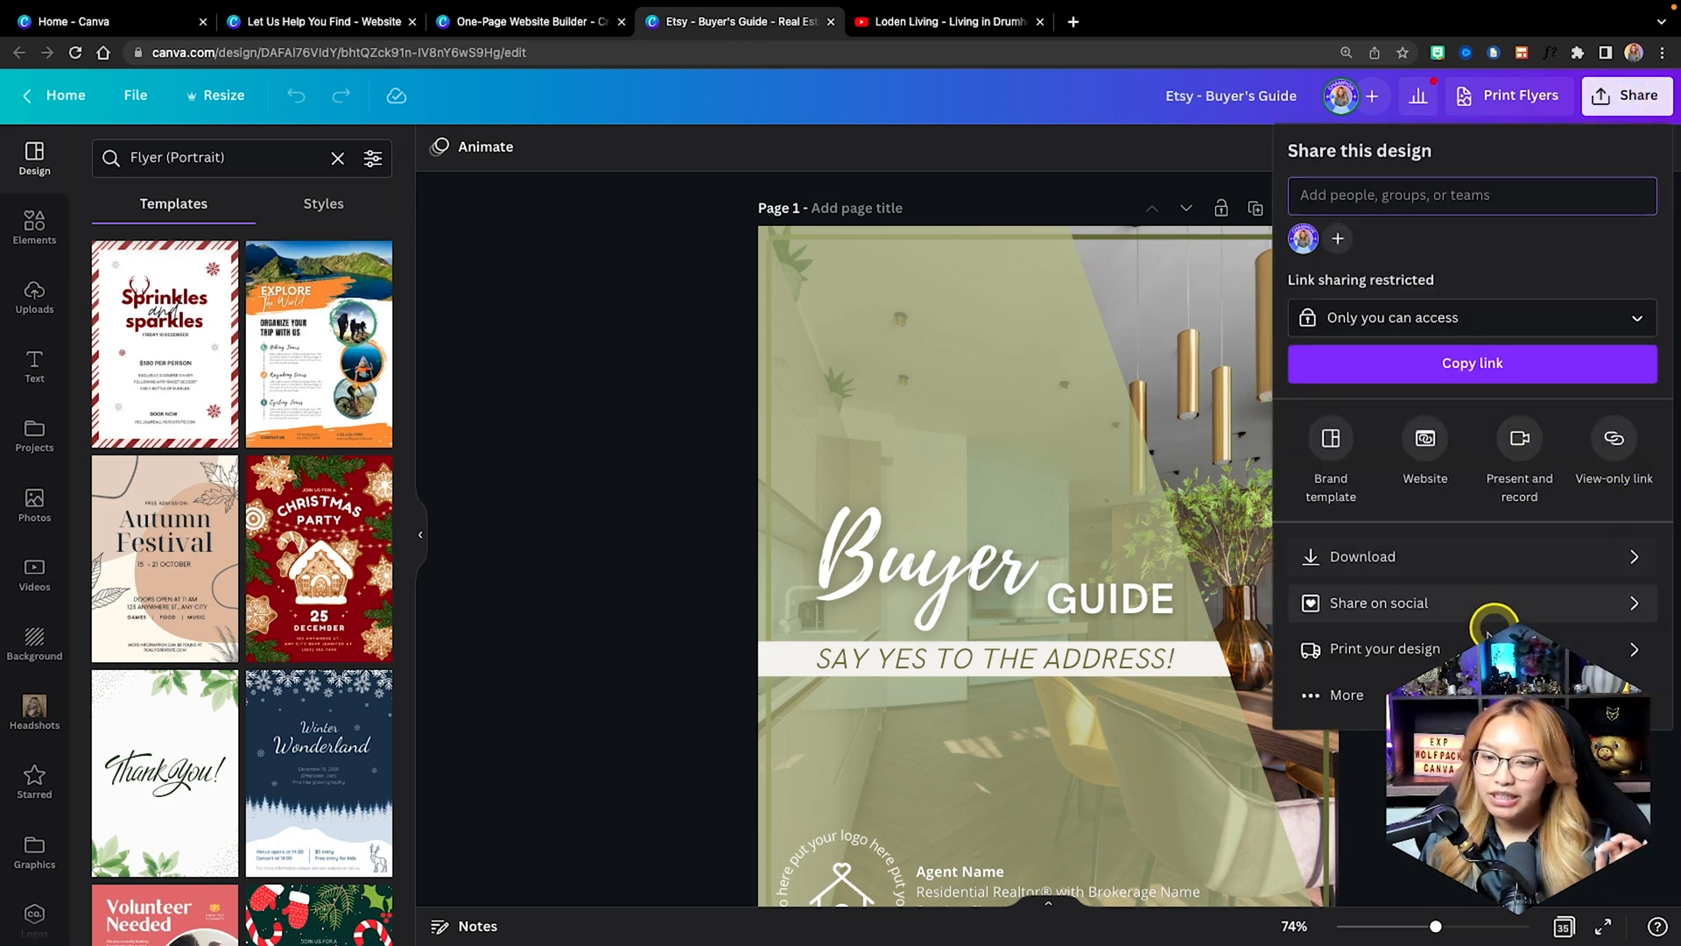
pyautogui.click(1345, 695)
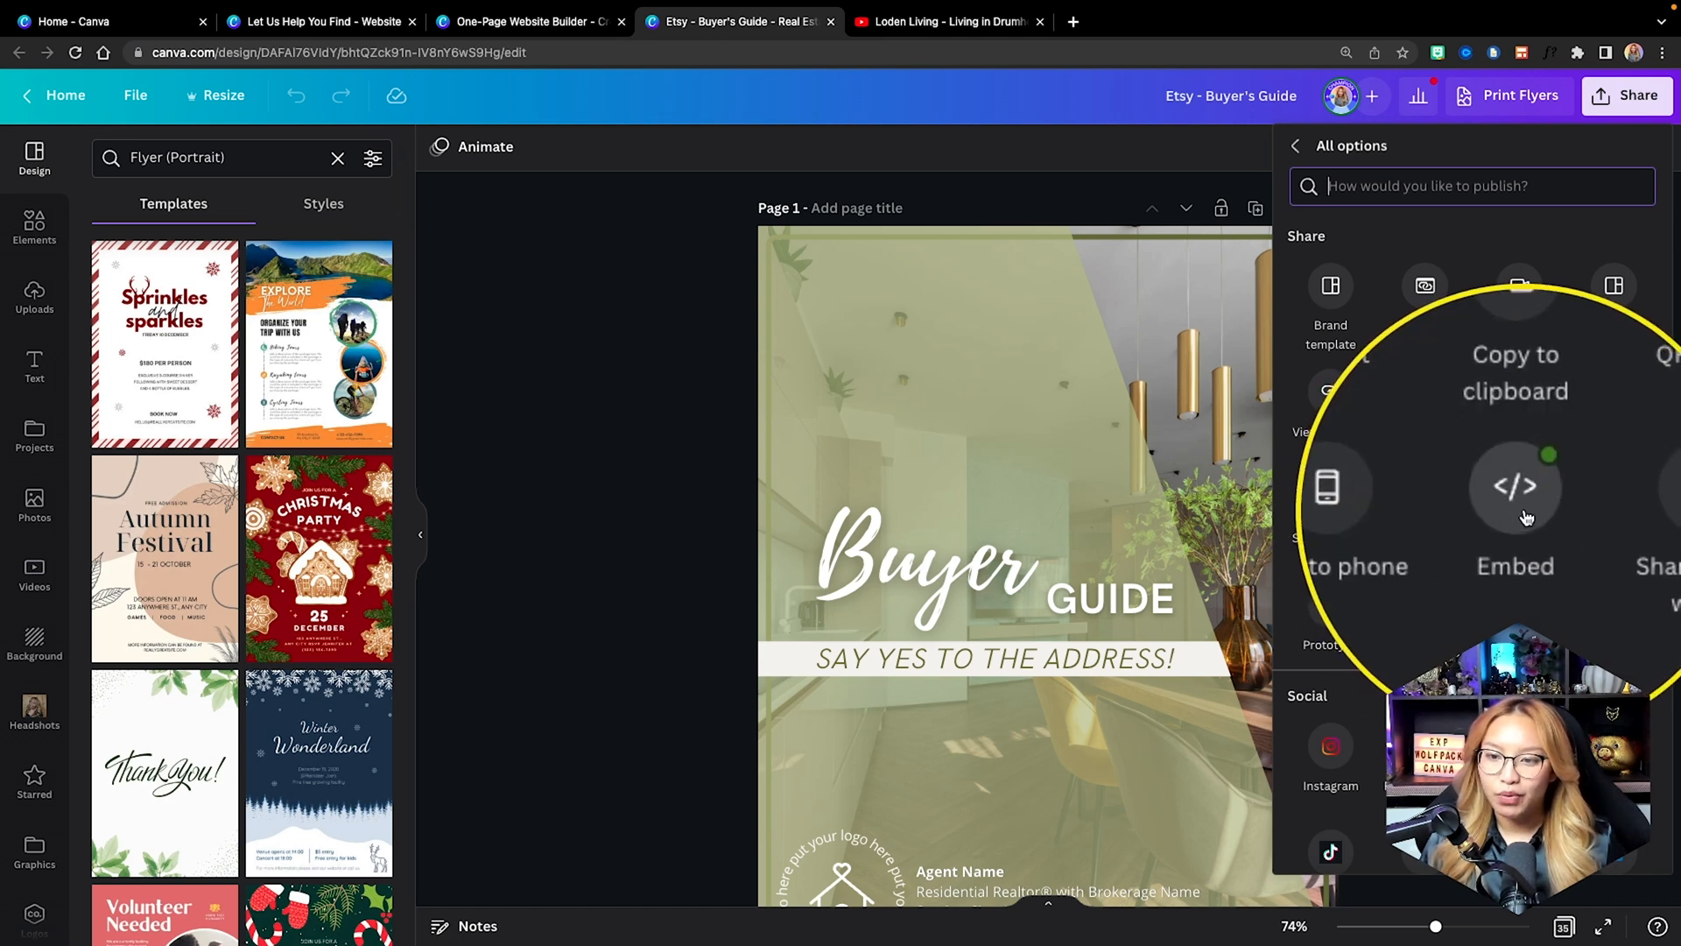
pyautogui.click(1515, 489)
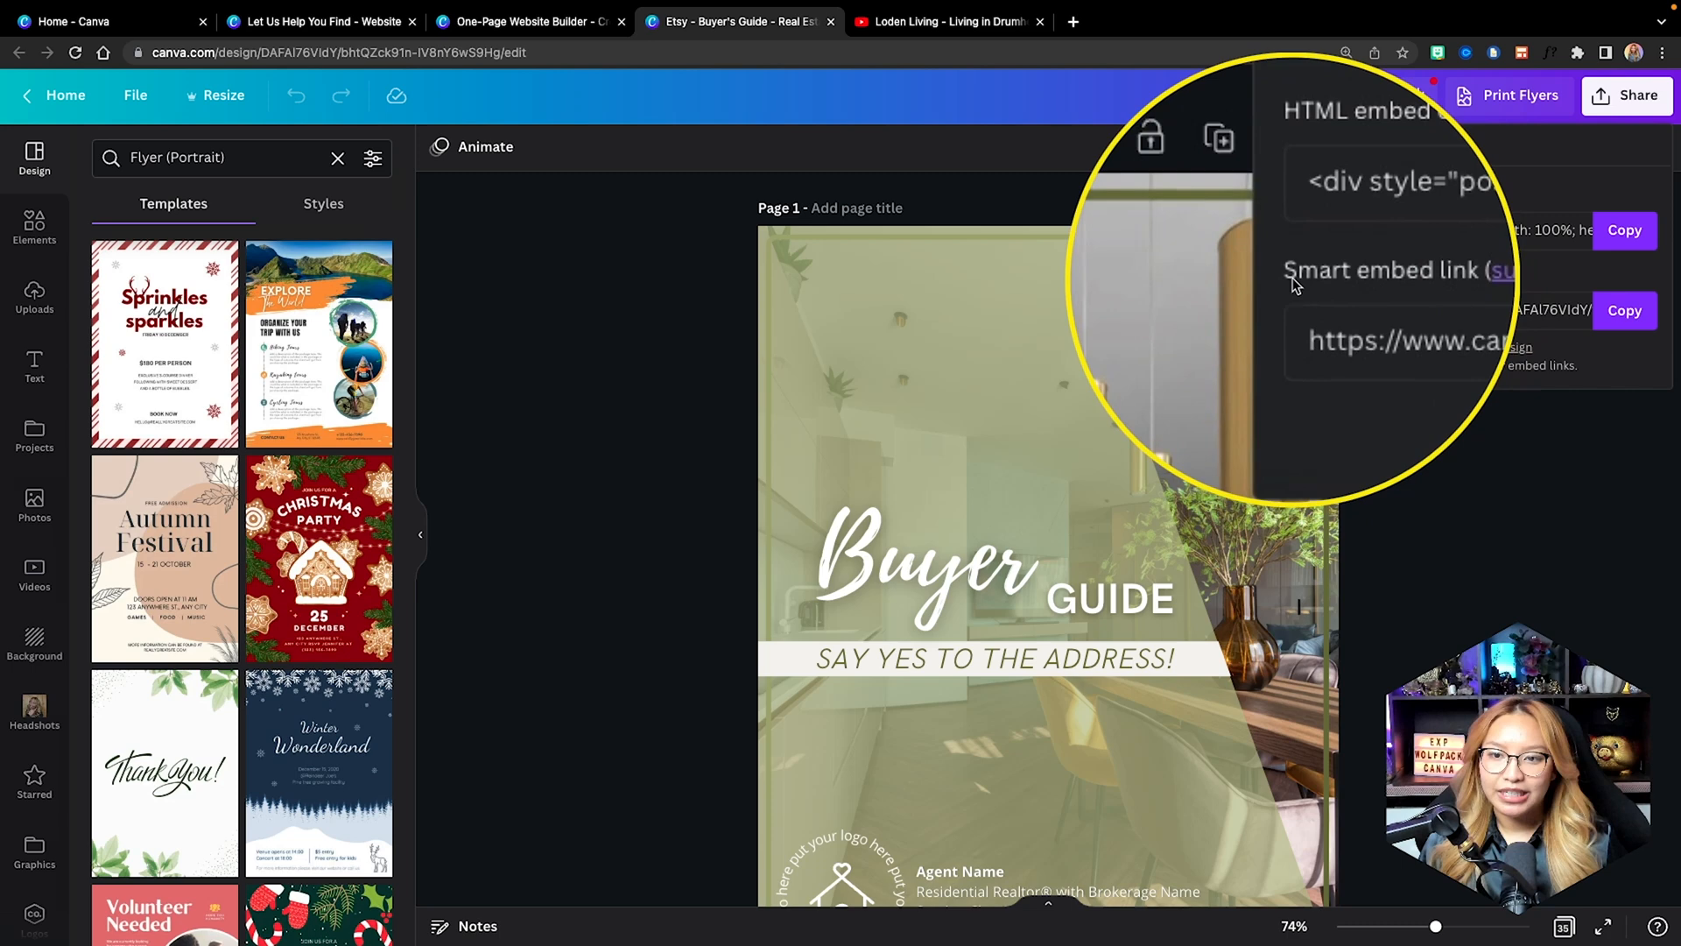
pyautogui.click(1623, 312)
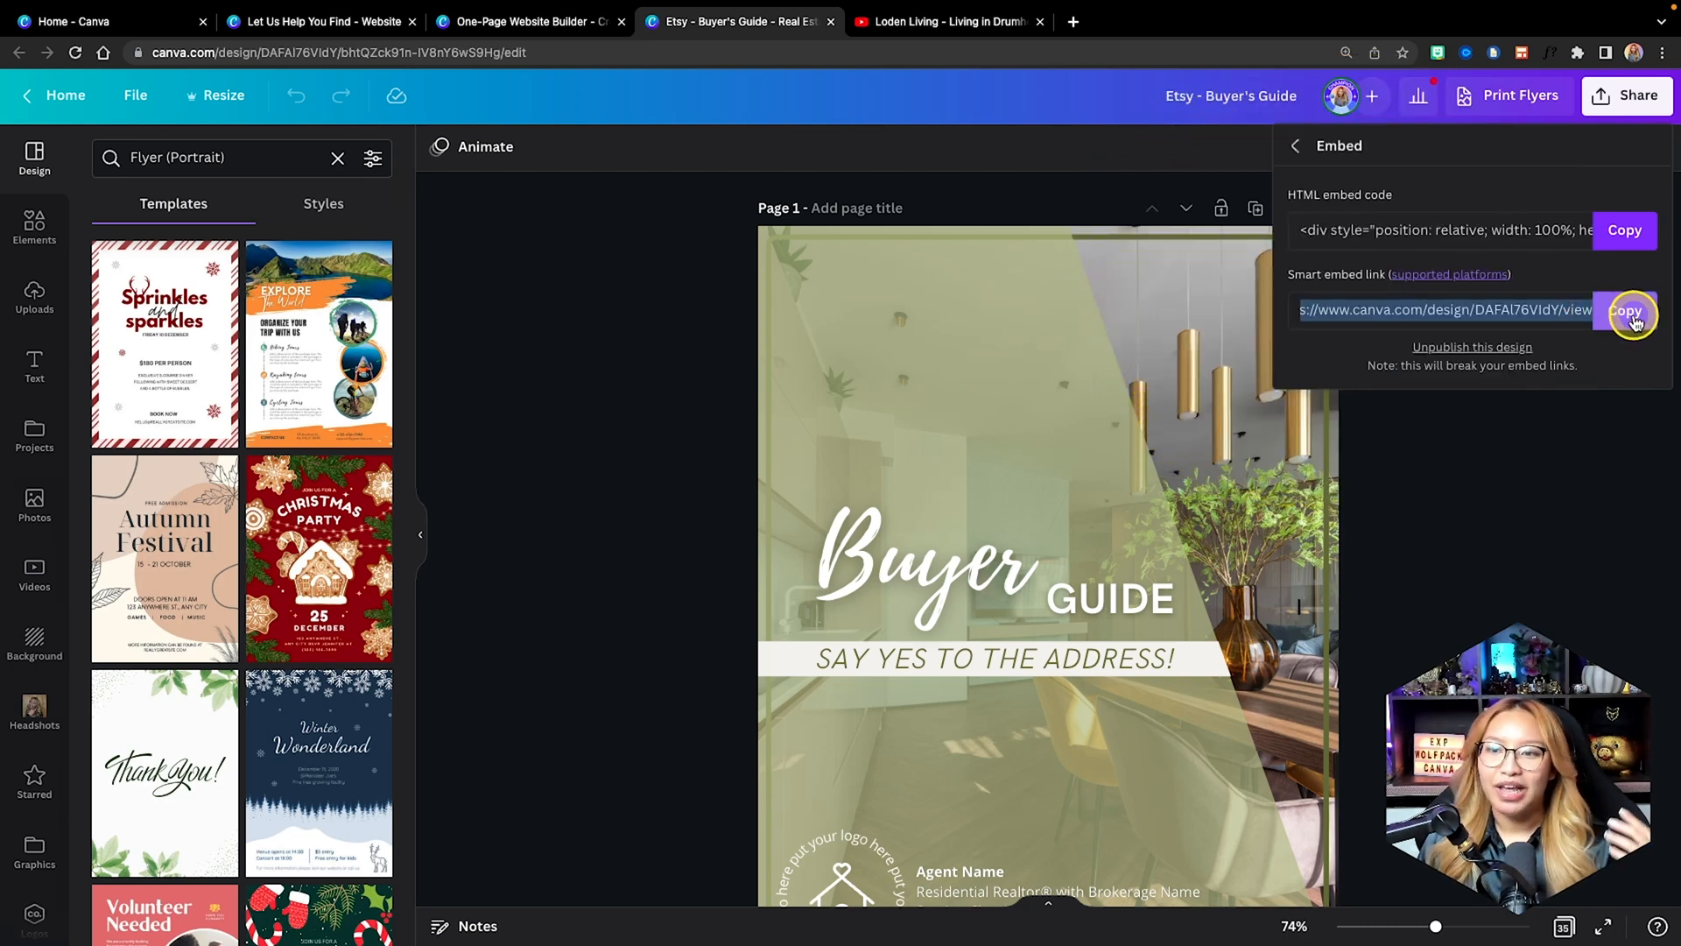
pyautogui.click(1622, 310)
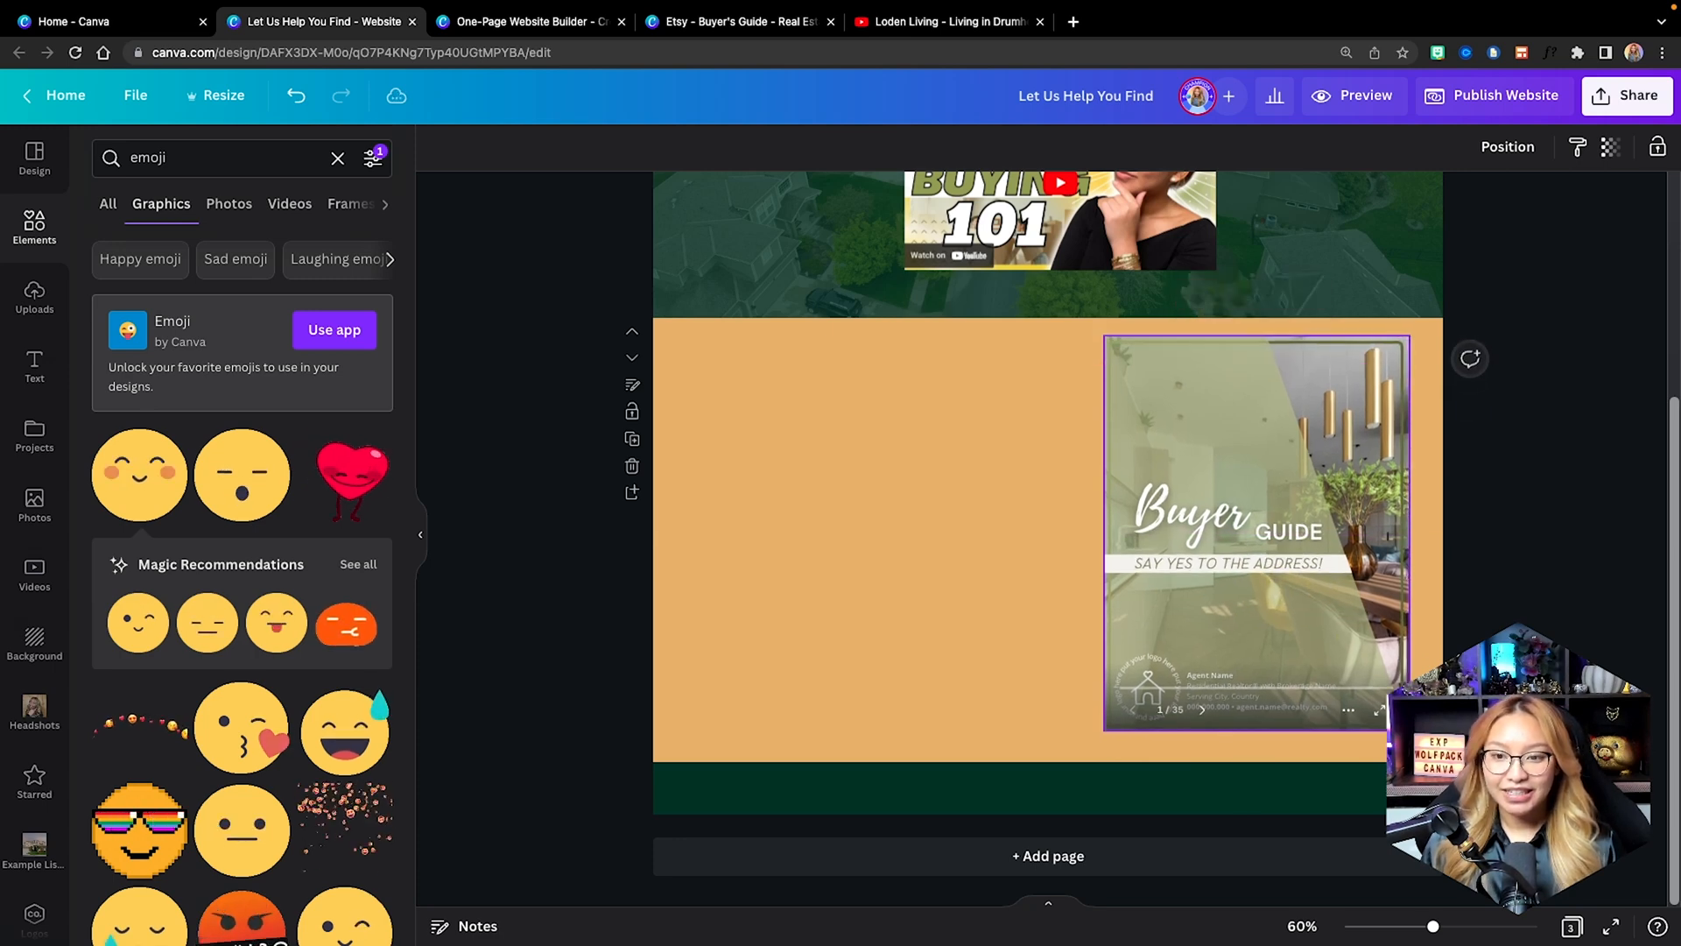
# Step: Slightly enlarge the embedded Buyer's Guide flipbook in the orange section
pyautogui.moveTo(1258, 531); pyautogui.dragTo(1335, 641)
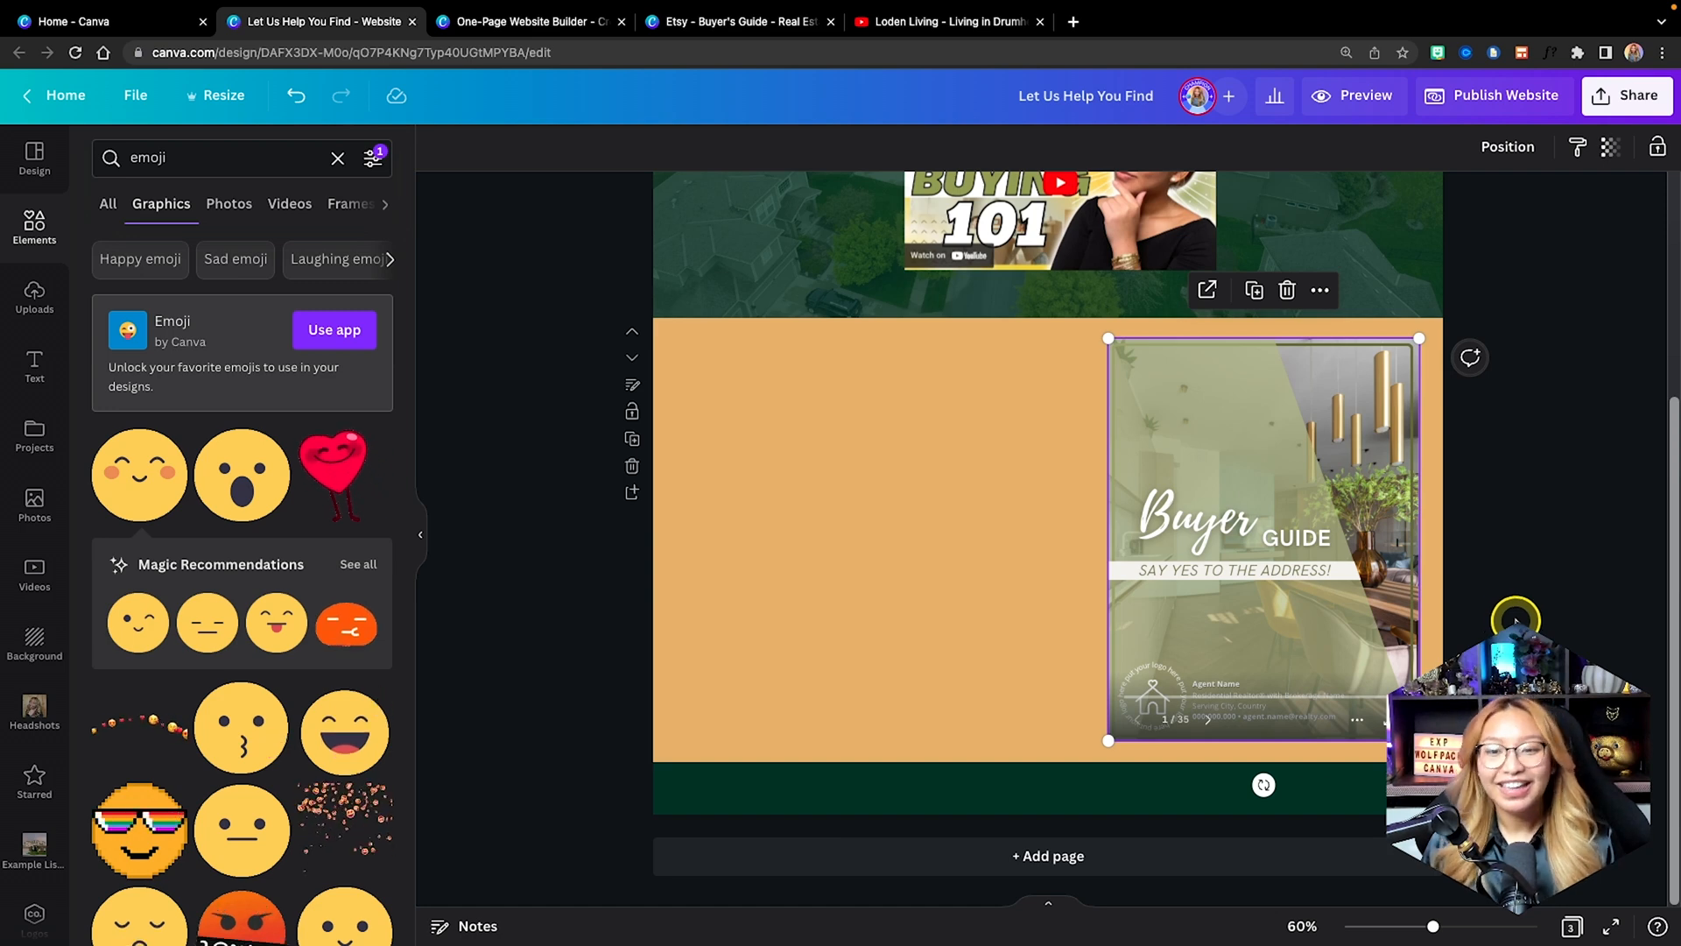
pyautogui.click(973, 438)
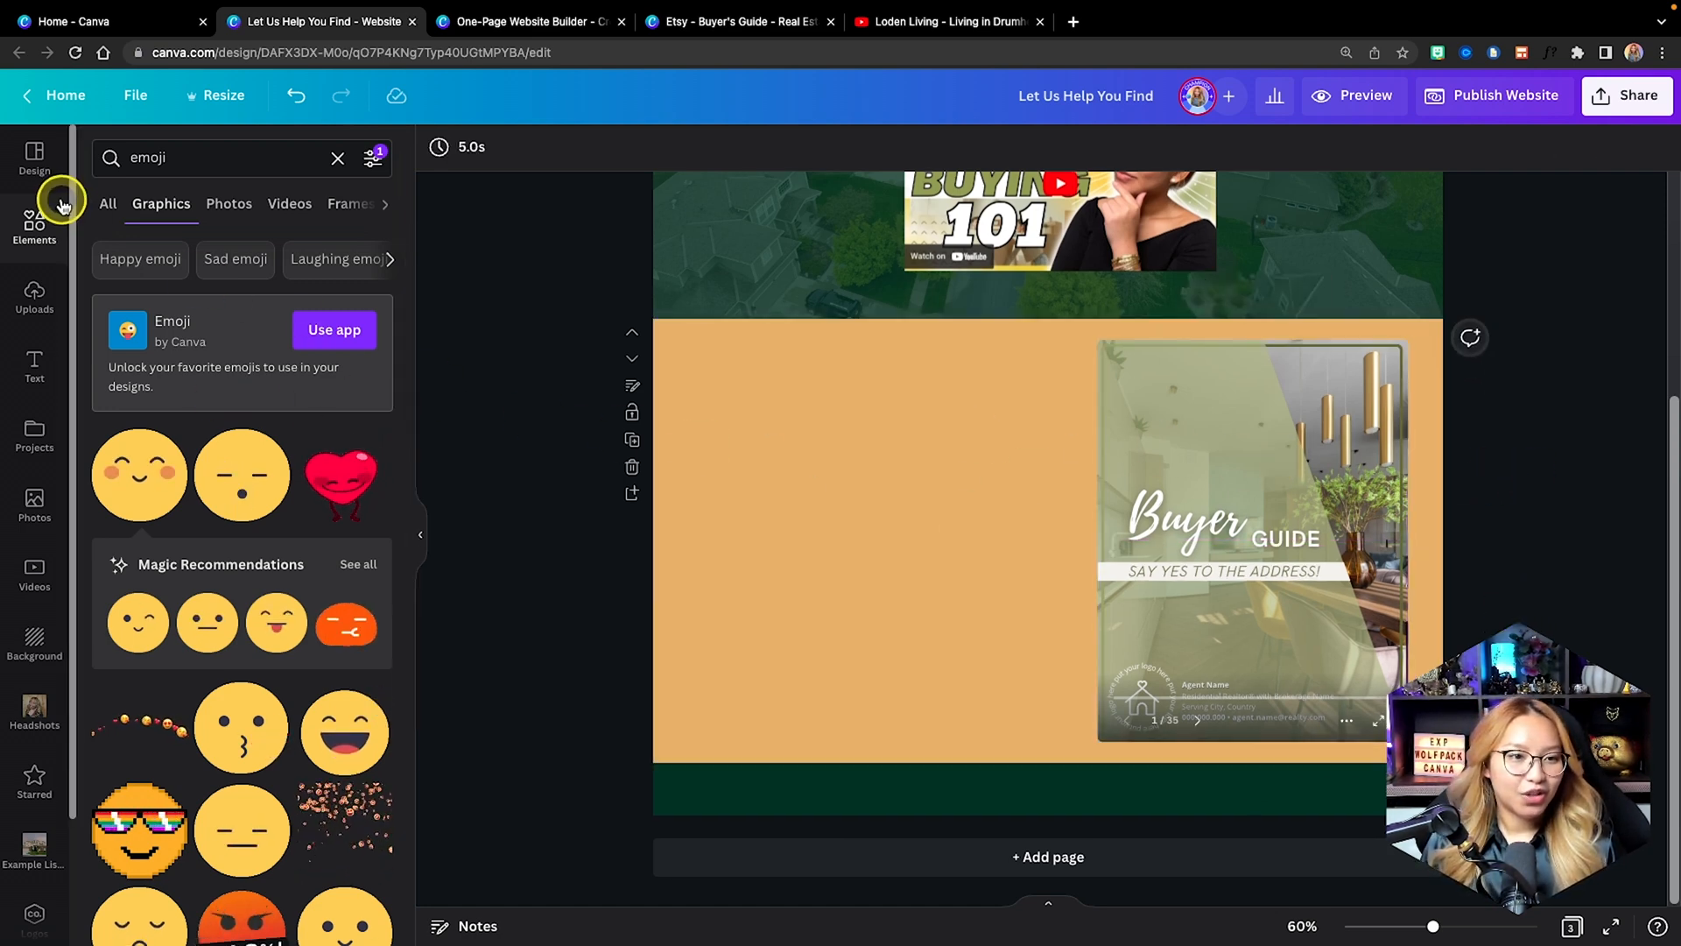
# Step: Place a small circle frame at the upper left of the orange section holding the agent's headshot
pyautogui.click(336, 158)
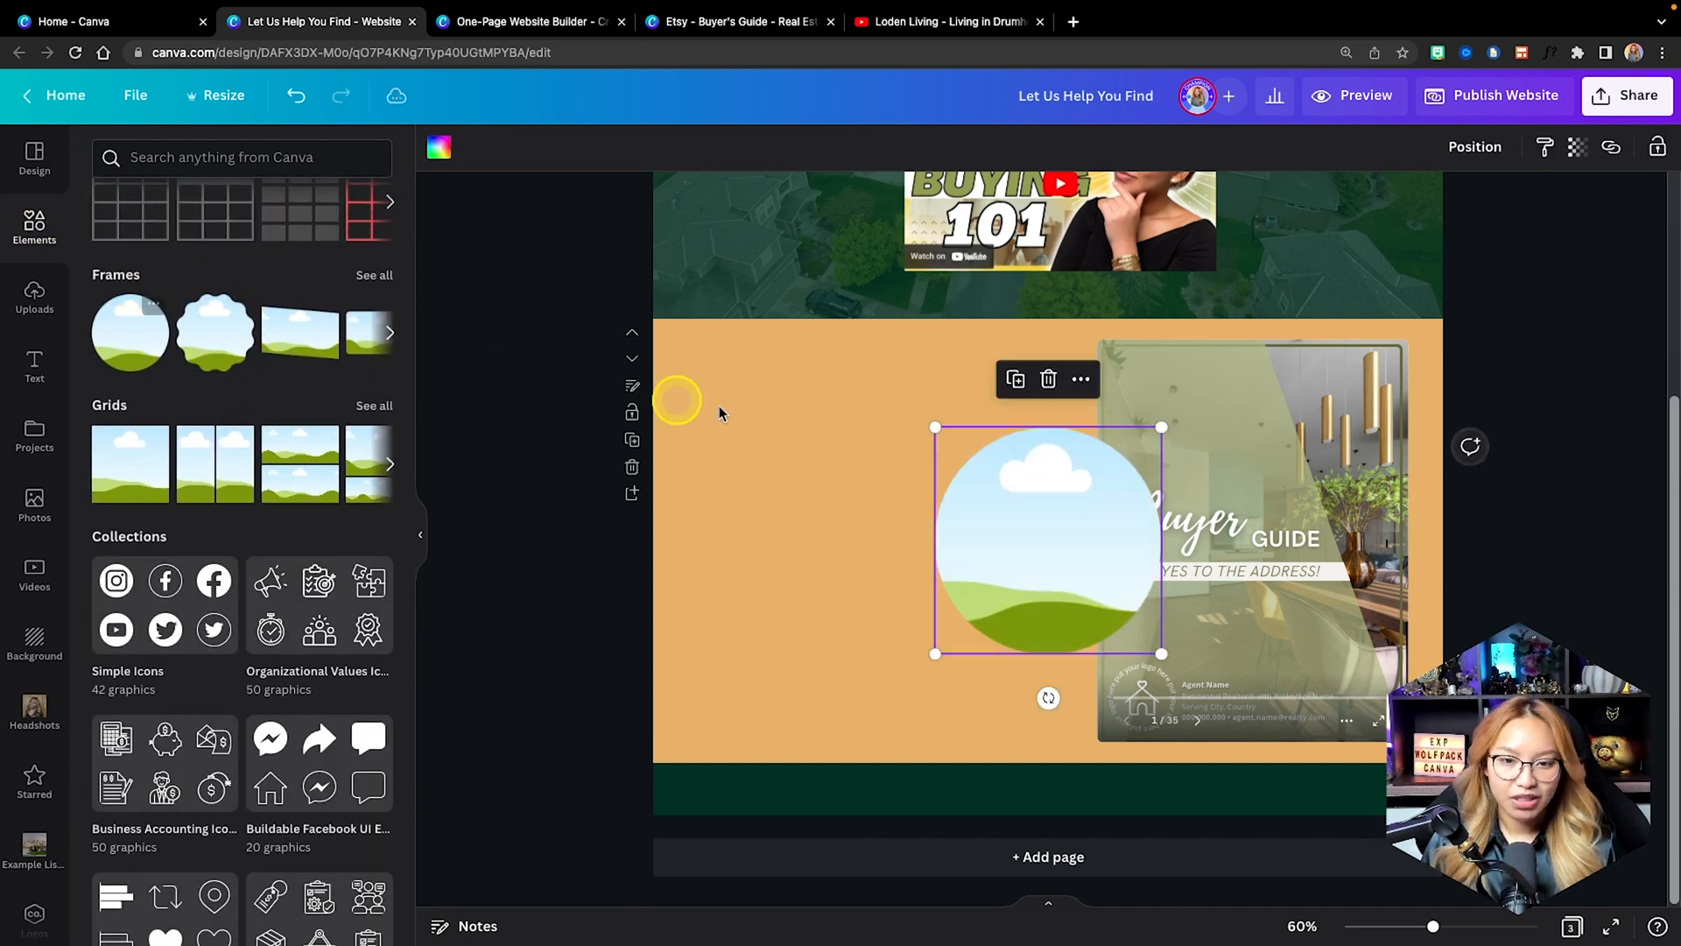
pyautogui.moveTo(1161, 653); pyautogui.dragTo(997, 629)
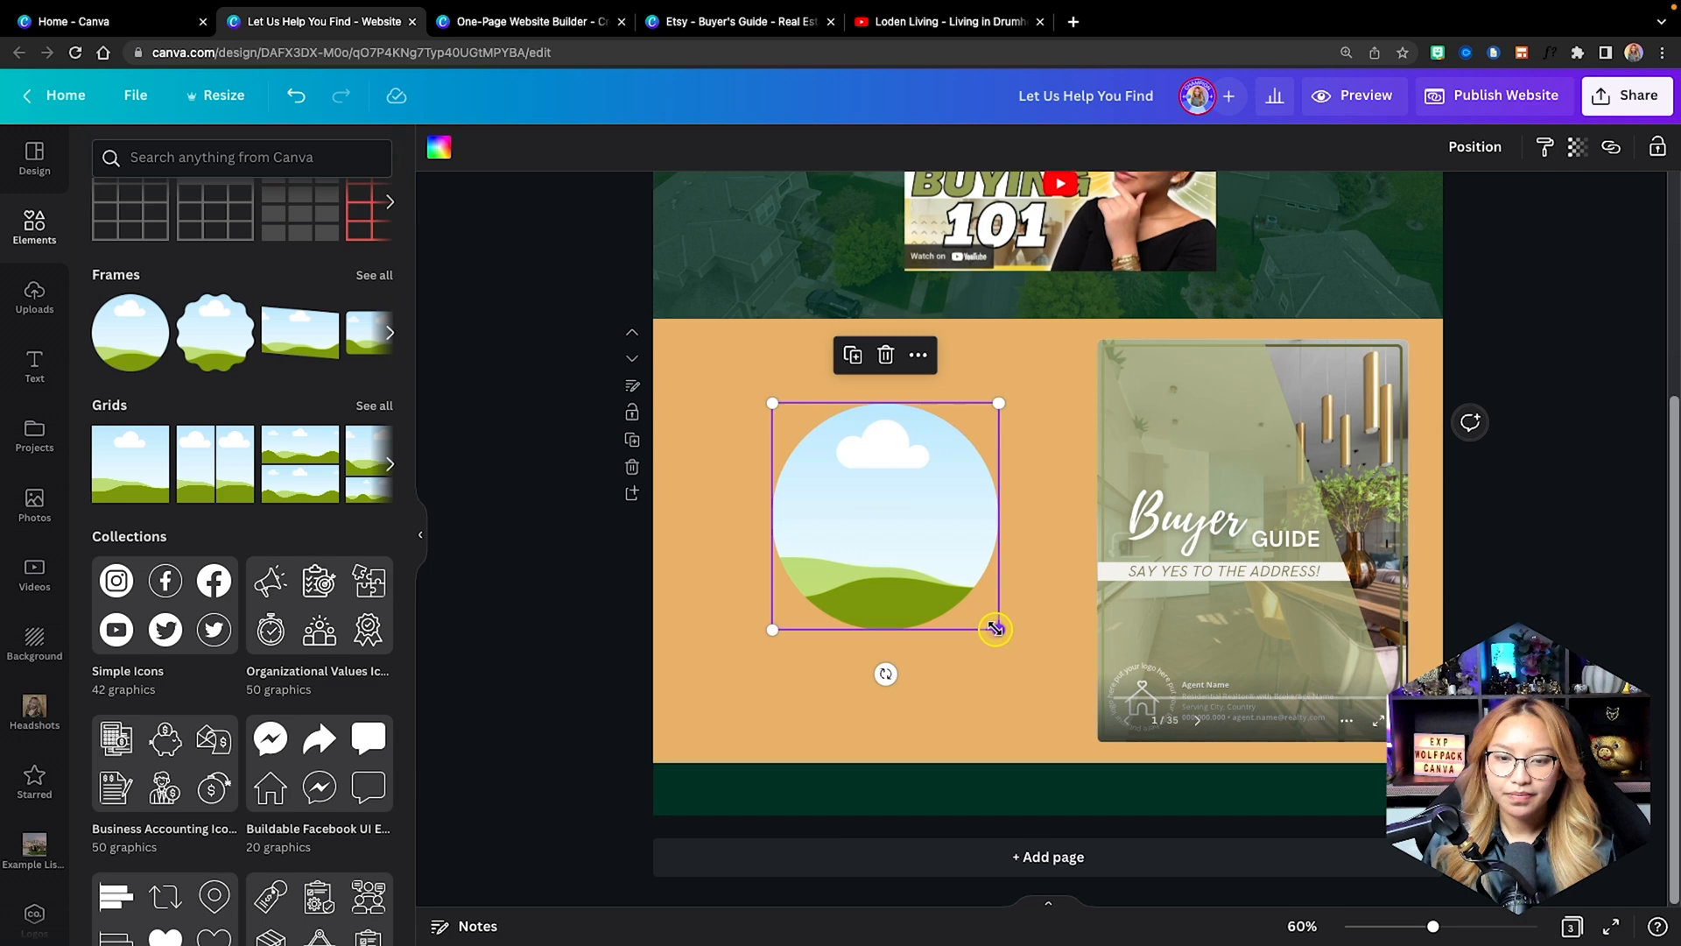
pyautogui.moveTo(996, 629); pyautogui.dragTo(920, 504)
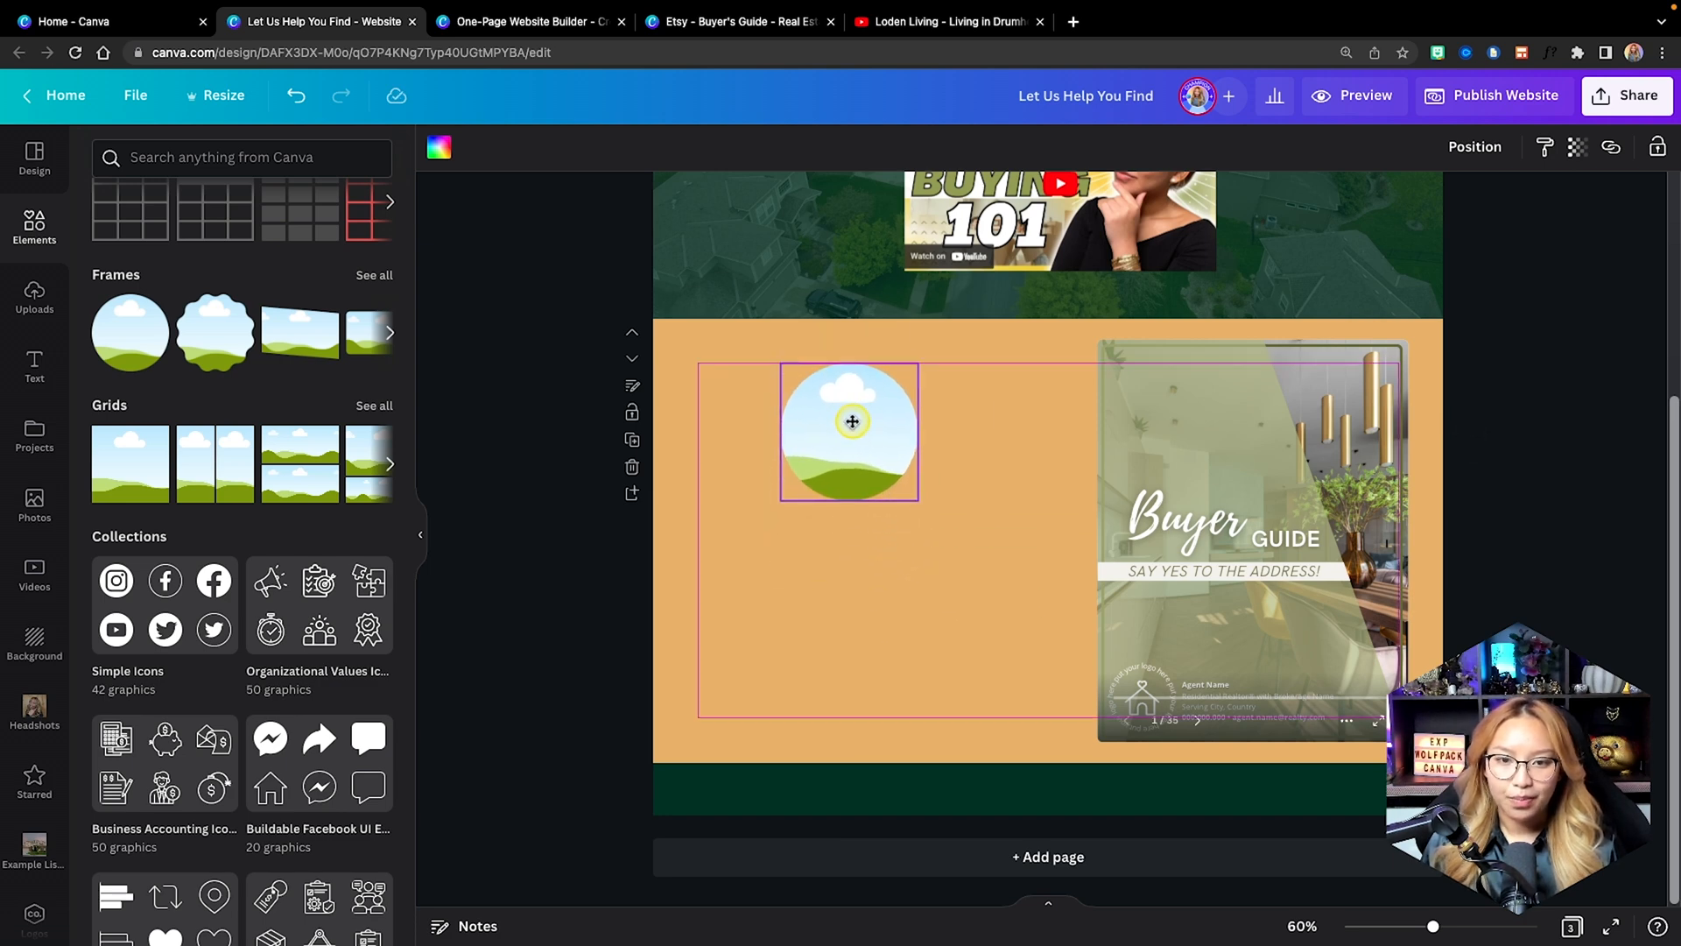
pyautogui.moveTo(851, 422); pyautogui.dragTo(858, 446)
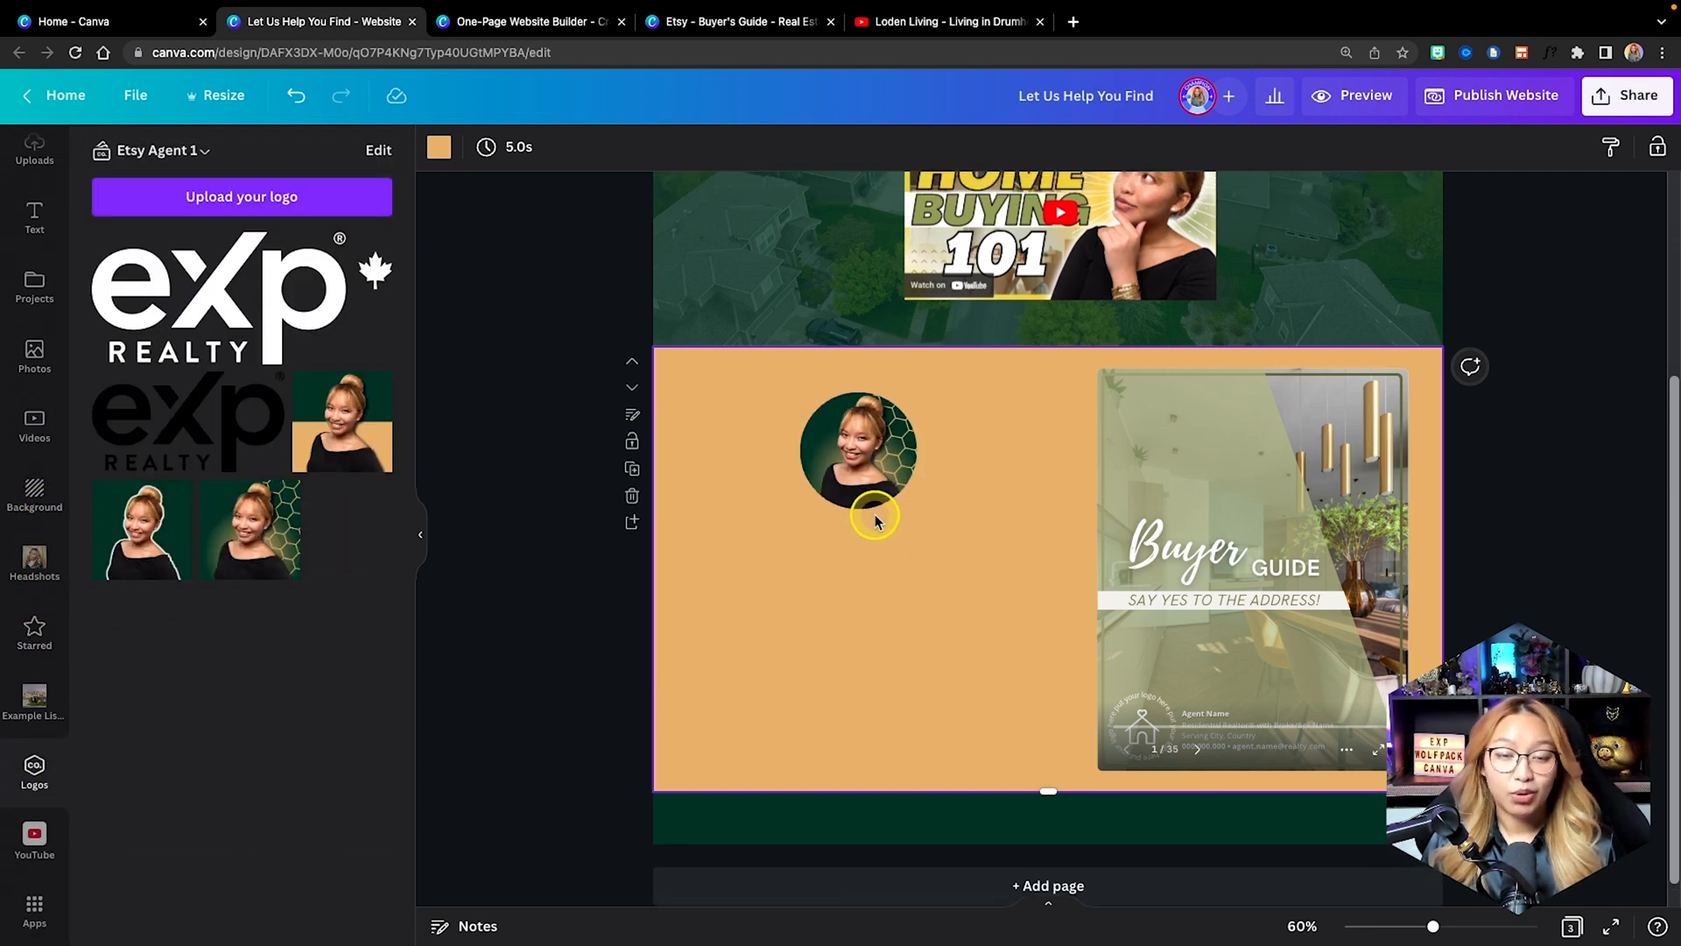
pyautogui.click(858, 471)
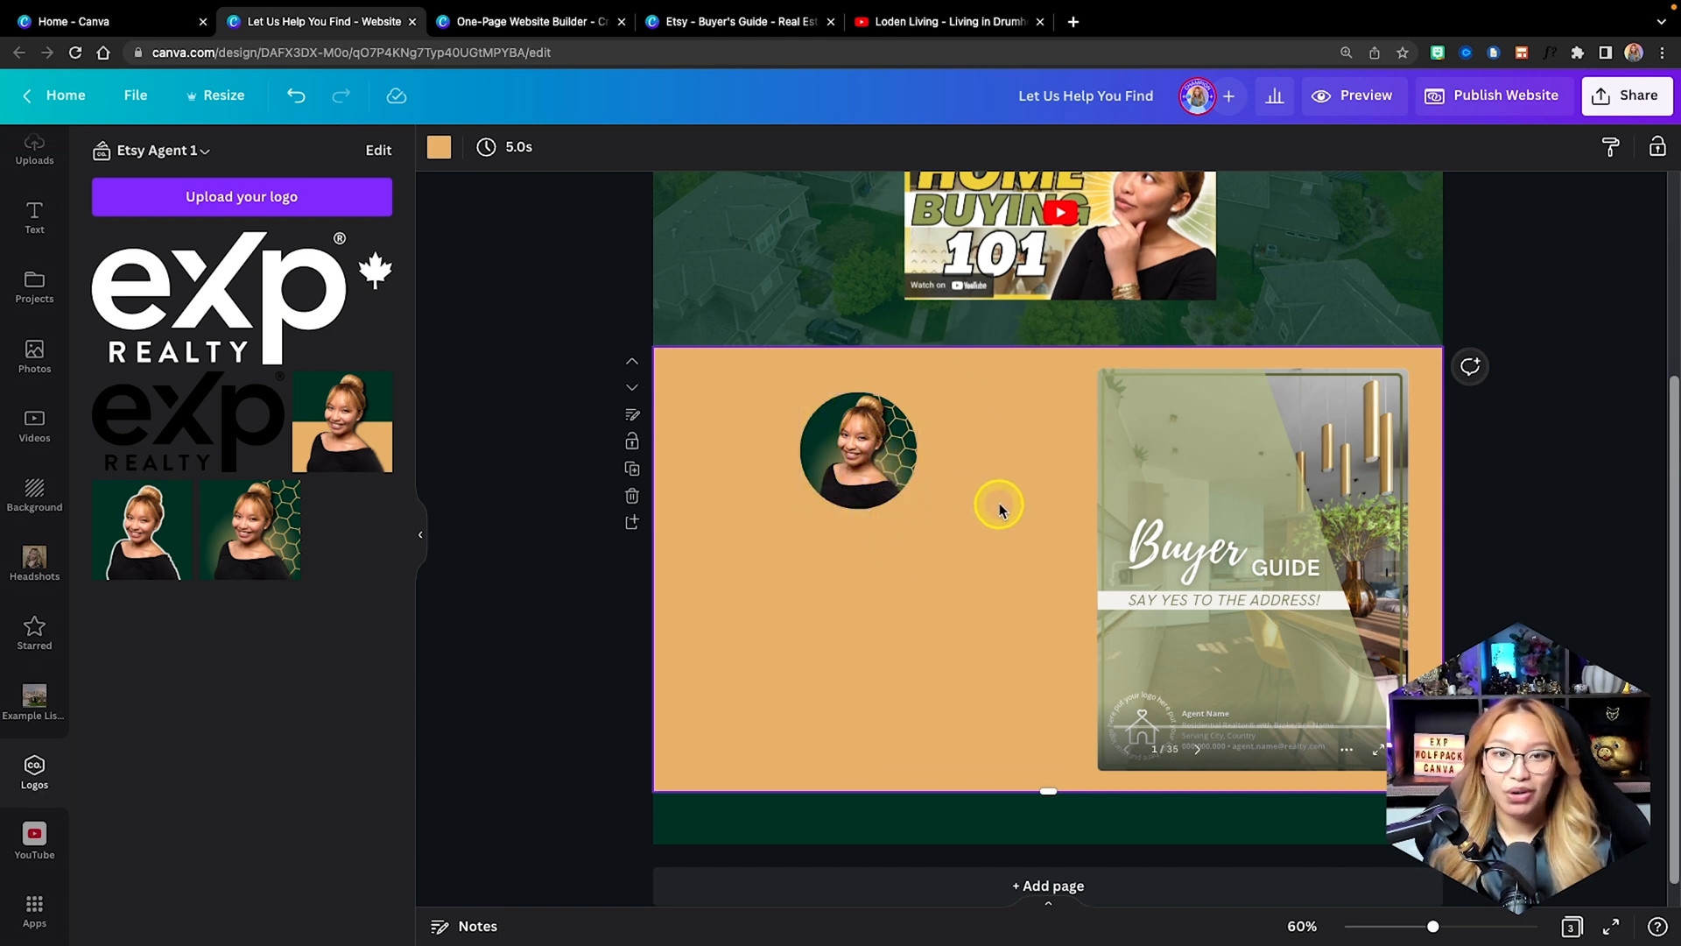
pyautogui.moveTo(1000, 510)
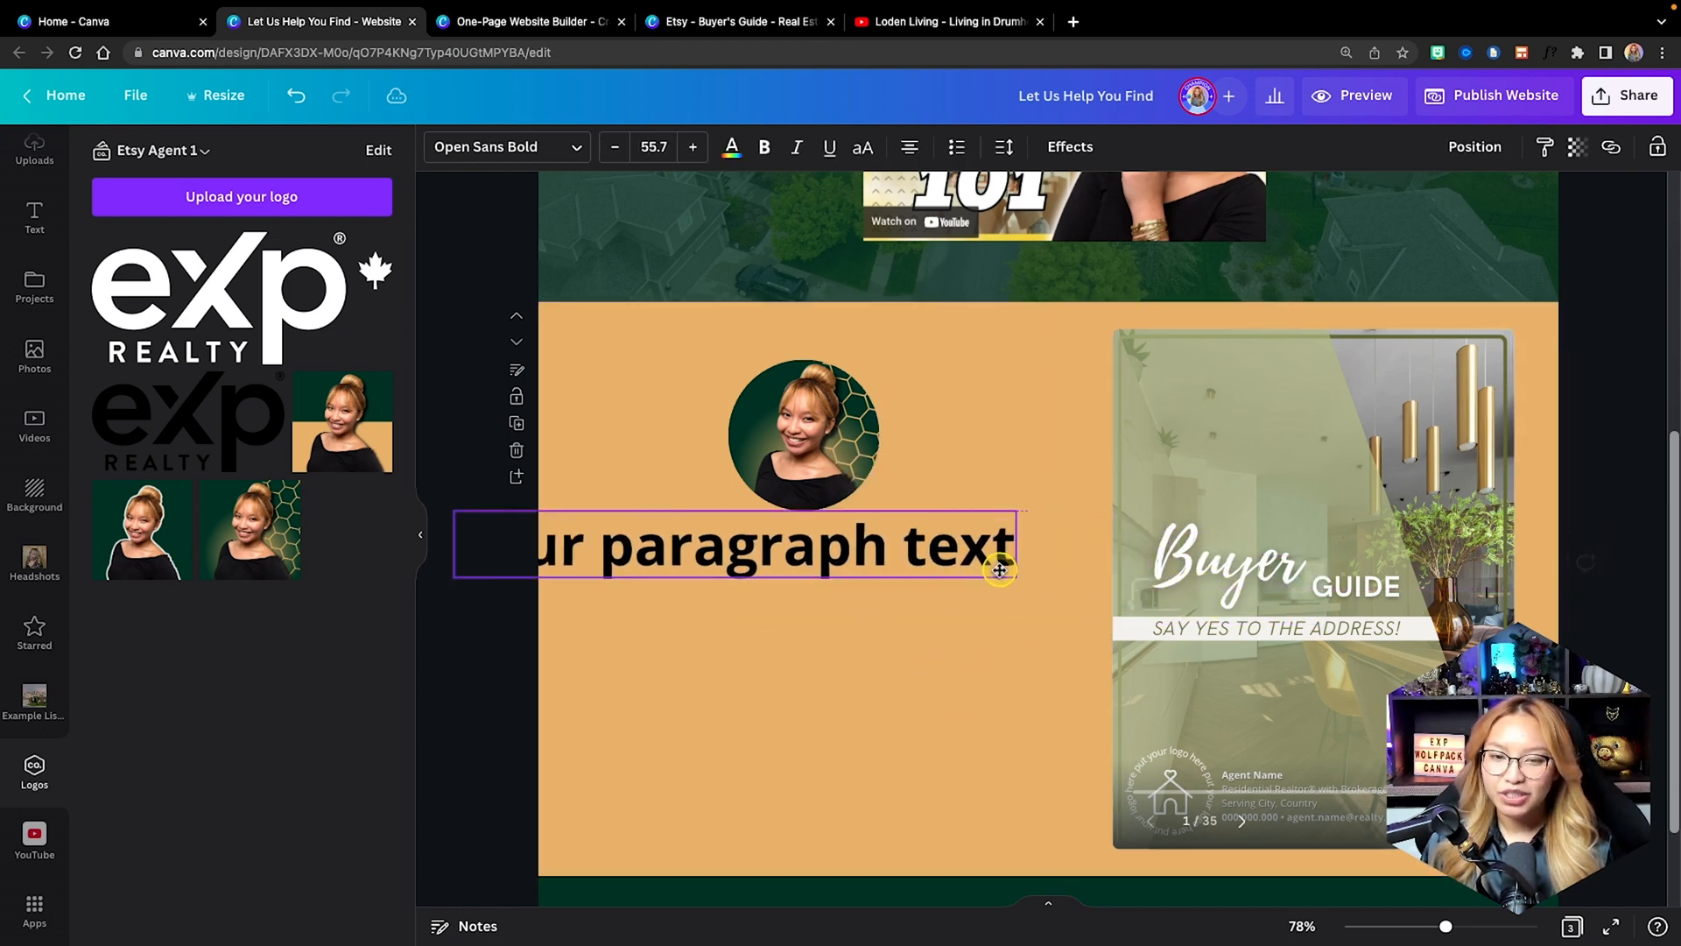
# Step: Add a 'Check Out Our Home Buyer Guide!' heading and Zoom consultation paragraph below the headshot
pyautogui.moveTo(996, 568); pyautogui.dragTo(1168, 600)
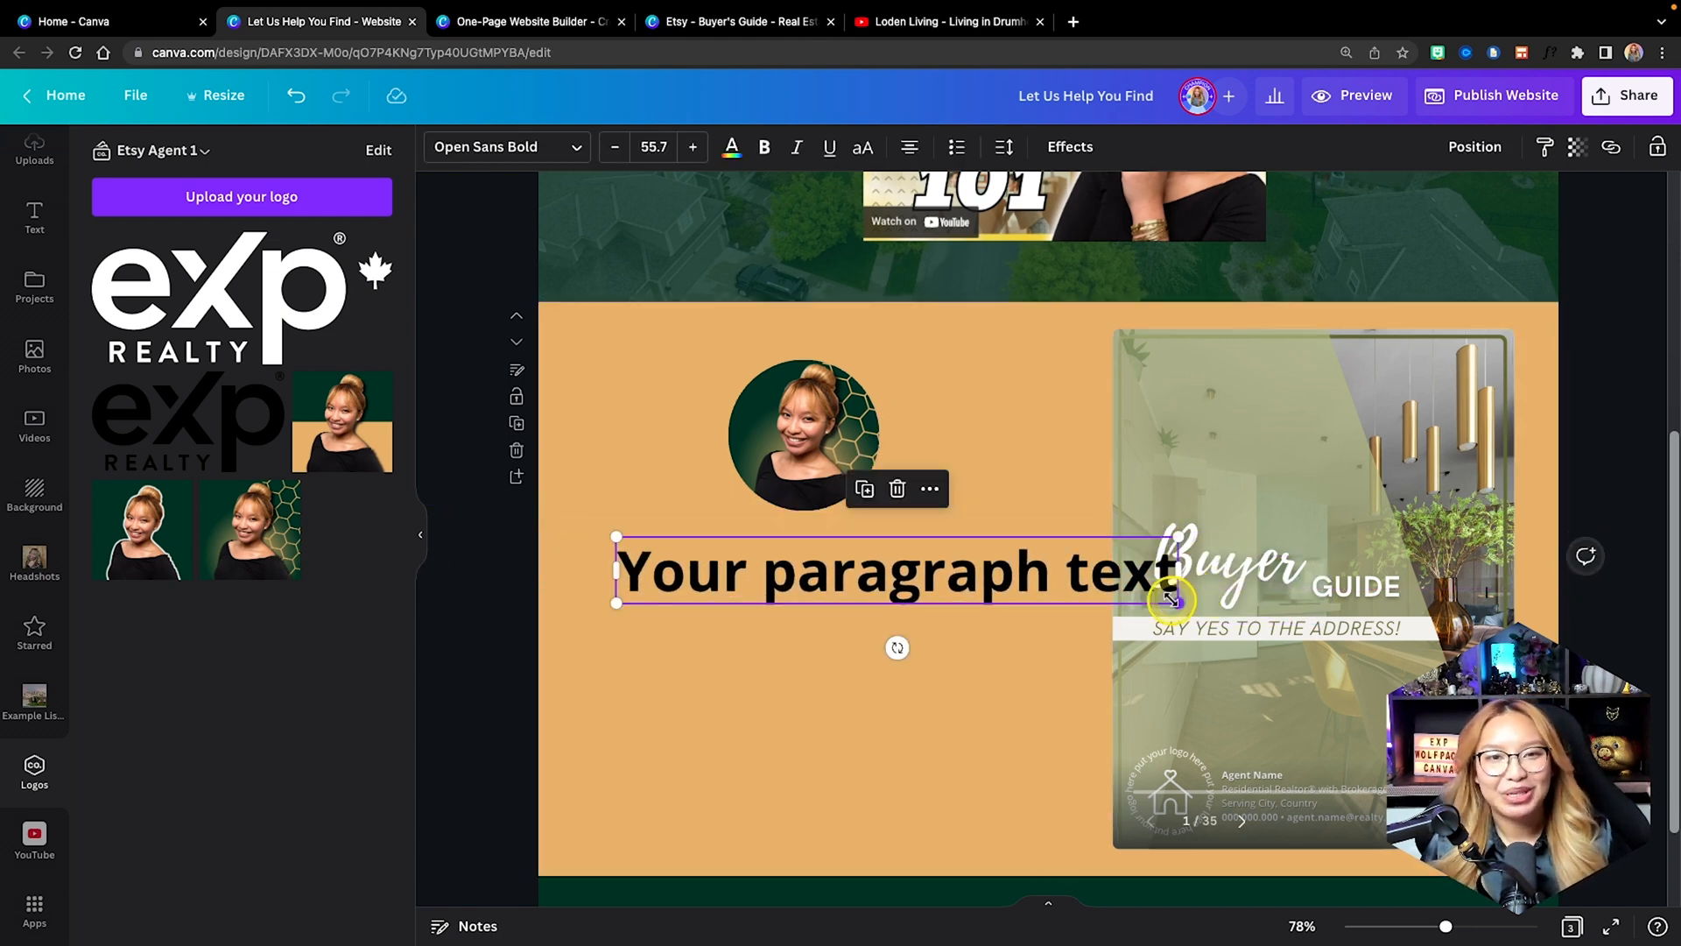
pyautogui.write('Check Out Our')
pyautogui.write('open')
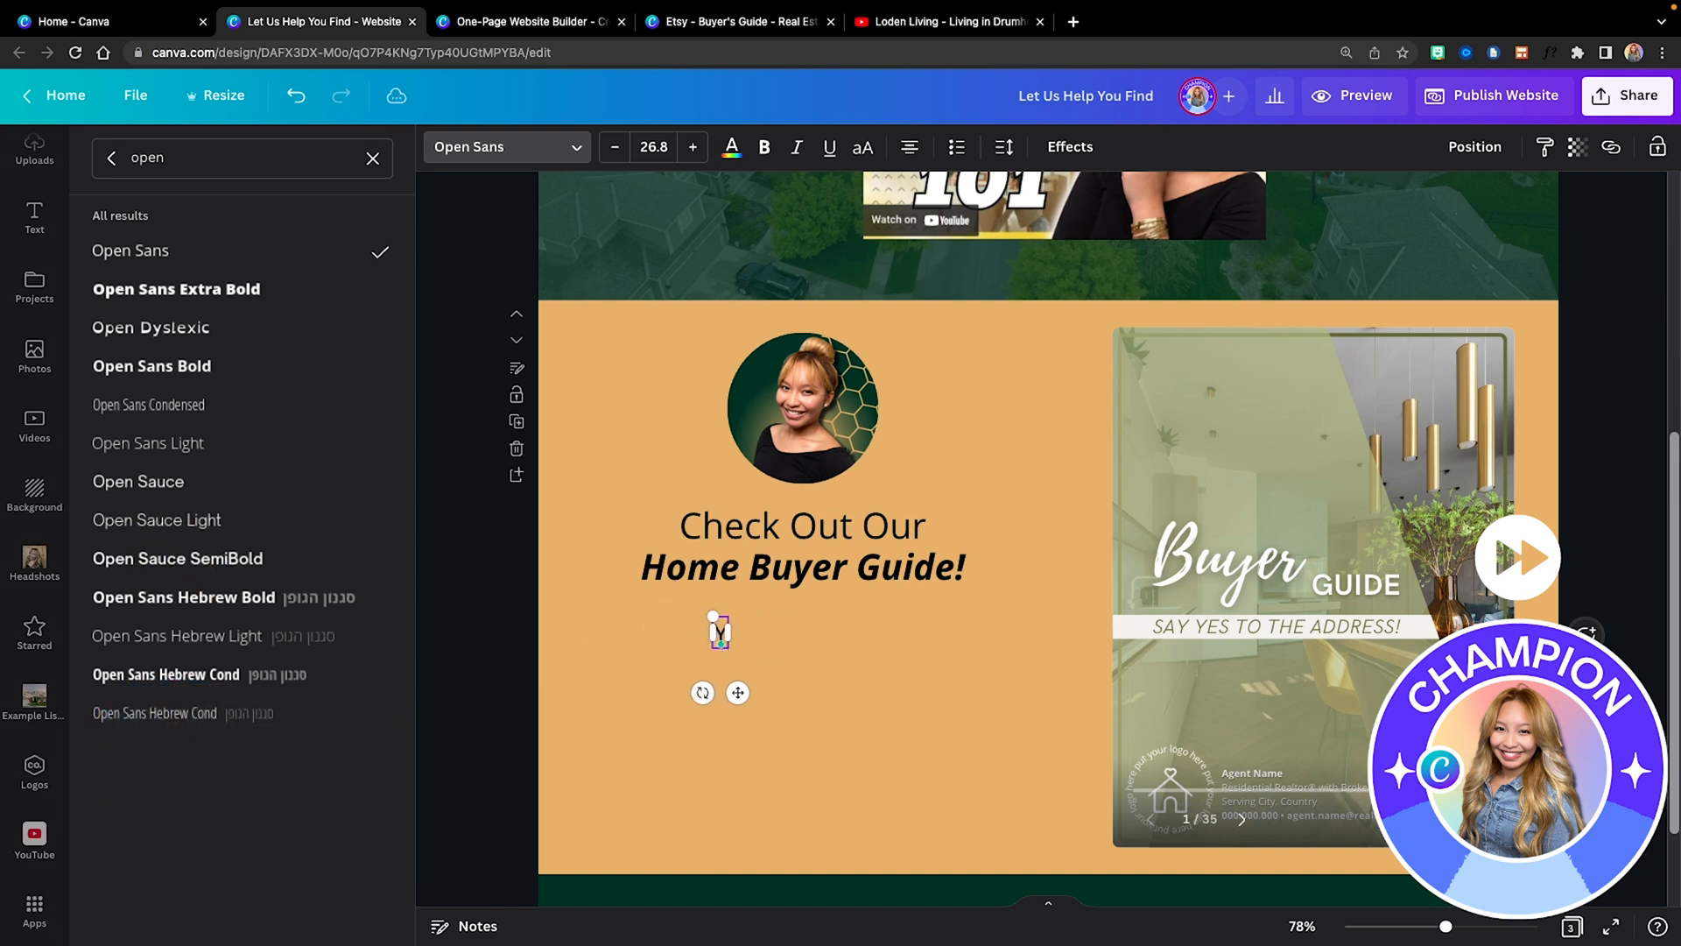
pyautogui.write("Let's chat over Zoom and discuss t")
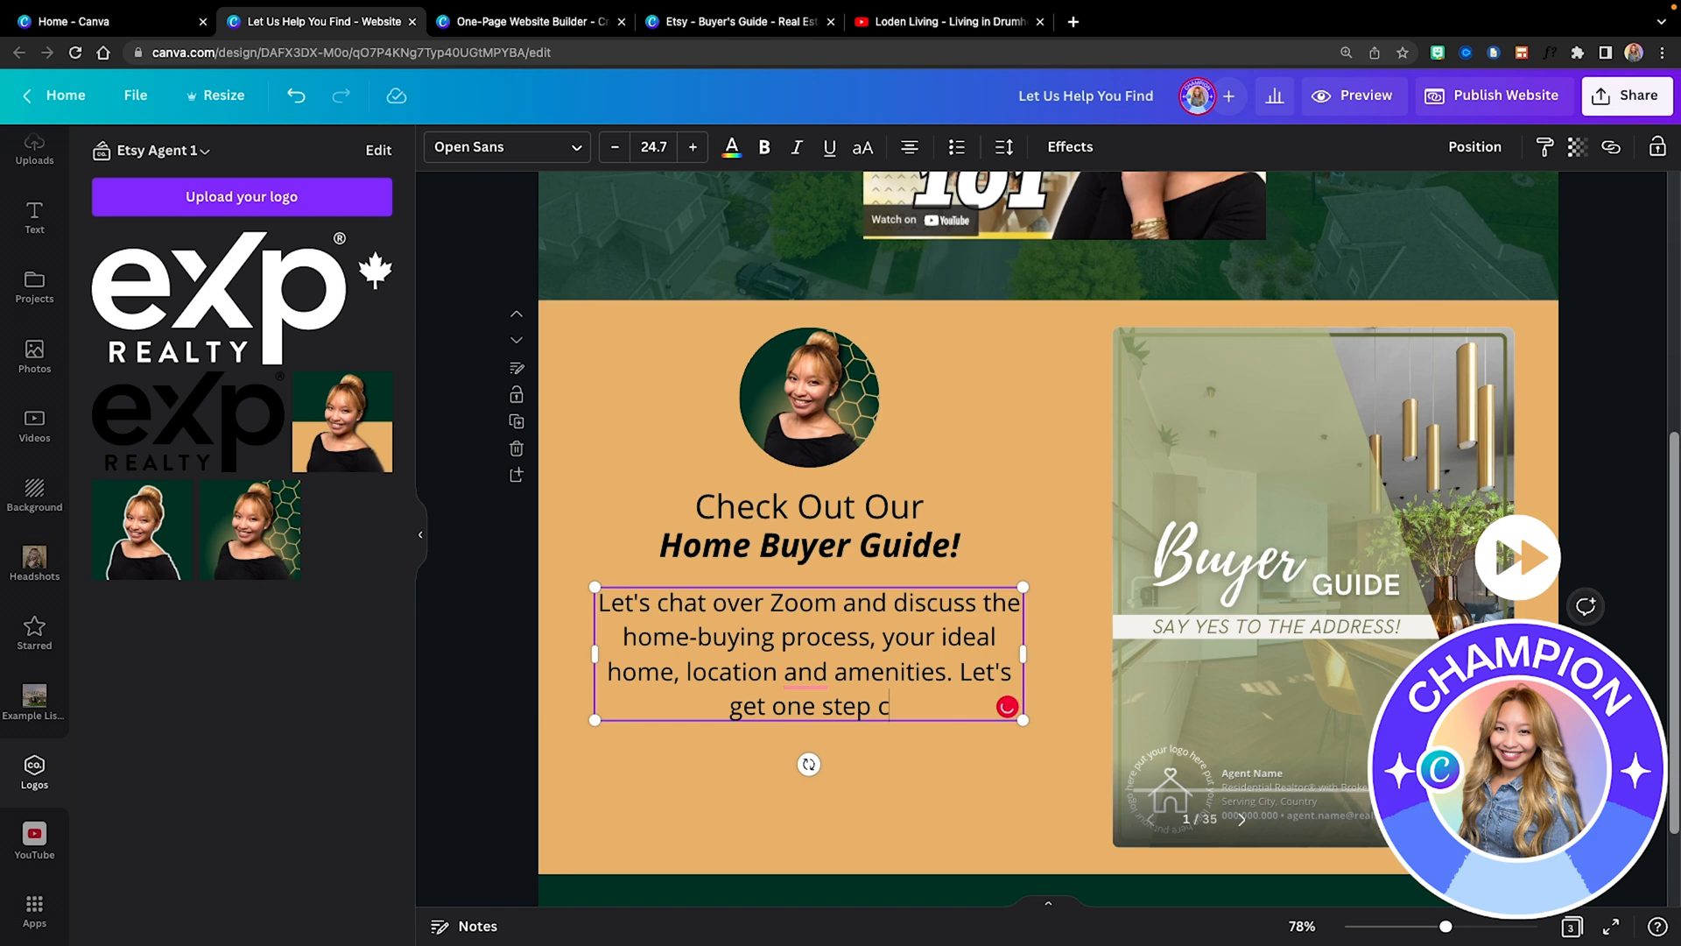
pyautogui.write('closer to finding your soon-to-be forever home!')
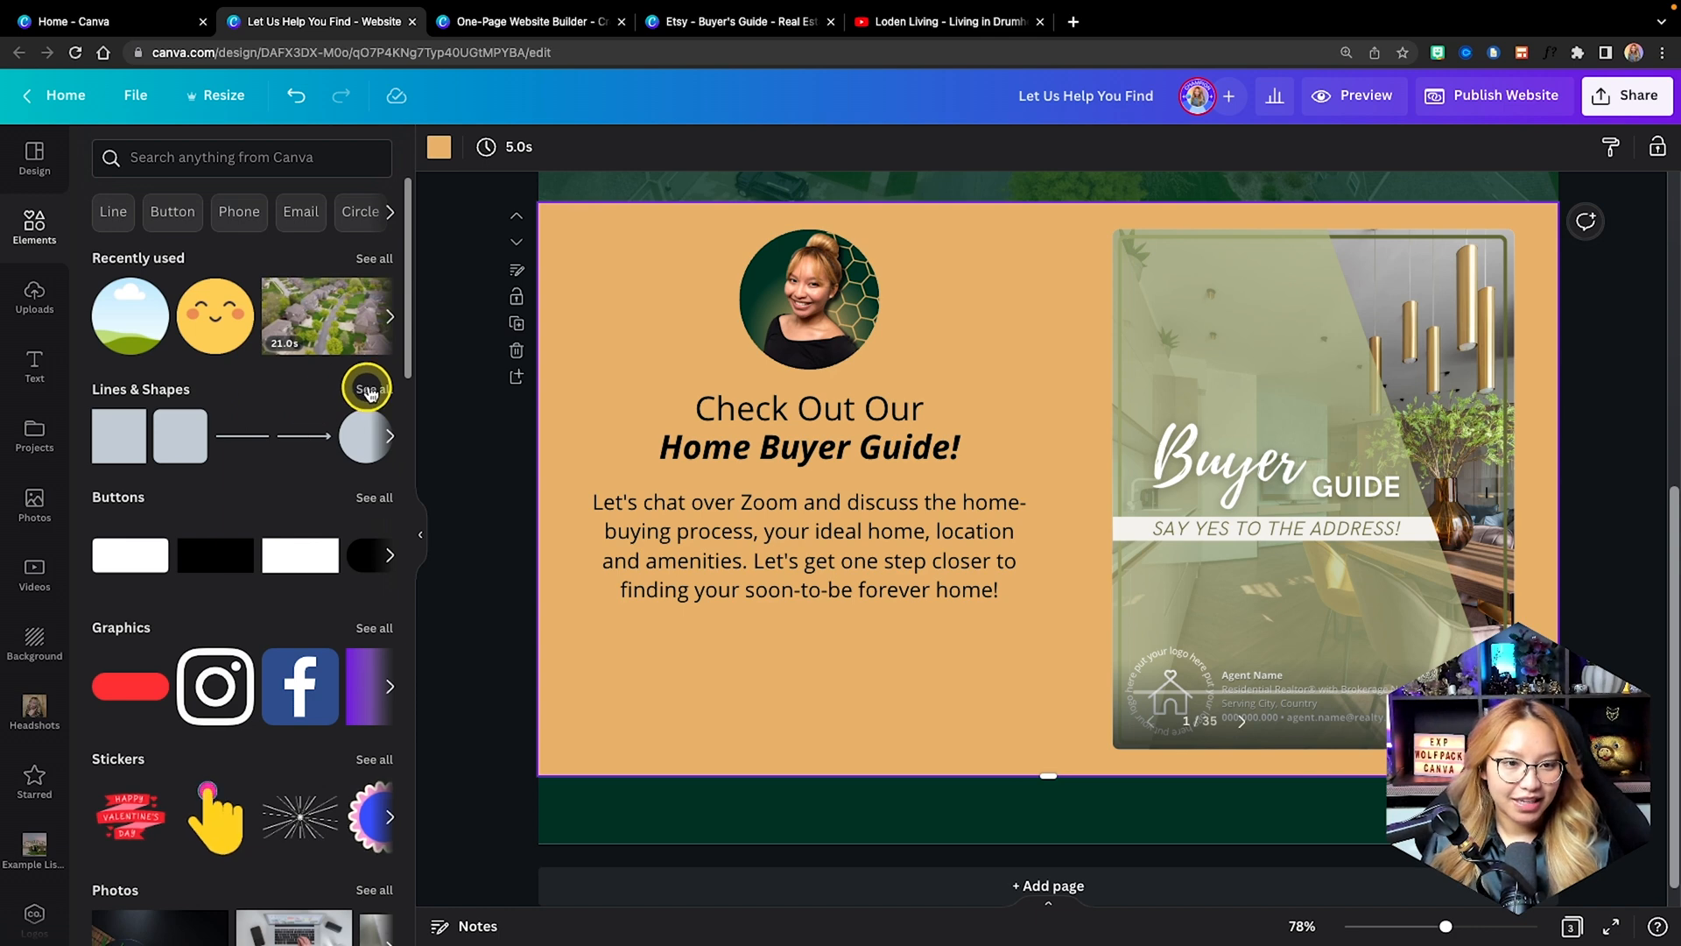
# Step: Add a wide rounded dark green button shape below the paragraph
pyautogui.click(374, 389)
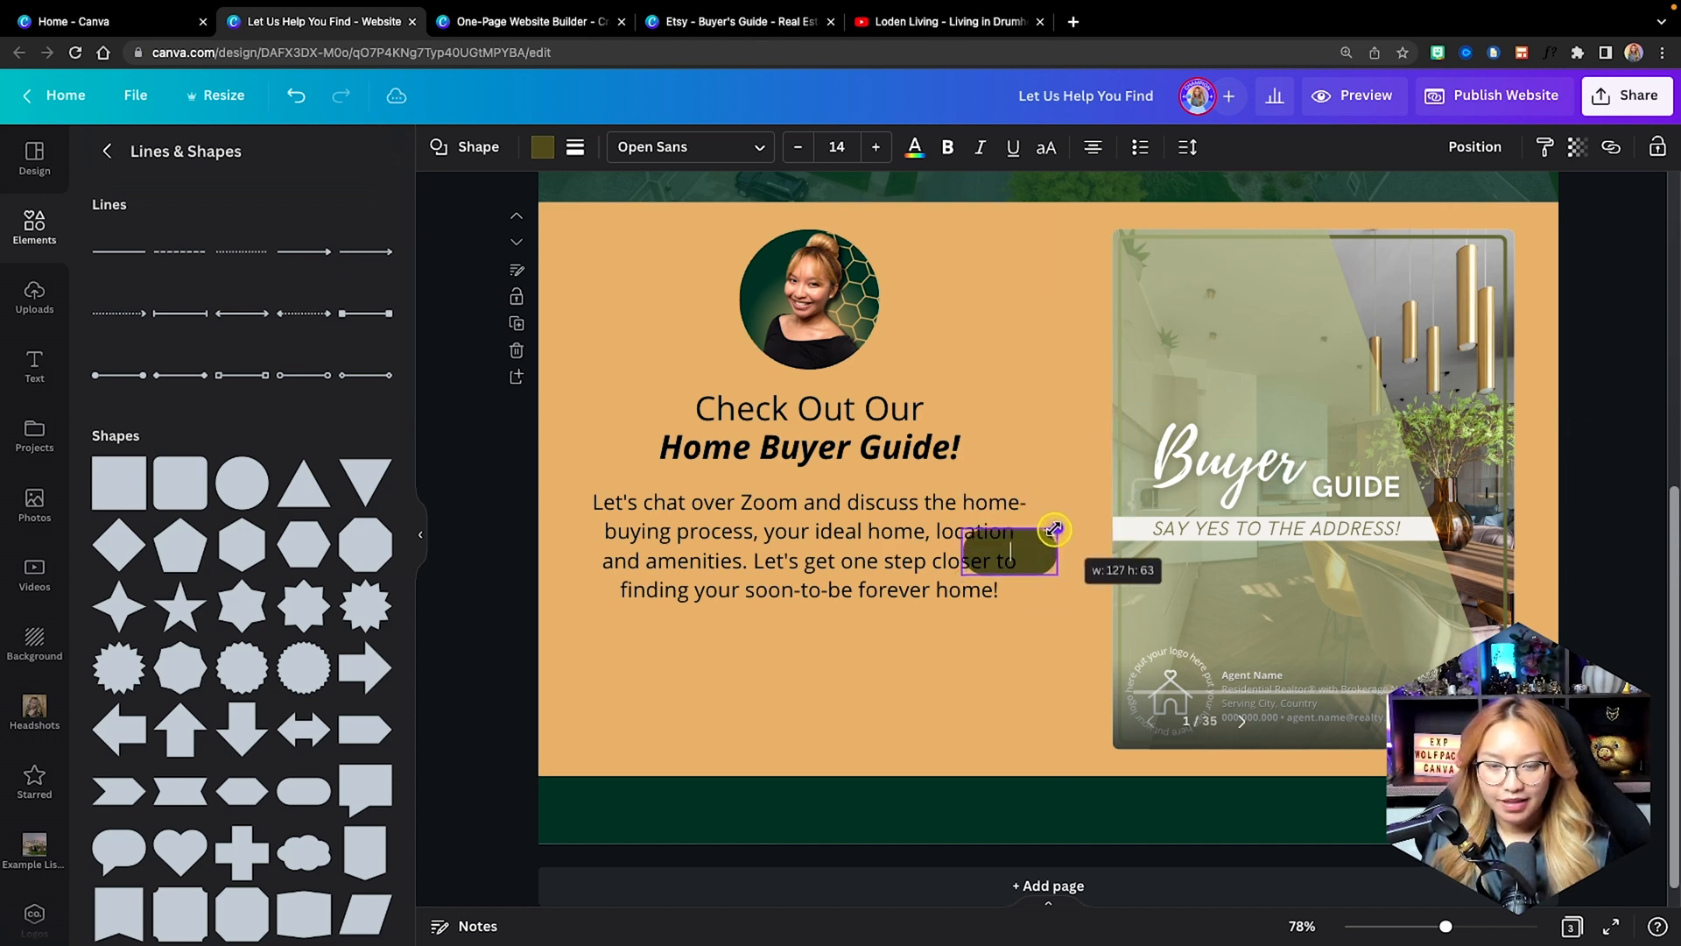
pyautogui.moveTo(1009, 556); pyautogui.dragTo(729, 648)
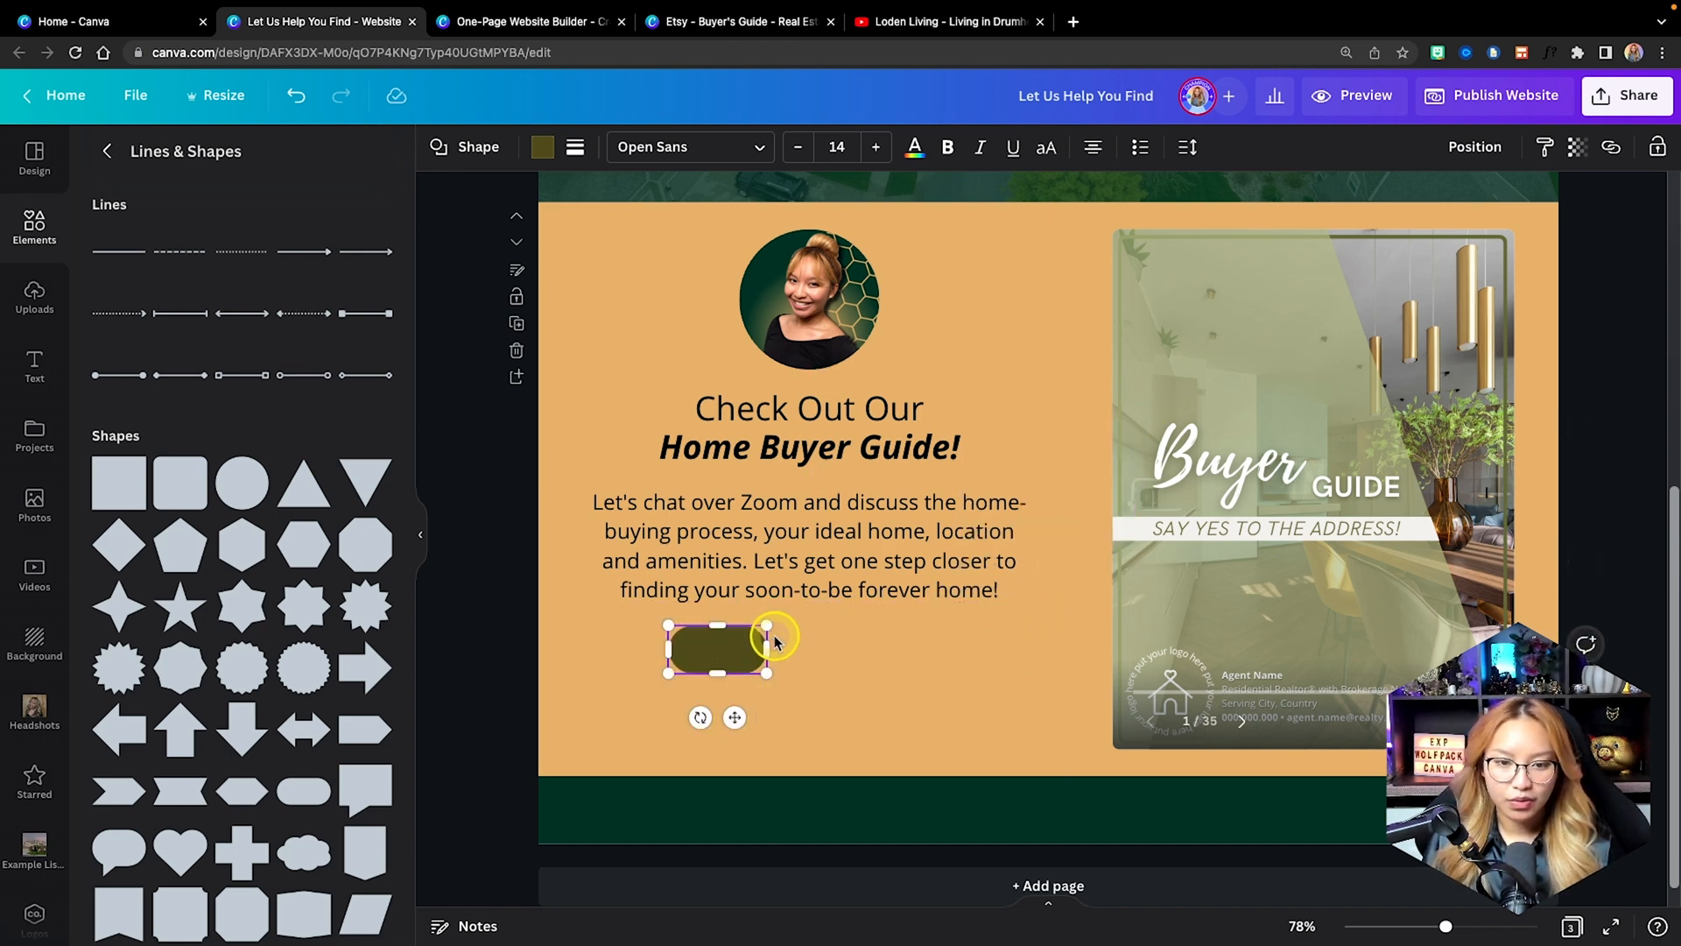
pyautogui.moveTo(767, 648); pyautogui.dragTo(1035, 655)
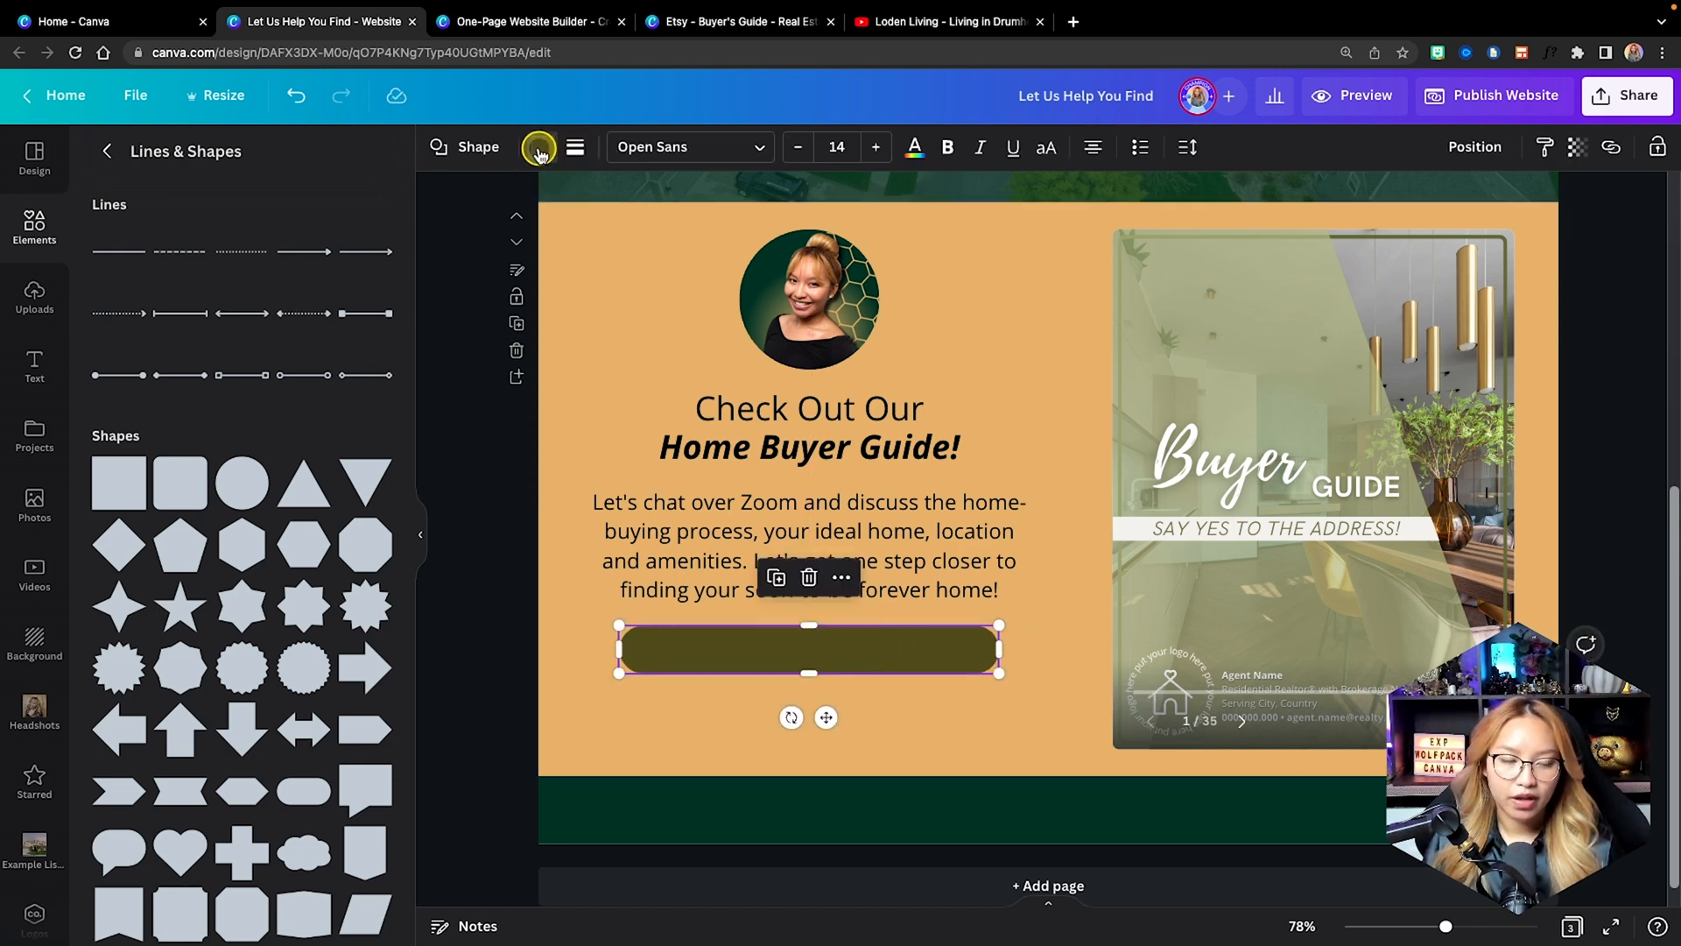
pyautogui.click(537, 147)
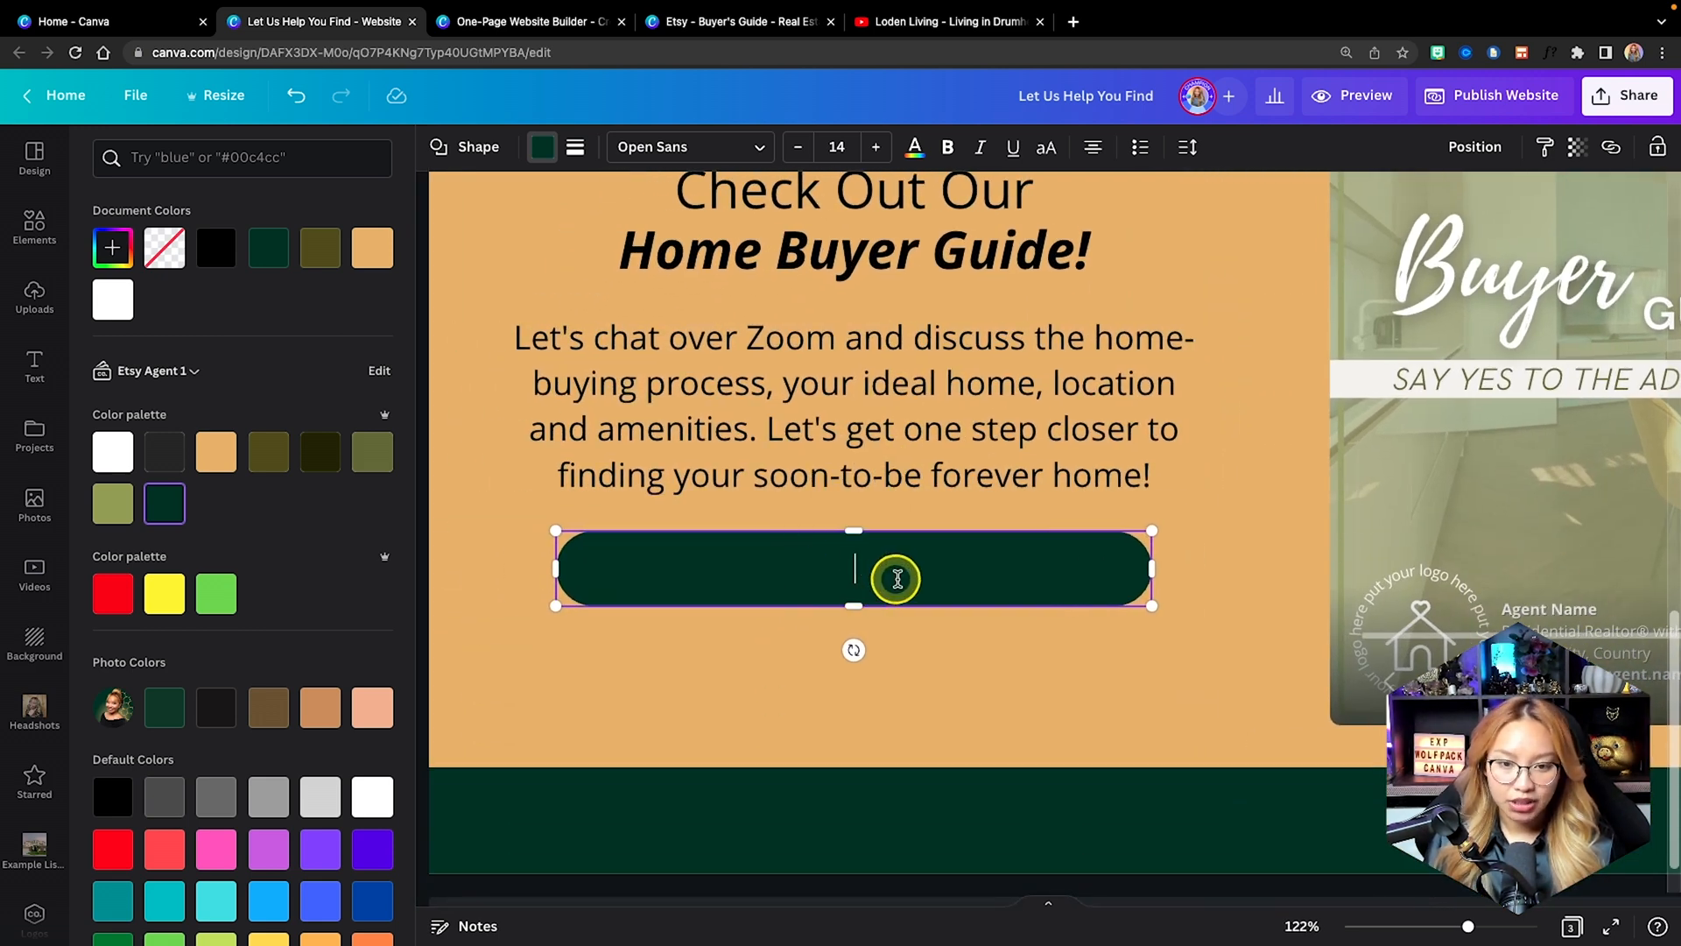
# Step: Label the button 'Book FREE Buyer Consultation' in larger bold white text
pyautogui.write('B')
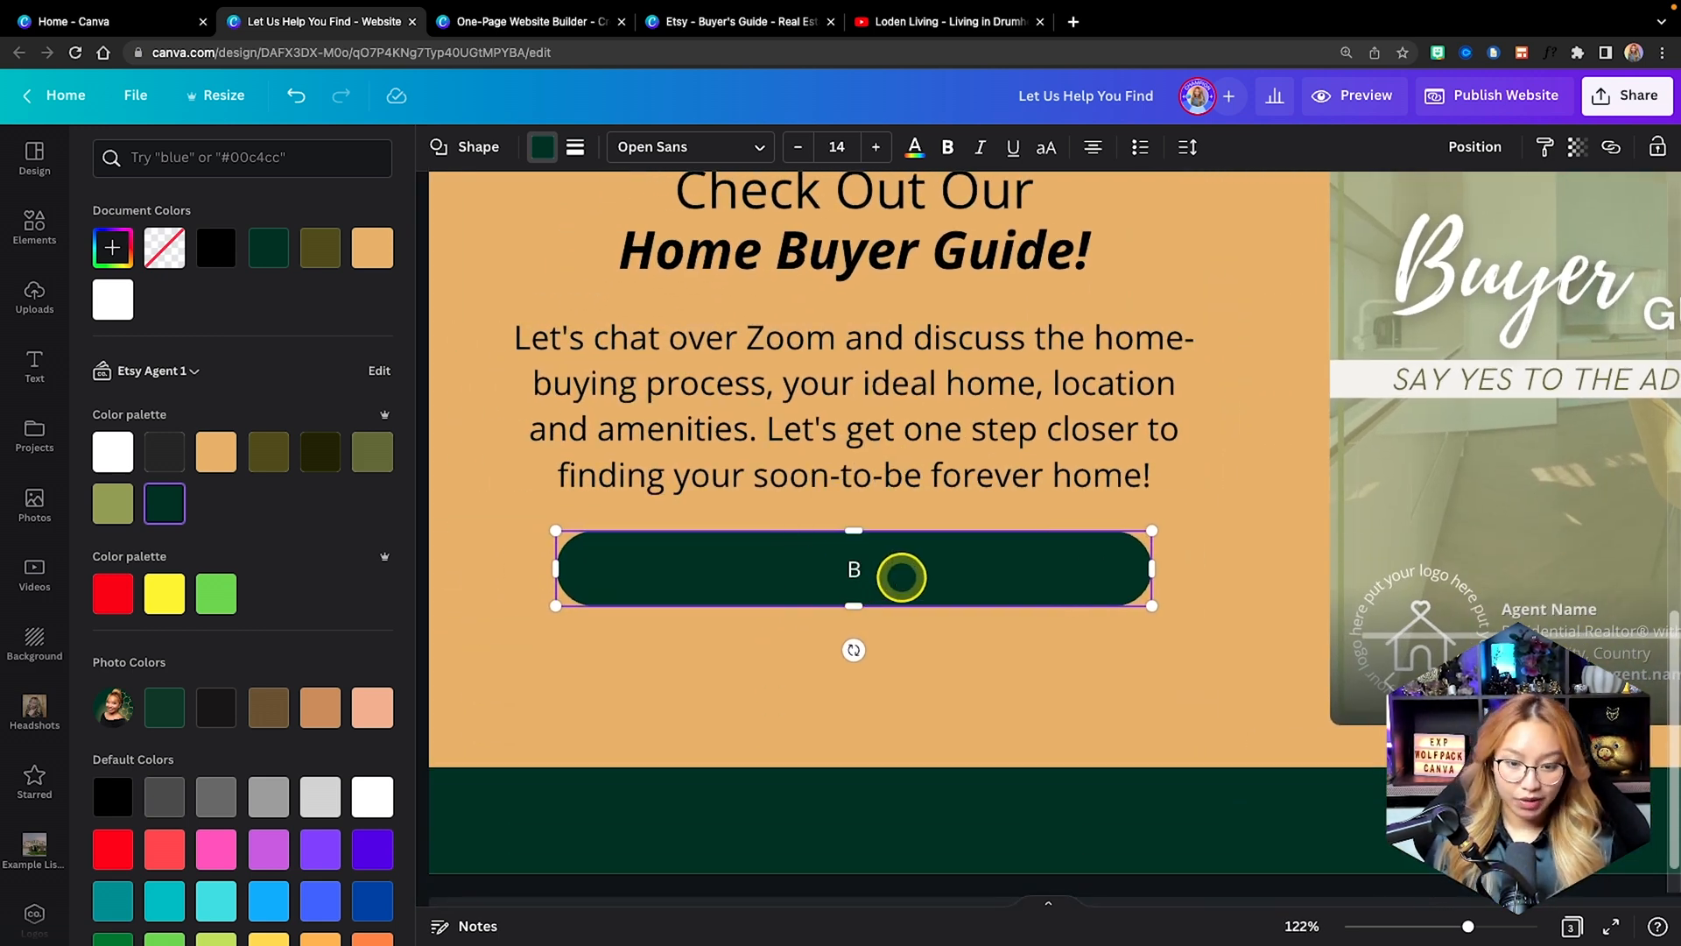
pyautogui.write('ook')
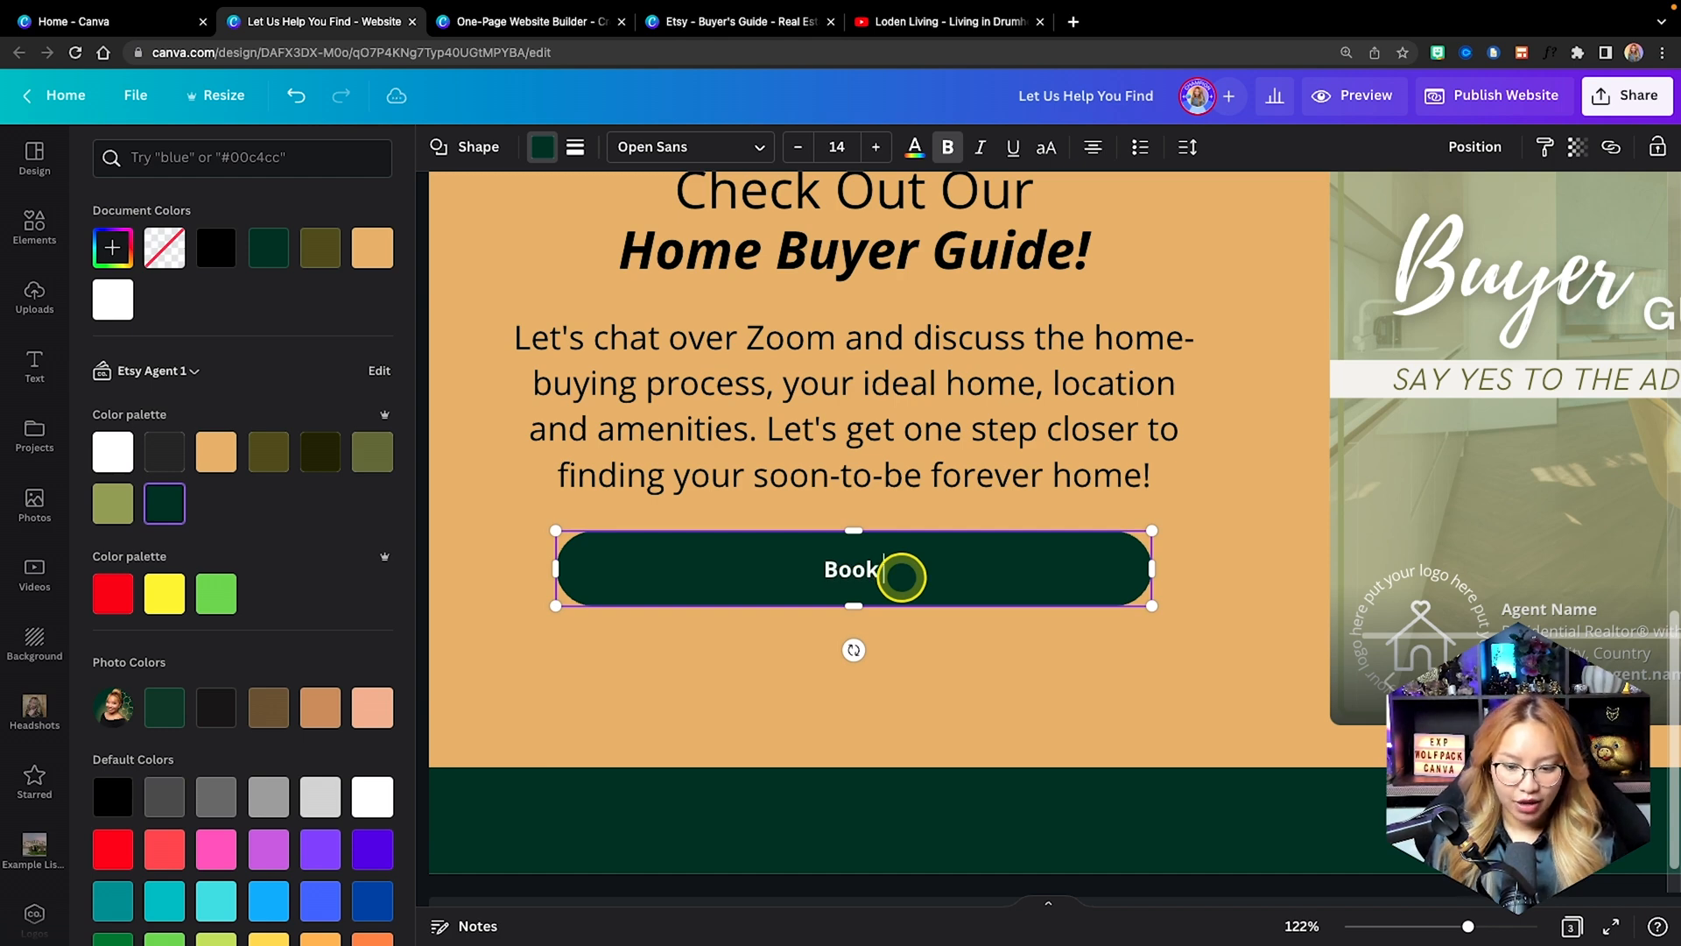
pyautogui.write('FREE')
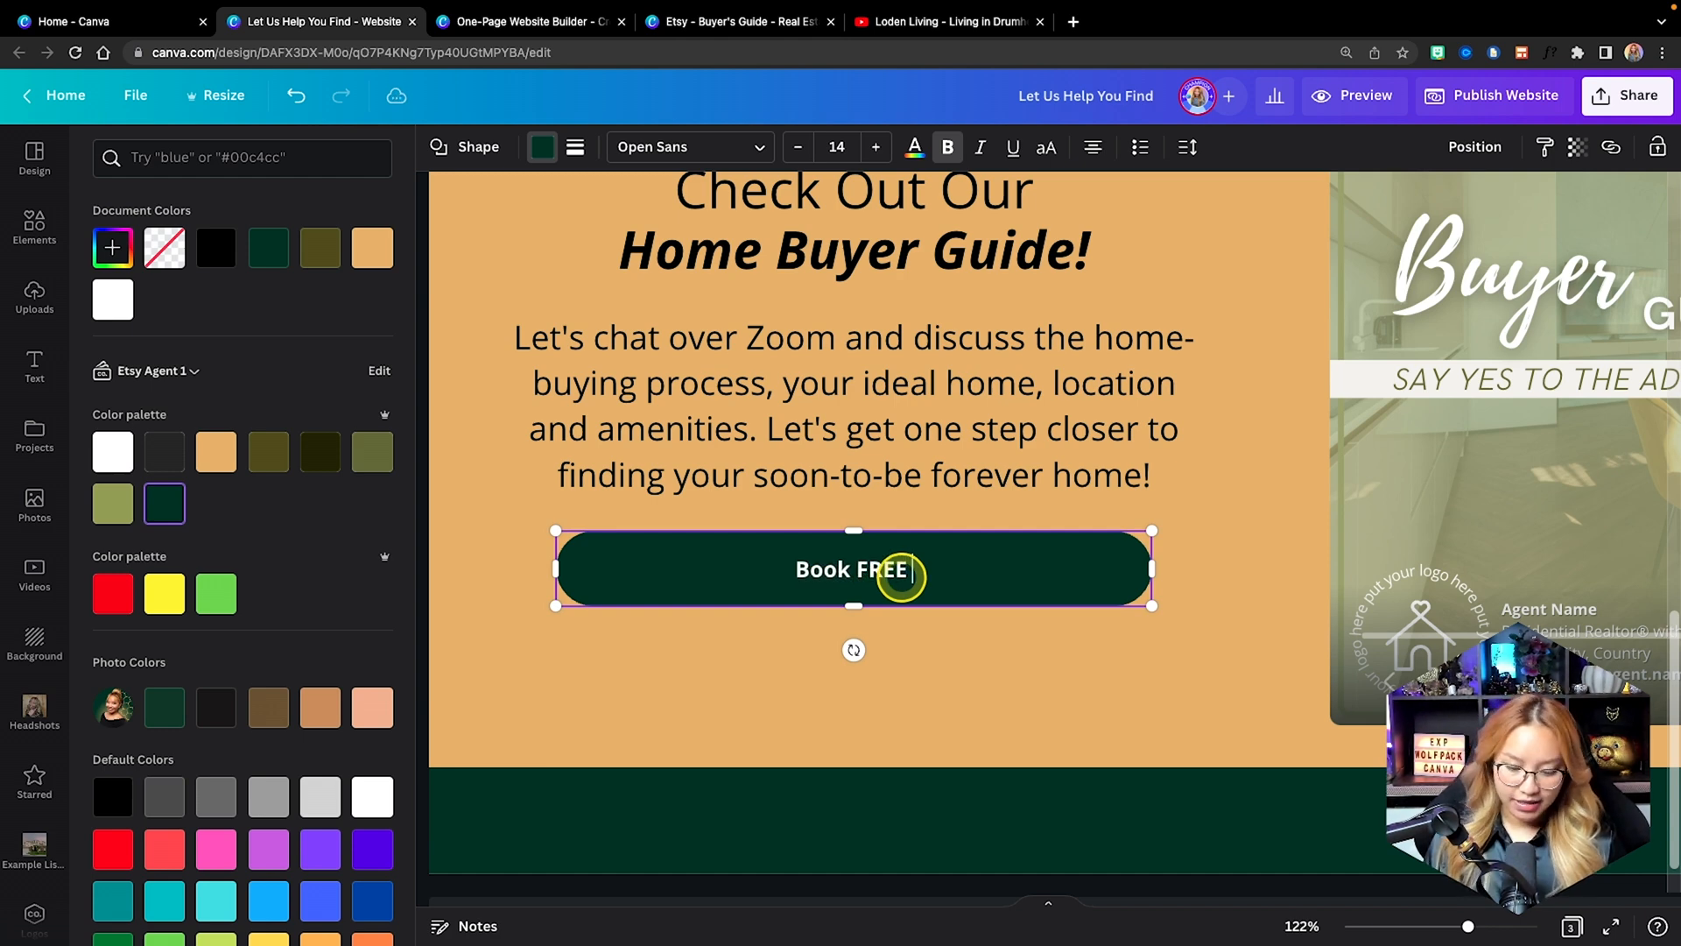
pyautogui.write('Buyer Consultation')
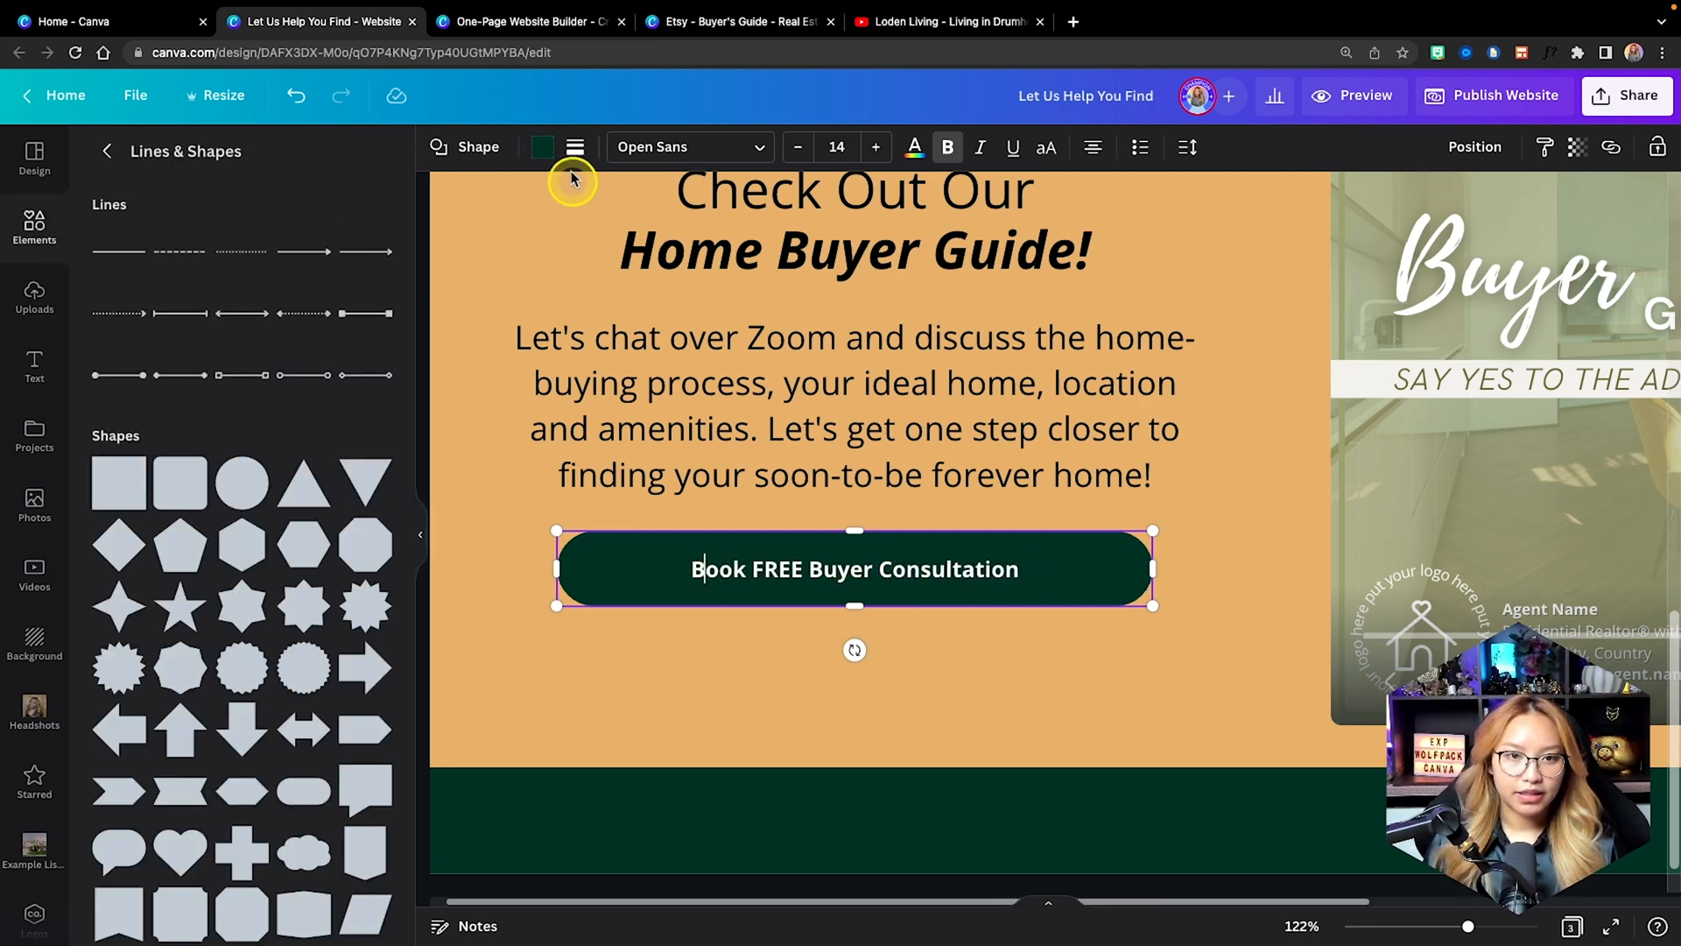
pyautogui.click(946, 147)
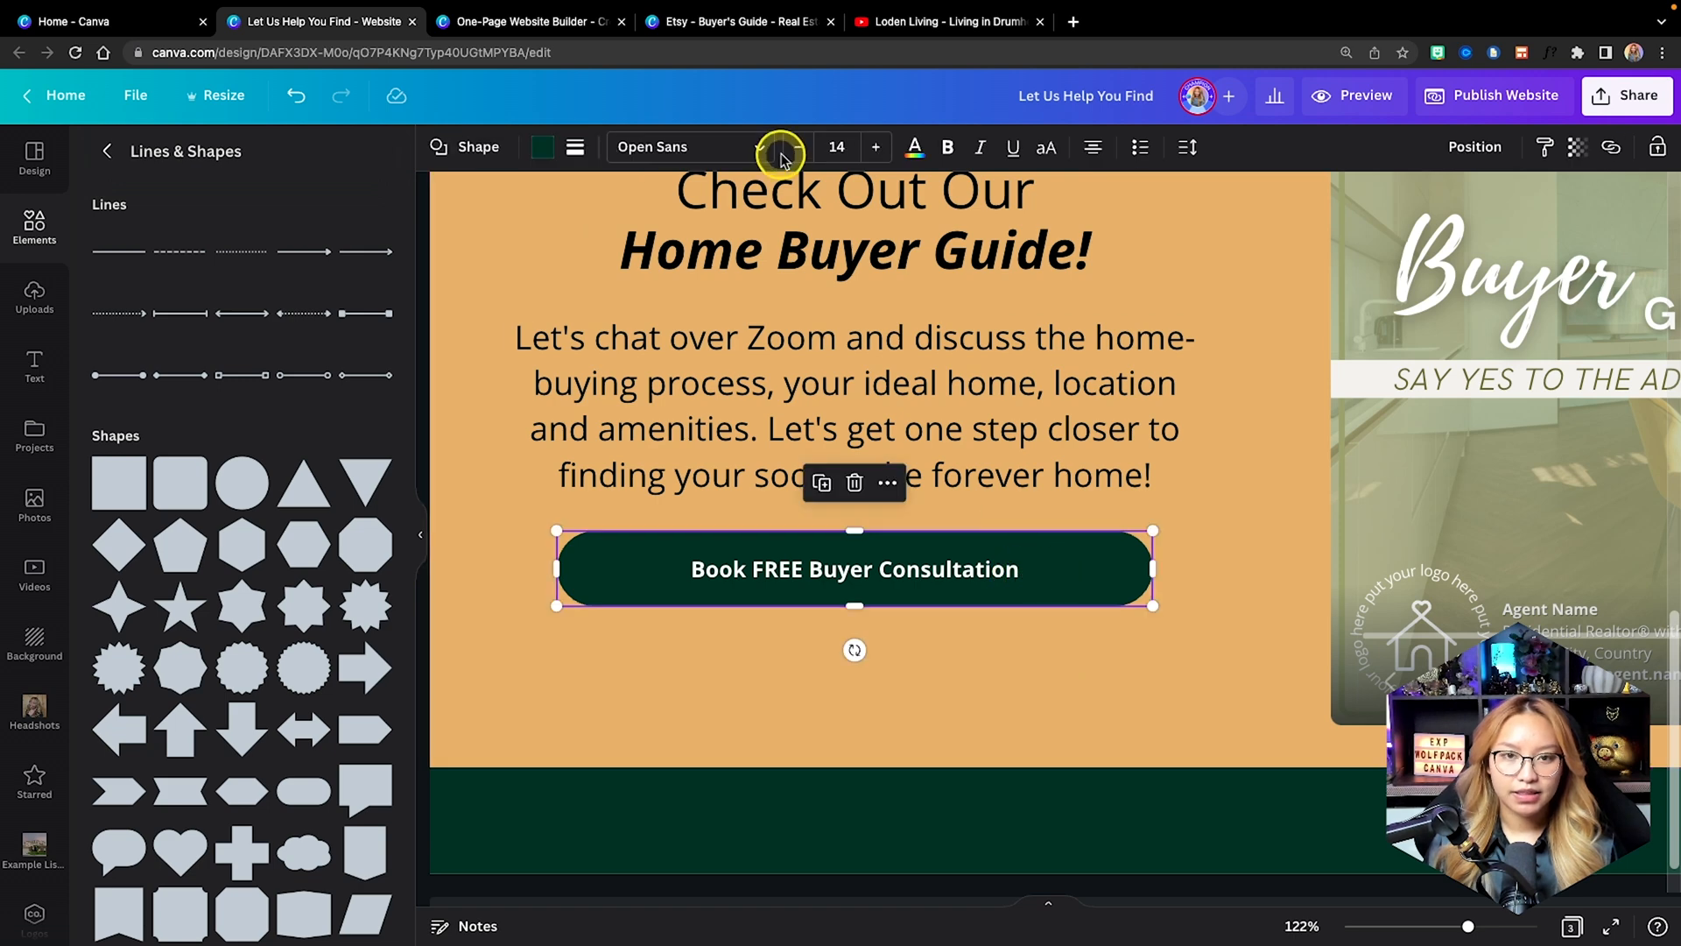
pyautogui.click(876, 147)
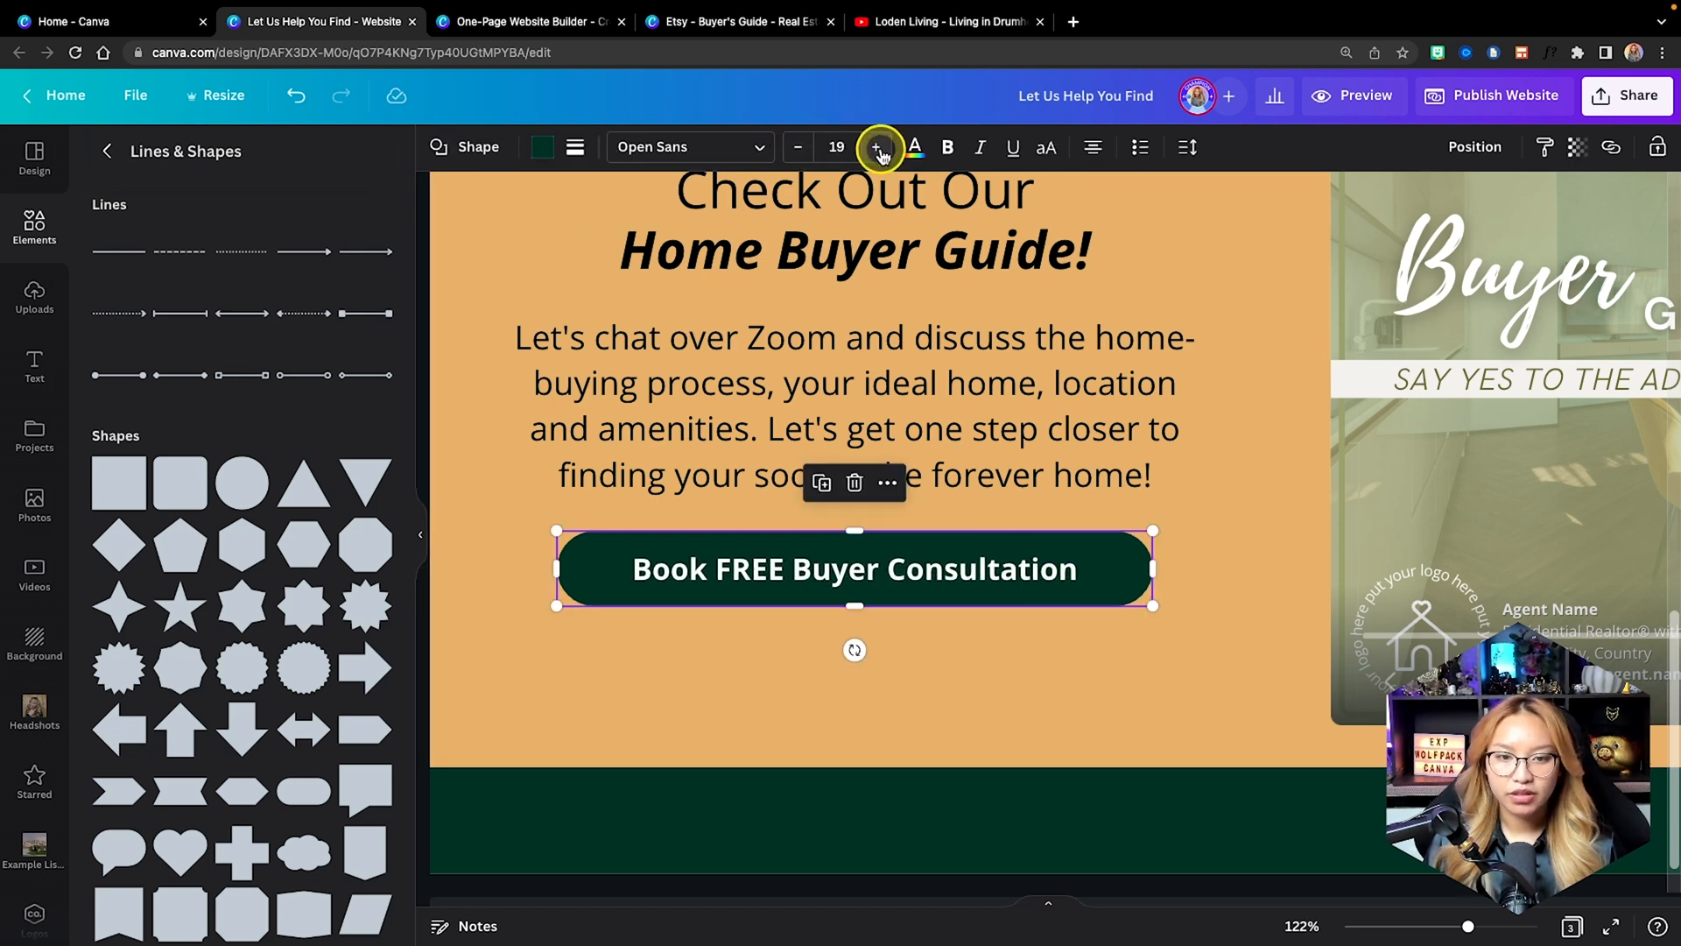
pyautogui.click(876, 147)
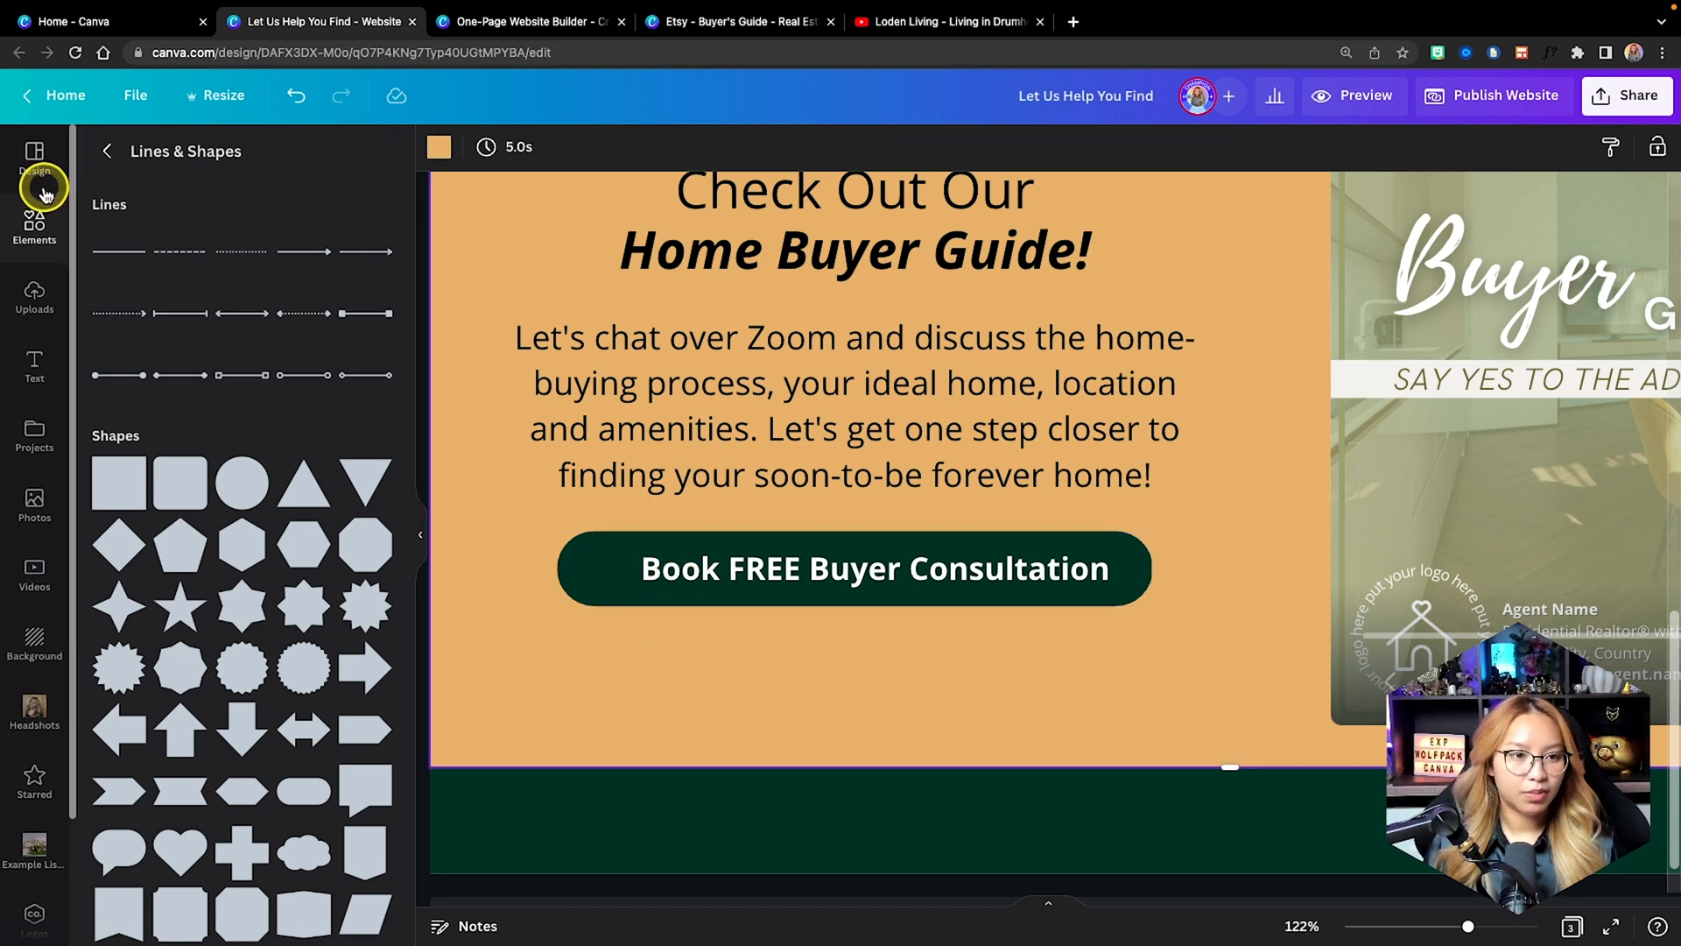
# Step: Find a phone graphic in Elements and place it white at the start of the button text
pyautogui.write('ph')
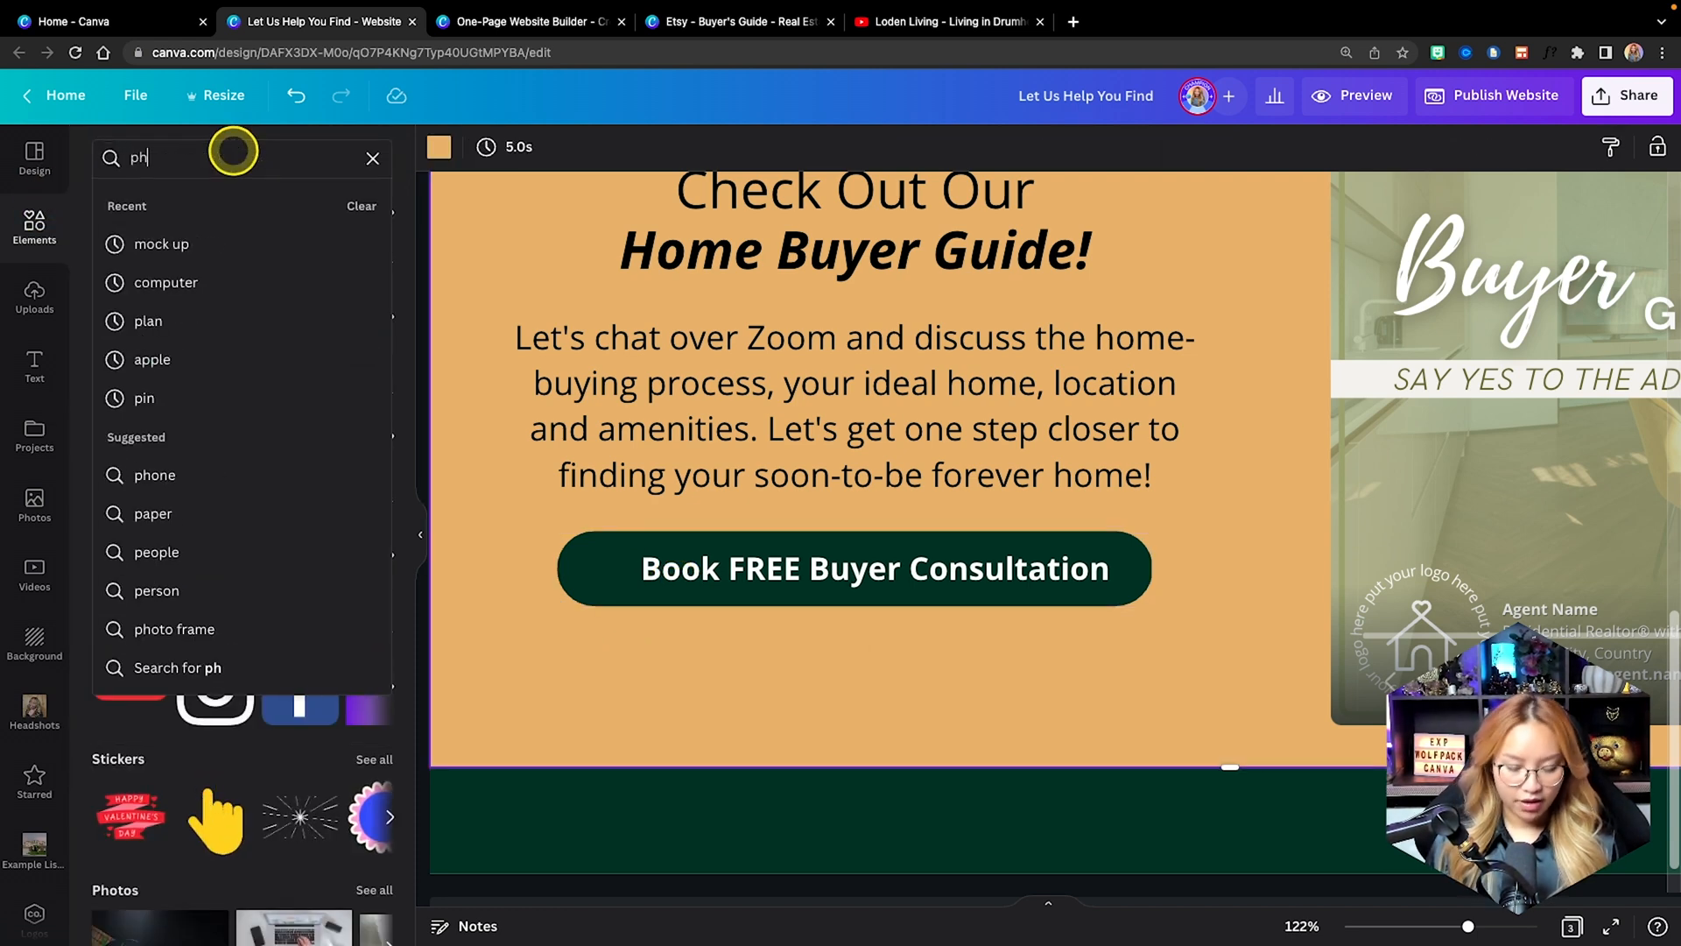
pyautogui.write('phone')
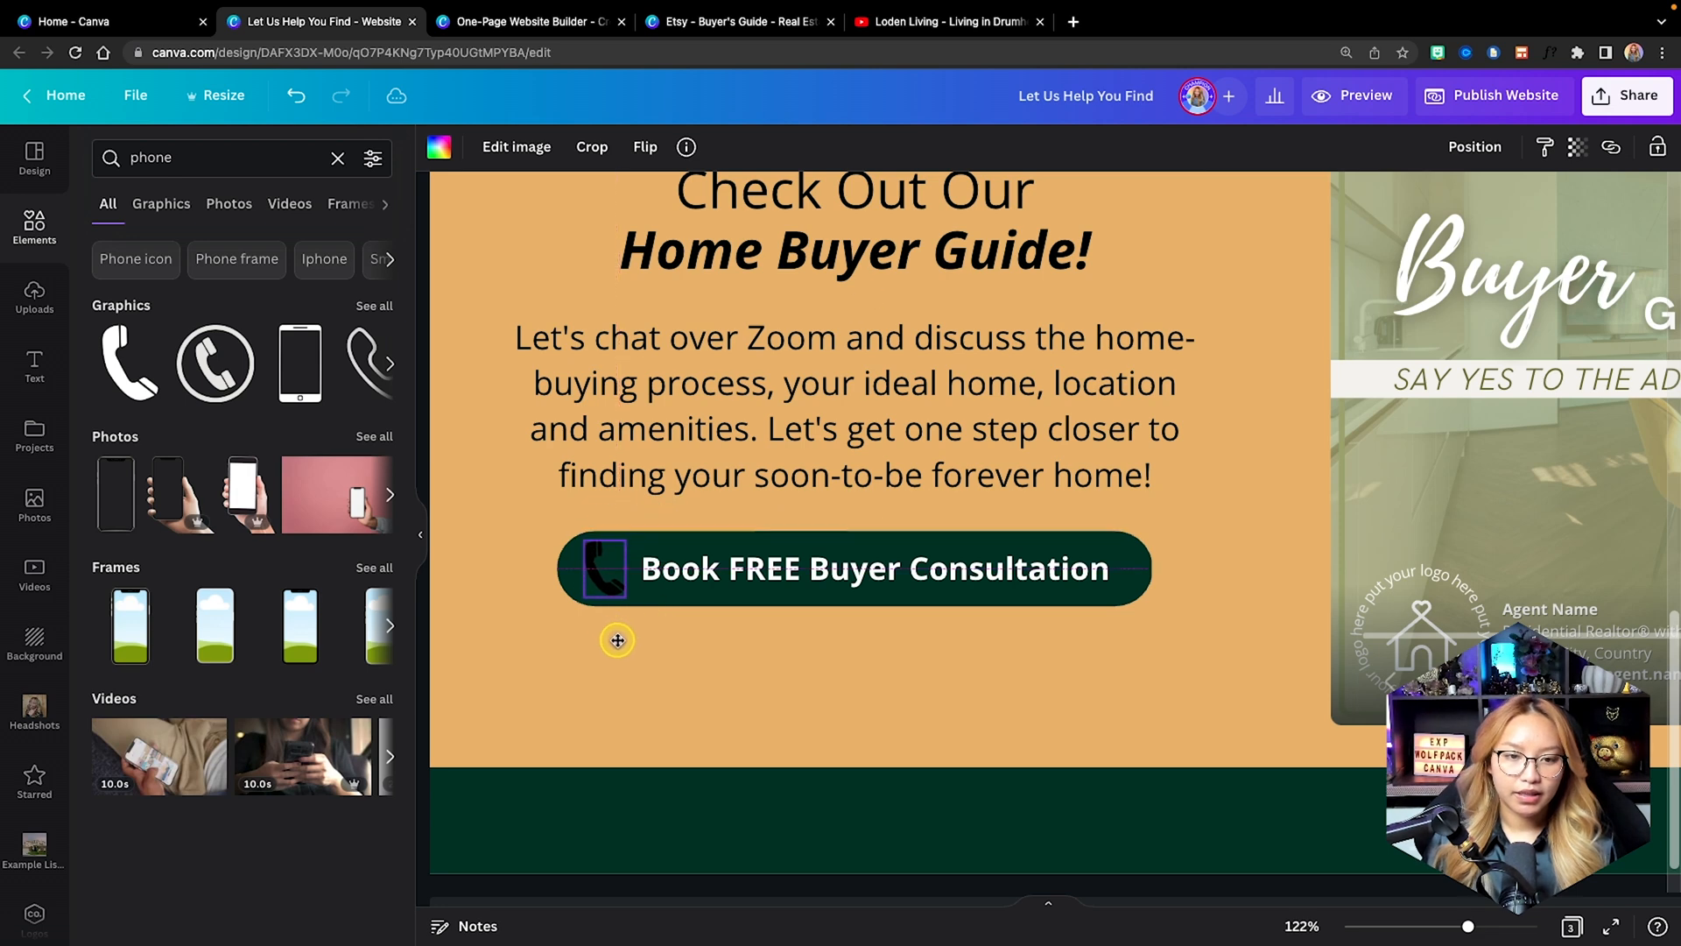
pyautogui.click(438, 147)
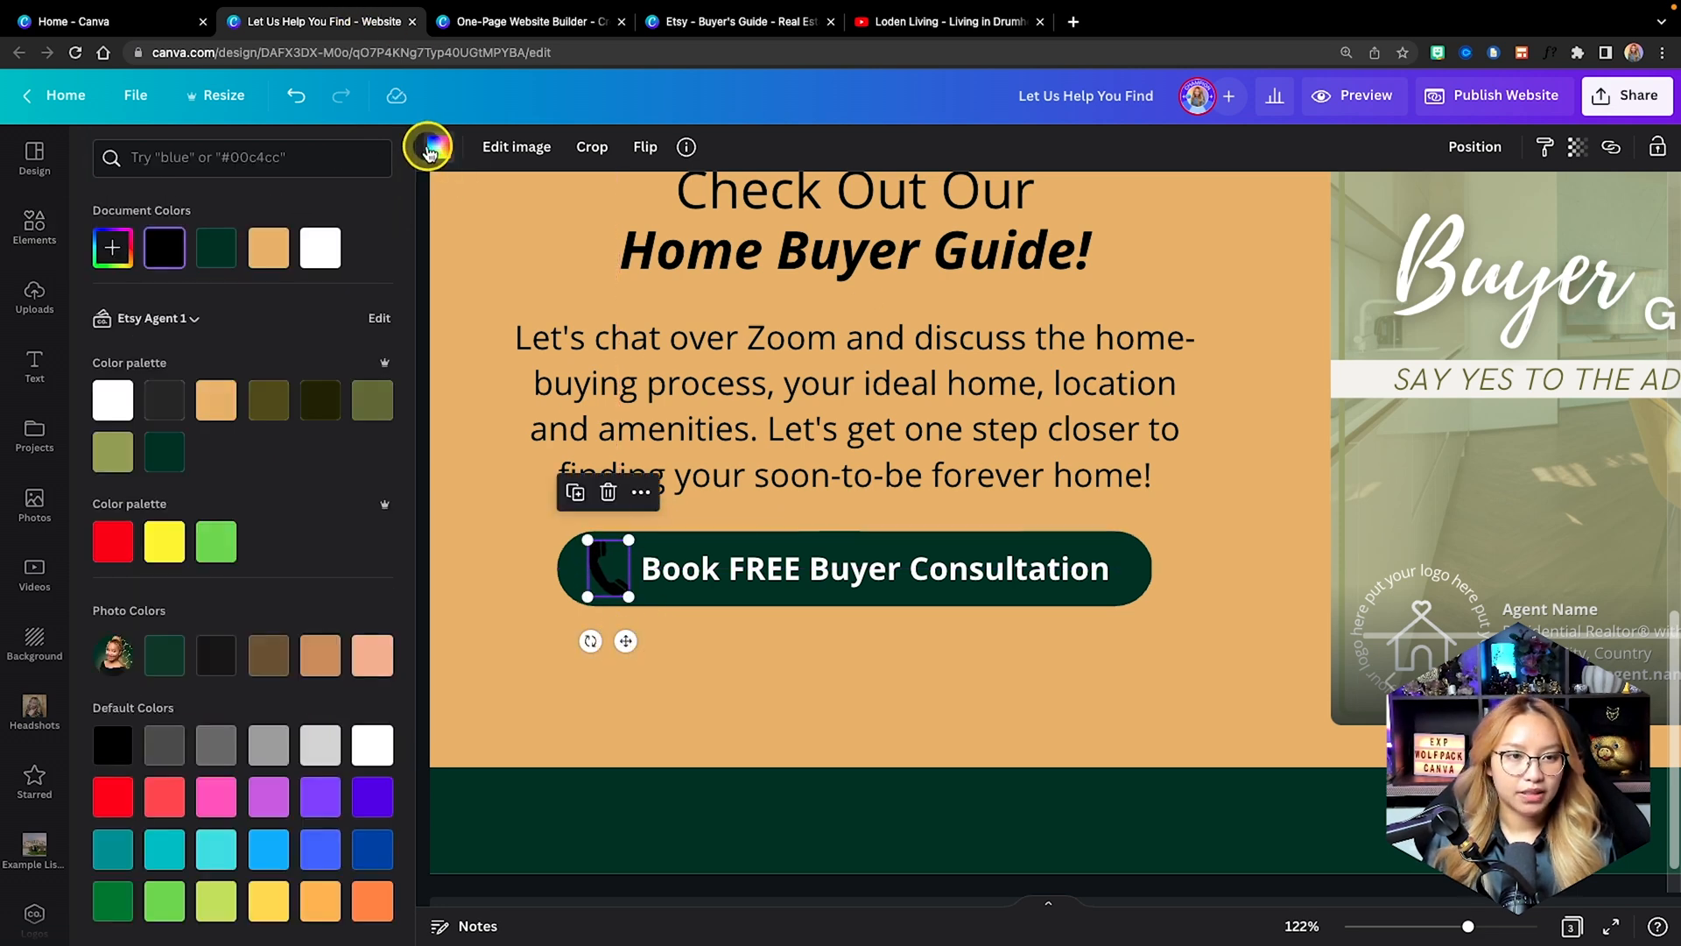
pyautogui.write('phone')
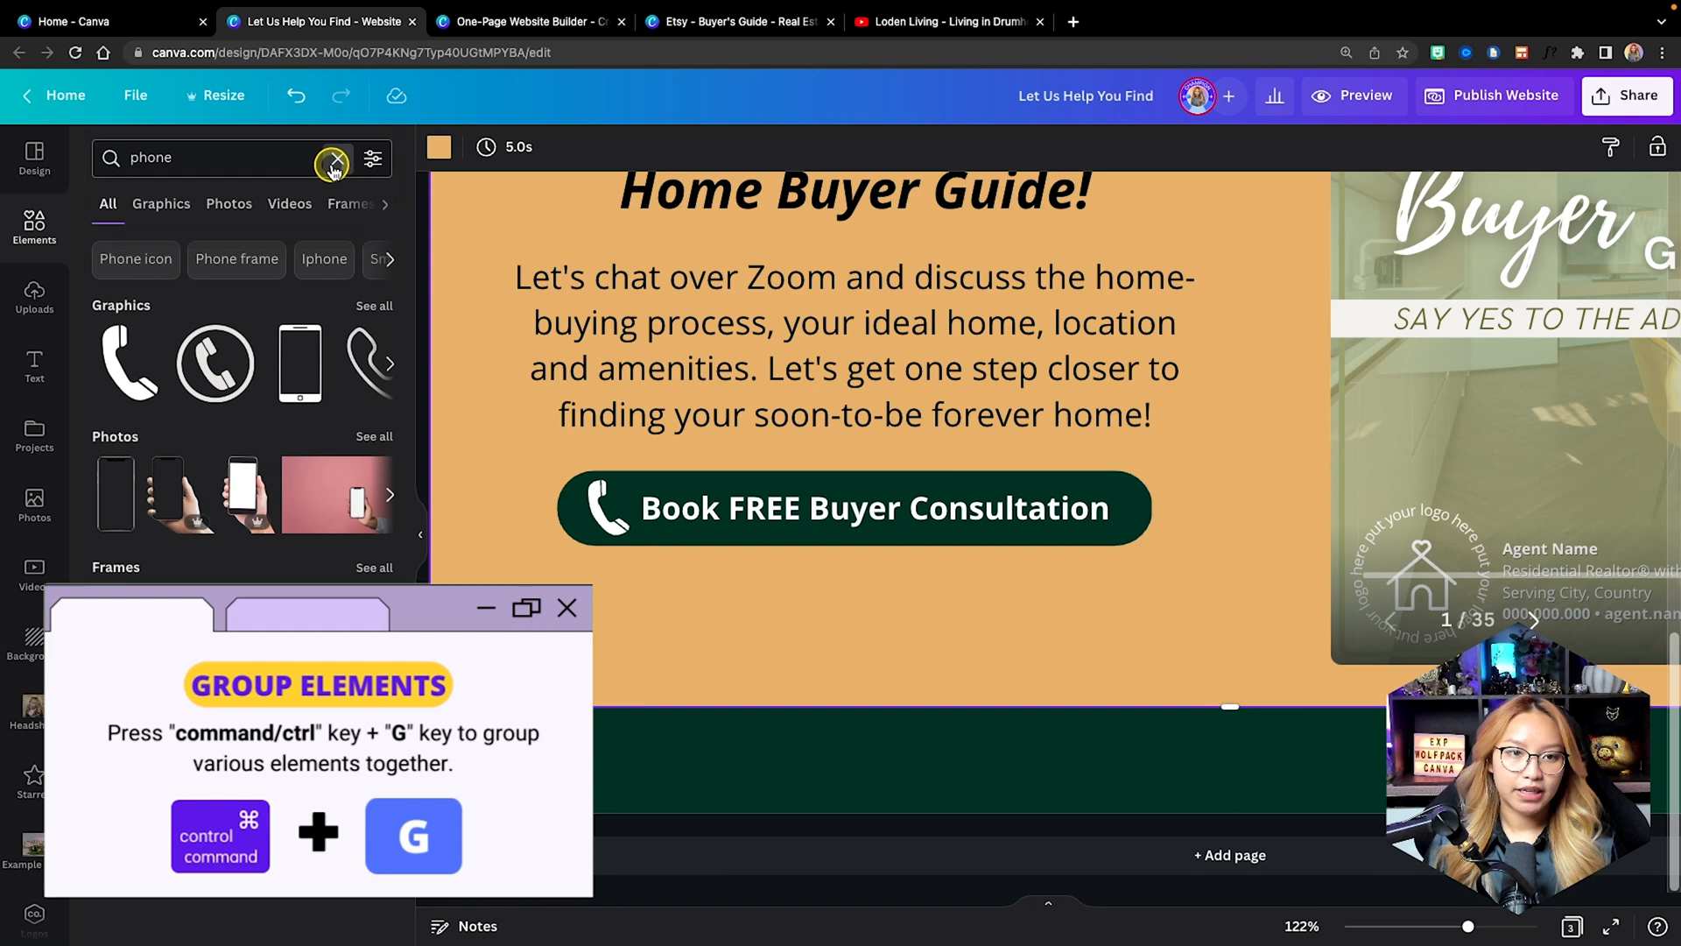
pyautogui.write('click')
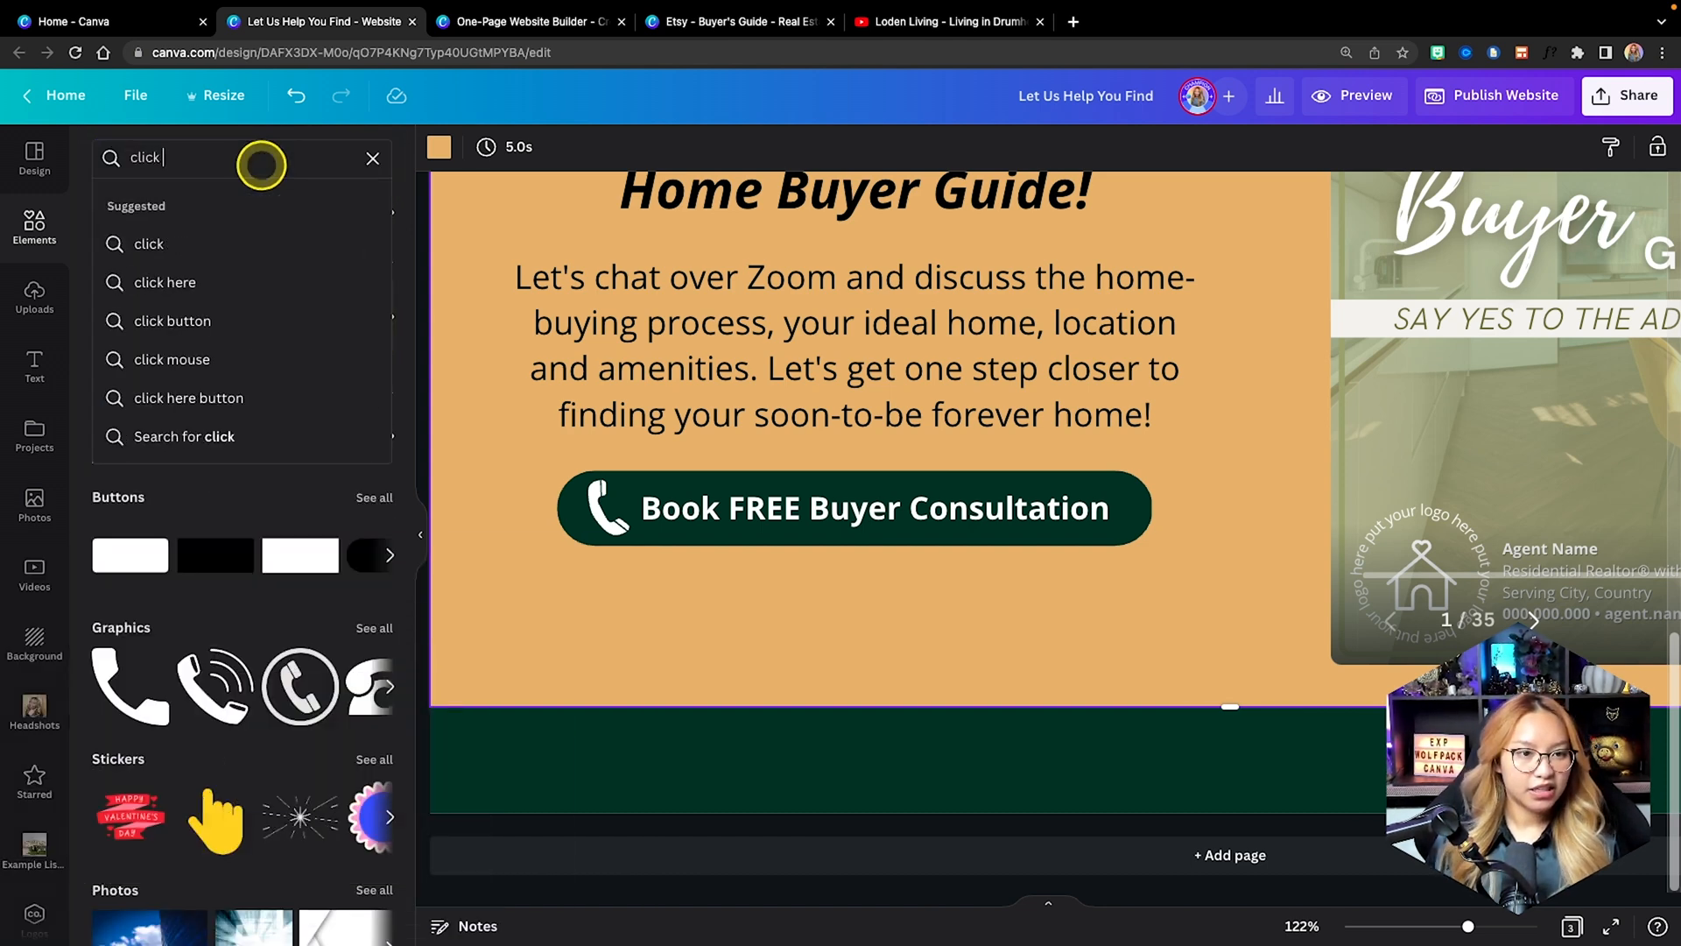
# Step: Add a small pointing-hand click graphic under the button and select both together
pyautogui.press('Enter')
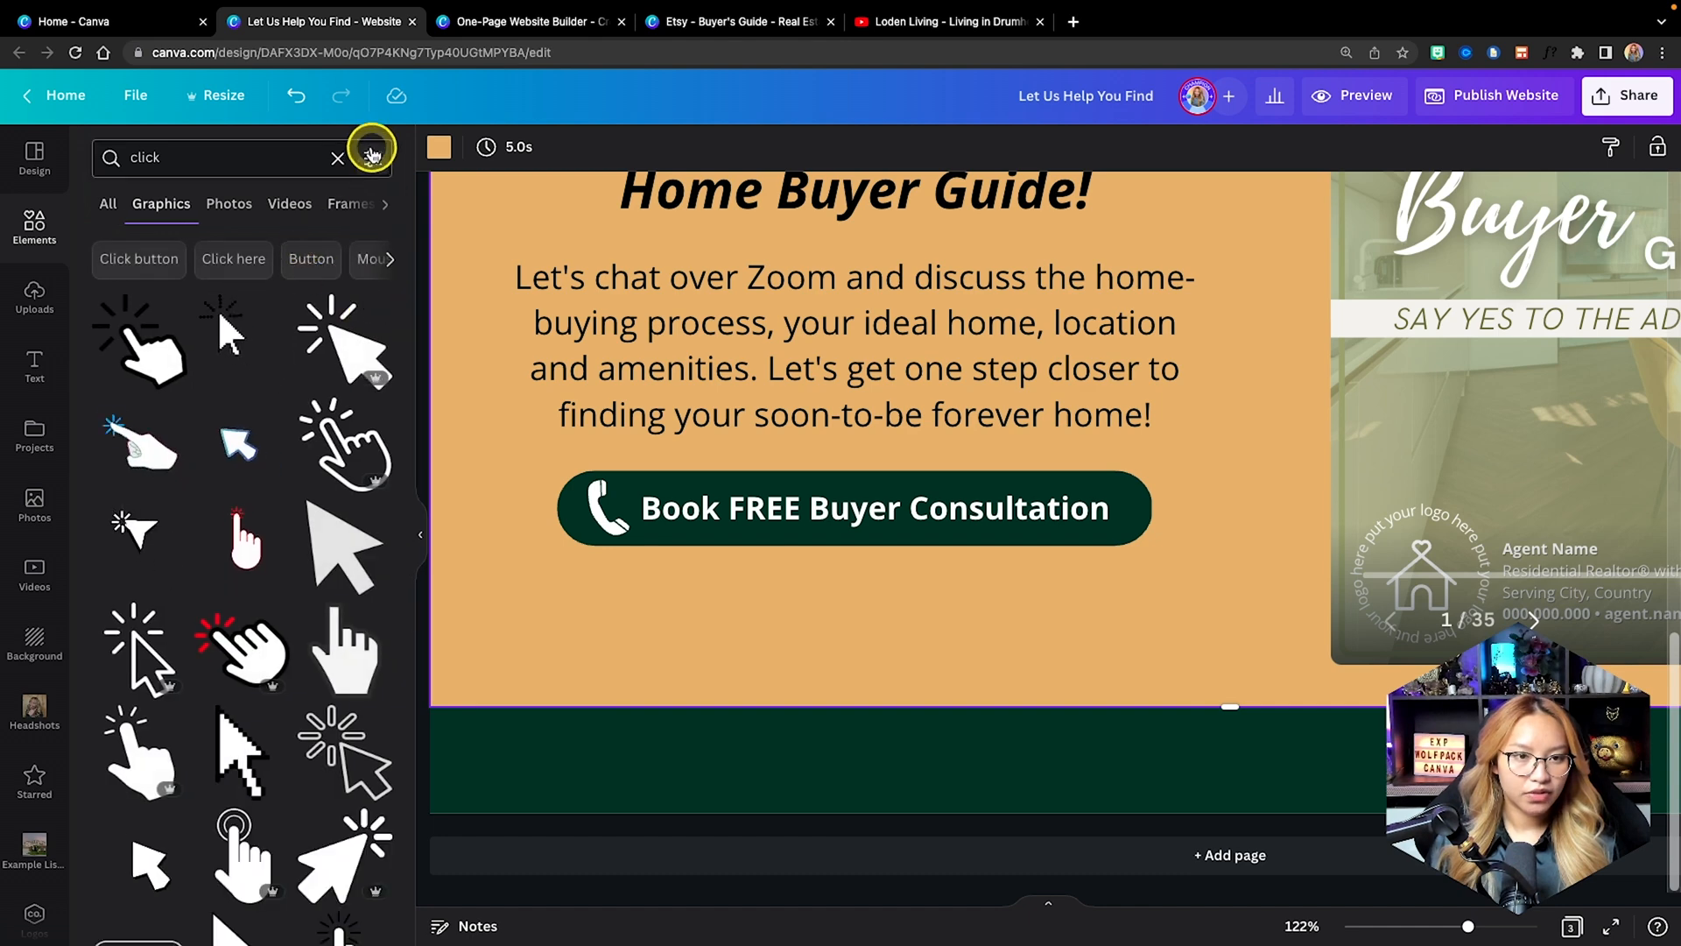
pyautogui.click(371, 158)
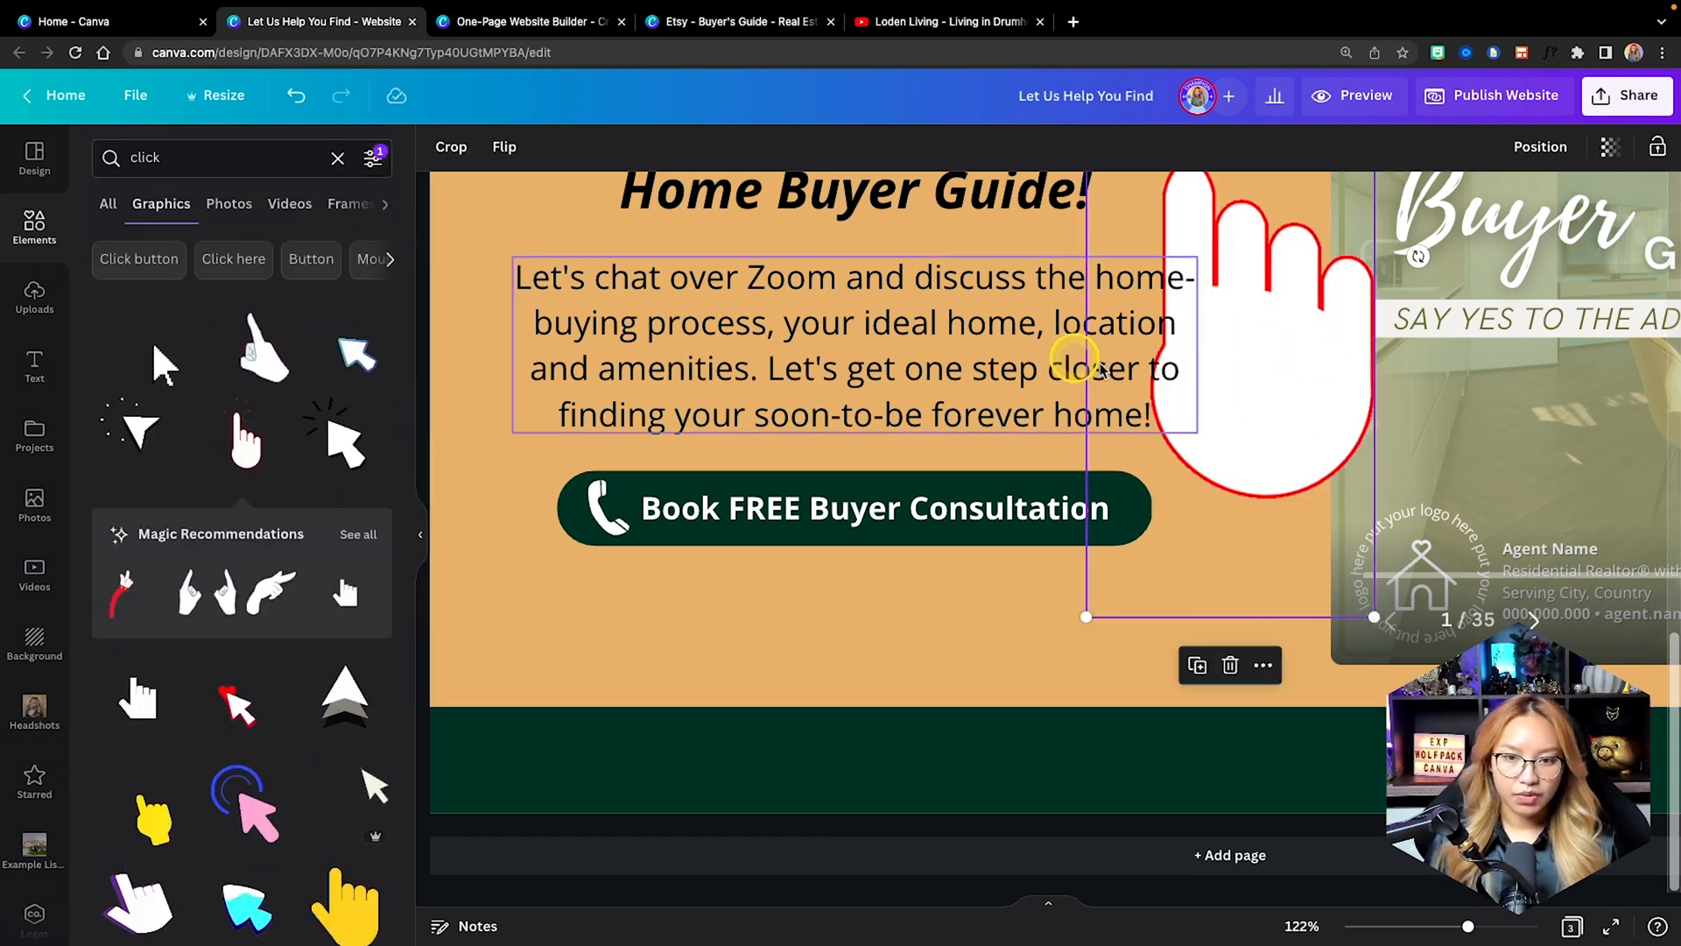
pyautogui.click(337, 158)
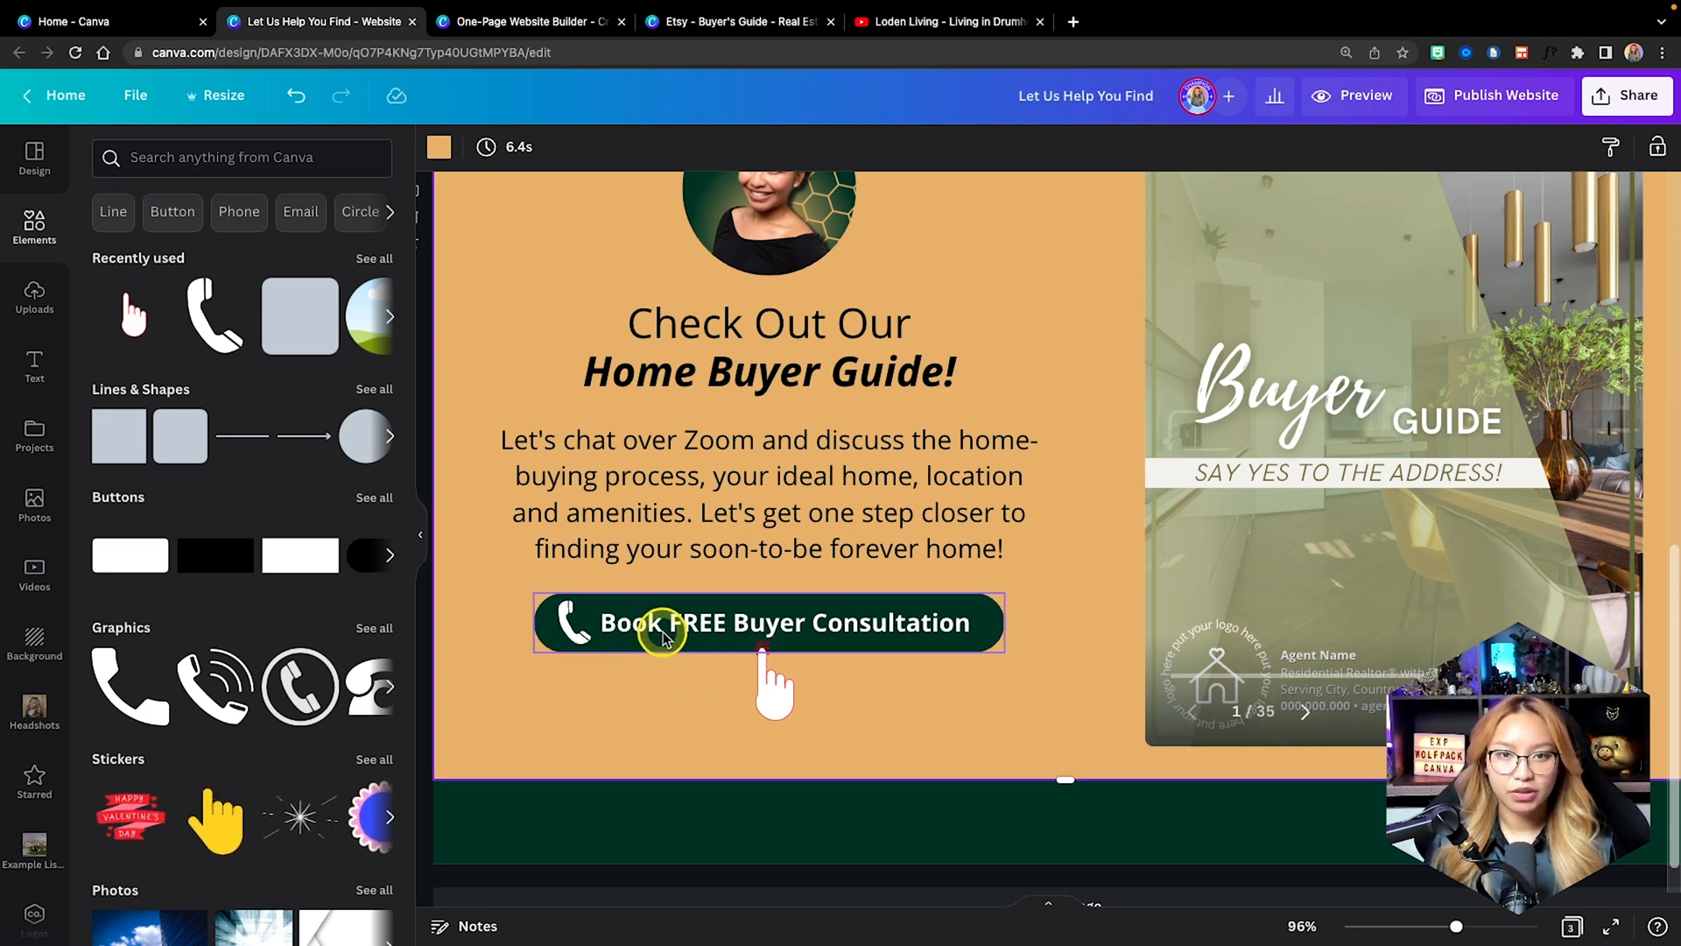
pyautogui.click(768, 622)
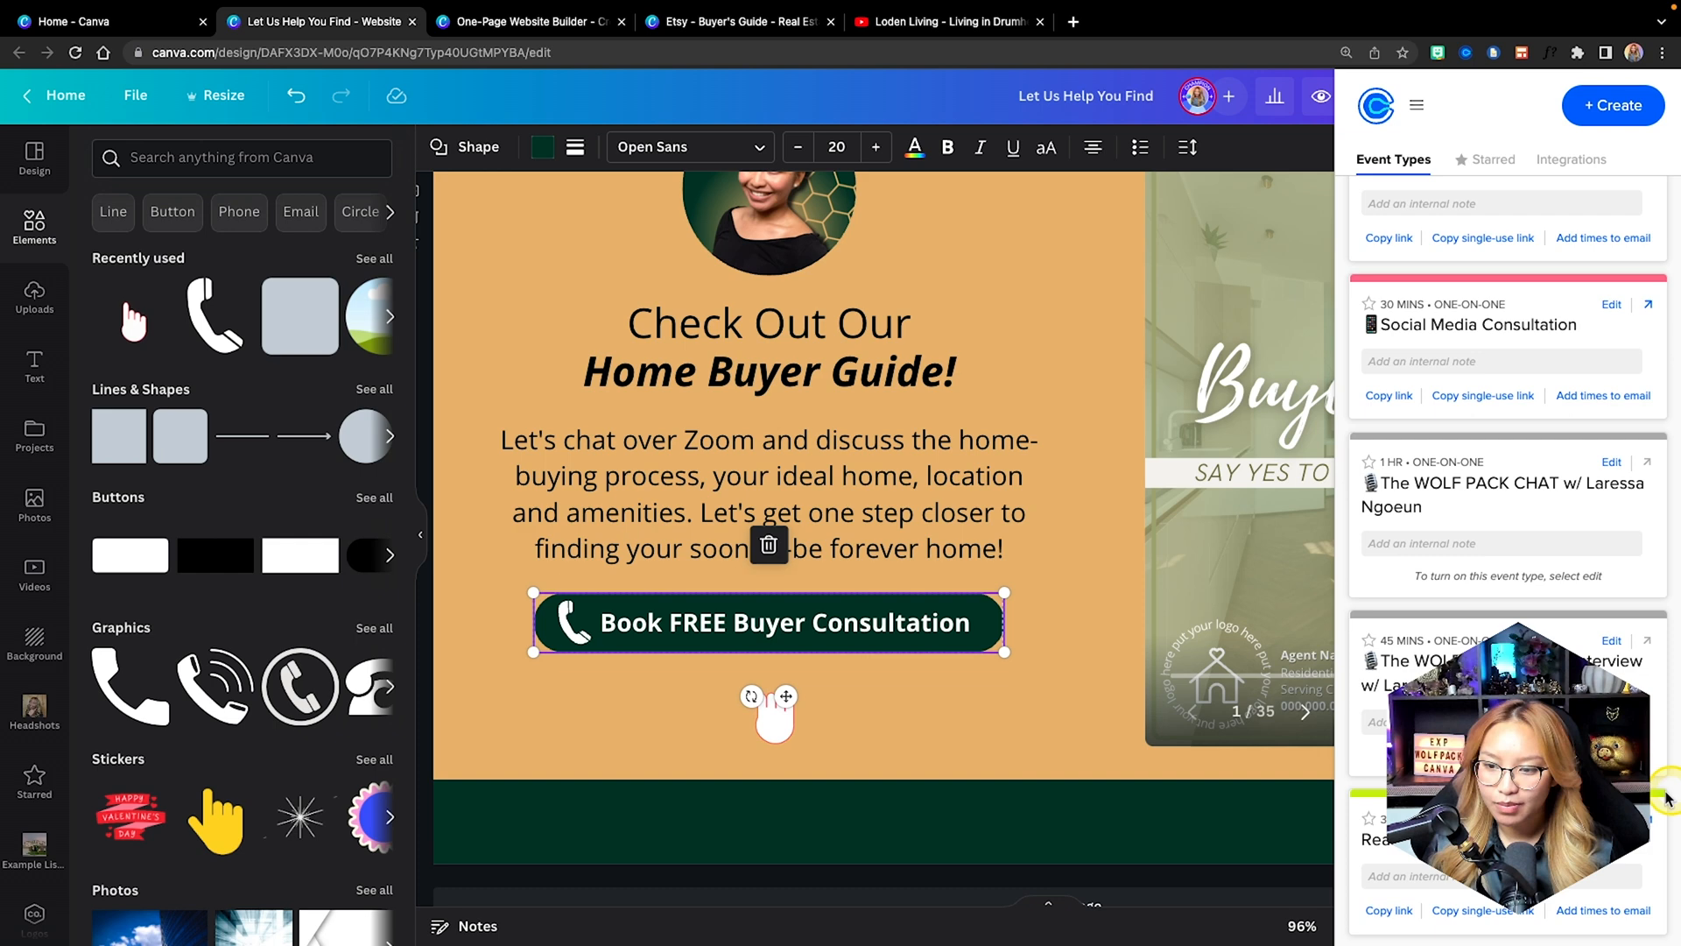
# Step: Preview the Calendly Real Estate Inquiry page with a January 18, 2:30pm slot, then return to Canva
pyautogui.click(768, 624)
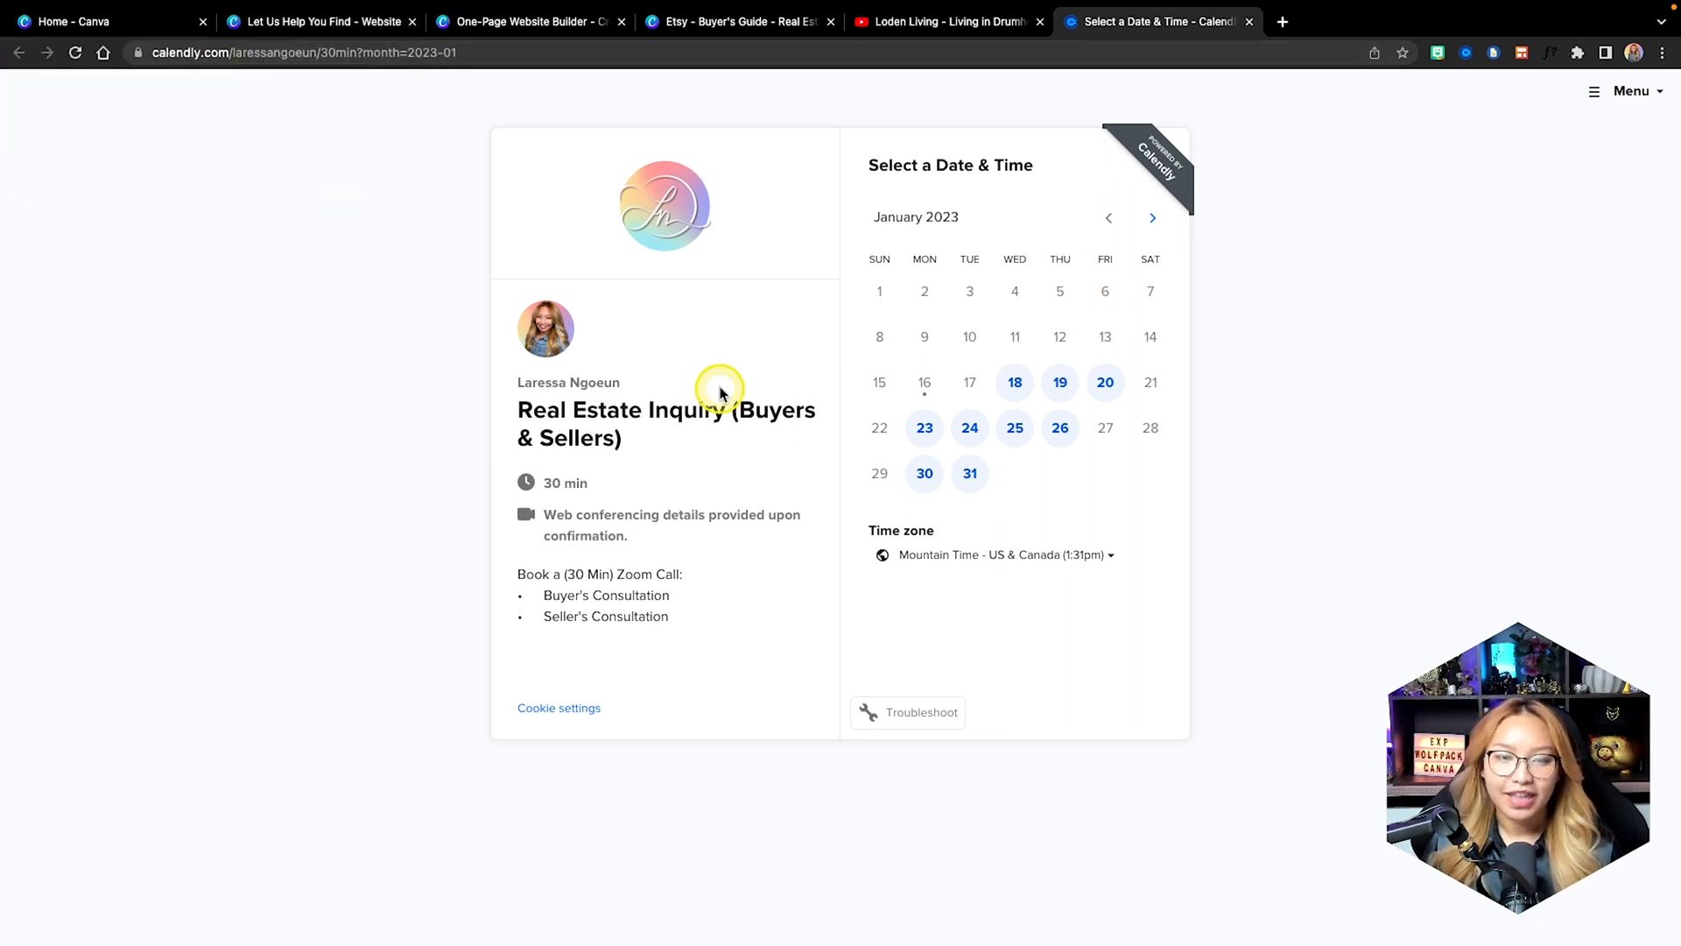
pyautogui.moveTo(879, 367)
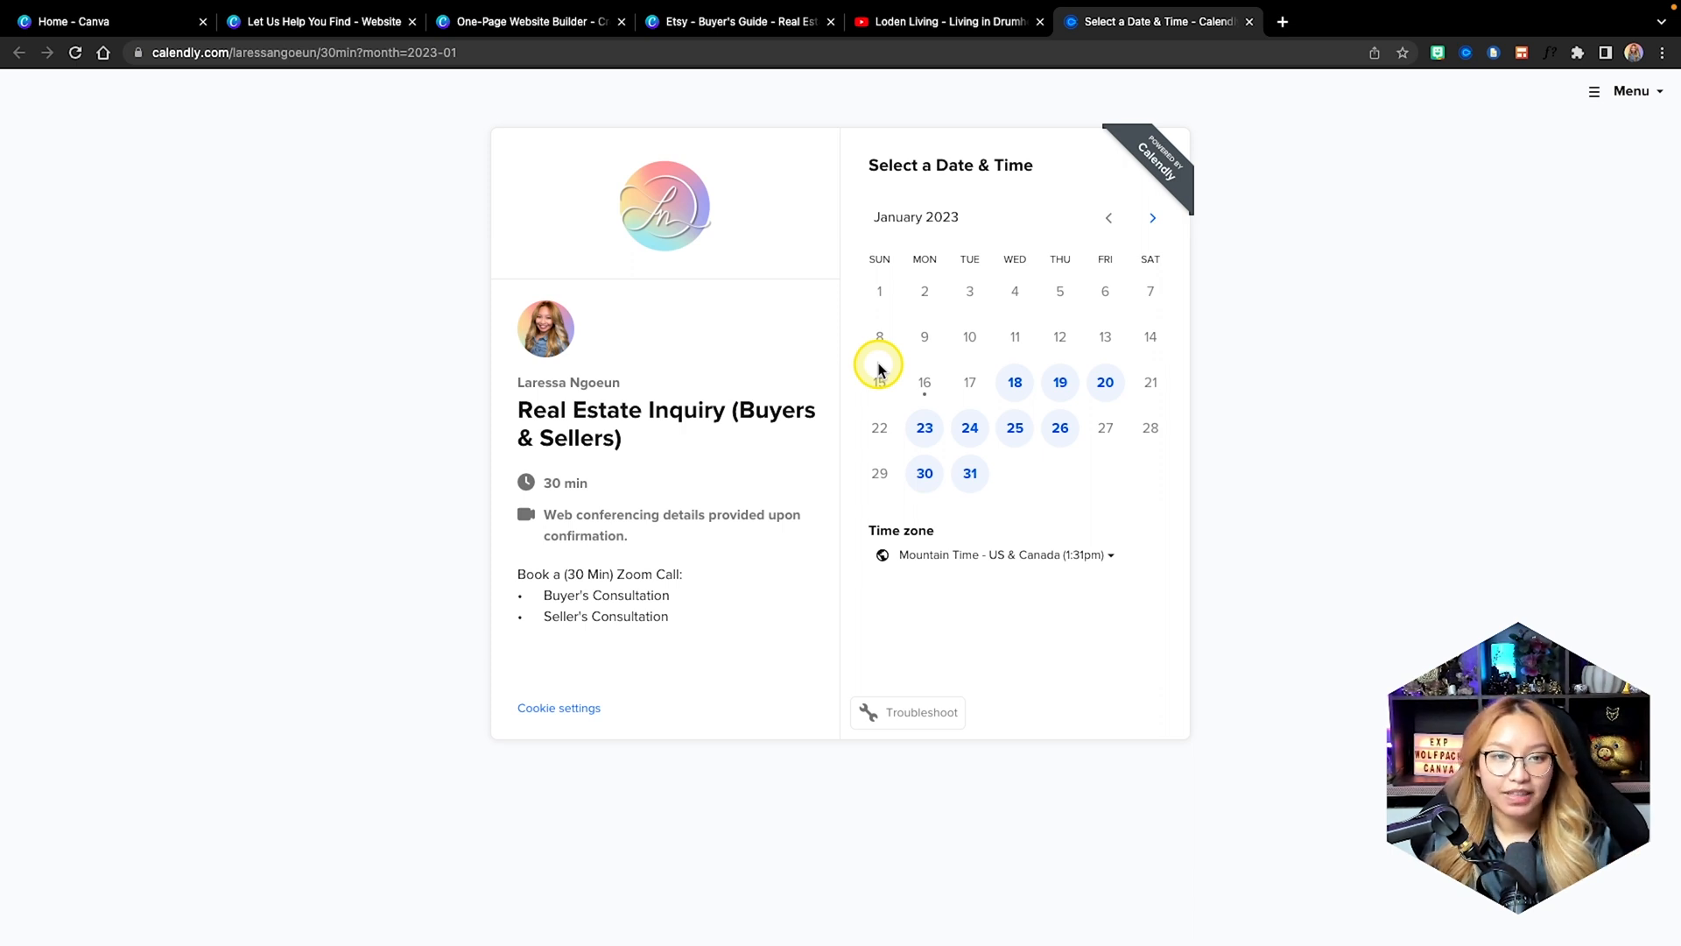
pyautogui.moveTo(988, 375)
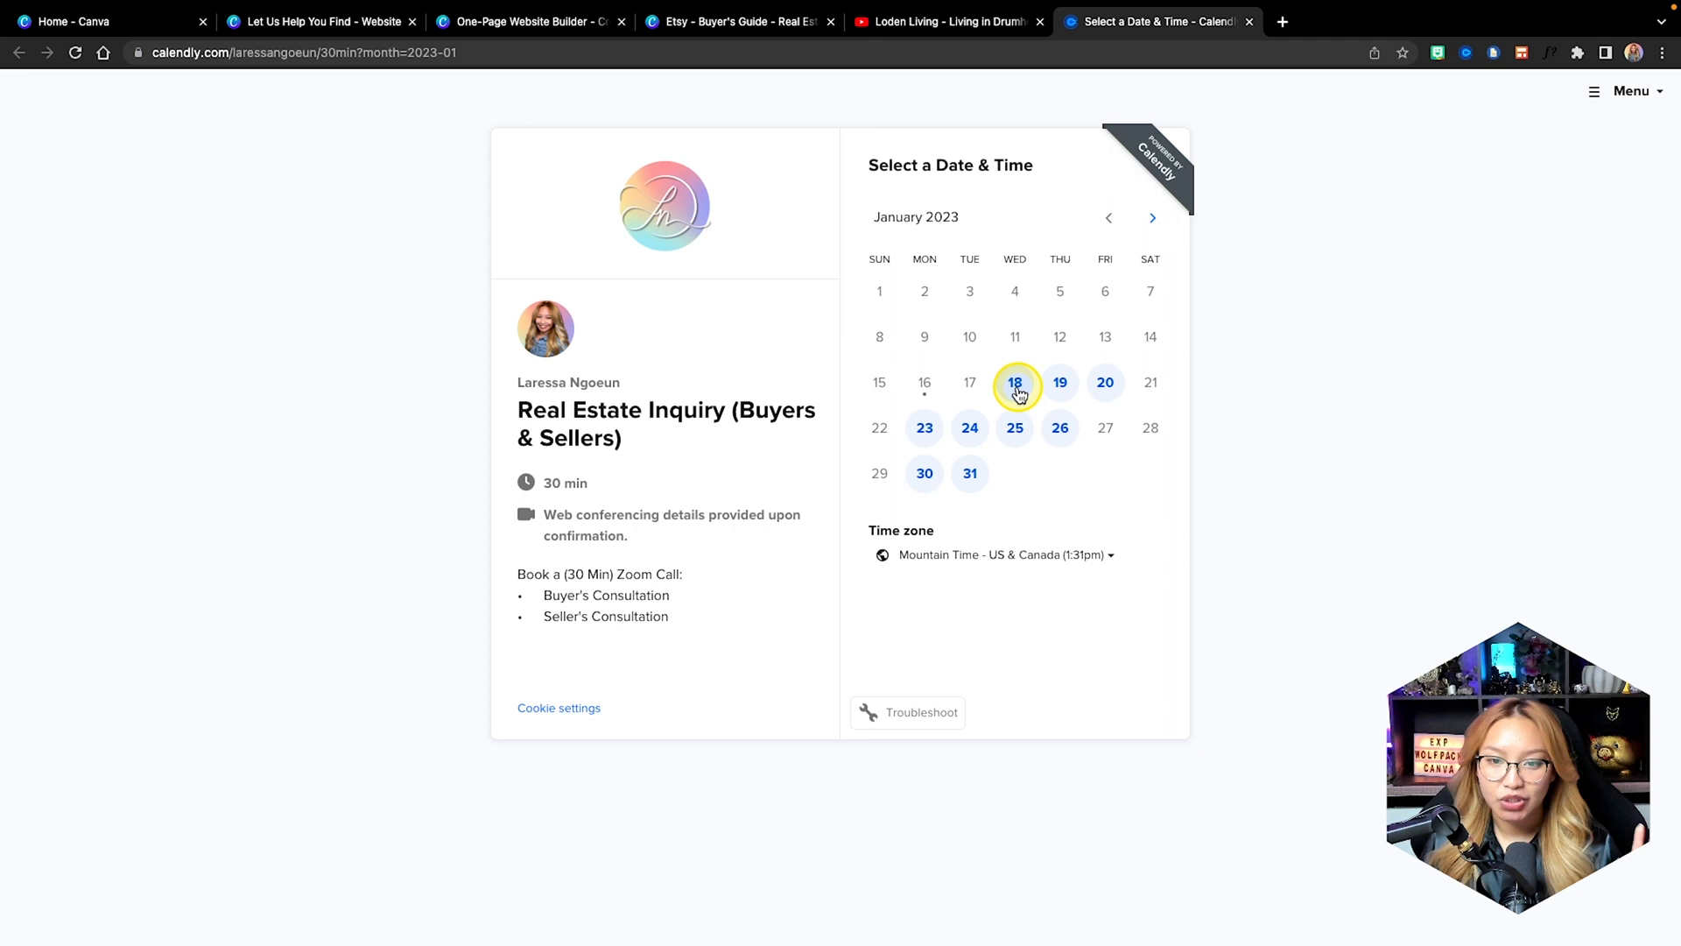
pyautogui.click(1014, 384)
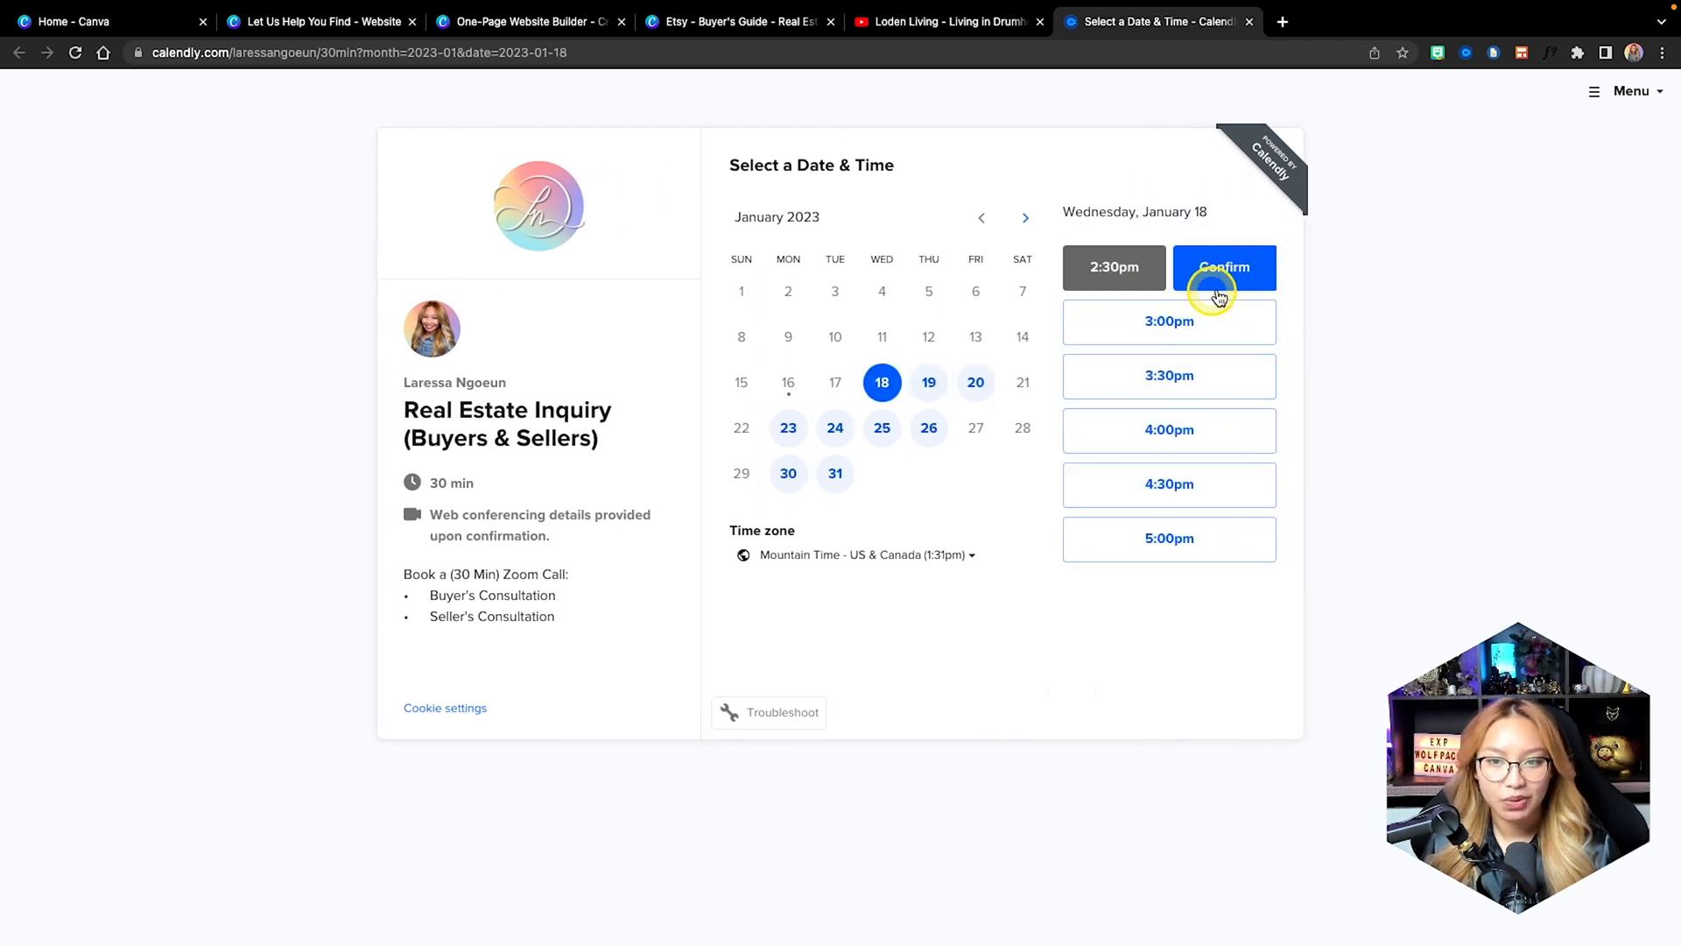
pyautogui.click(1224, 266)
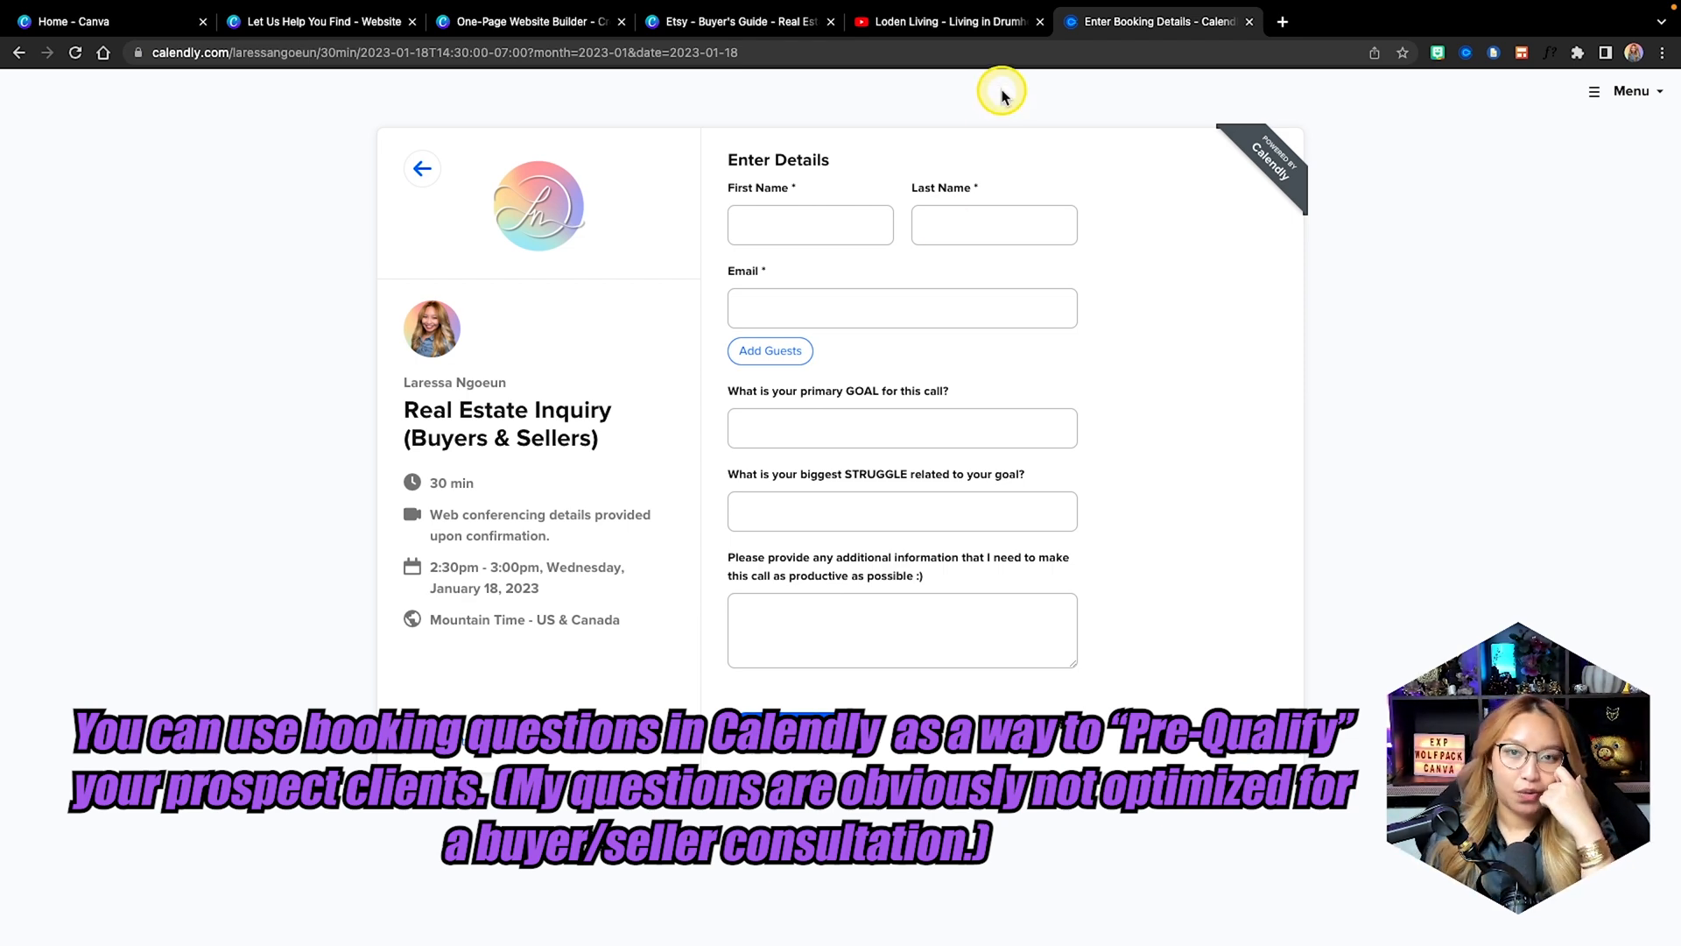
pyautogui.moveTo(1124, 91)
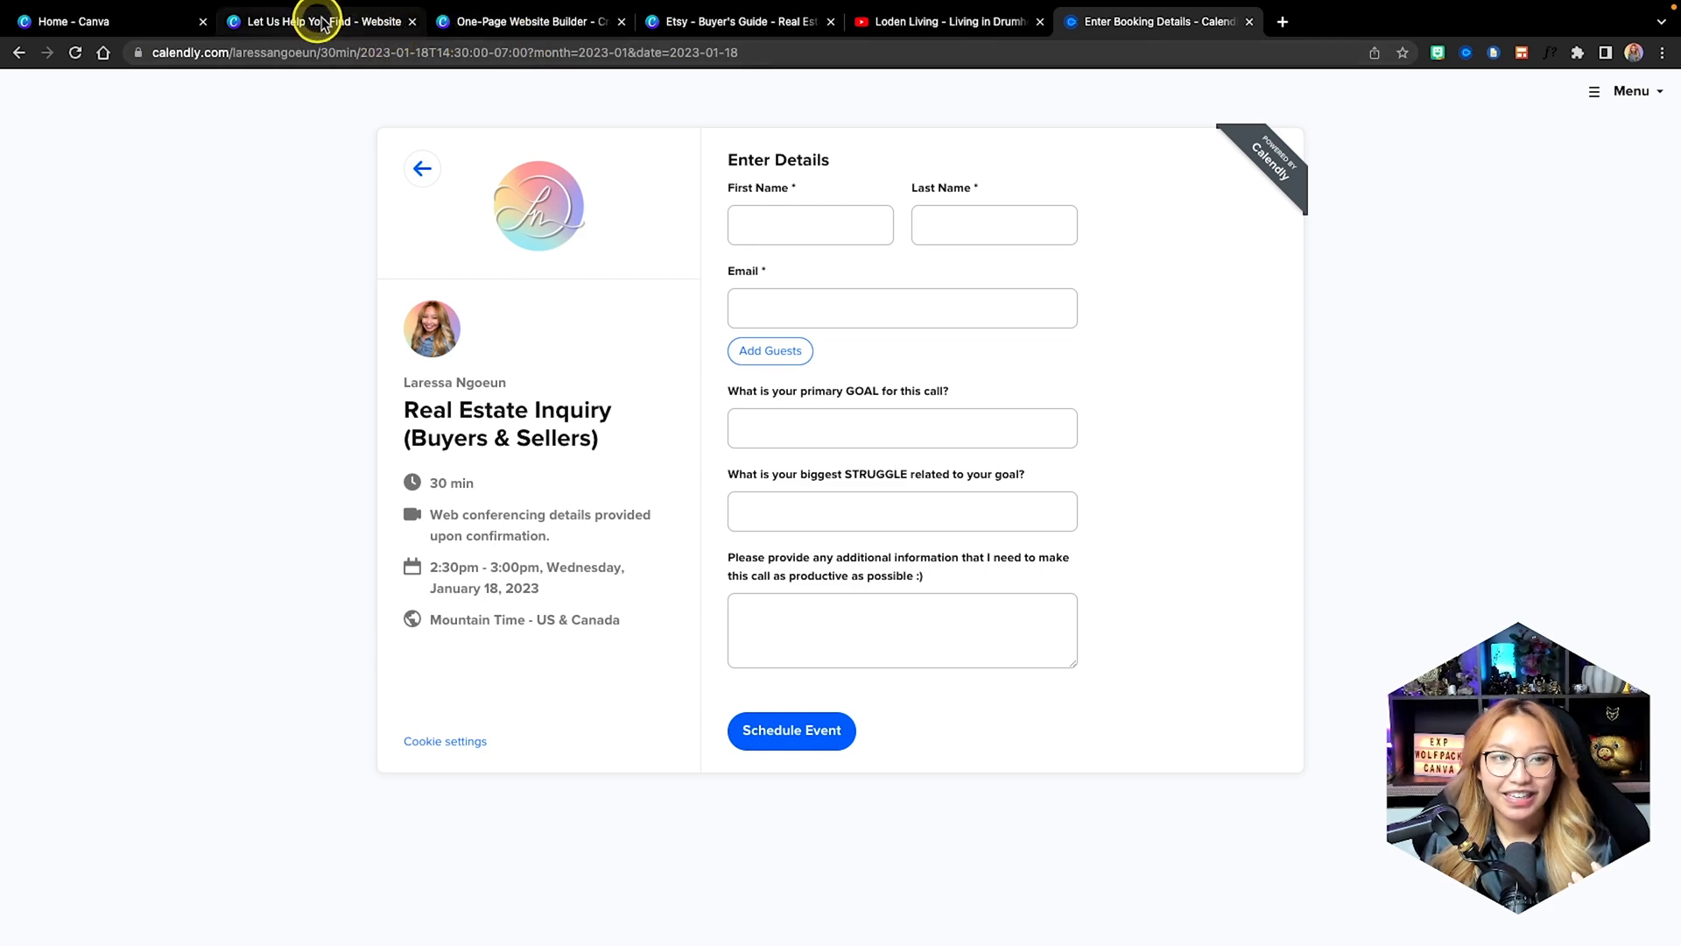
pyautogui.click(319, 21)
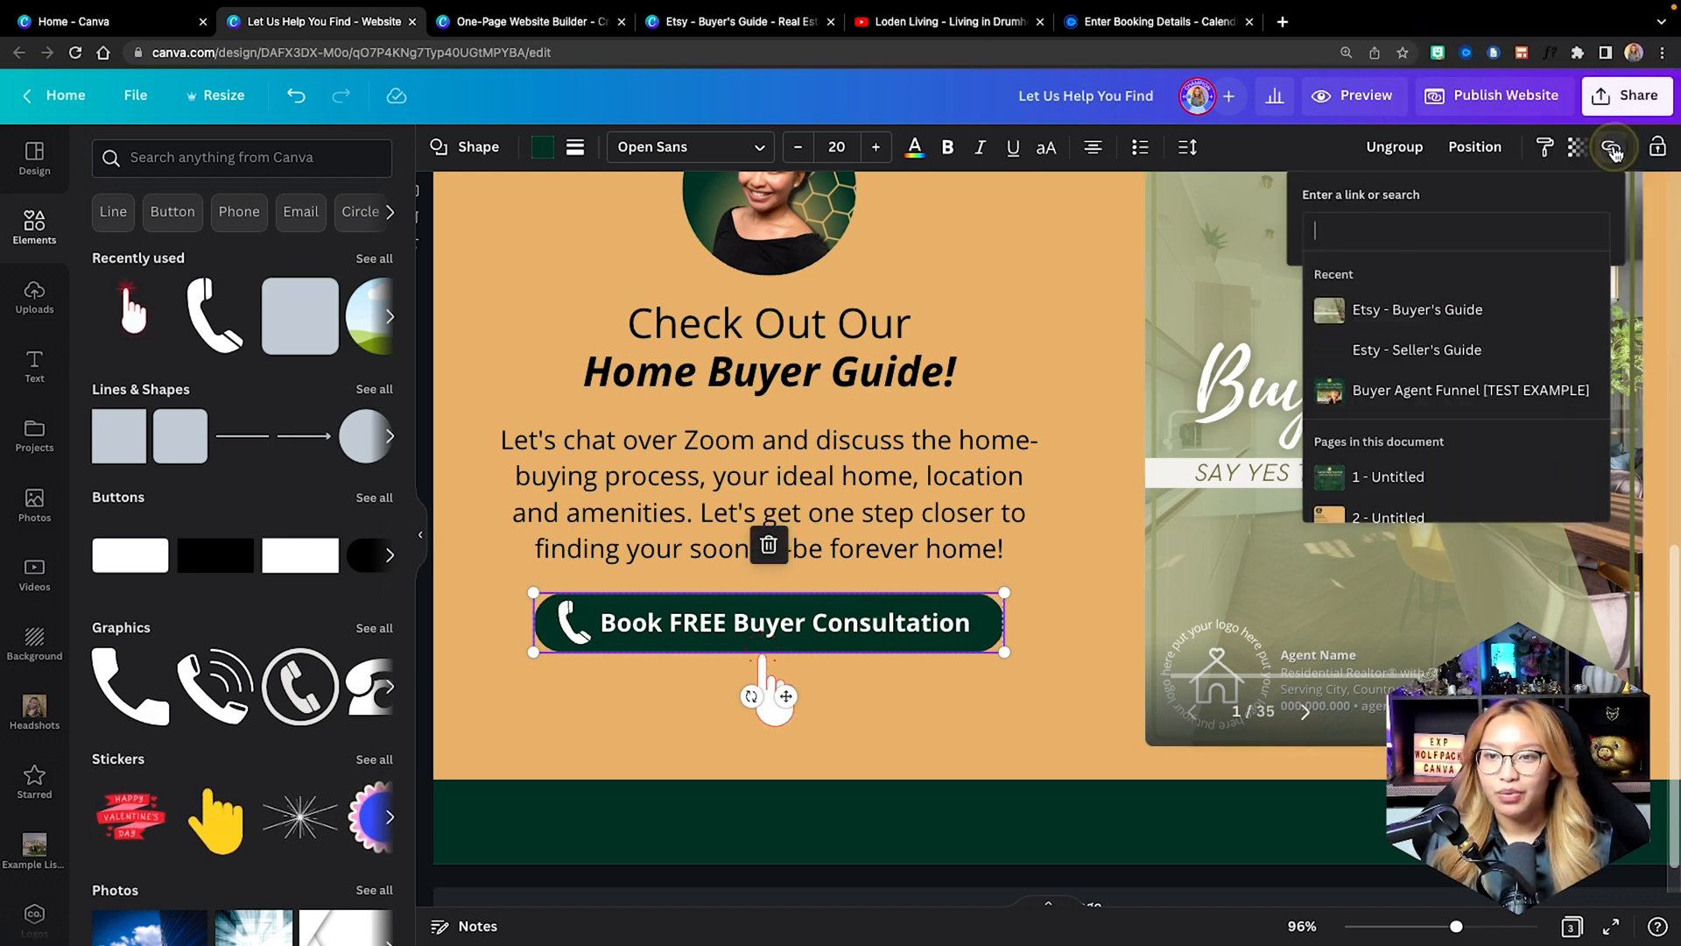
pyautogui.write('https://calendly.com/ressangoeun/30min')
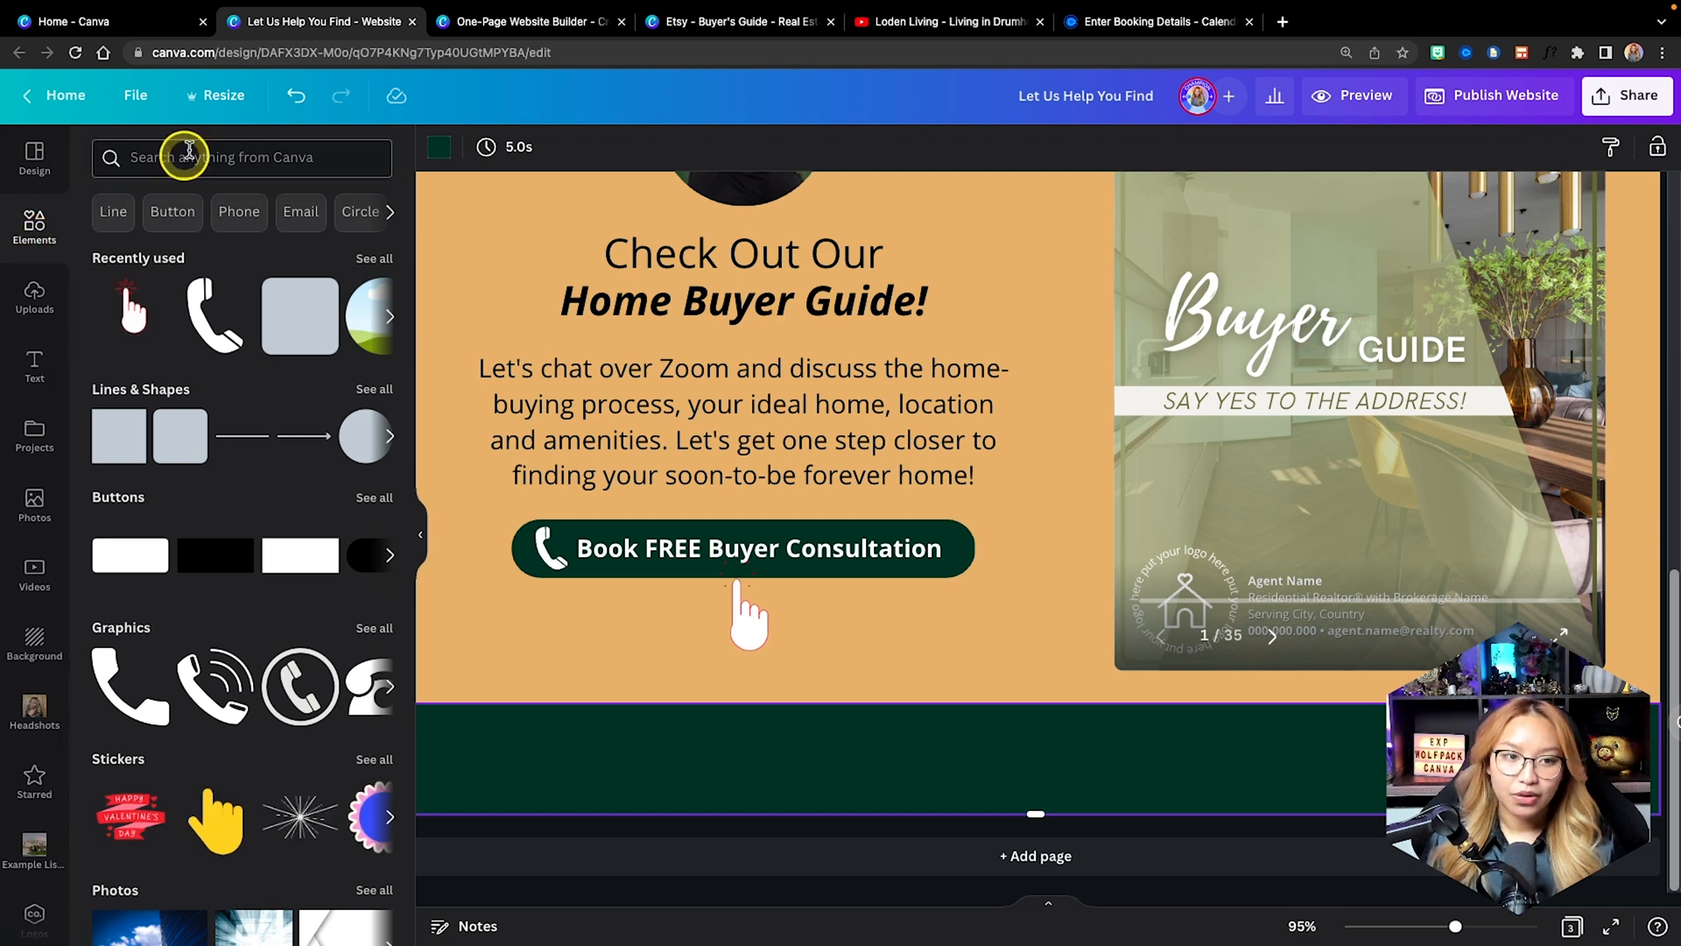
# Step: Add email, Instagram and YouTube icons to the green footer from Elements searches
pyautogui.write('email')
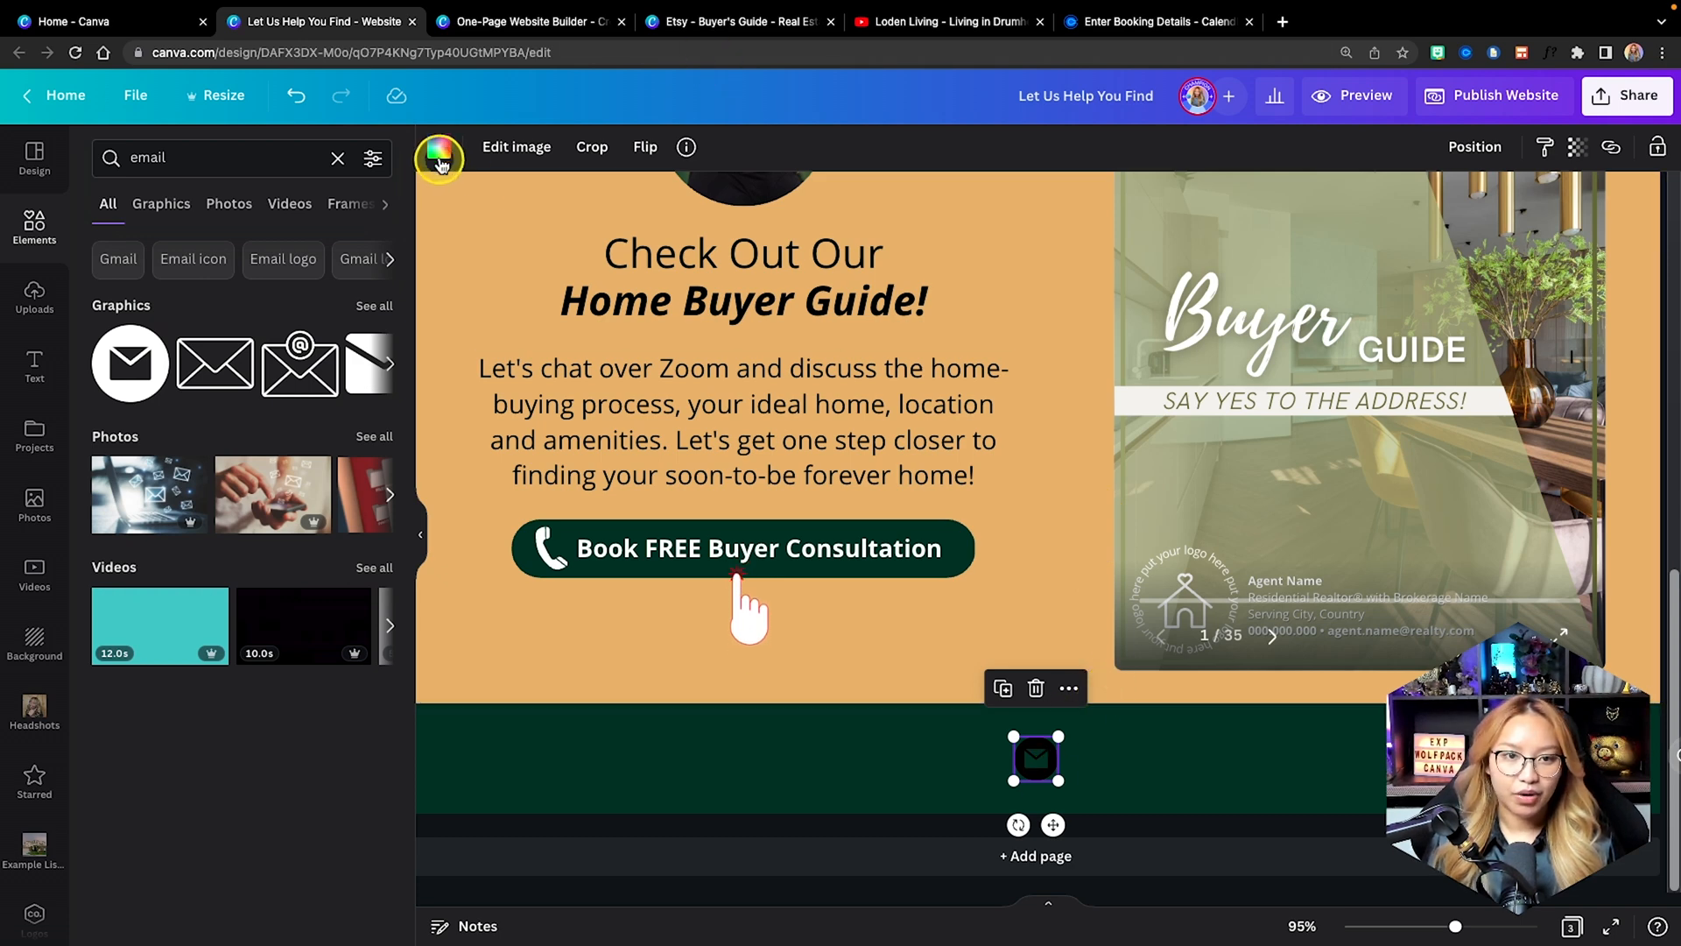
pyautogui.click(438, 159)
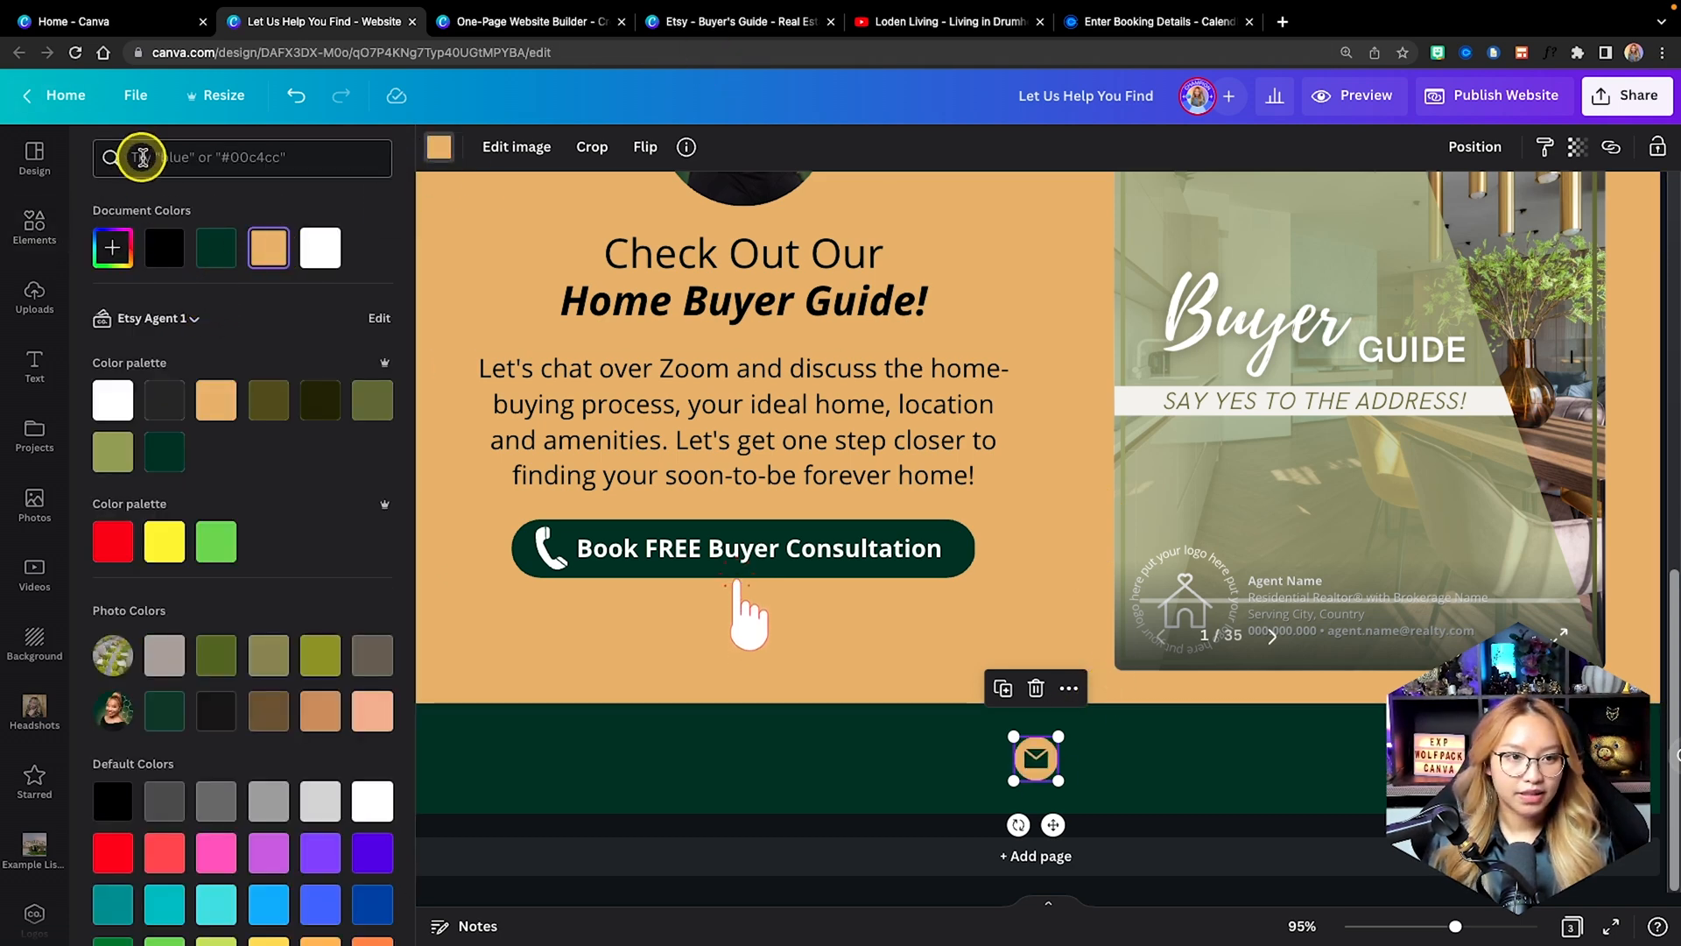
pyautogui.click(35, 228)
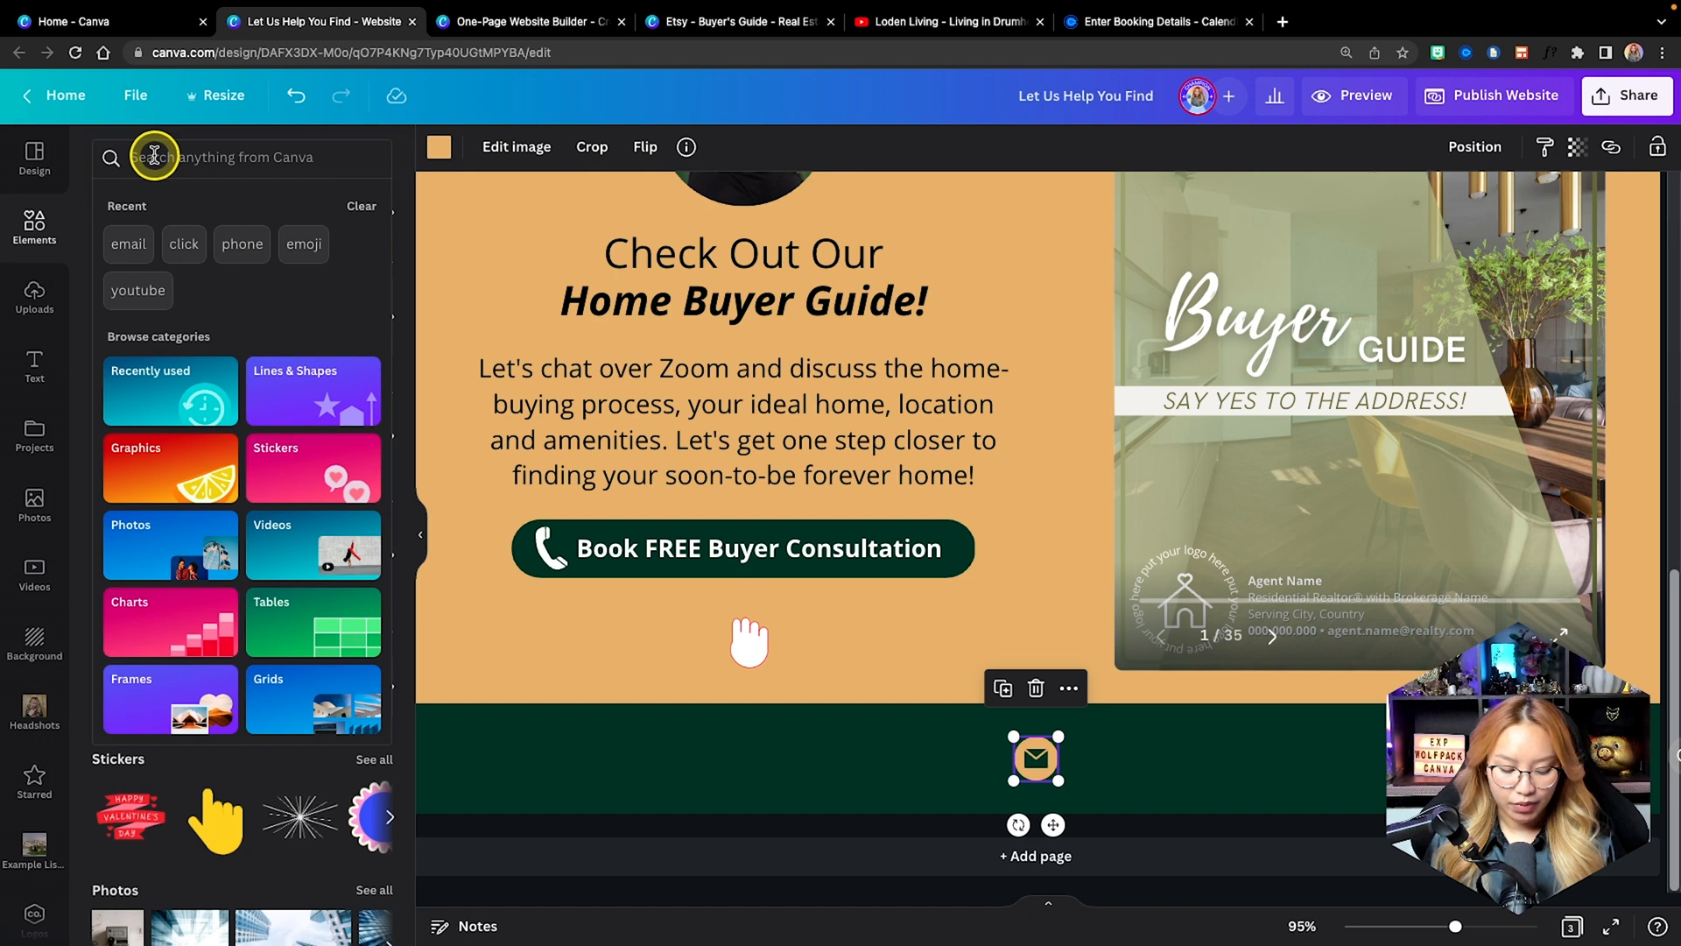
pyautogui.write('instagr')
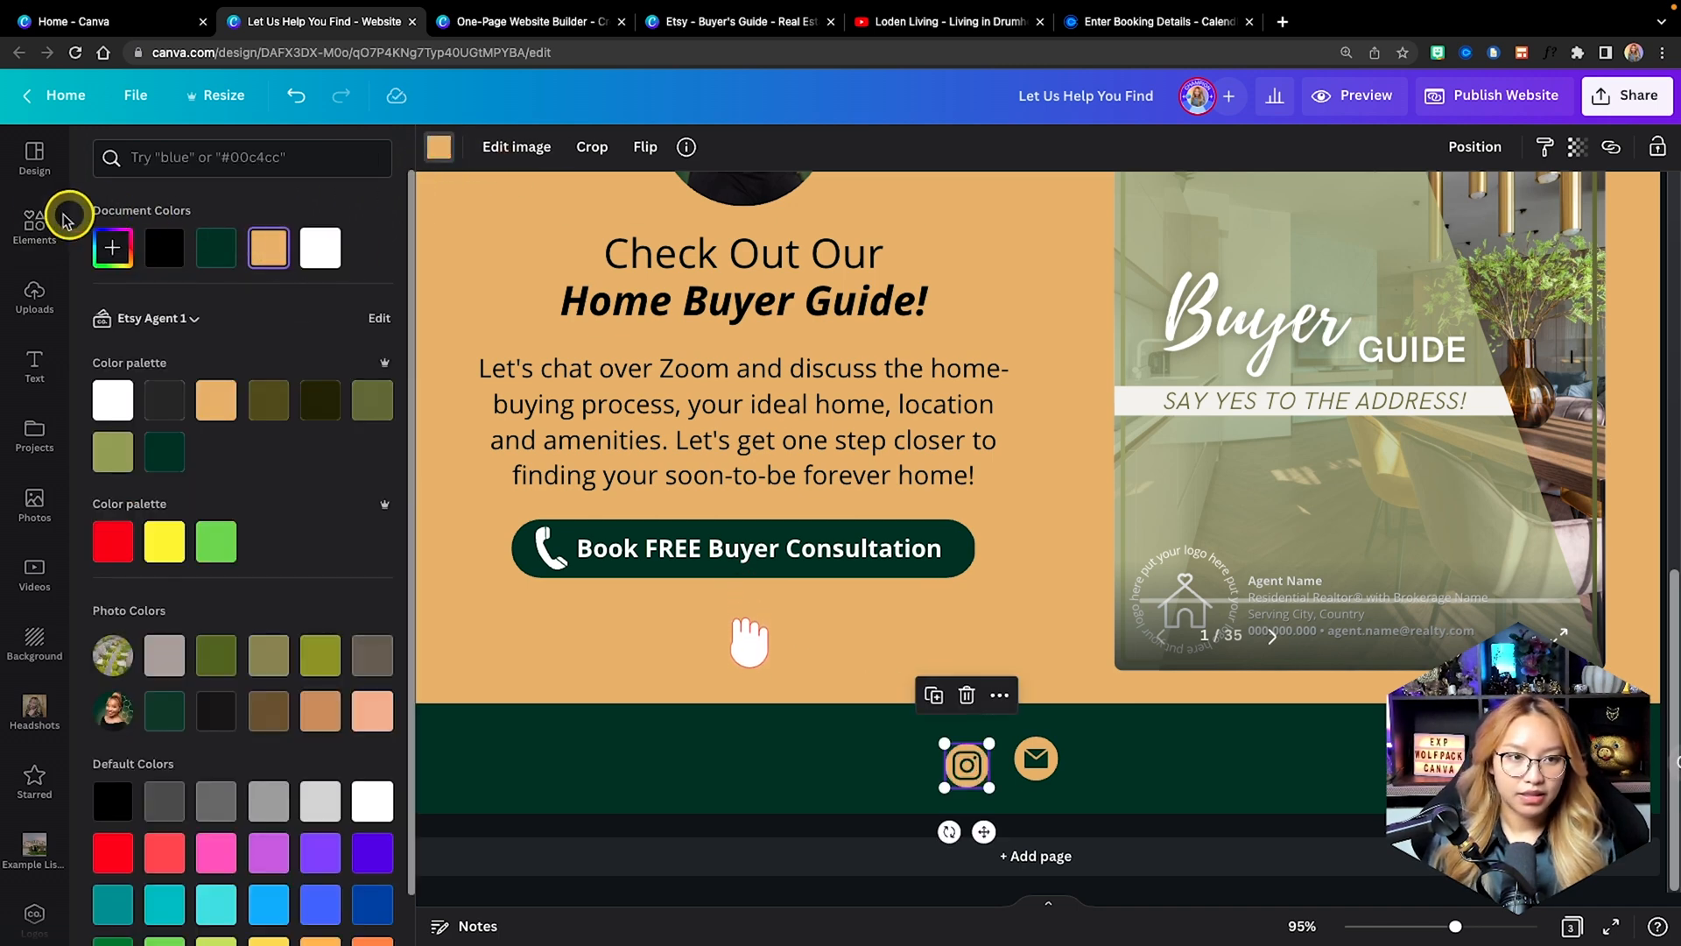
pyautogui.write('y')
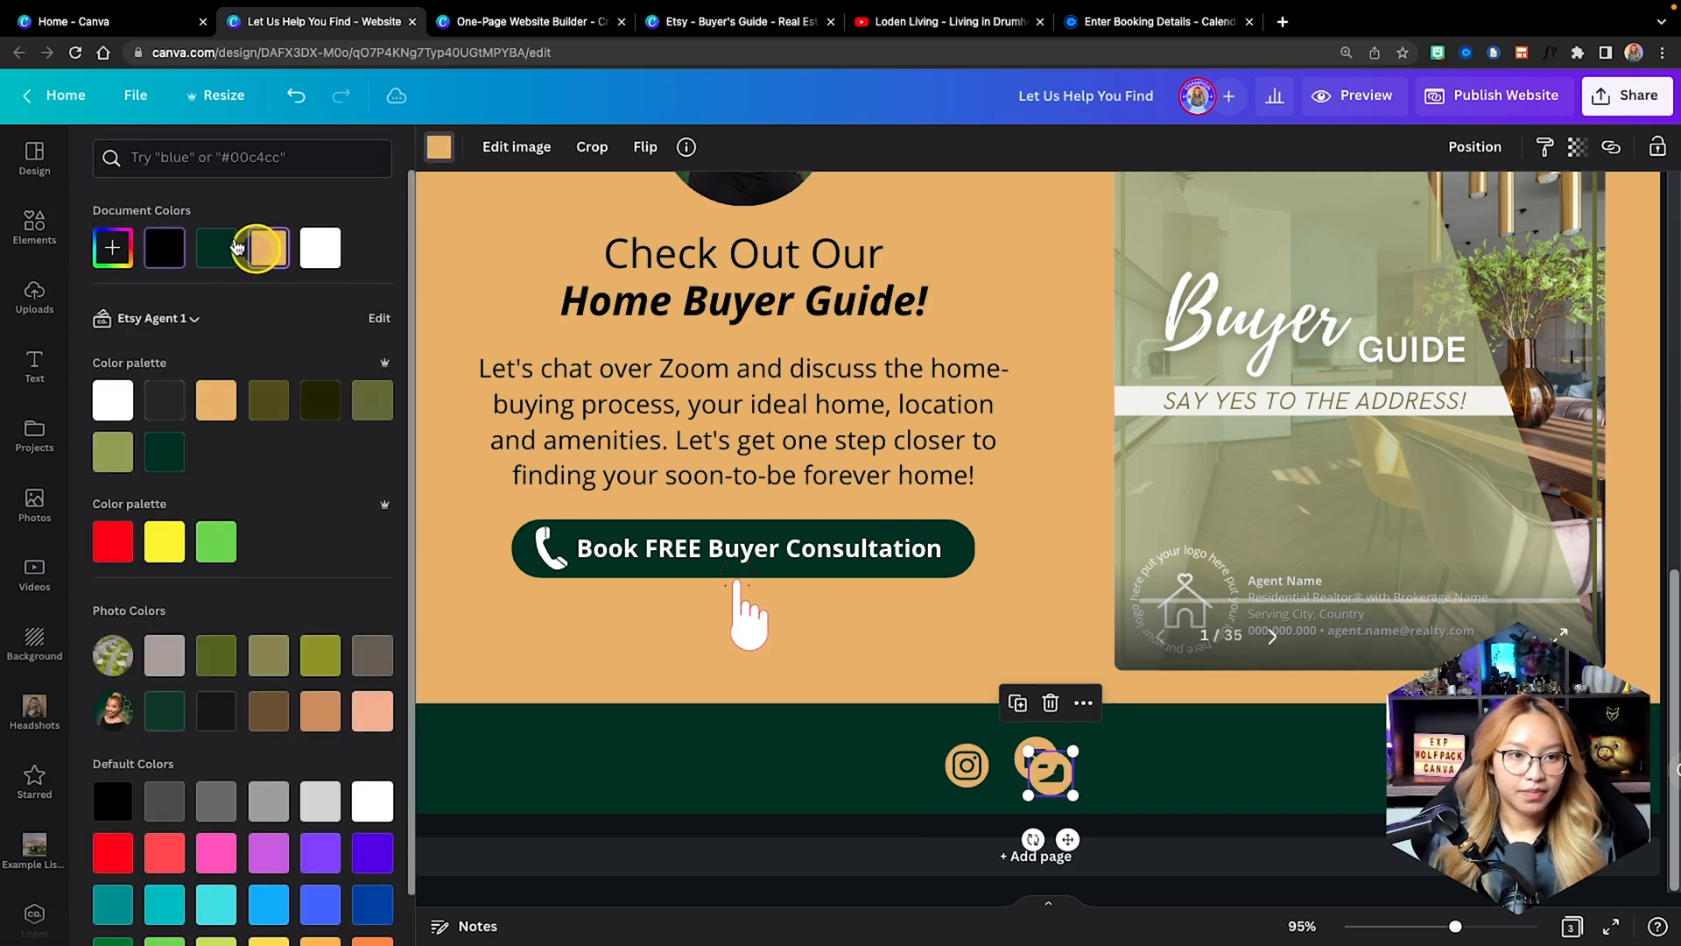
pyautogui.click(33, 230)
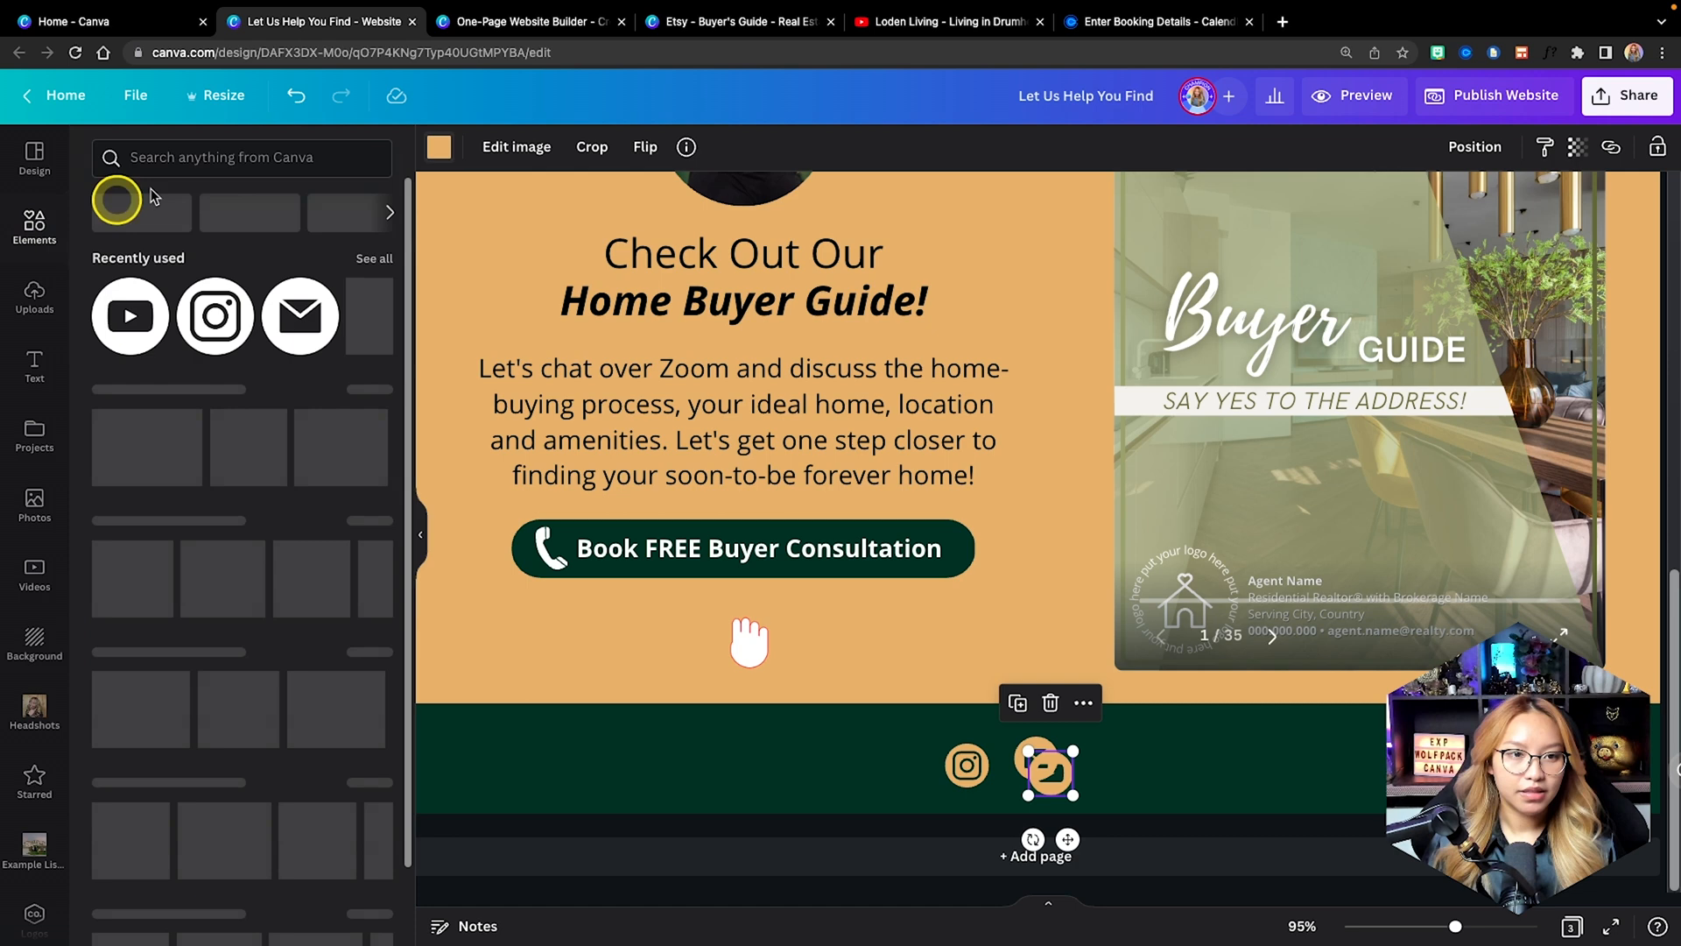
# Step: Add a 'website' globe icon beside them and recolour it orange to match the footer row
pyautogui.click(242, 158)
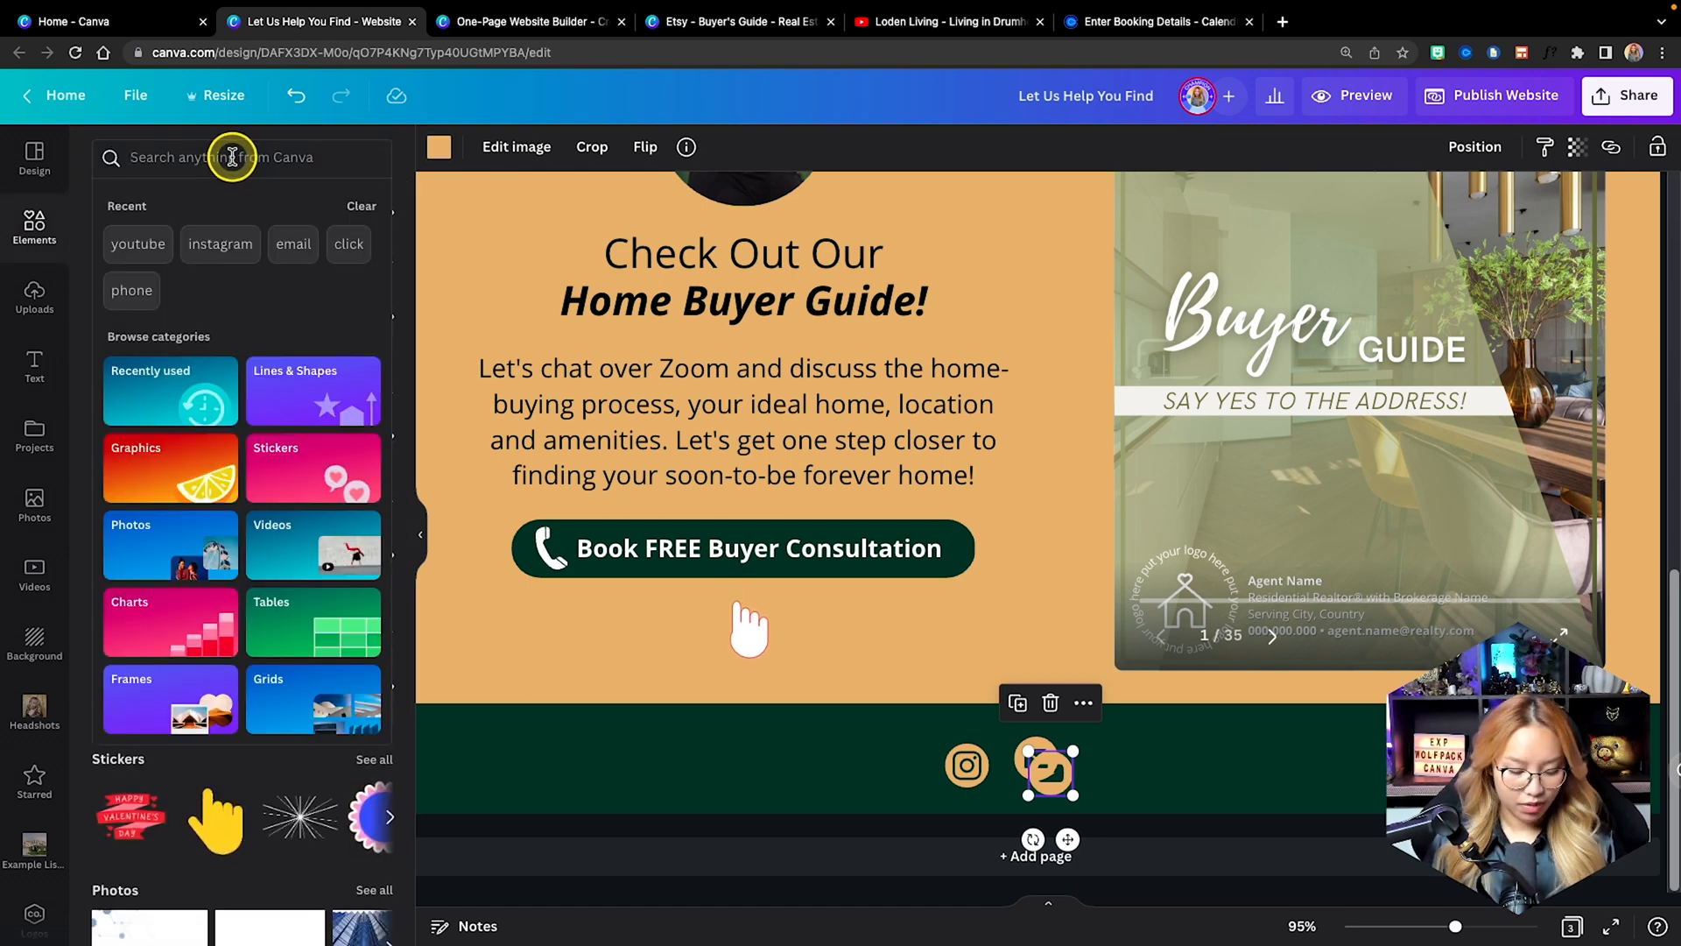
pyautogui.write('website')
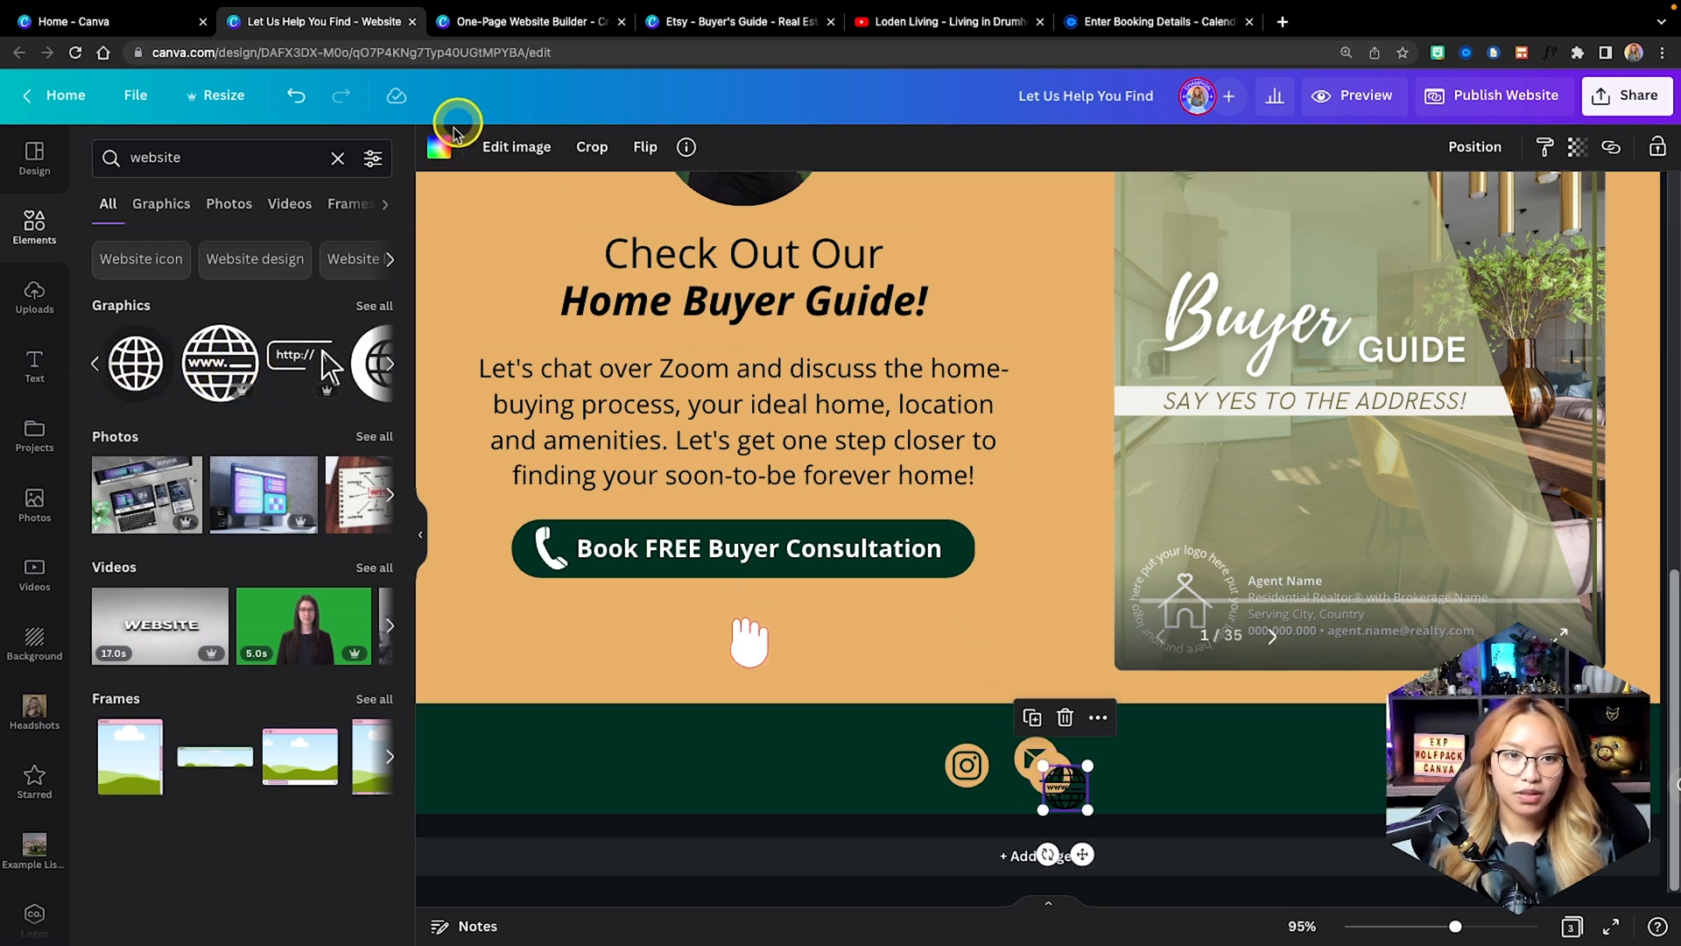
pyautogui.click(438, 147)
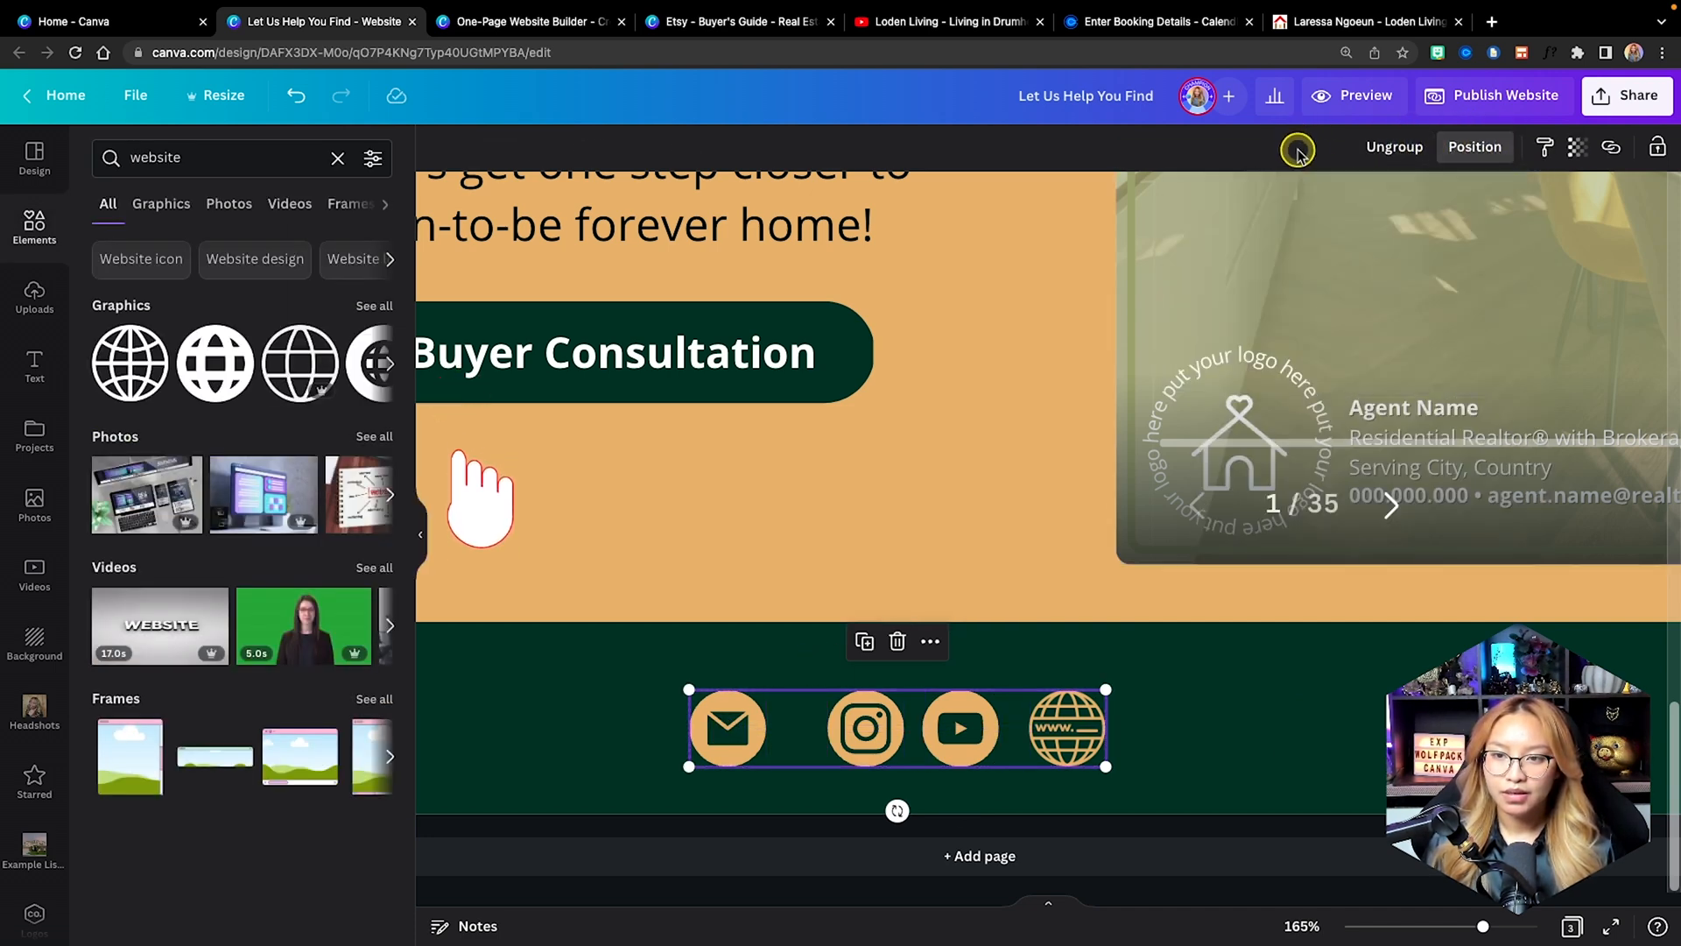
# Step: Space the four footer icons evenly in one row using Position
pyautogui.click(1473, 147)
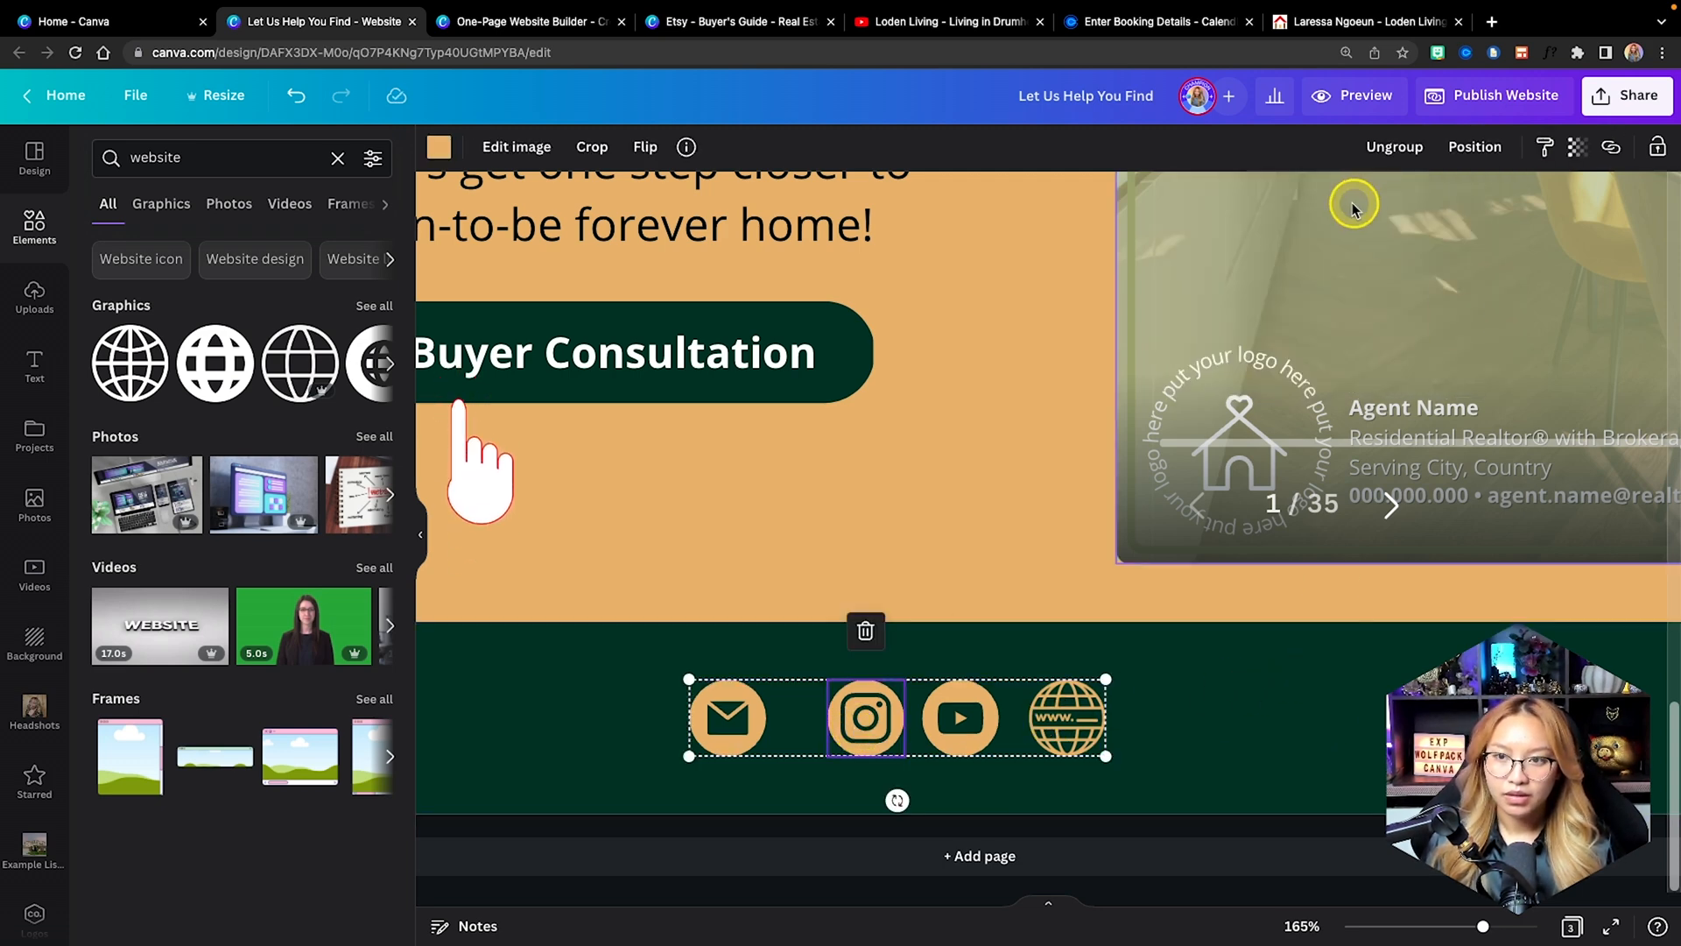
pyautogui.click(1475, 147)
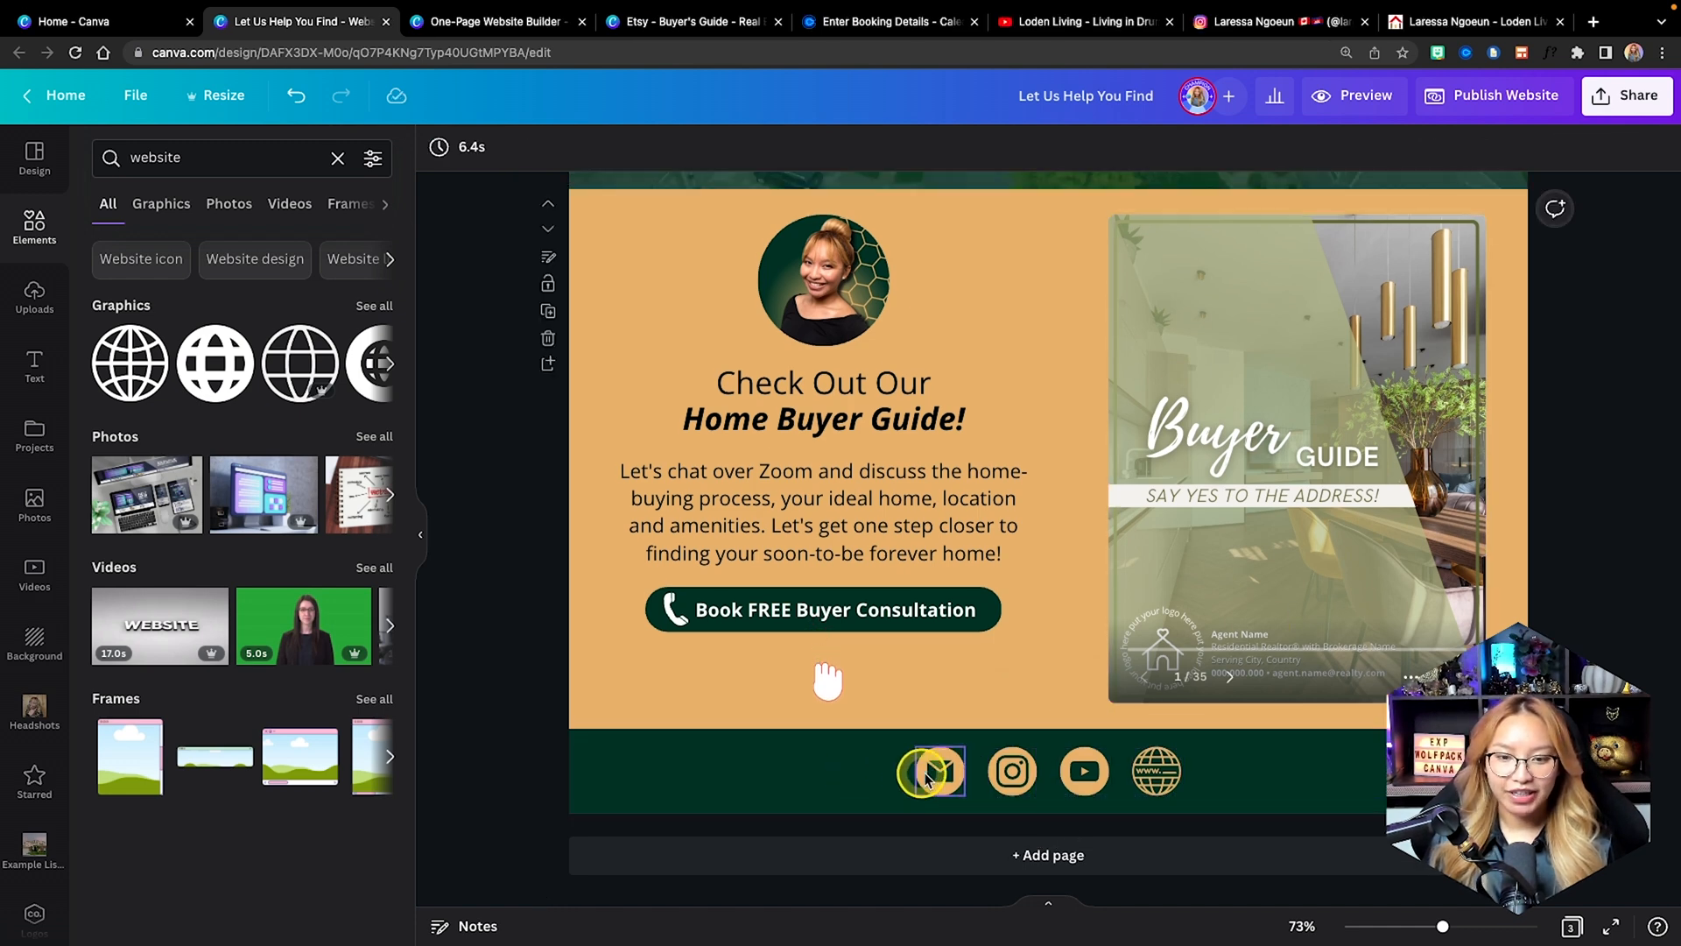
# Step: Link the footer email icon to the agent's email and the Instagram icon to her profile
pyautogui.click(939, 771)
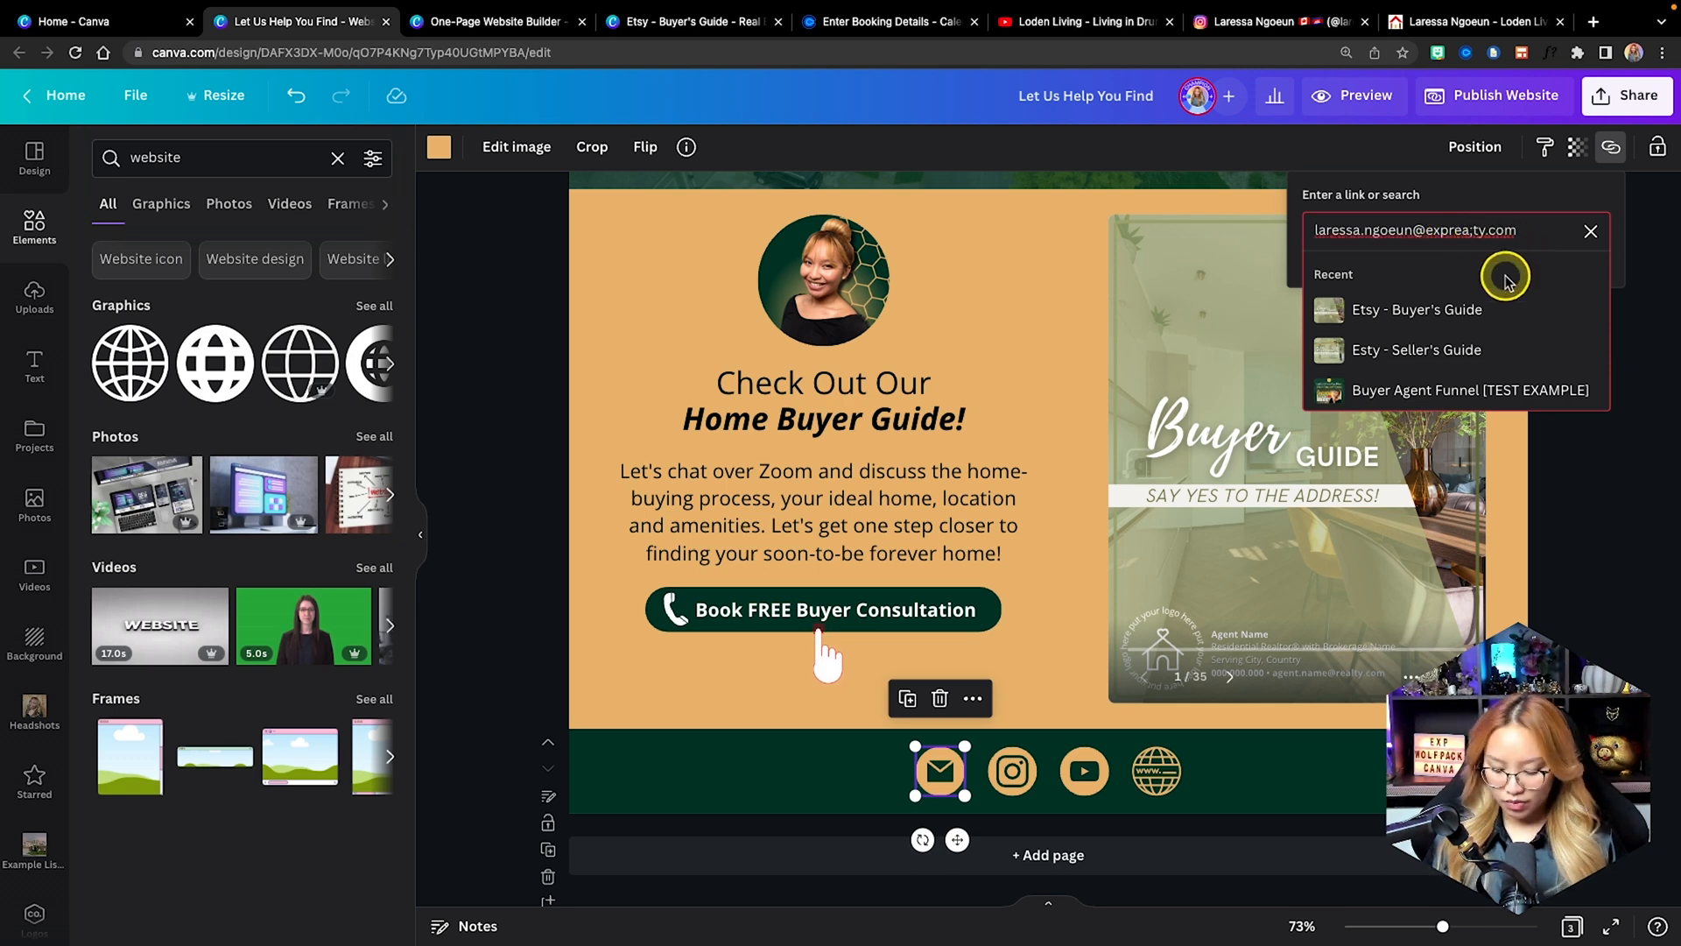
pyautogui.click(1505, 273)
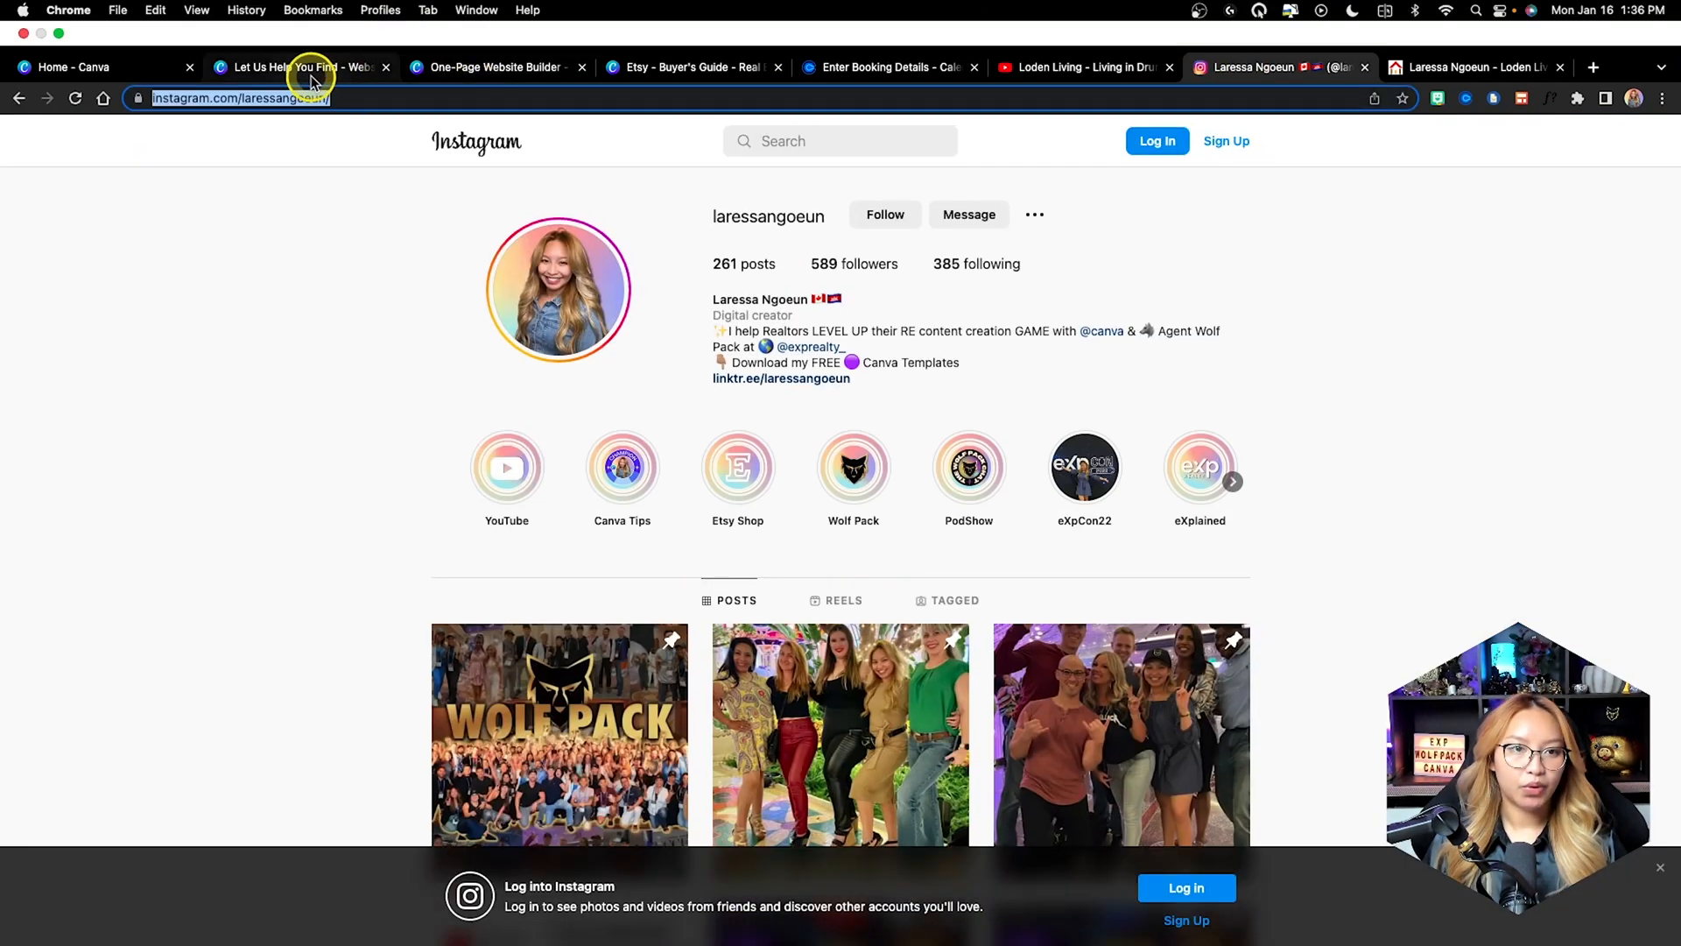
pyautogui.click(300, 66)
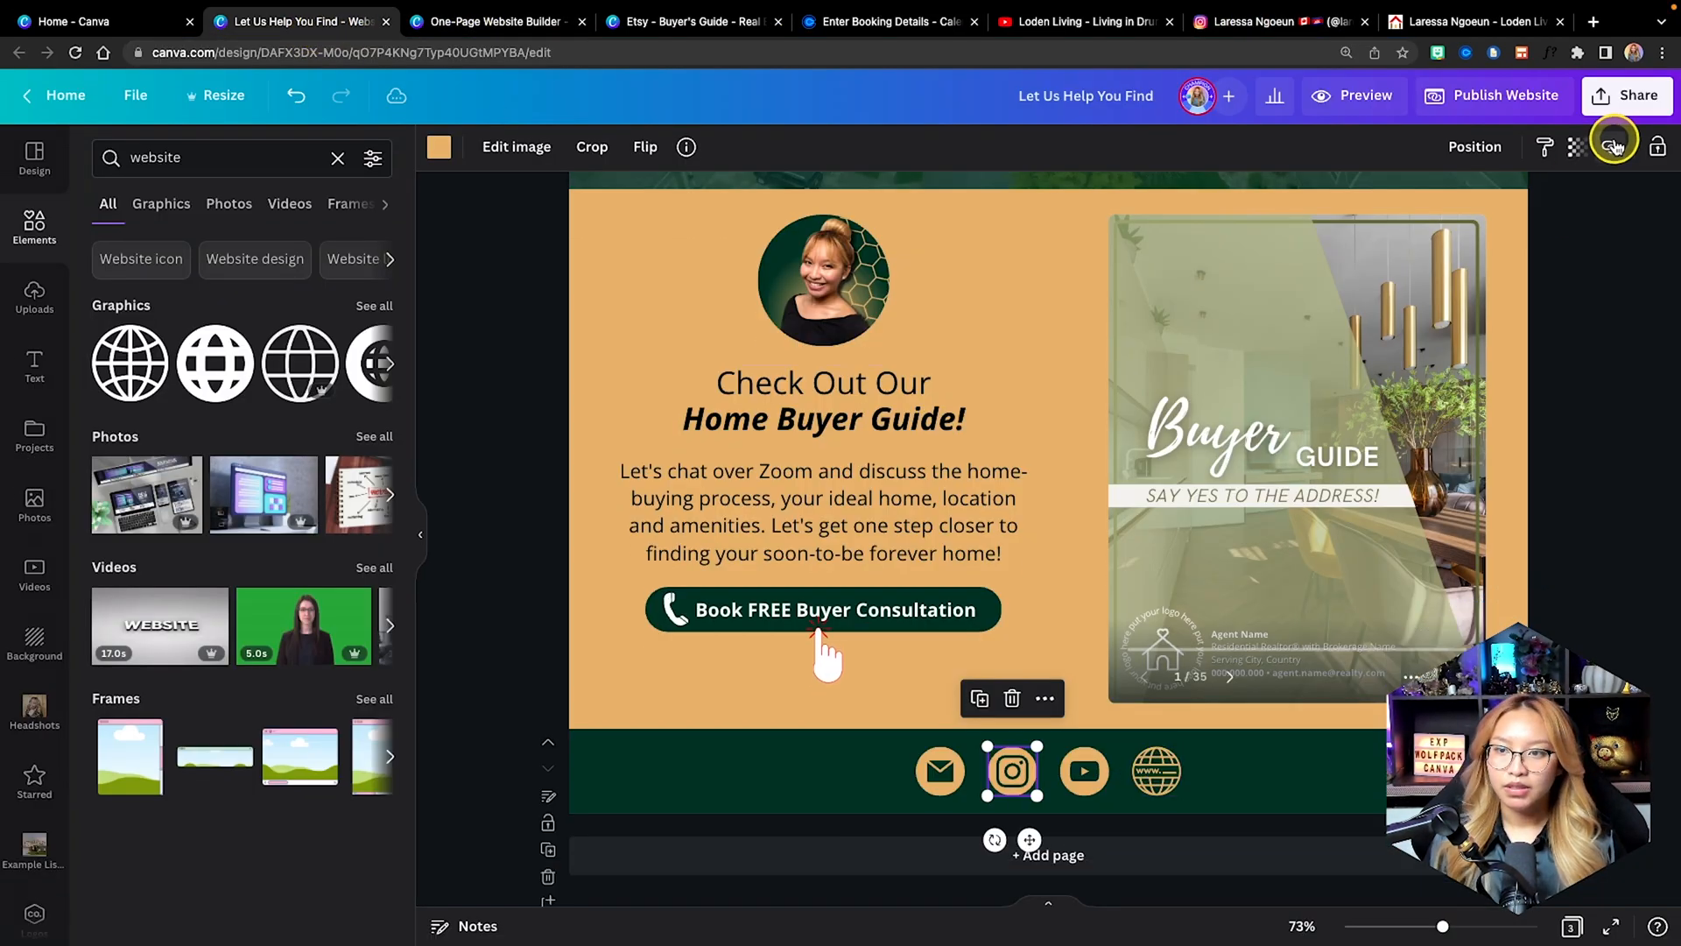
pyautogui.click(1611, 147)
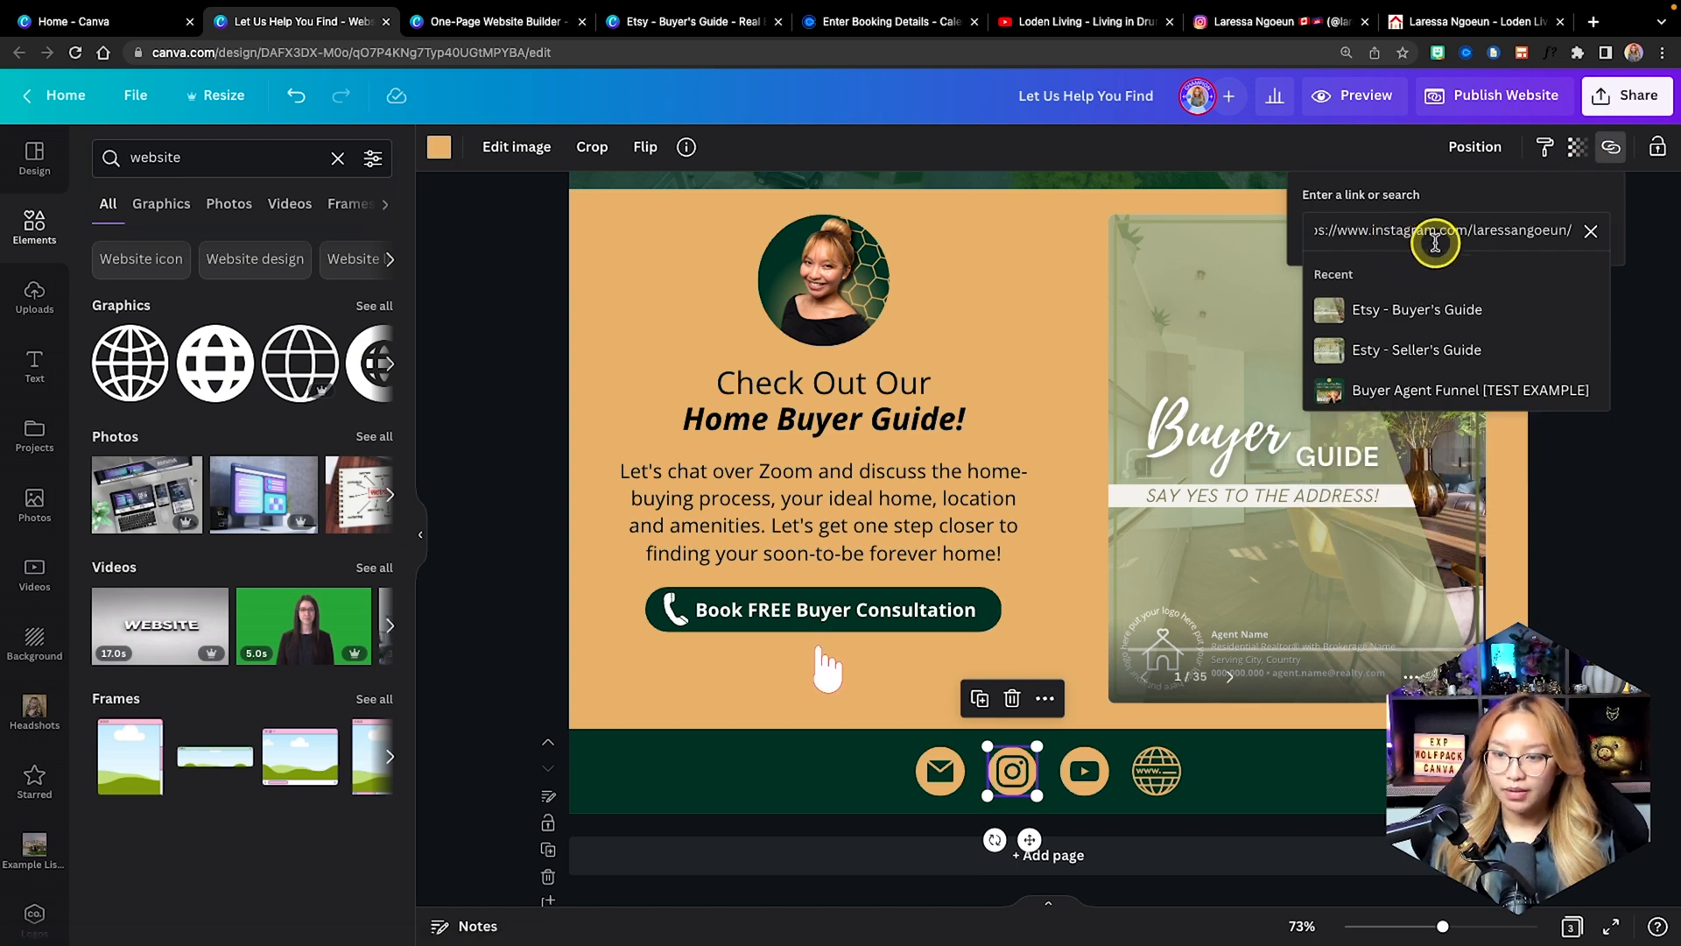
# Step: Link the YouTube icon to the agent's channel address copied from its browser tab
pyautogui.click(1083, 21)
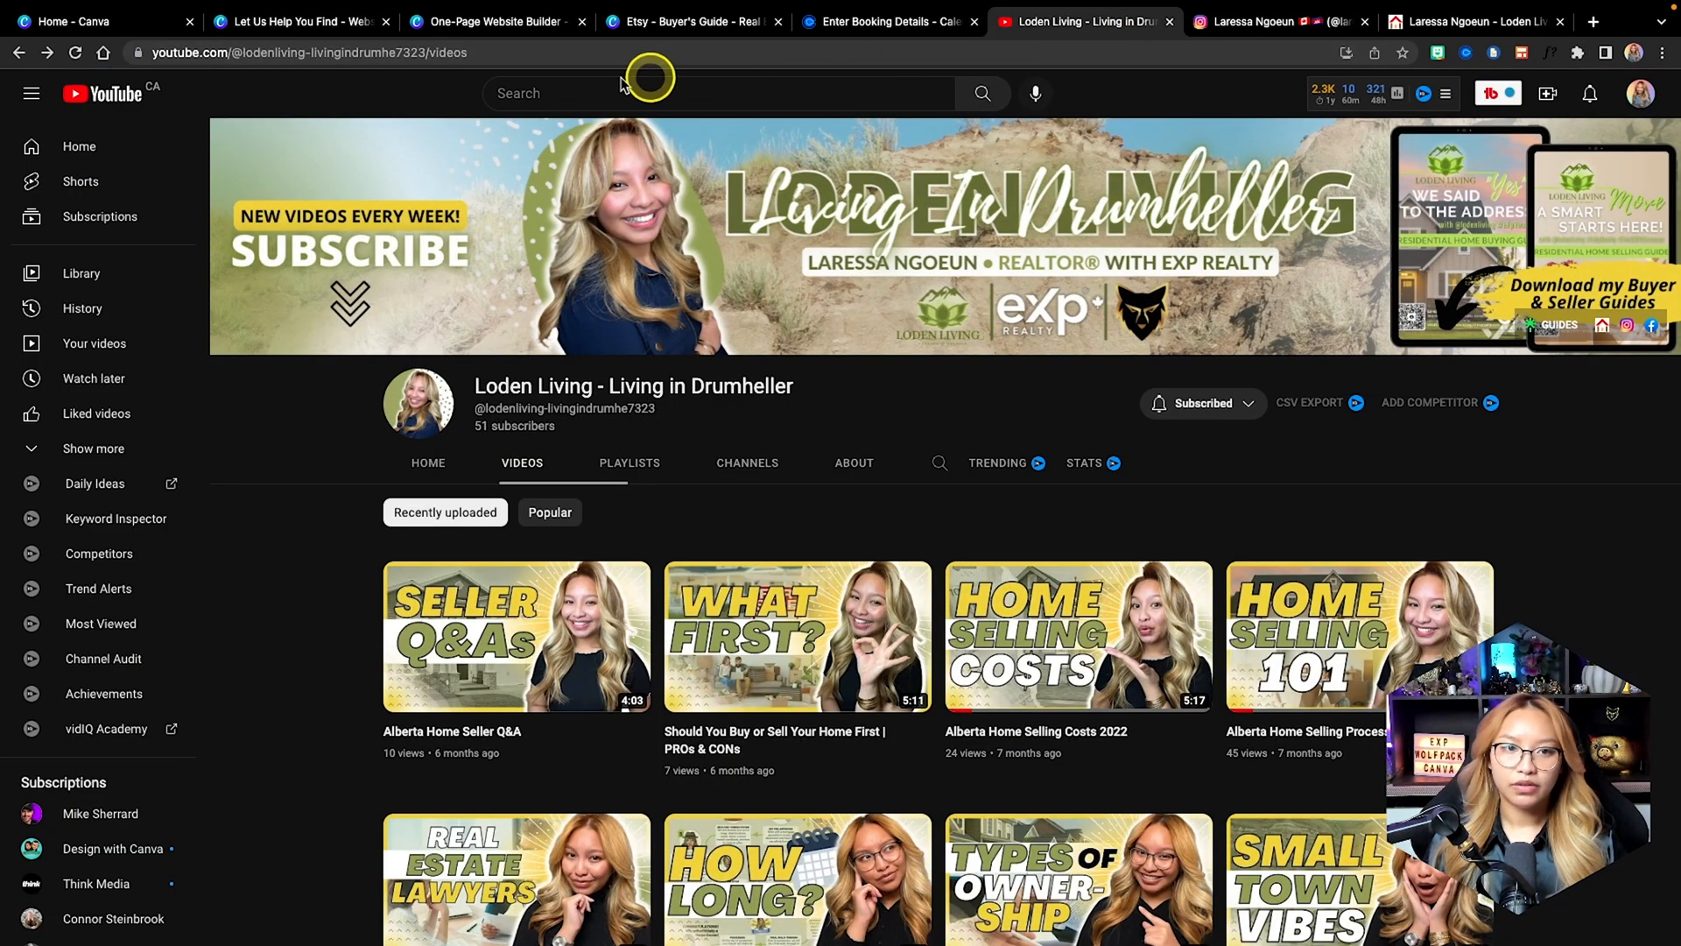
pyautogui.click(297, 21)
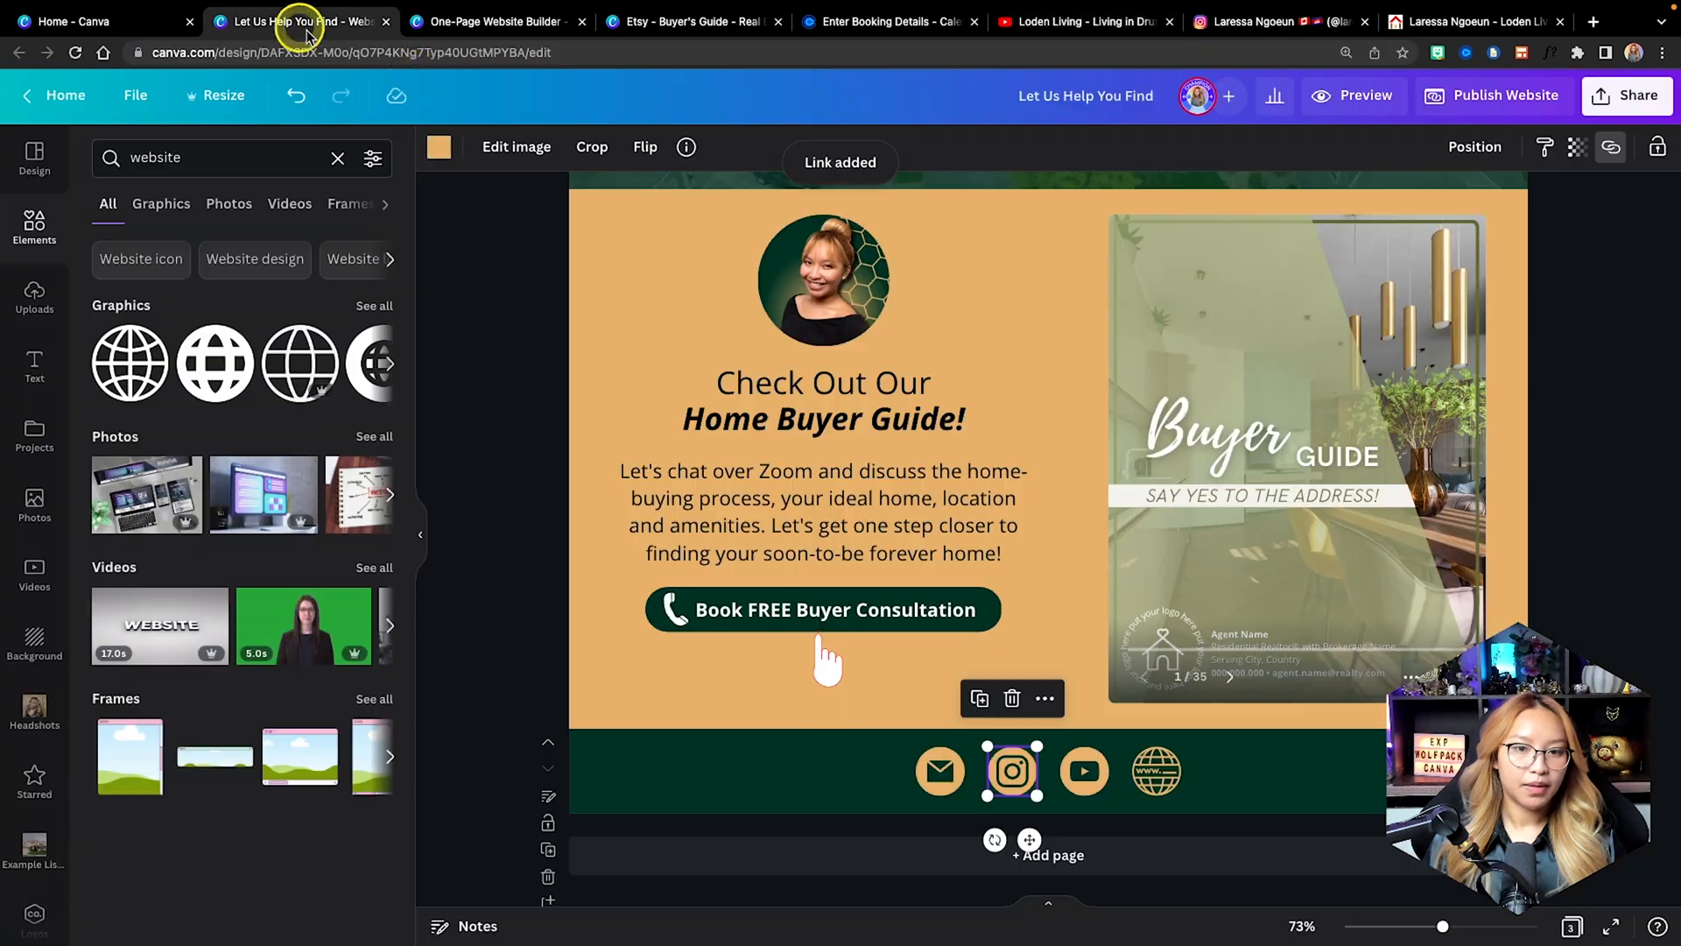
pyautogui.click(1083, 771)
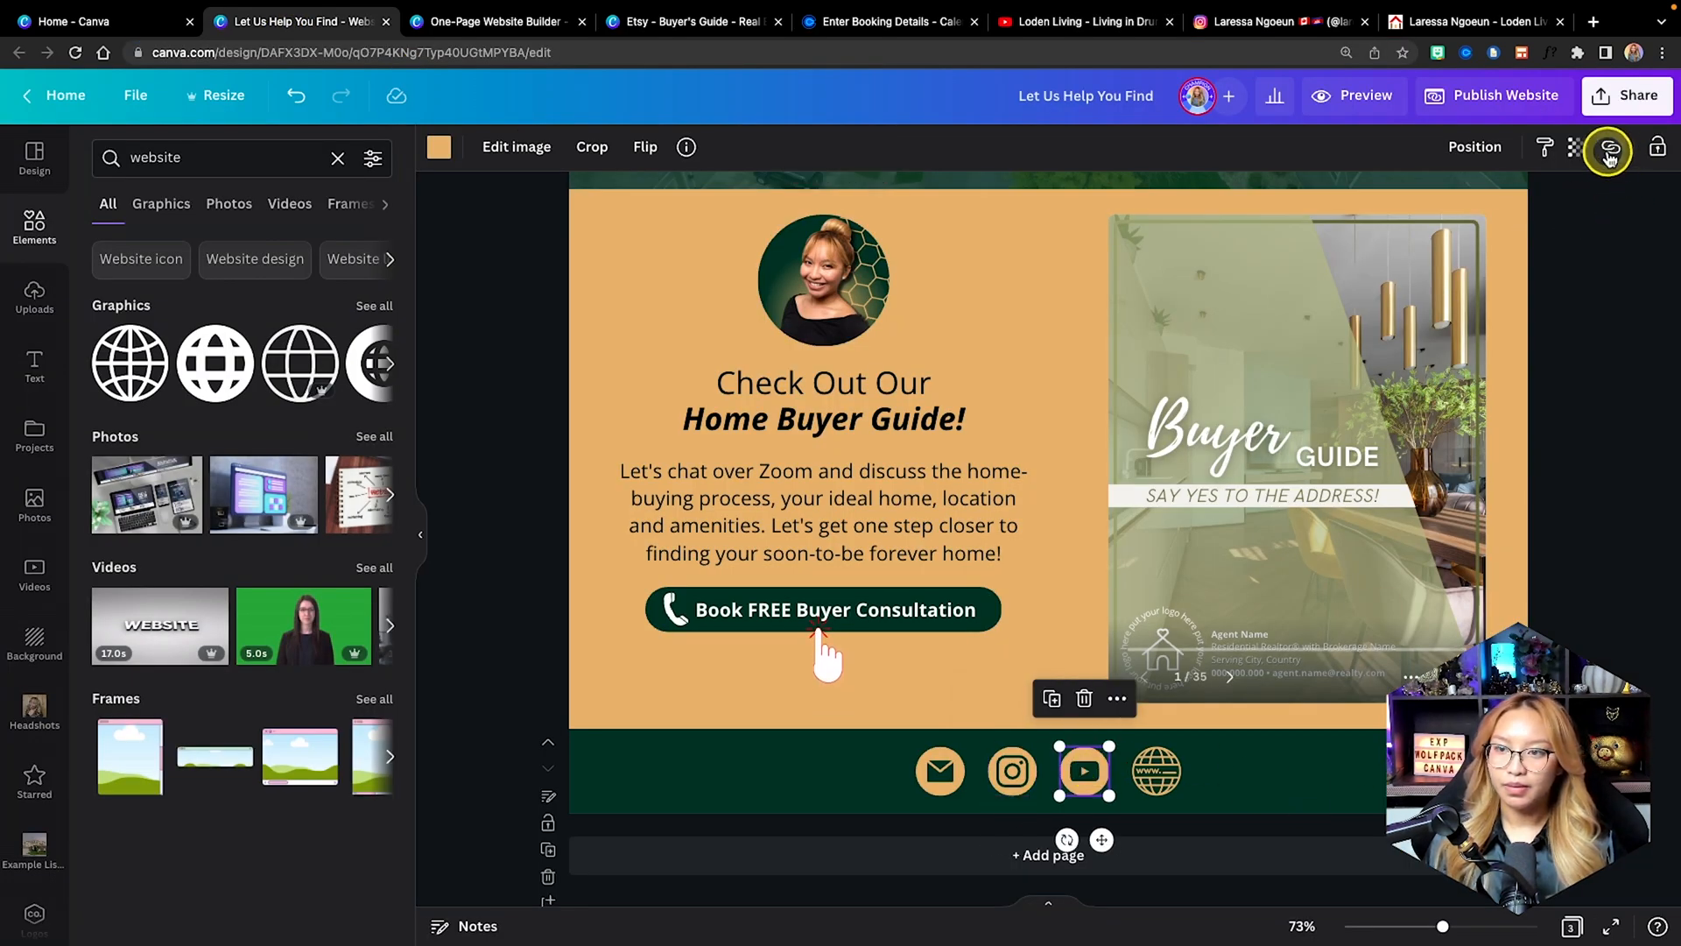
pyautogui.click(1610, 147)
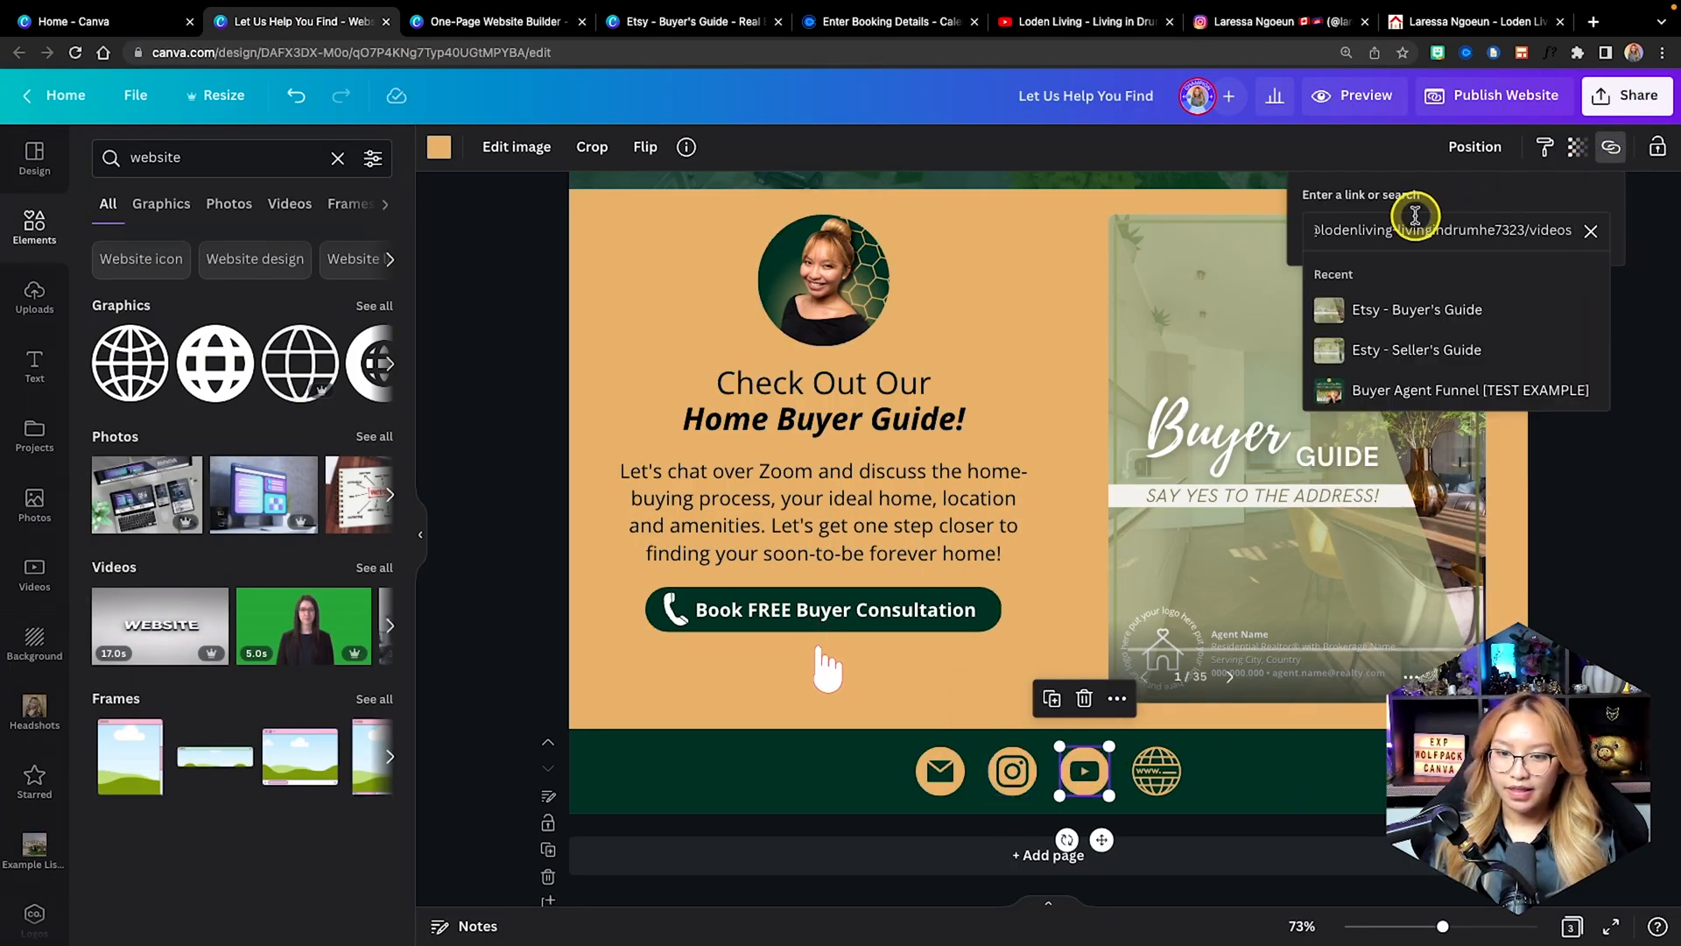
# Step: Link the globe icon to the realtor website address copied from its browser tab
pyautogui.click(1475, 21)
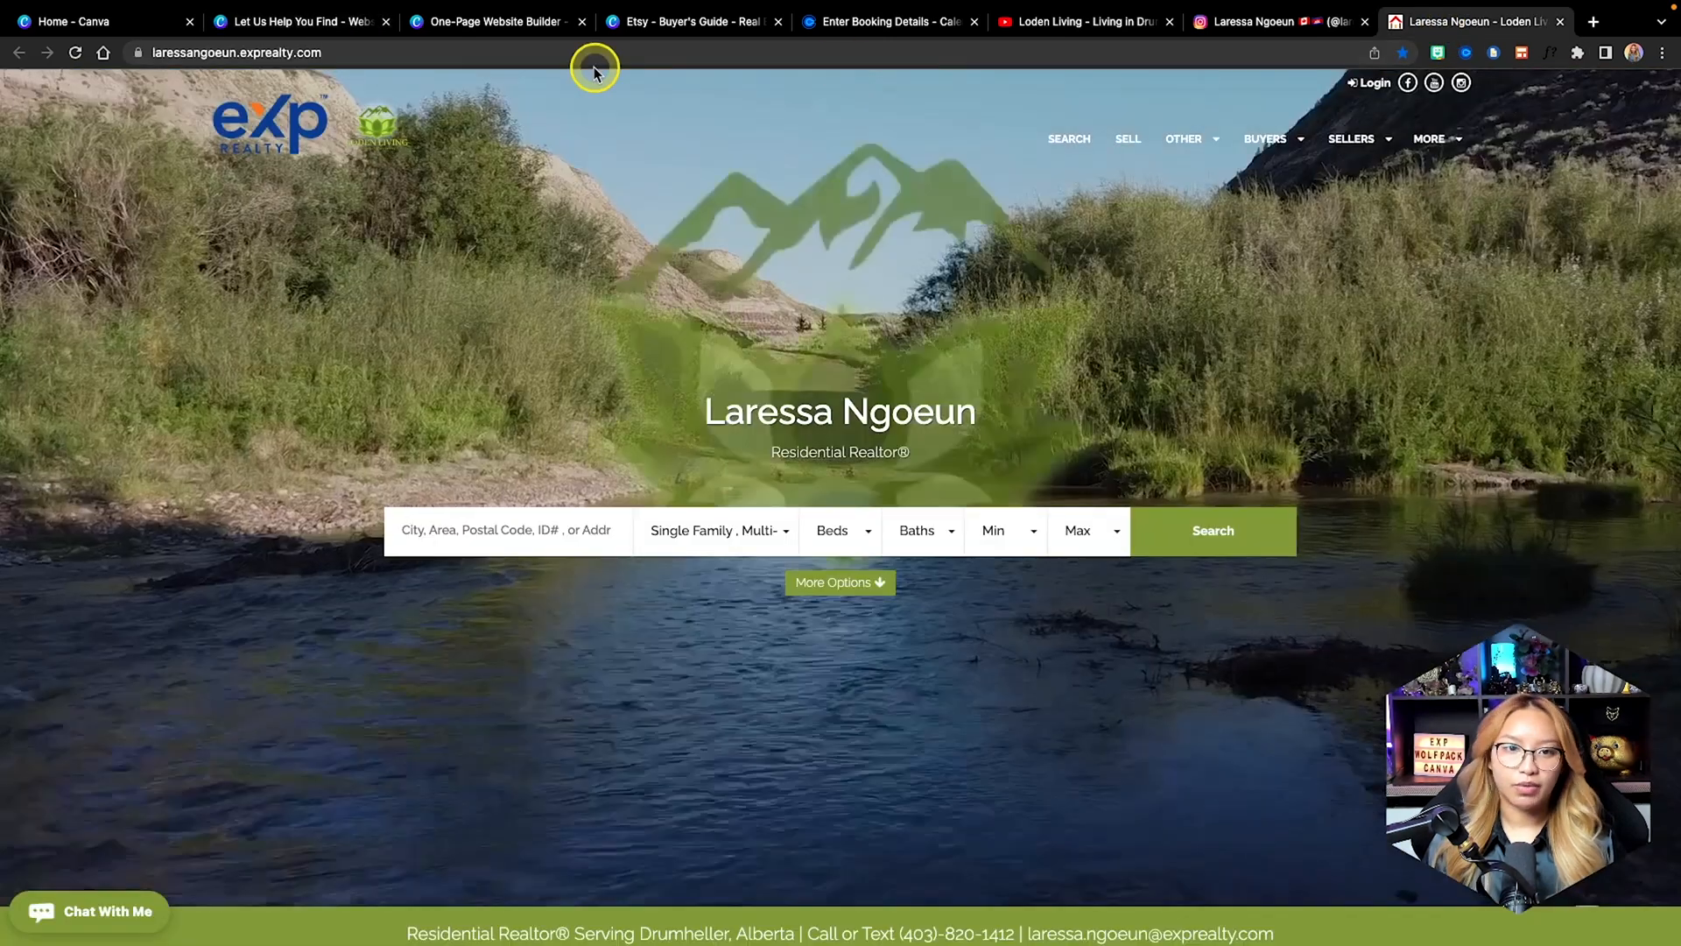
pyautogui.click(298, 21)
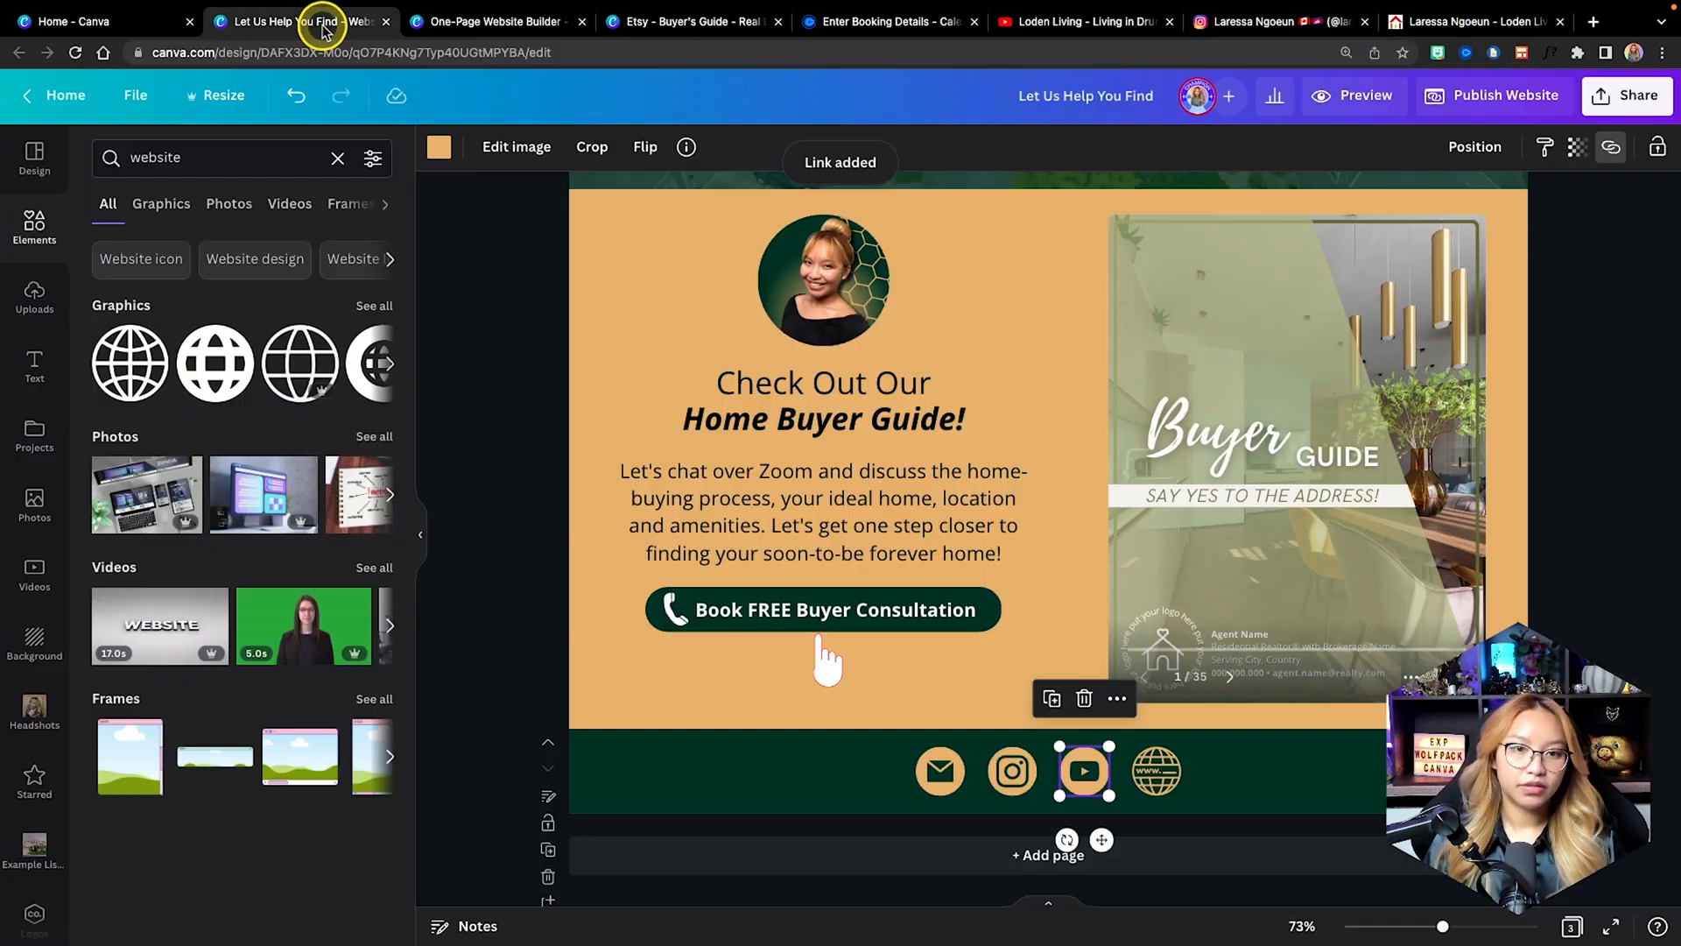
pyautogui.click(1156, 770)
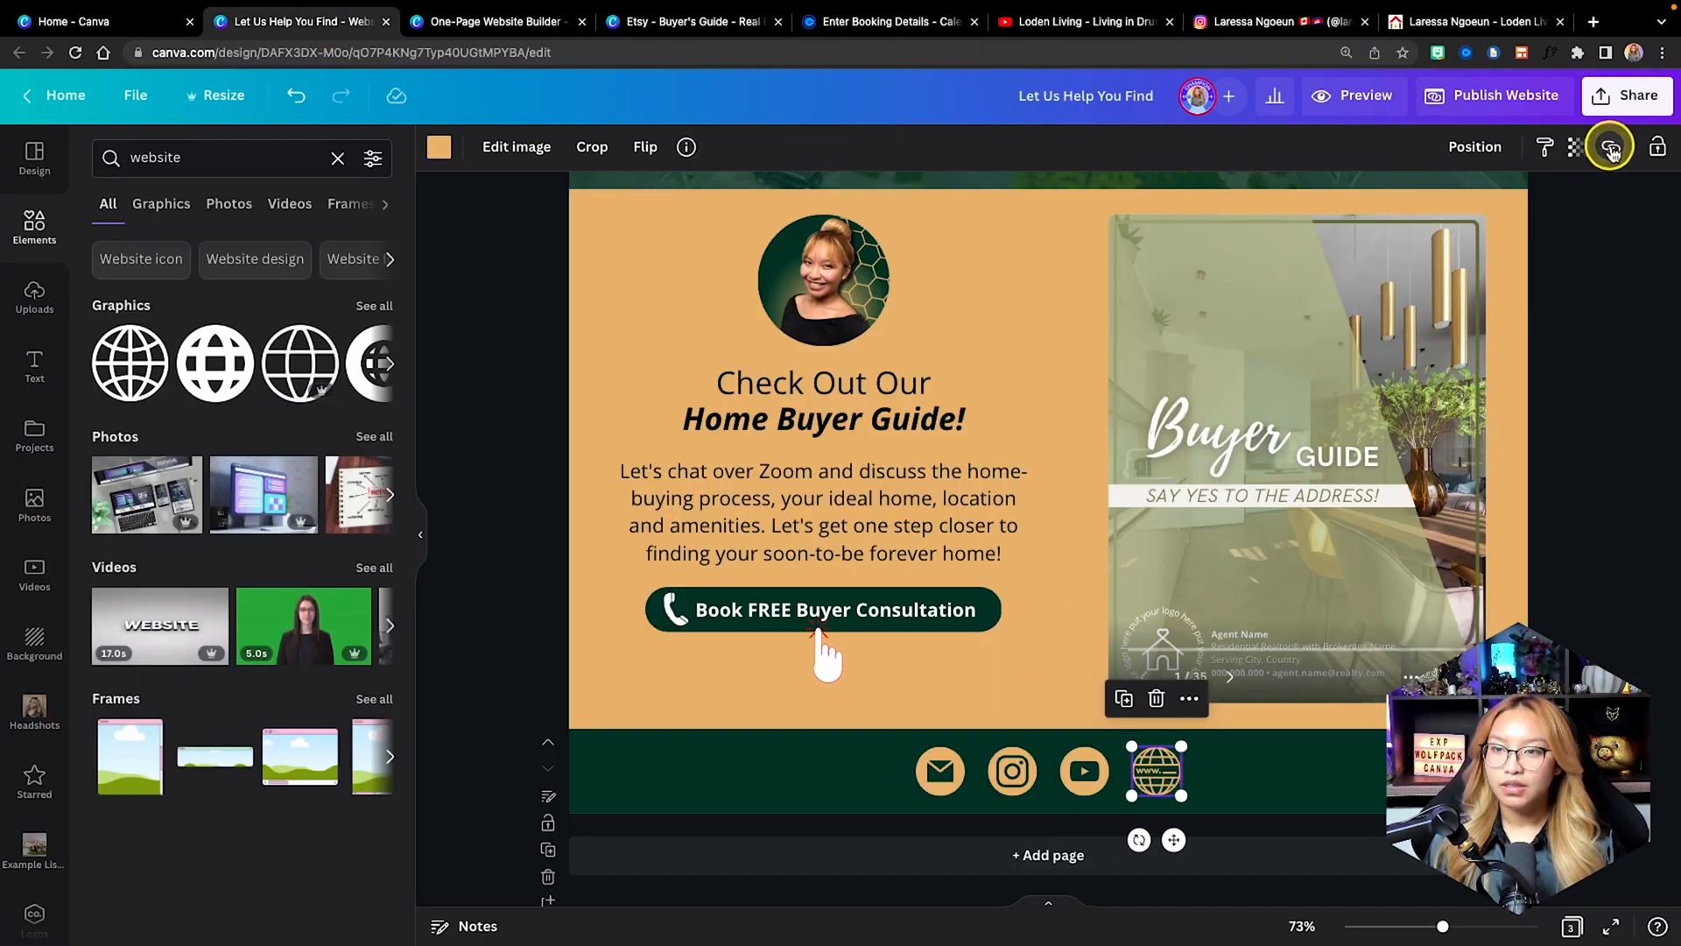
pyautogui.click(1609, 147)
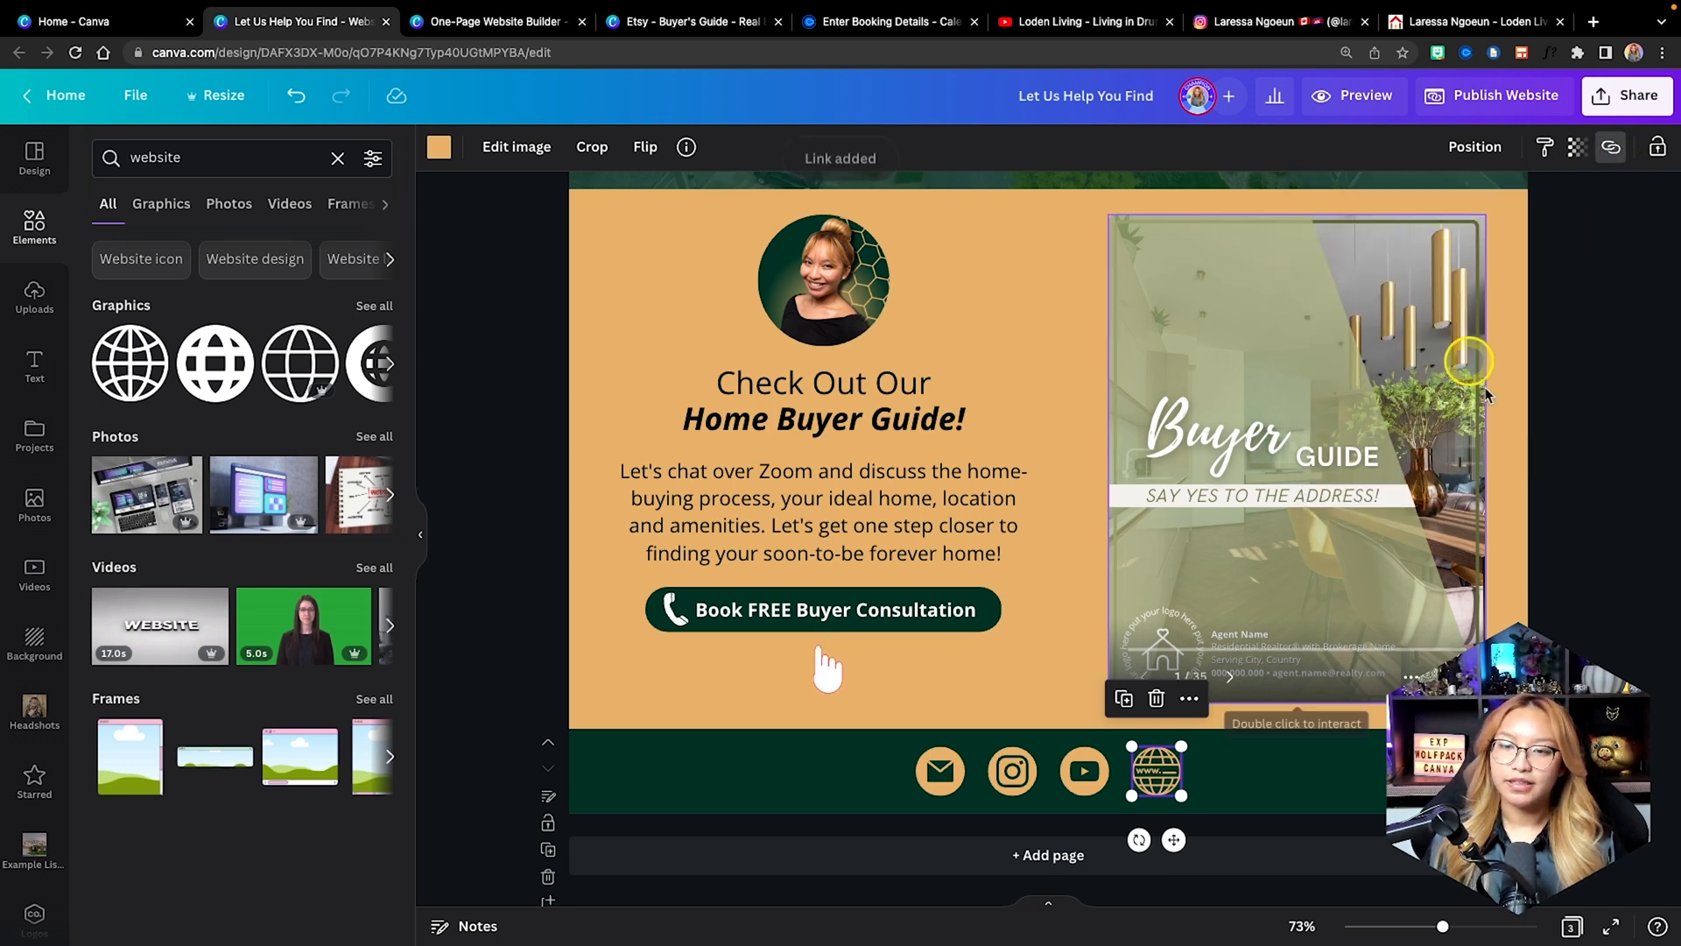
pyautogui.scroll(-3)
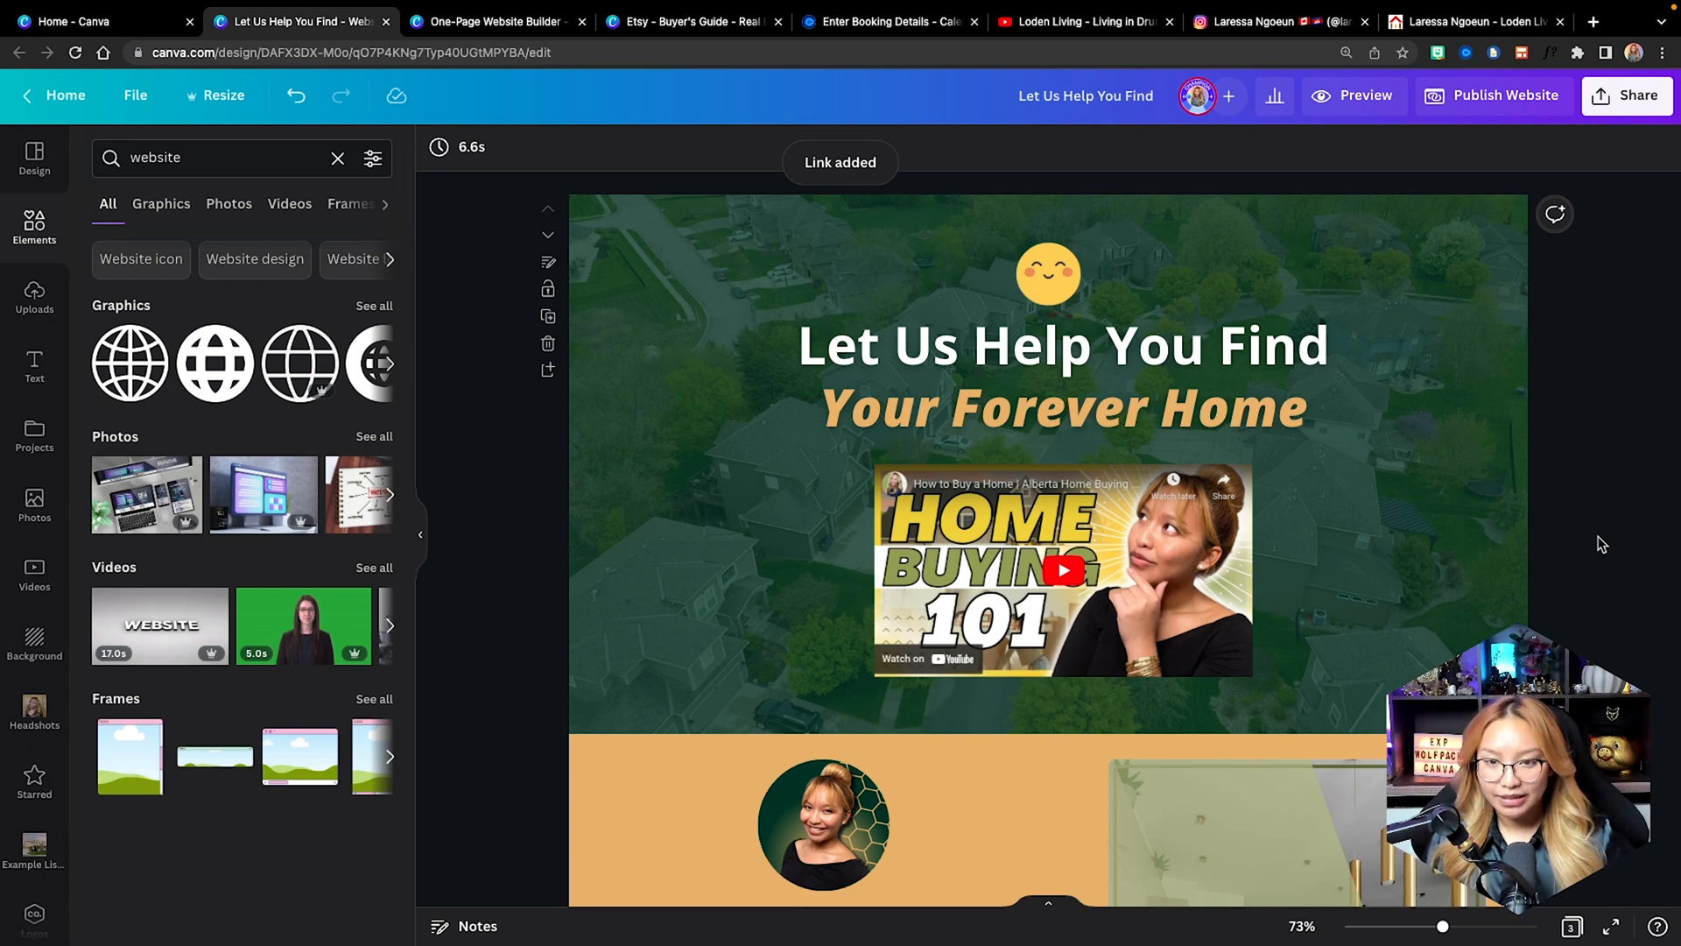
pyautogui.scroll(-3)
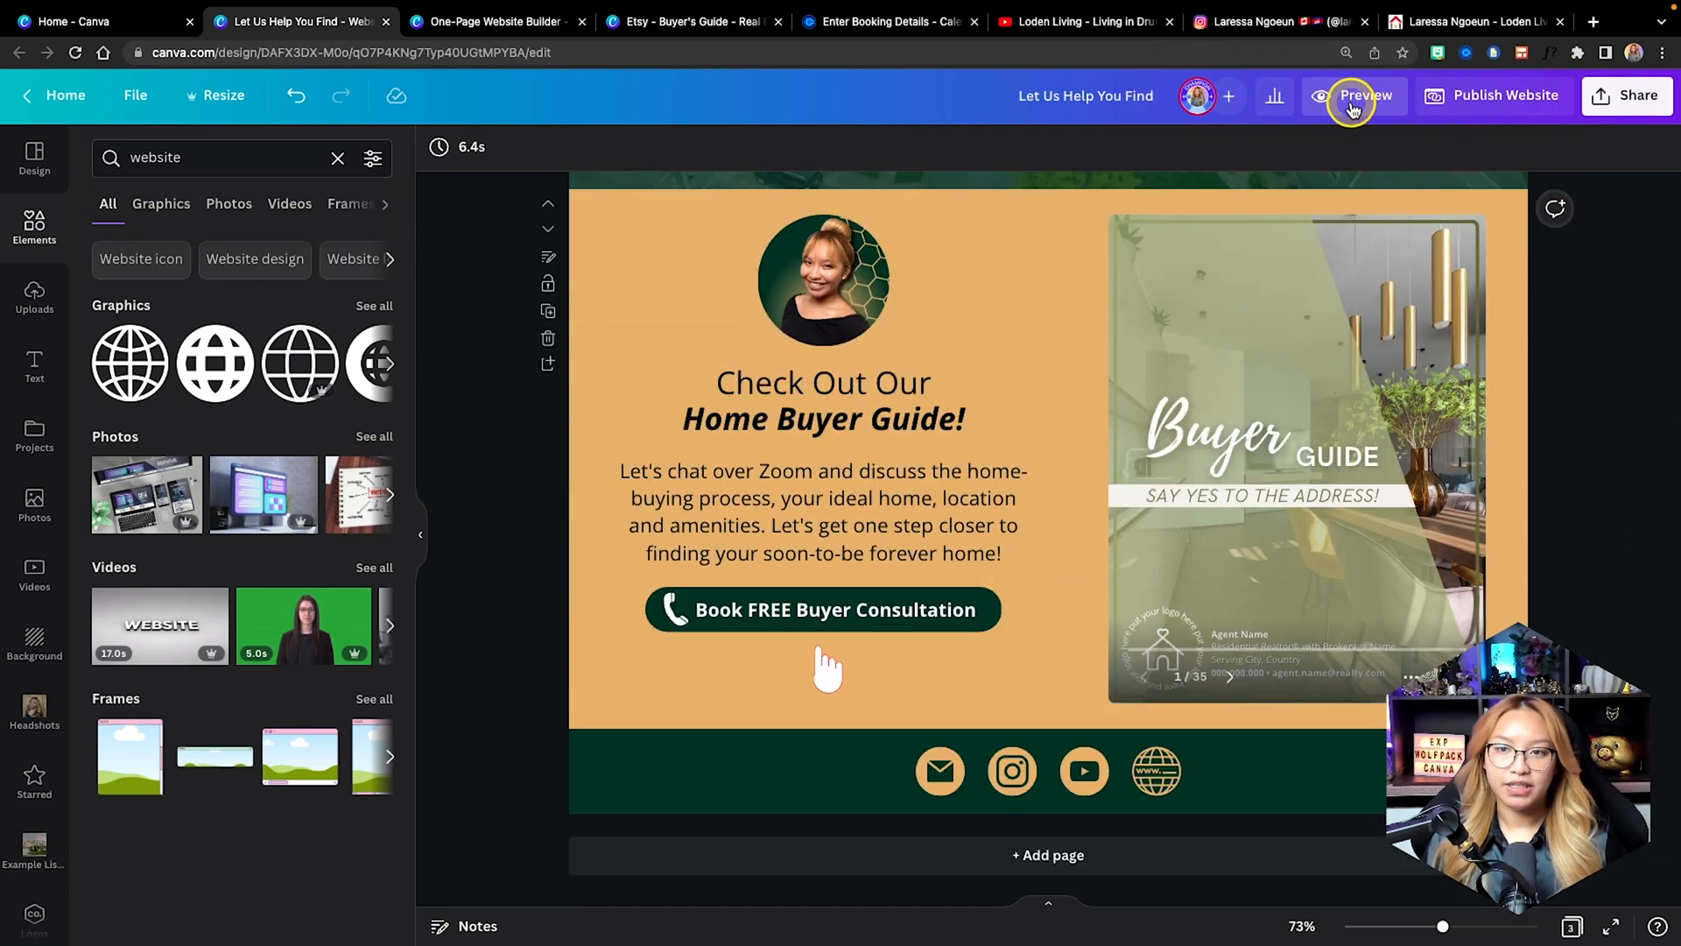
pyautogui.click(1362, 95)
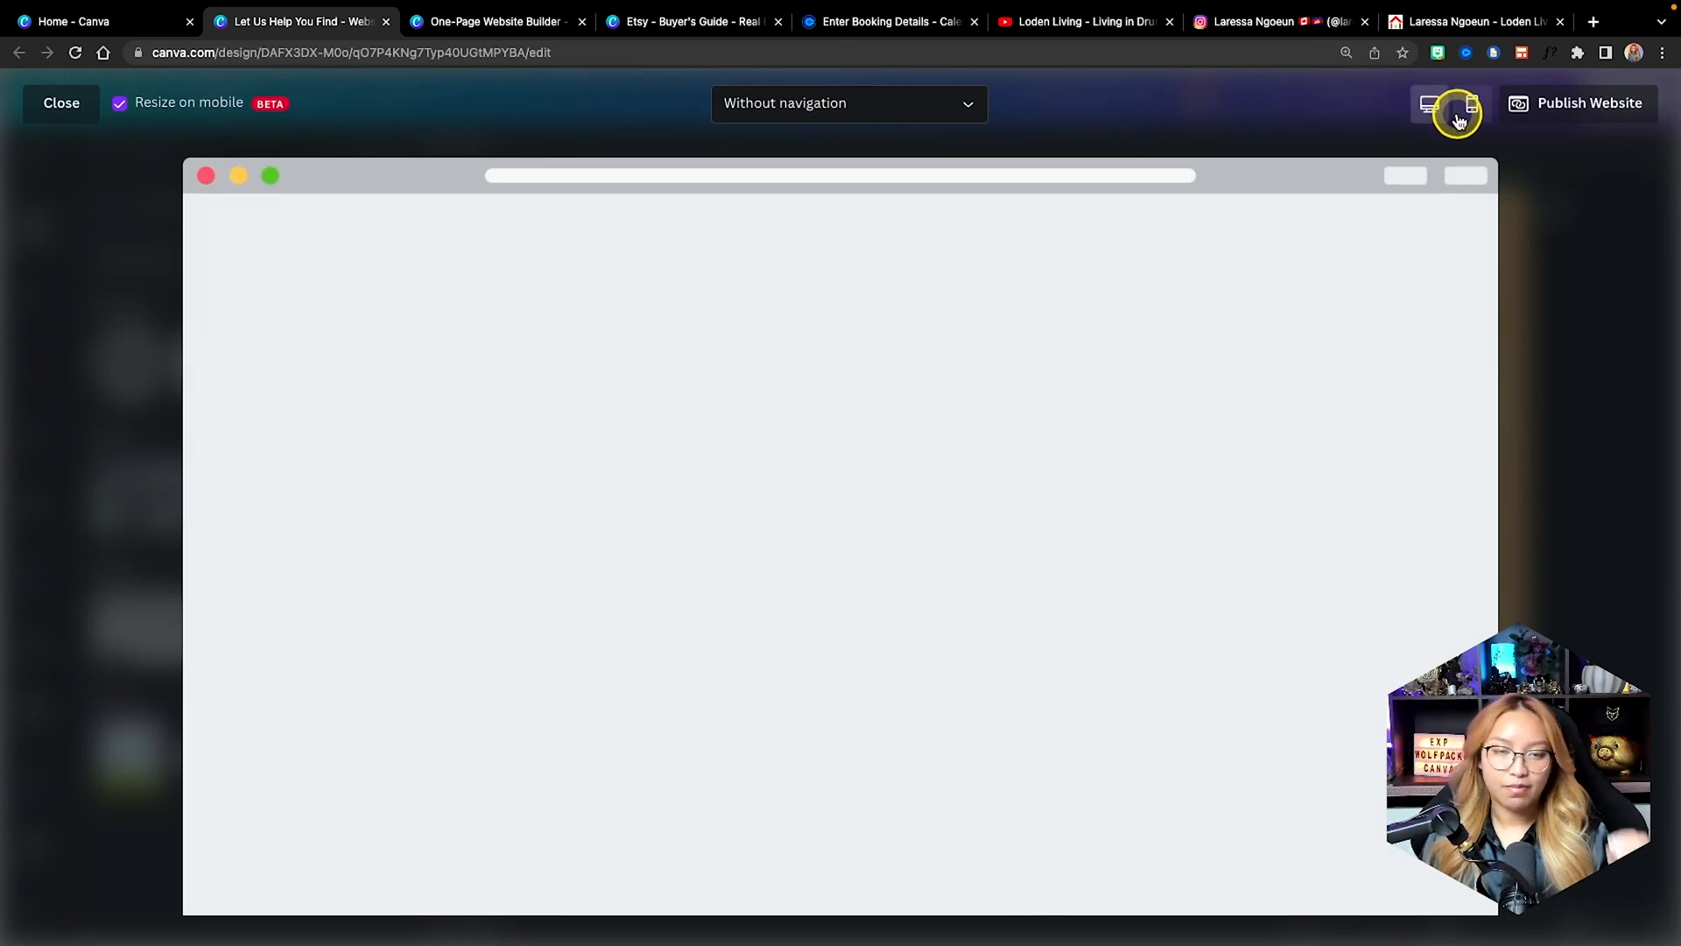
pyautogui.moveTo(1471, 103)
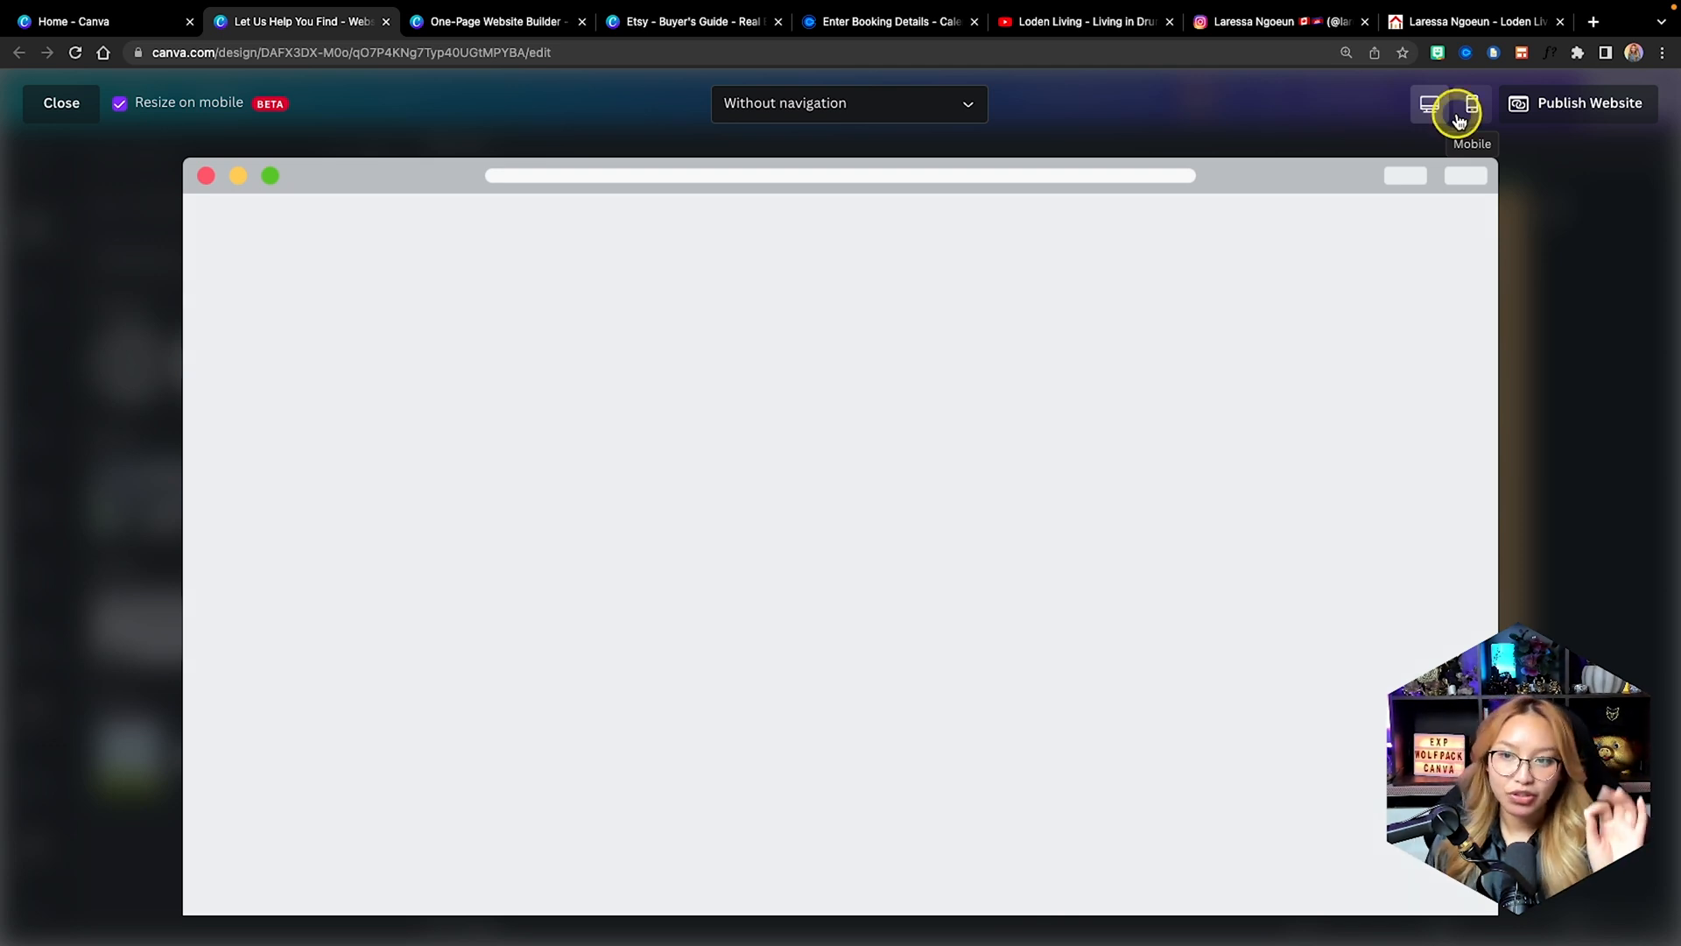
pyautogui.click(1431, 103)
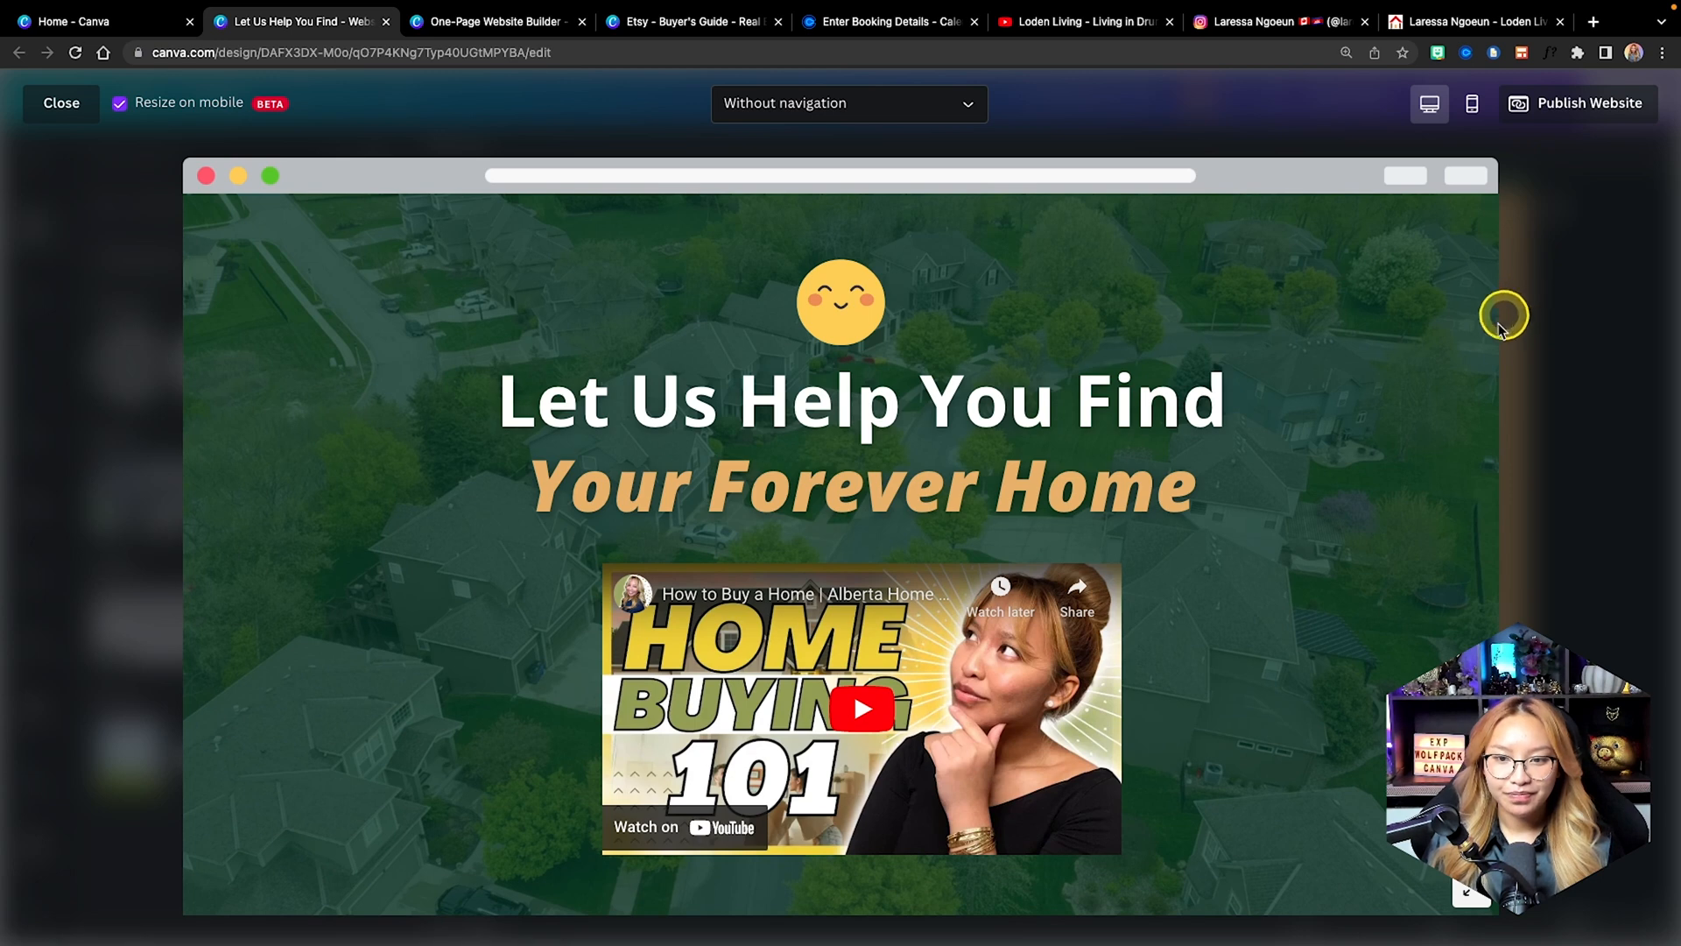
pyautogui.scroll(-3)
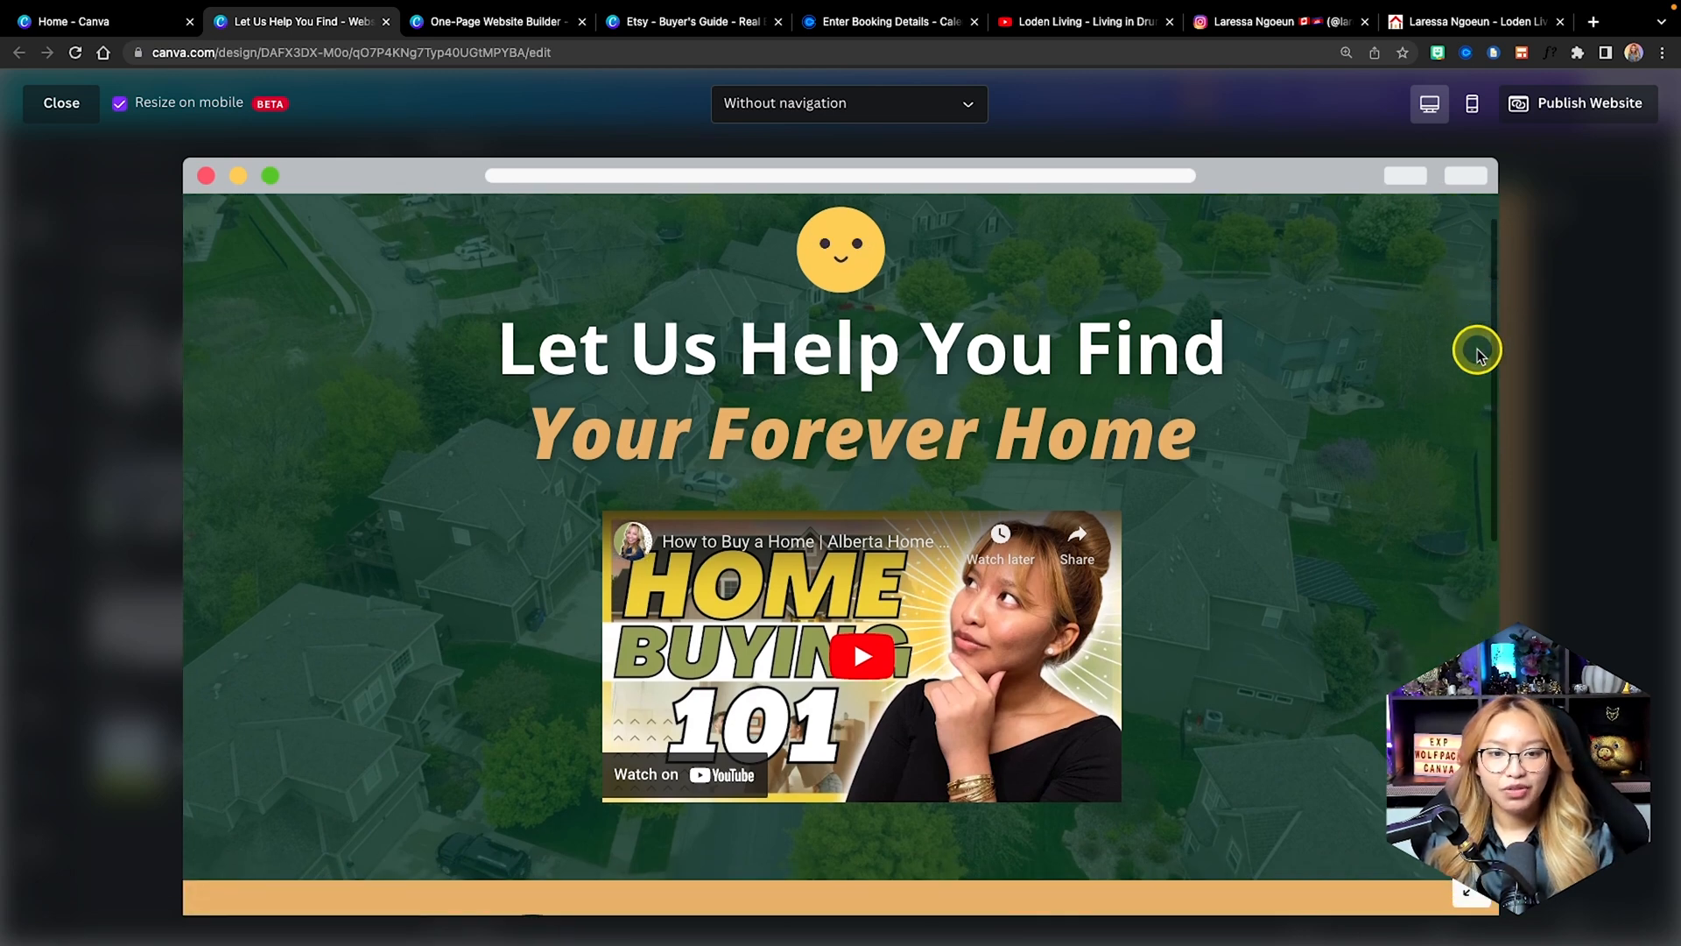
pyautogui.scroll(-3)
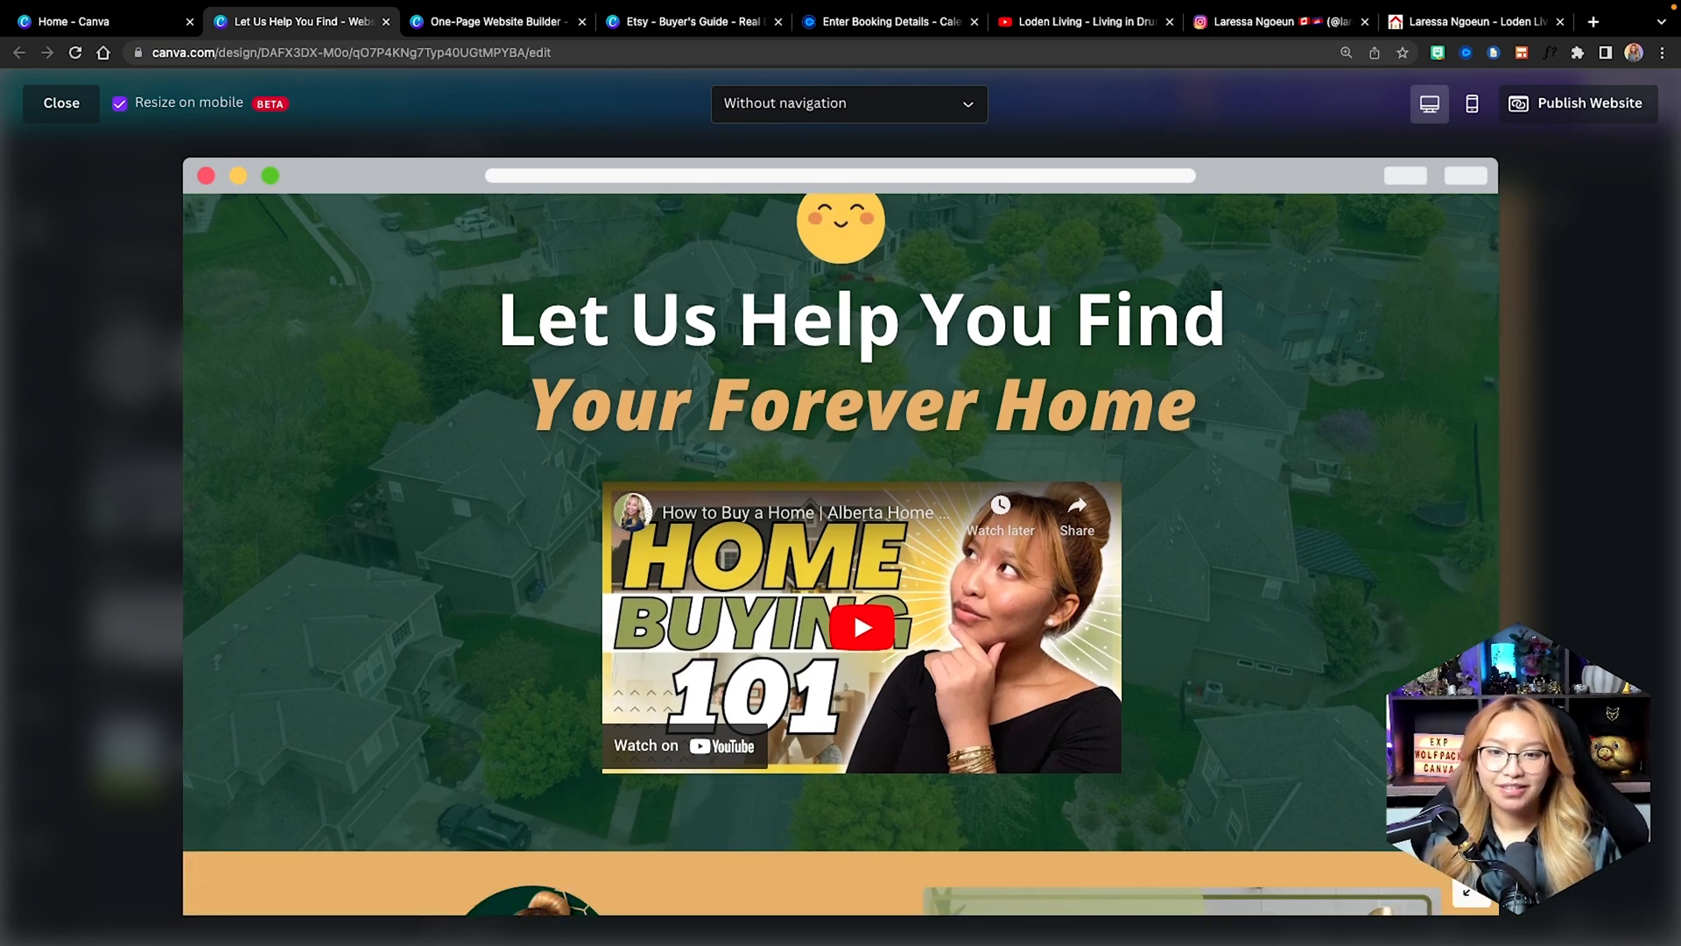
pyautogui.scroll(-3)
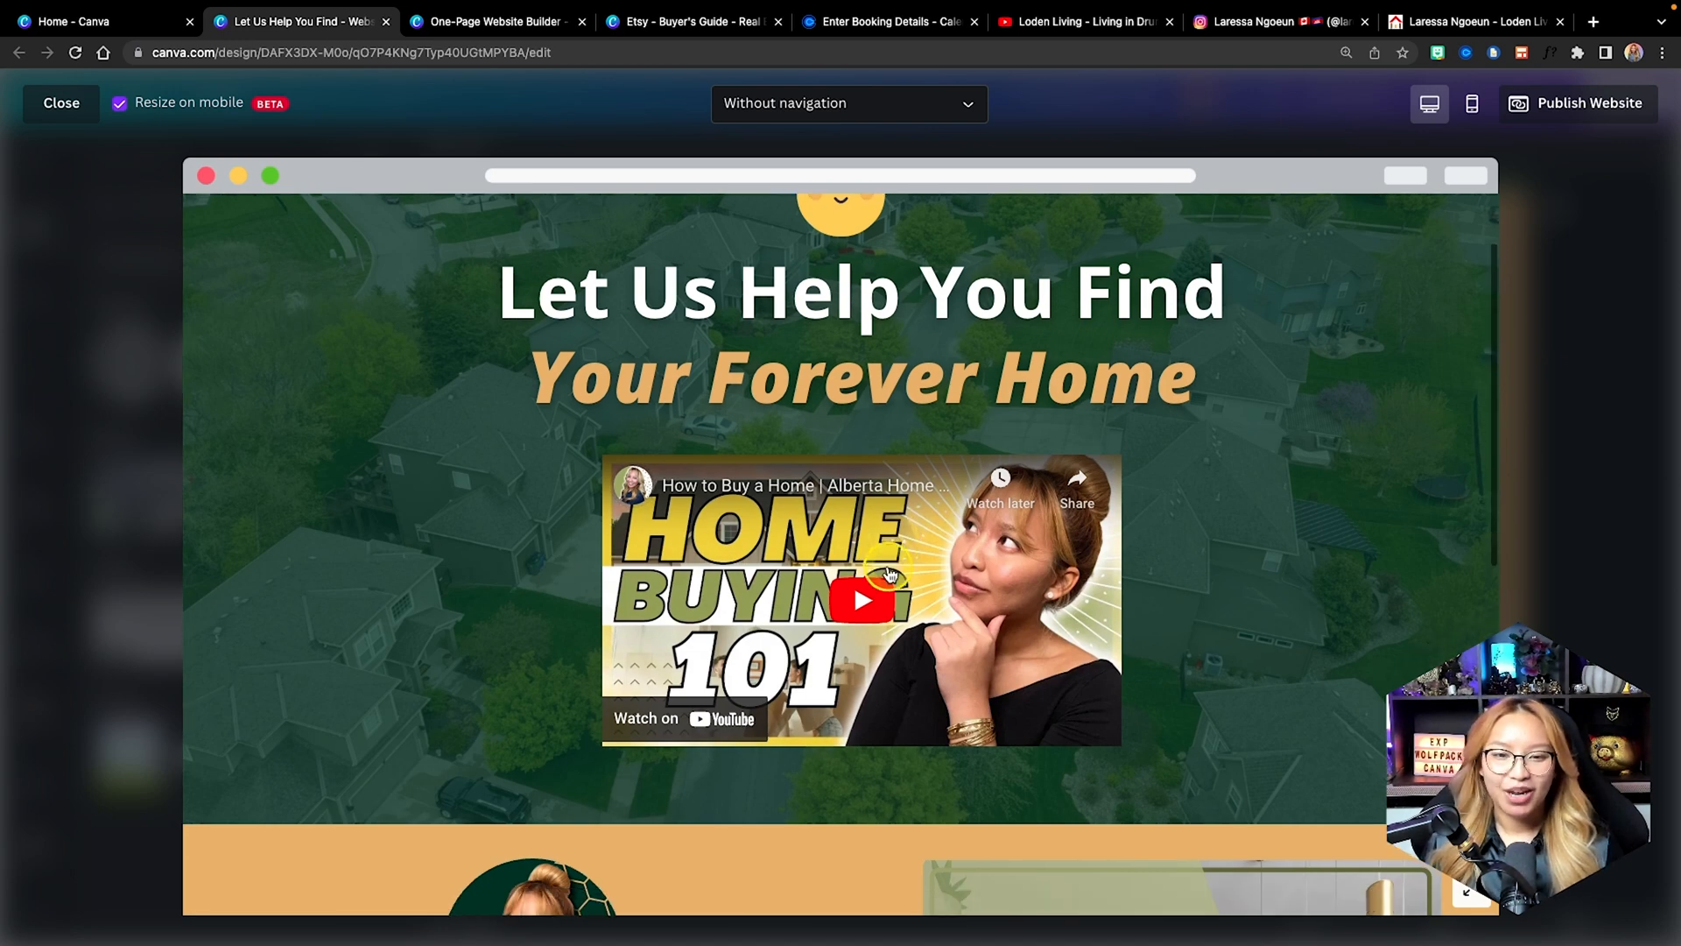
pyautogui.click(862, 601)
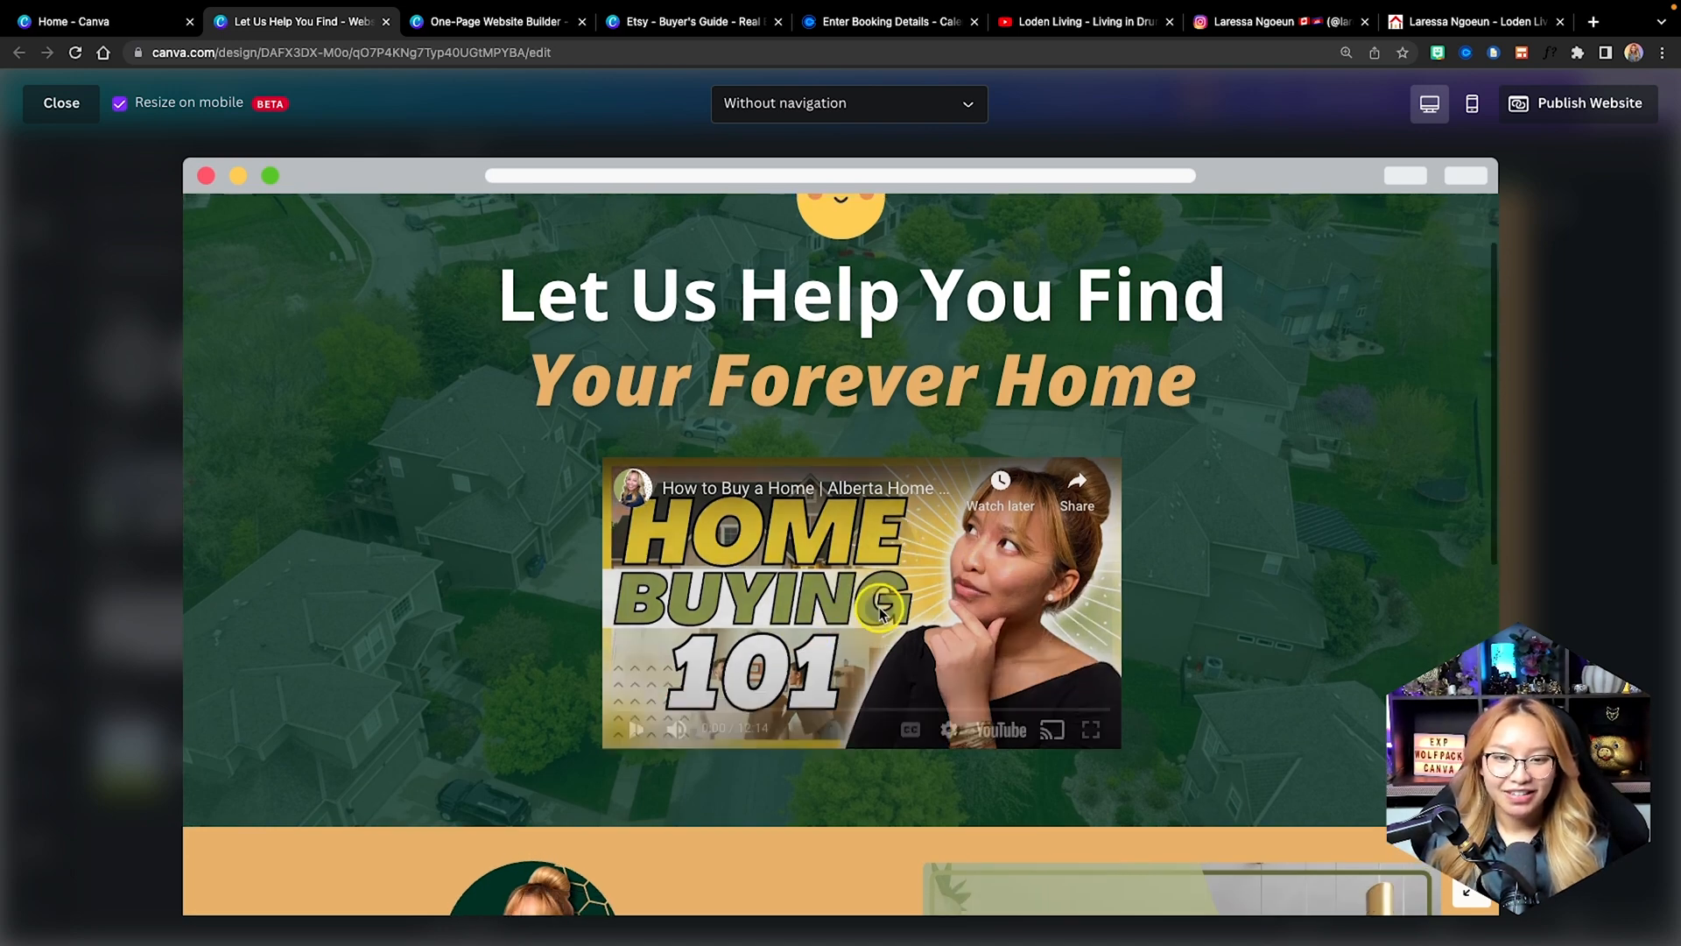
pyautogui.click(862, 604)
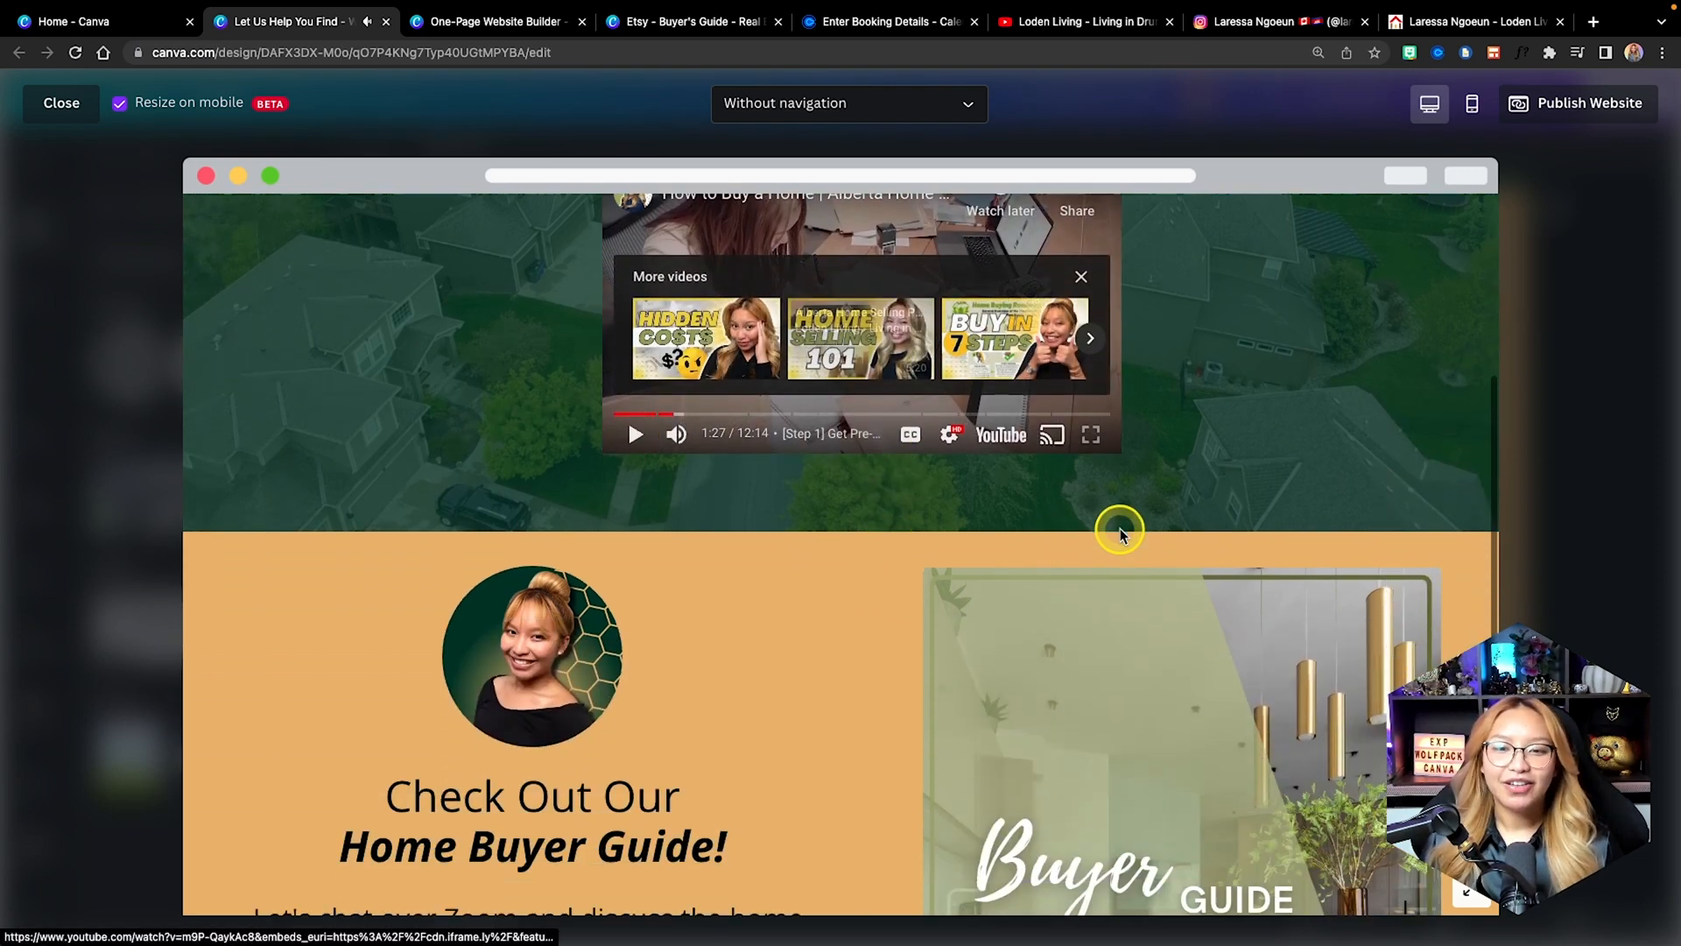
pyautogui.scroll(-3)
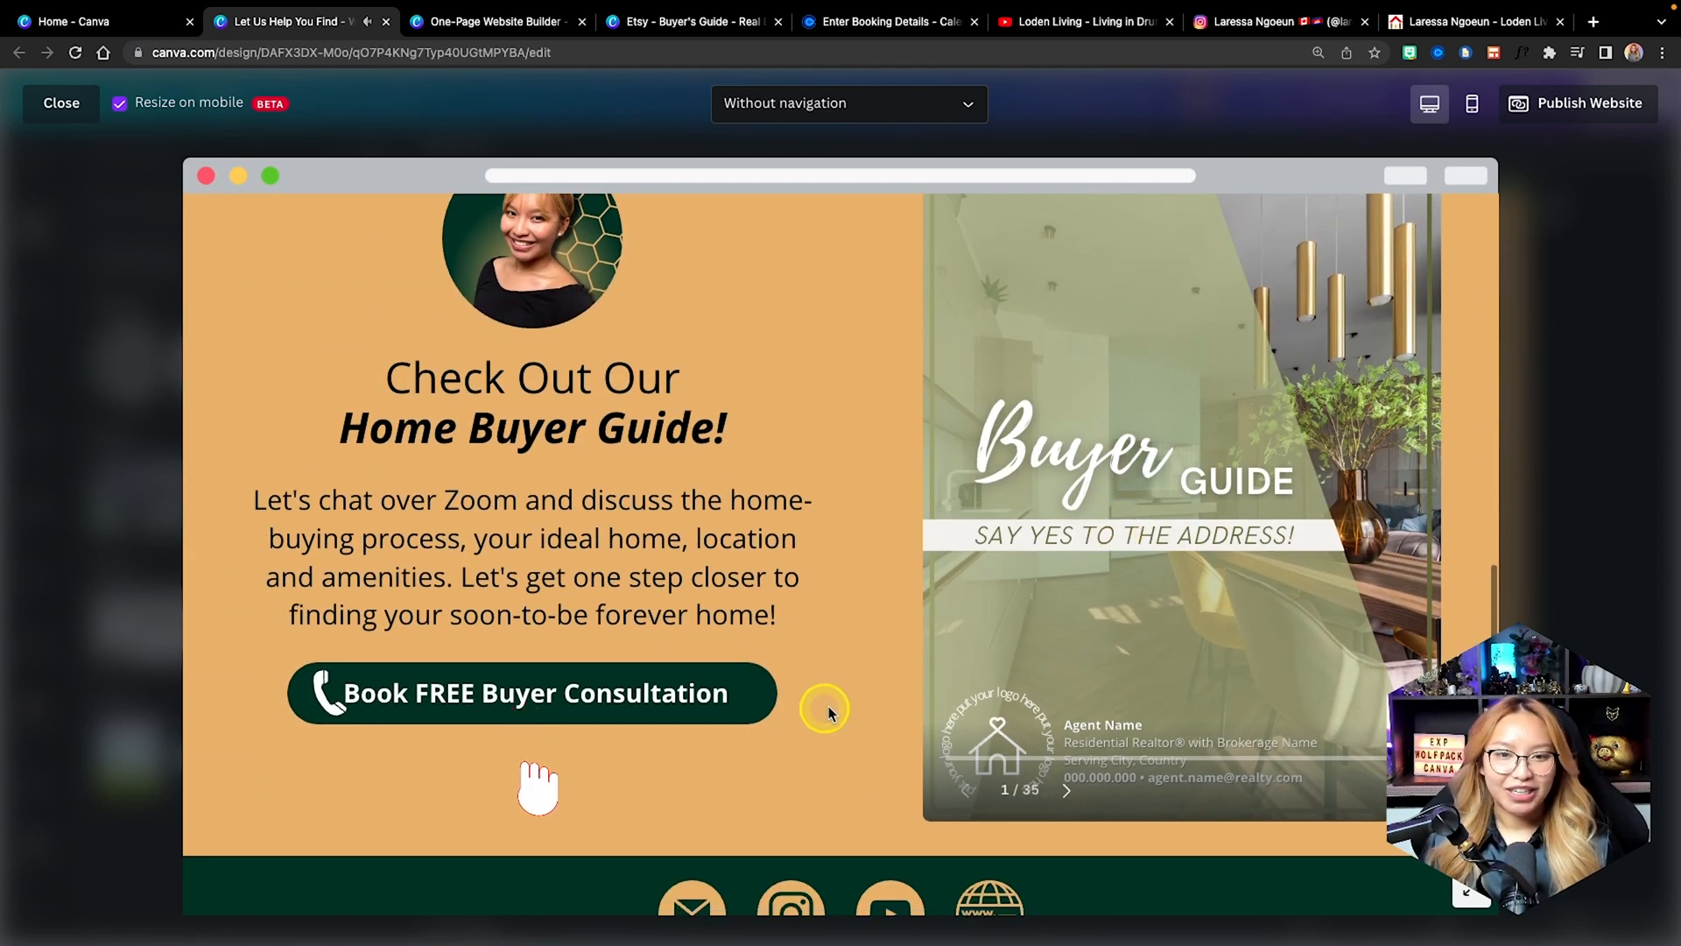
pyautogui.click(532, 692)
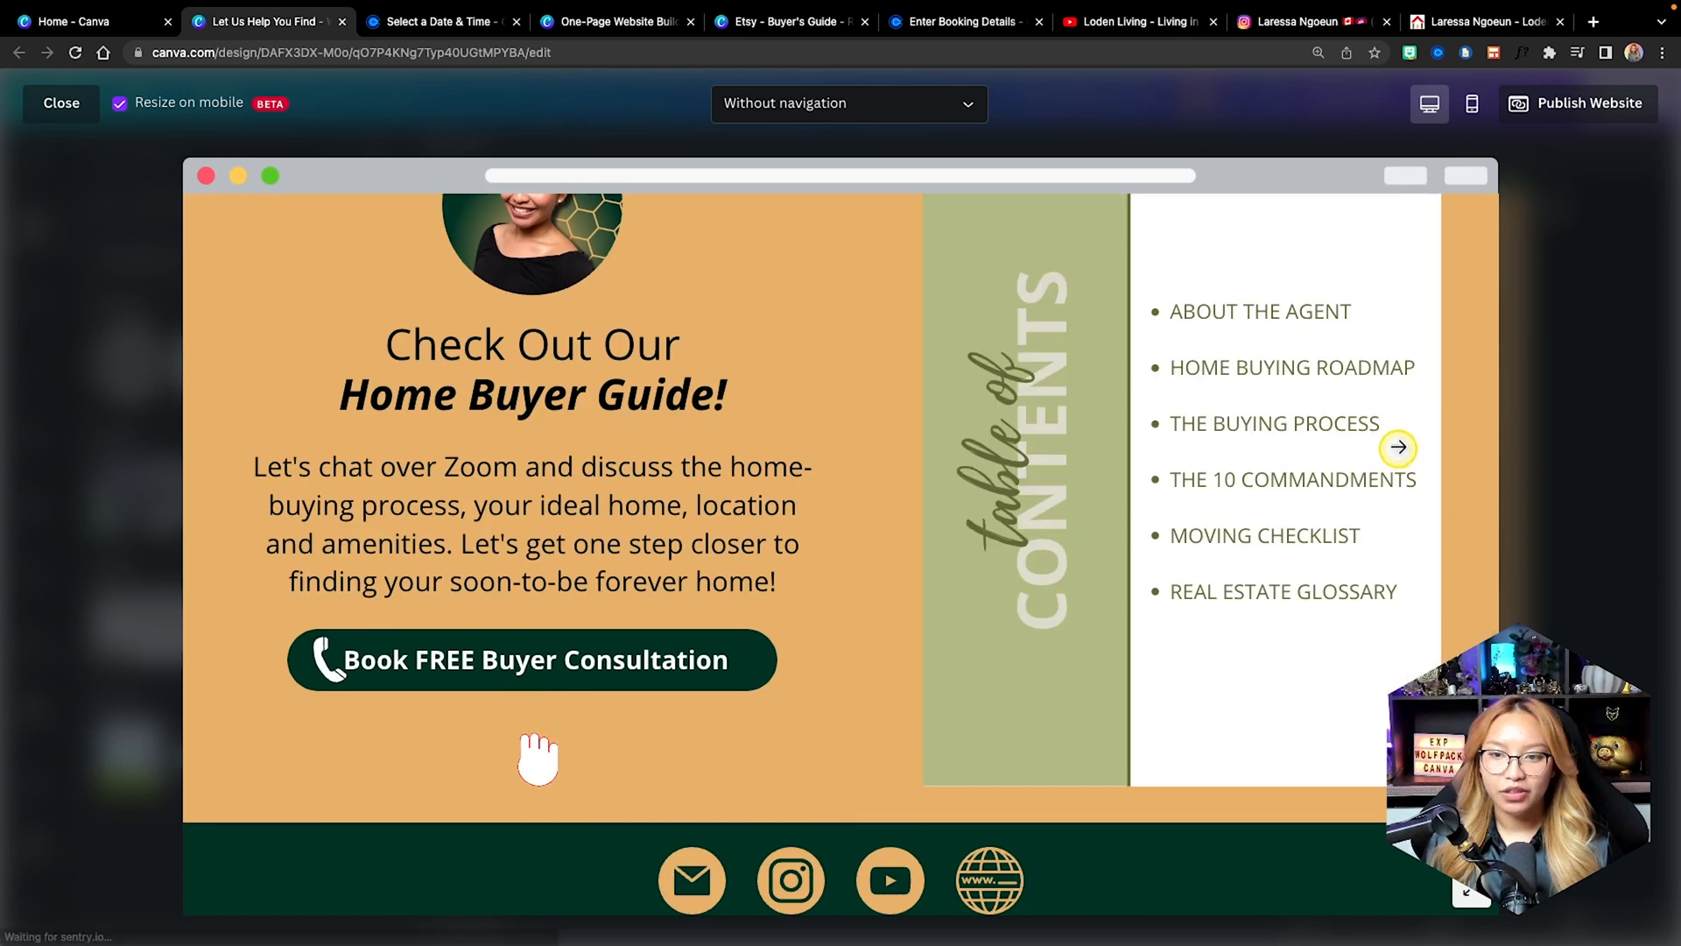
pyautogui.click(1397, 447)
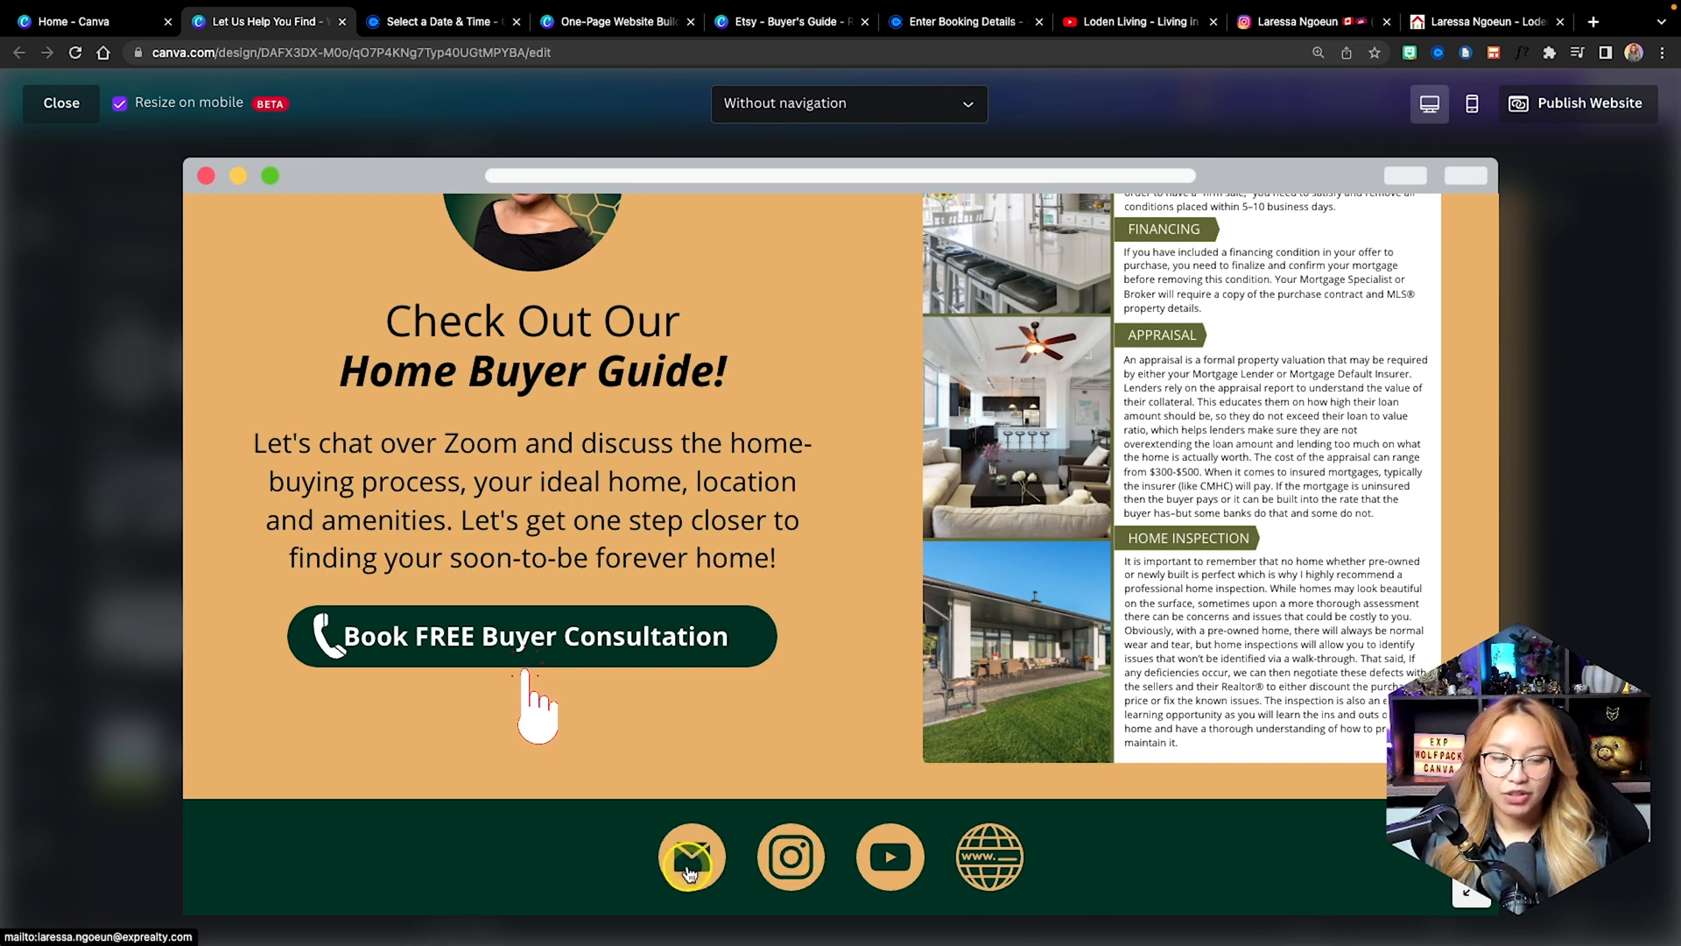
pyautogui.moveTo(790, 856)
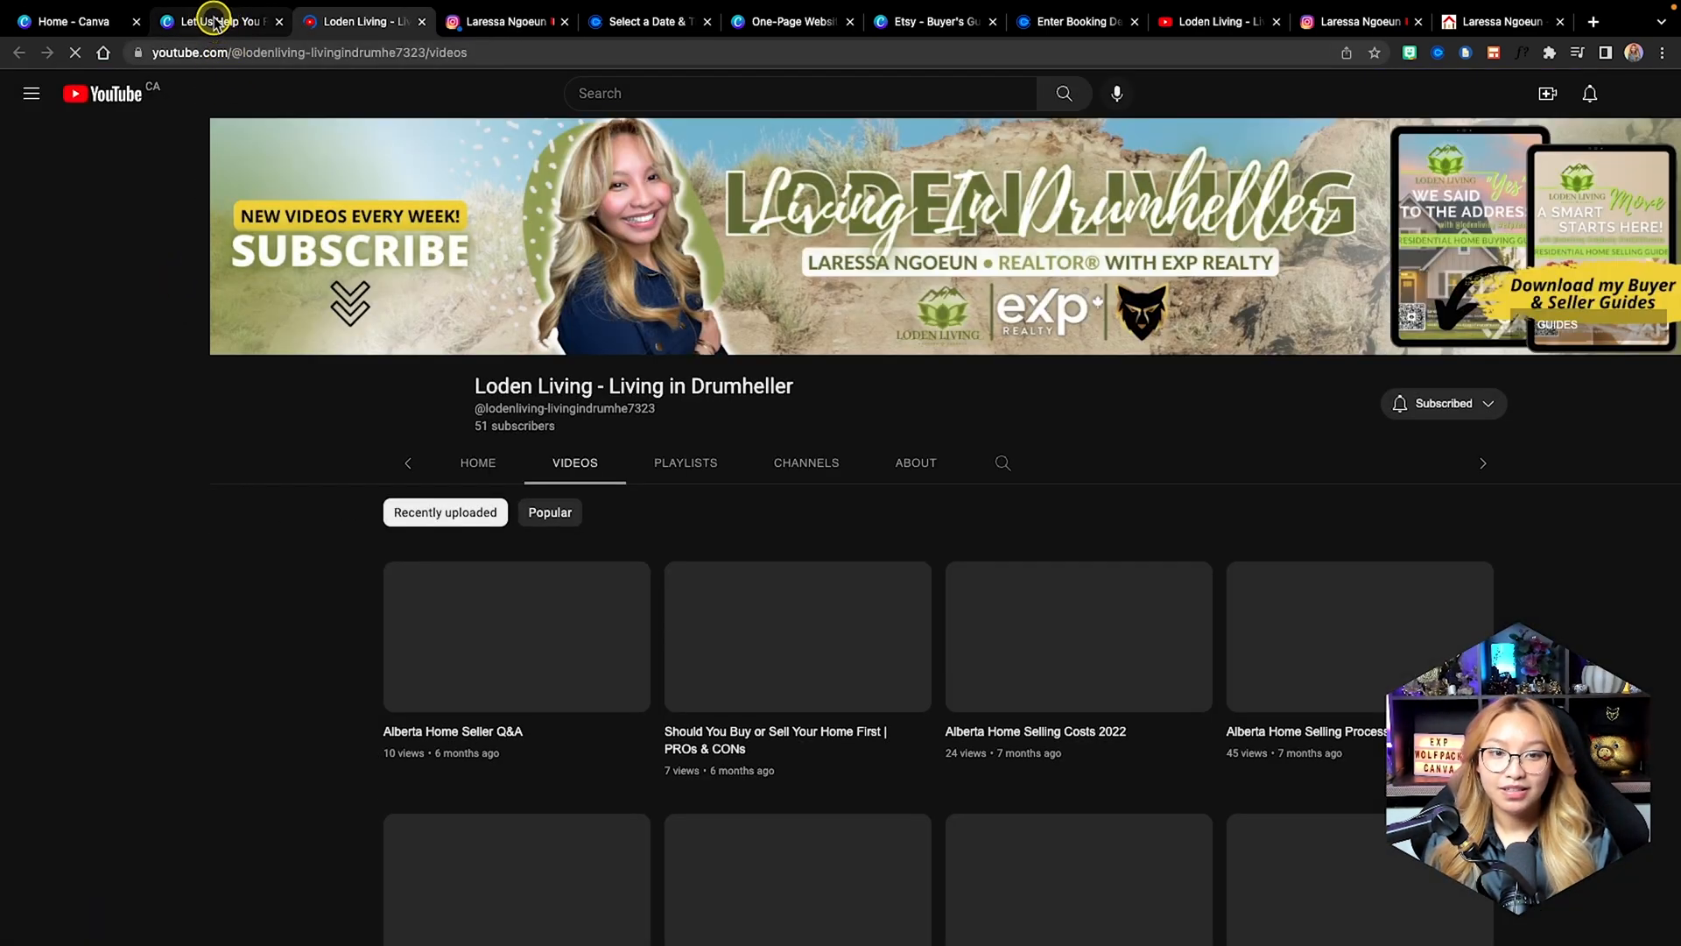
pyautogui.click(333, 21)
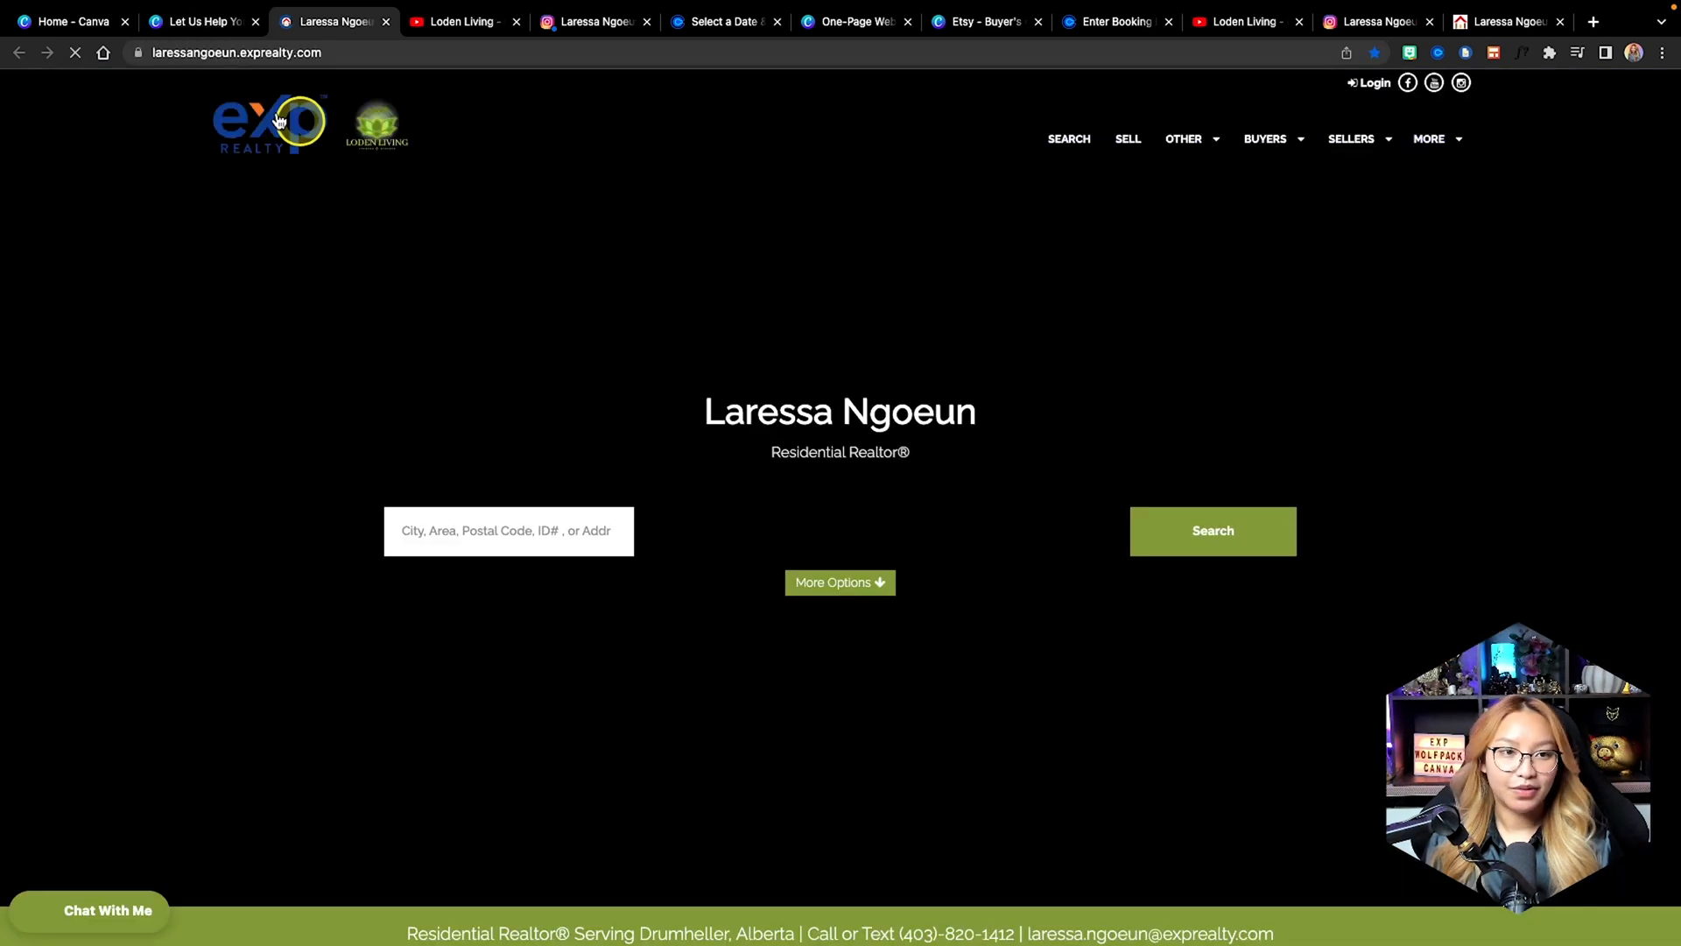
pyautogui.click(198, 21)
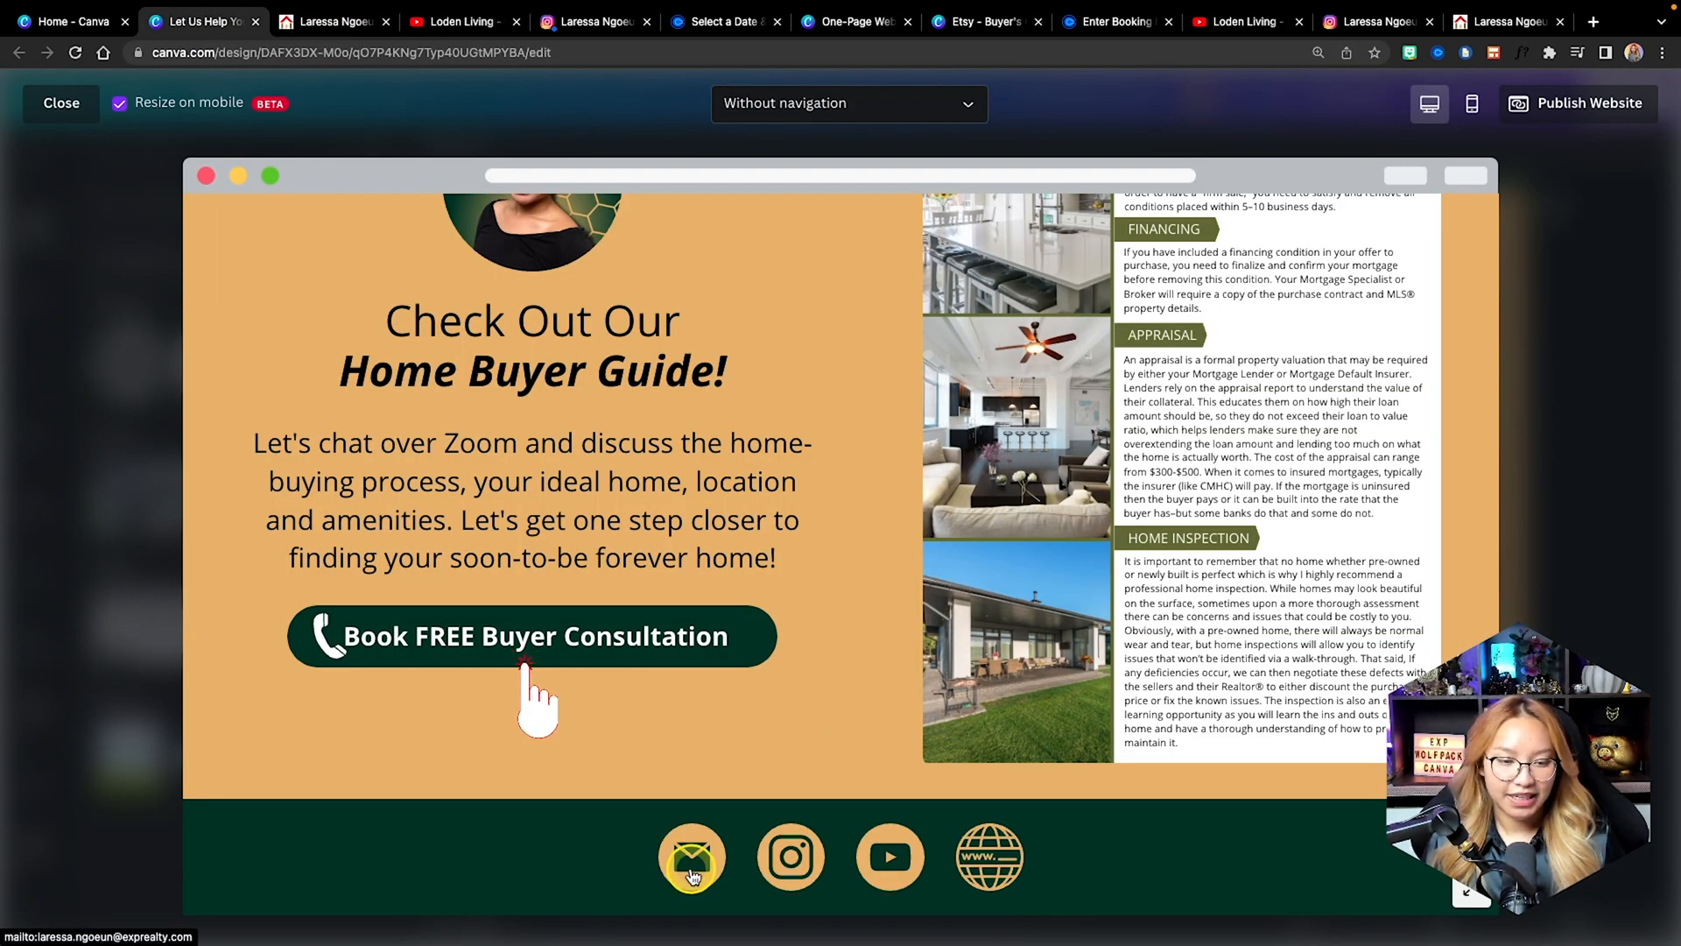
pyautogui.moveTo(42, 890)
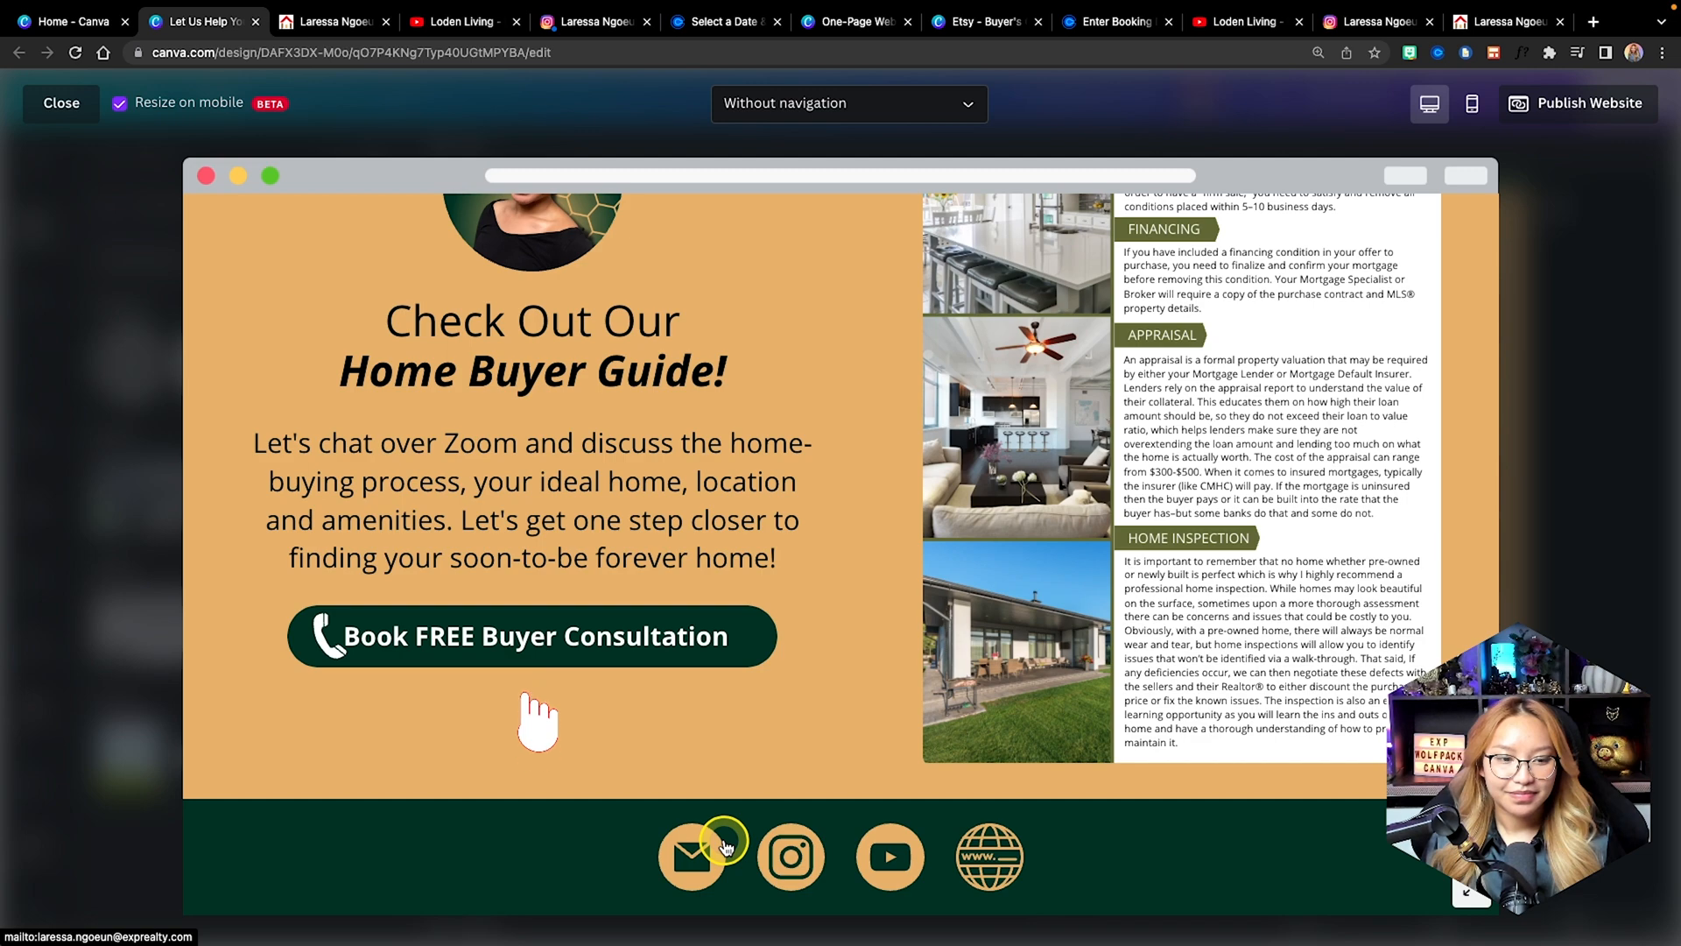
pyautogui.click(333, 21)
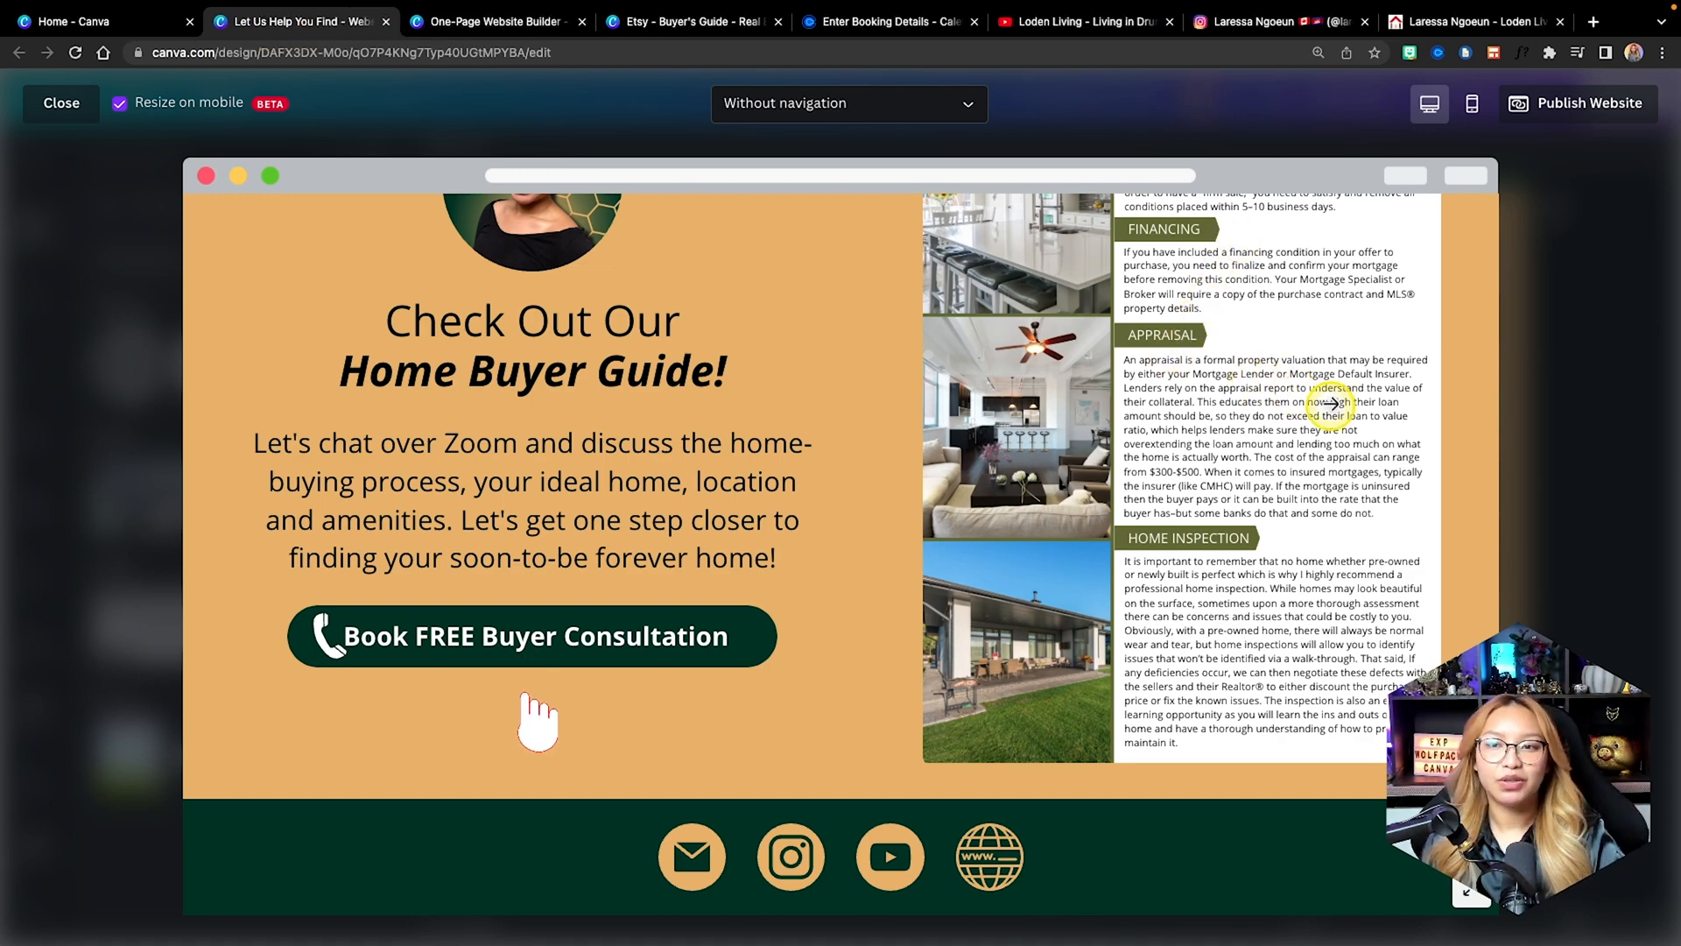
pyautogui.scroll(3)
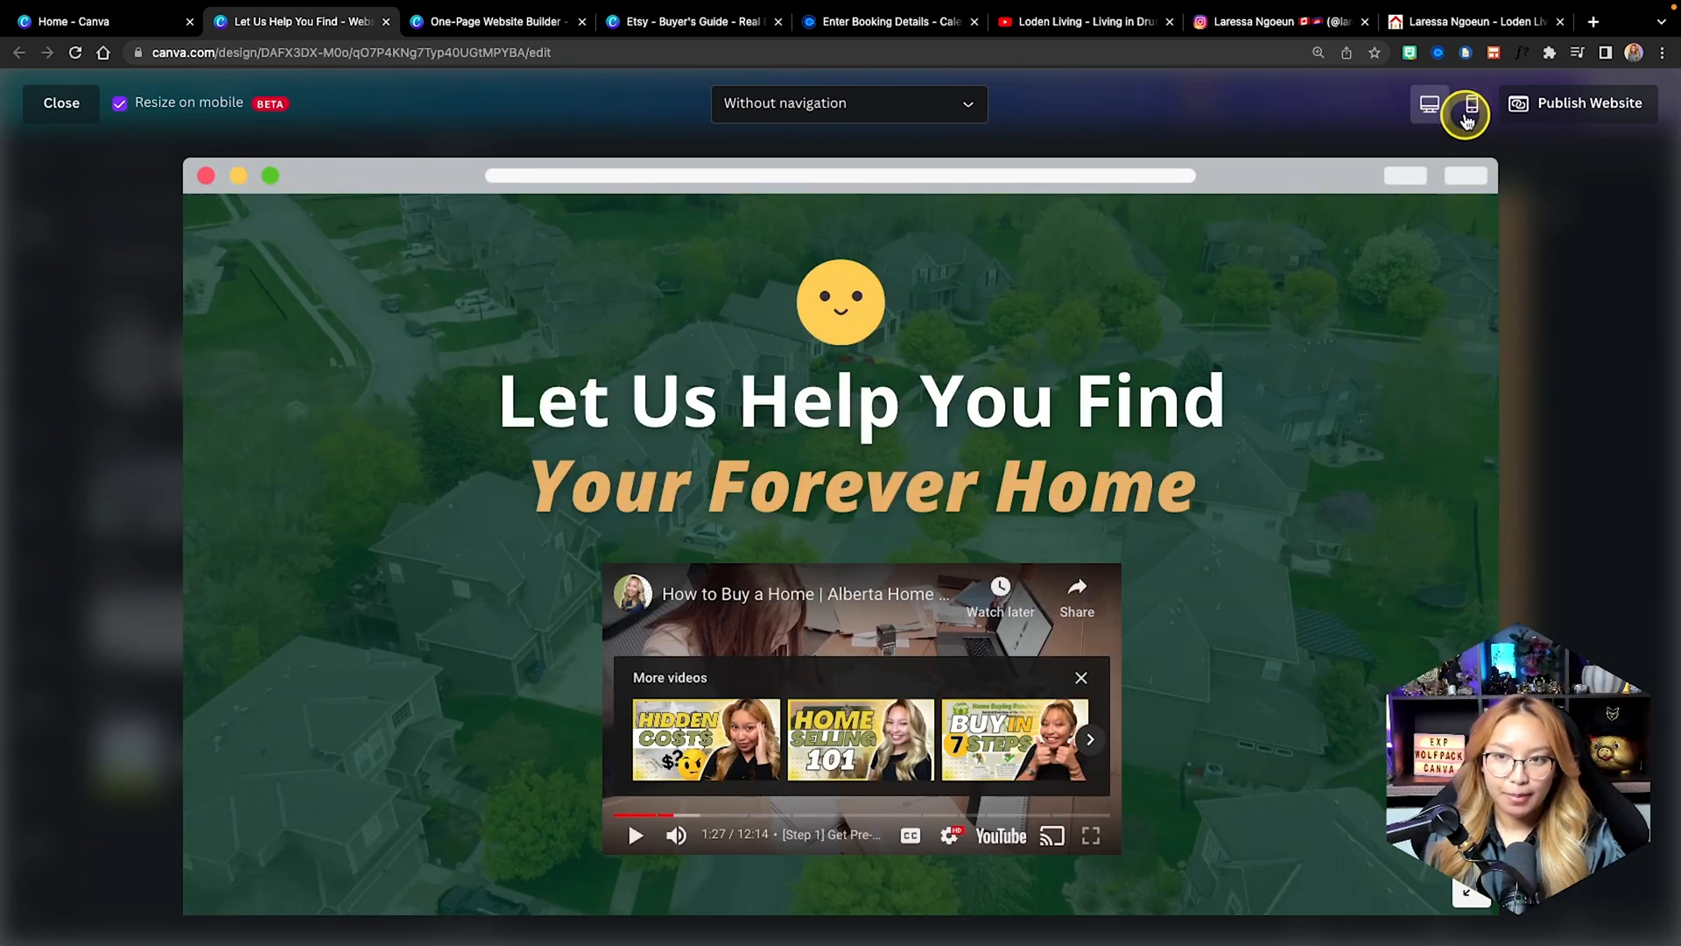
# Step: Preview the site in phone layout top to bottom, then return to the editor
pyautogui.click(1472, 103)
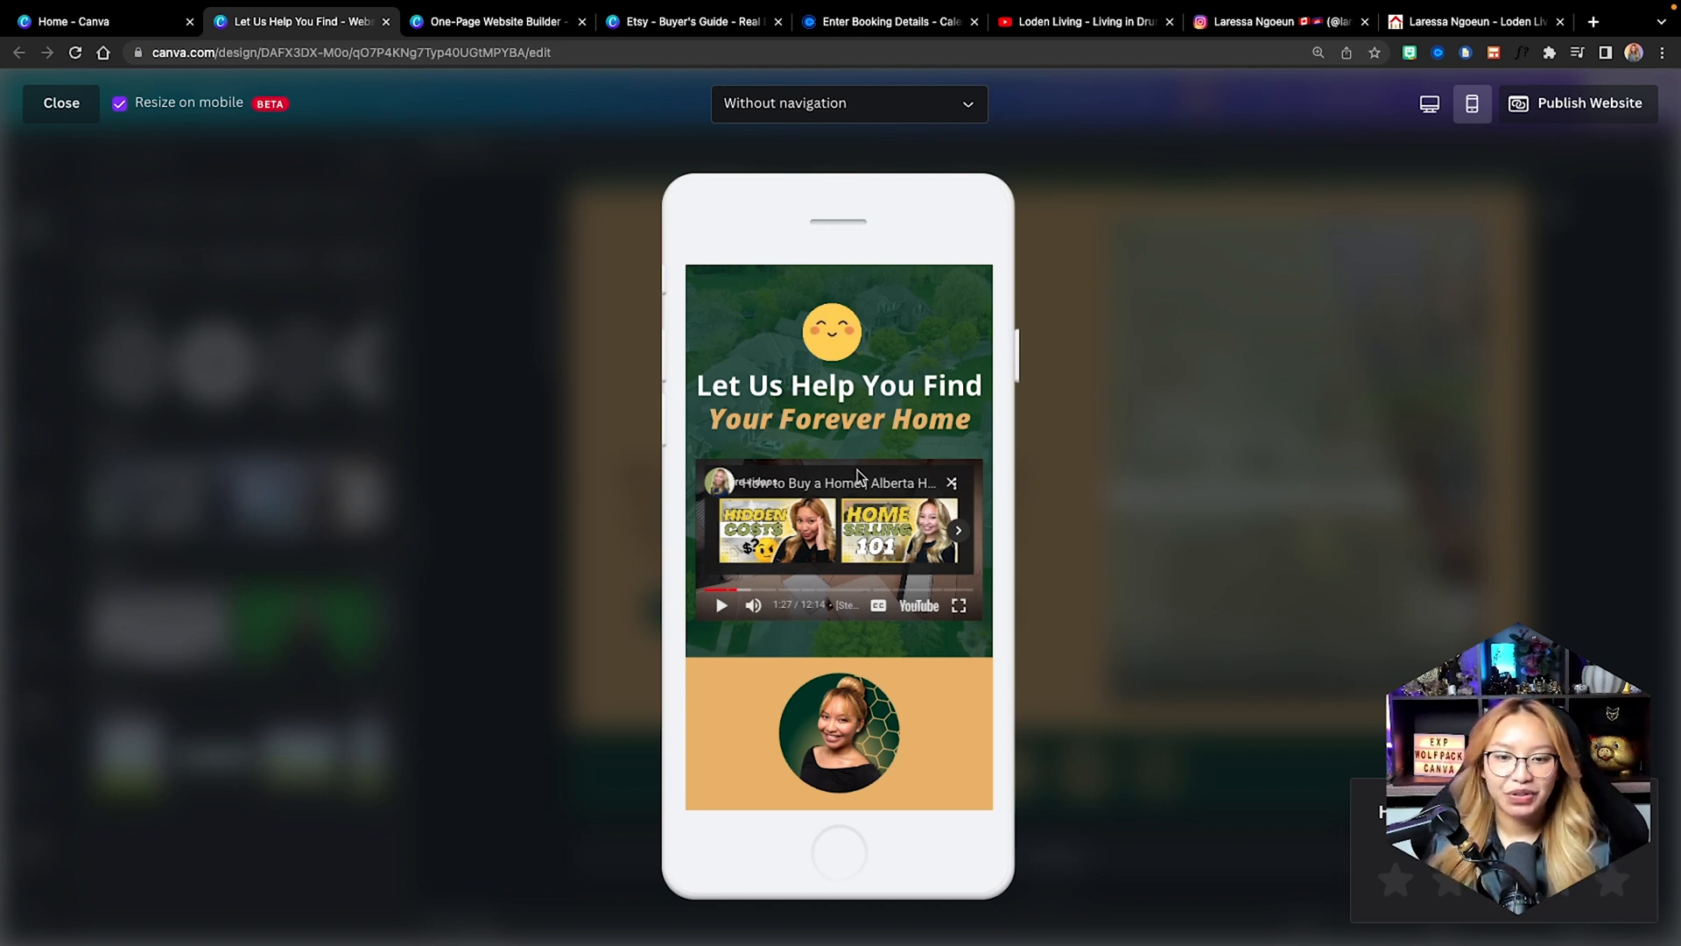
pyautogui.scroll(-3)
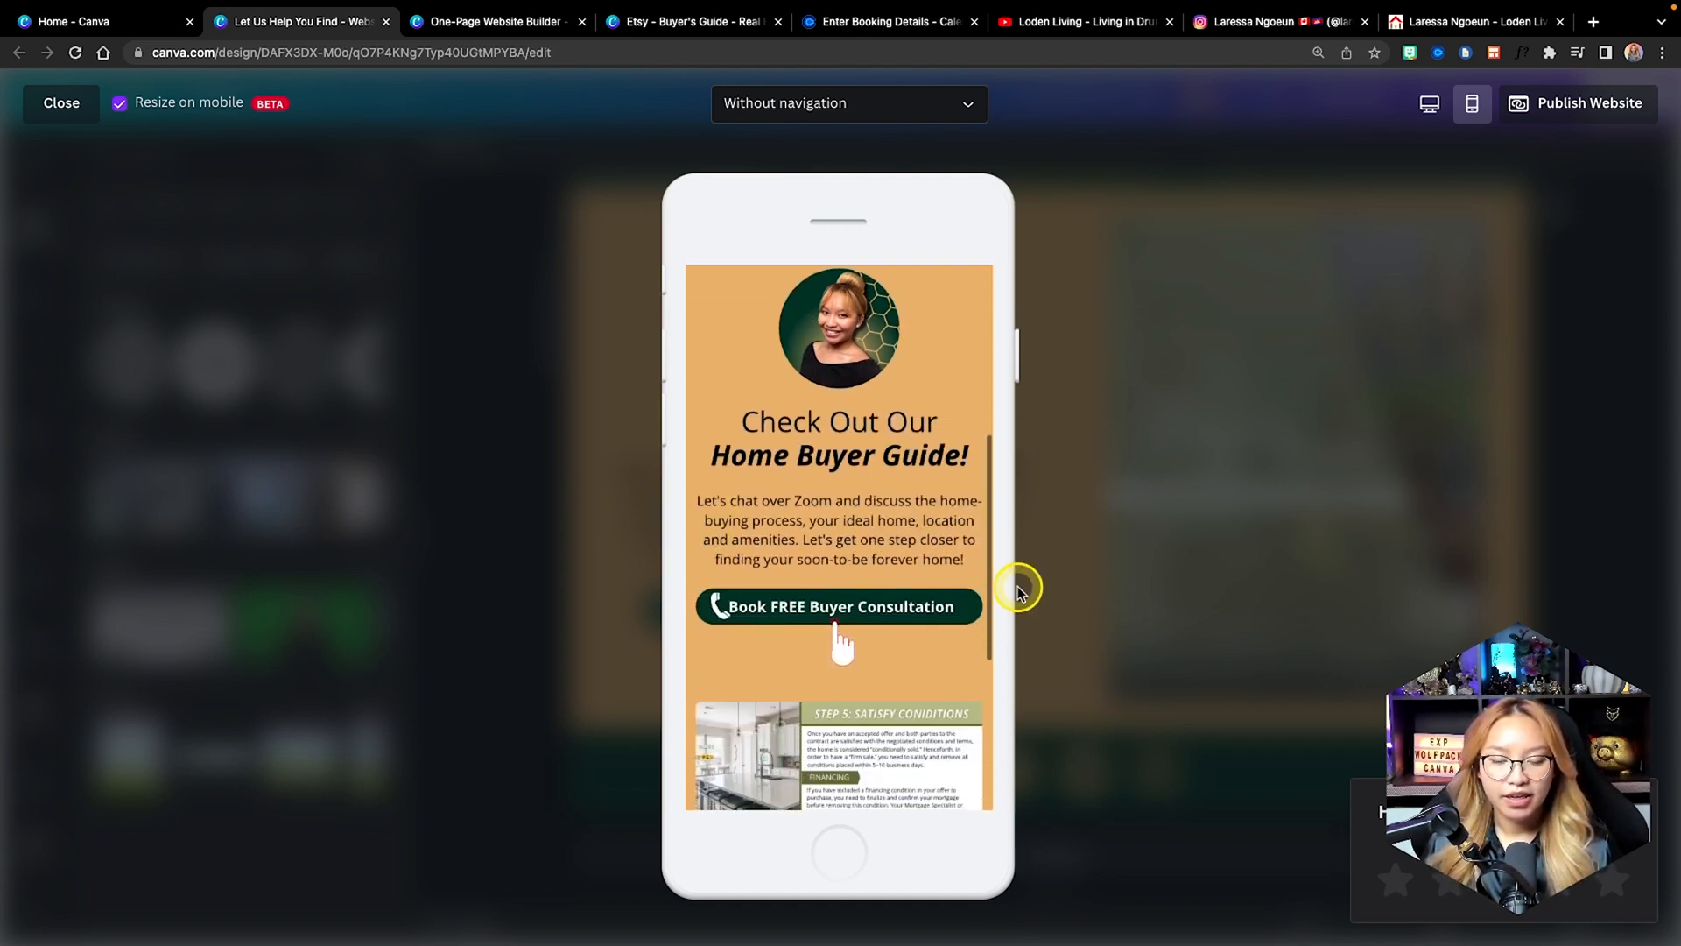
pyautogui.scroll(-3)
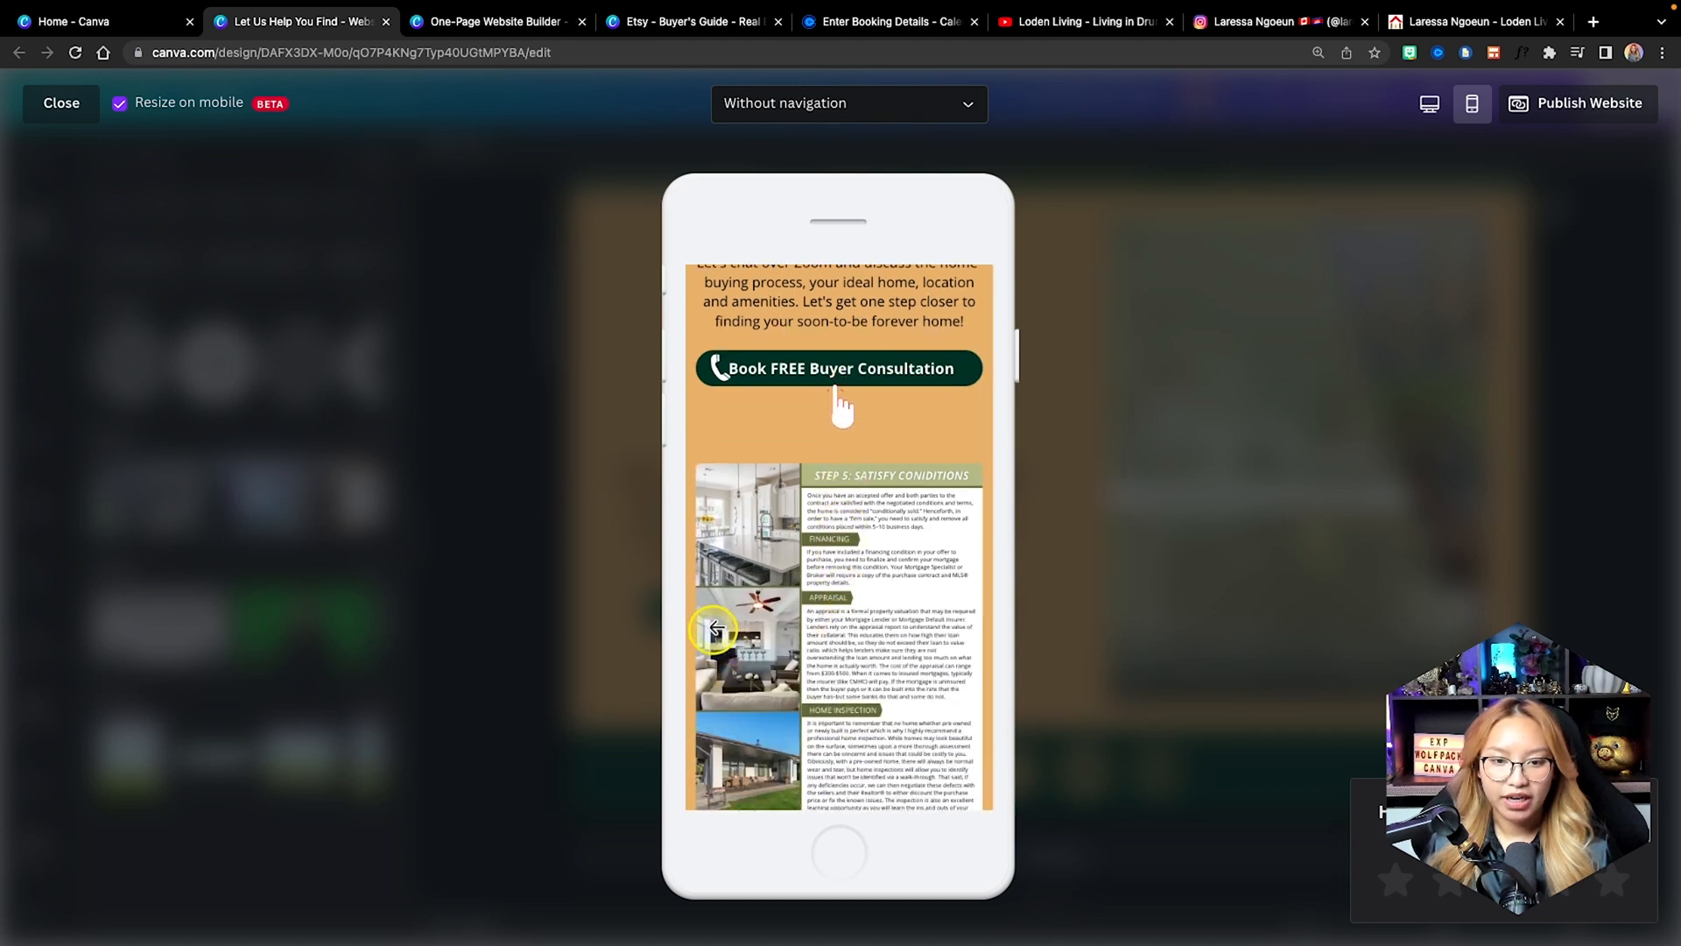
pyautogui.scroll(-3)
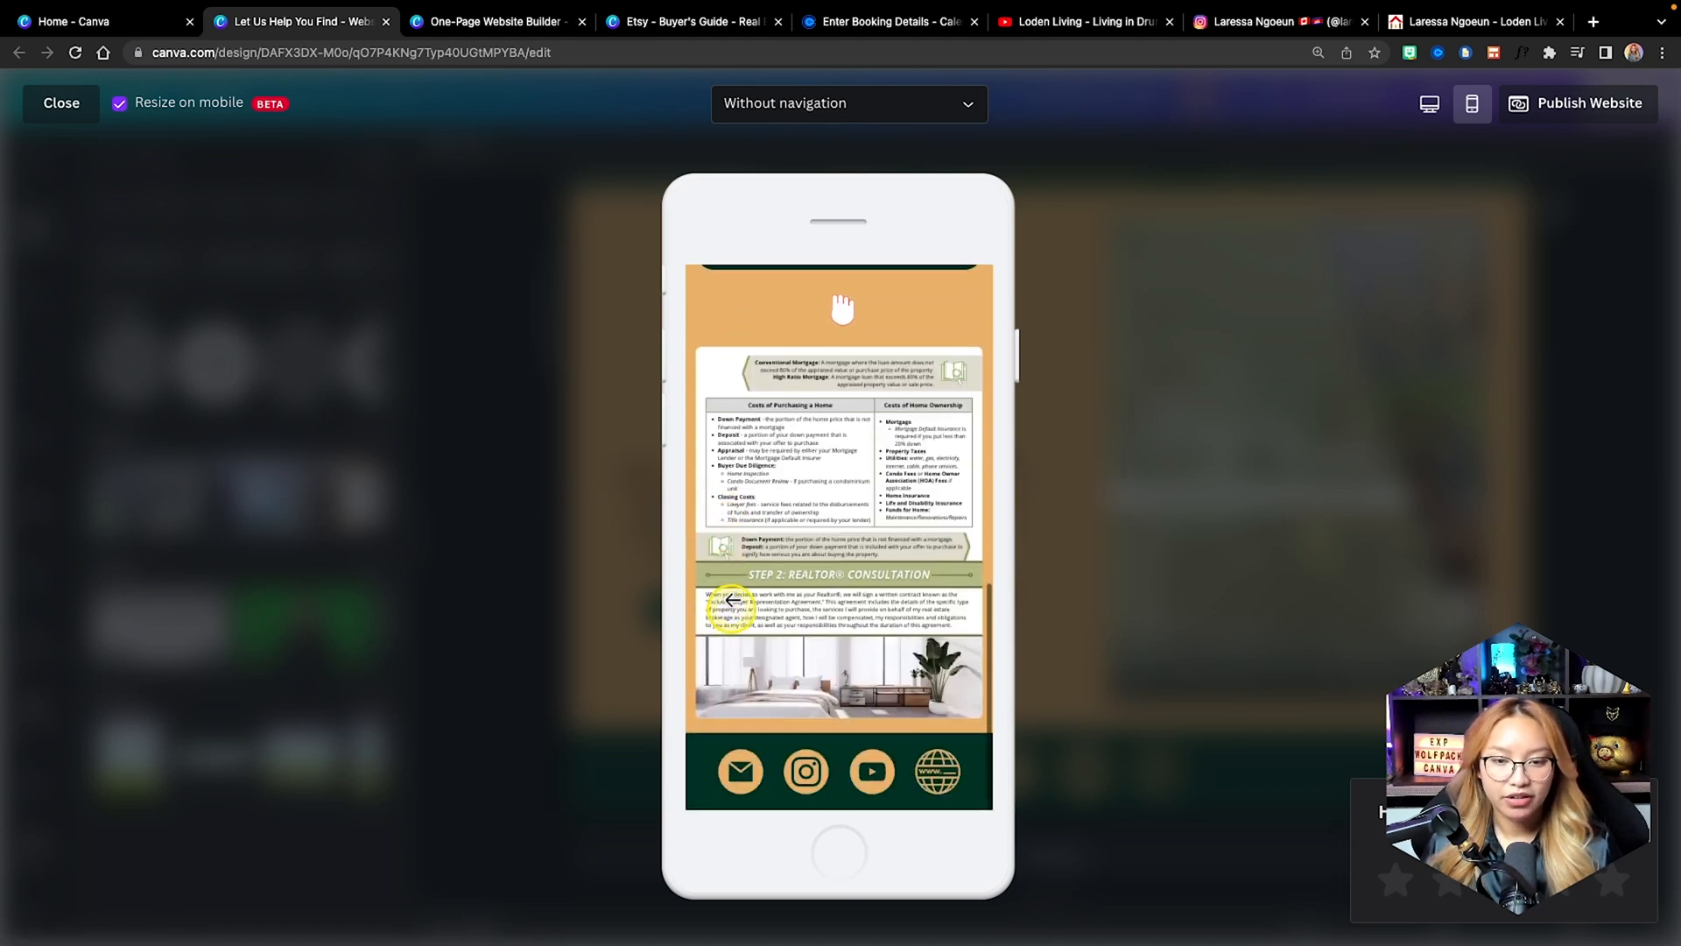
pyautogui.scroll(-3)
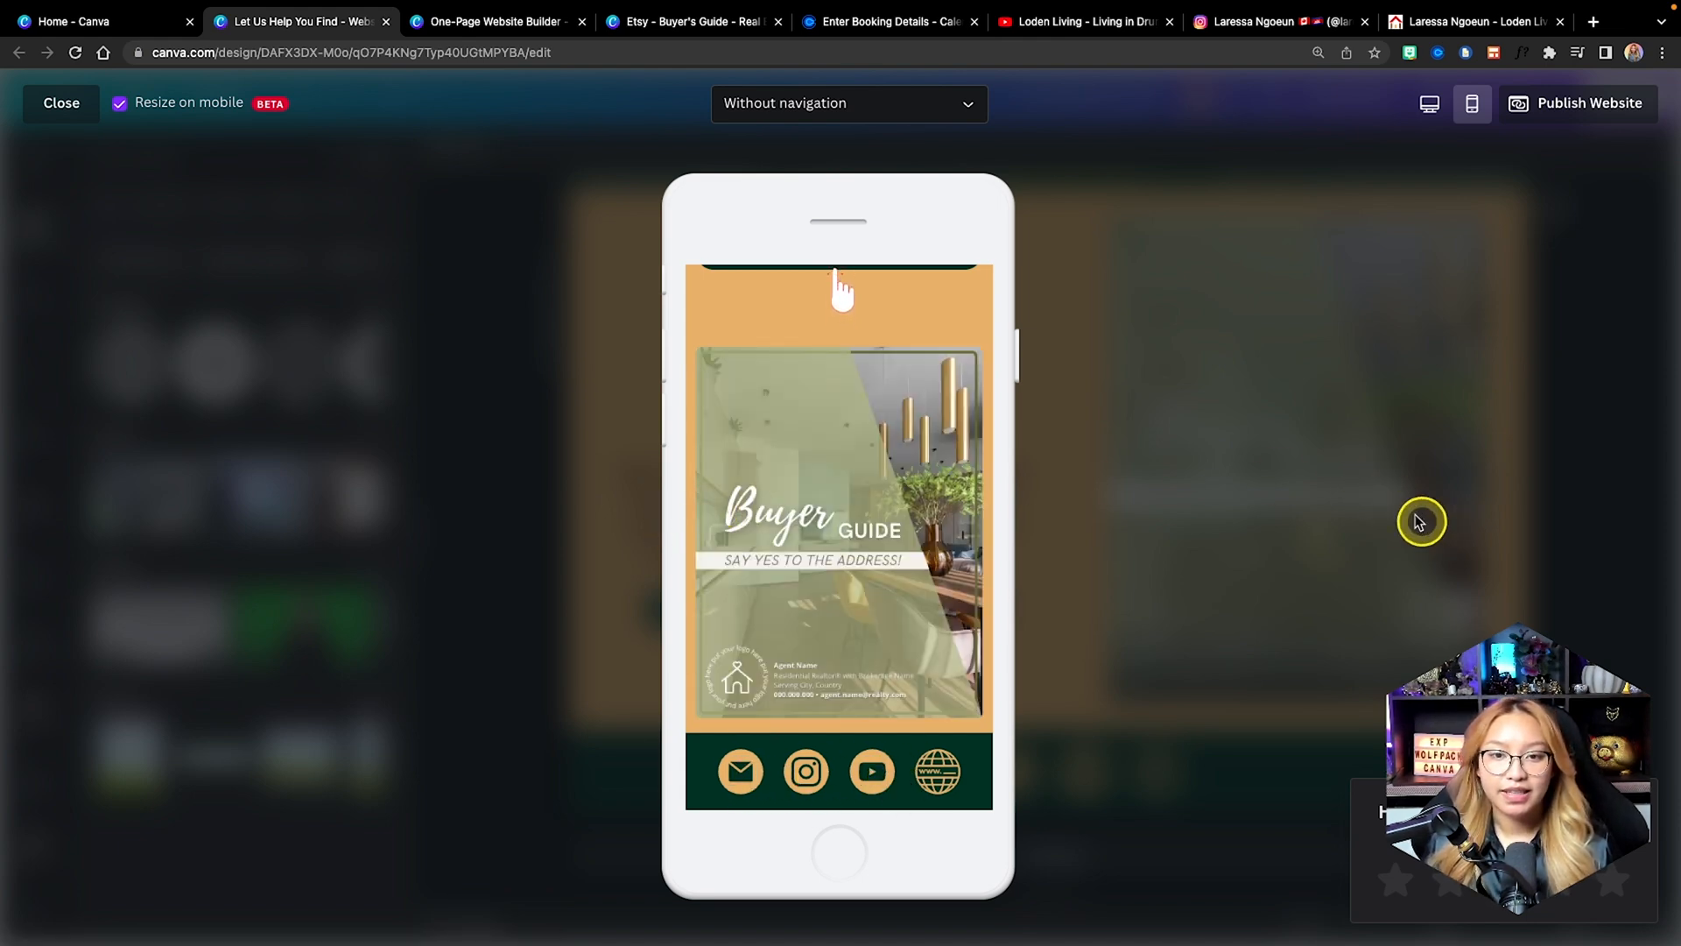
pyautogui.click(61, 103)
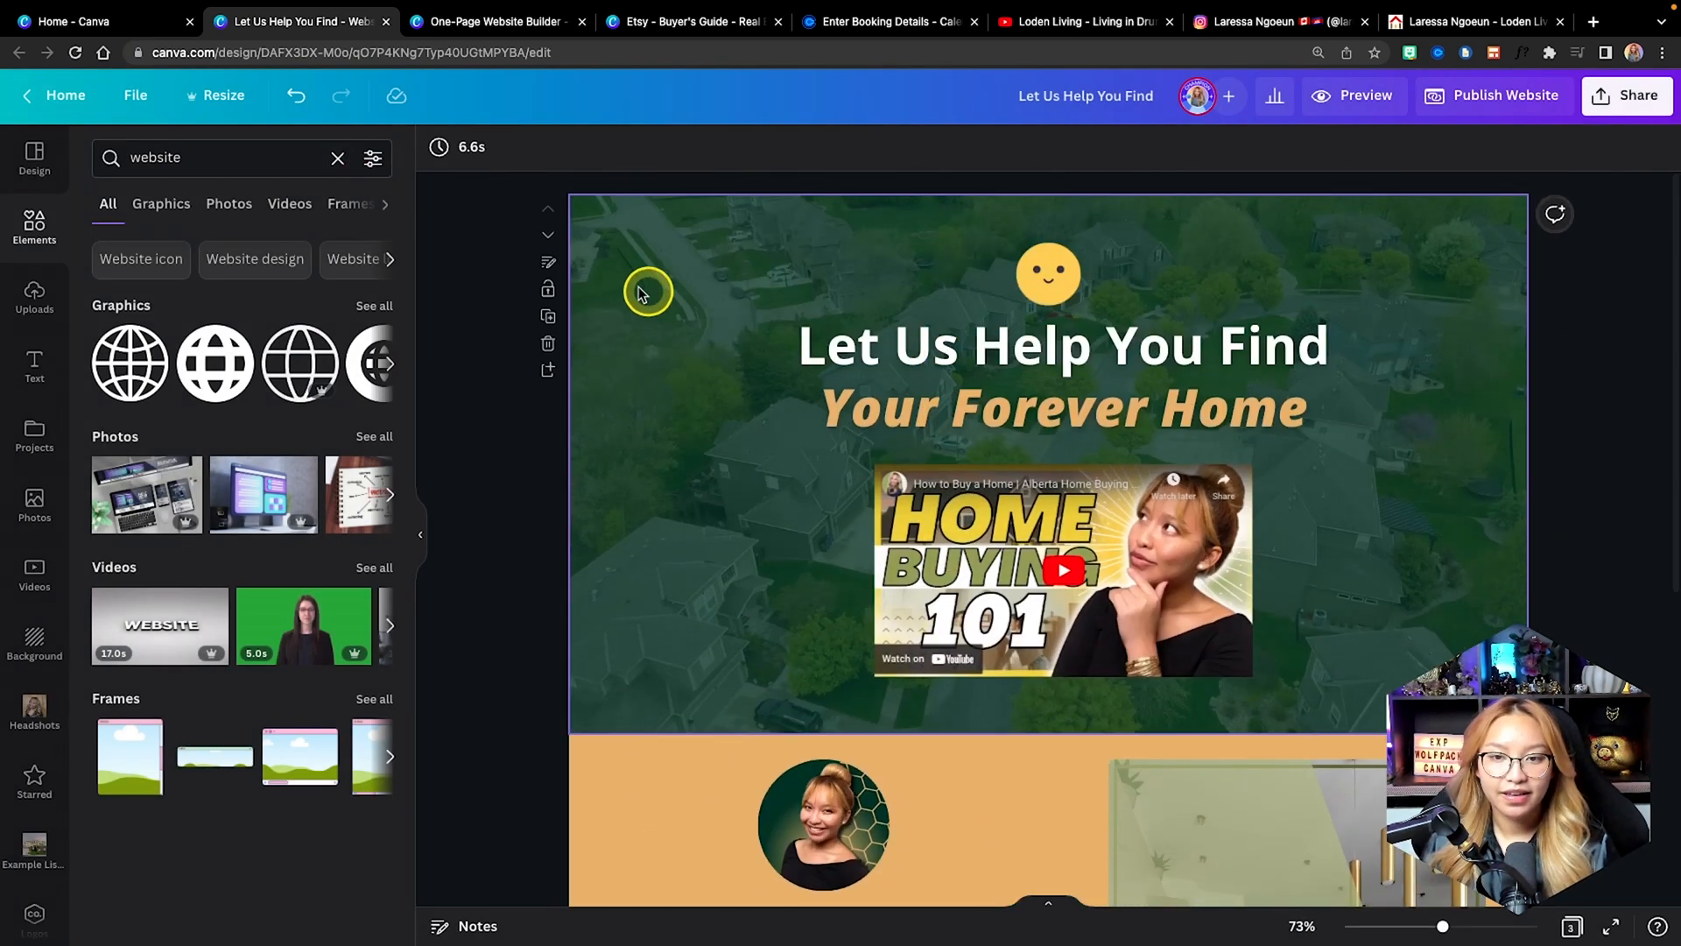
# Step: Select the buyer guide flipbook embed and recheck how its section stacks in mobile preview
pyautogui.scroll(-3)
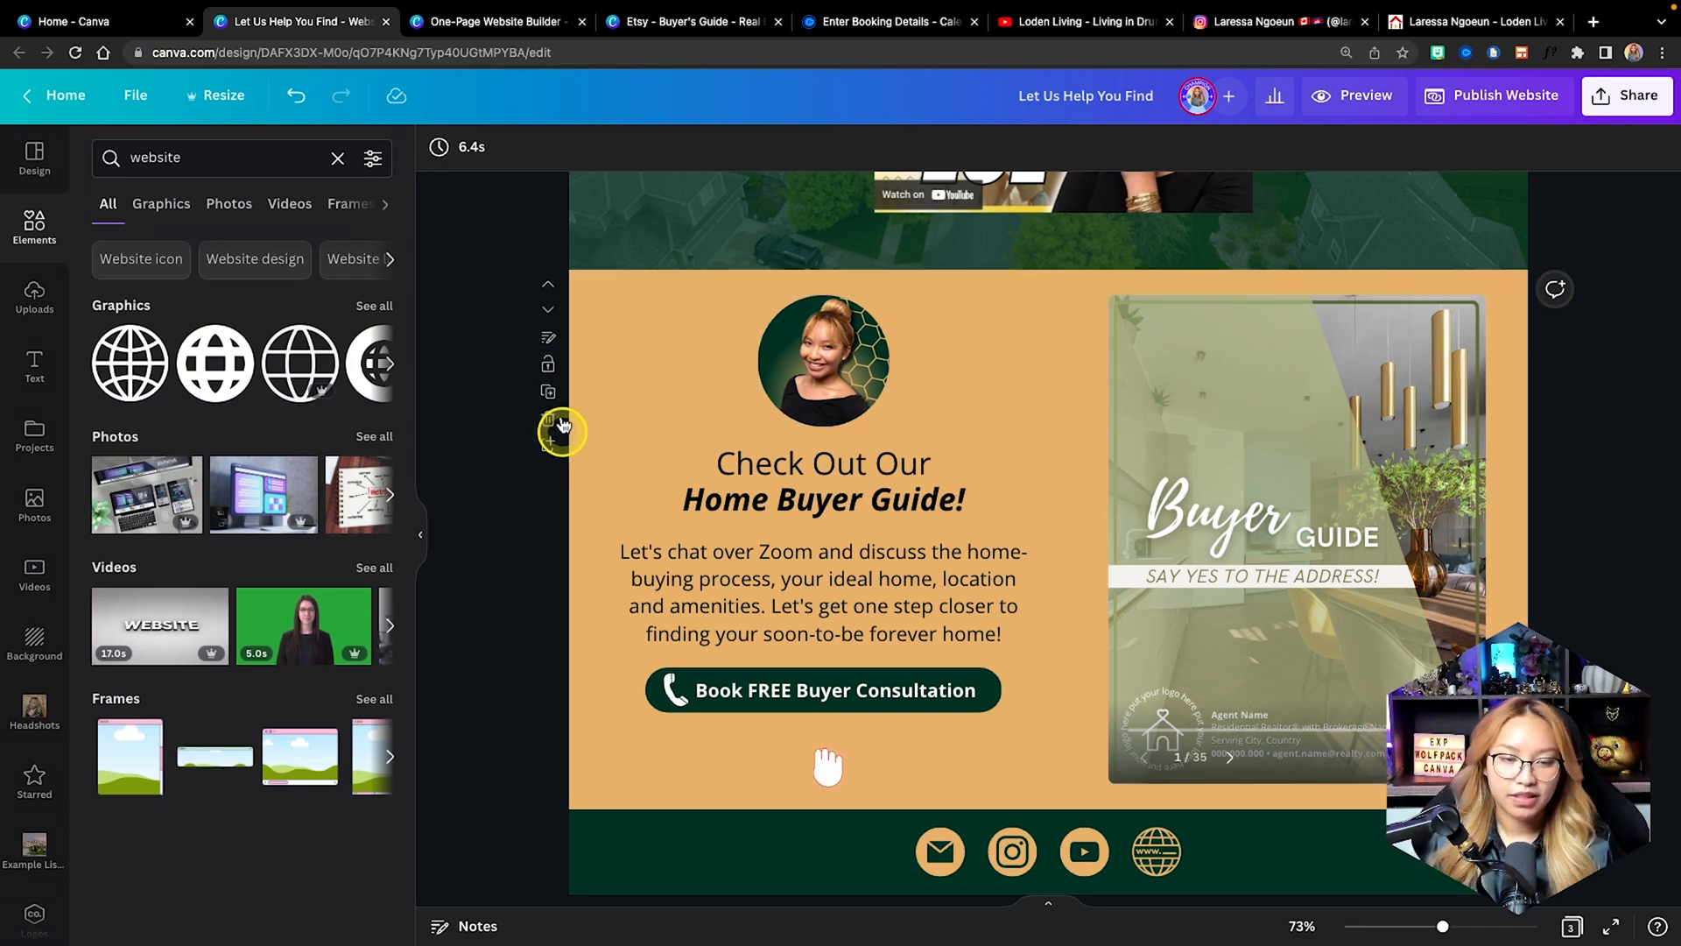
pyautogui.click(1334, 520)
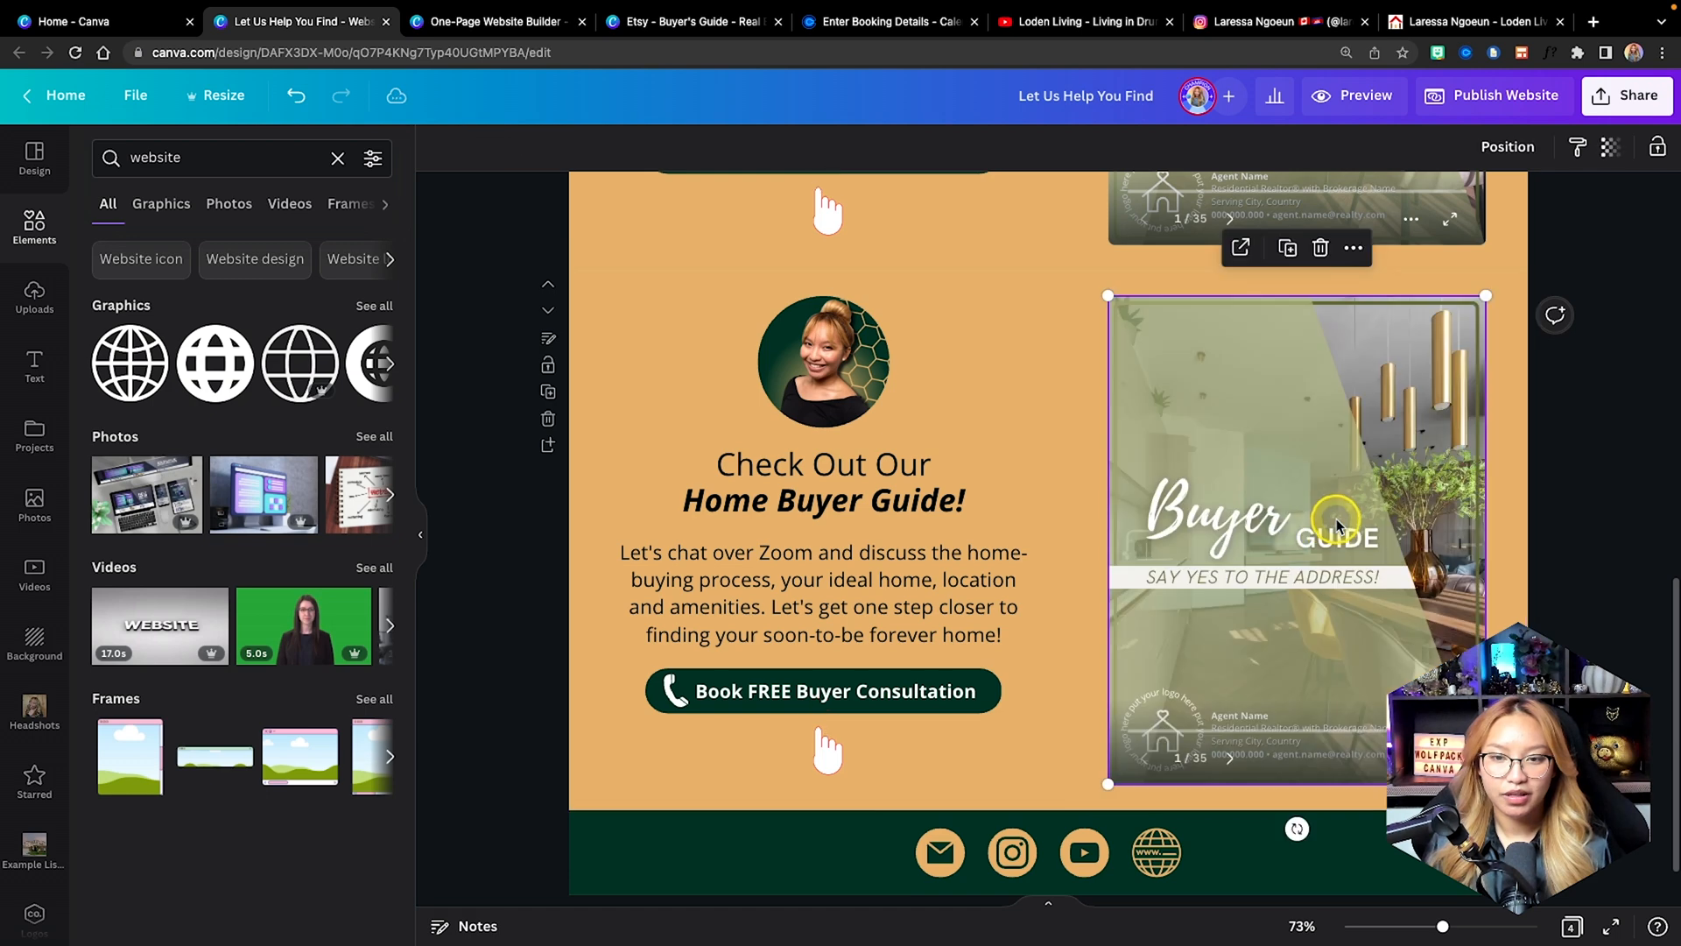
pyautogui.click(883, 691)
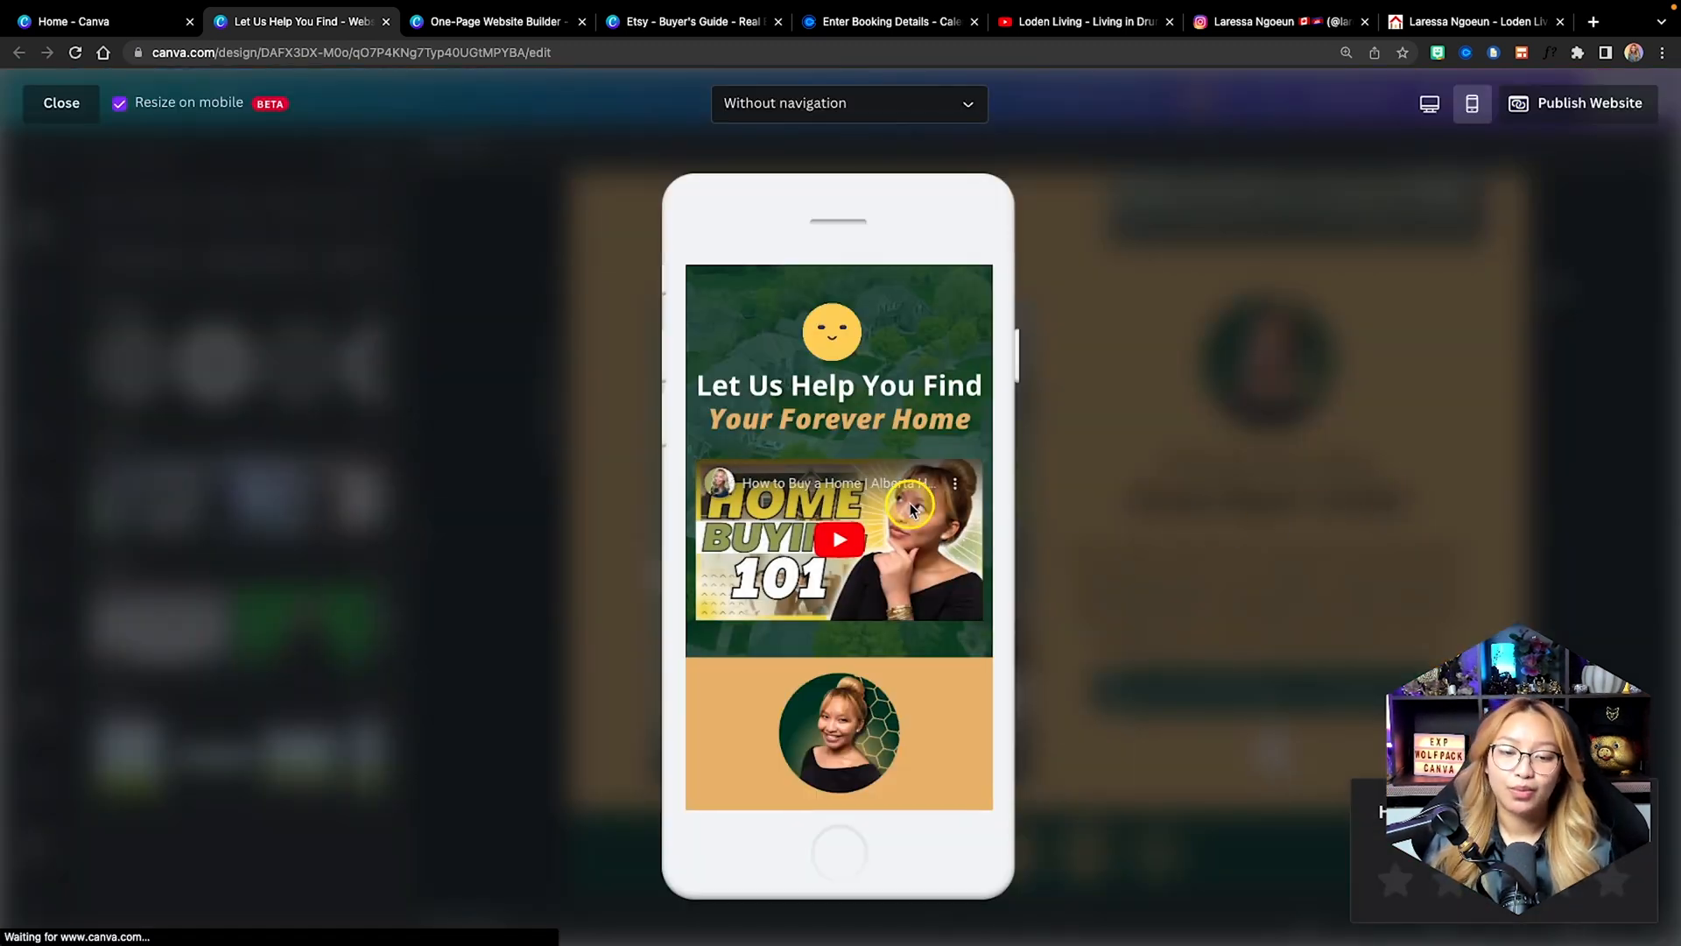
pyautogui.scroll(-3)
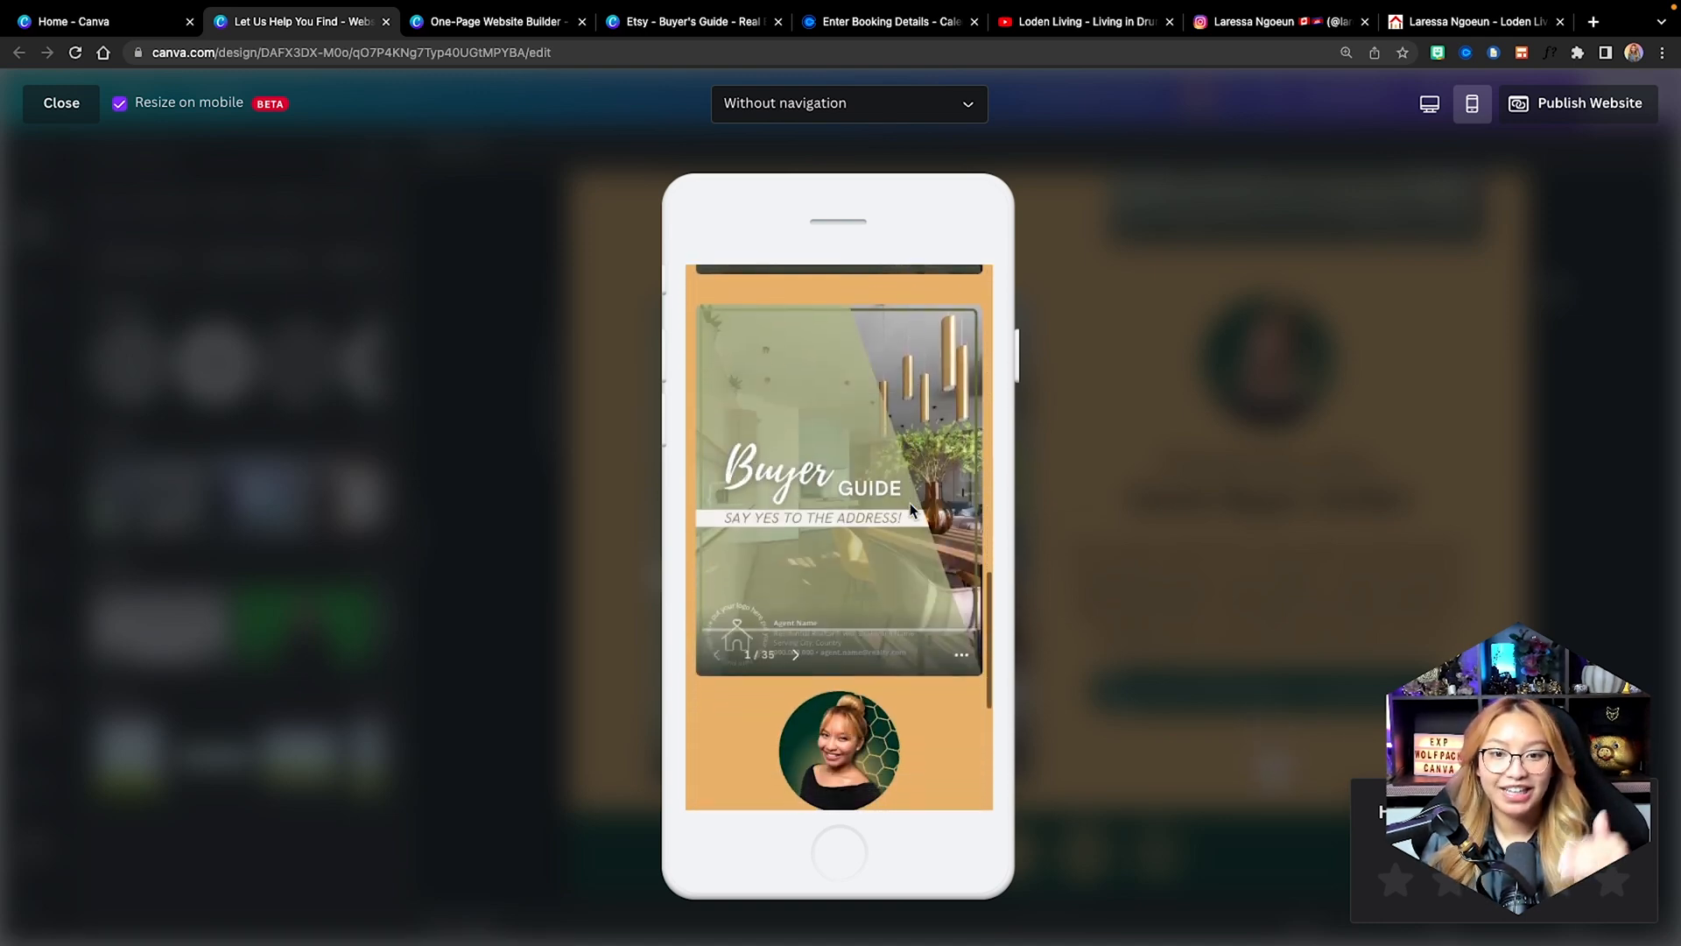
pyautogui.scroll(-3)
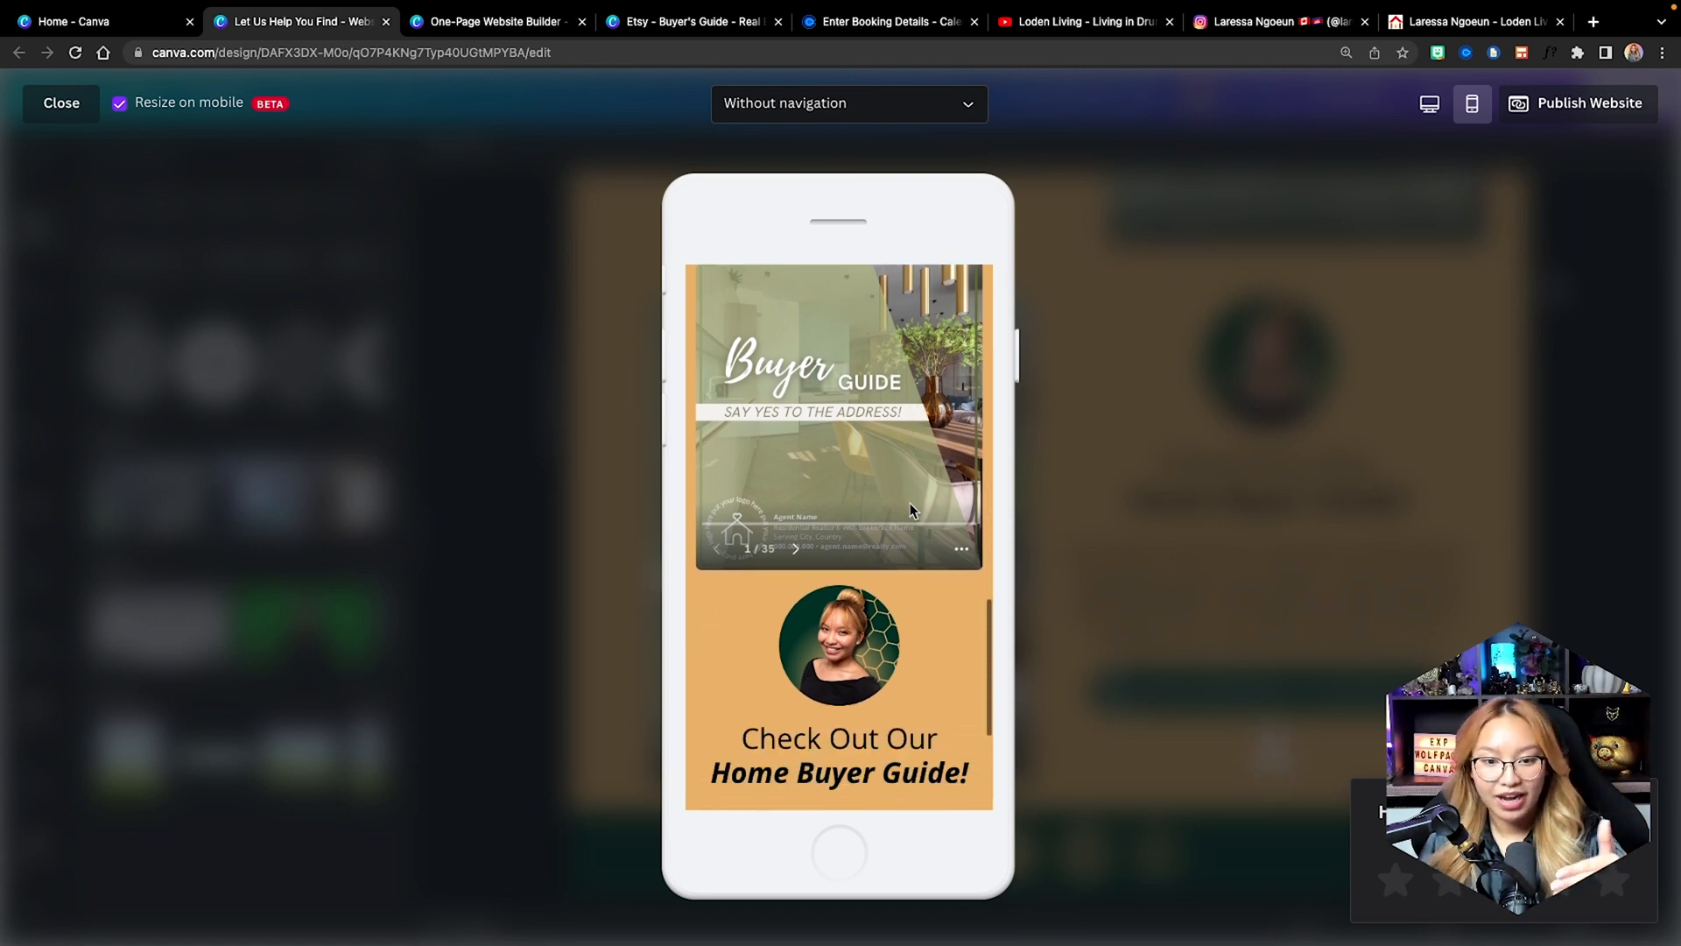
pyautogui.scroll(-3)
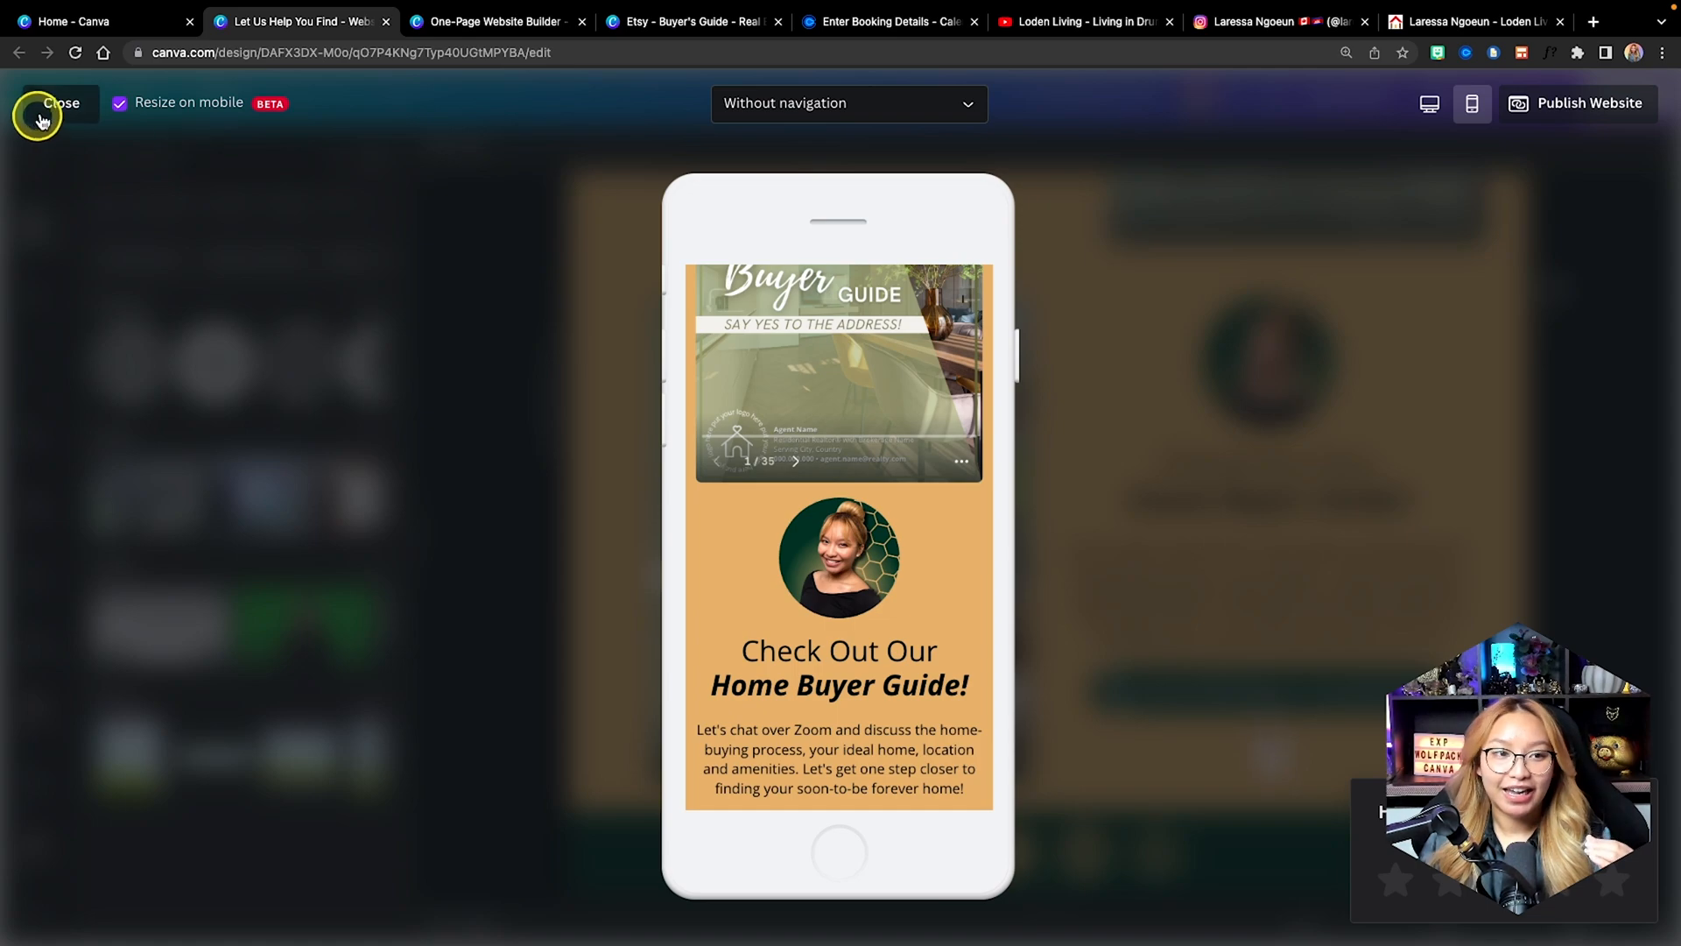
# Step: Leave the preview and start Publish Website to a free Canva domain without navigation
pyautogui.click(51, 103)
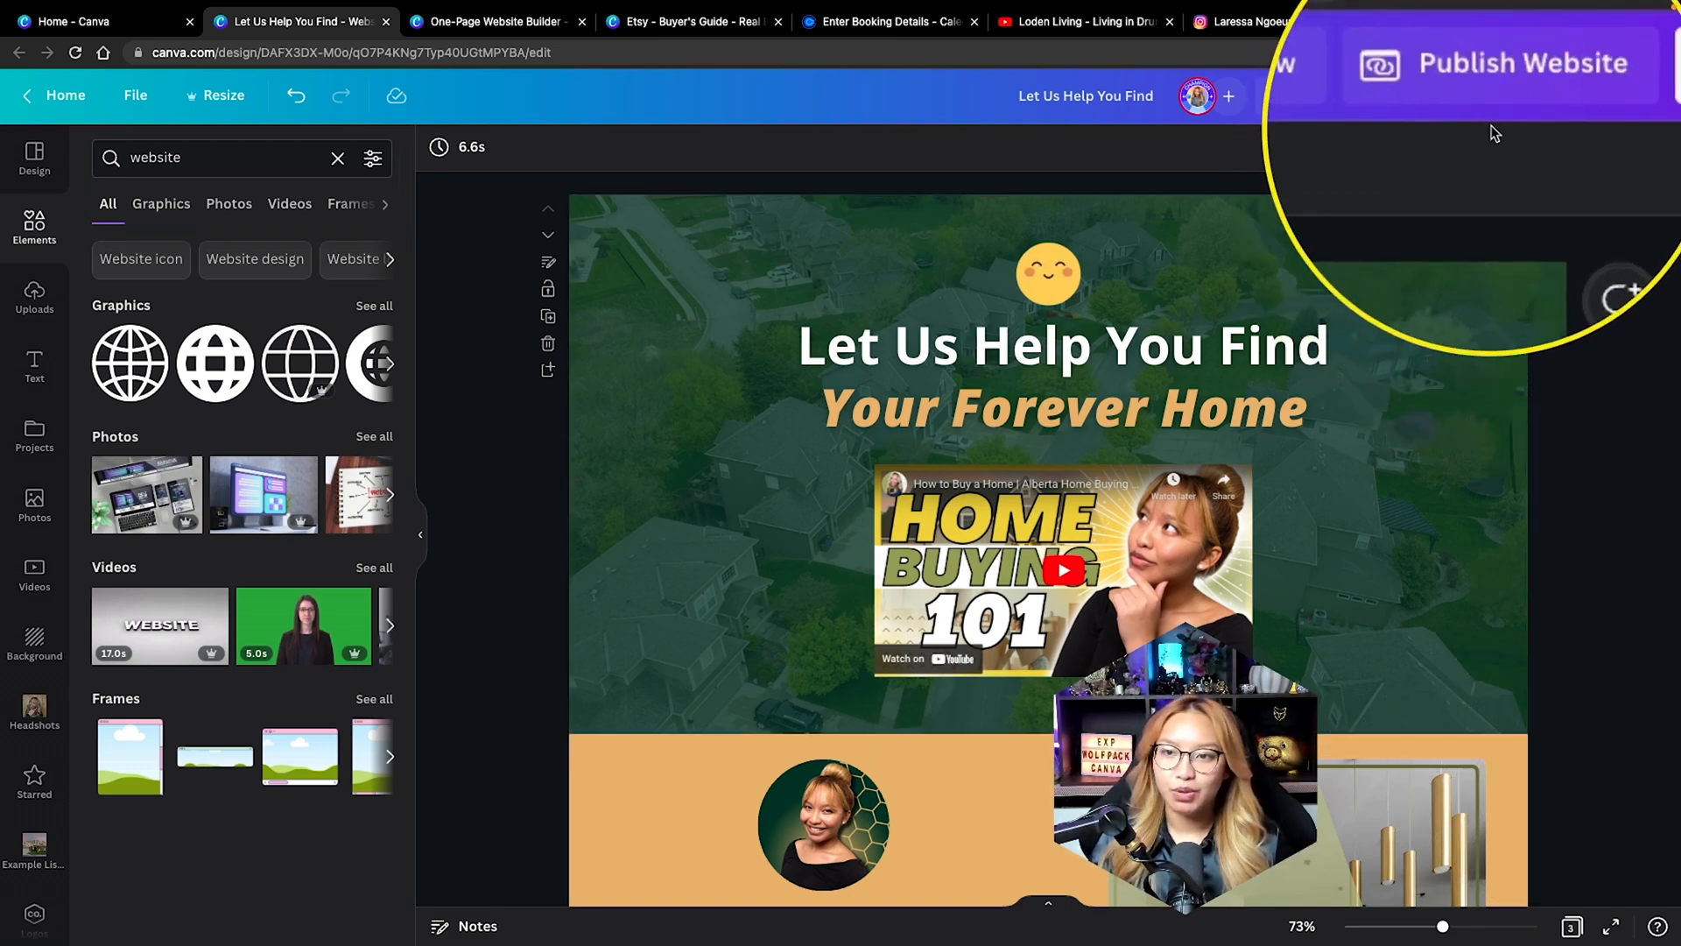
pyautogui.click(1503, 63)
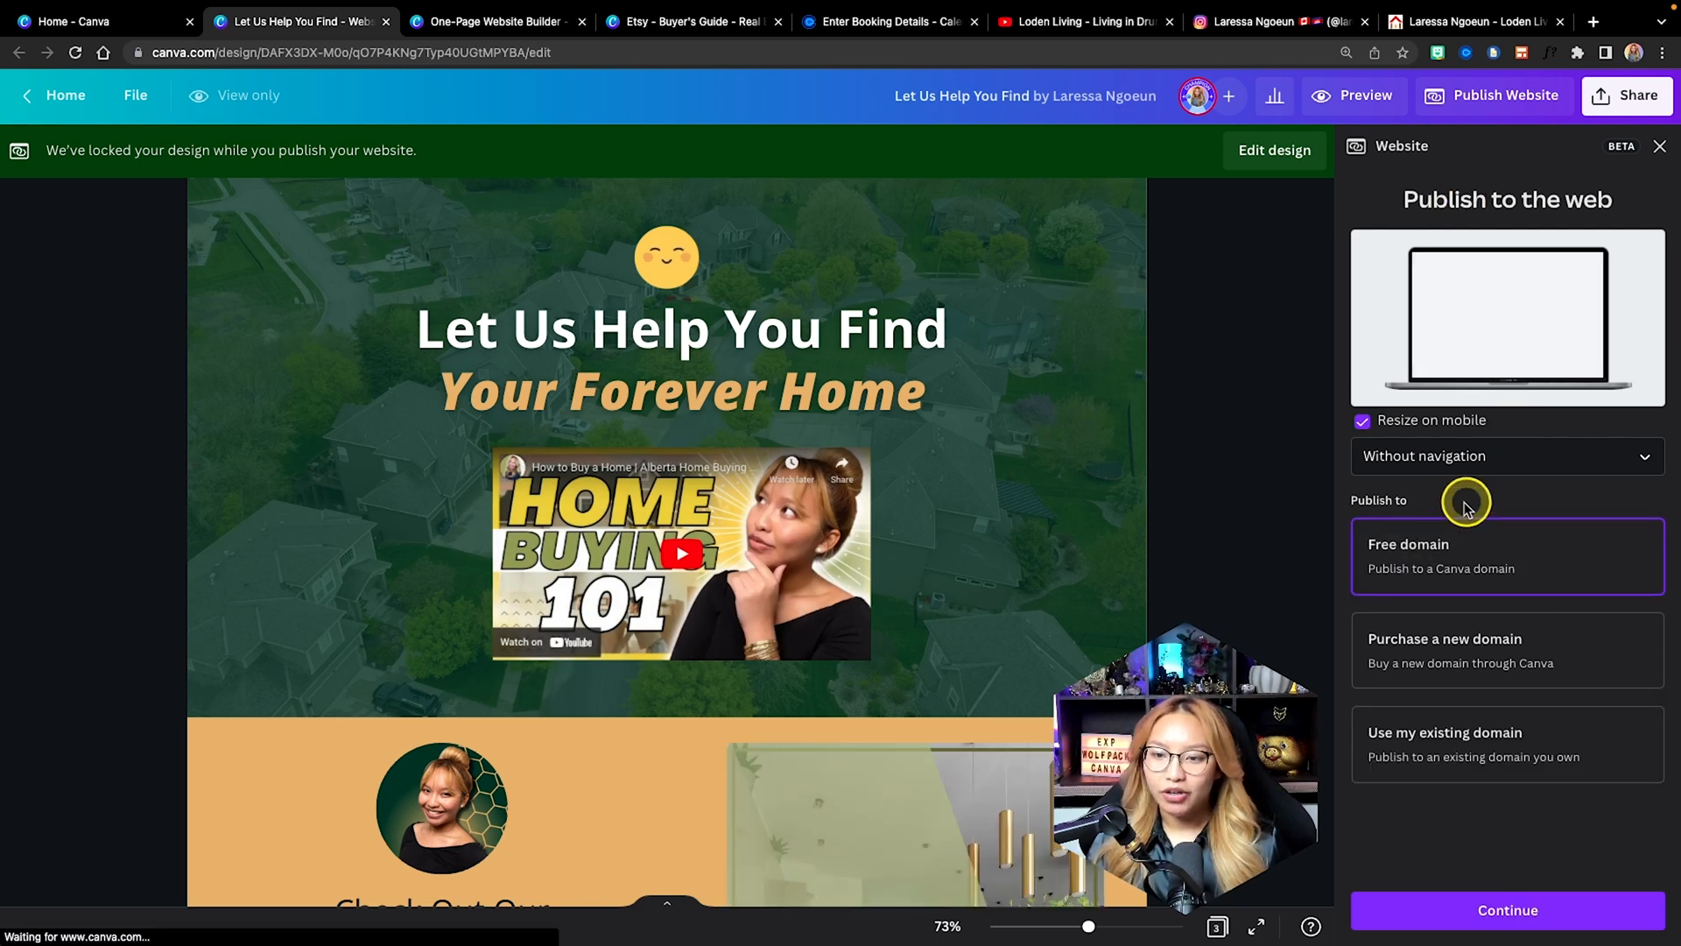
pyautogui.click(1506, 455)
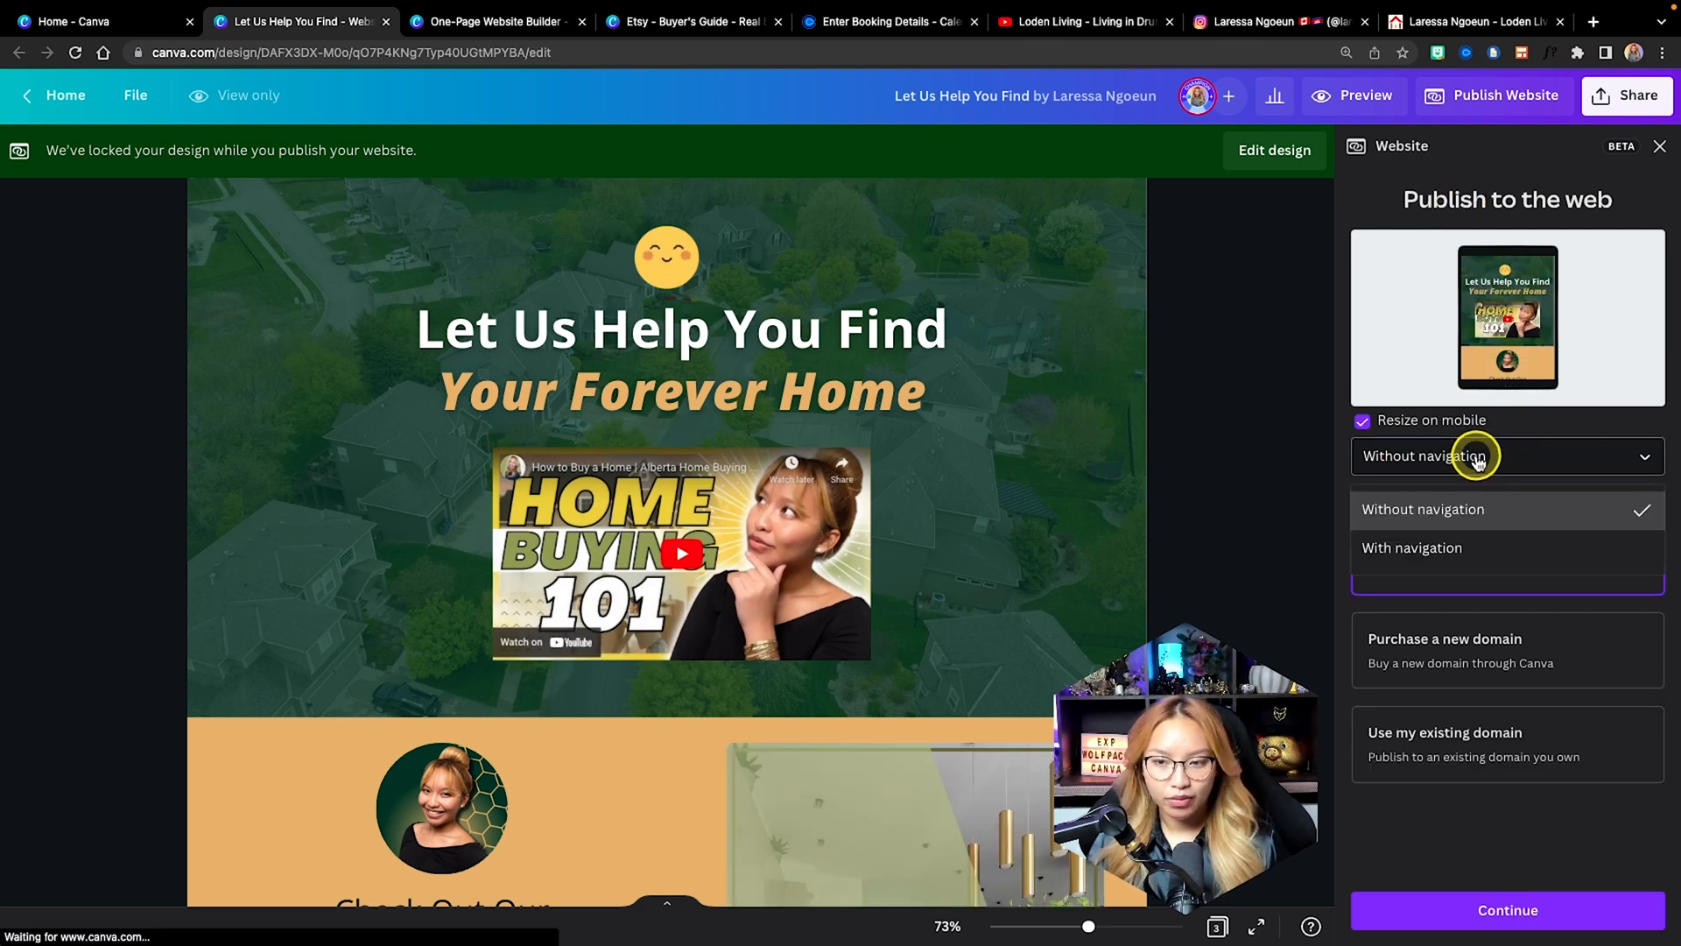
pyautogui.click(1424, 509)
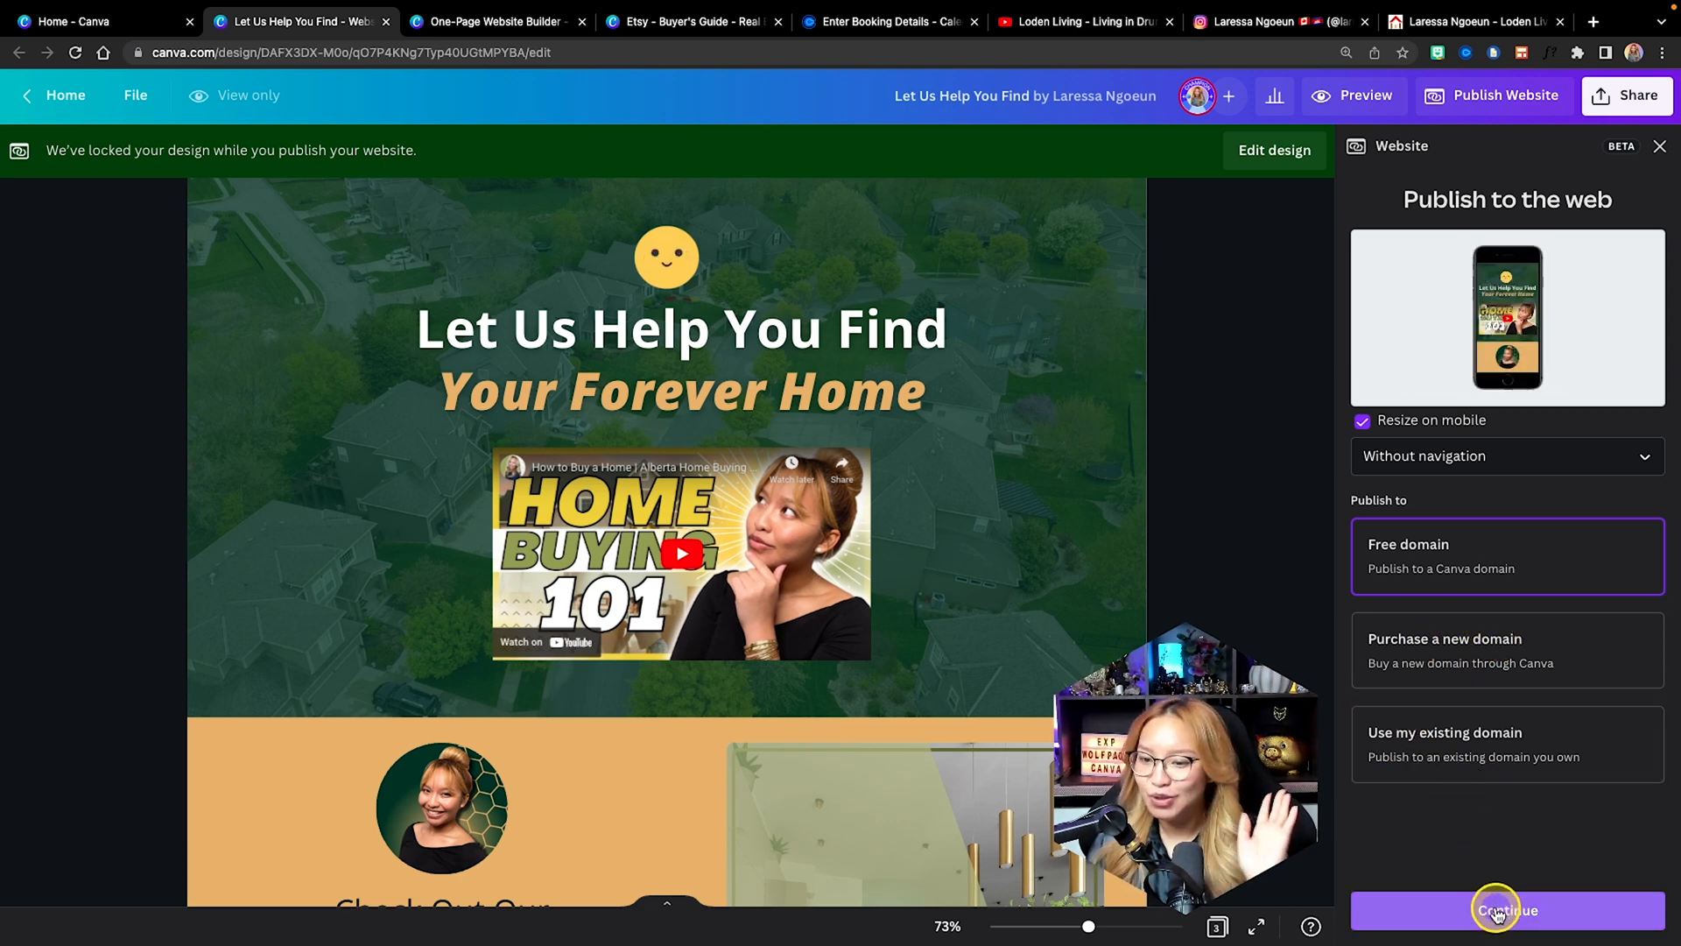
# Step: Set the URL path to buyer-consultation and tab title 'Let Us Help You Find Your Home!'
pyautogui.click(1506, 909)
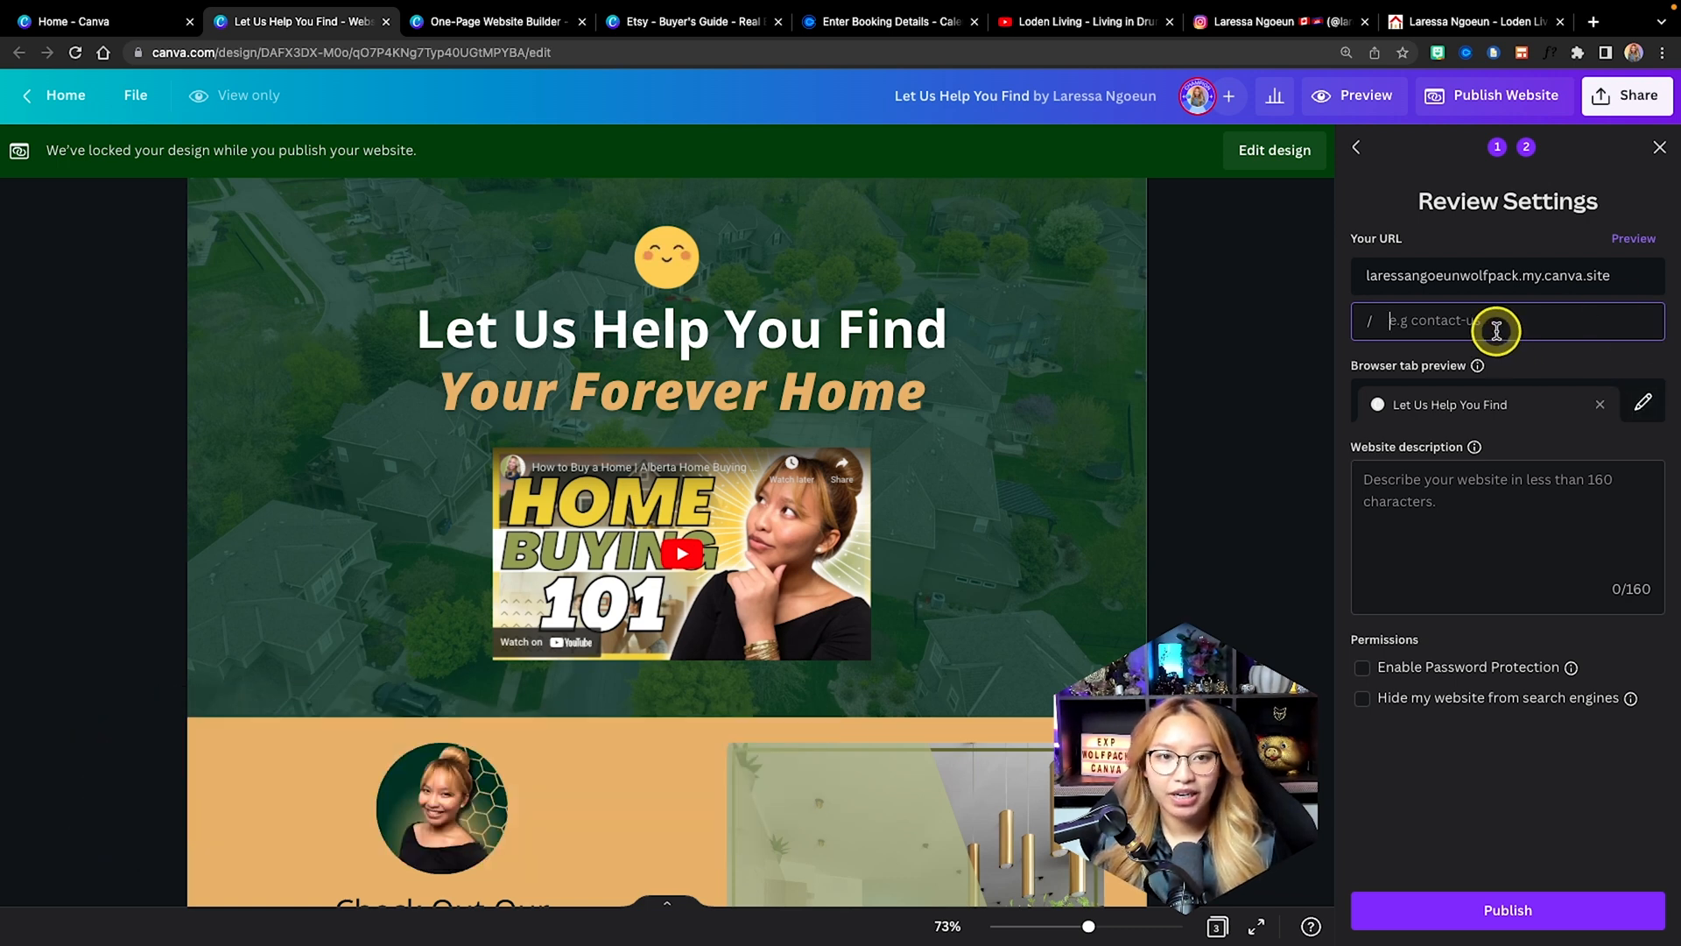
pyautogui.write('buyer')
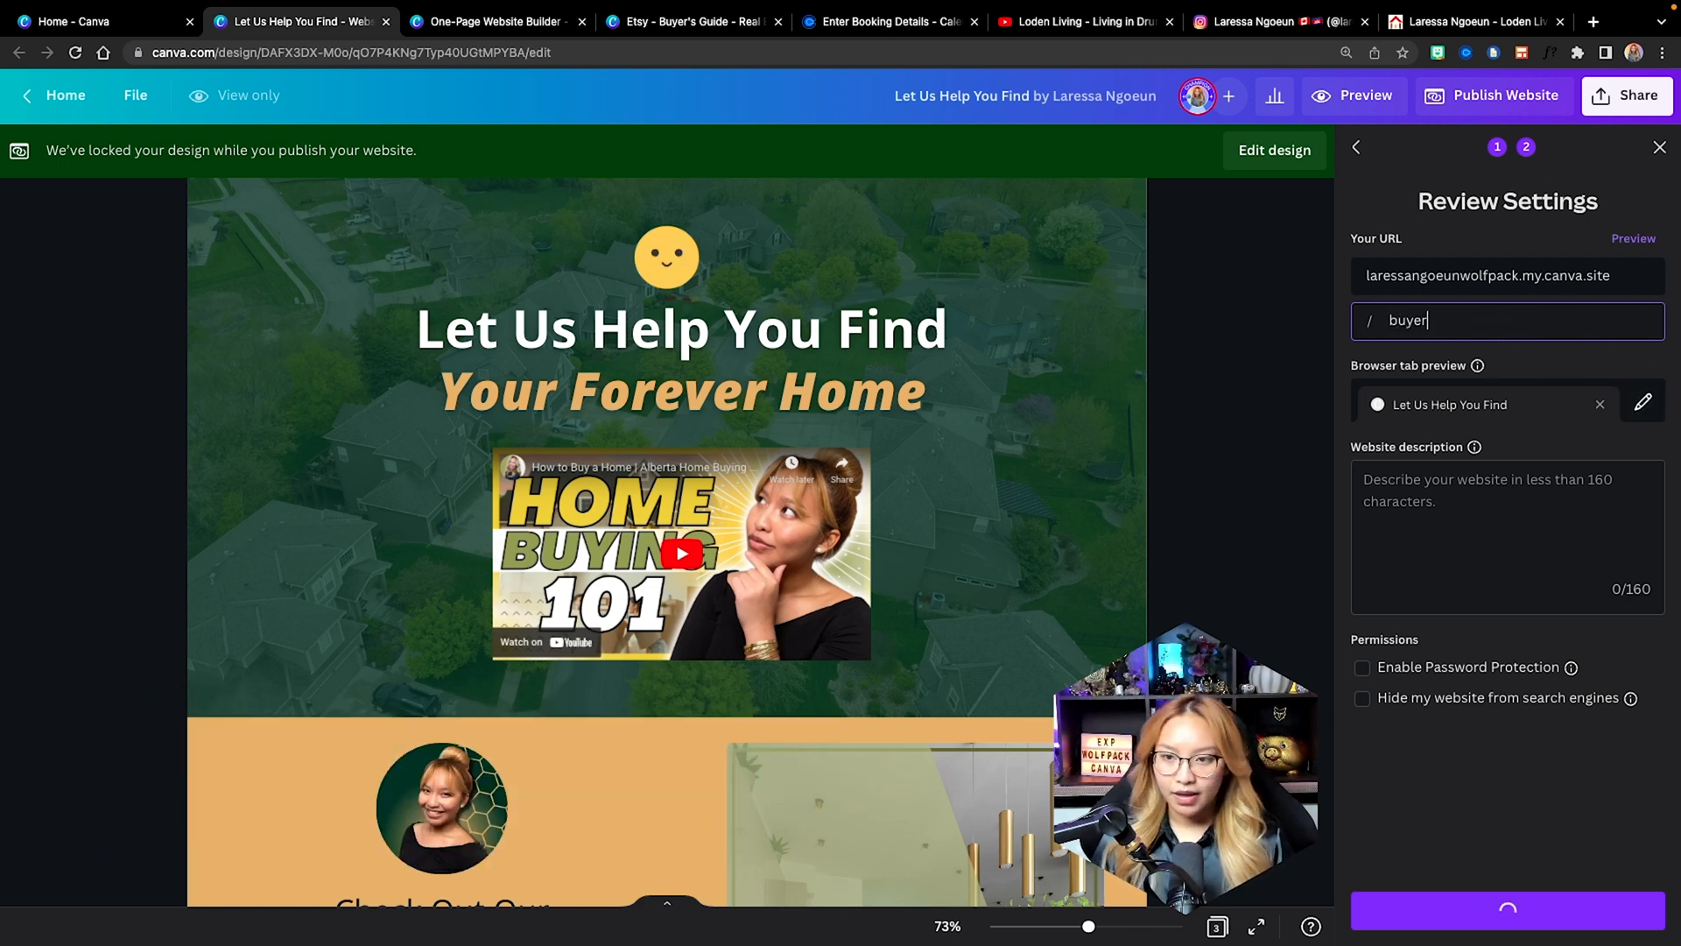
pyautogui.write('consultation')
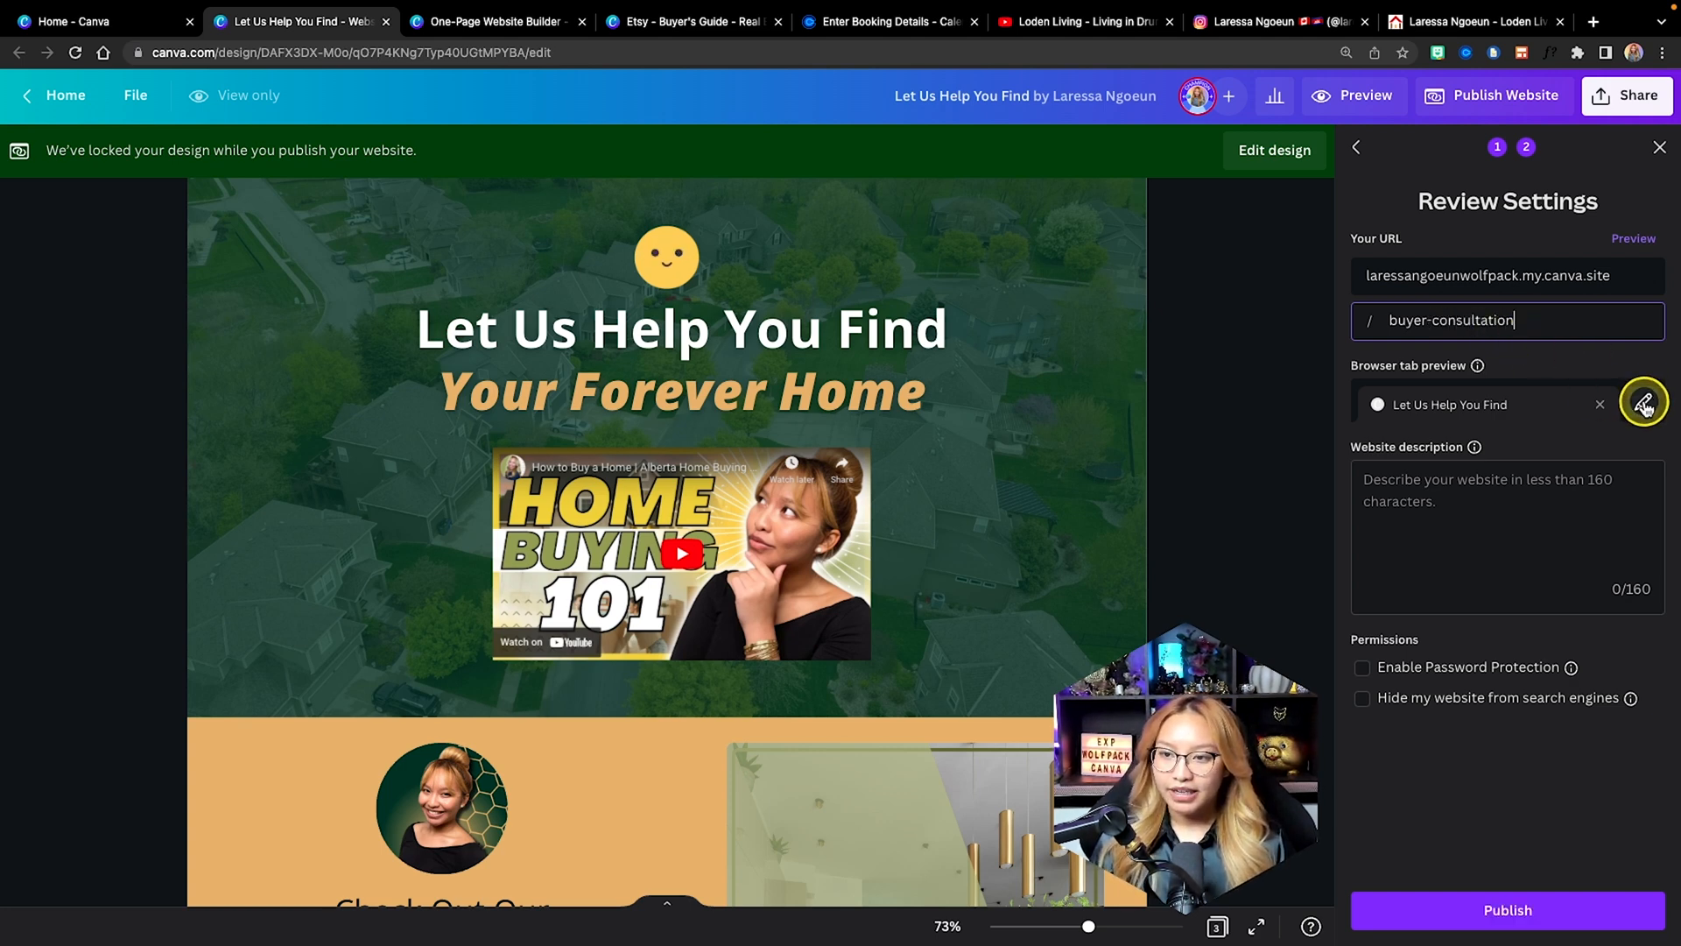
pyautogui.click(1644, 404)
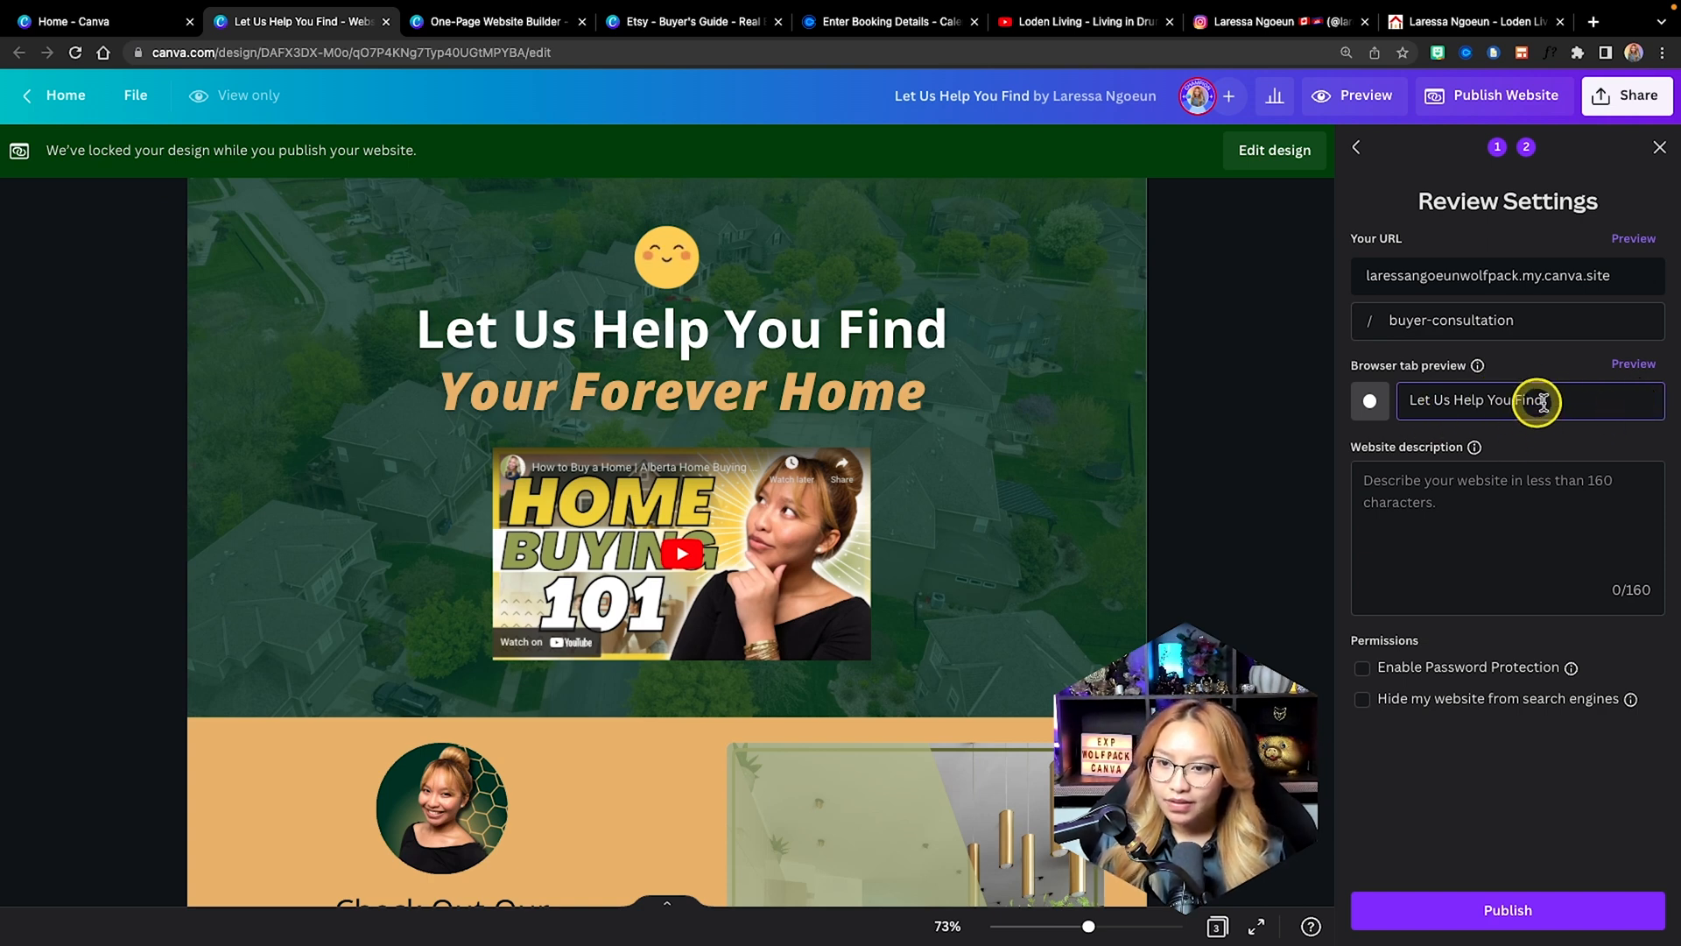
pyautogui.write('Home!')
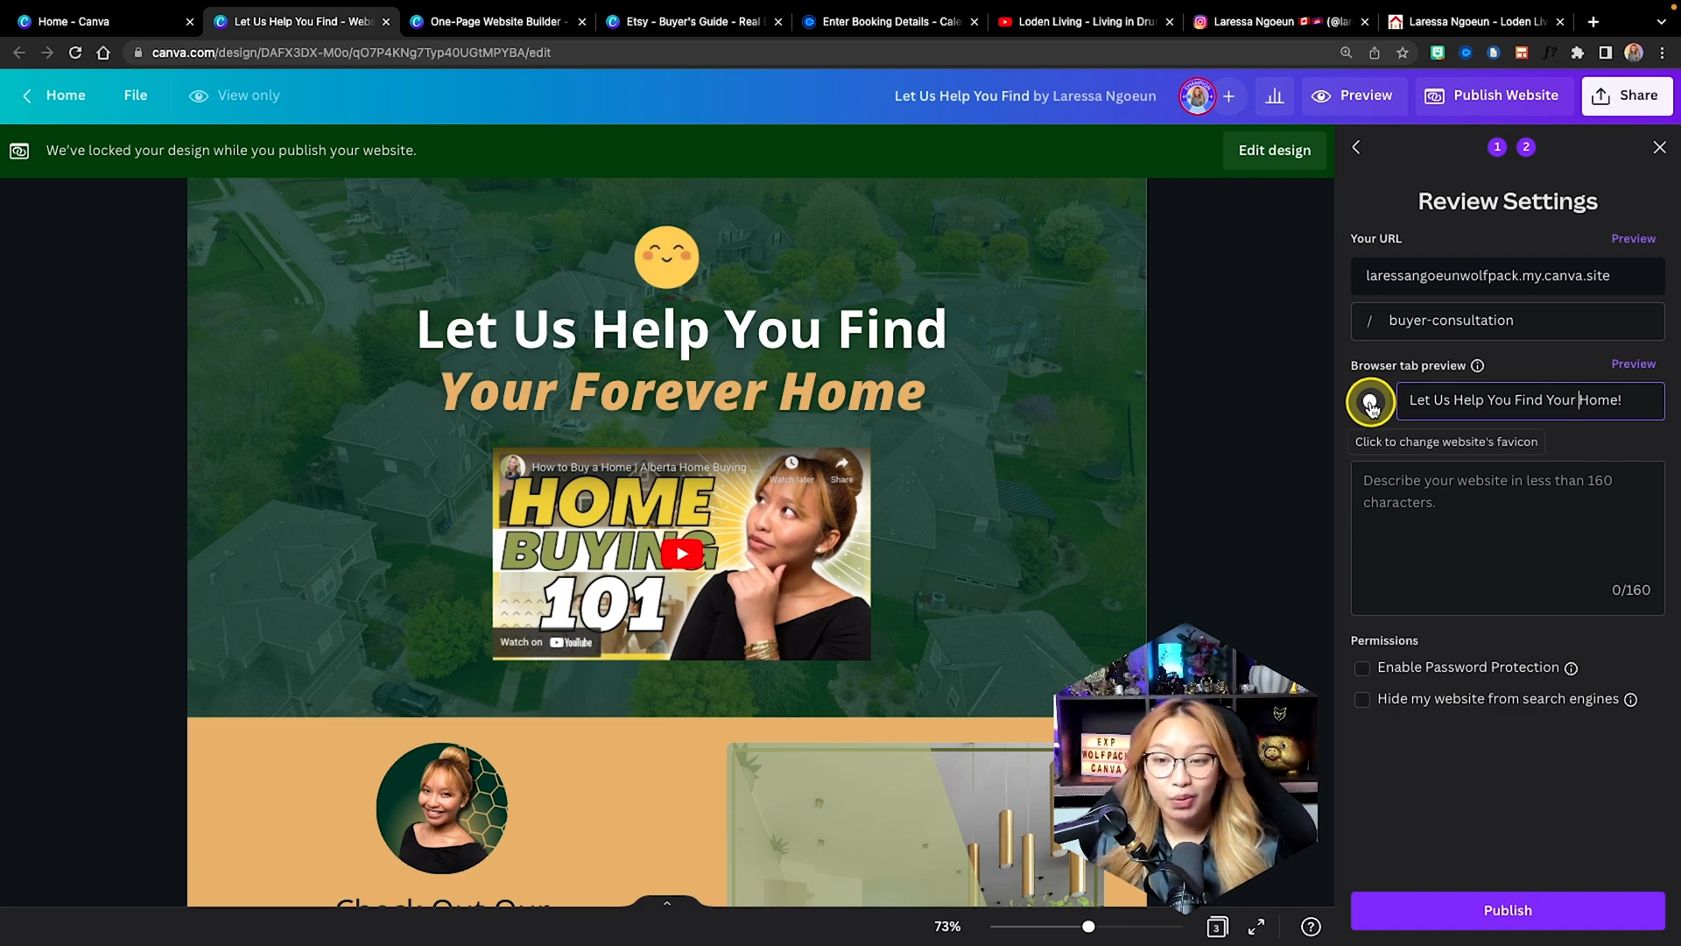
# Step: Set a photo as the favicon and publish the website live
pyautogui.click(1369, 399)
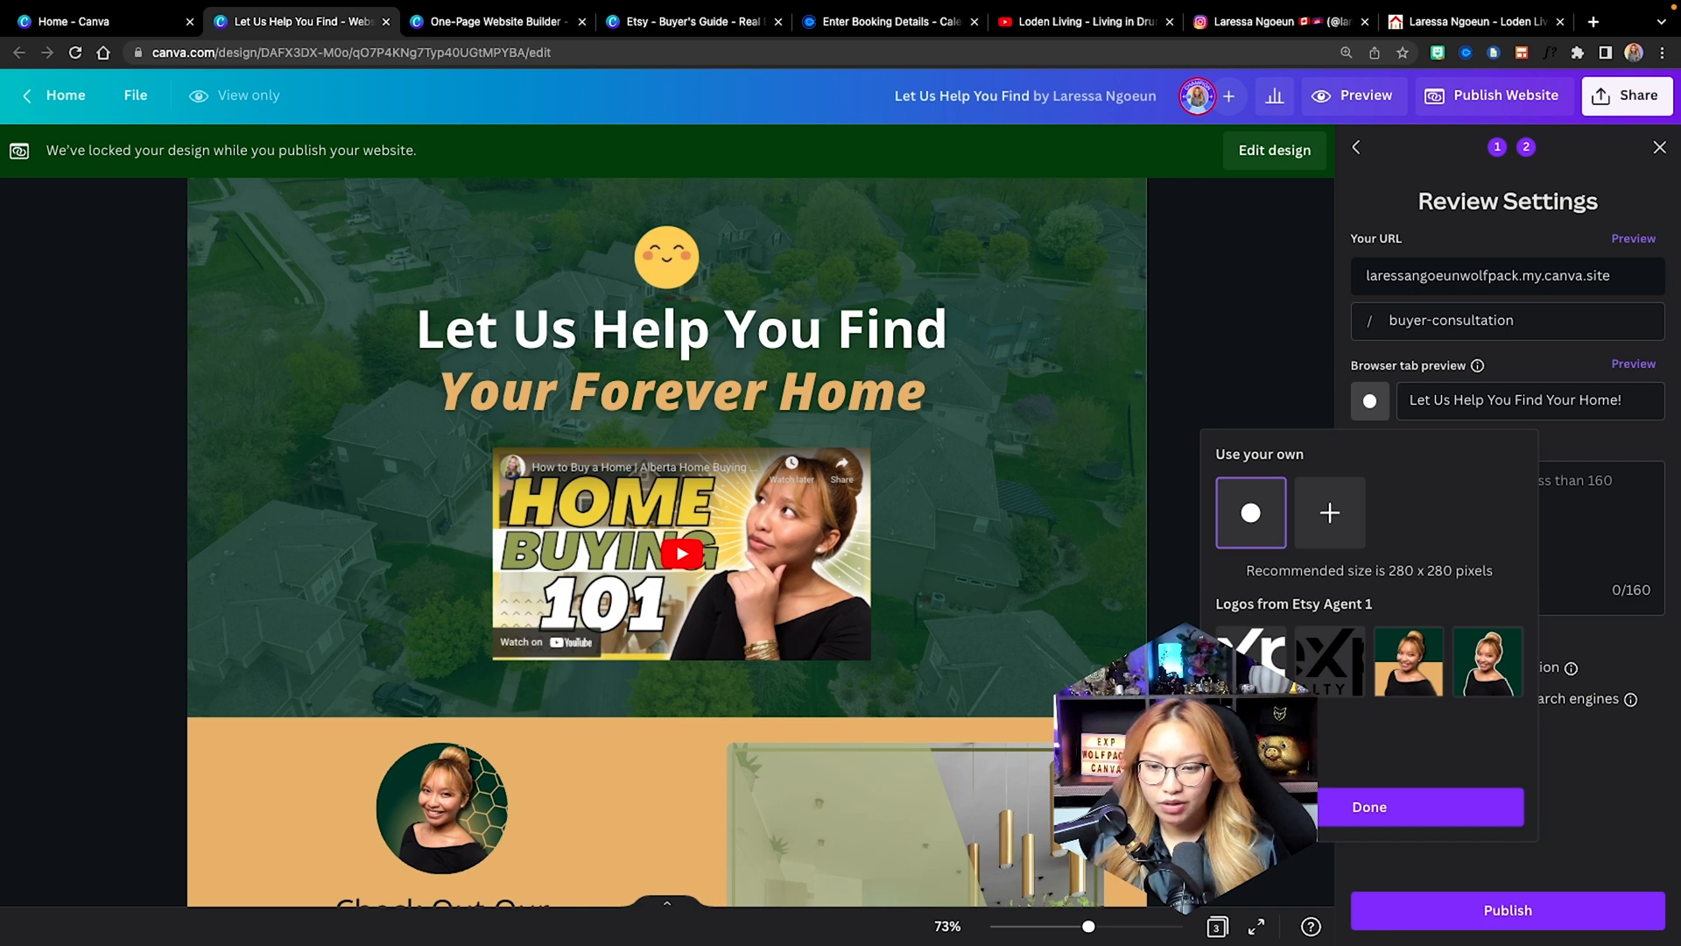
pyautogui.click(1250, 513)
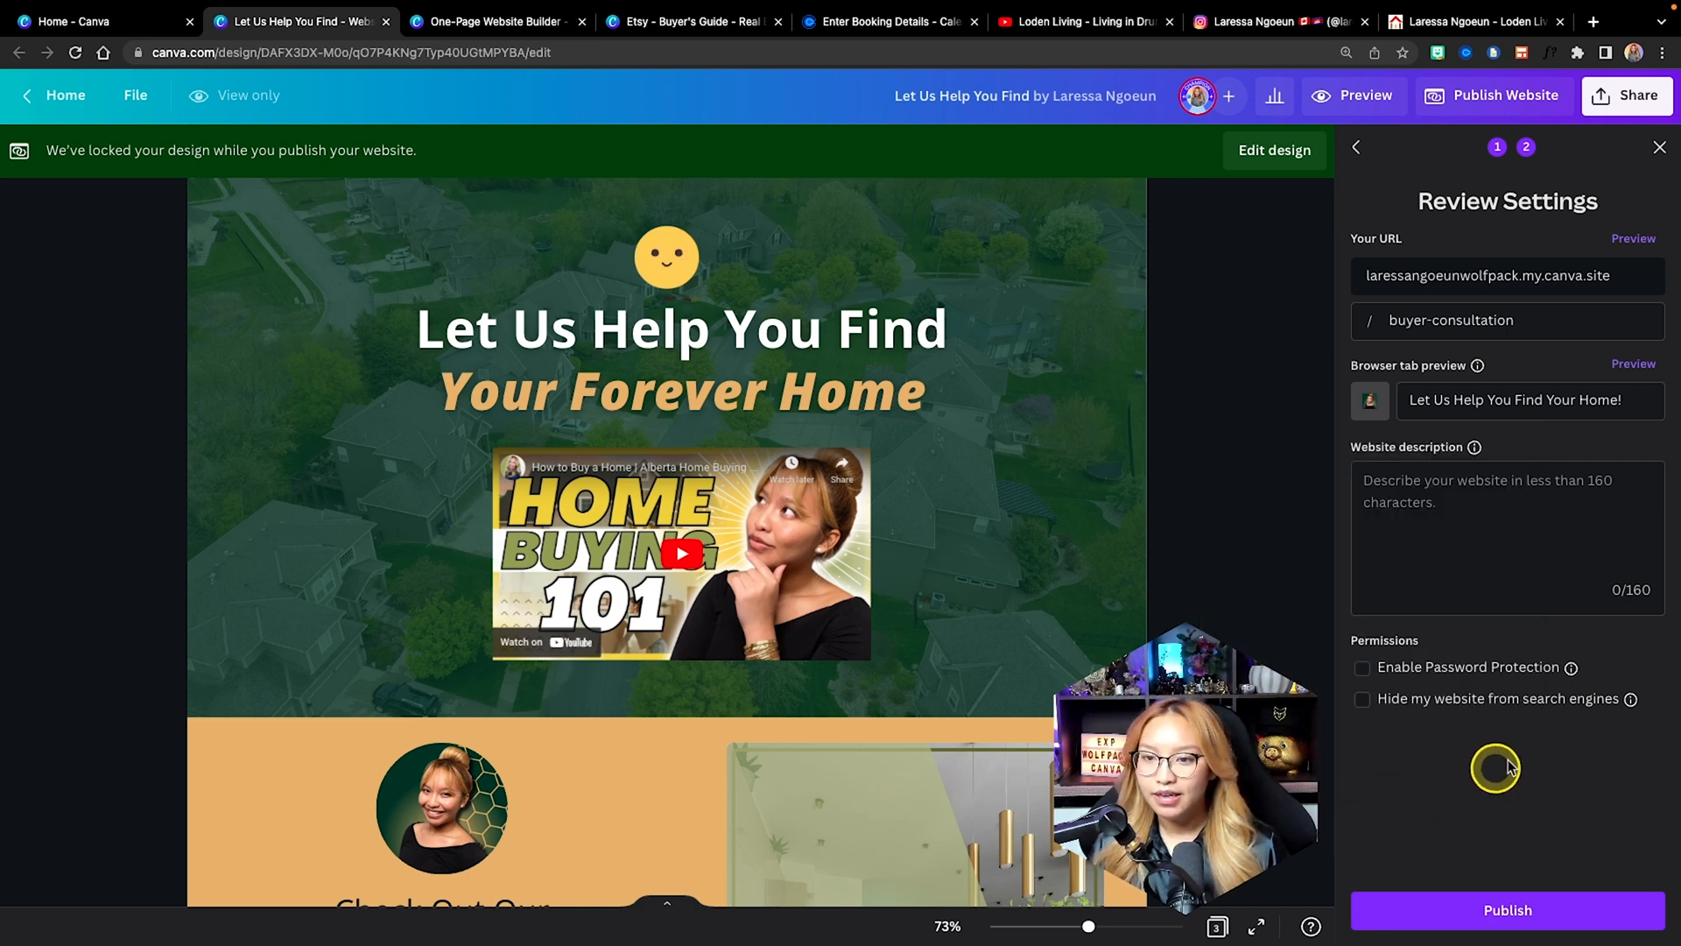
pyautogui.scroll(-3)
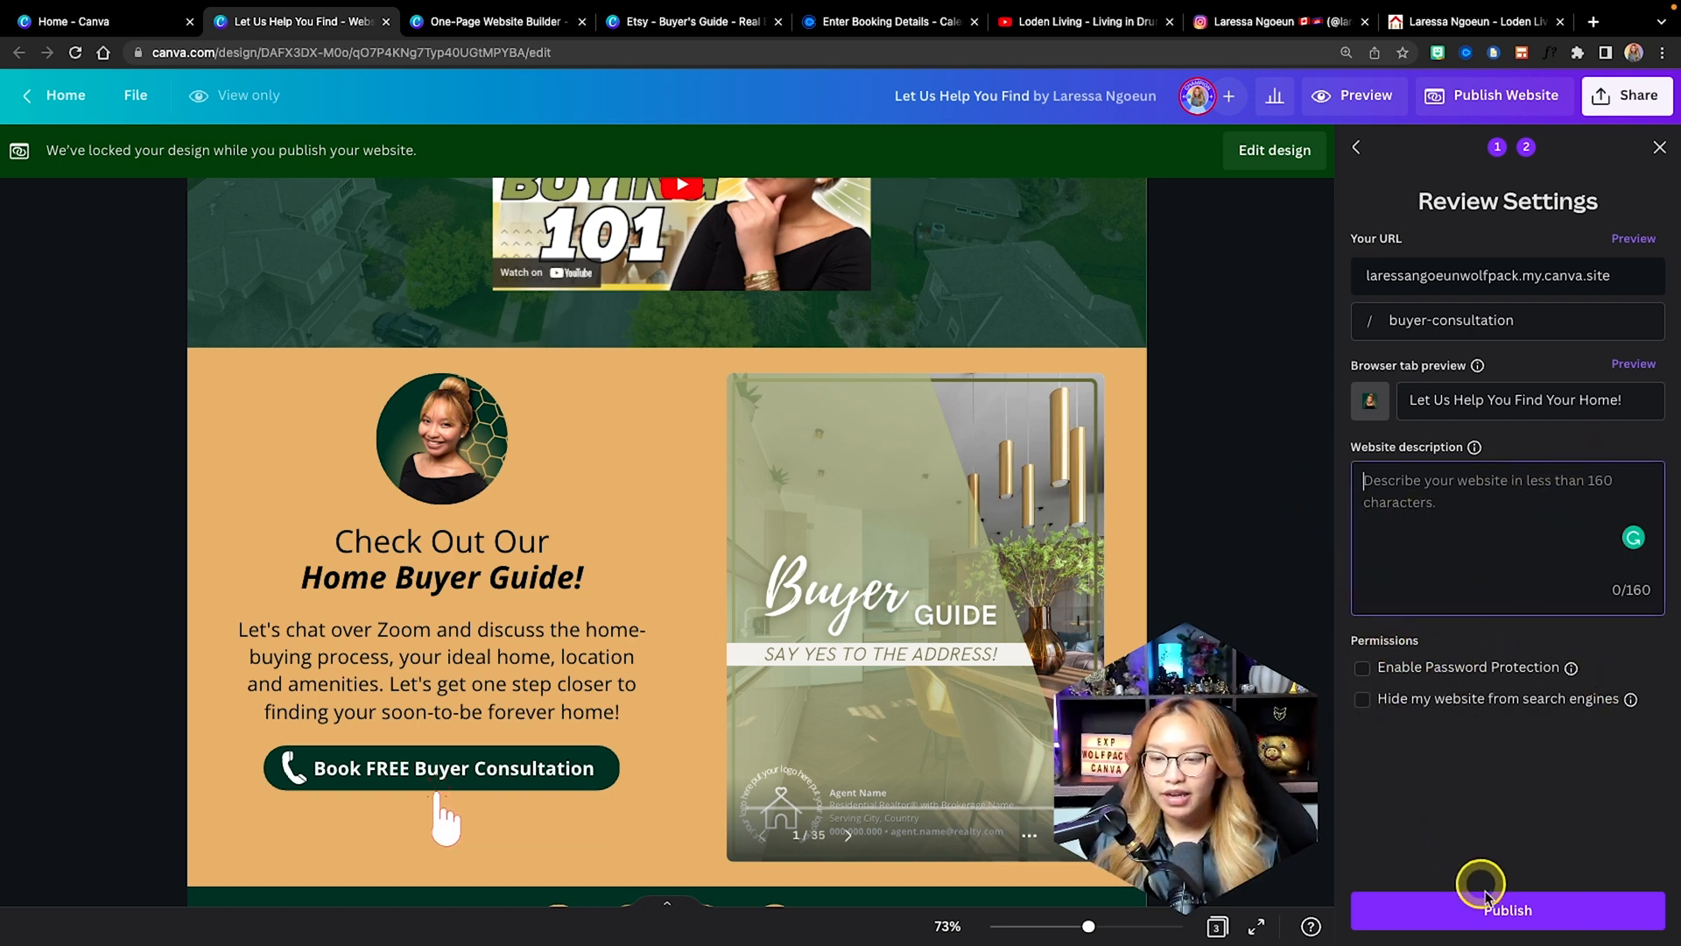
pyautogui.click(1506, 909)
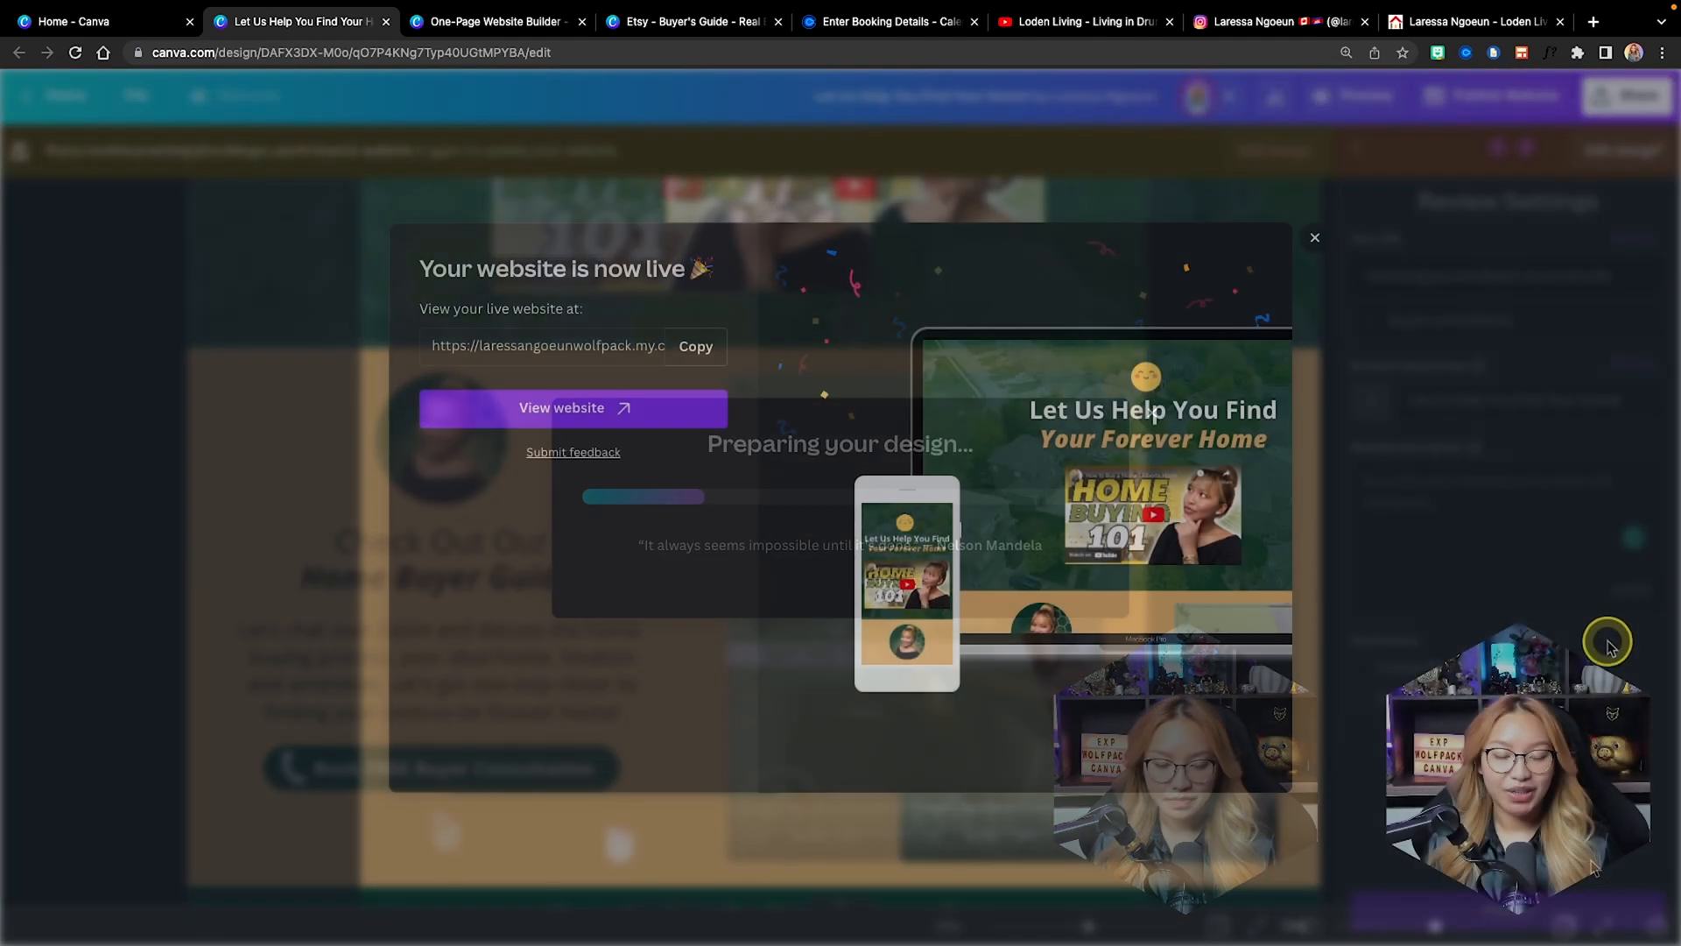
# Step: View the live website and scroll through its hero video, buyer guide and footer
pyautogui.click(573, 408)
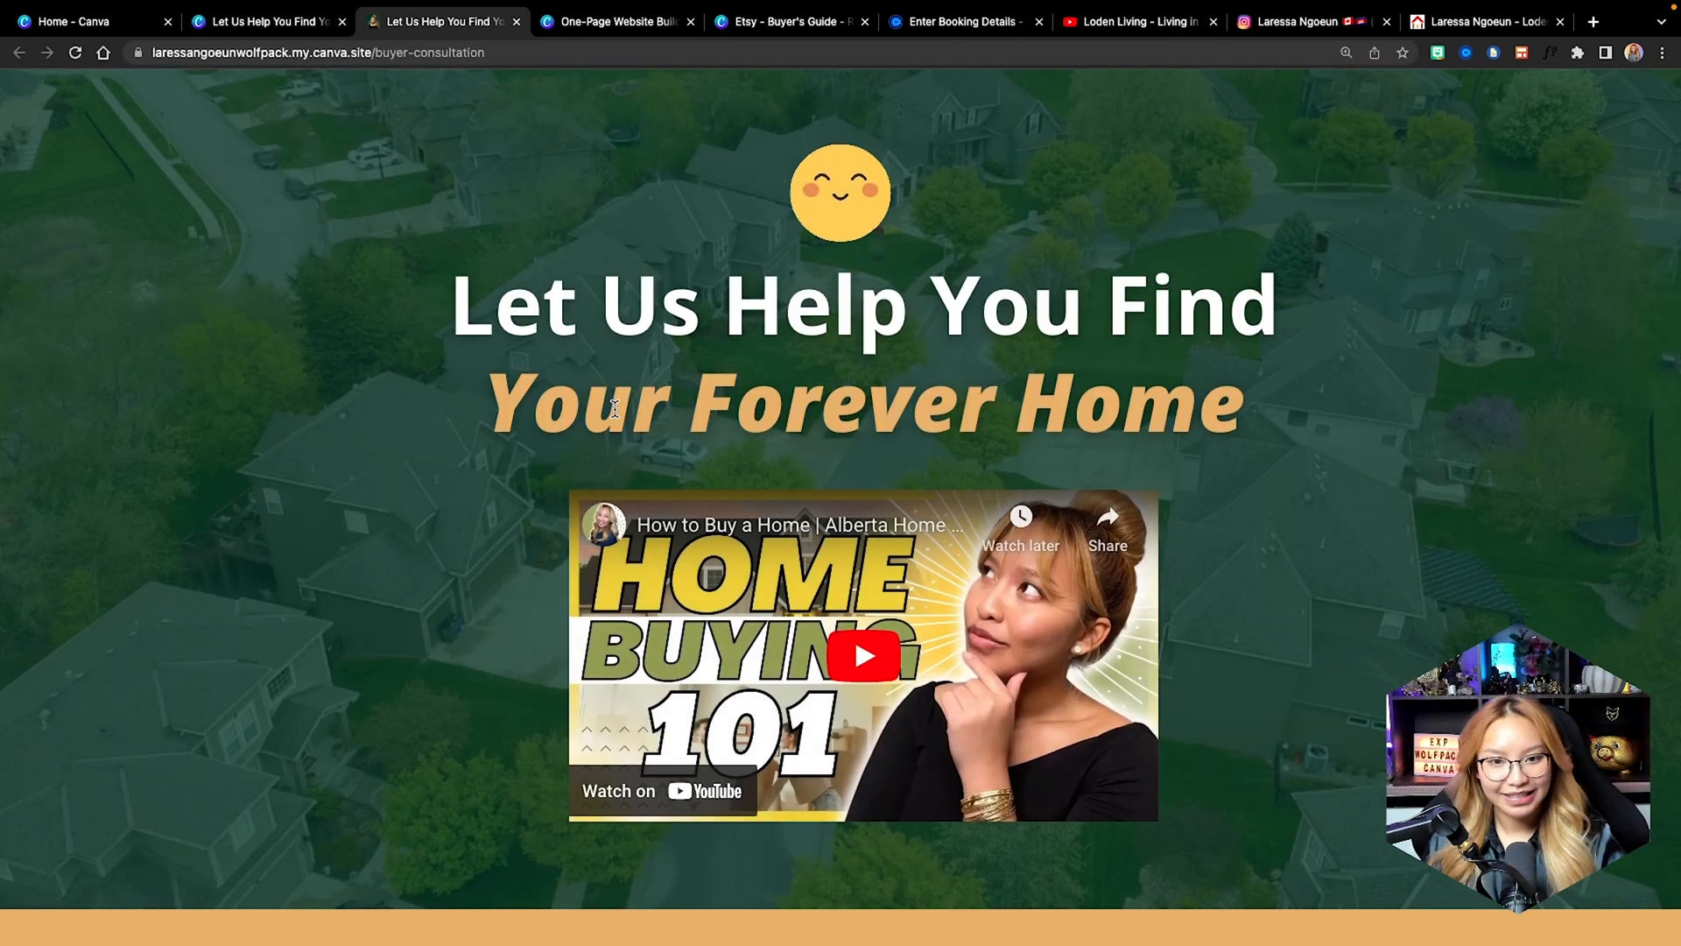
pyautogui.scroll(-3)
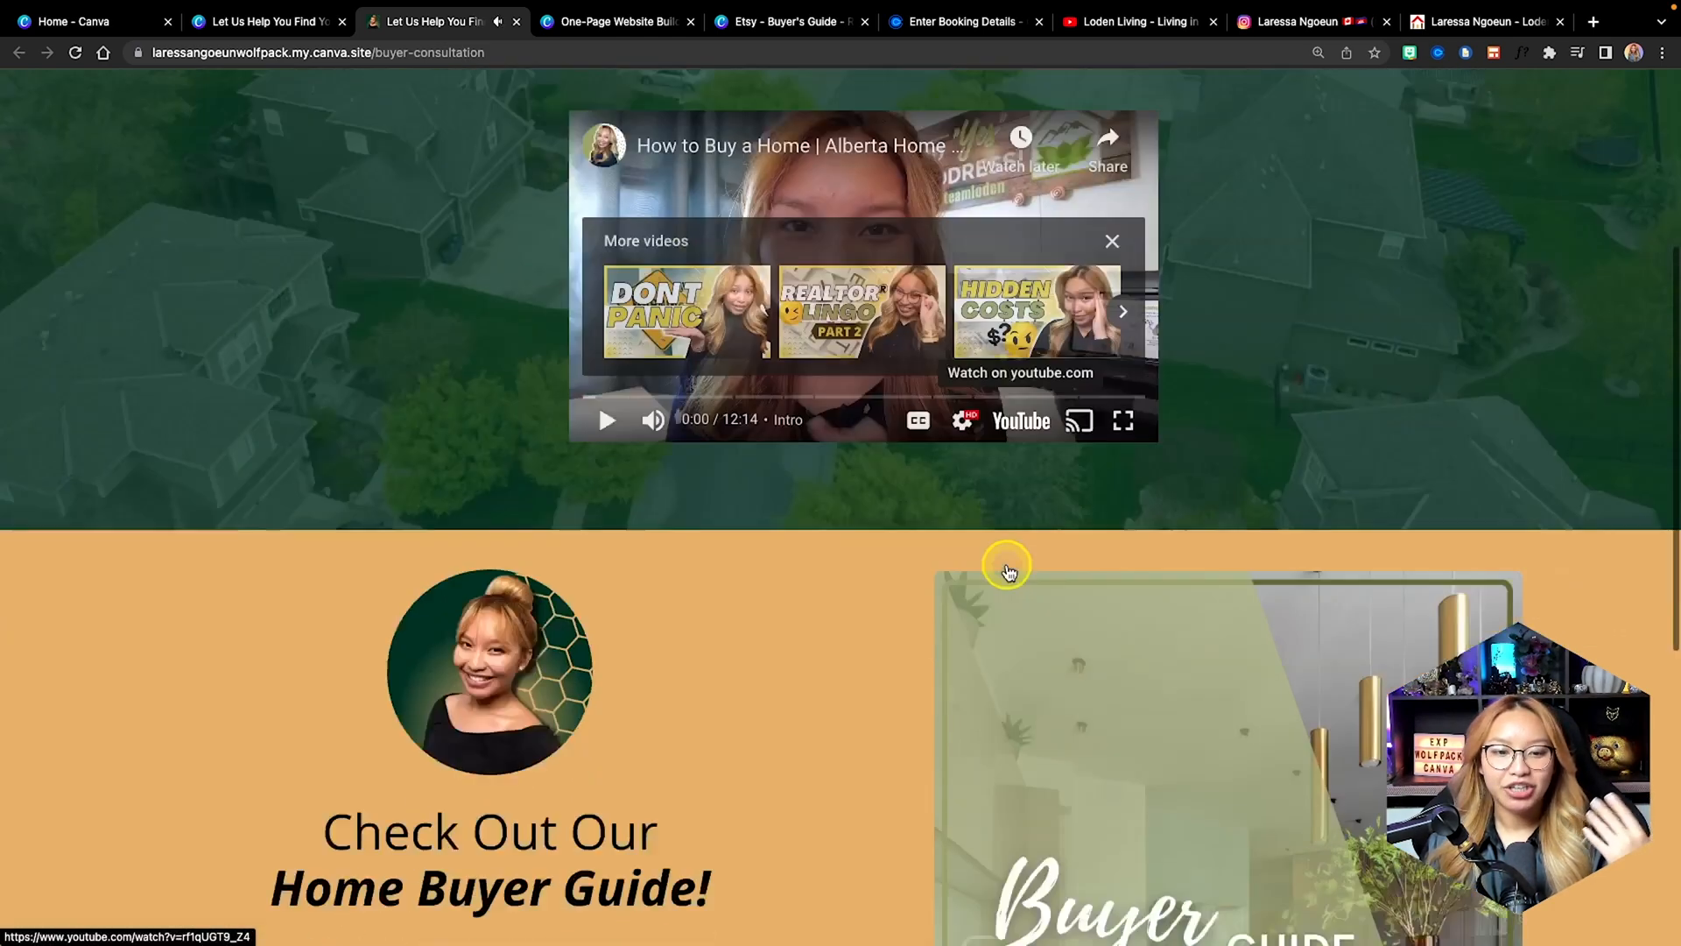
pyautogui.scroll(-3)
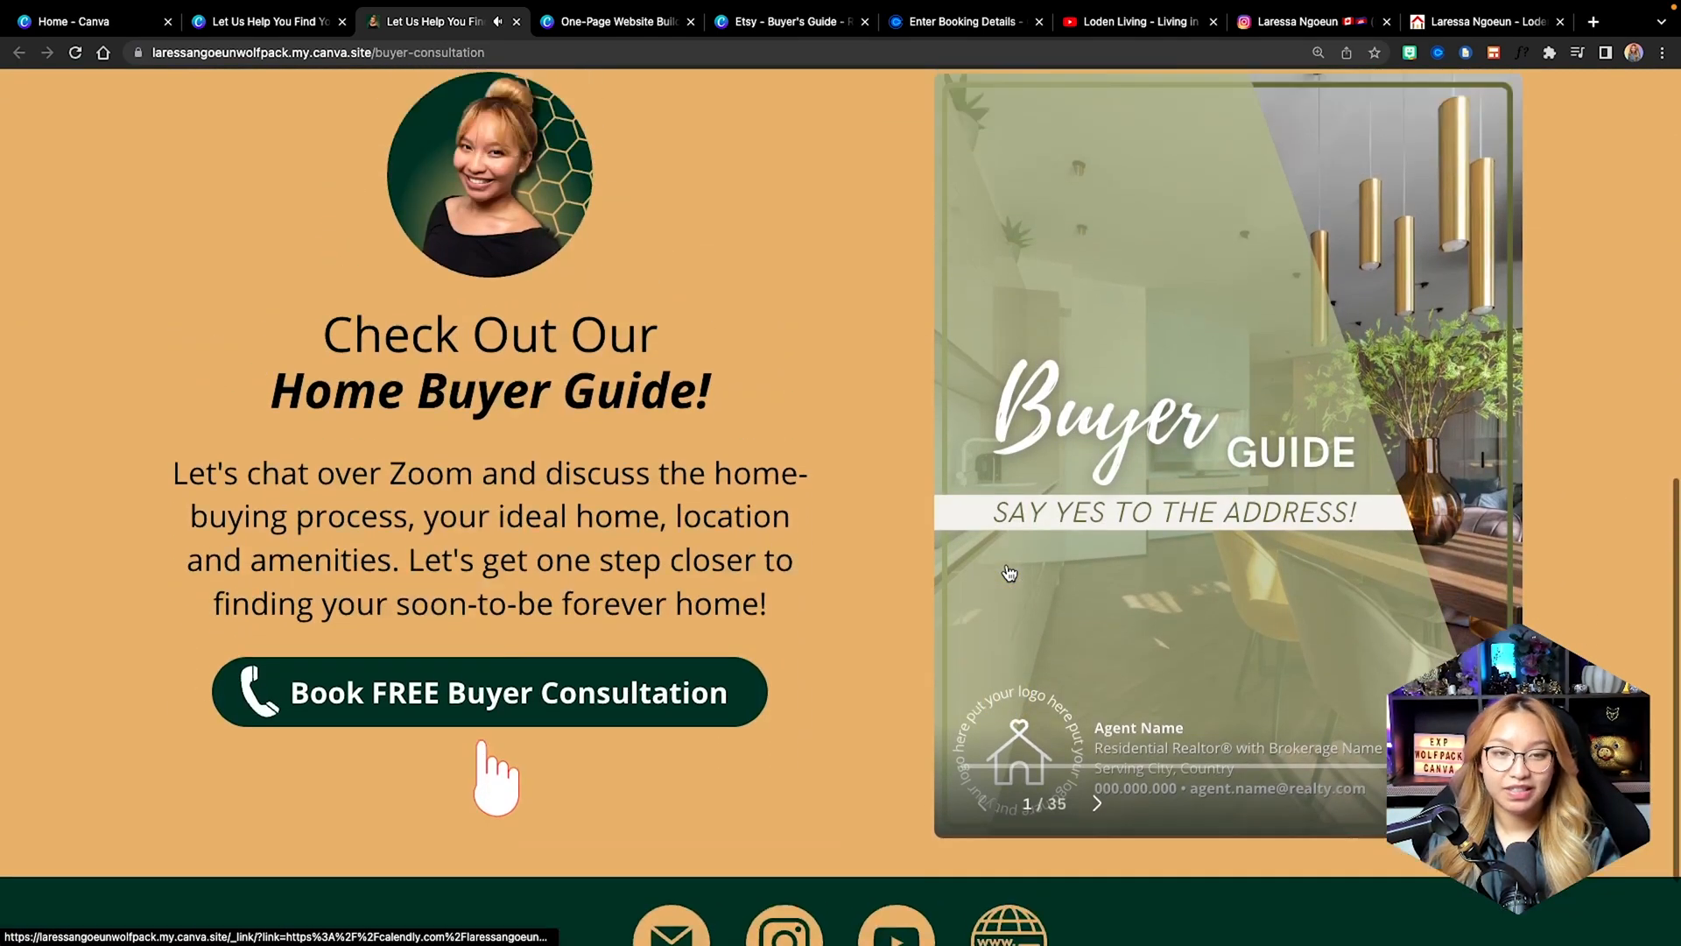
pyautogui.scroll(-3)
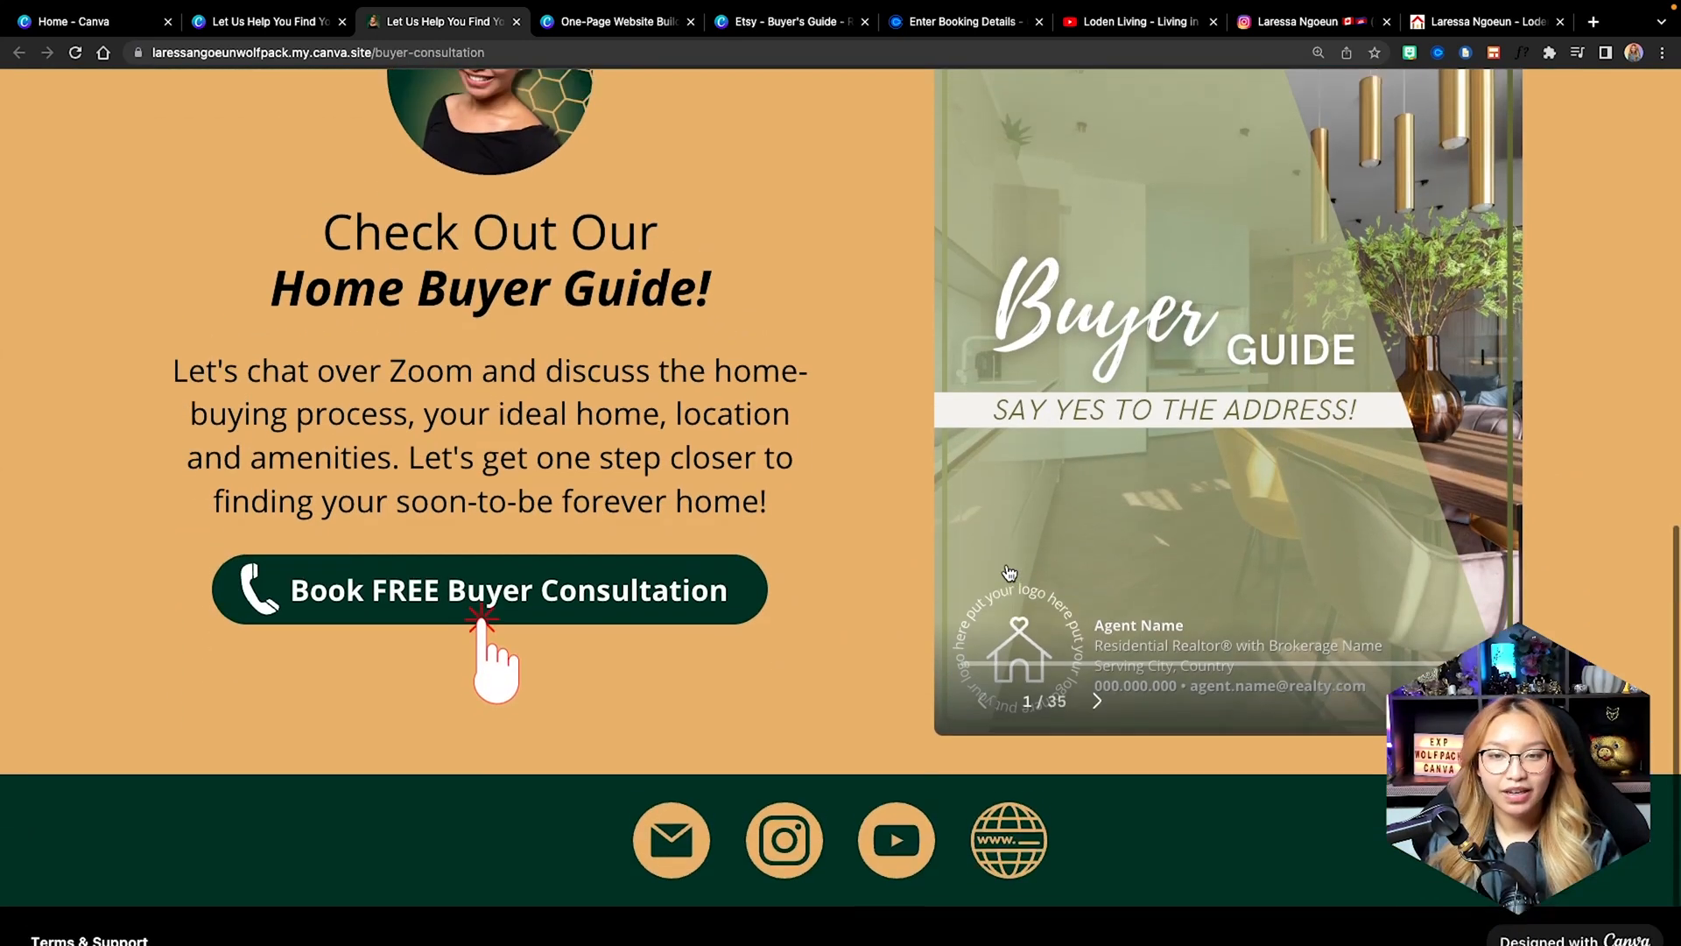